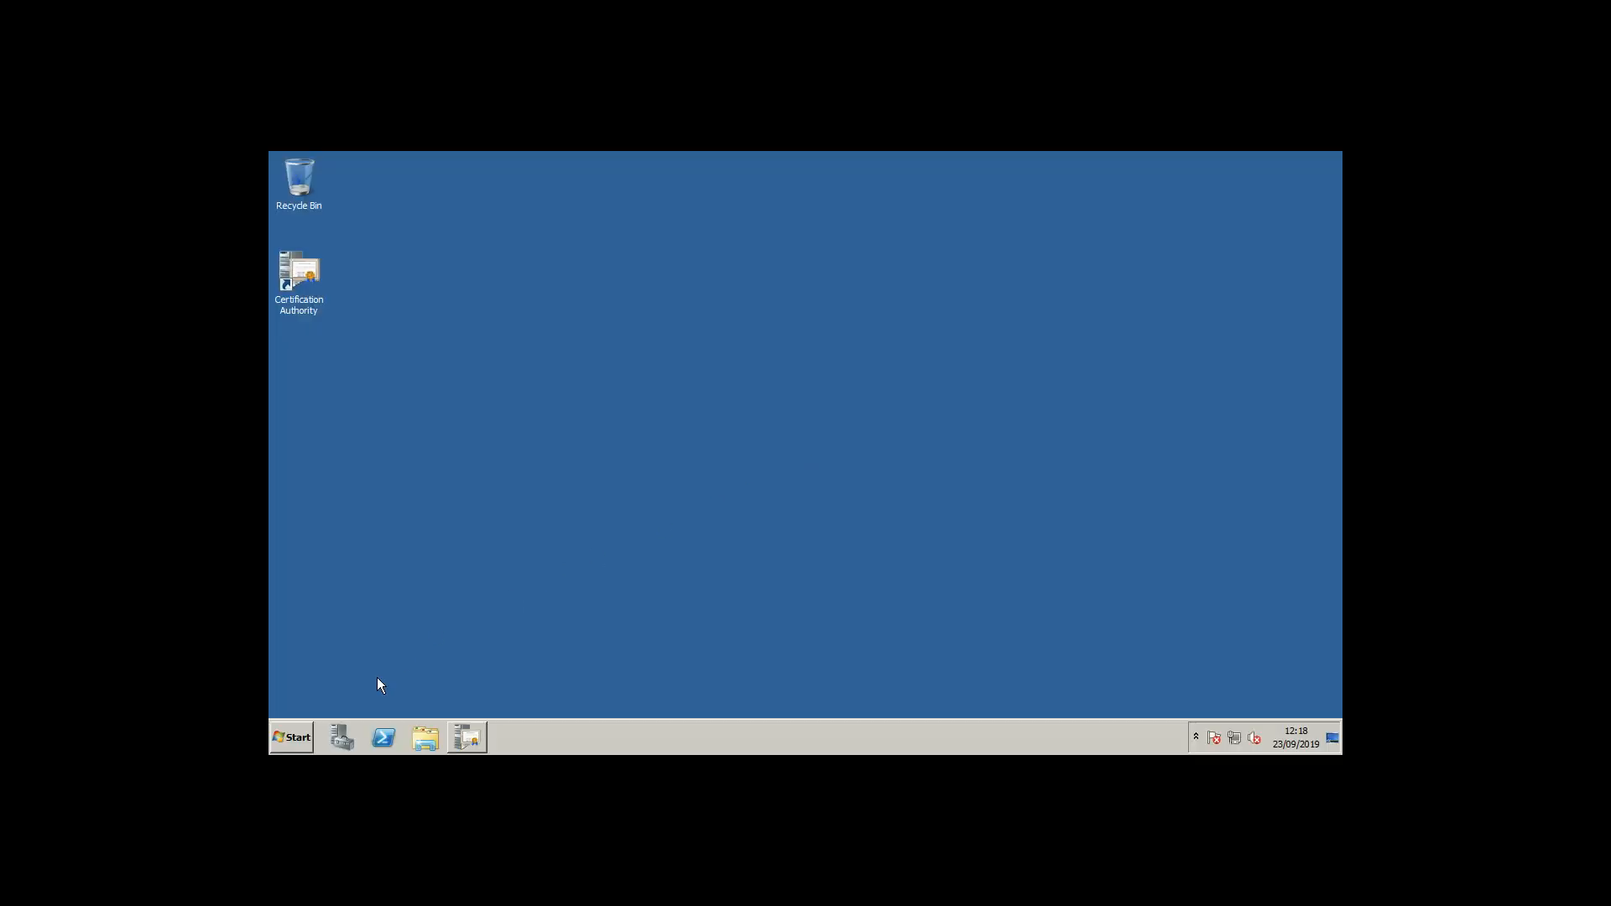
Step: Check the Windows version and dismiss the version information
left_click(290, 736)
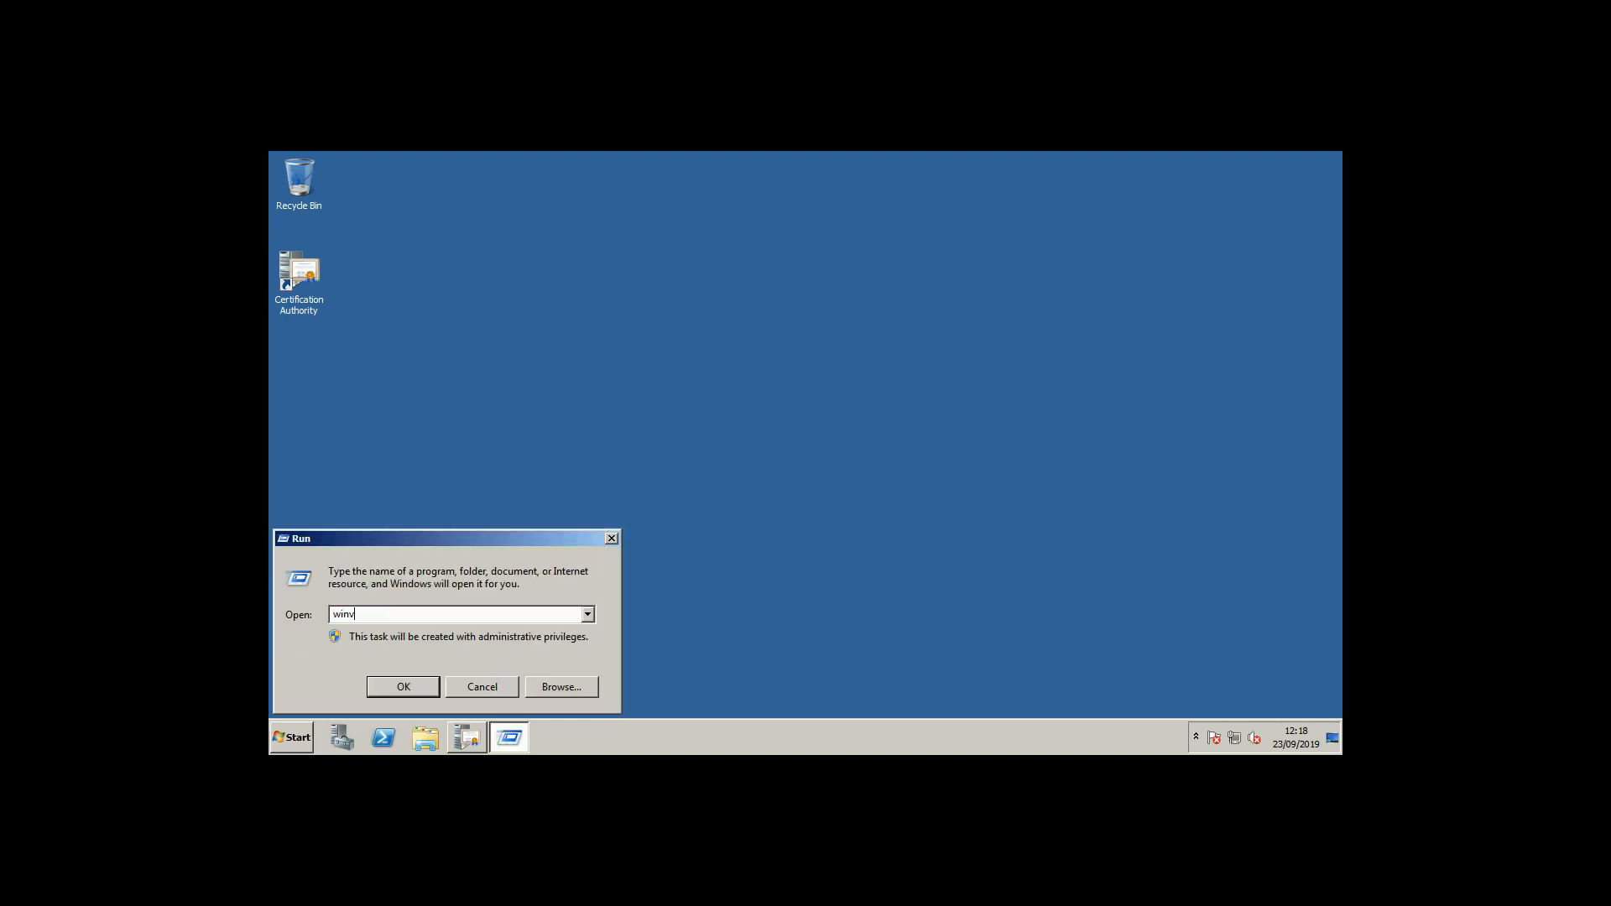
left_click(401, 687)
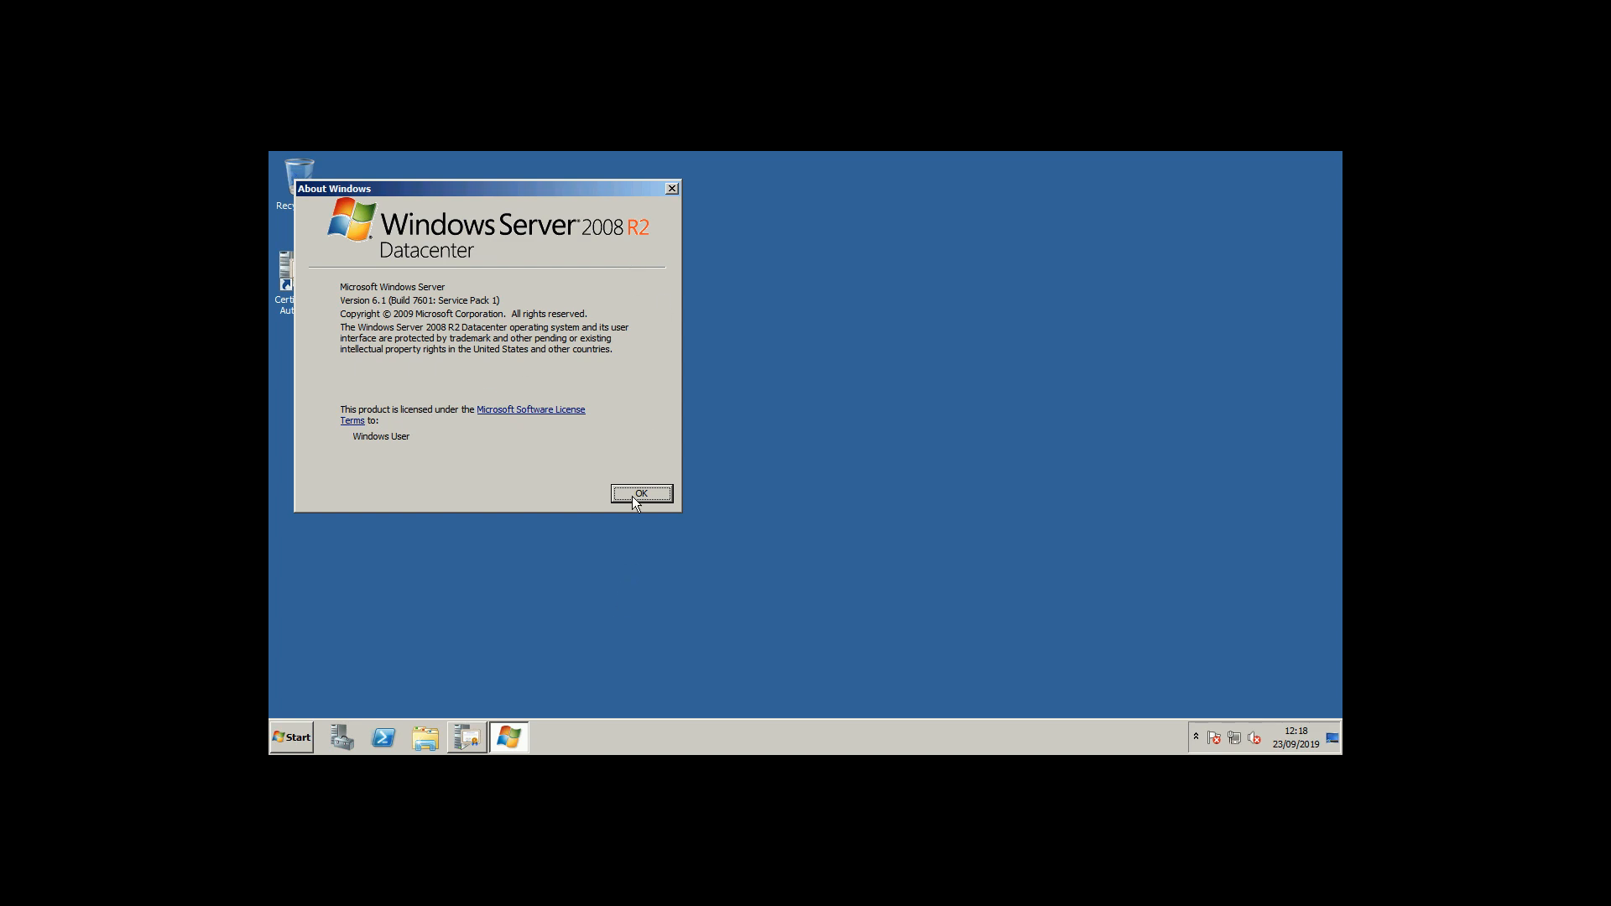
left_click(639, 493)
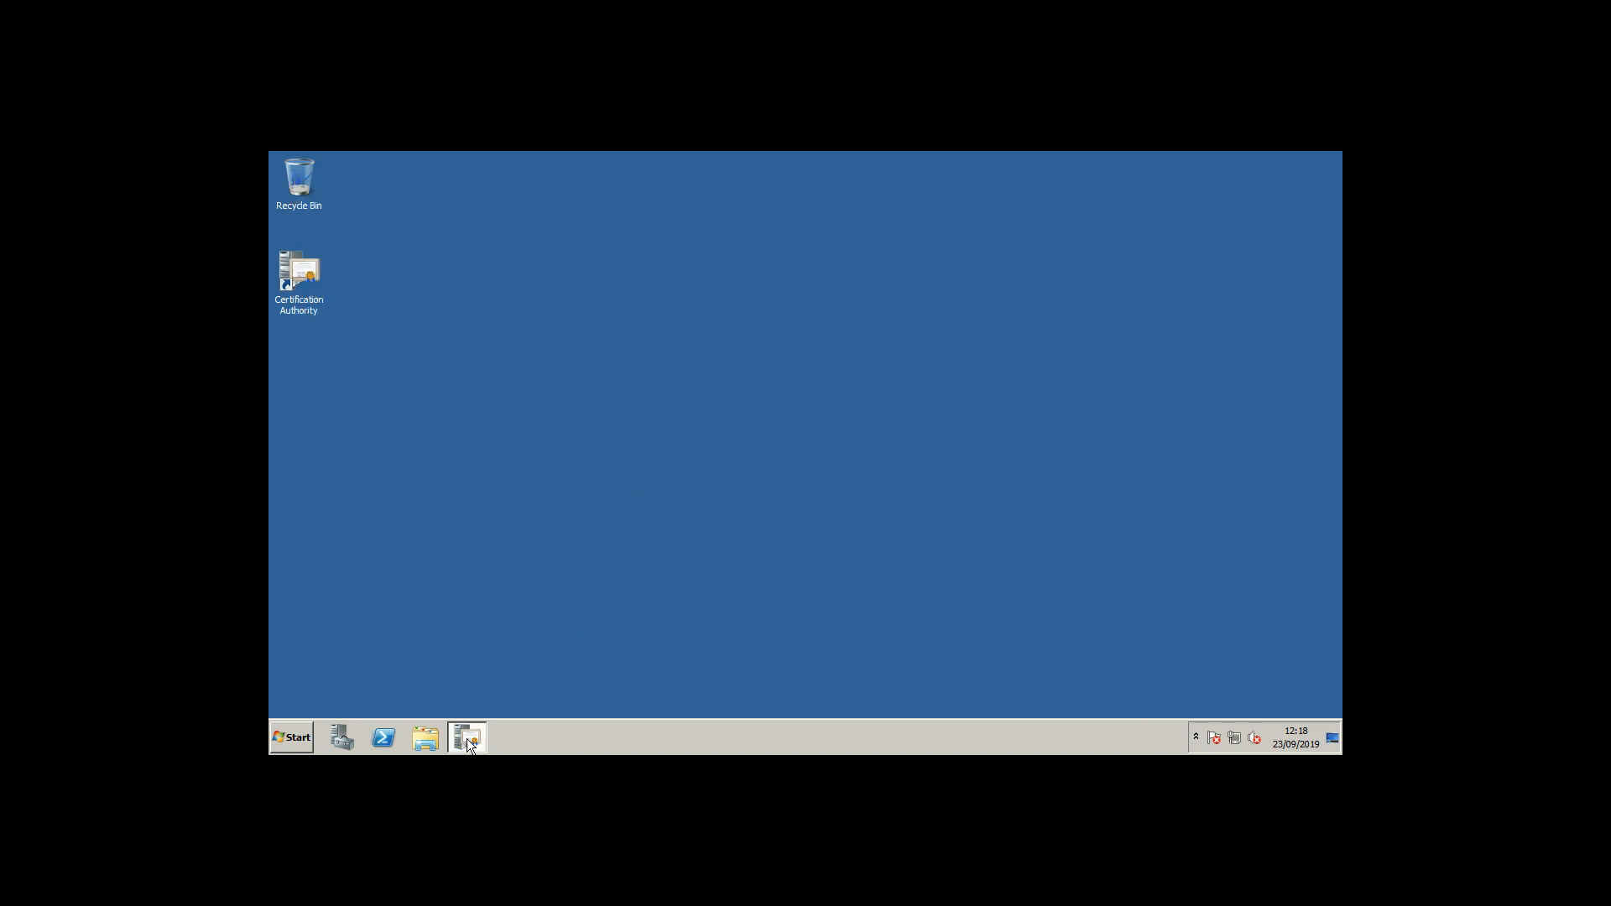
Step: Start the 2008-CA backup wizard including the private key, CA certificate and certificate database
left_click(467, 736)
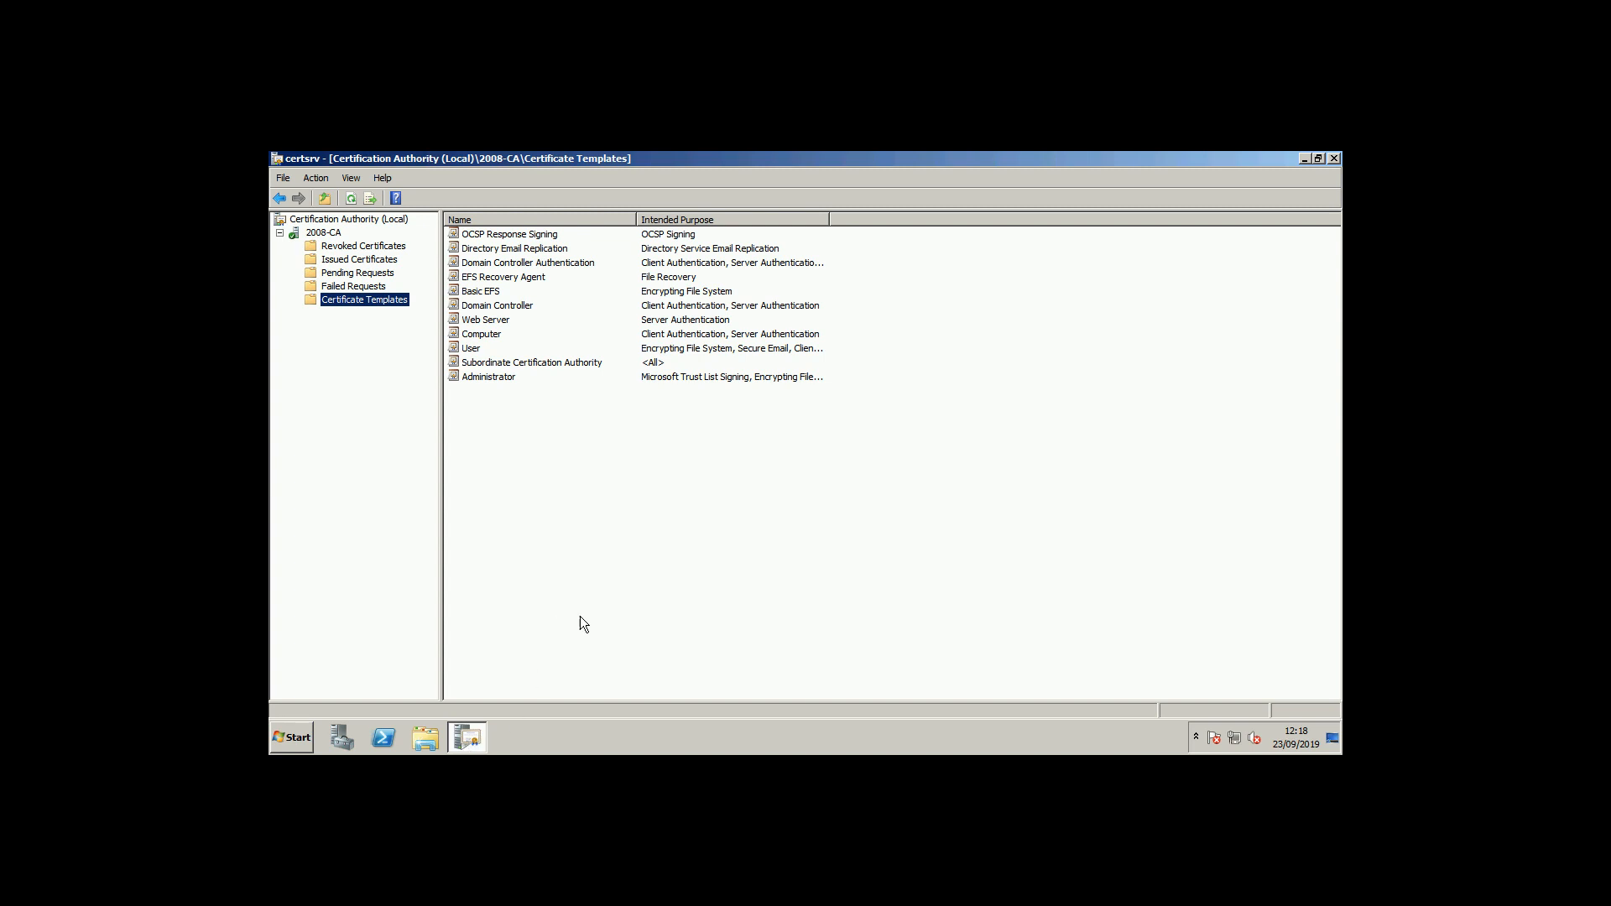
right_click(322, 231)
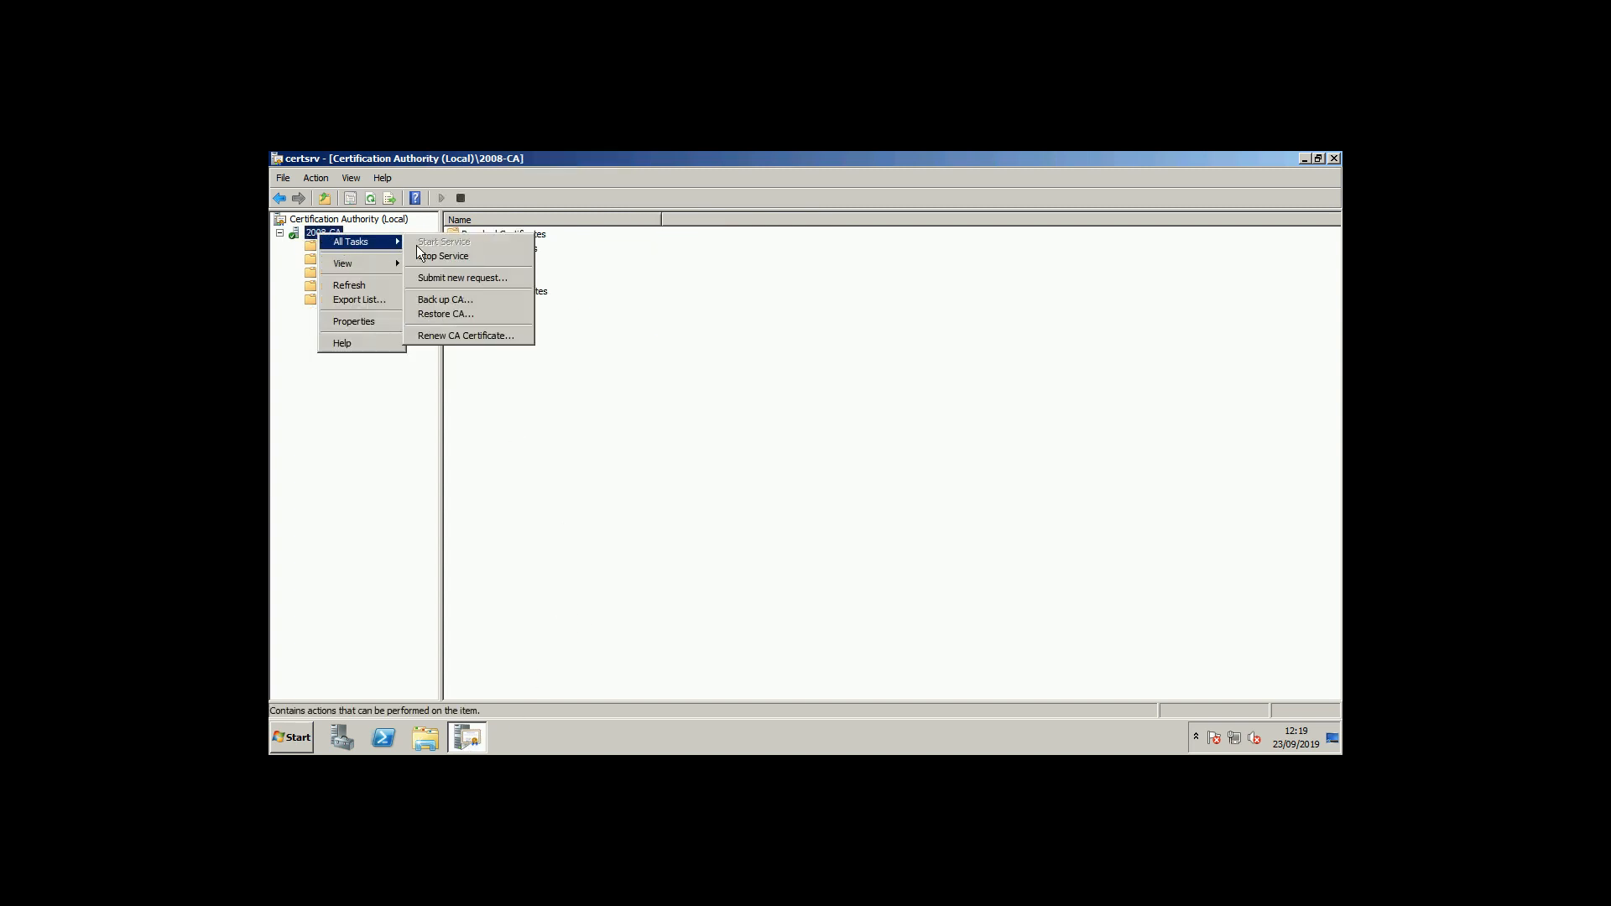
left_click(443, 299)
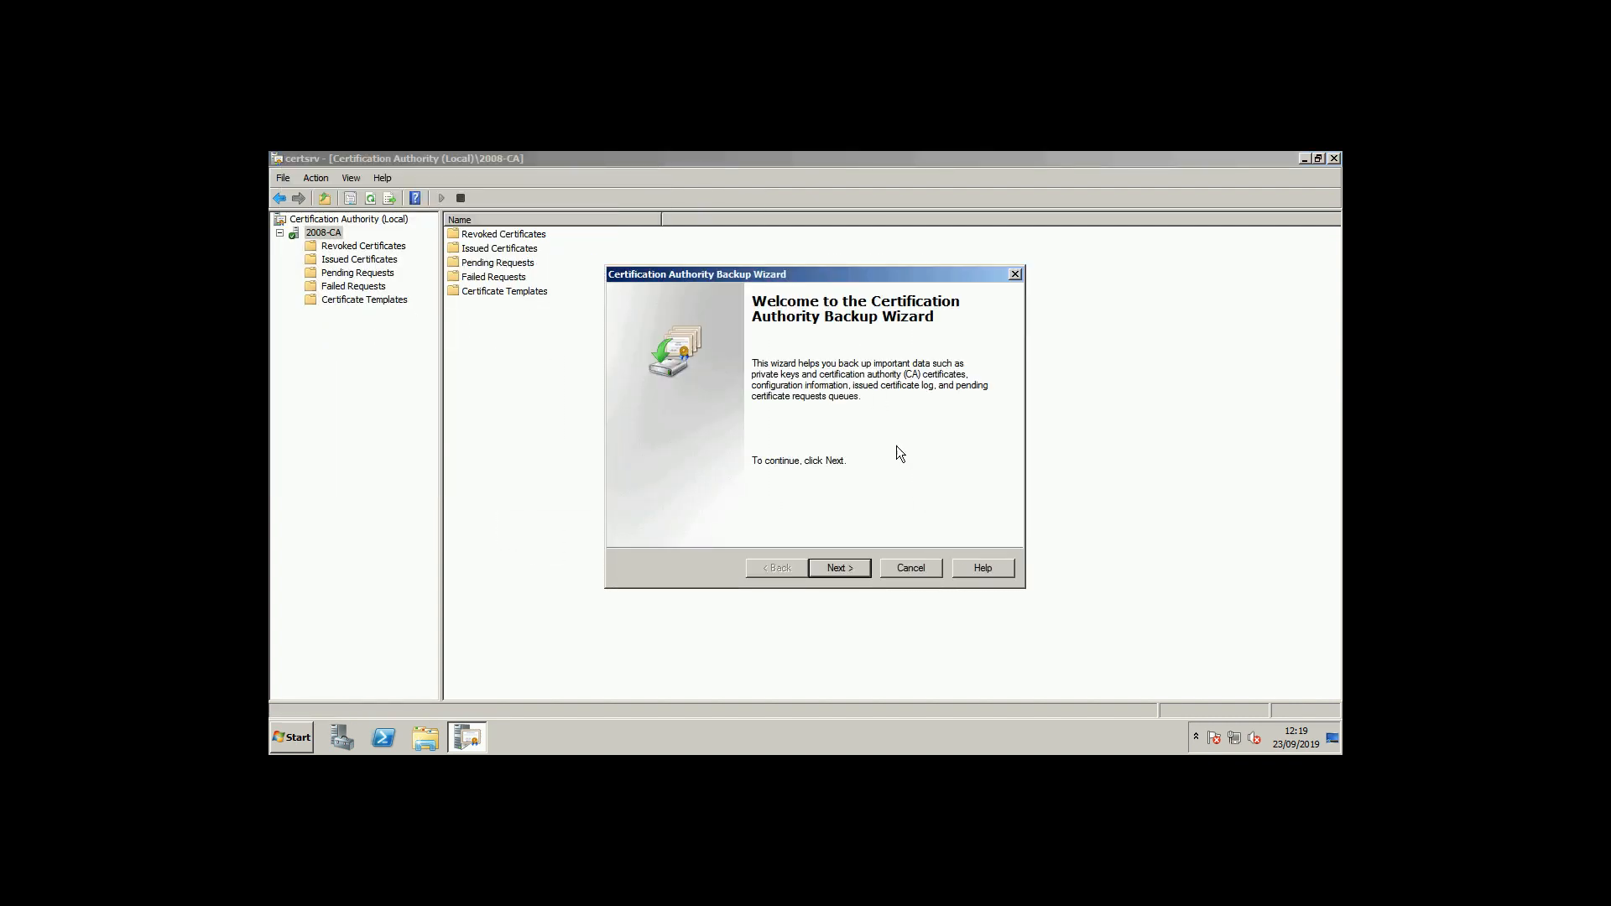
left_click(839, 568)
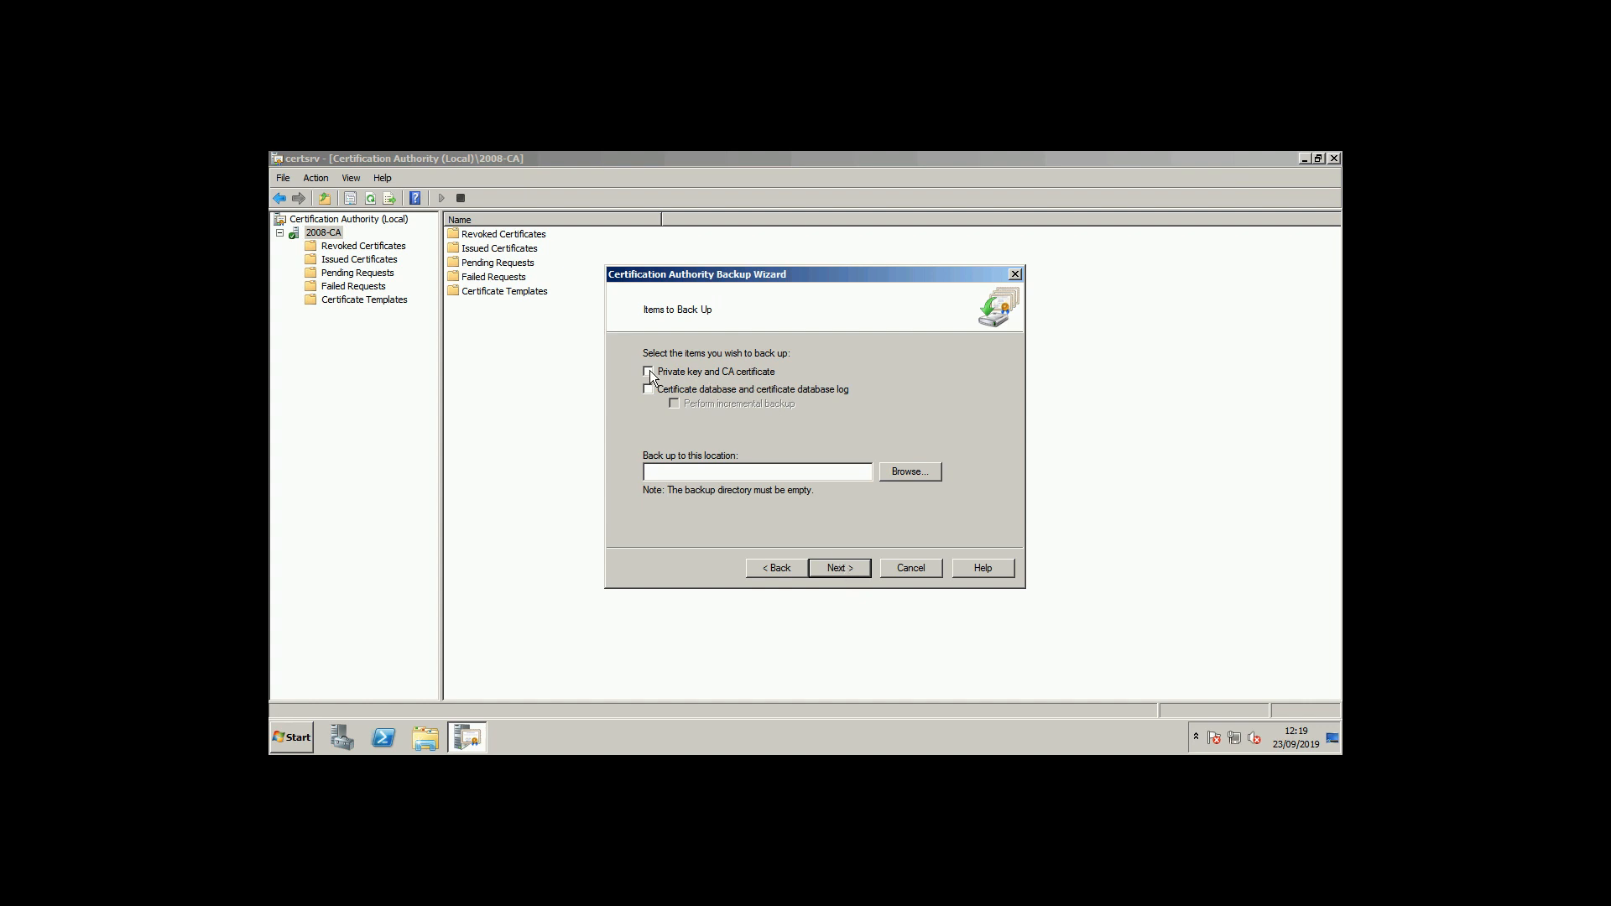
left_click(648, 371)
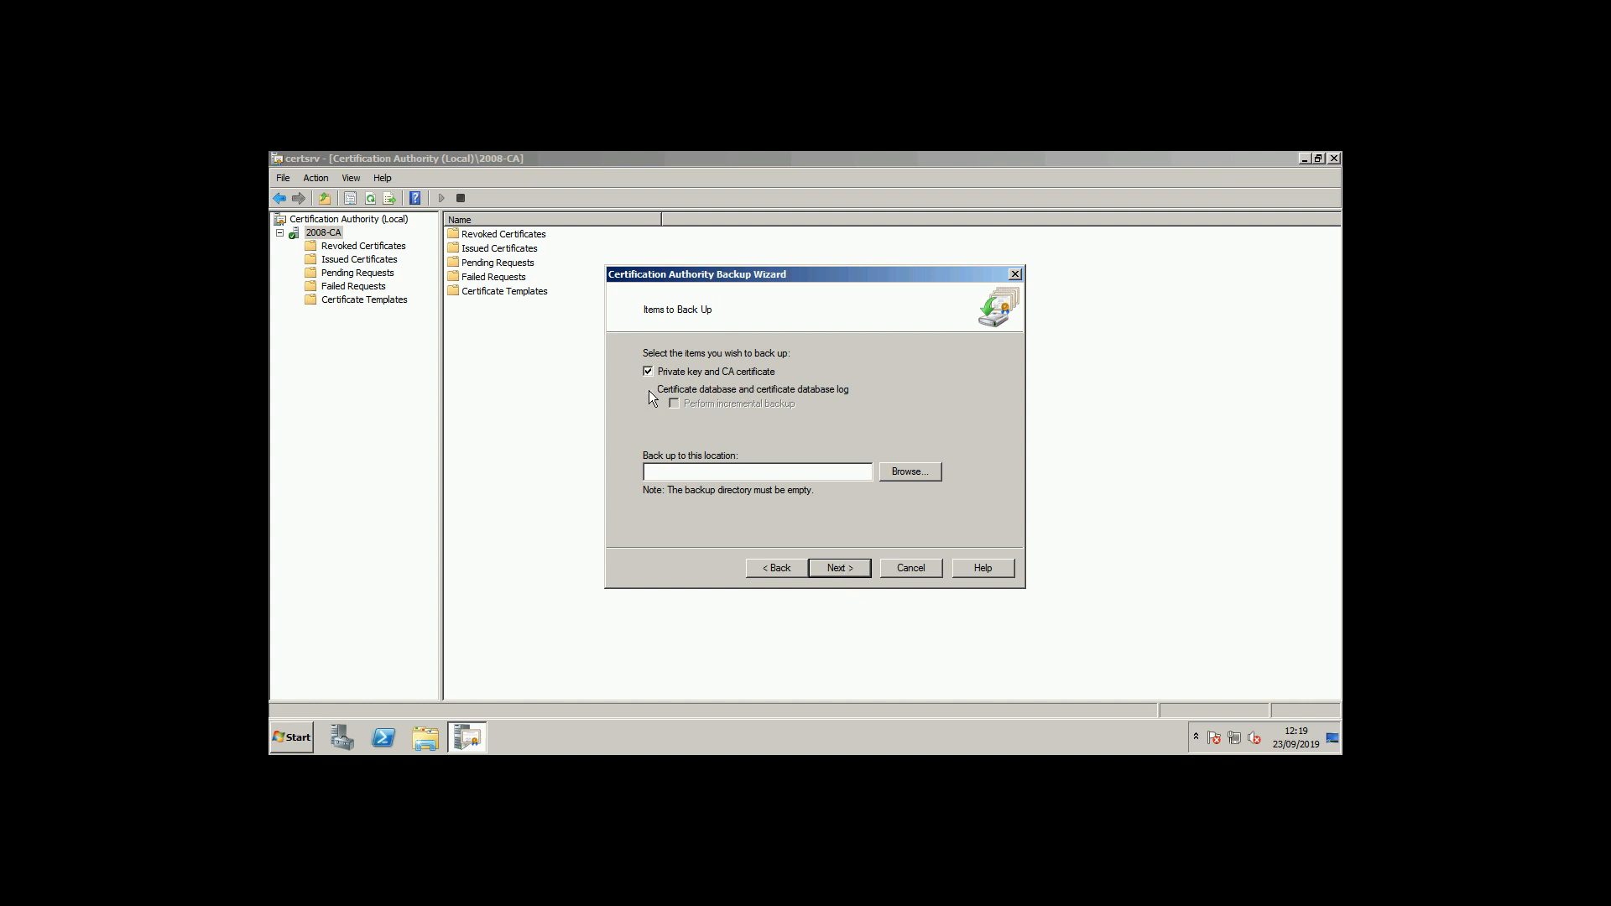
left_click(908, 470)
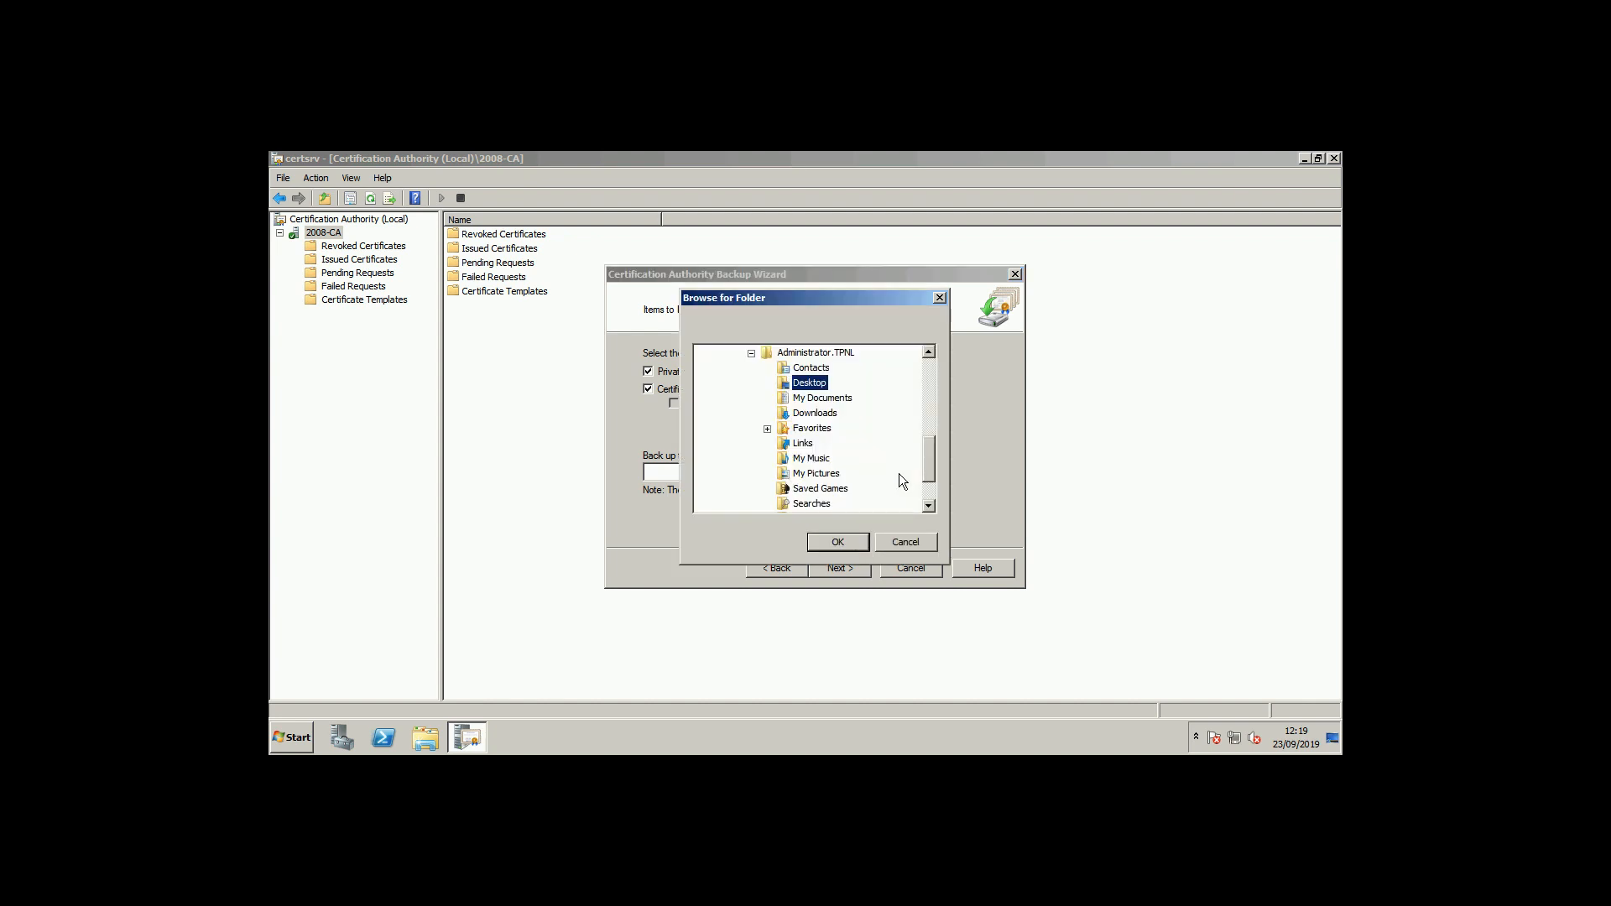
mouse_move(929, 472)
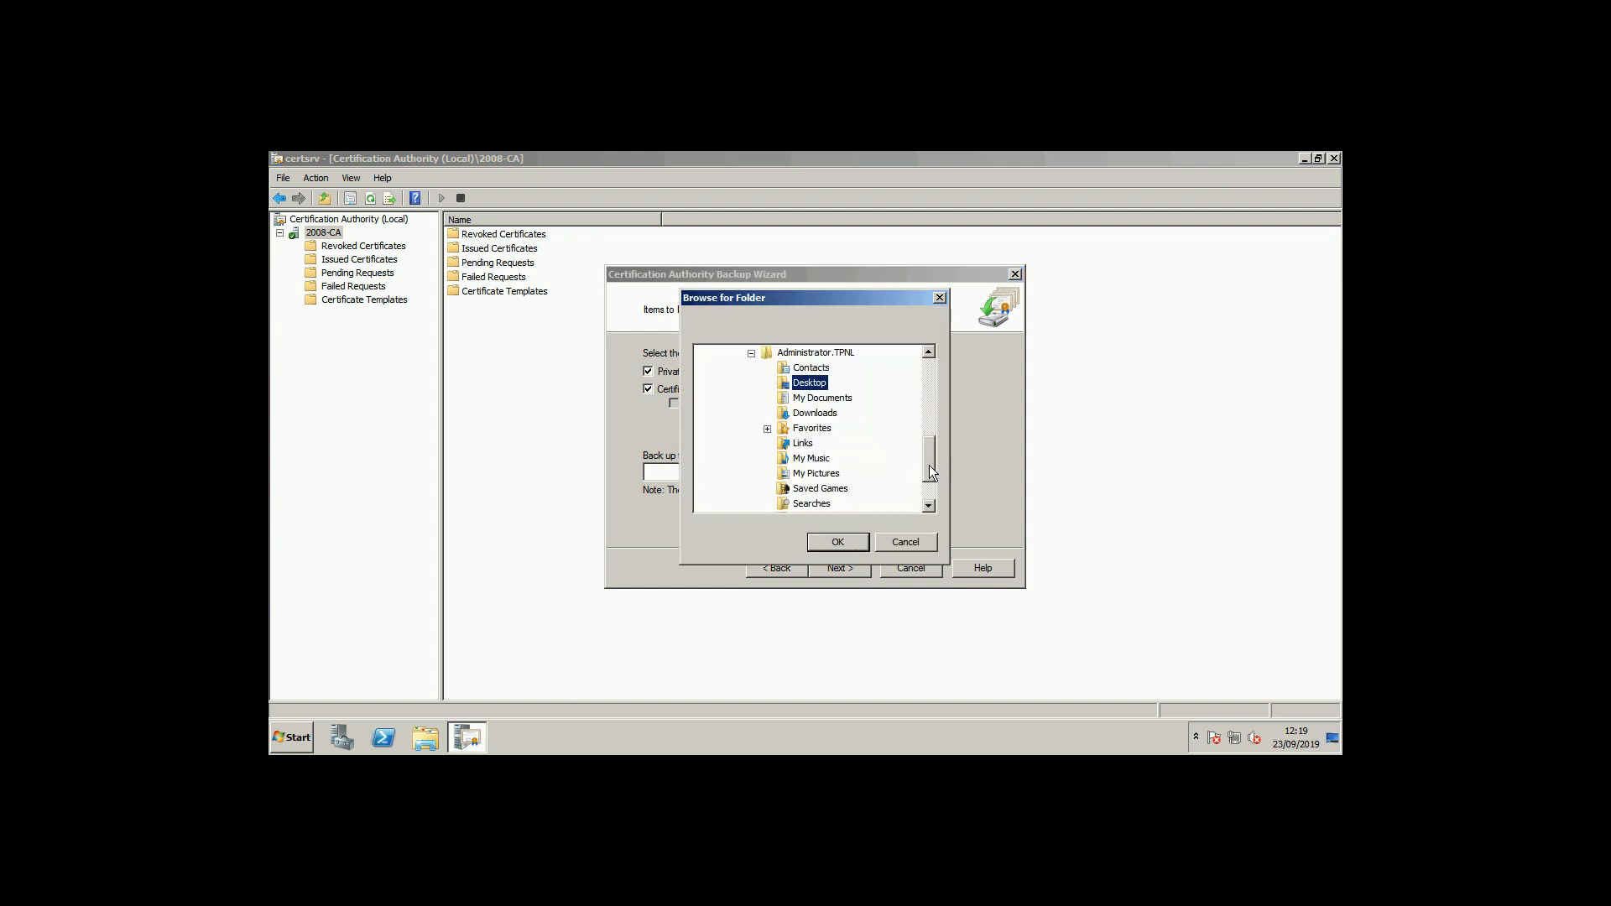
Step: Browse for the backup folder, expanding Local Disk (C:)
left_click(722, 398)
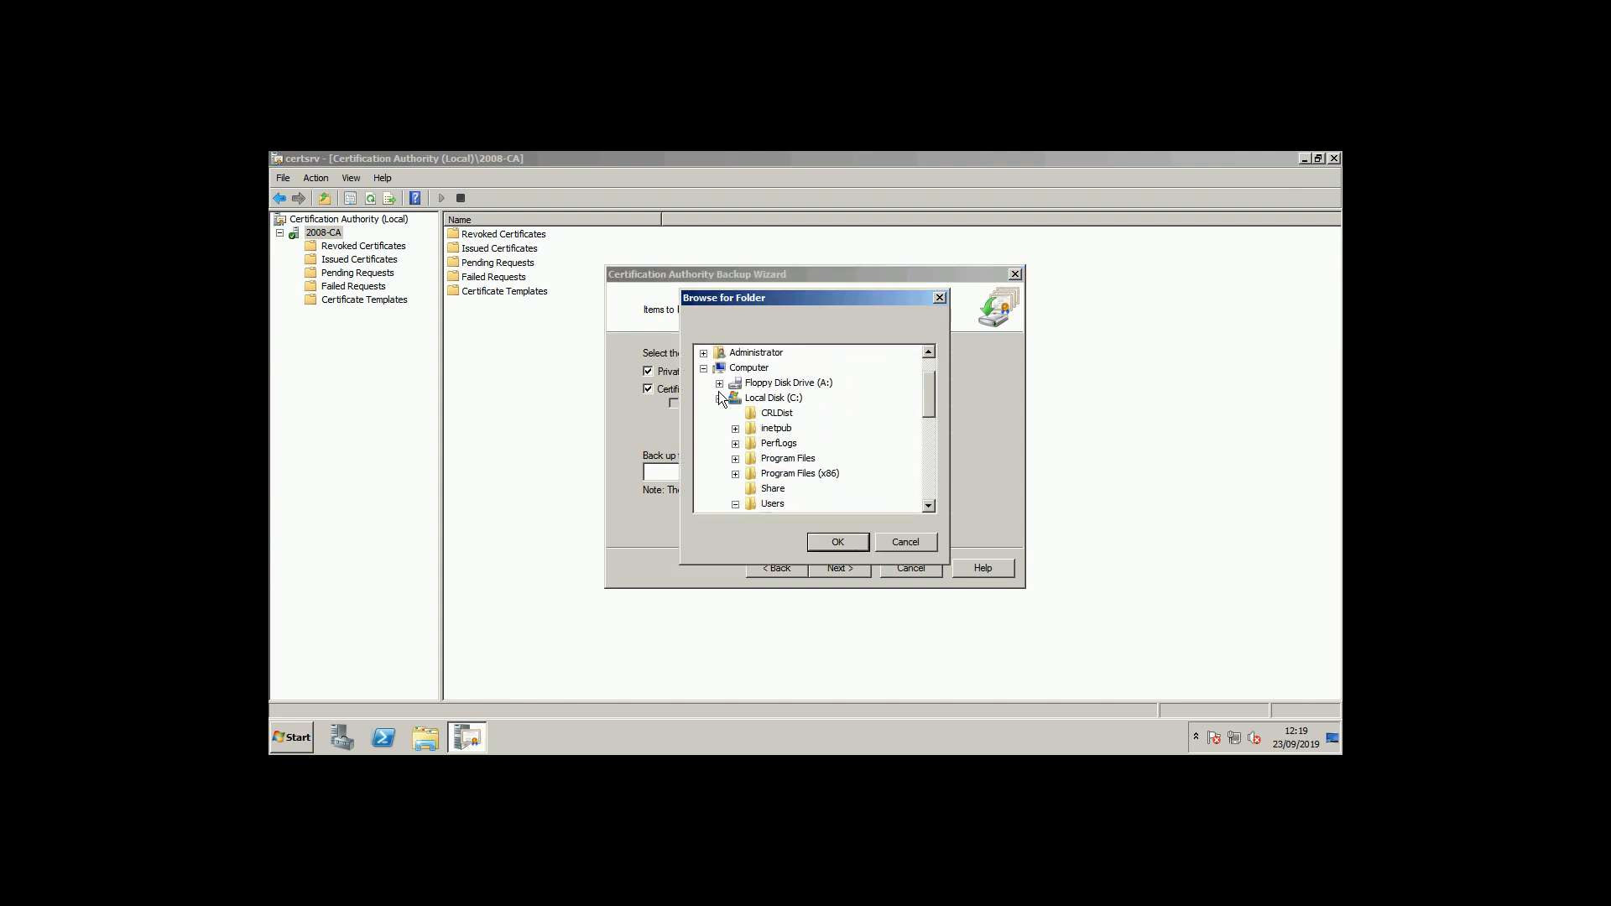
left_click(772, 398)
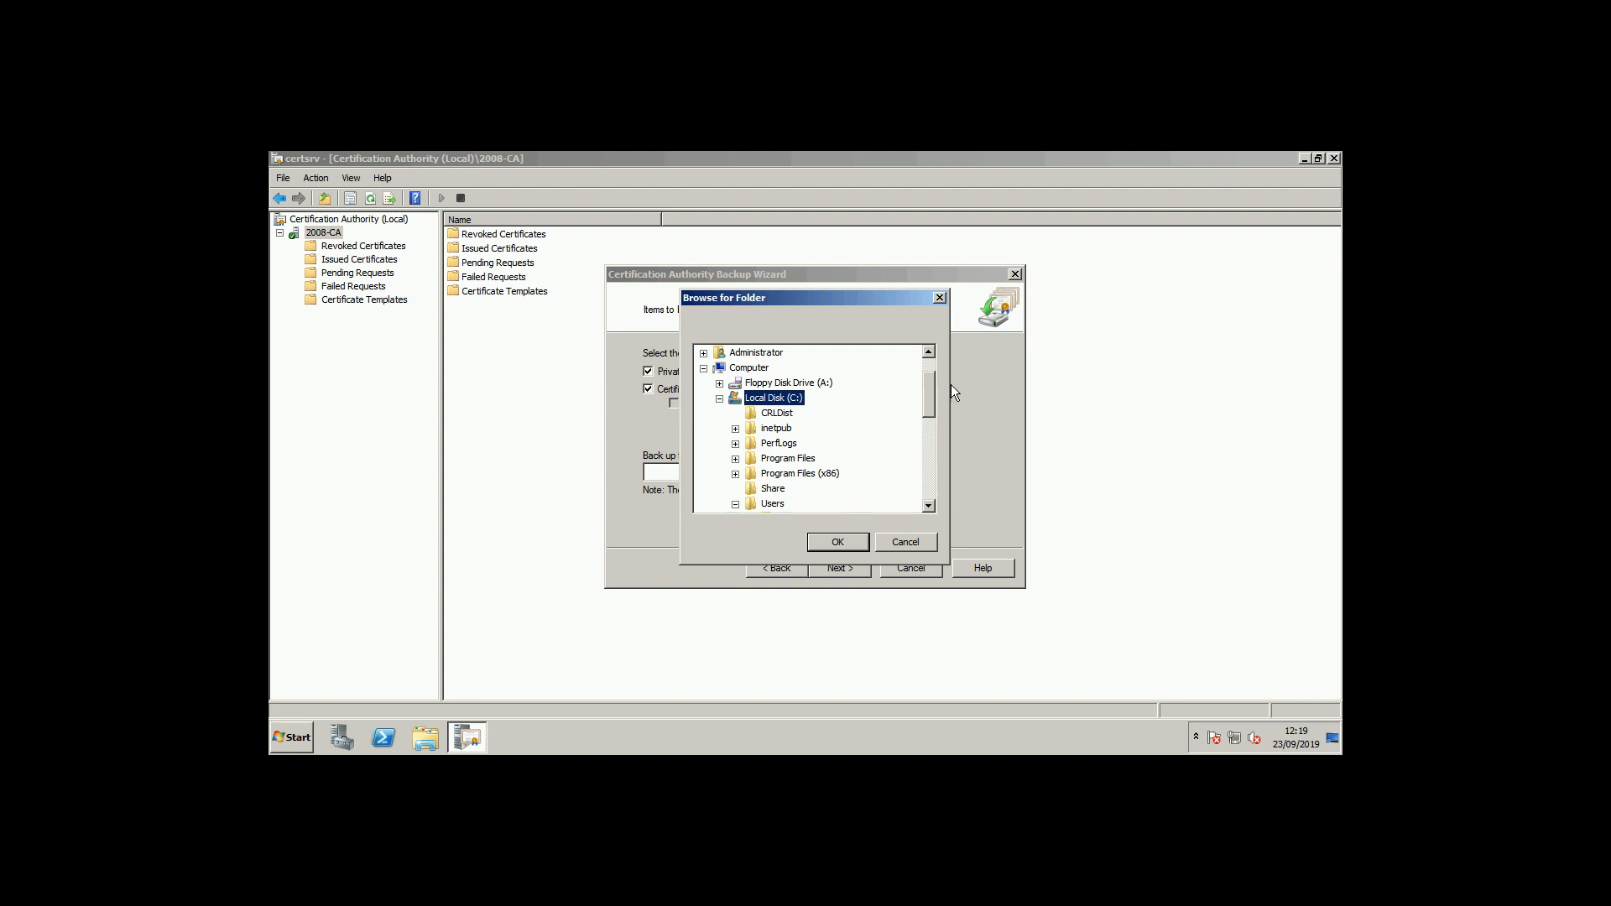
scroll("down", 3)
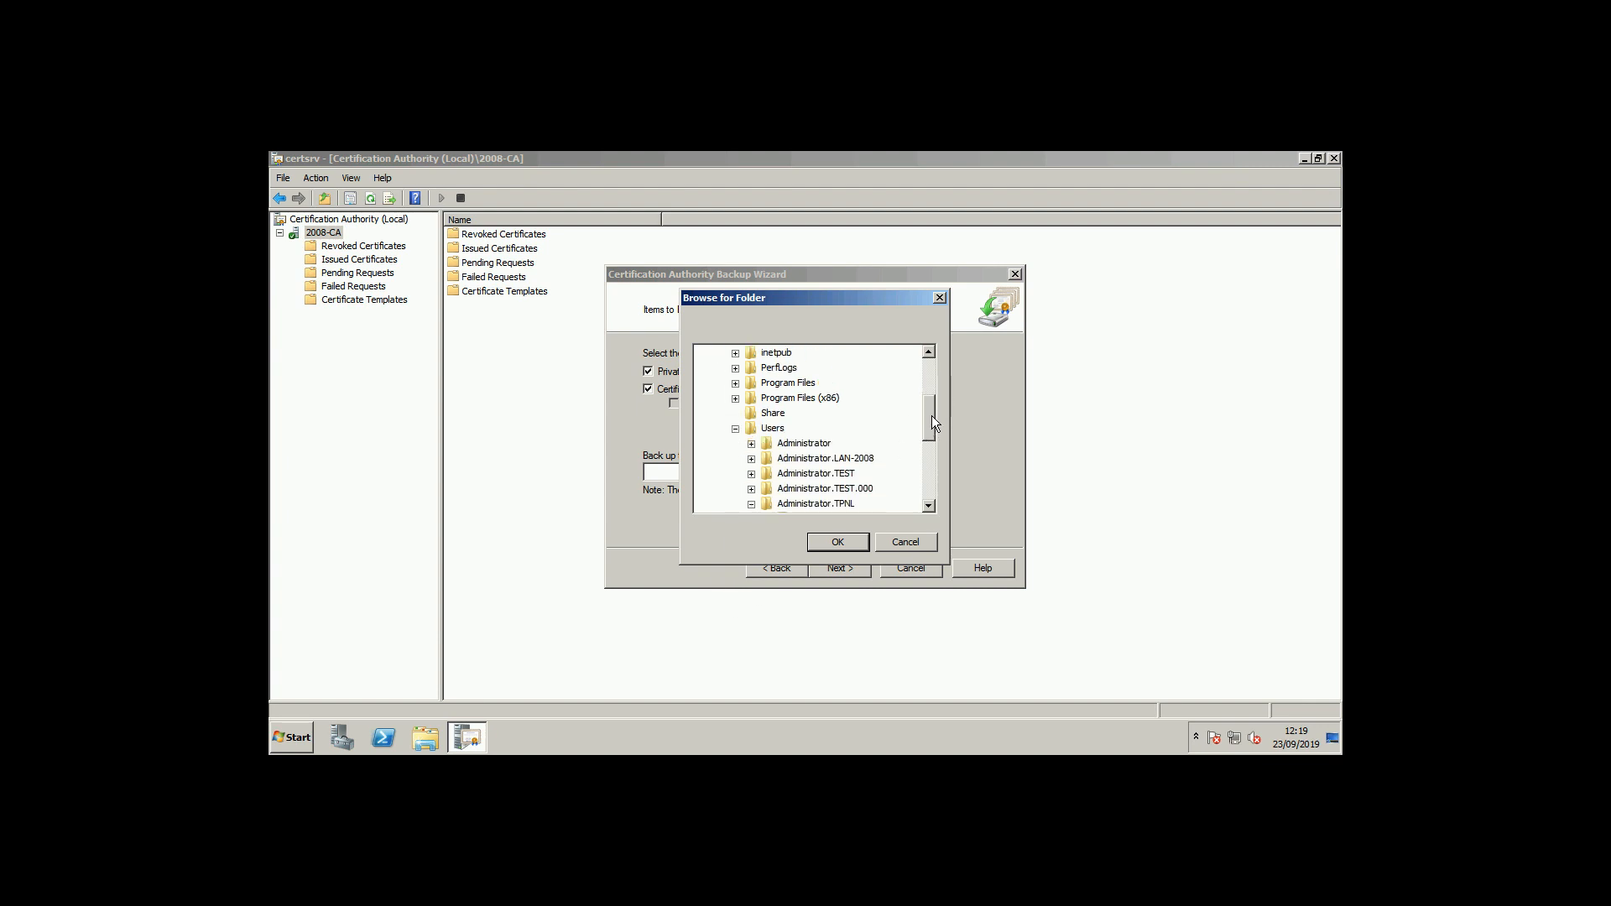
left_click(786, 368)
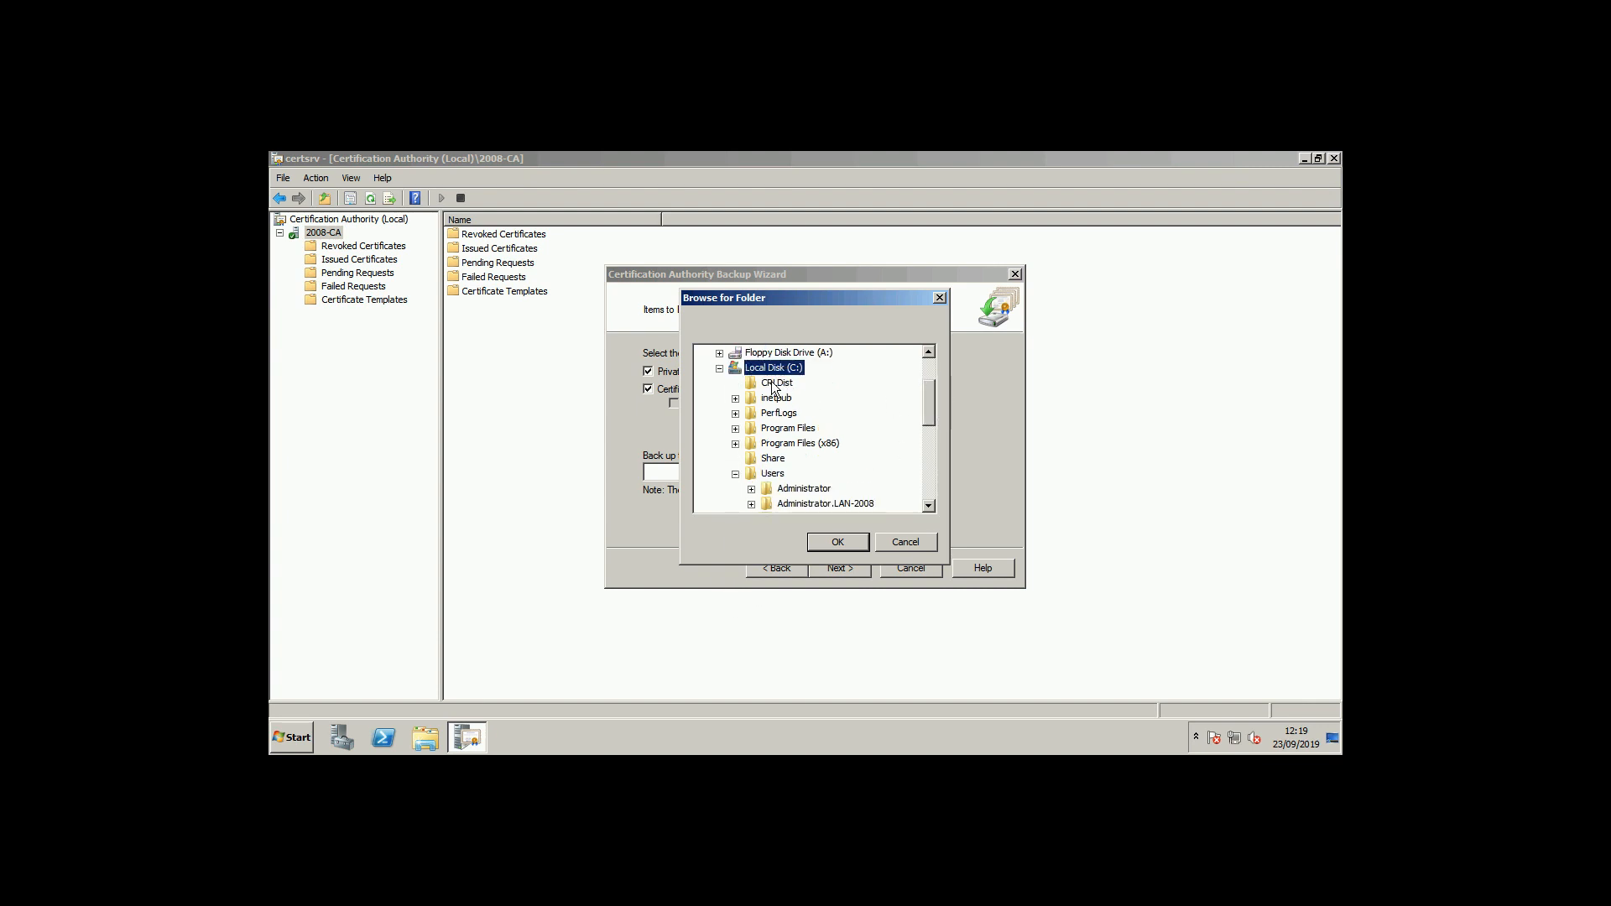
Step: Back up to C:\CRLDist under a password, finish the wizard and close the console
left_click(836, 542)
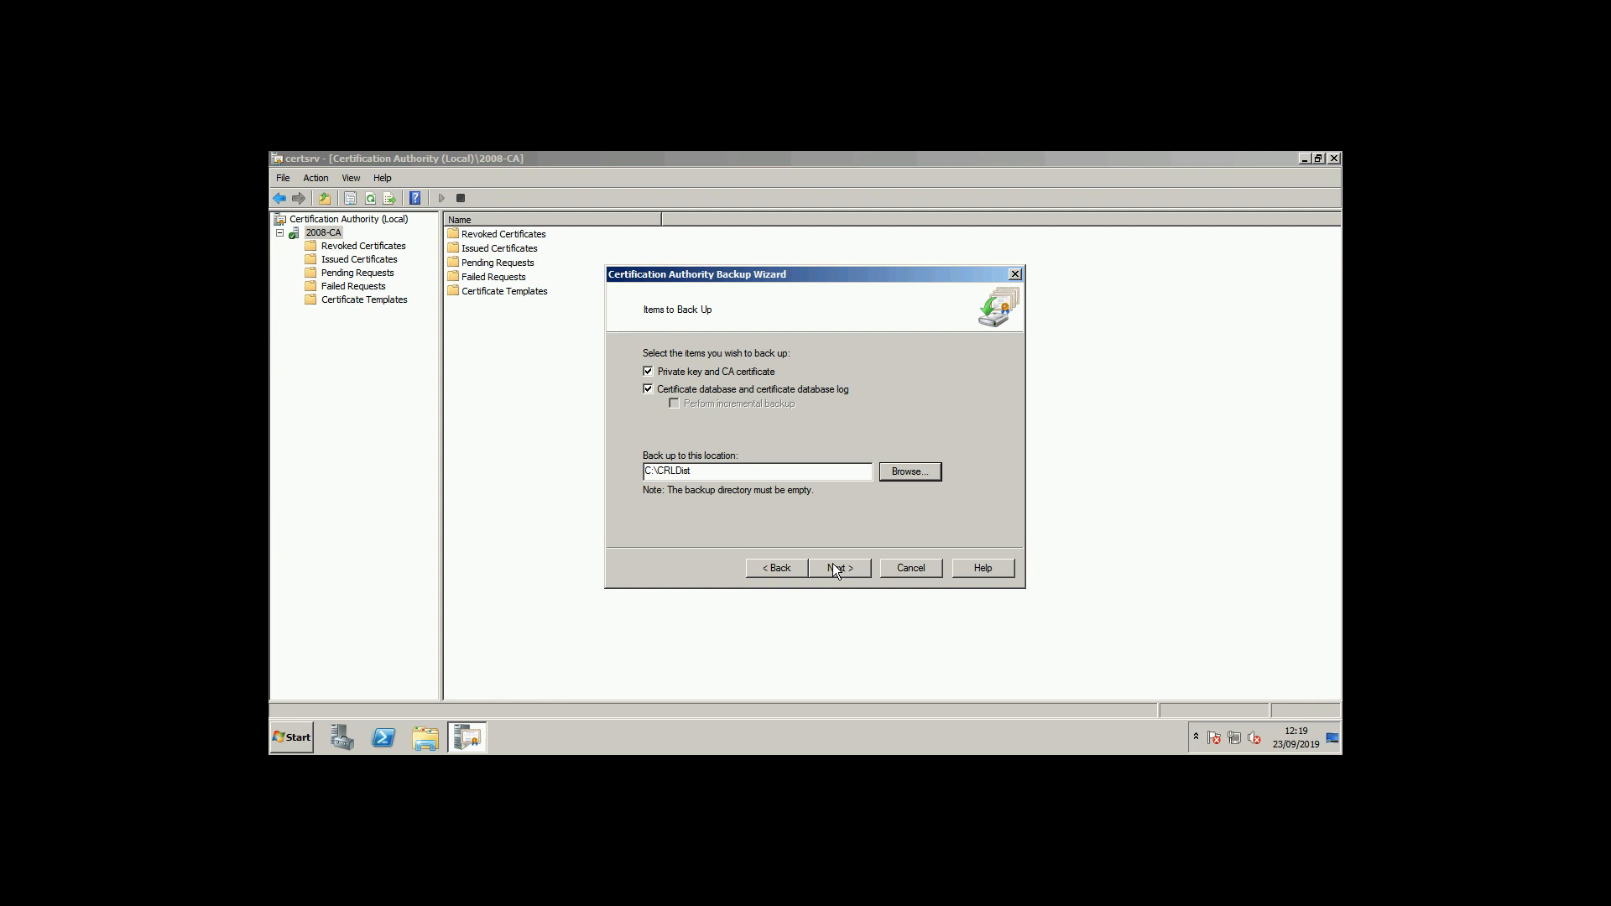
left_click(839, 569)
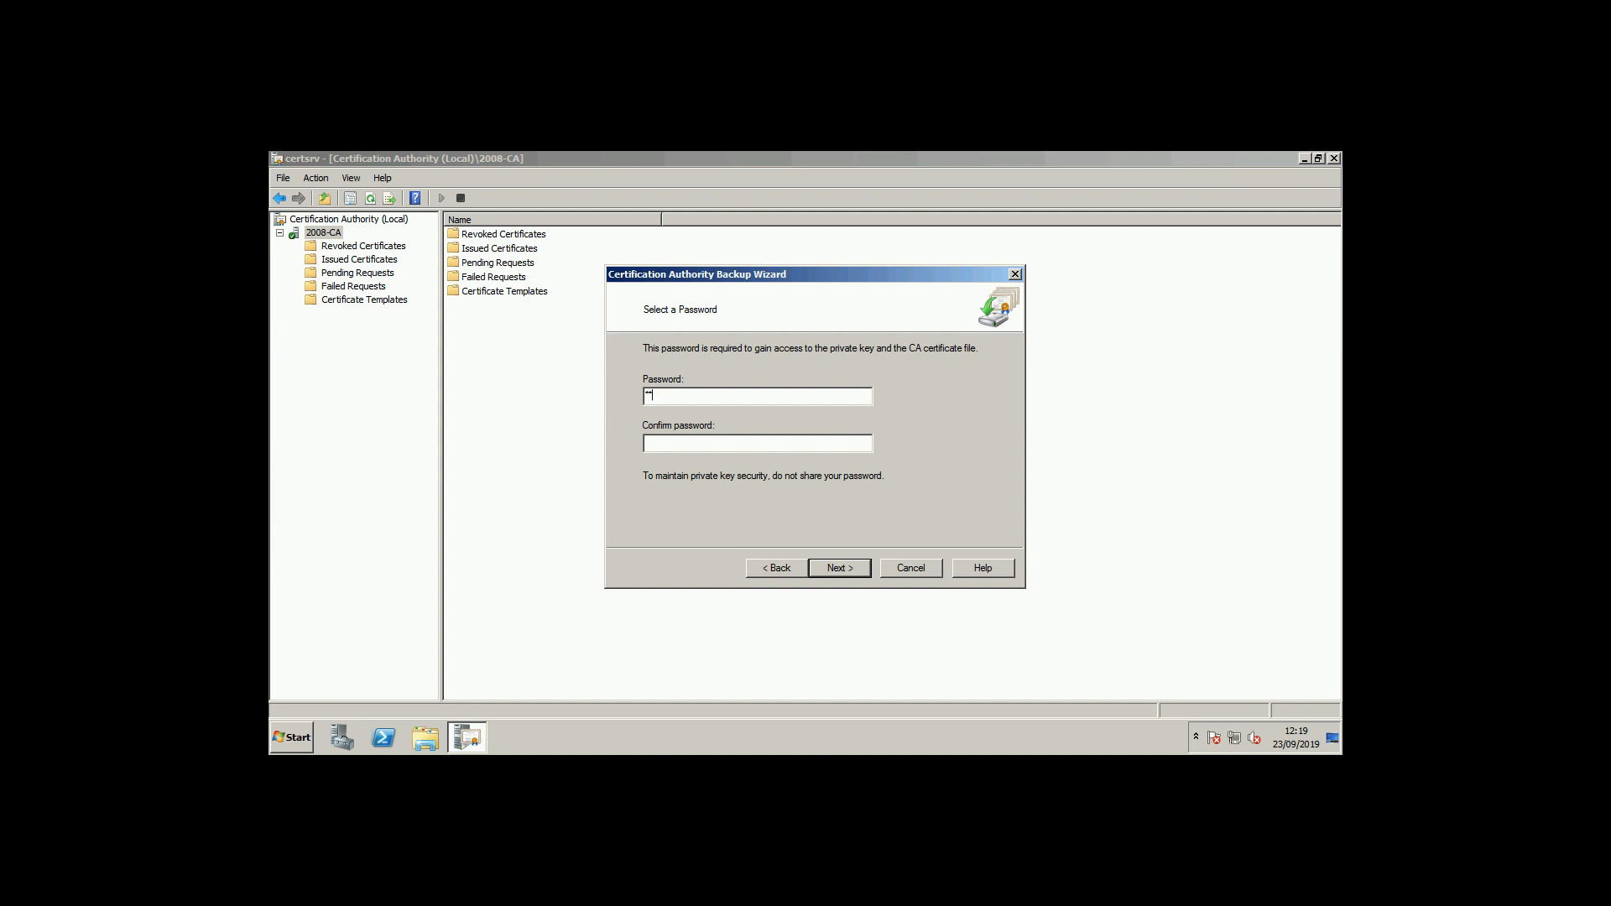
type("password")
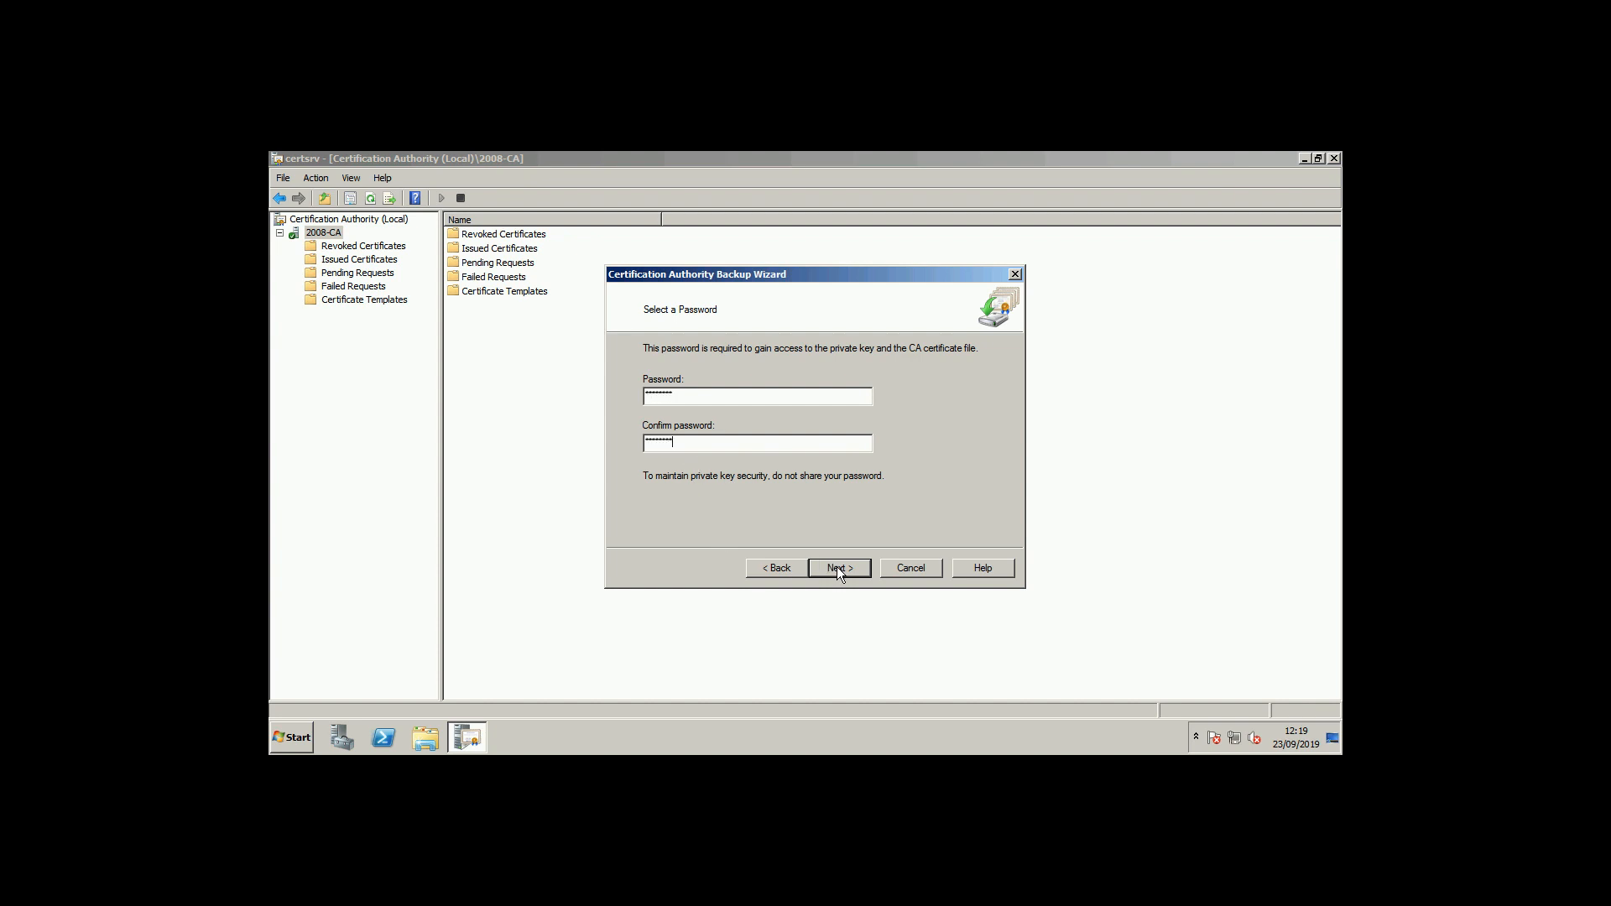
left_click(835, 569)
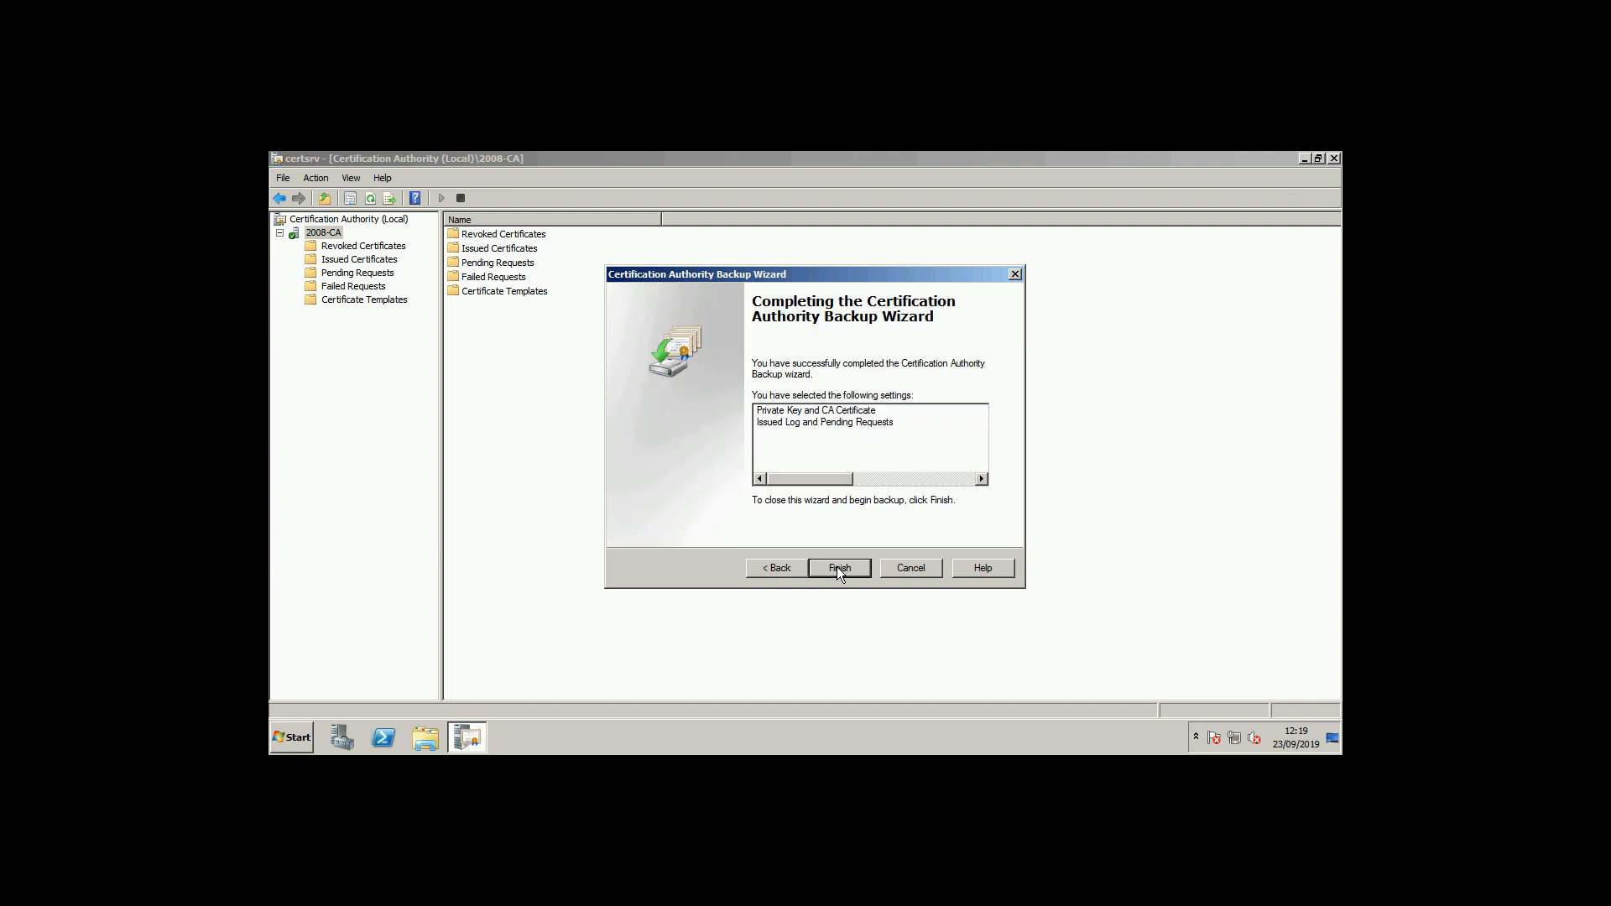
left_click(837, 569)
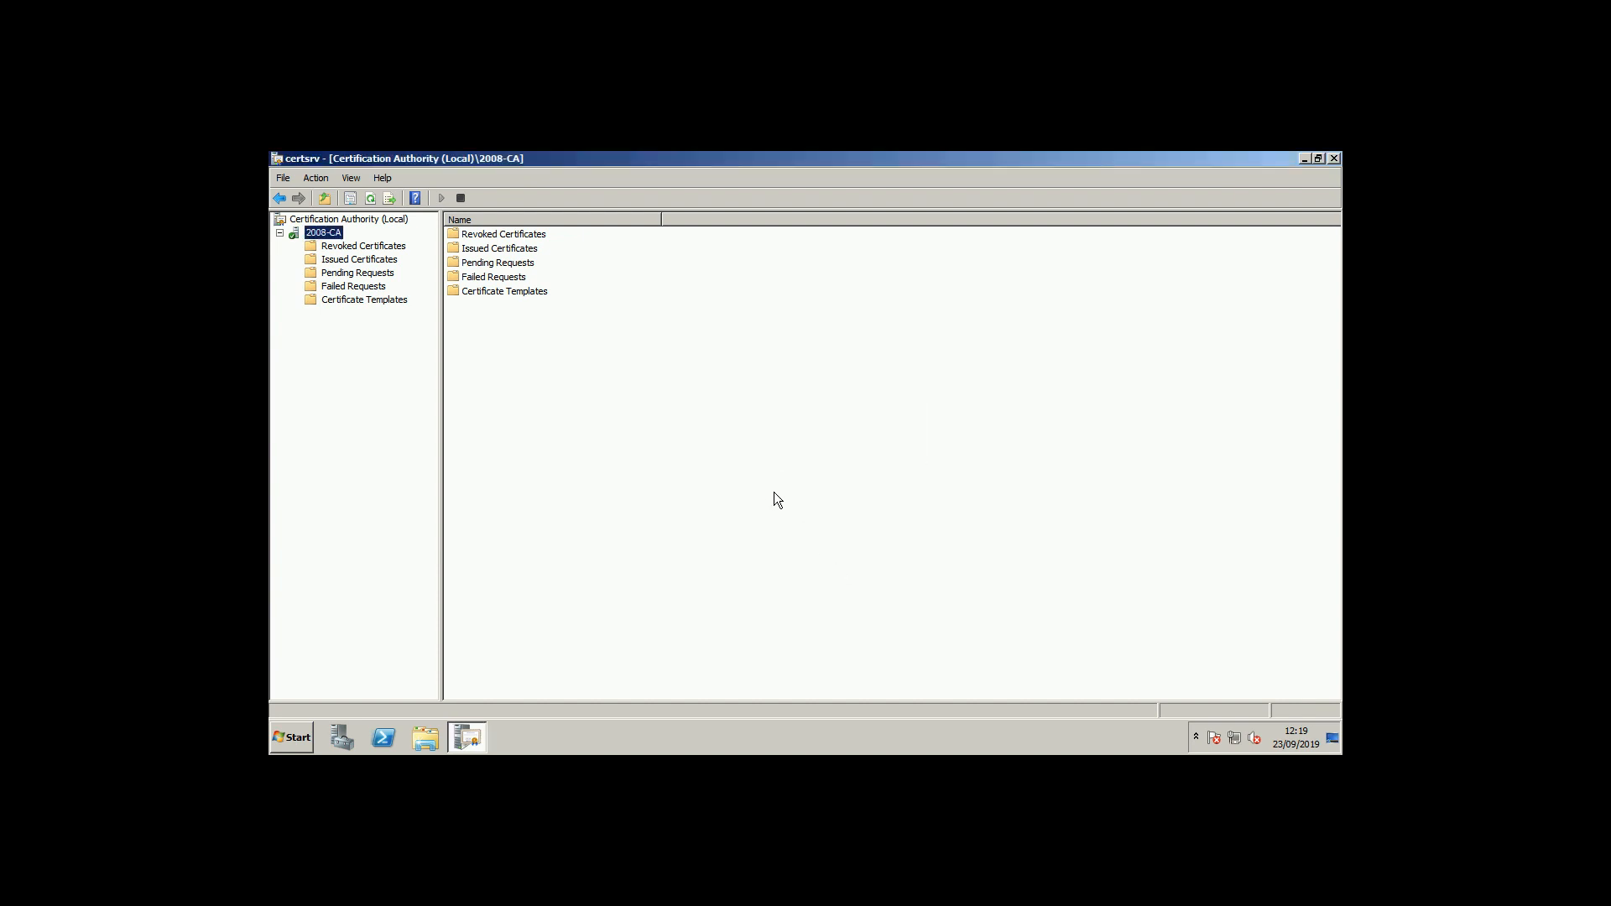
left_click(1334, 158)
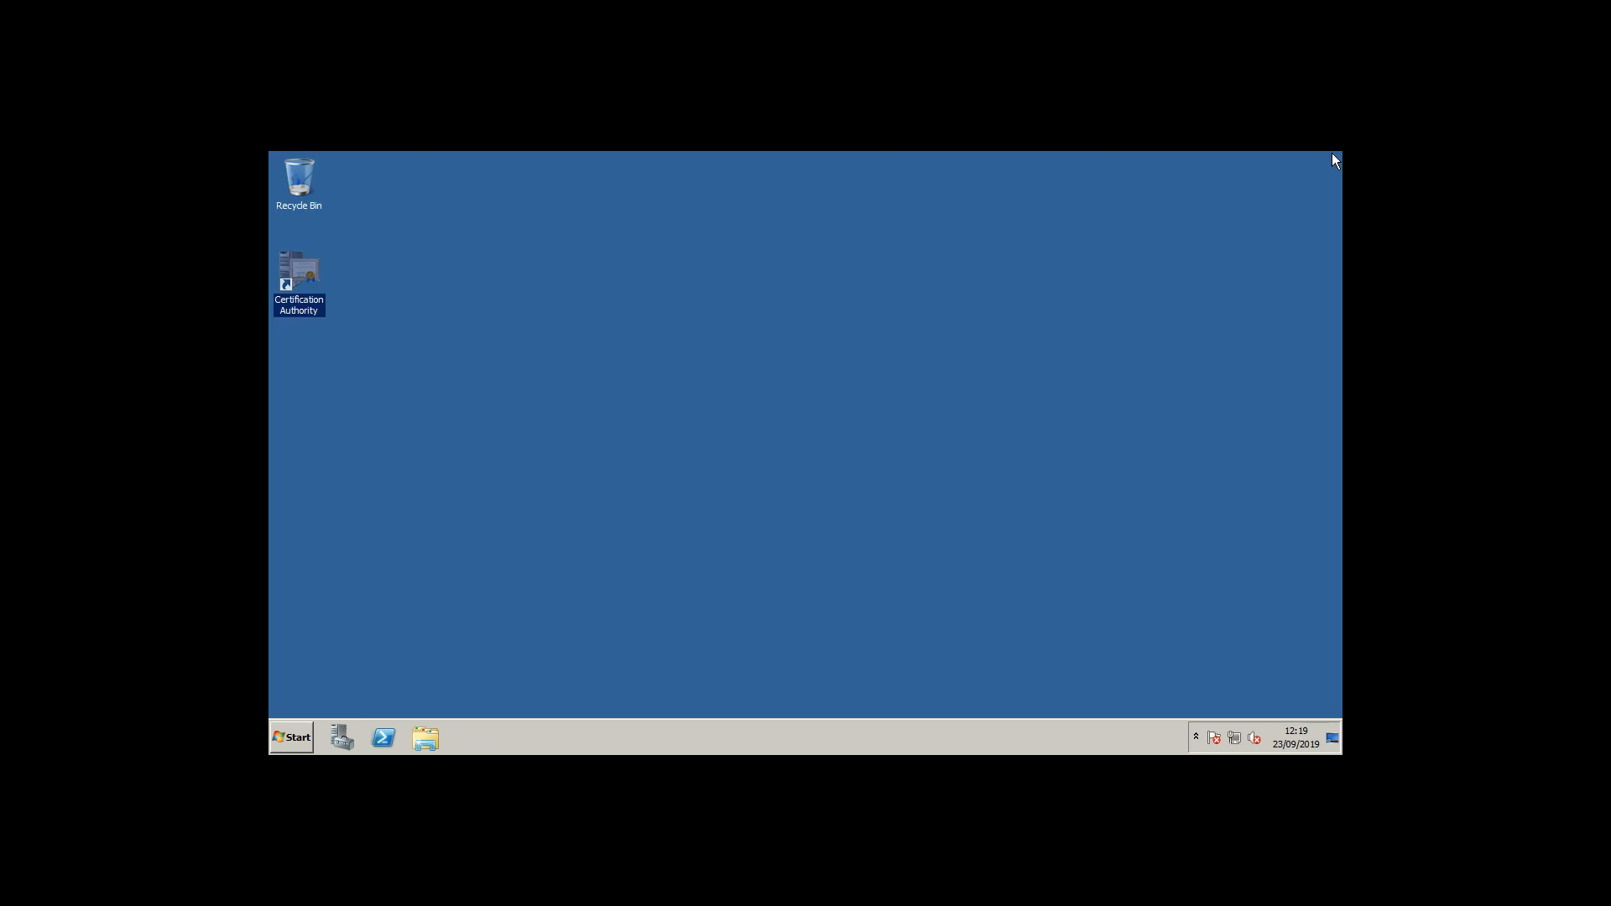
Step: Navigate regedit to HKLM\SYSTEM\CurrentControlSet\services\CertSvc\Configuration\2008-CA
left_click(290, 738)
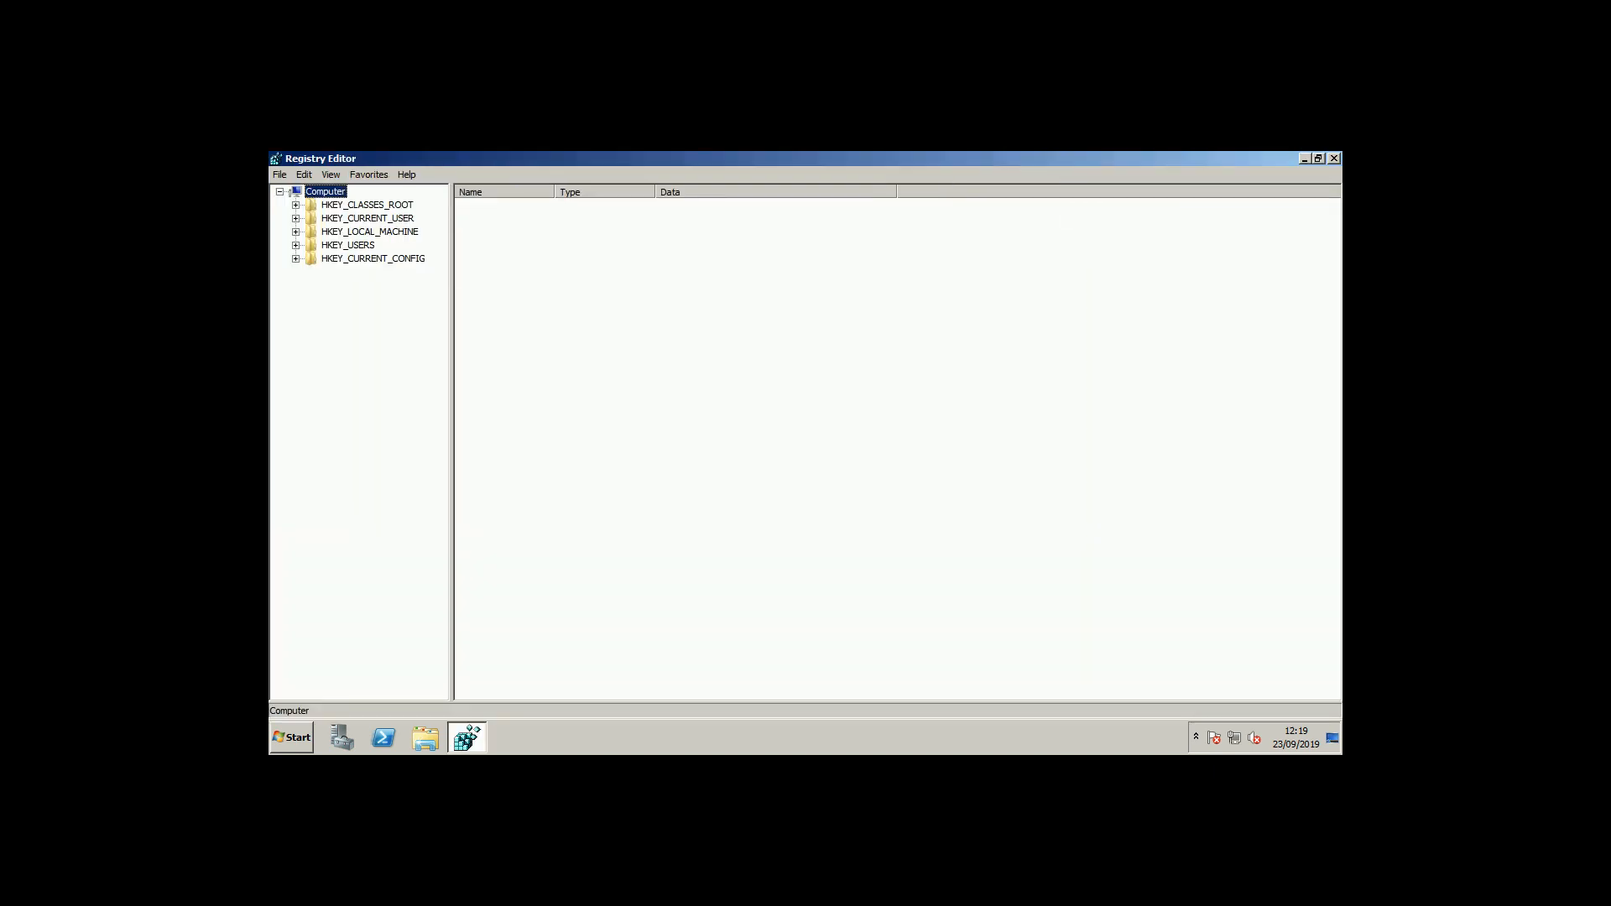
left_click(369, 232)
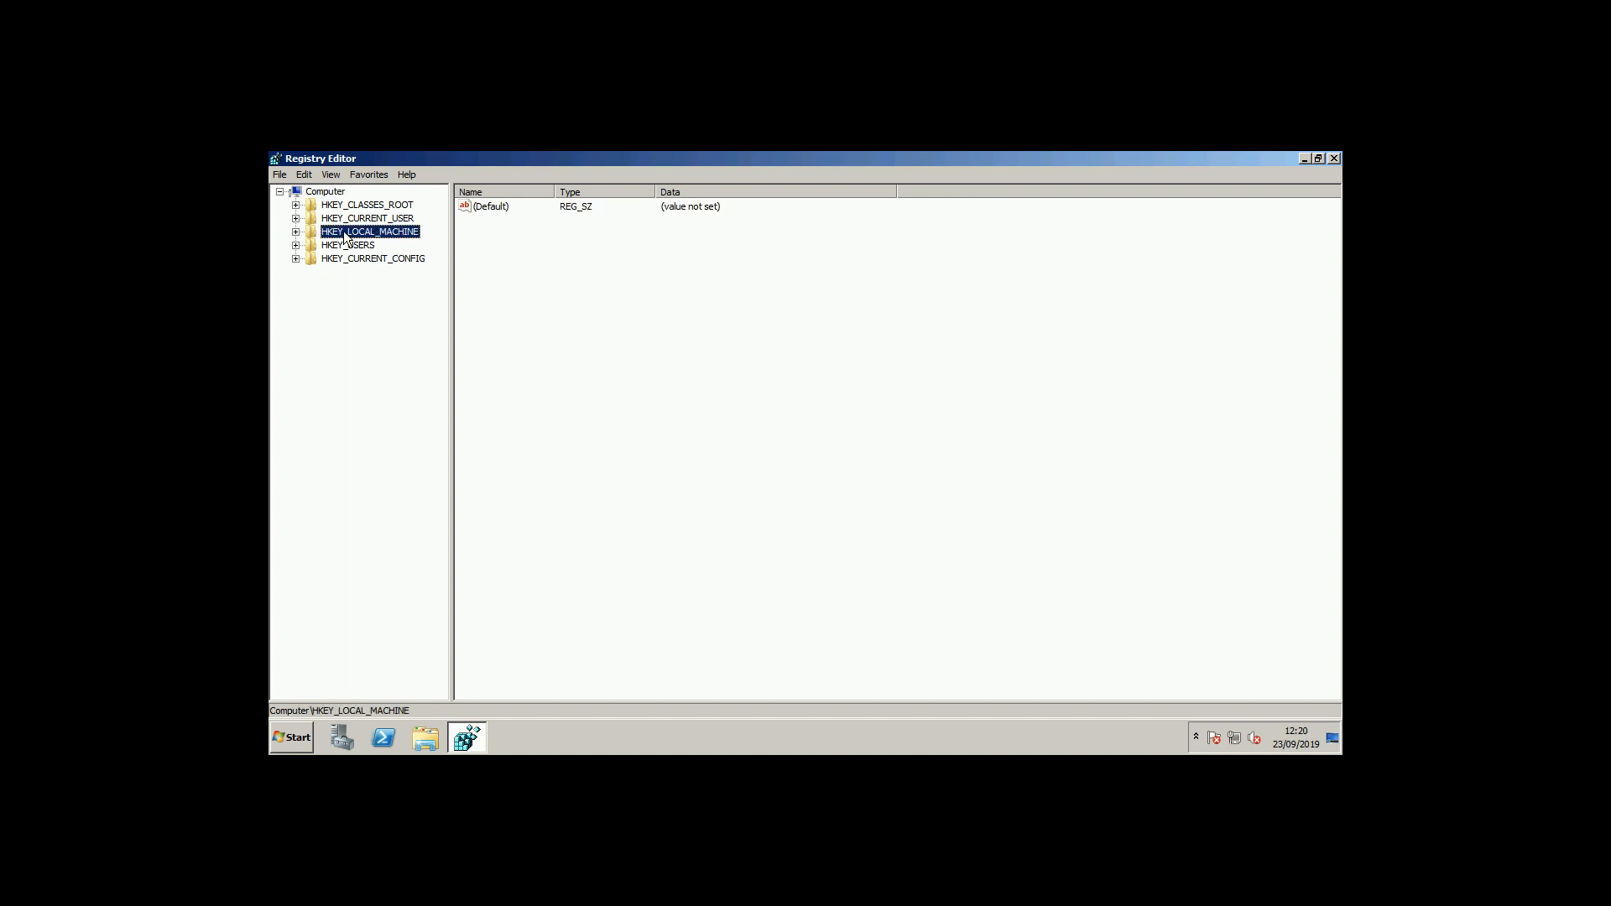
left_click(296, 231)
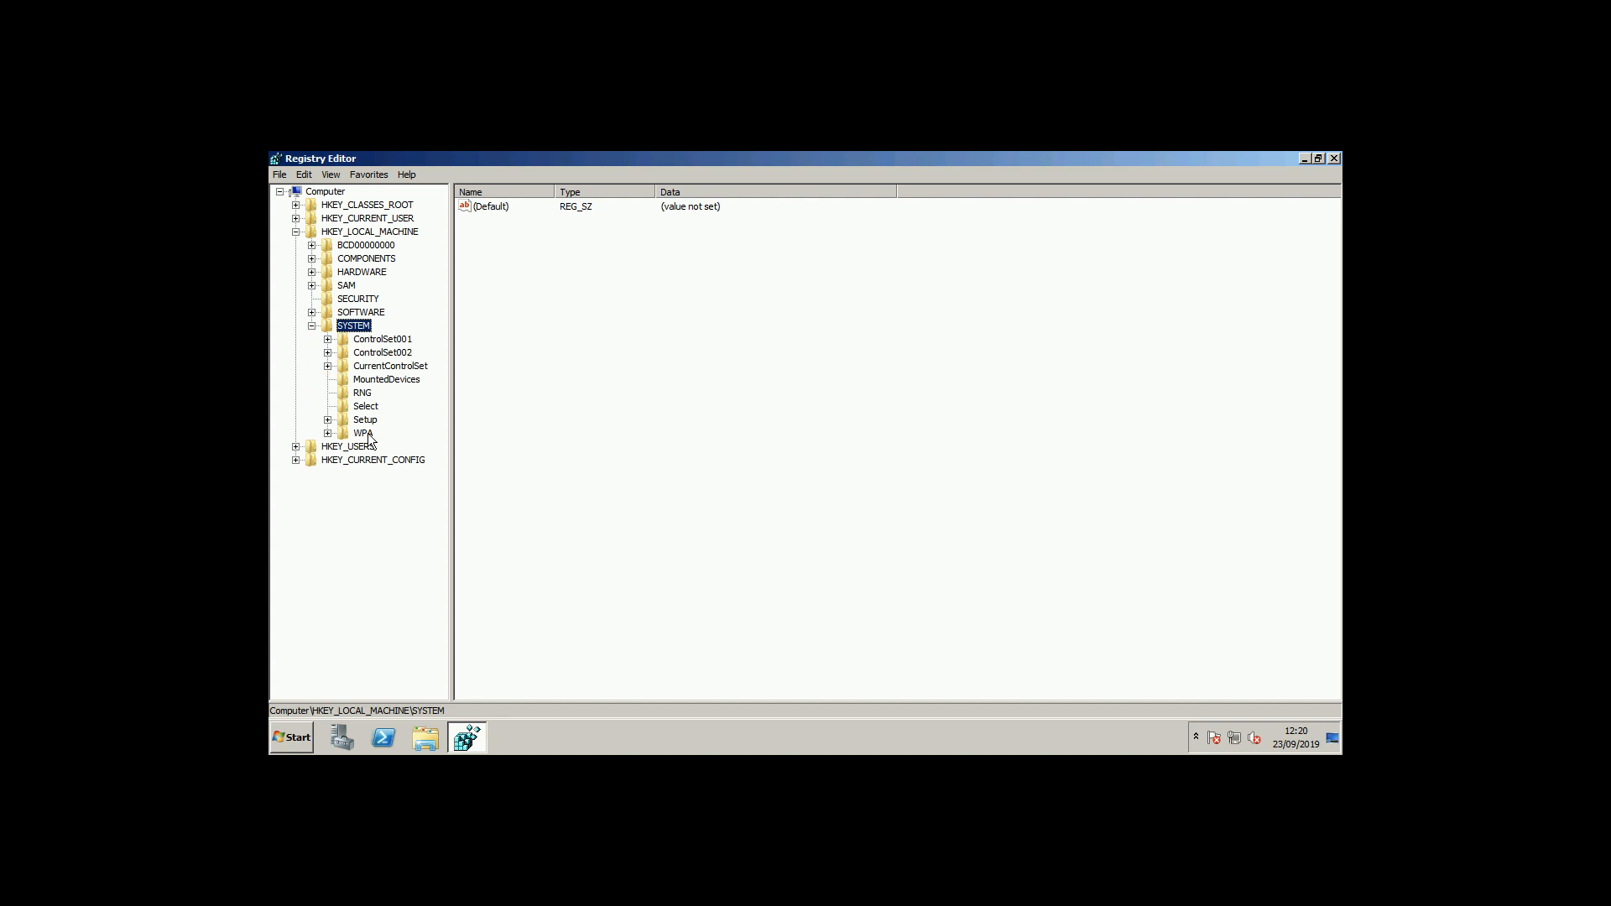
left_click(391, 366)
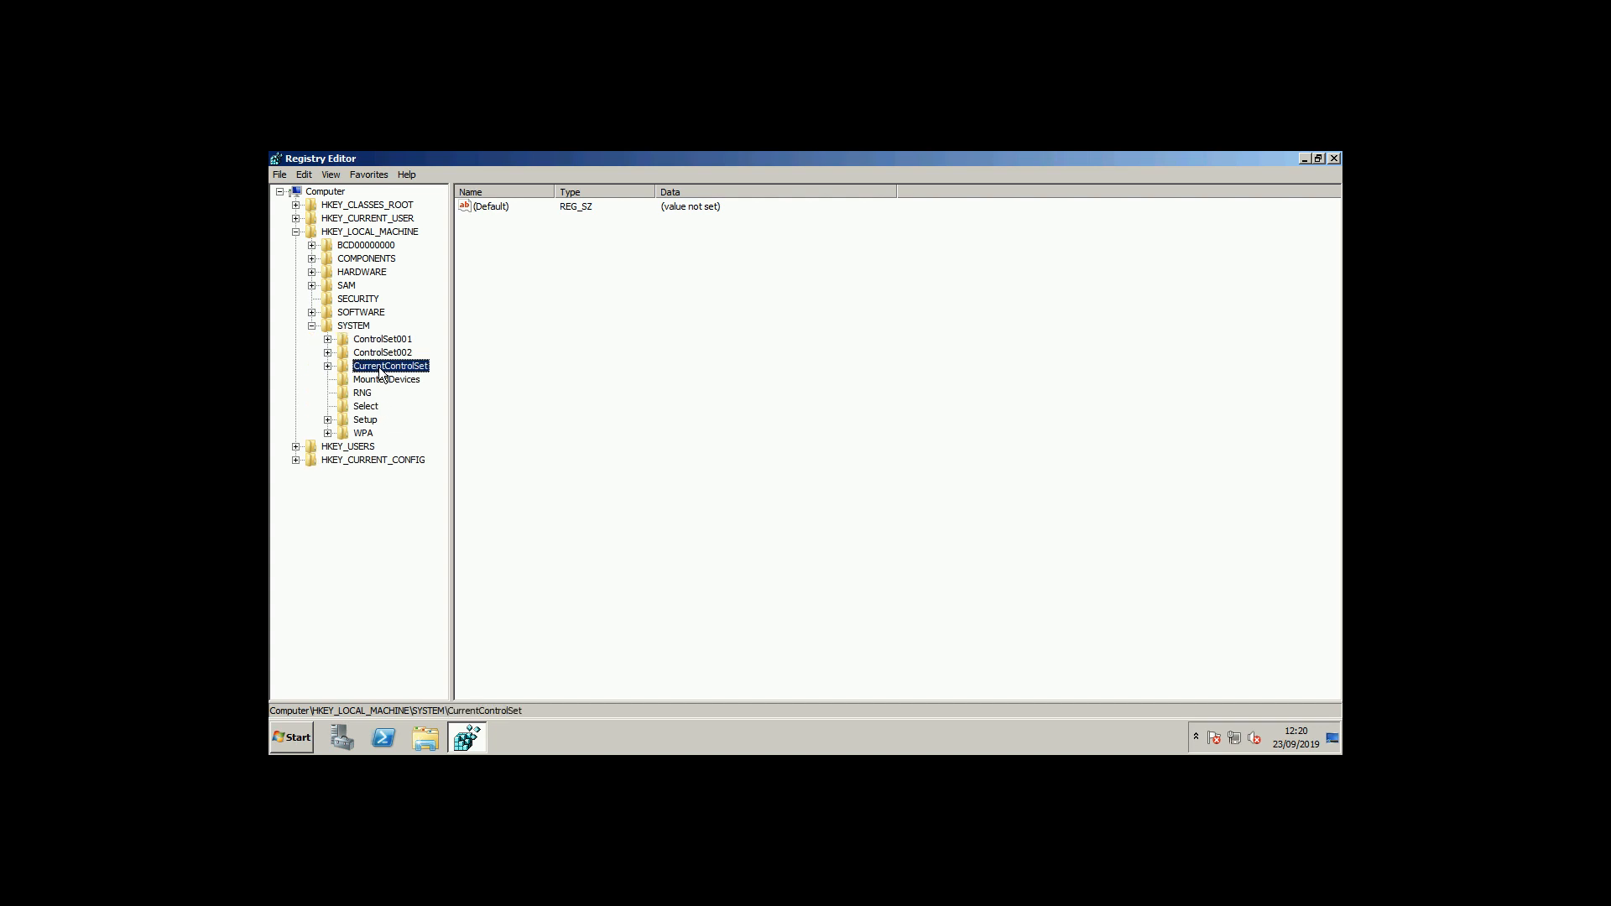
left_click(327, 366)
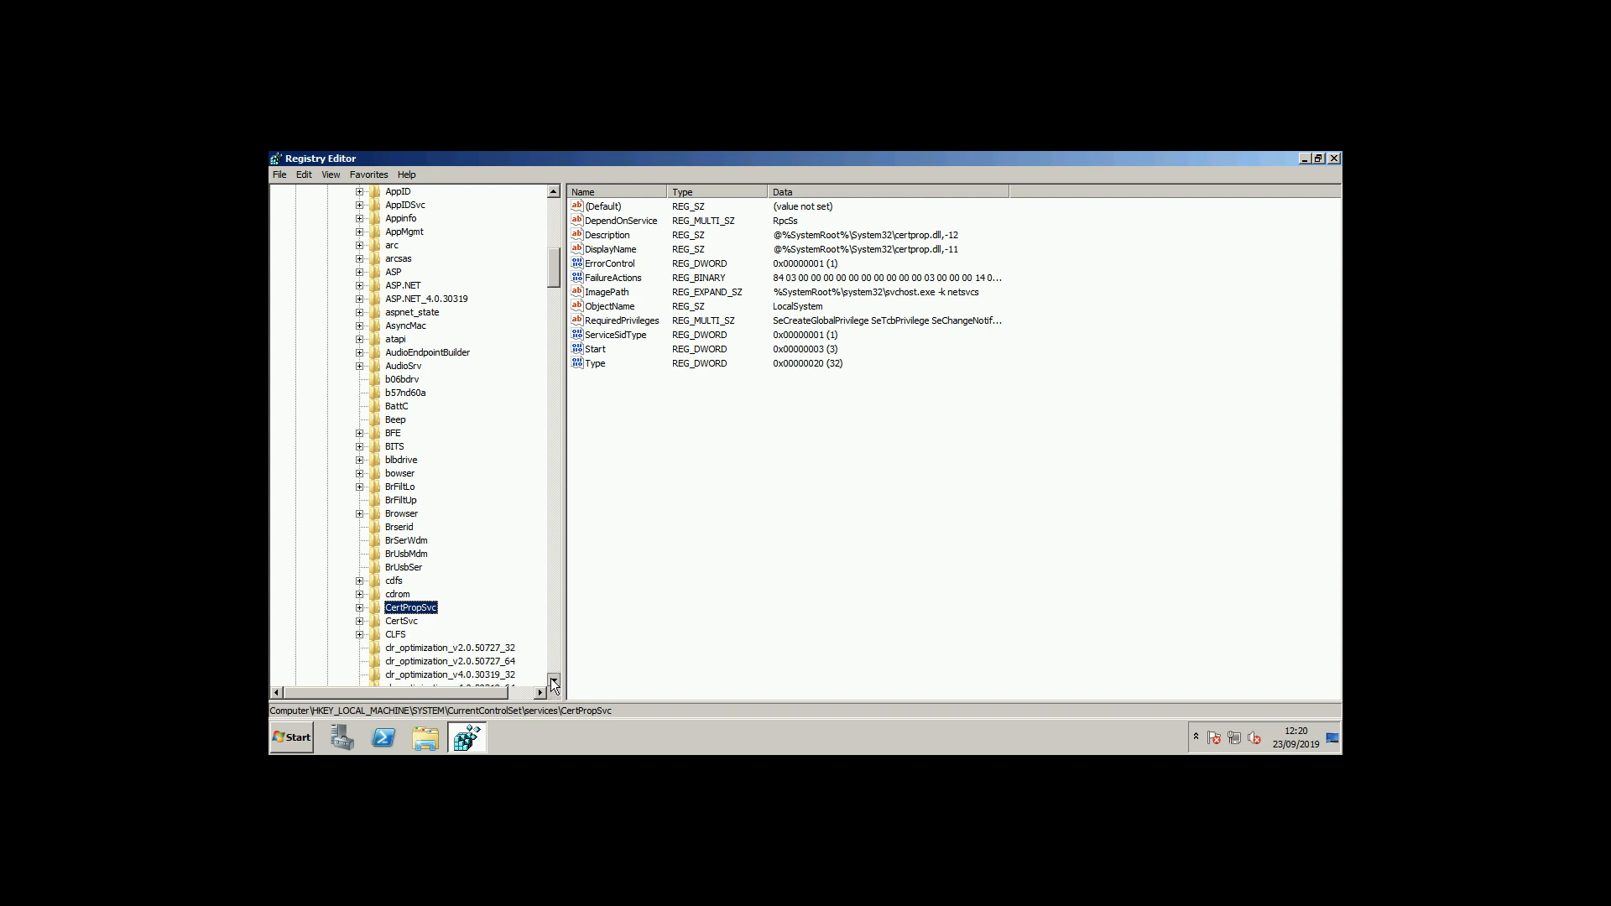
scroll("down", 3)
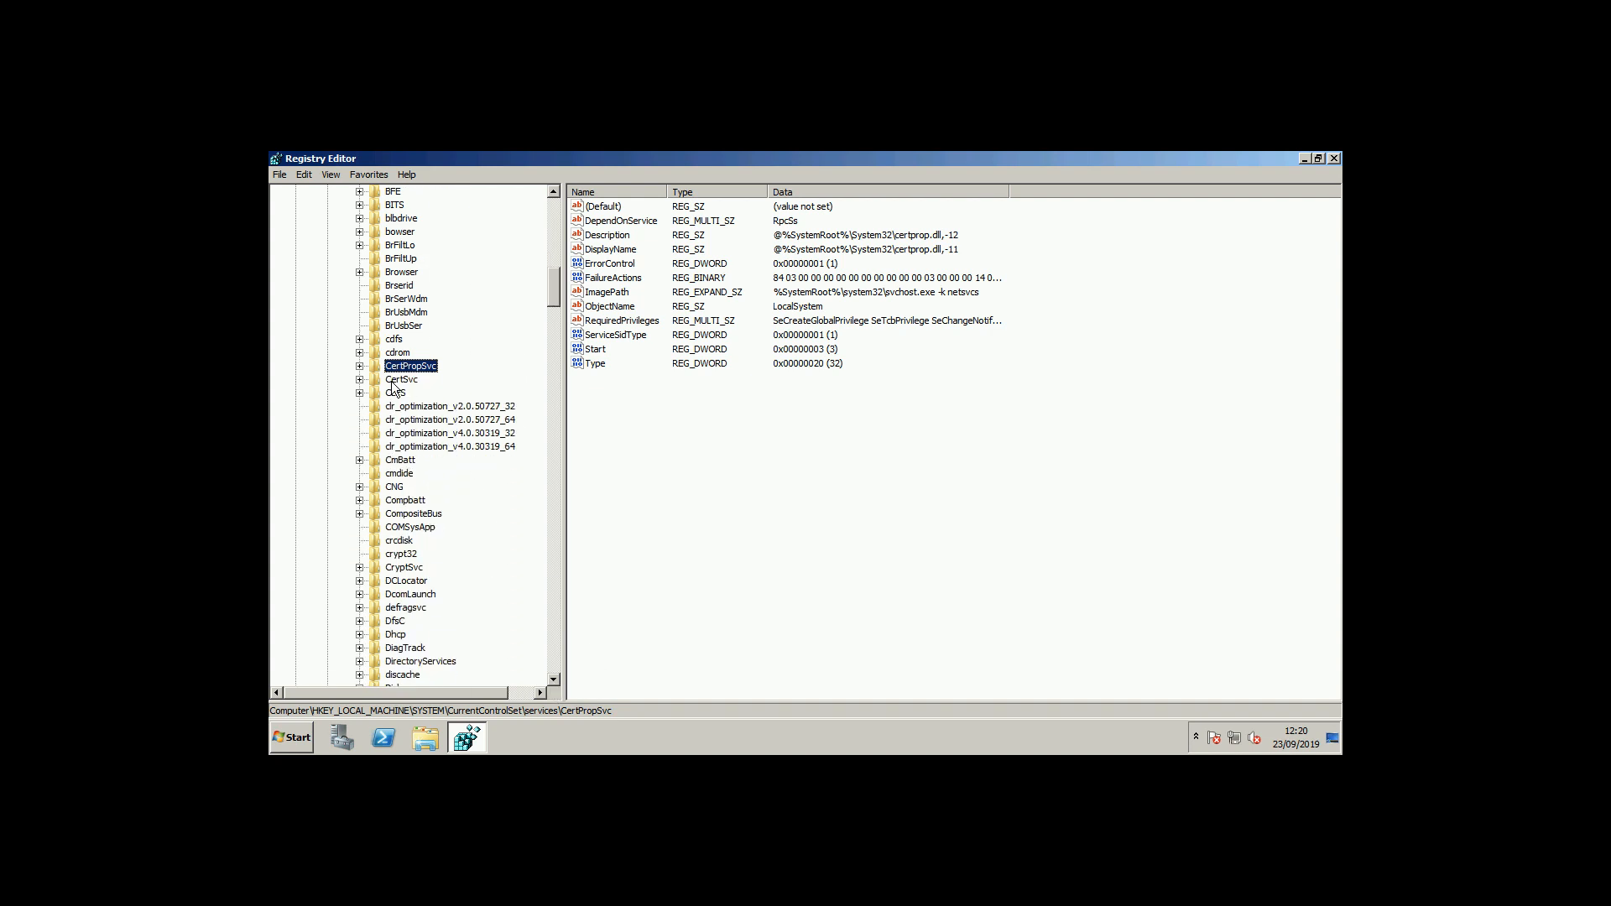
left_click(401, 379)
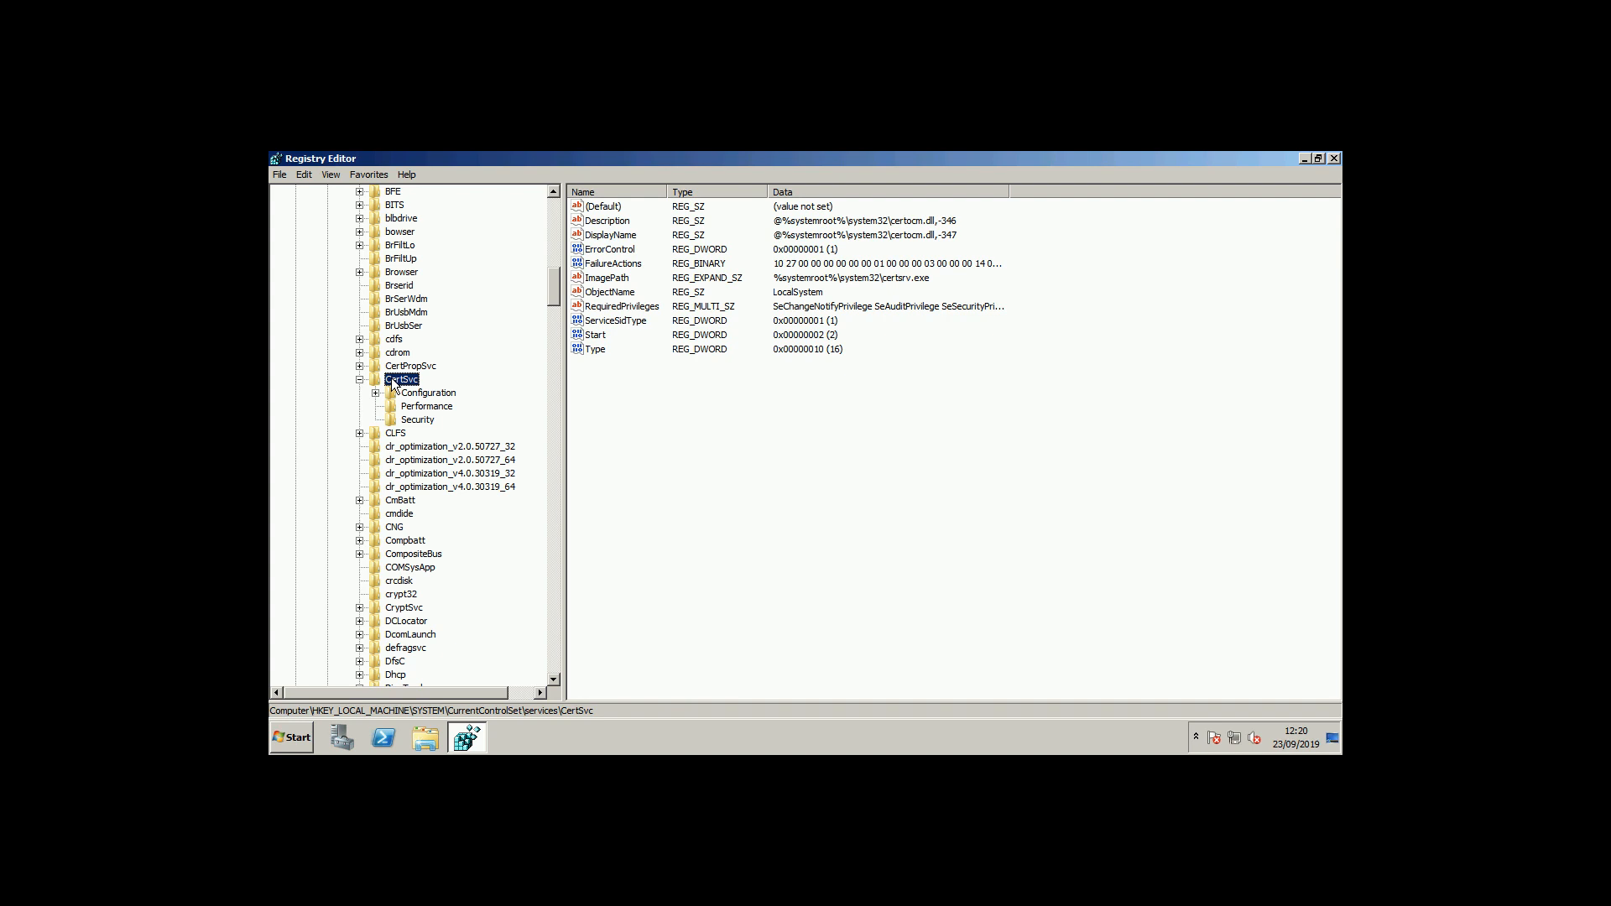
left_click(428, 393)
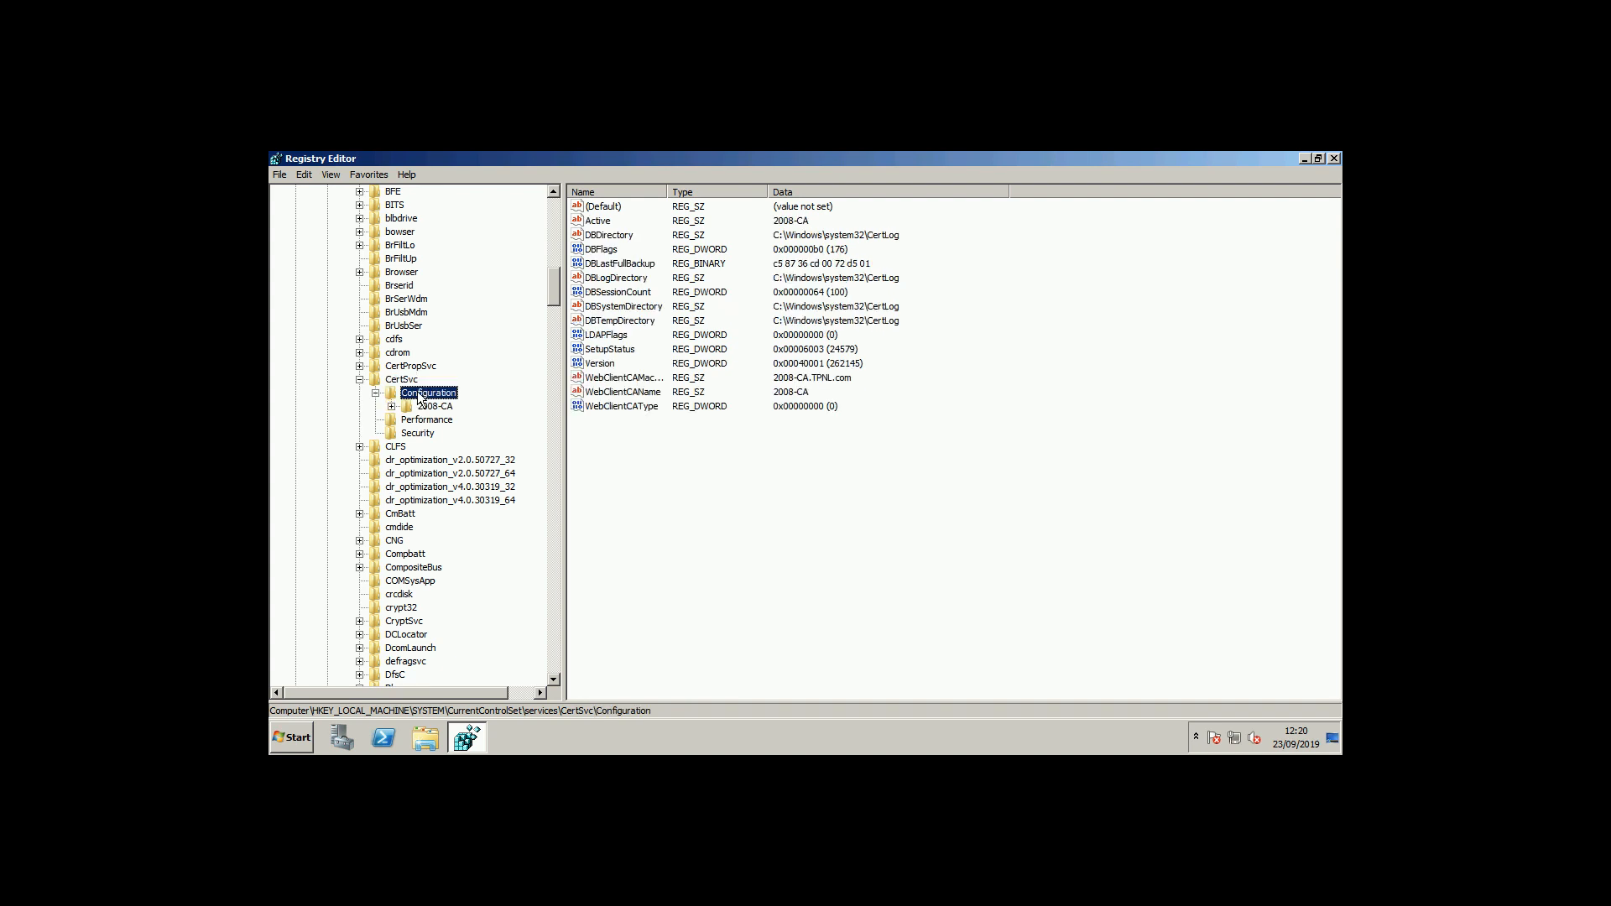
left_click(434, 404)
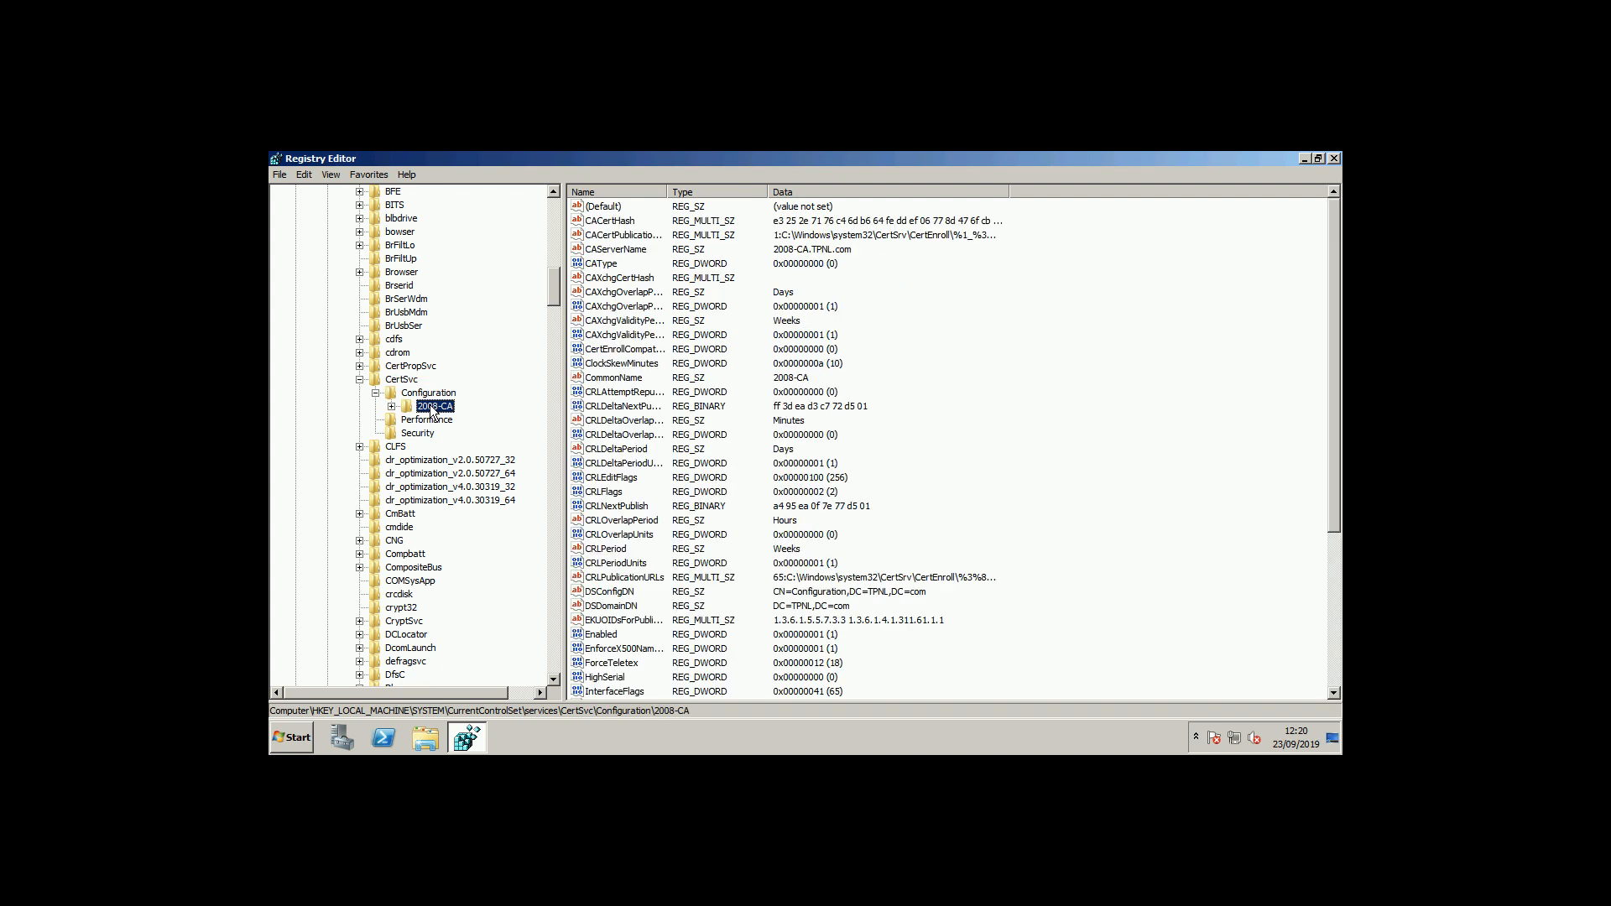
Step: Export the 2008-CA key, browsing to C:\CRLDist as the save location
right_click(433, 406)
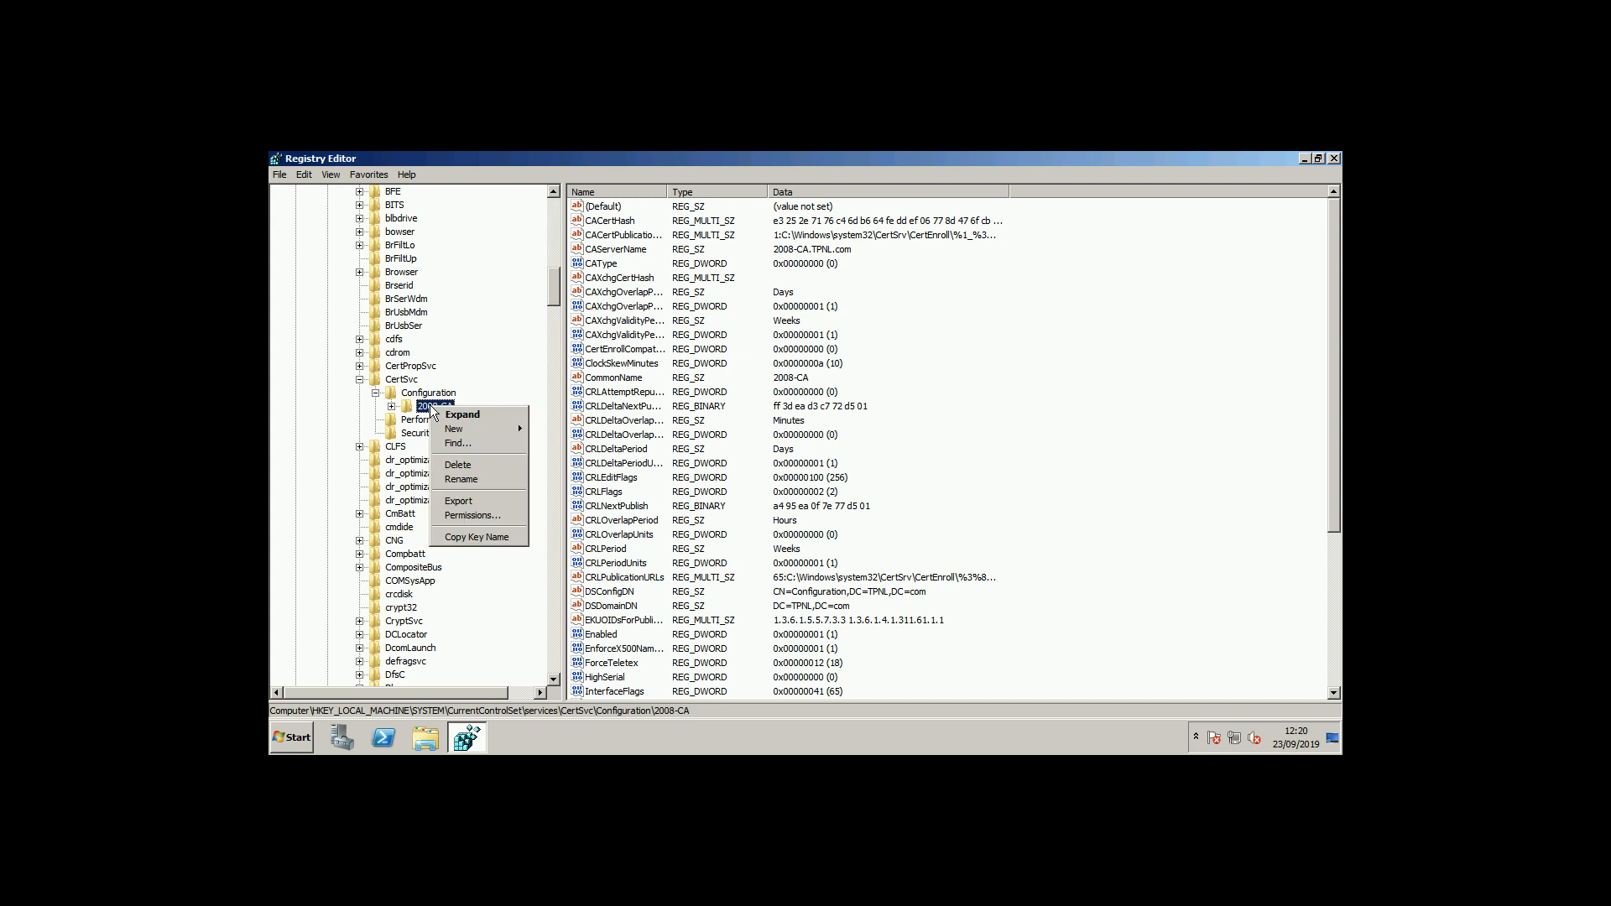
mouse_move(458, 502)
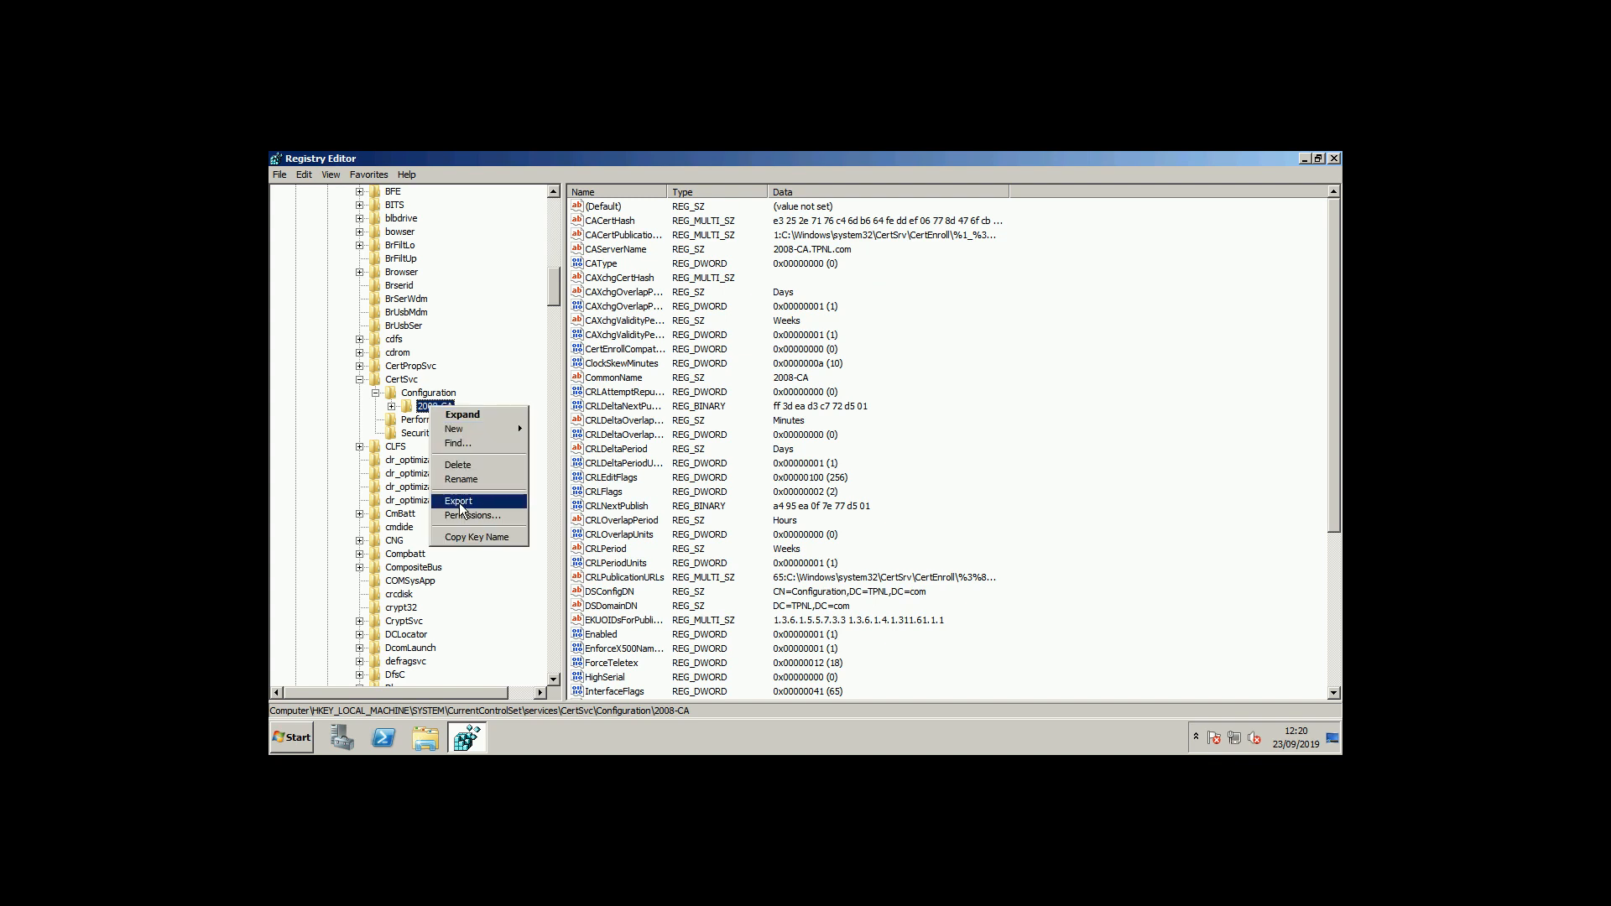
left_click(458, 502)
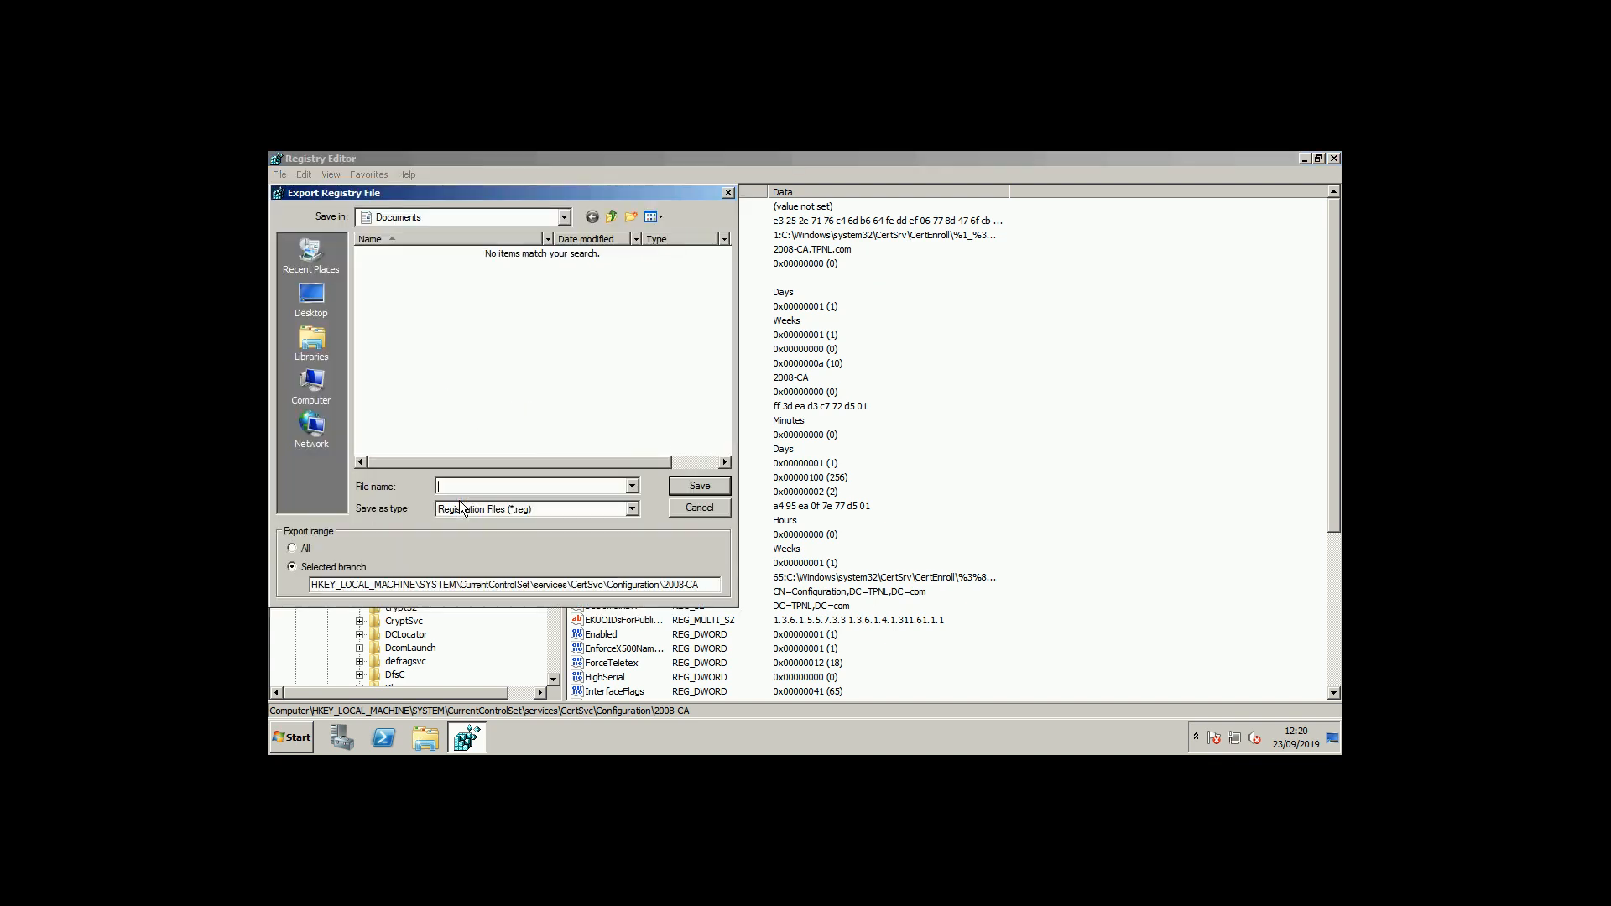
left_click(310, 386)
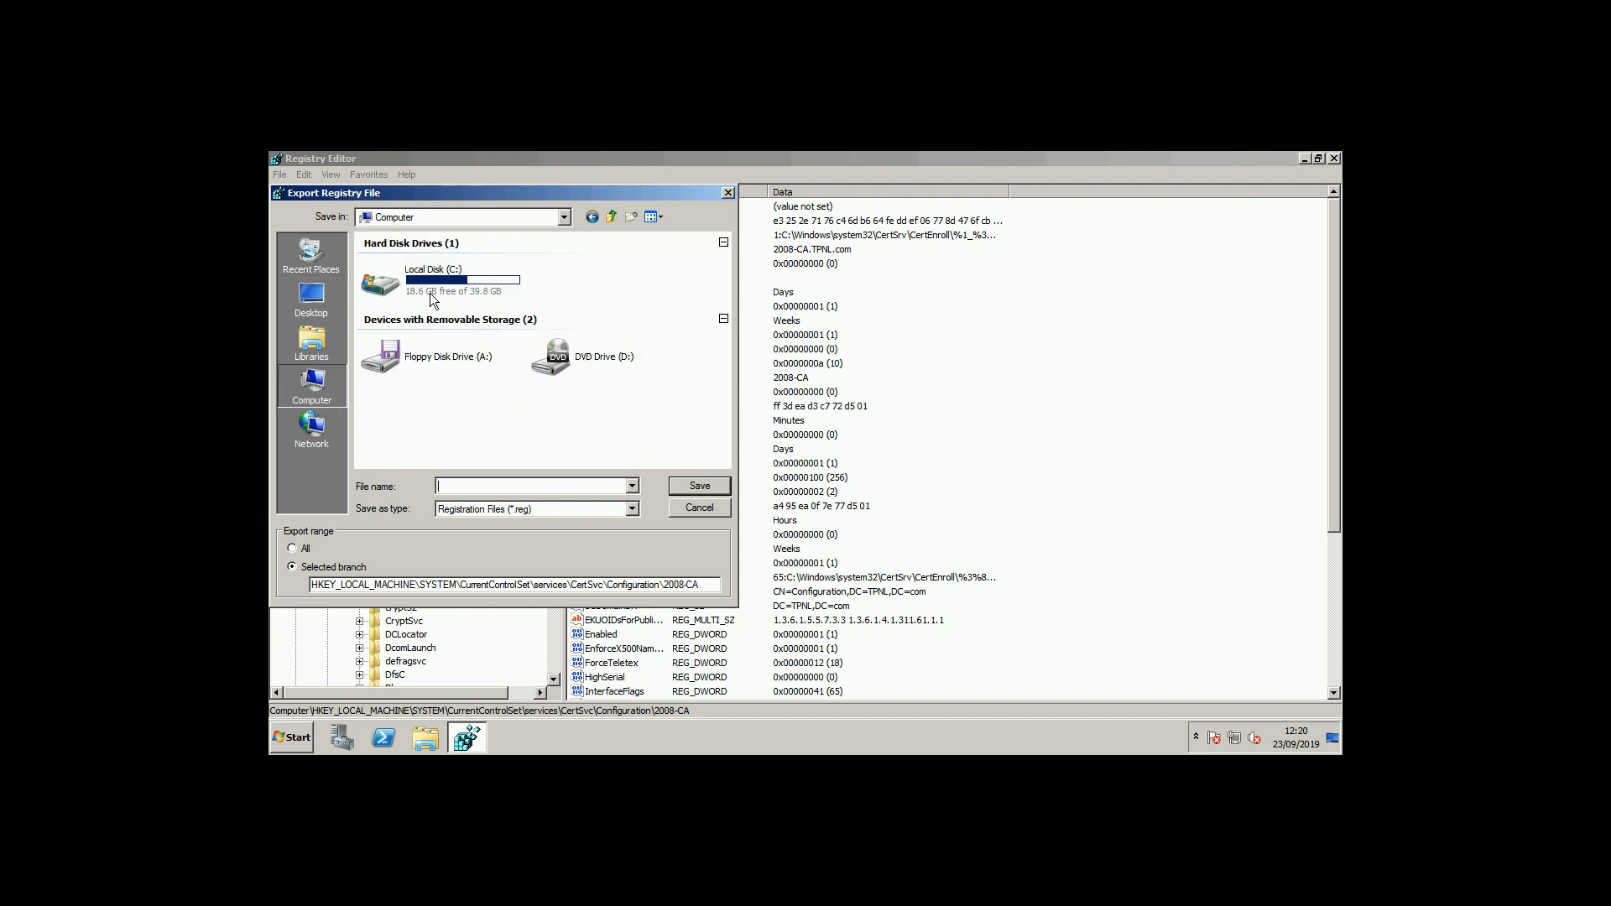
double_click(431, 282)
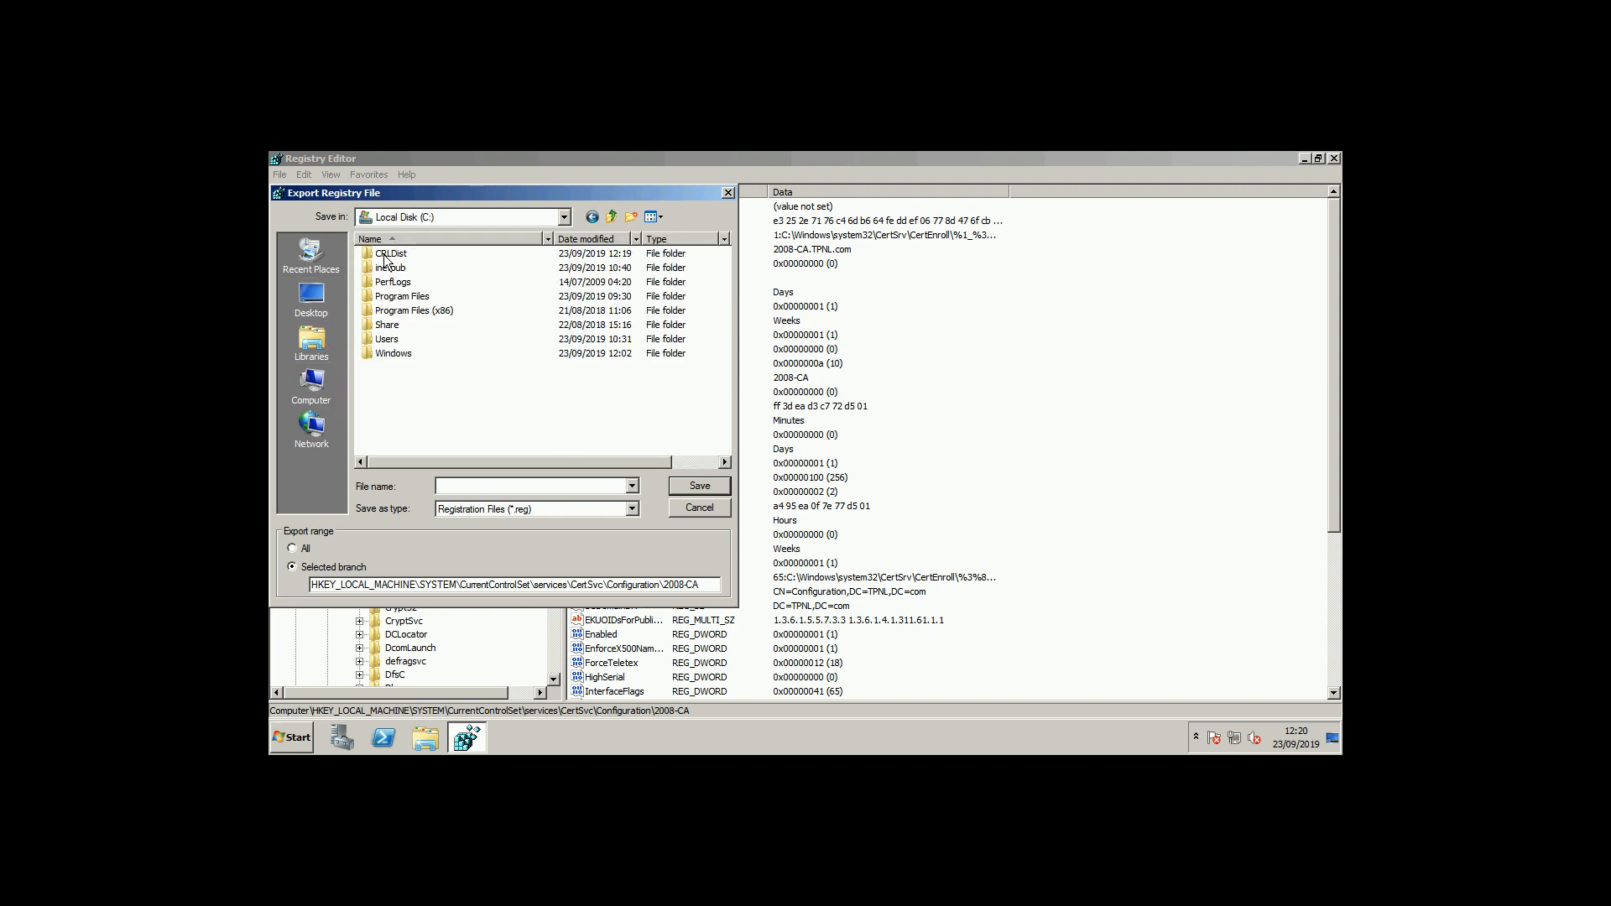
double_click(391, 253)
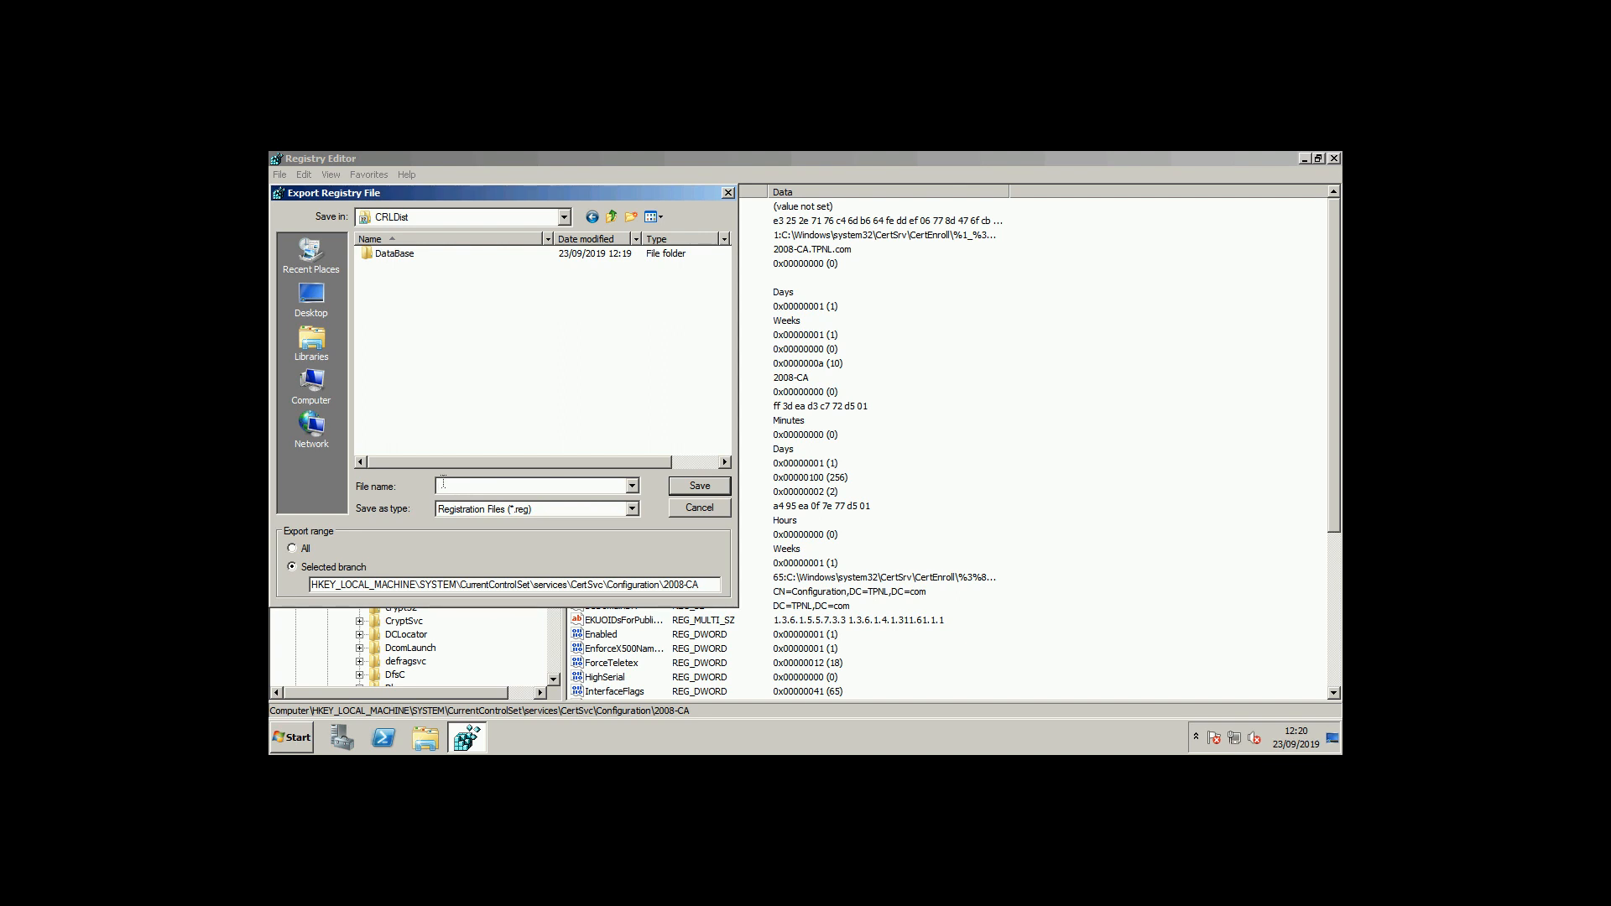
Step: Save the exported key as a registration file named Reg-Backup
type("Reg-")
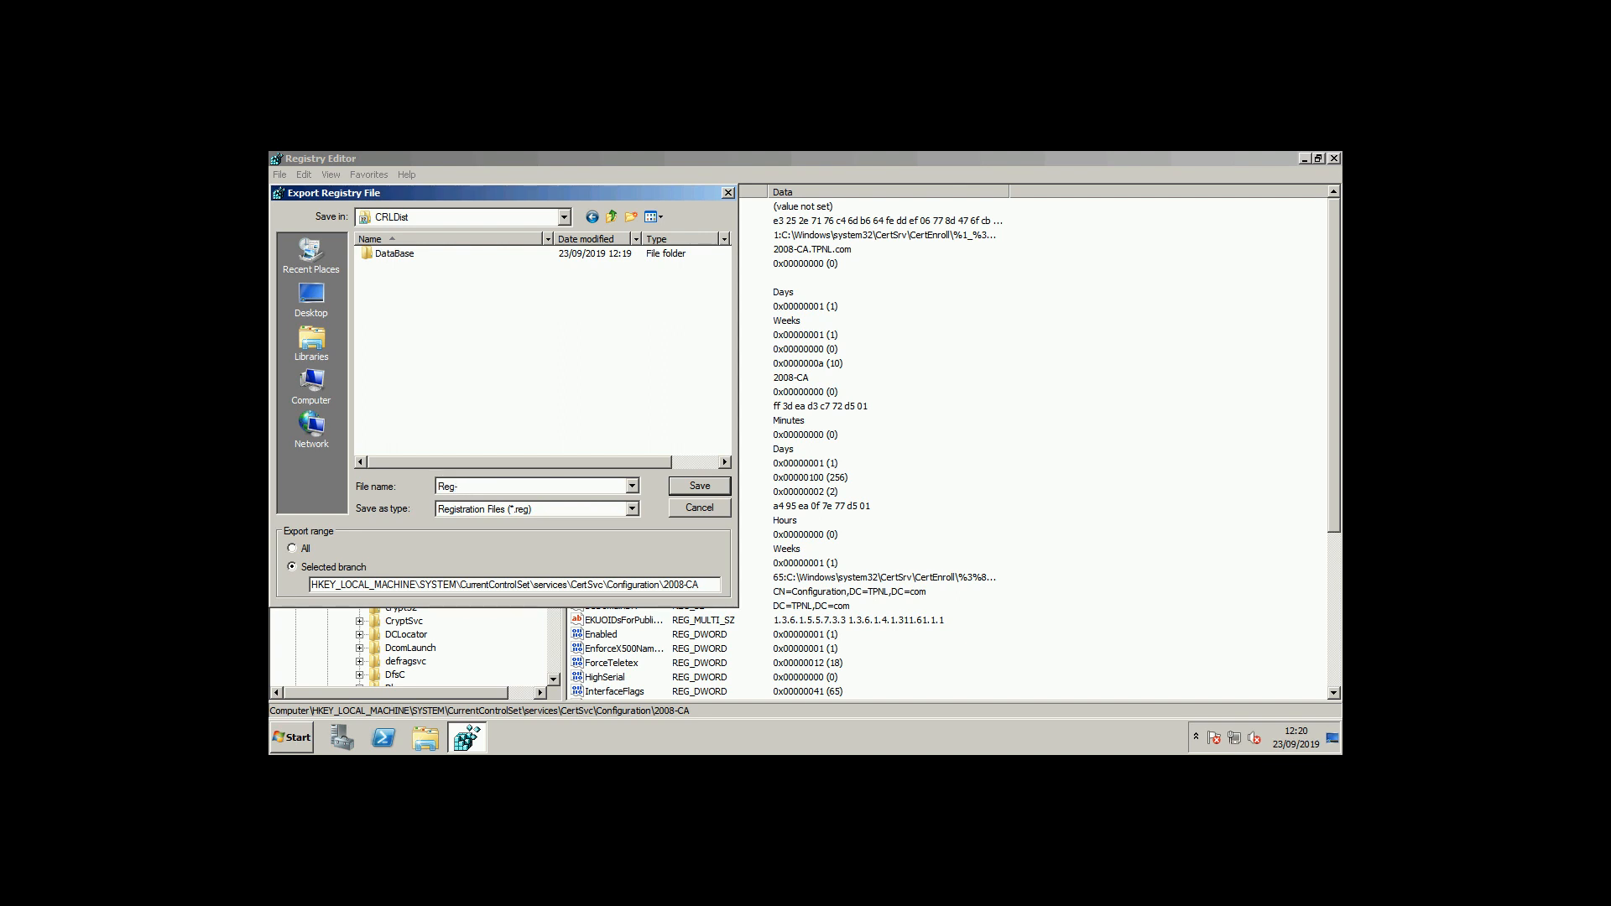
left_click(532, 485)
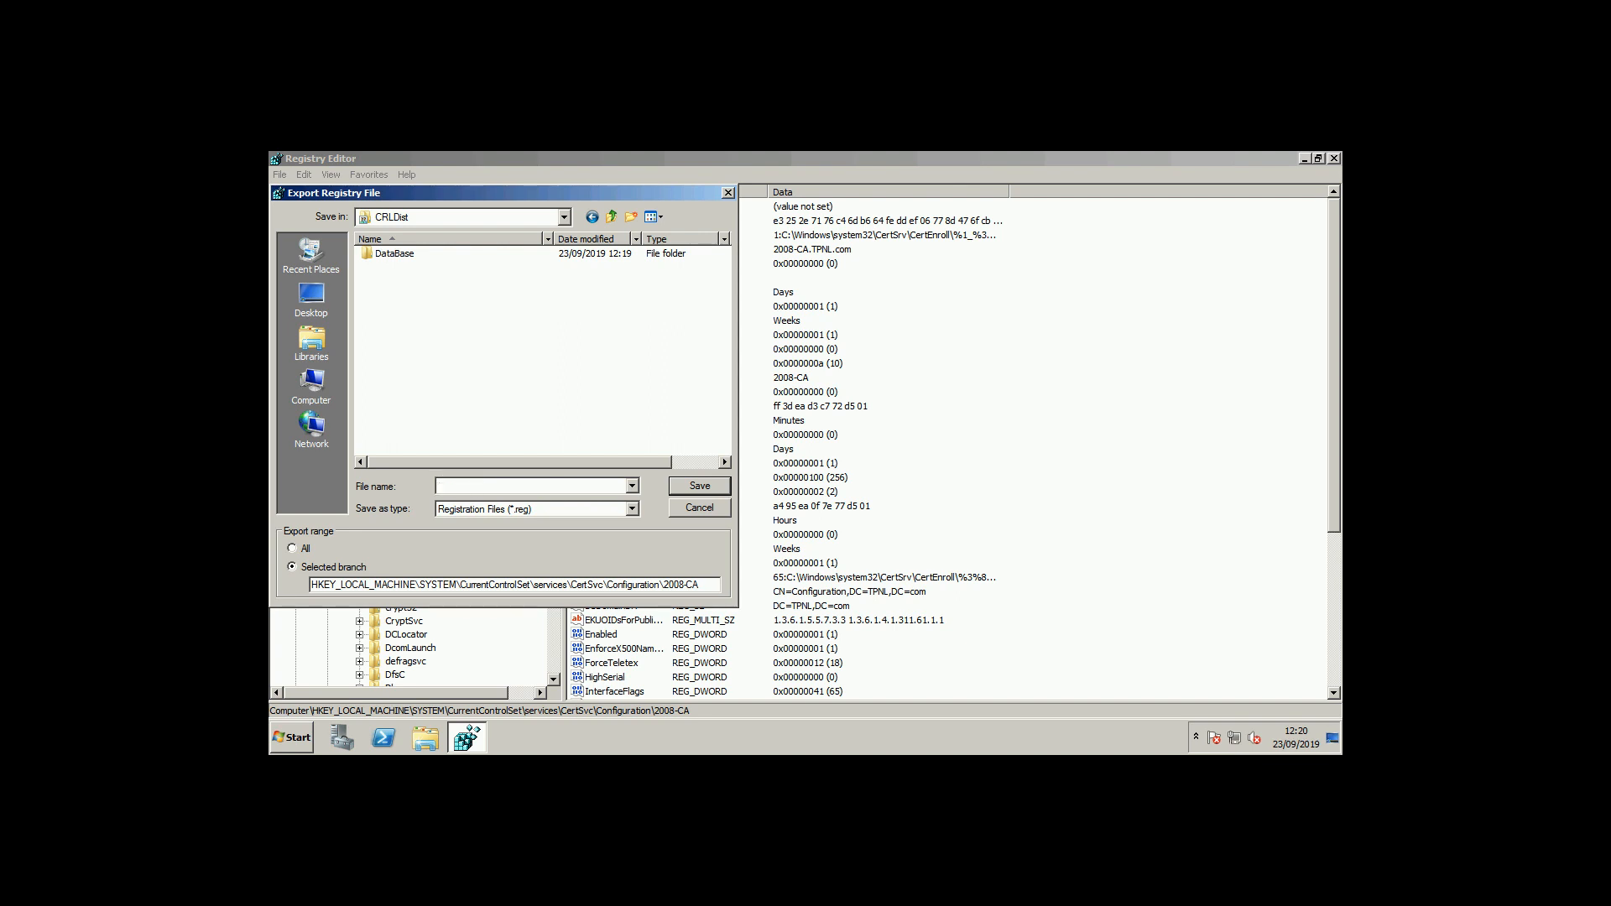
type("Reg-Backup")
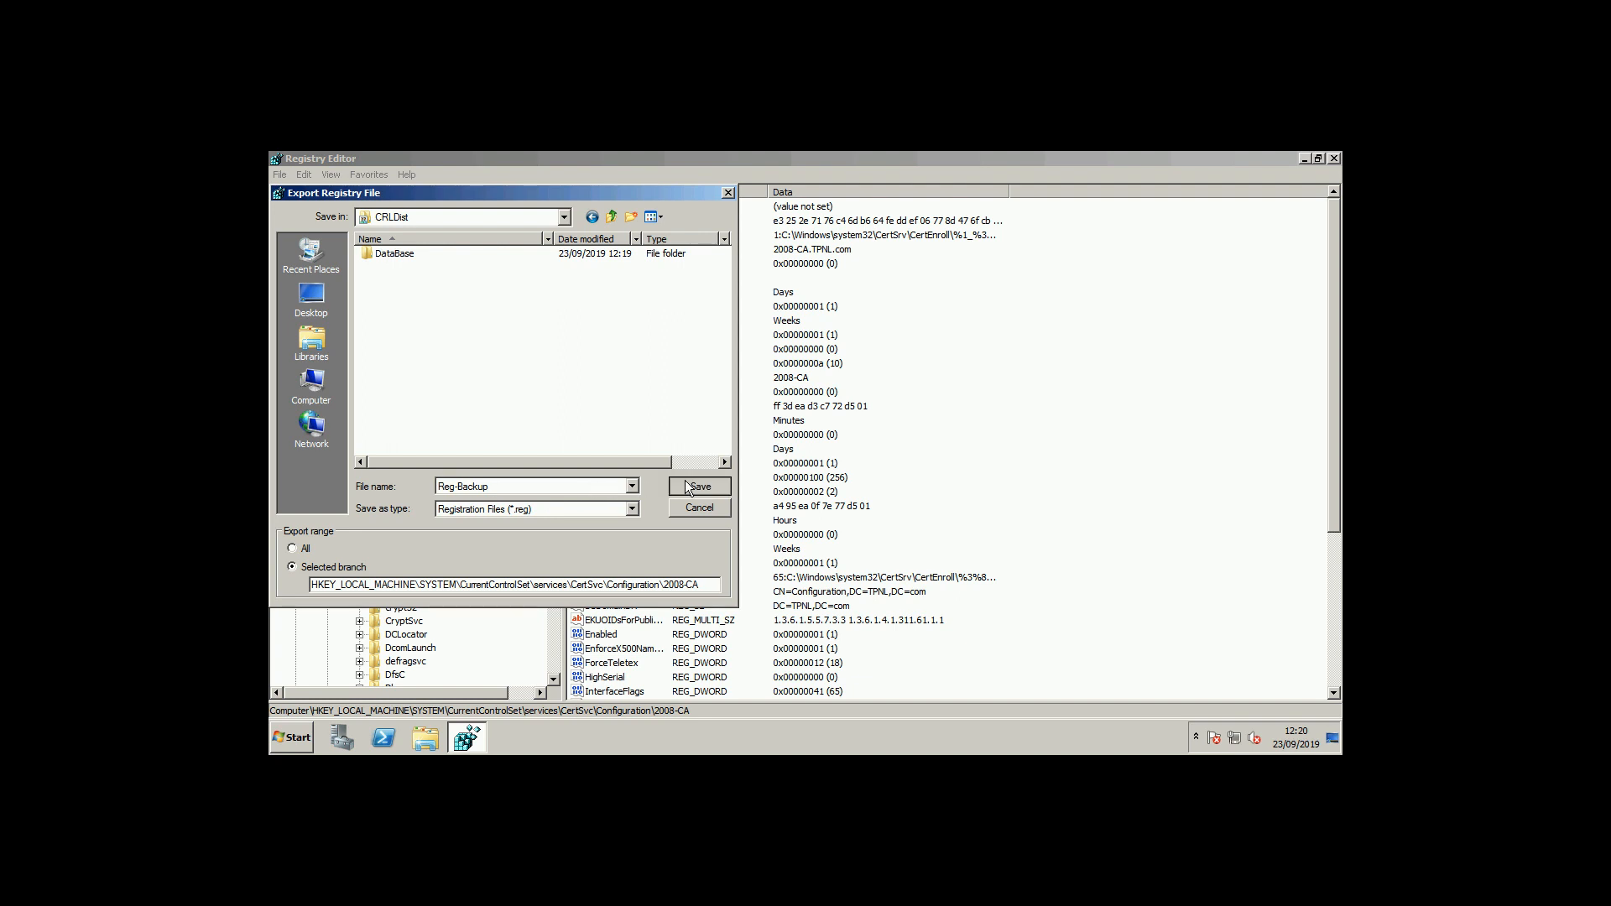
left_click(698, 487)
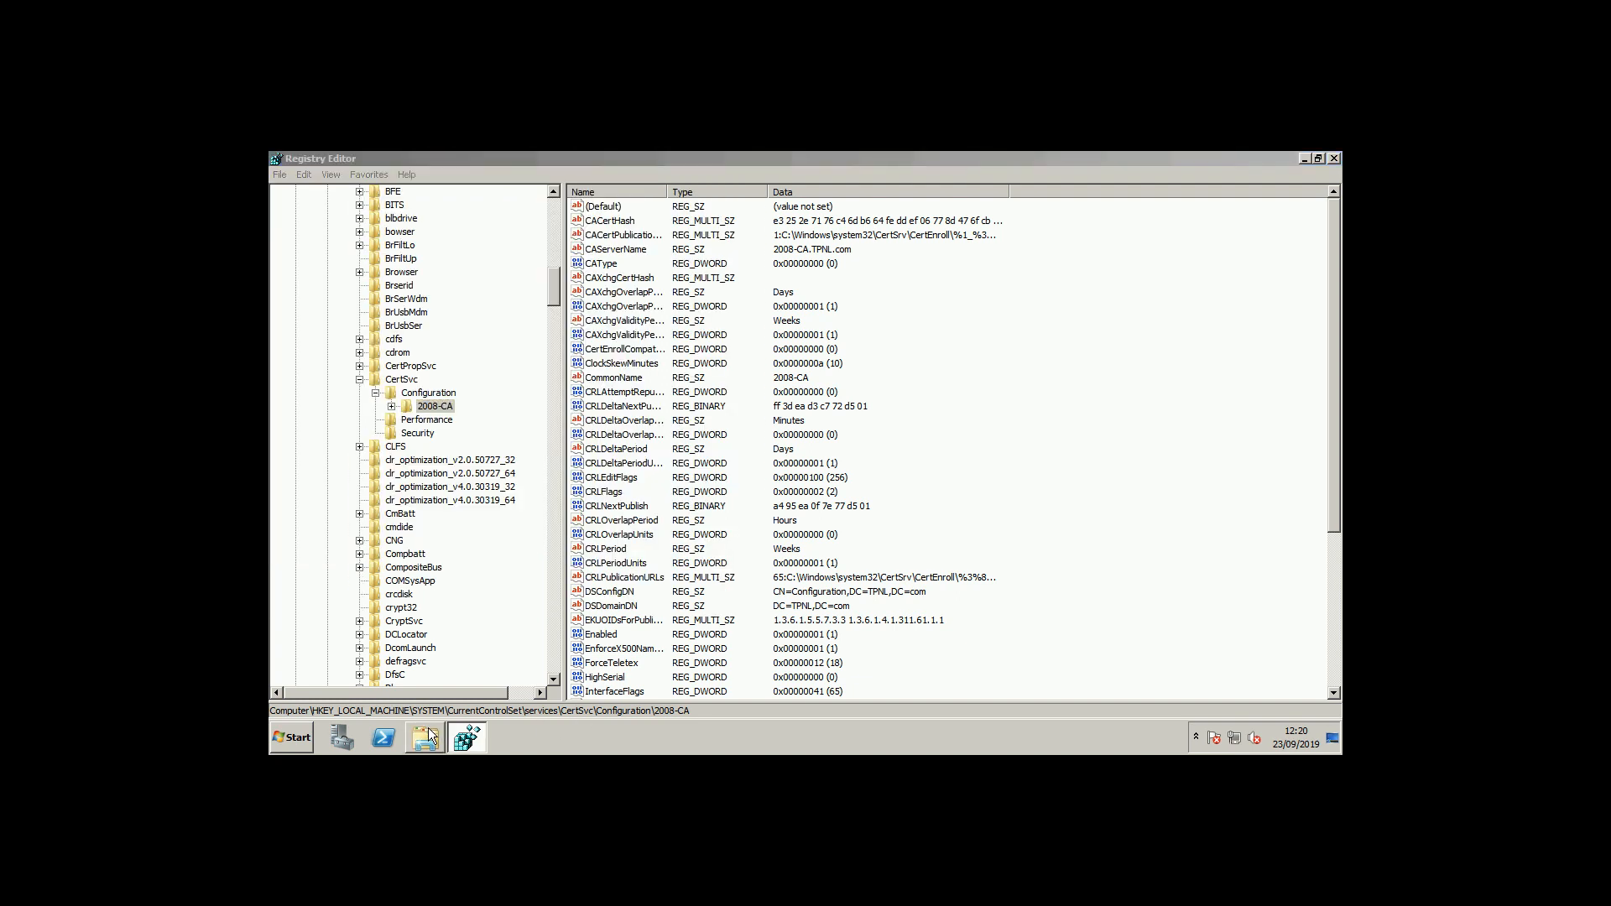
left_click(423, 739)
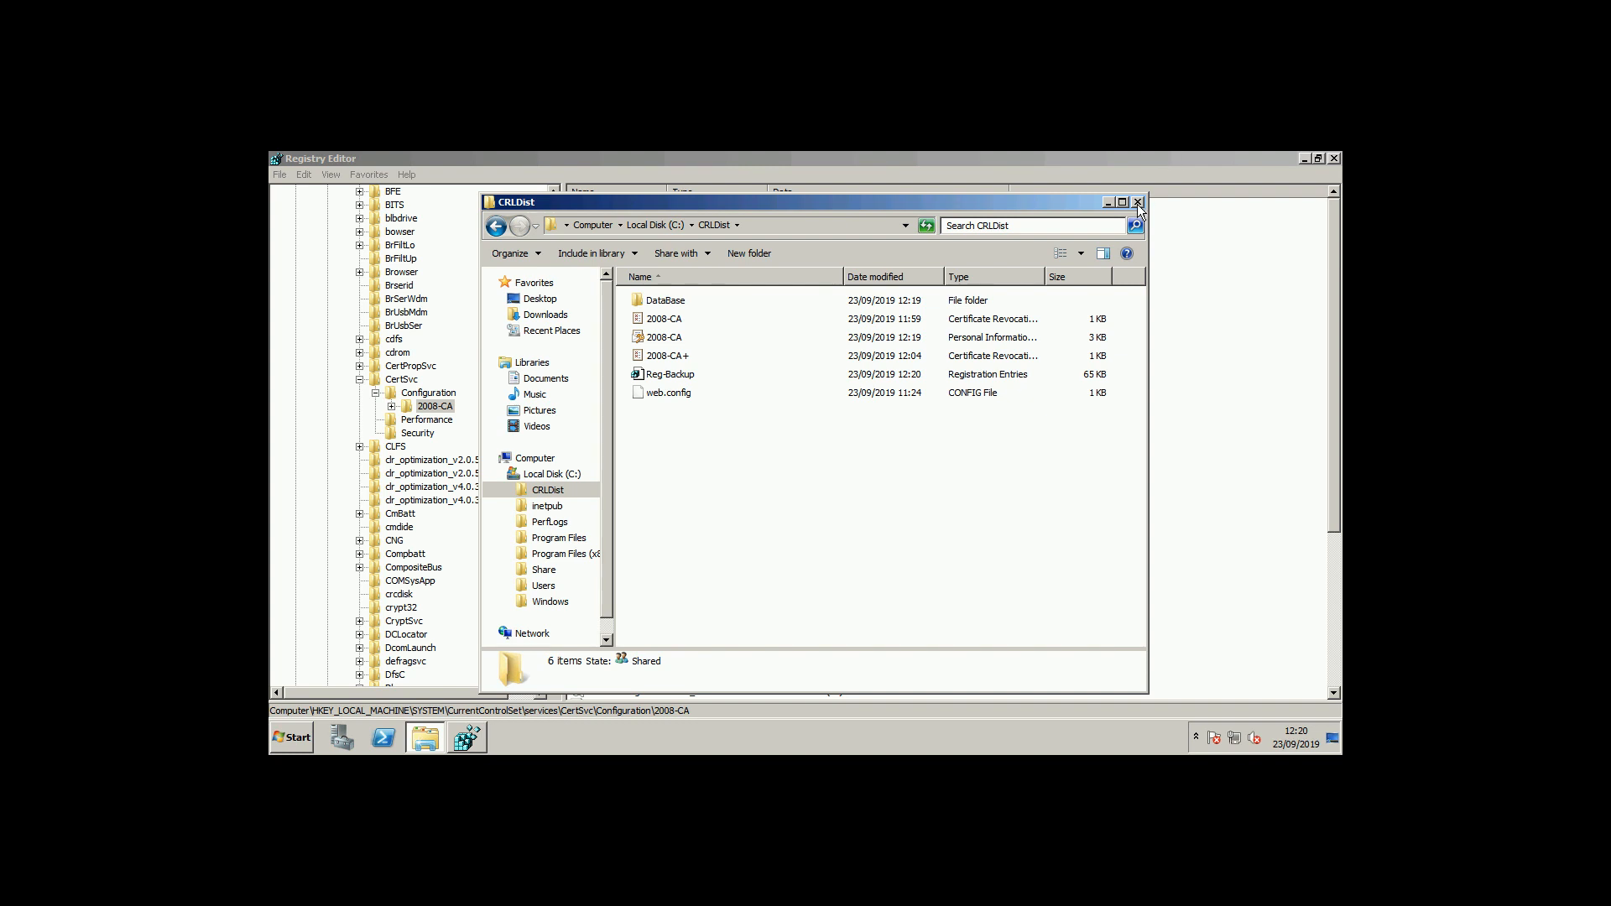
left_click(1138, 201)
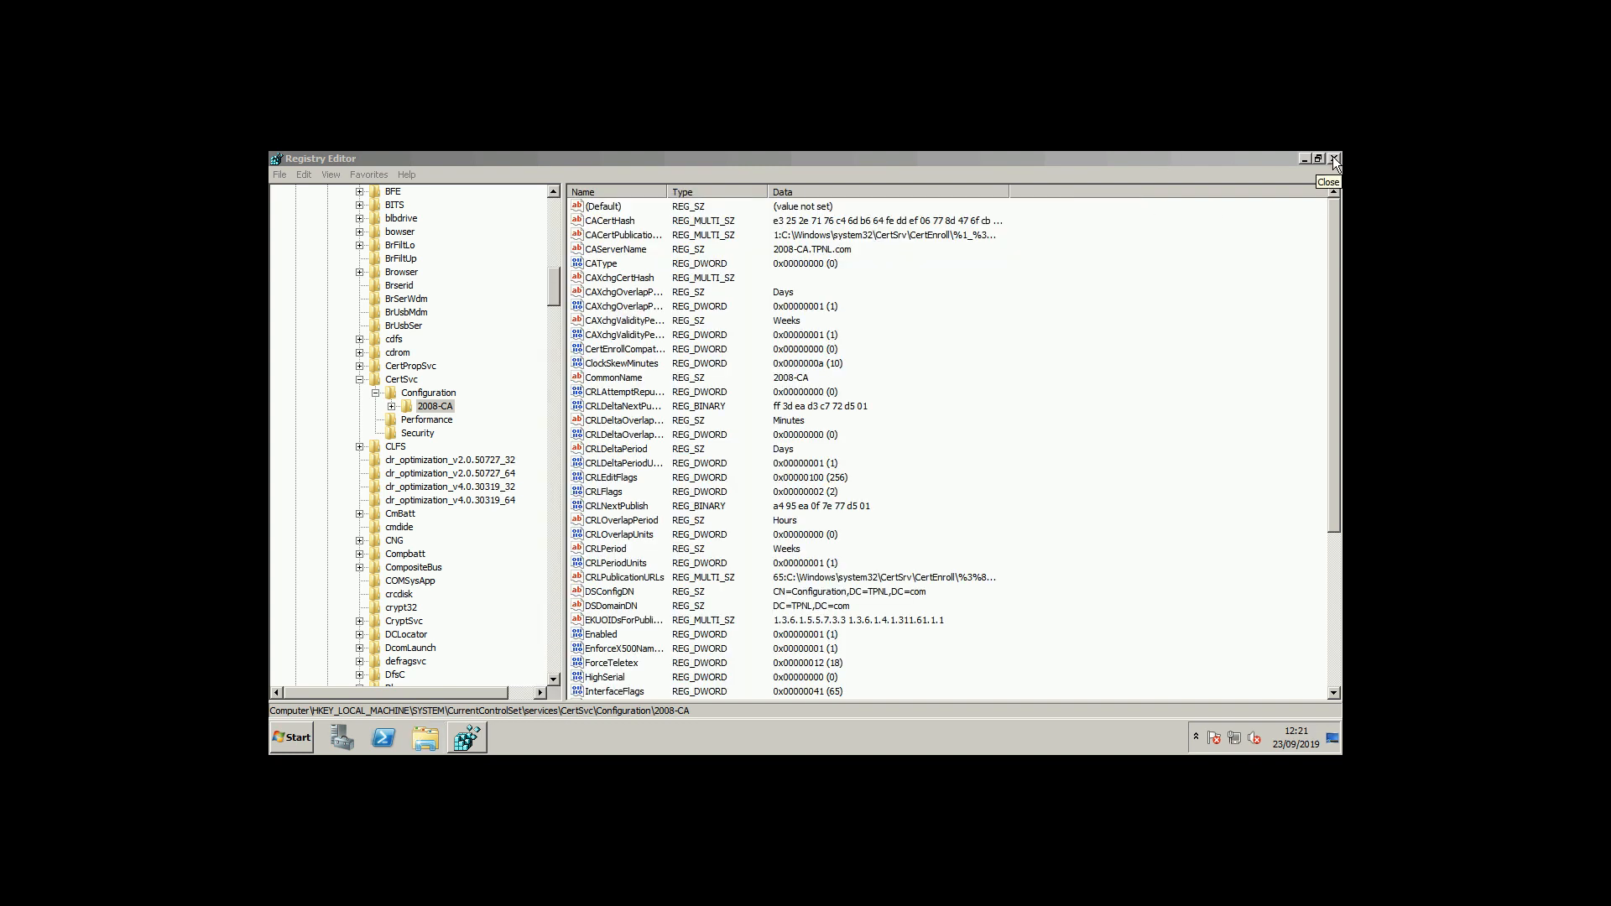
Step: Close regedit and remove the Active Directory Certificate Services role via Remove Roles
left_click(1334, 159)
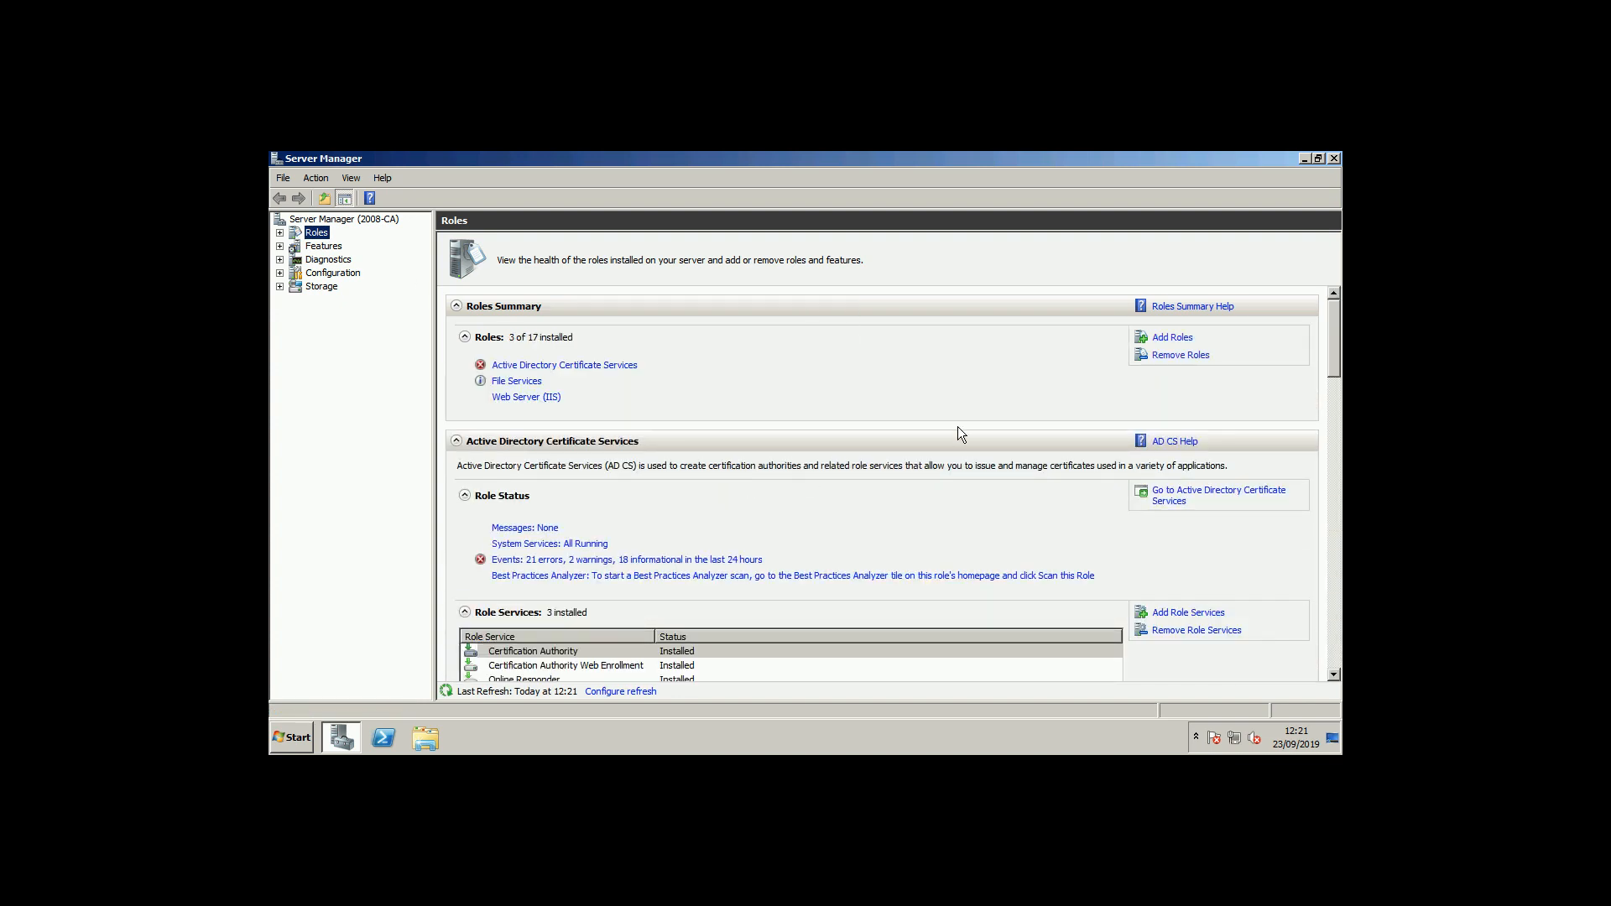
mouse_move(1180, 354)
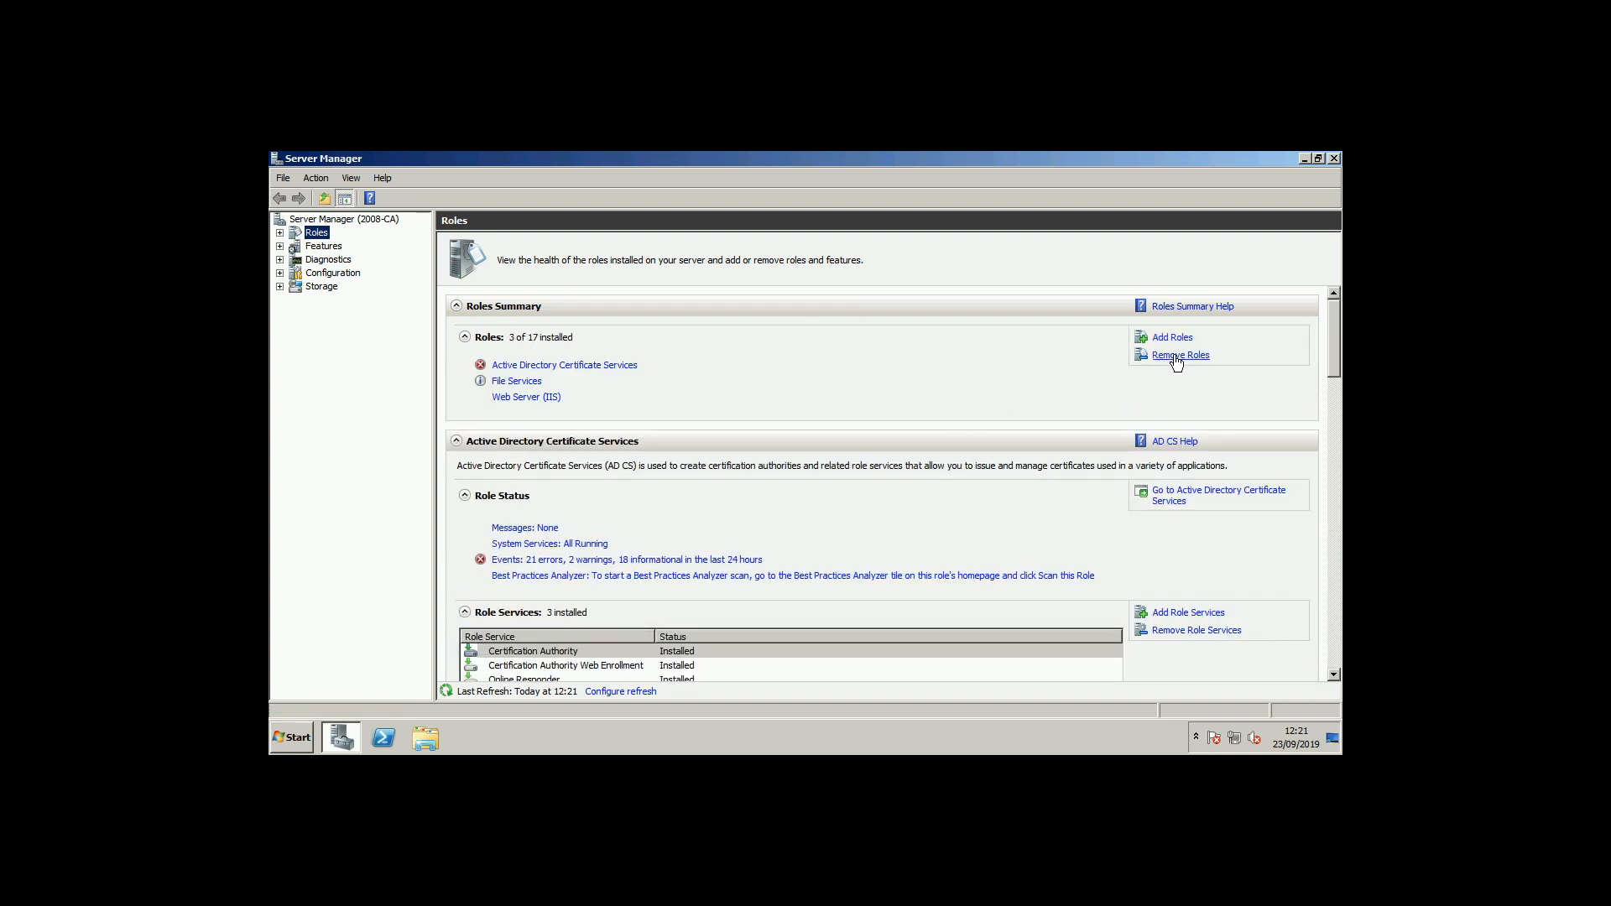
left_click(1180, 354)
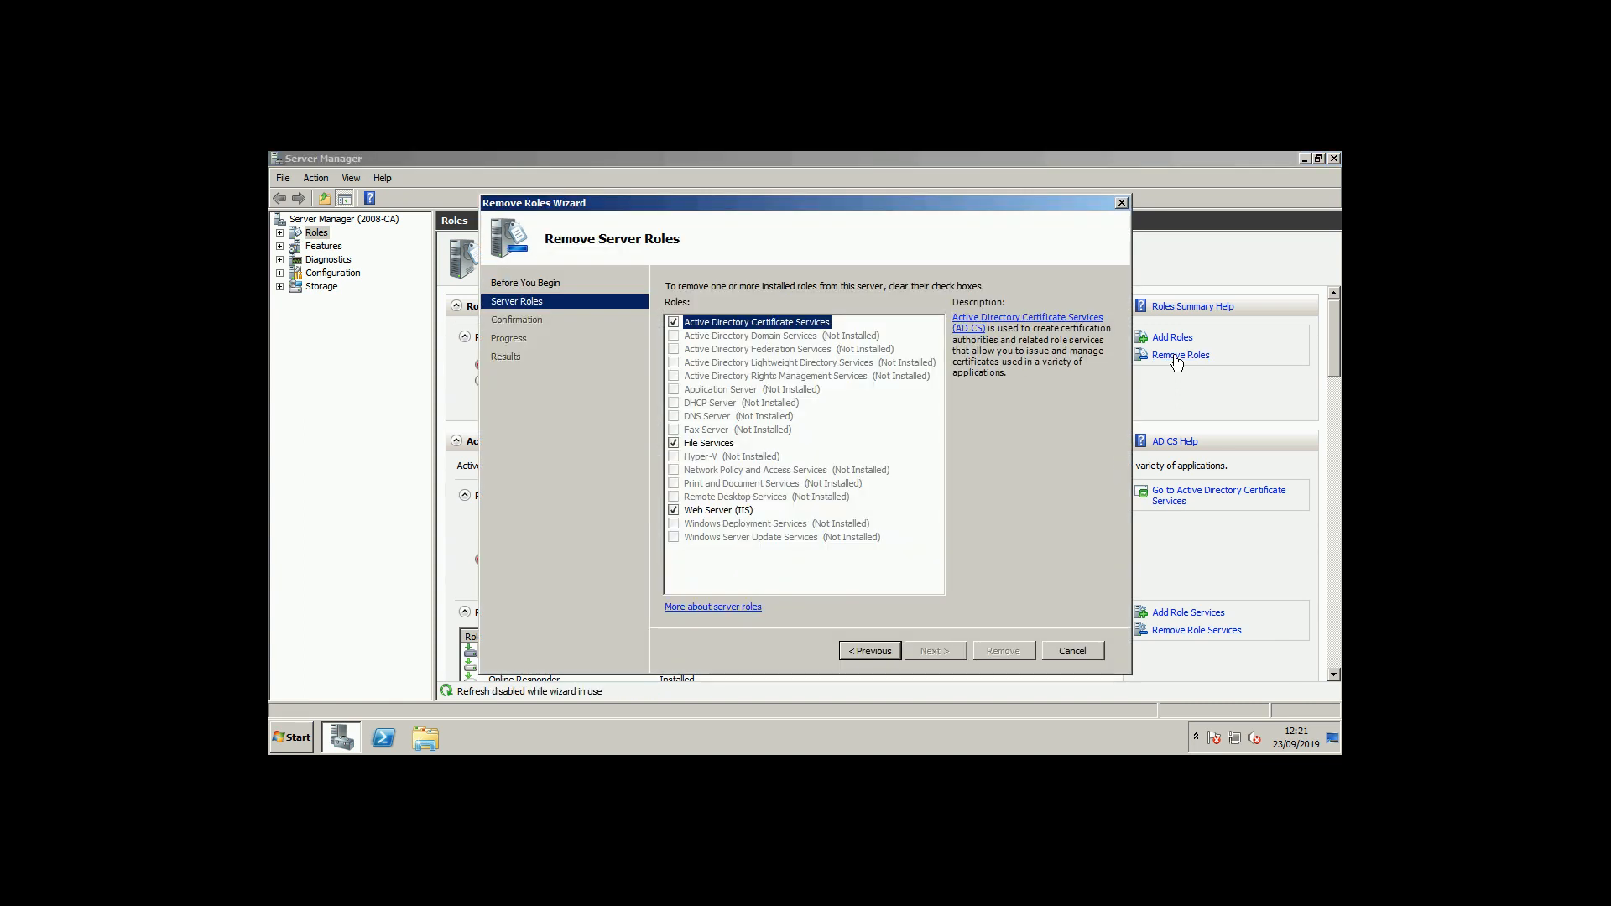
left_click(674, 322)
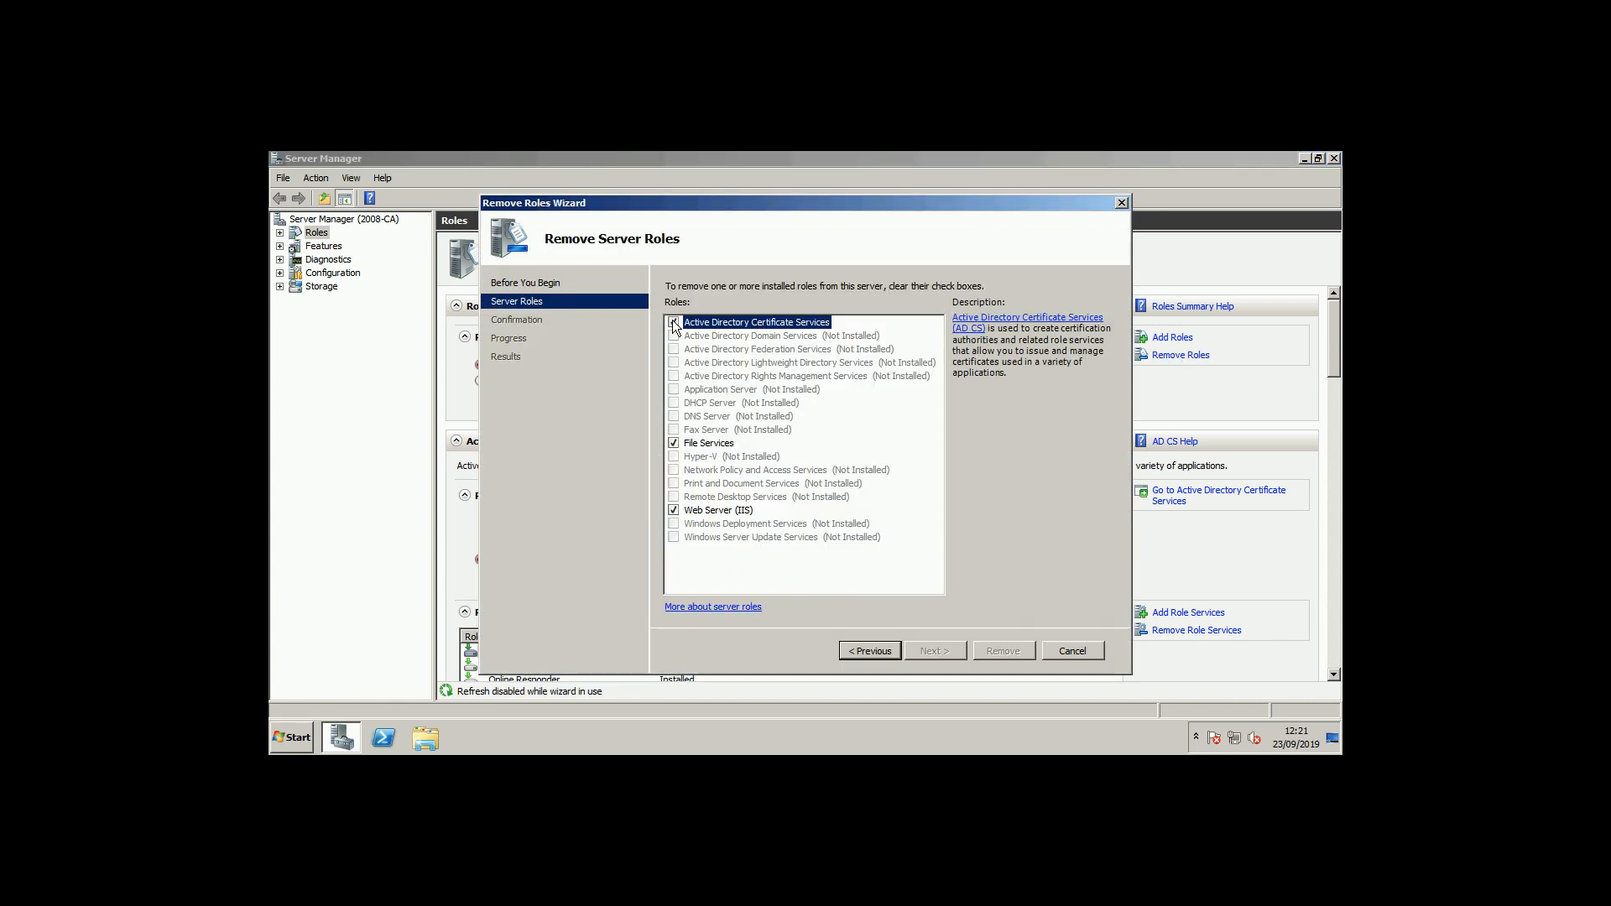
left_click(934, 651)
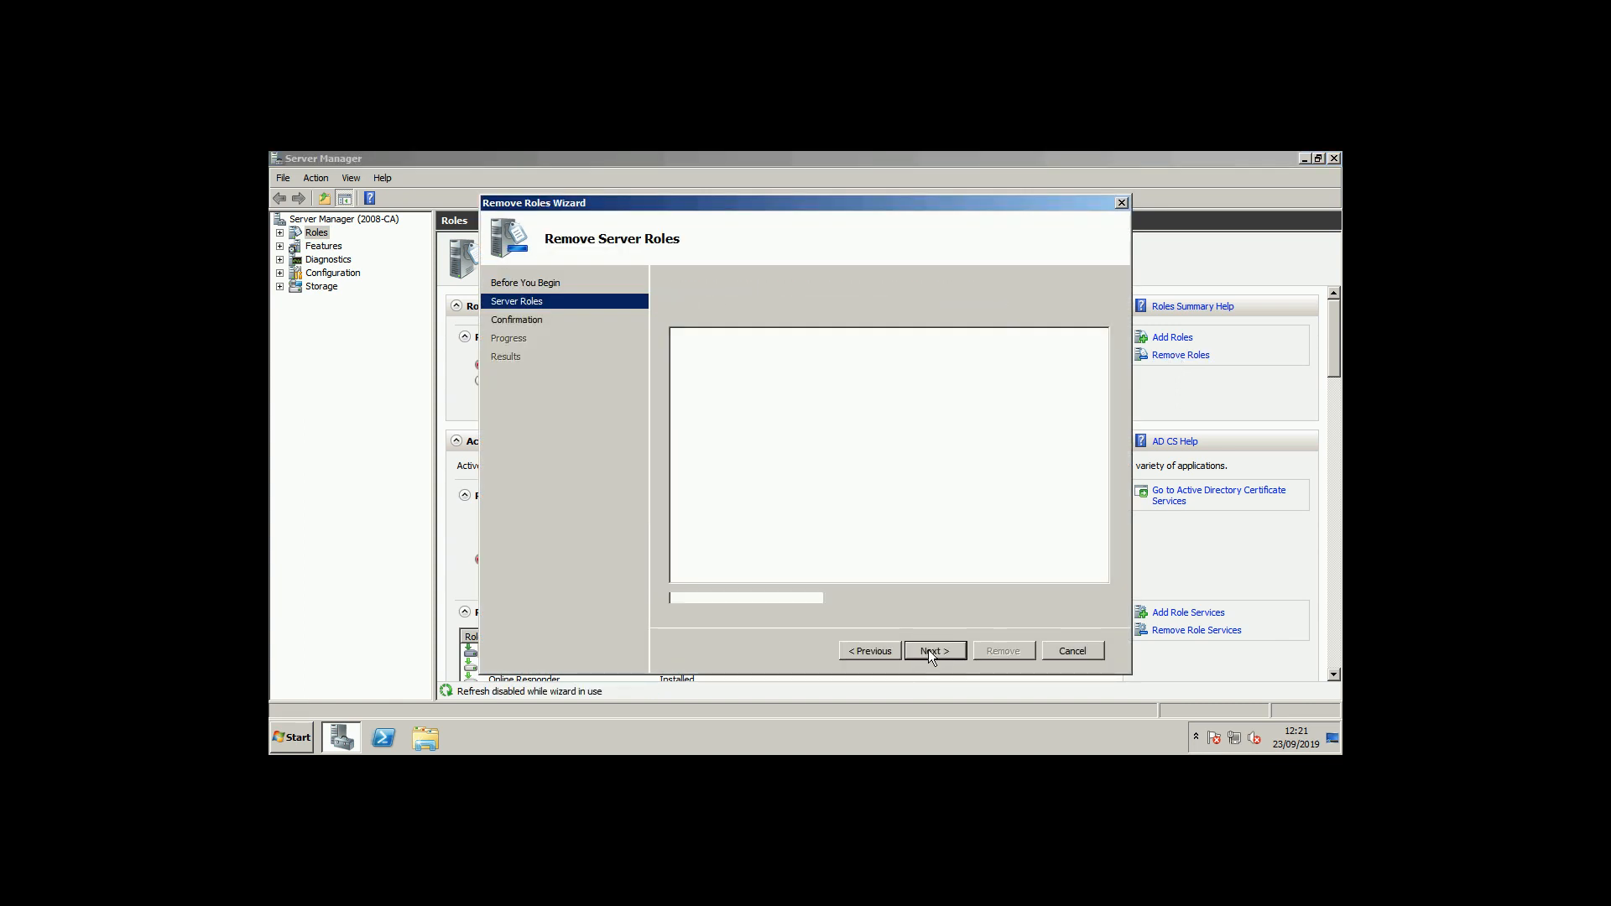
left_click(932, 651)
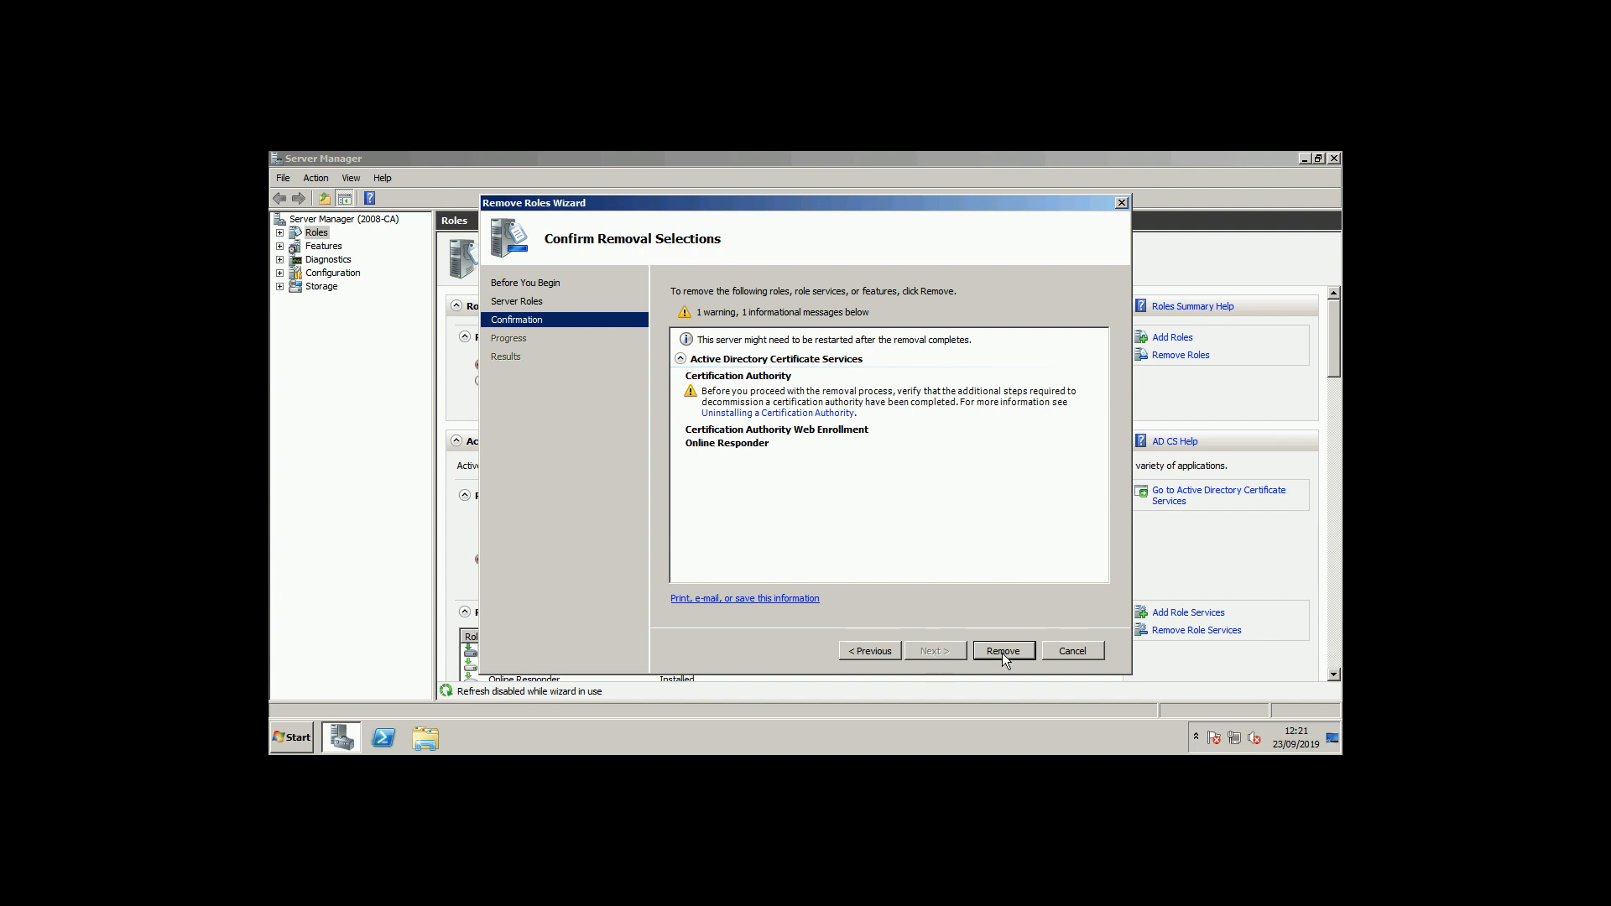
left_click(1000, 651)
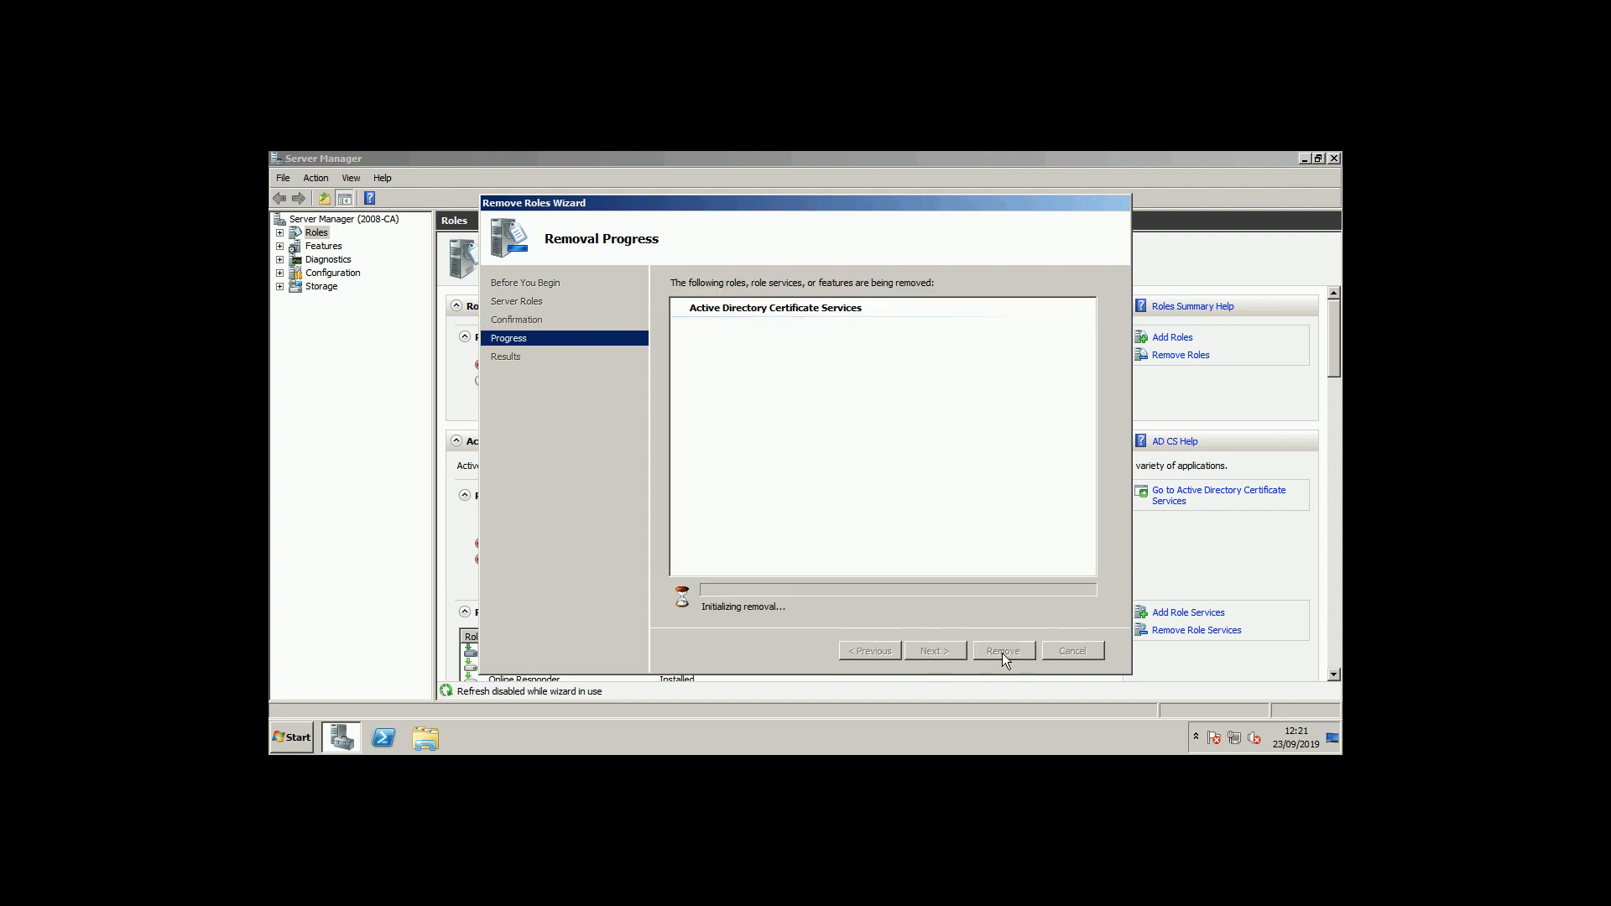
mouse_move(791, 468)
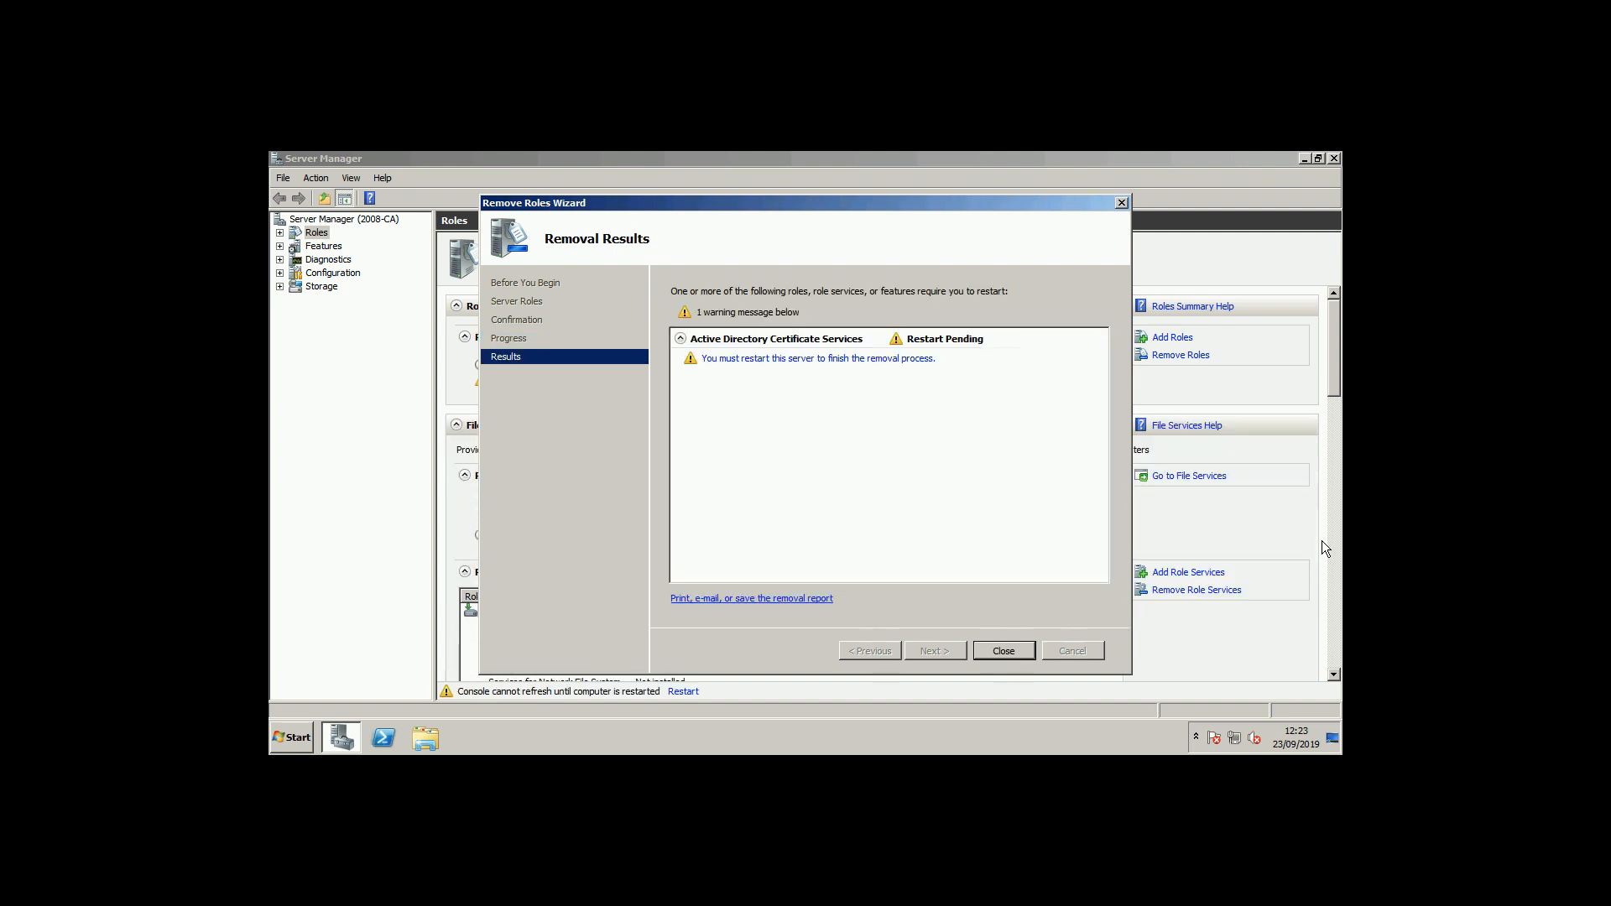
mouse_move(542, 343)
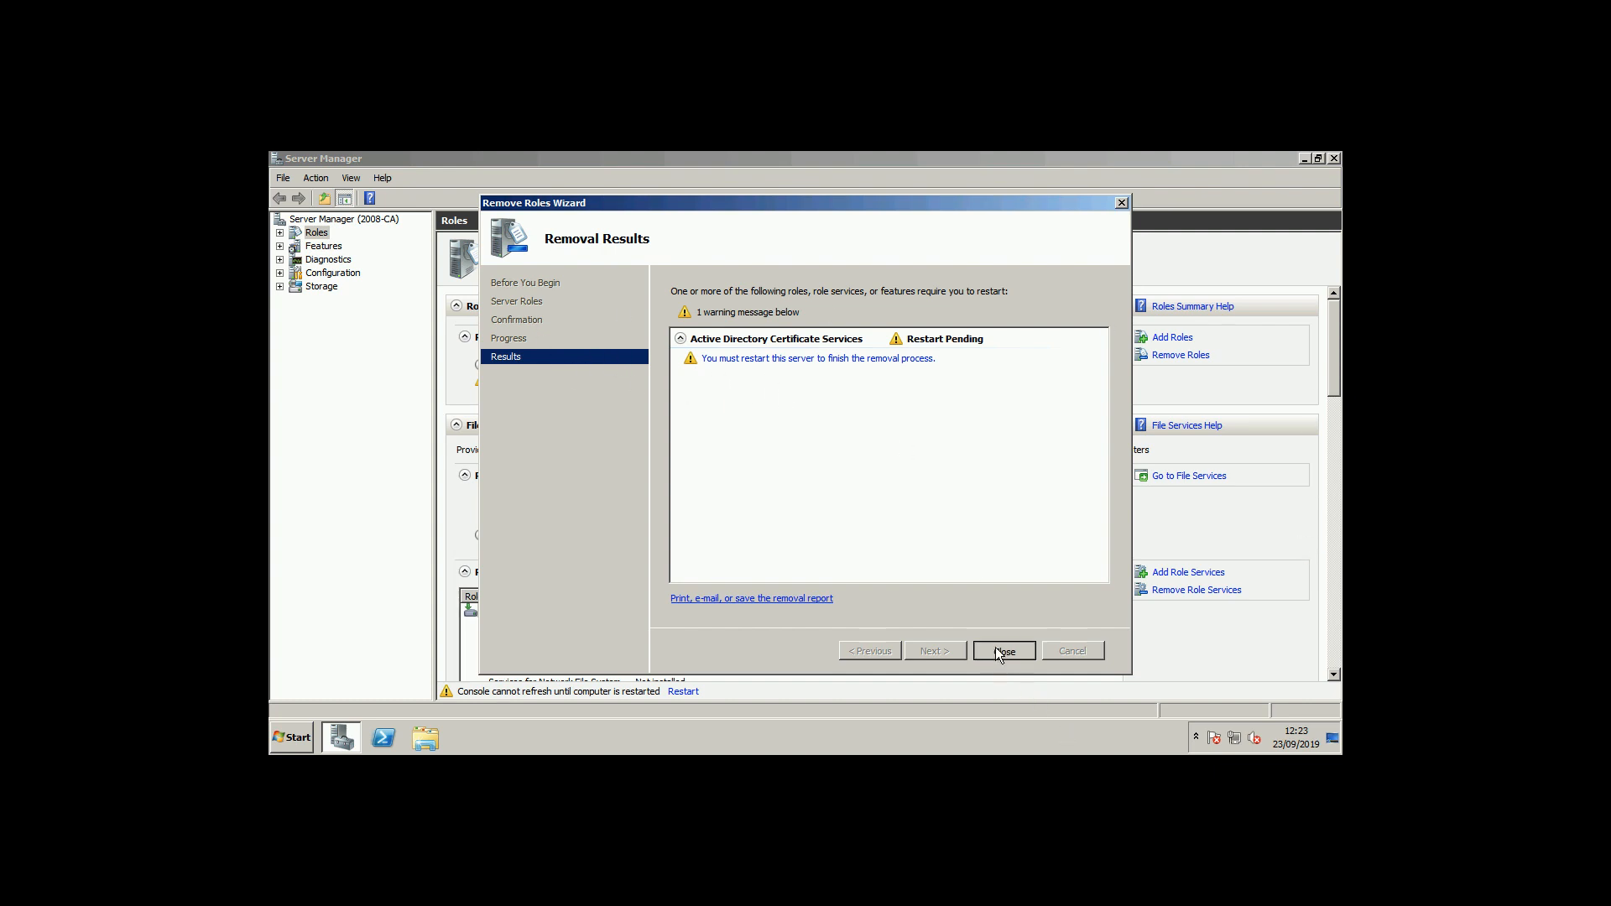
Step: Close the removal results and restart the server now
left_click(1002, 651)
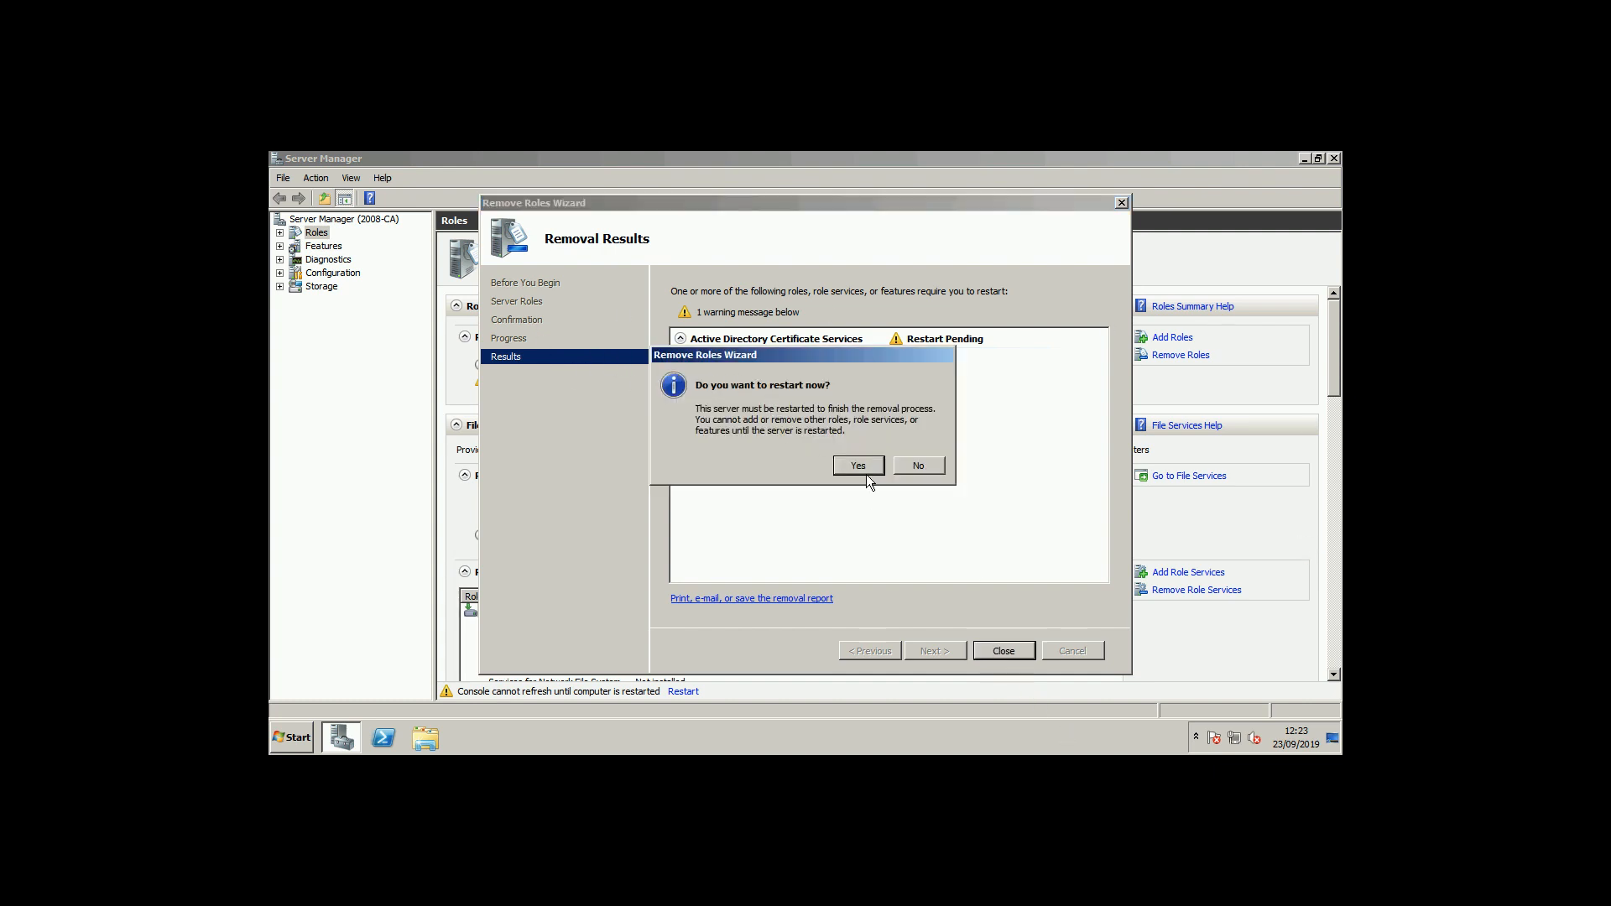
left_click(857, 465)
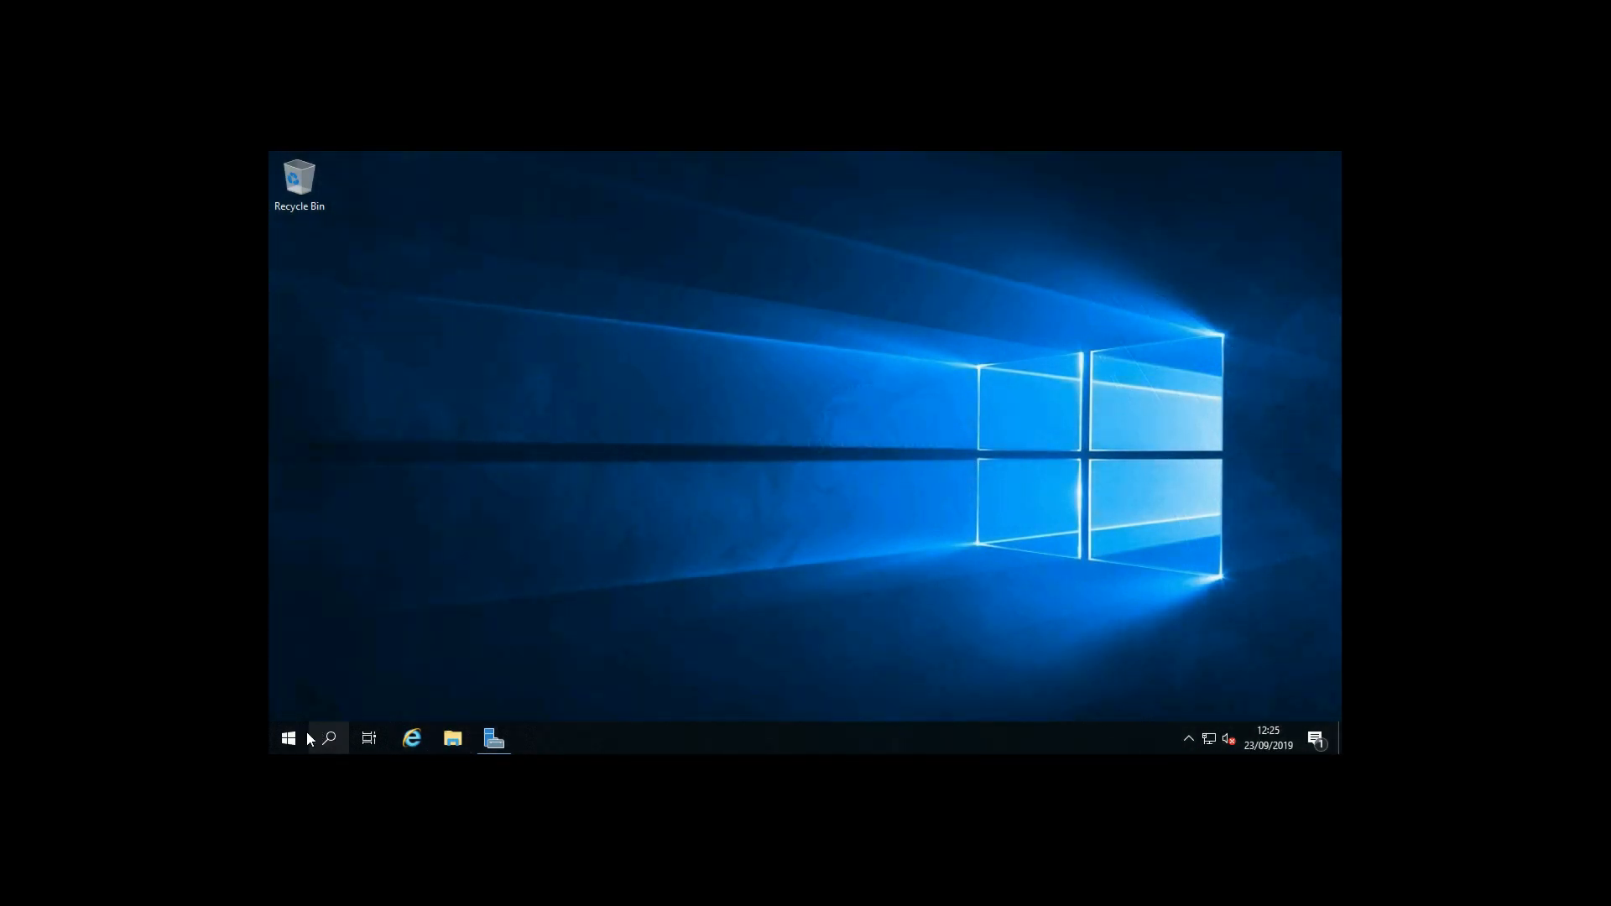
left_click(289, 738)
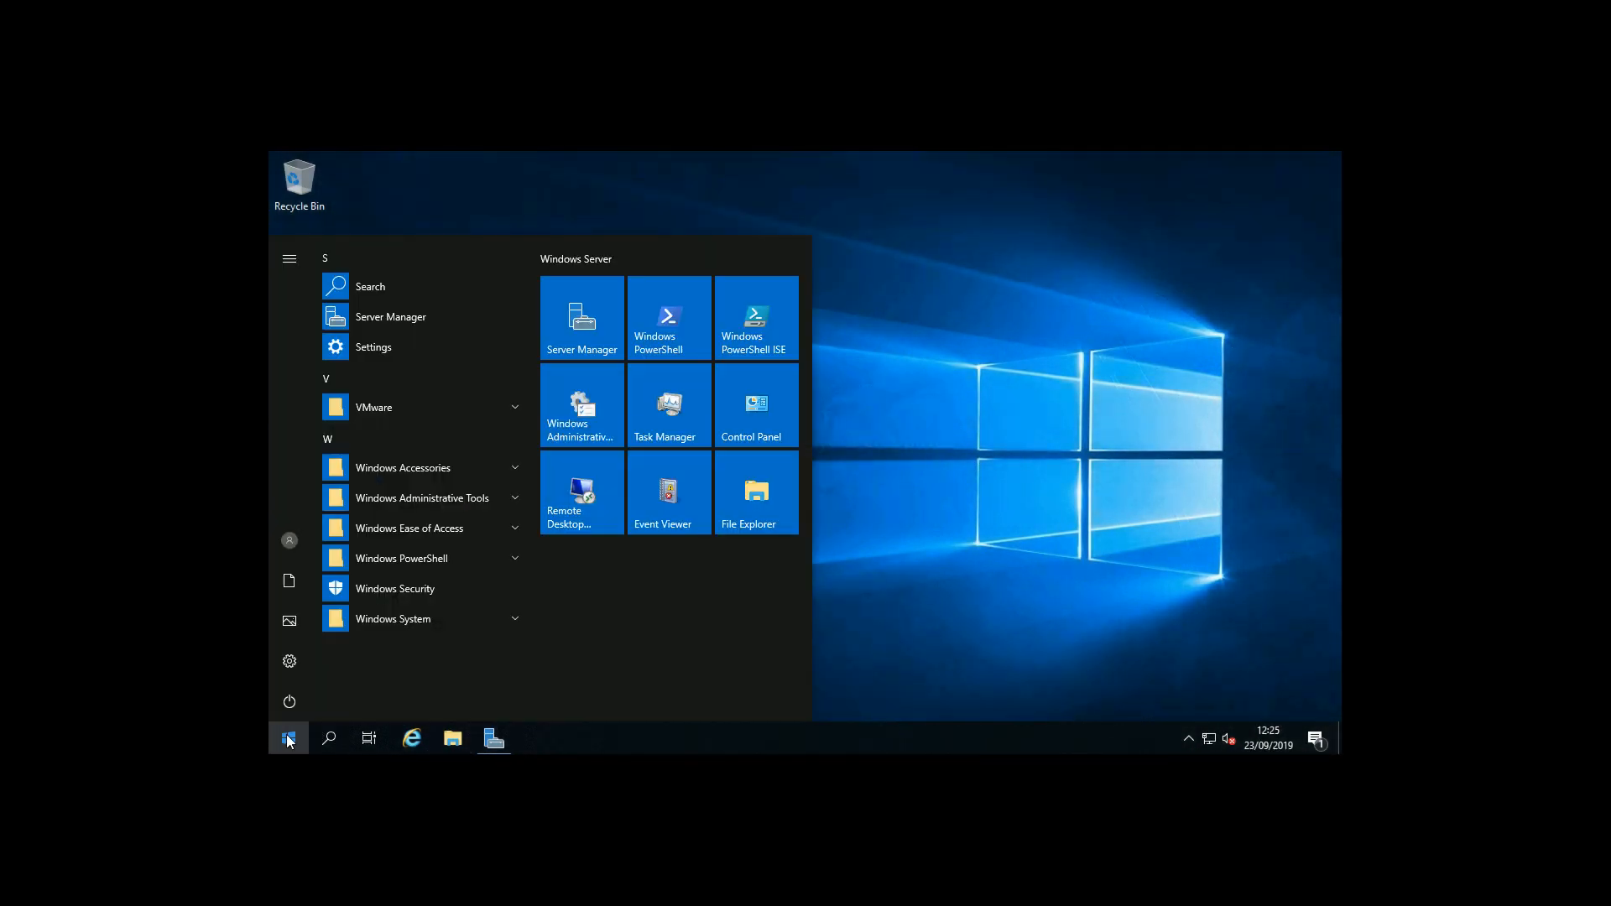
type("cmd")
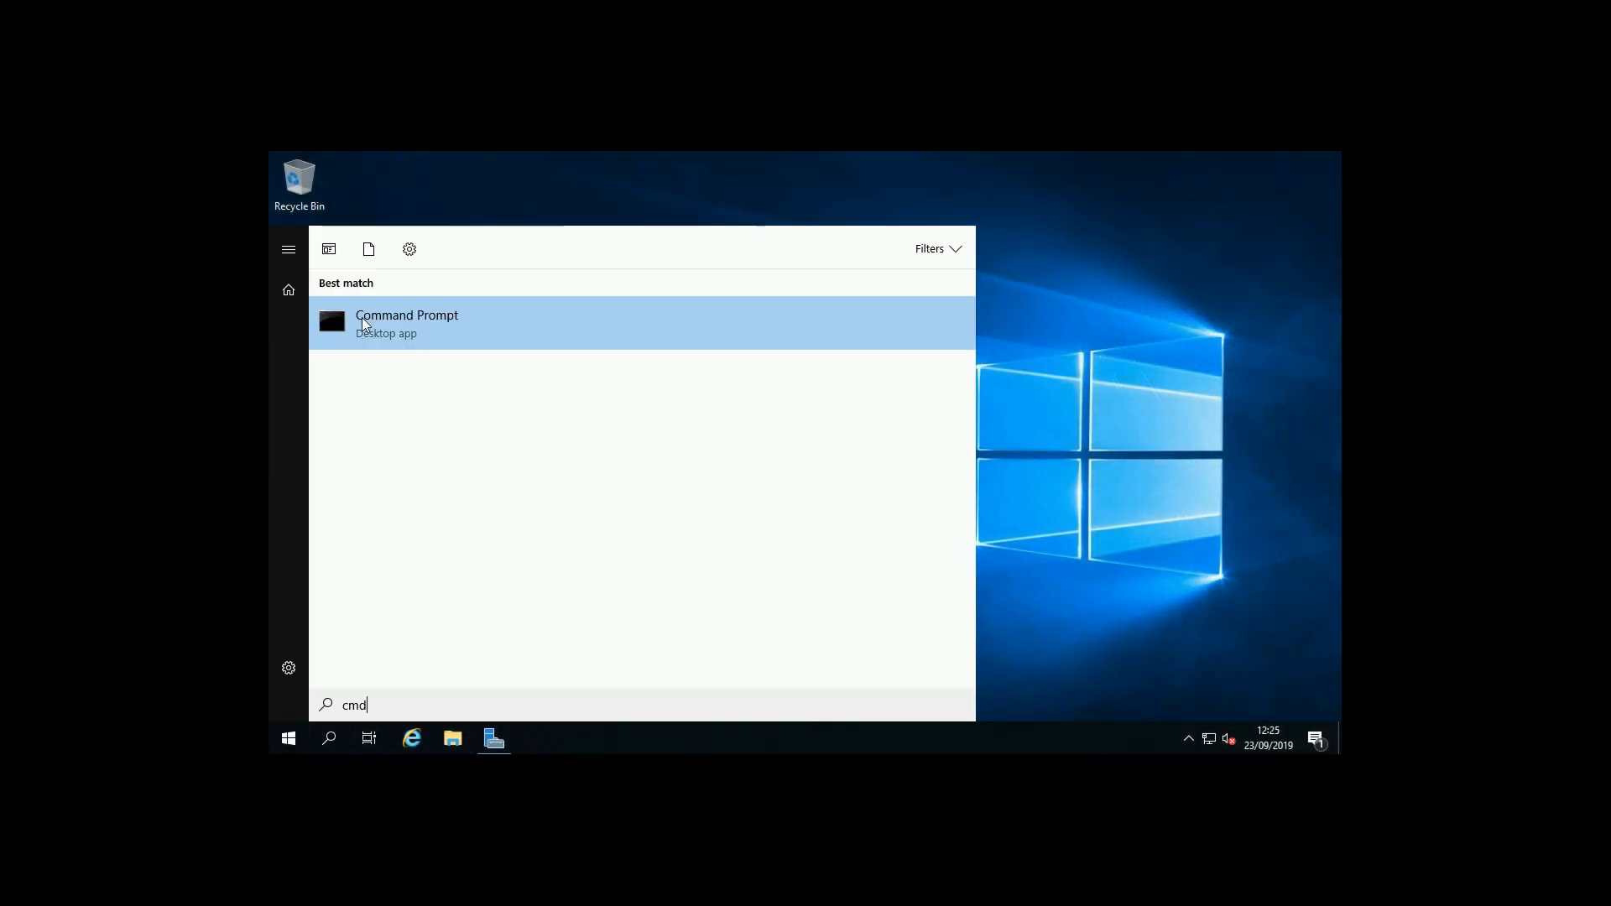
left_click(406, 321)
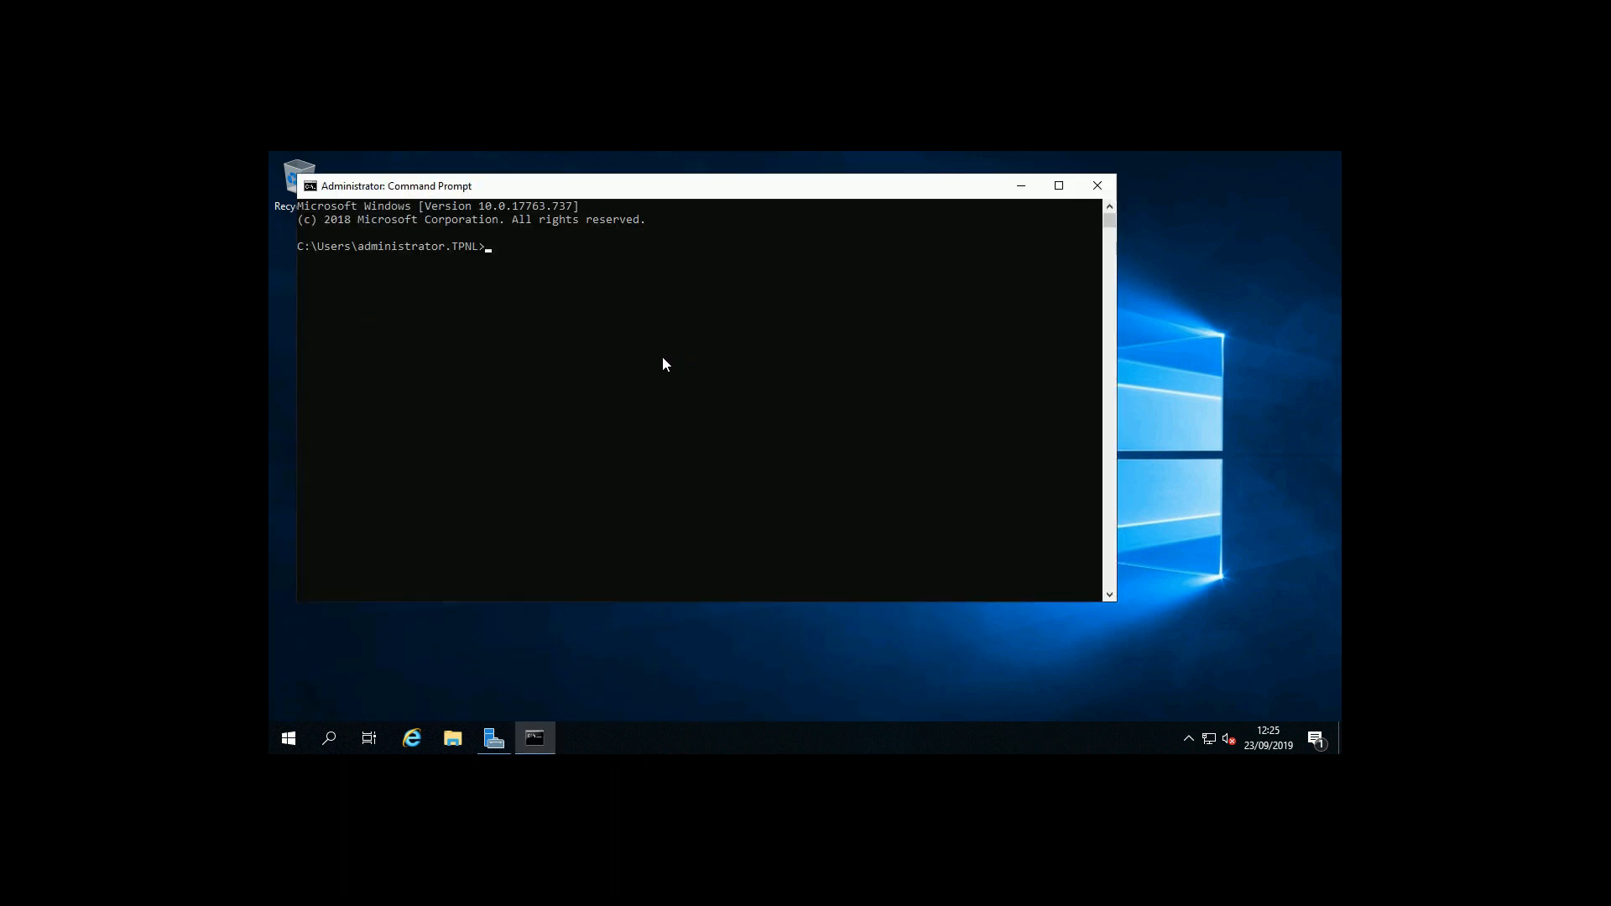
type("winver")
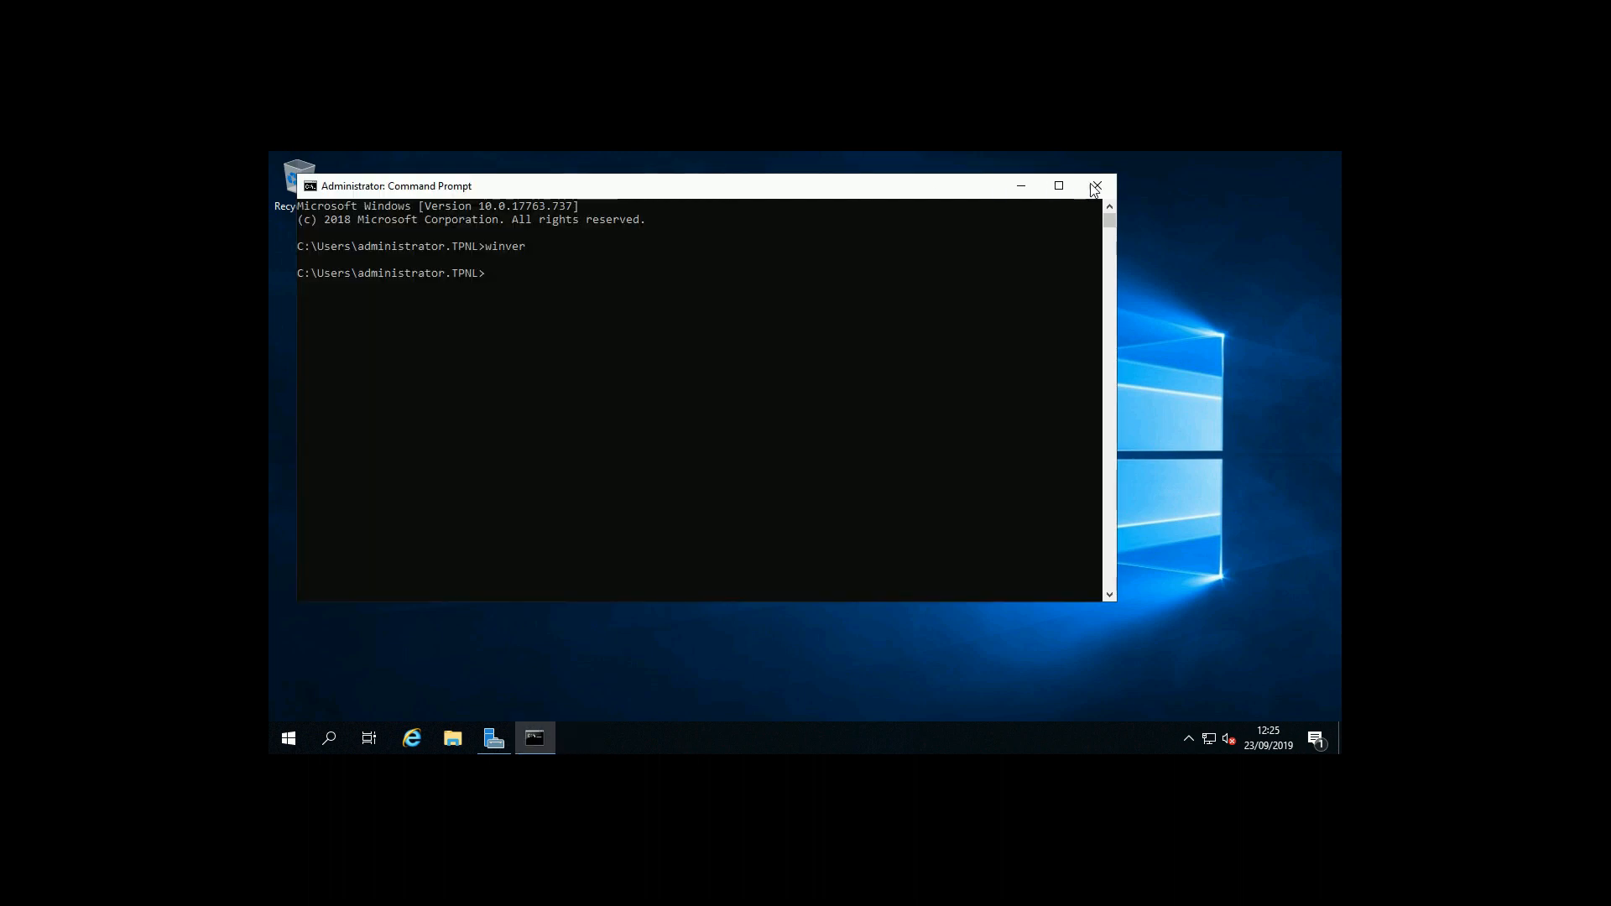
left_click(1096, 187)
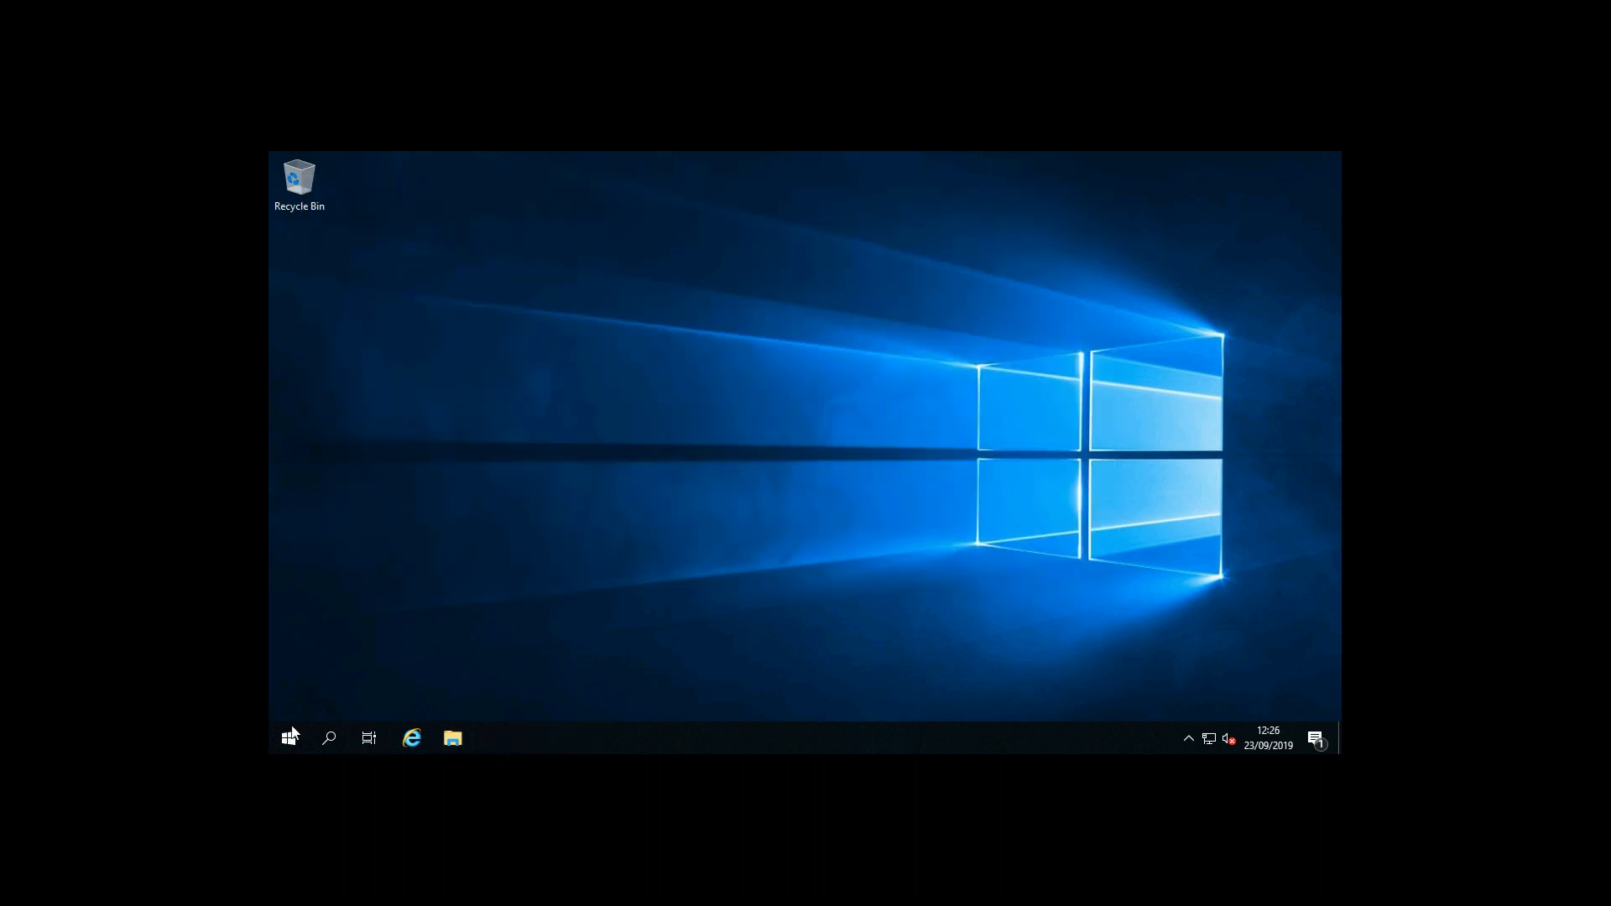
Step: Launch the Add Roles and Features wizard, skipping the intro, with 2019-CA.TPNL.com as destination
left_click(288, 738)
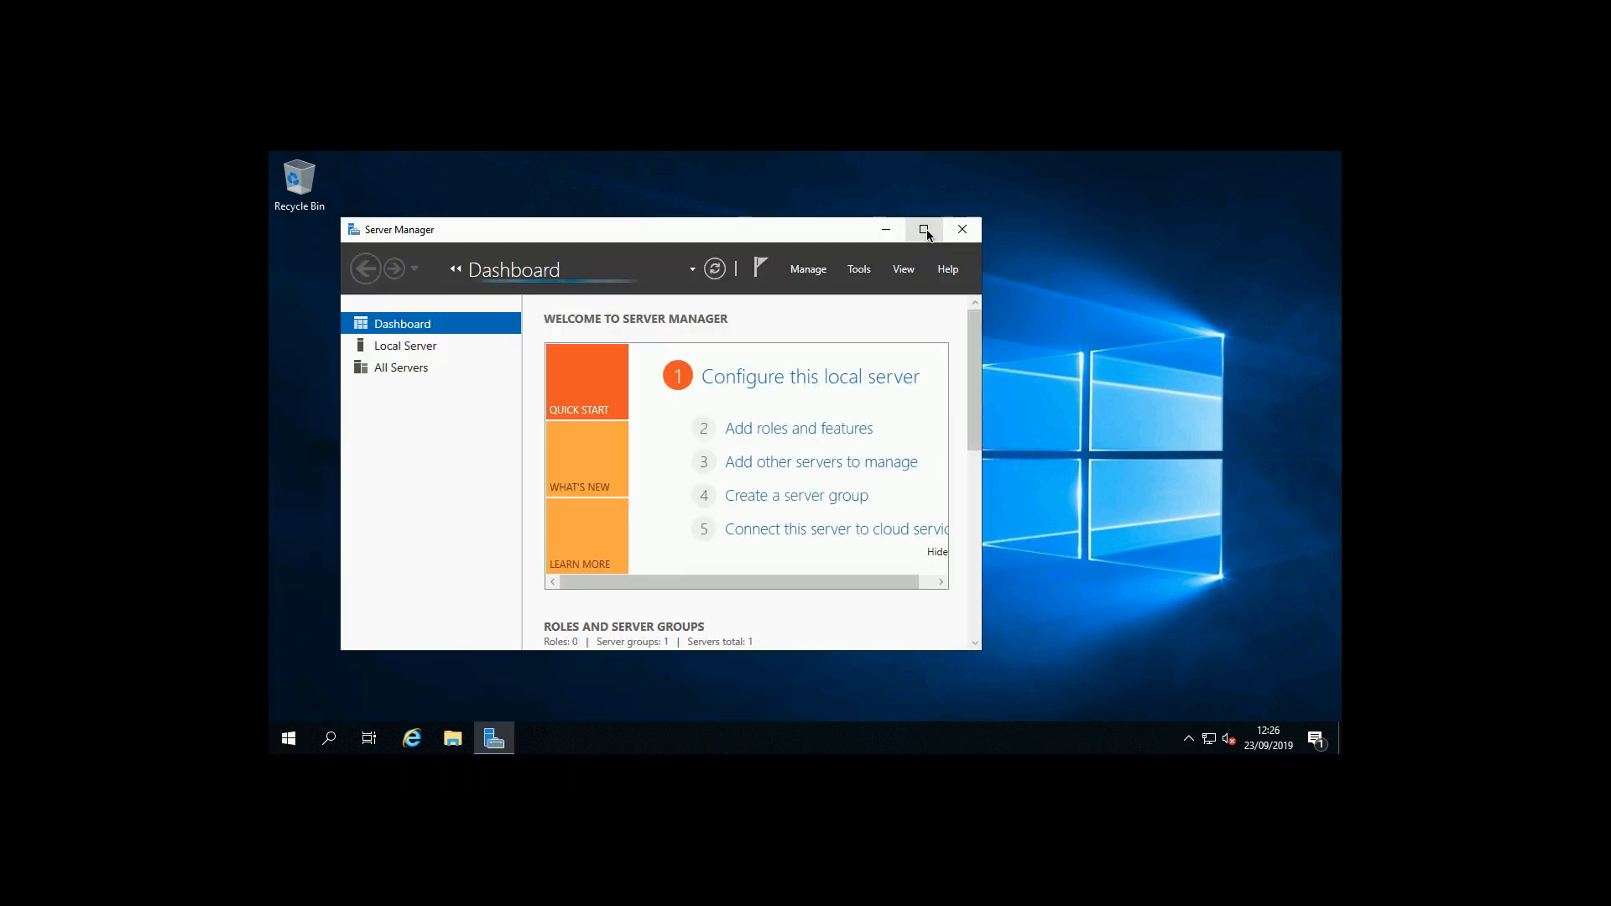
left_click(923, 230)
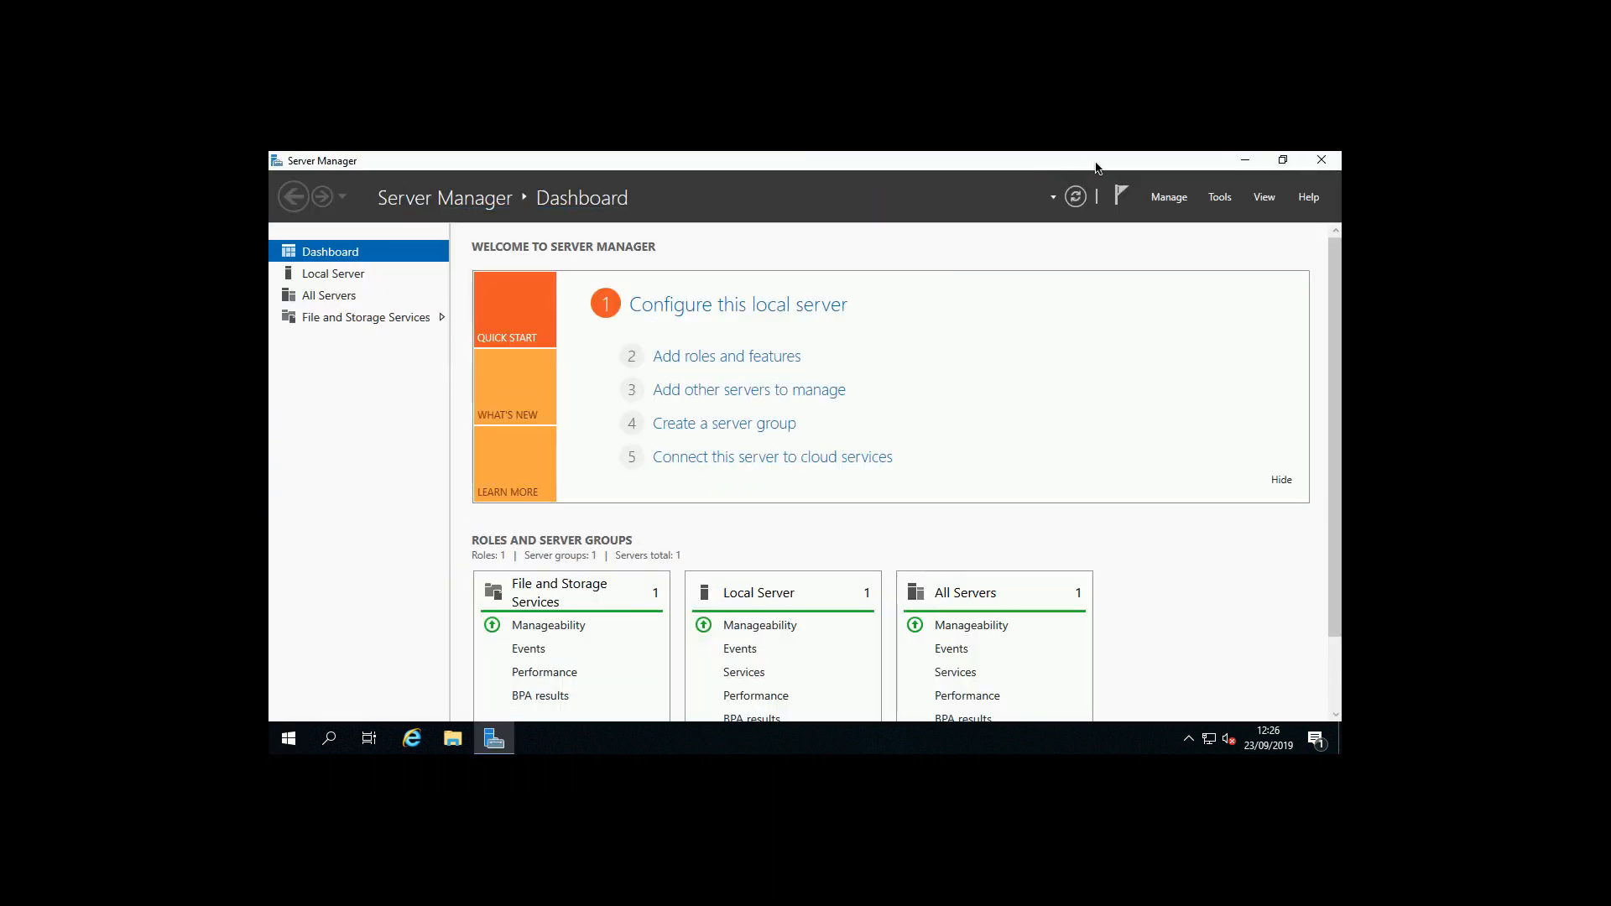
left_click(726, 356)
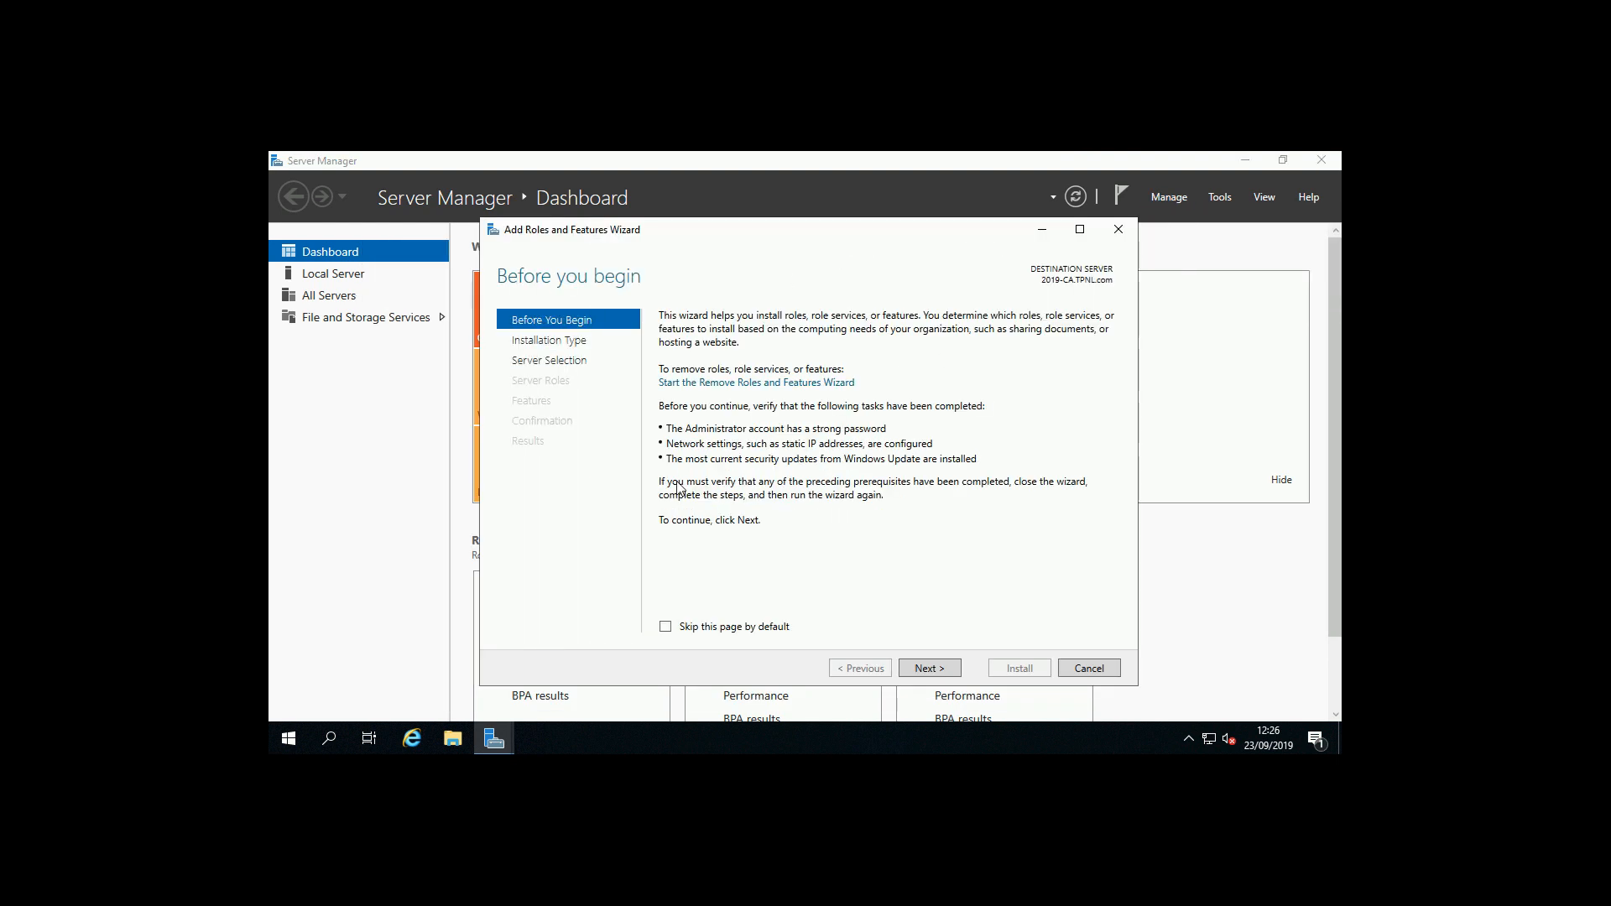
left_click(664, 626)
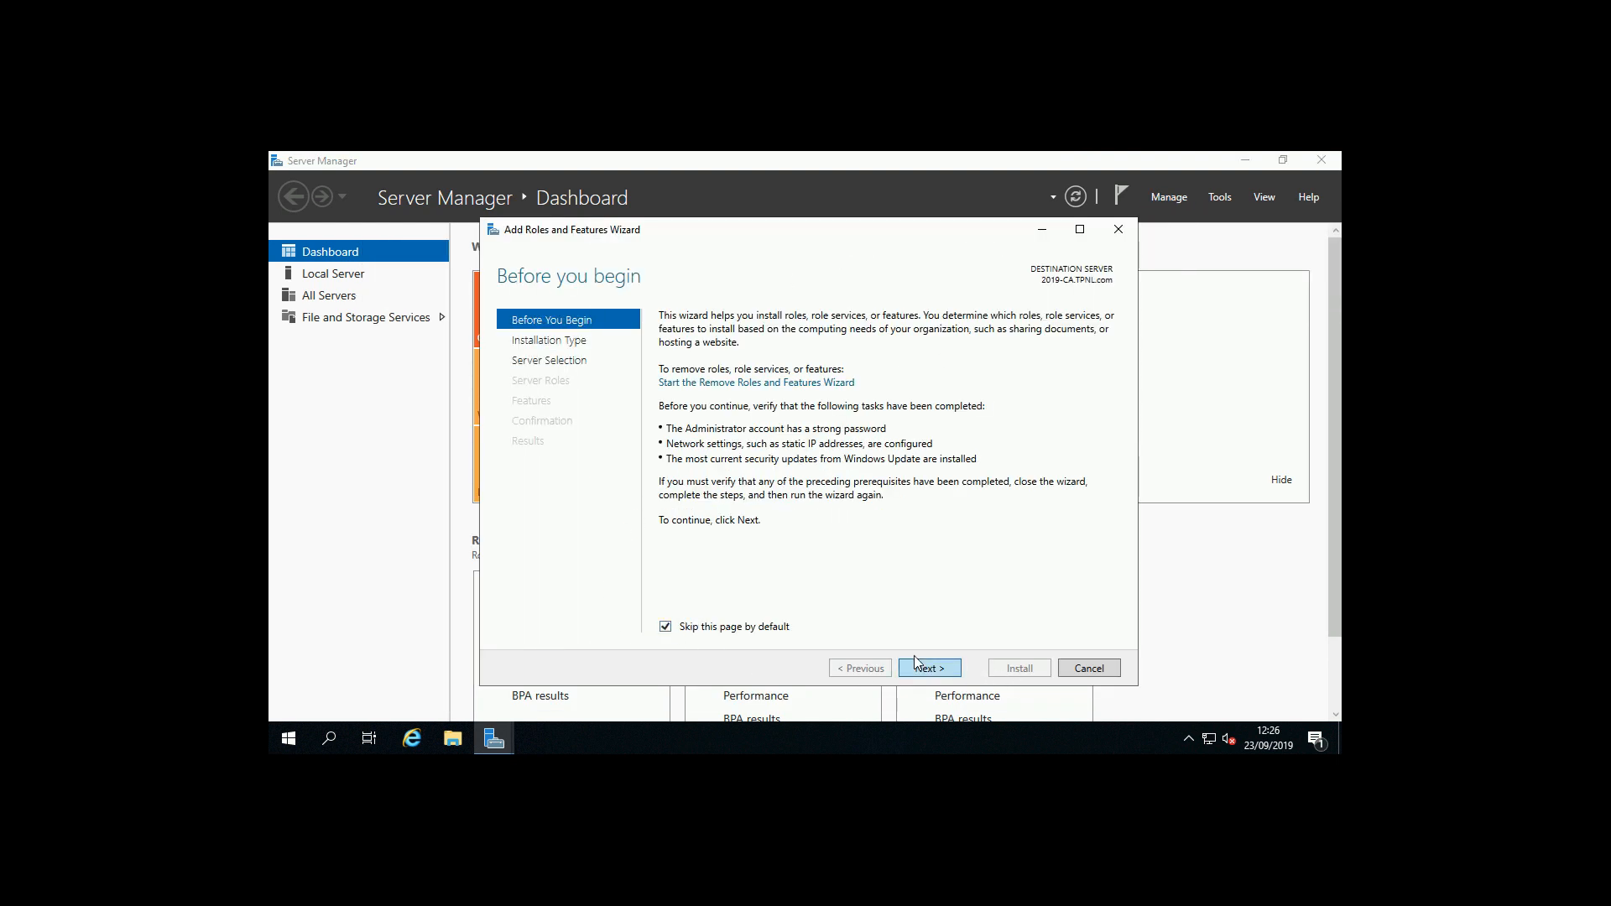
left_click(928, 668)
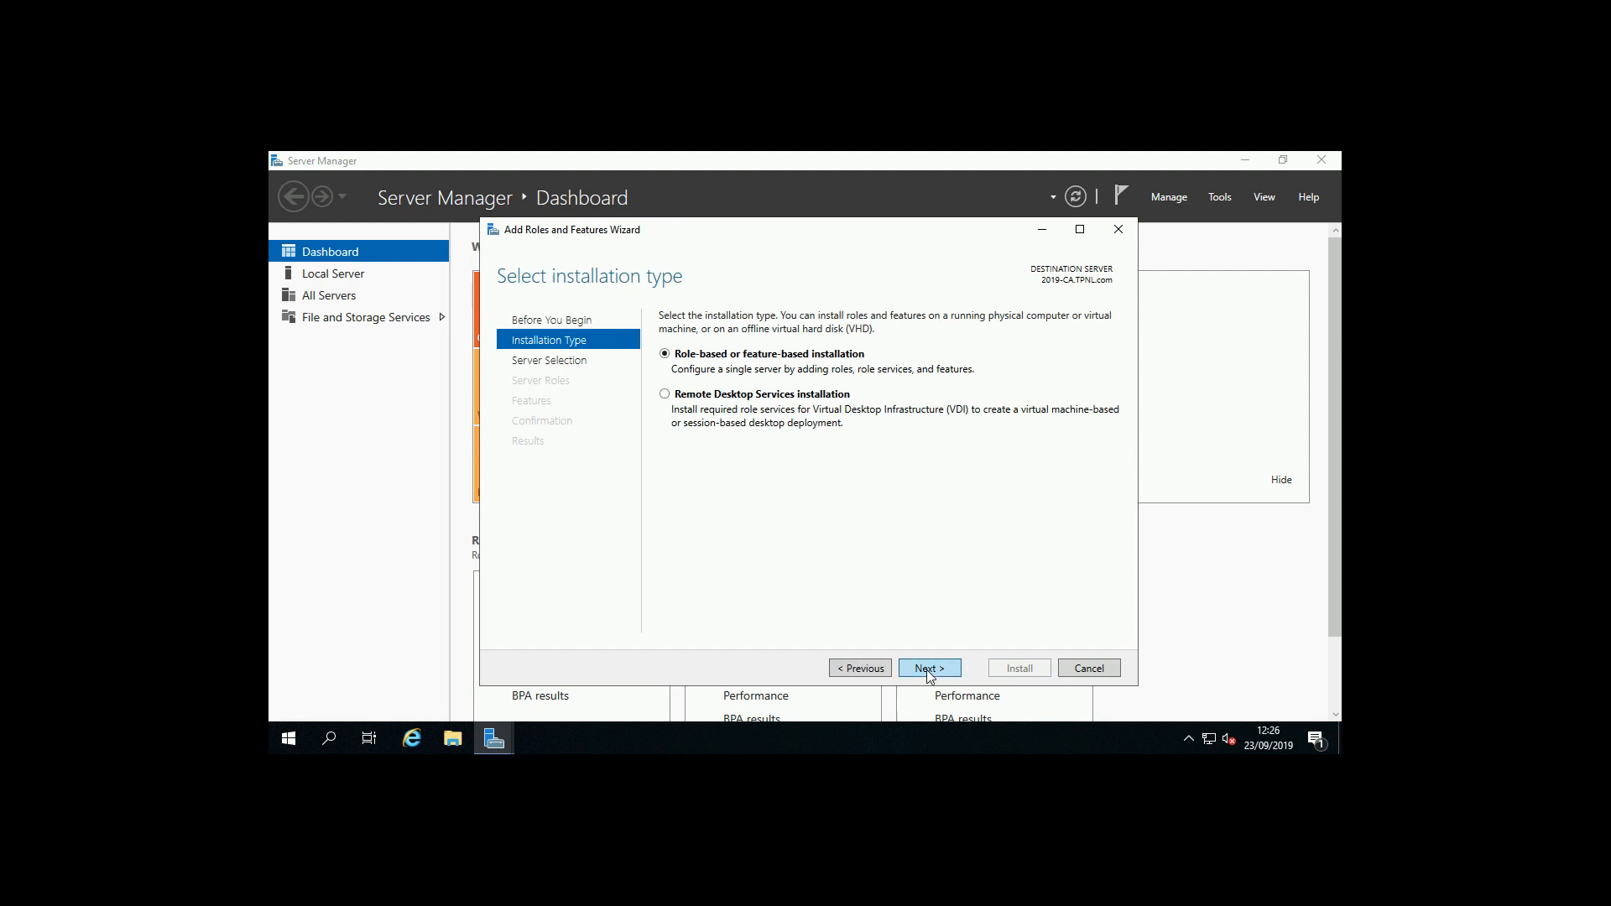
left_click(928, 668)
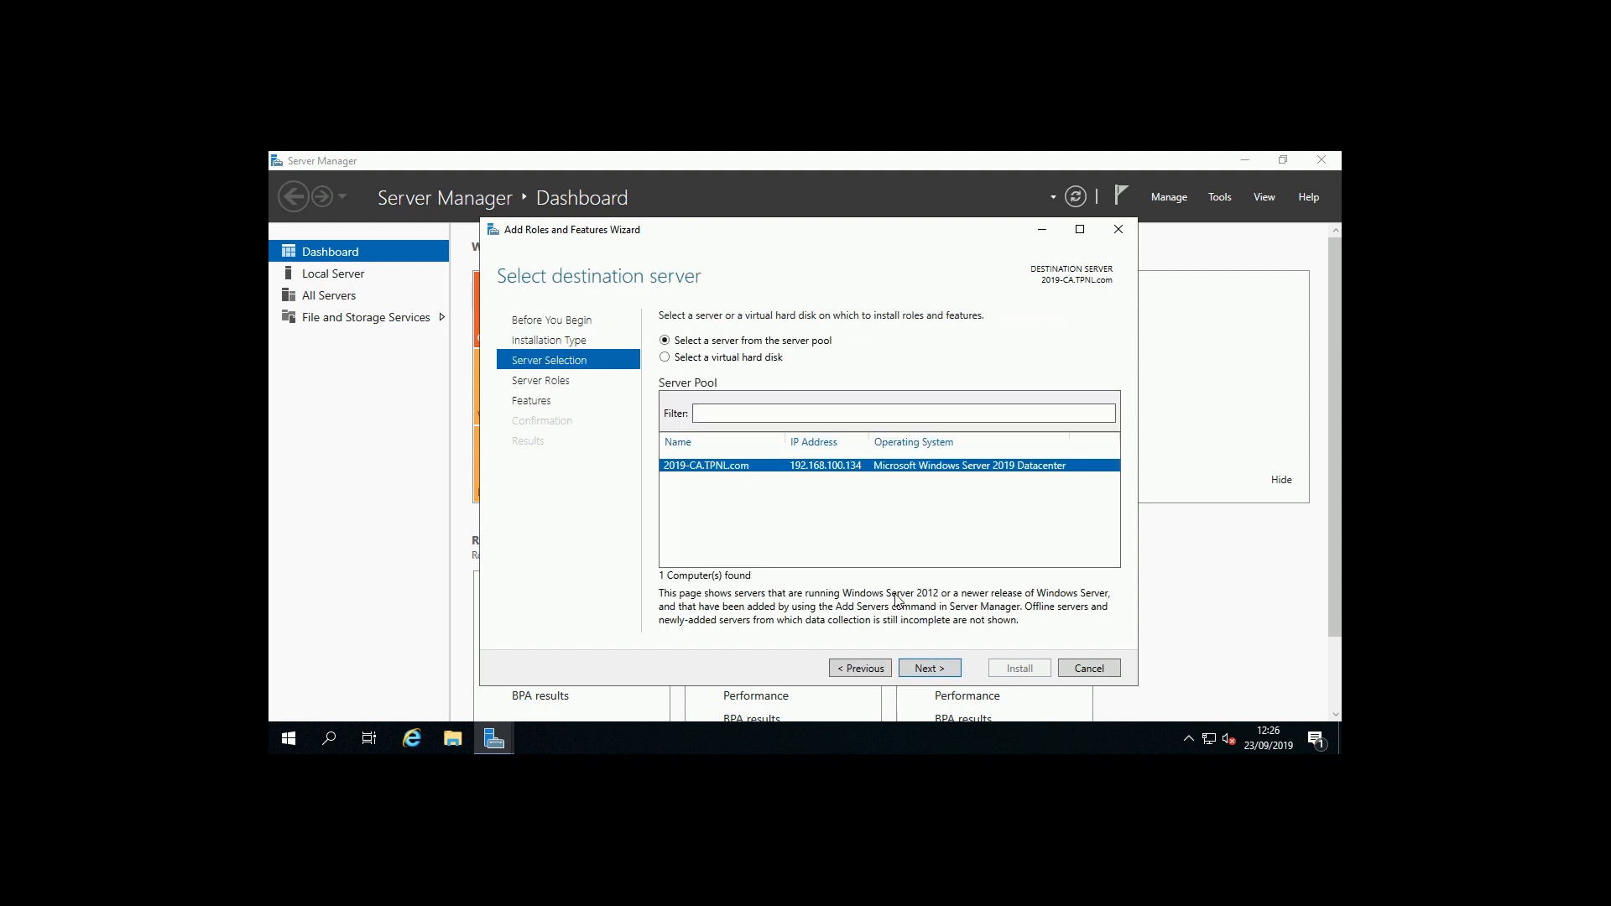
left_click(926, 668)
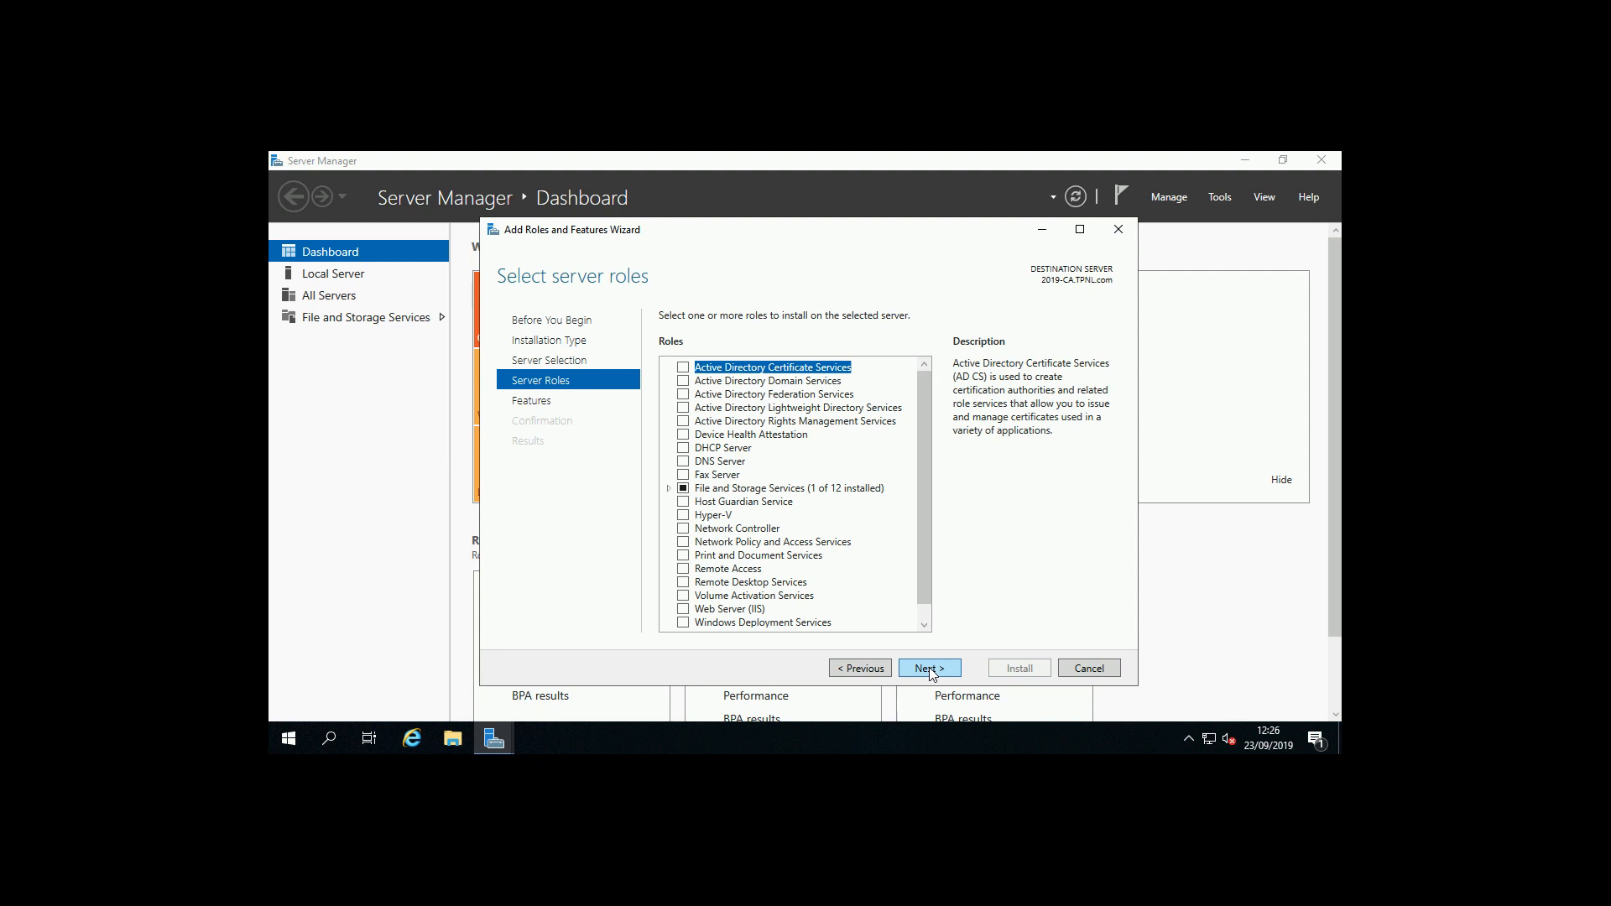
Step: Select Active Directory Certificate Services with its management tools and continue to role services
left_click(683, 368)
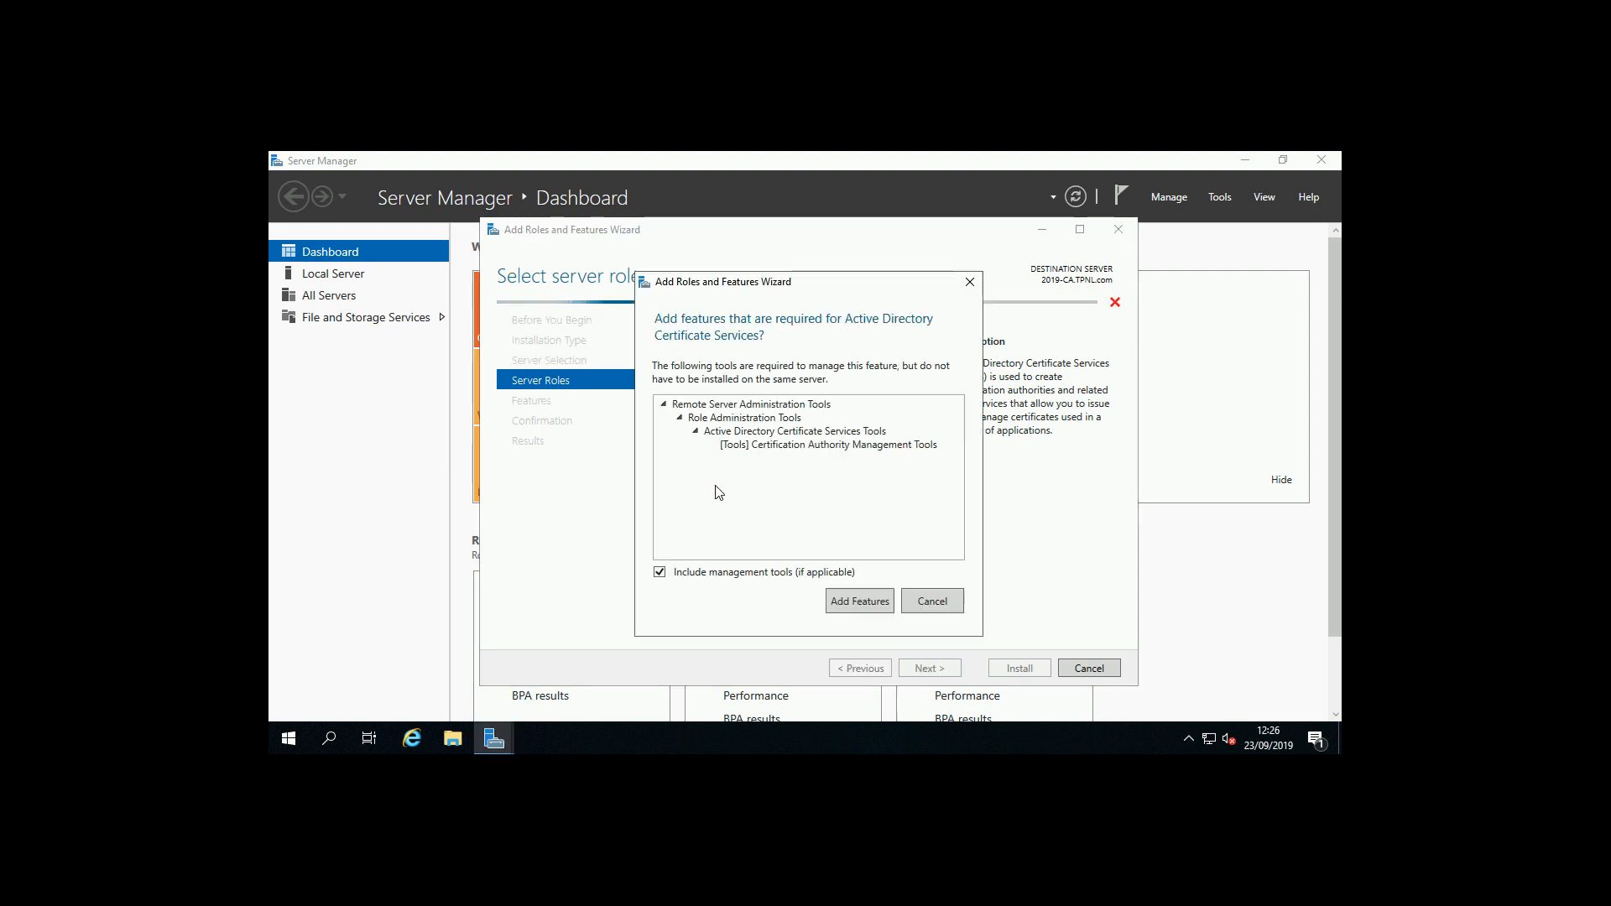
left_click(859, 600)
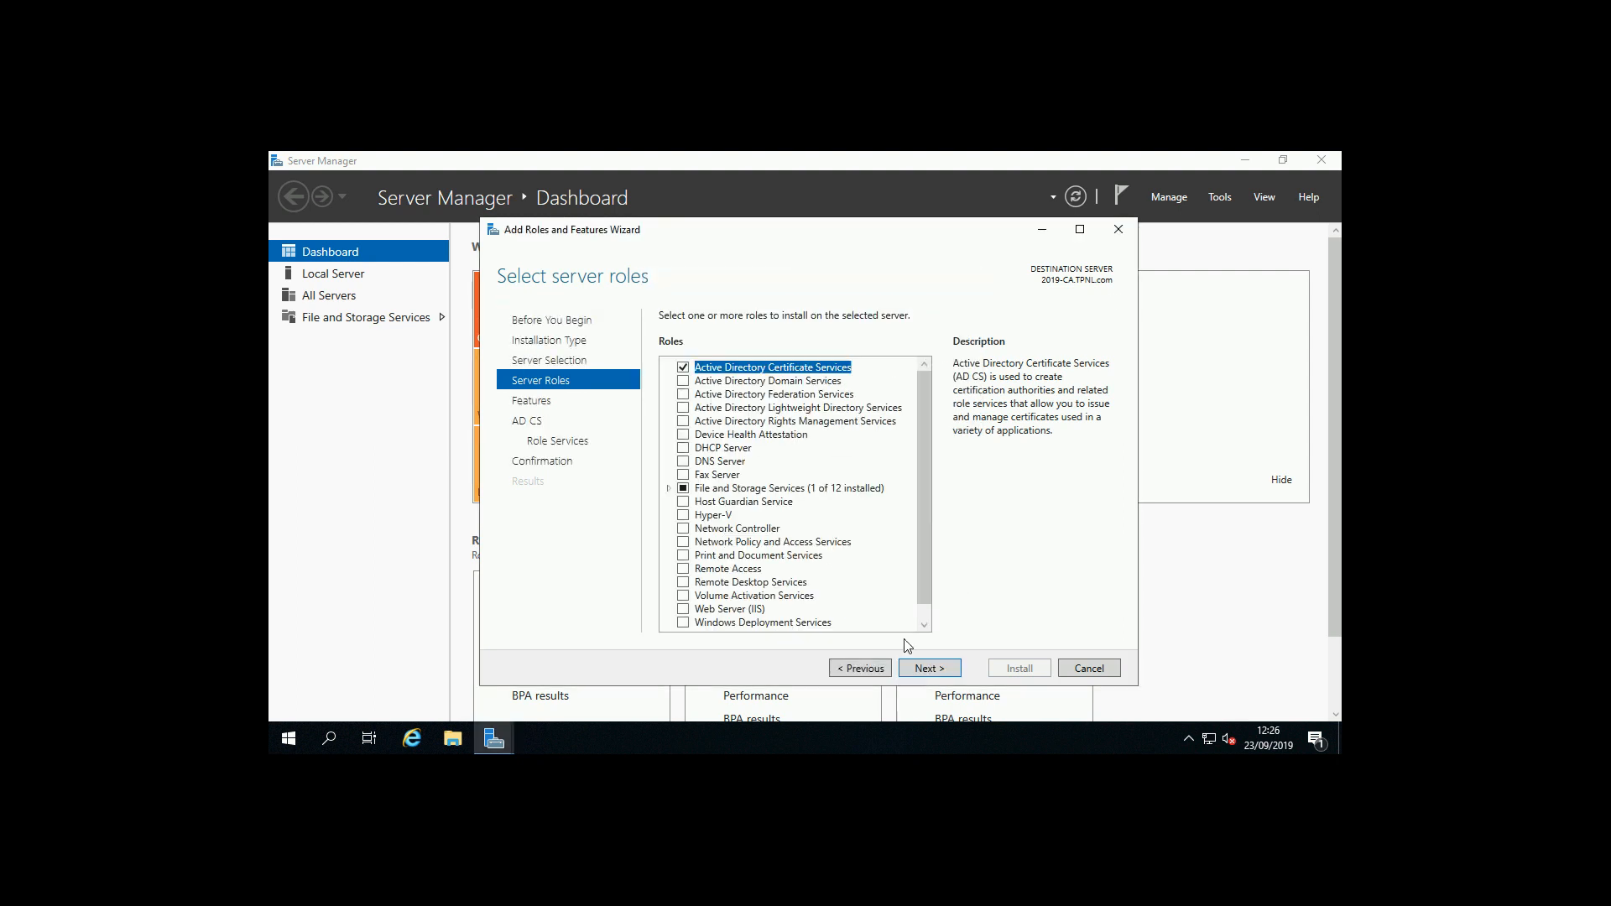
left_click(927, 668)
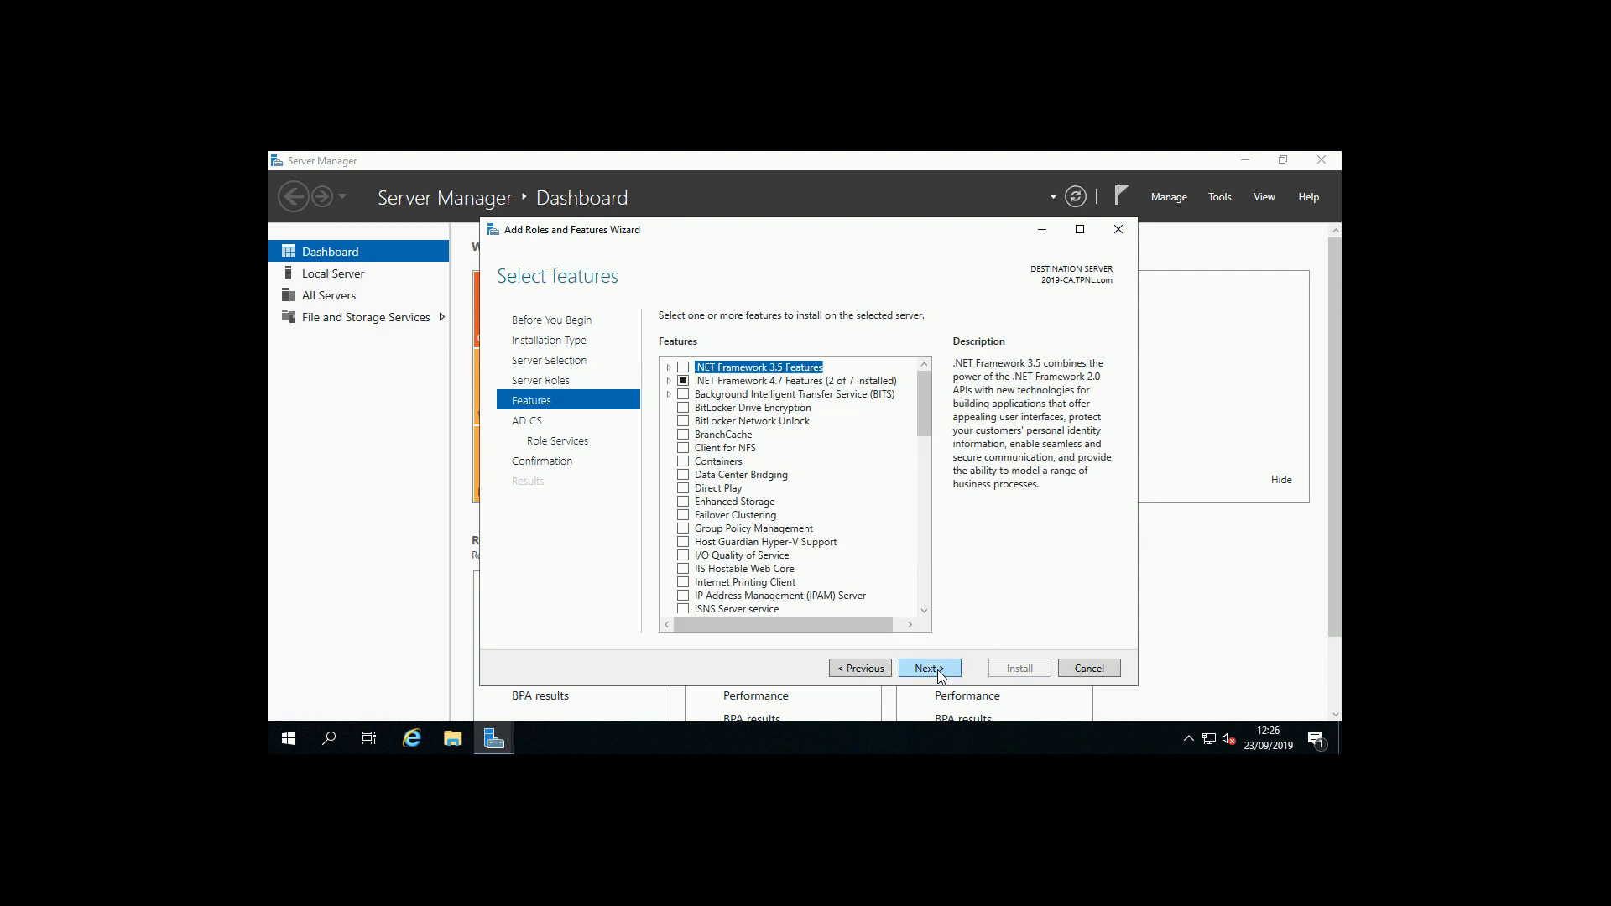
left_click(926, 668)
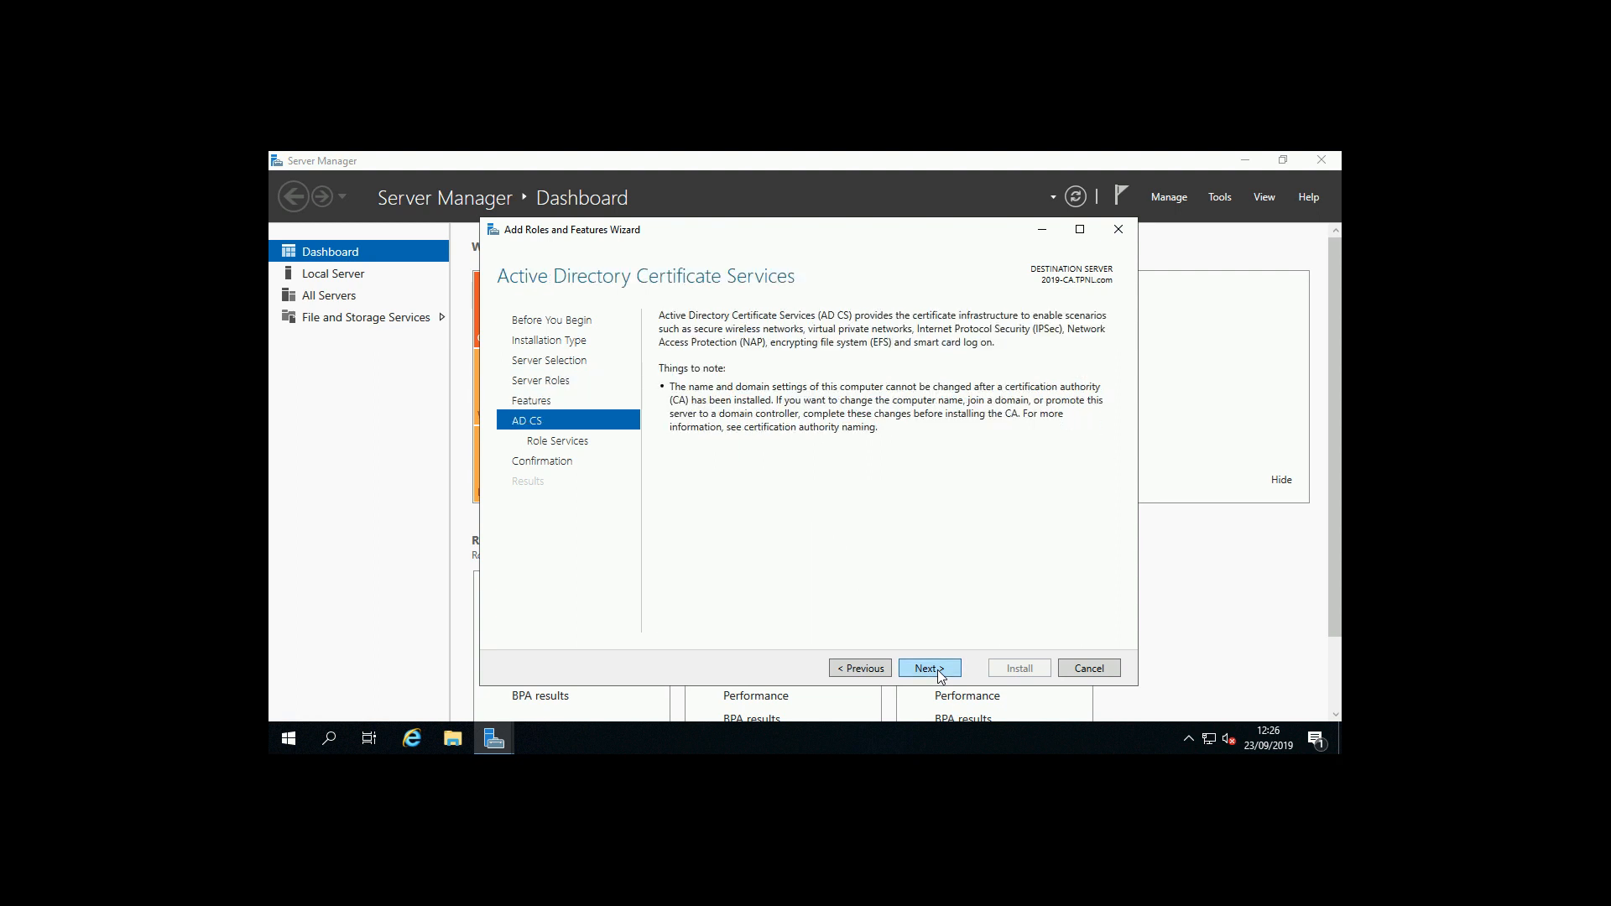
left_click(928, 668)
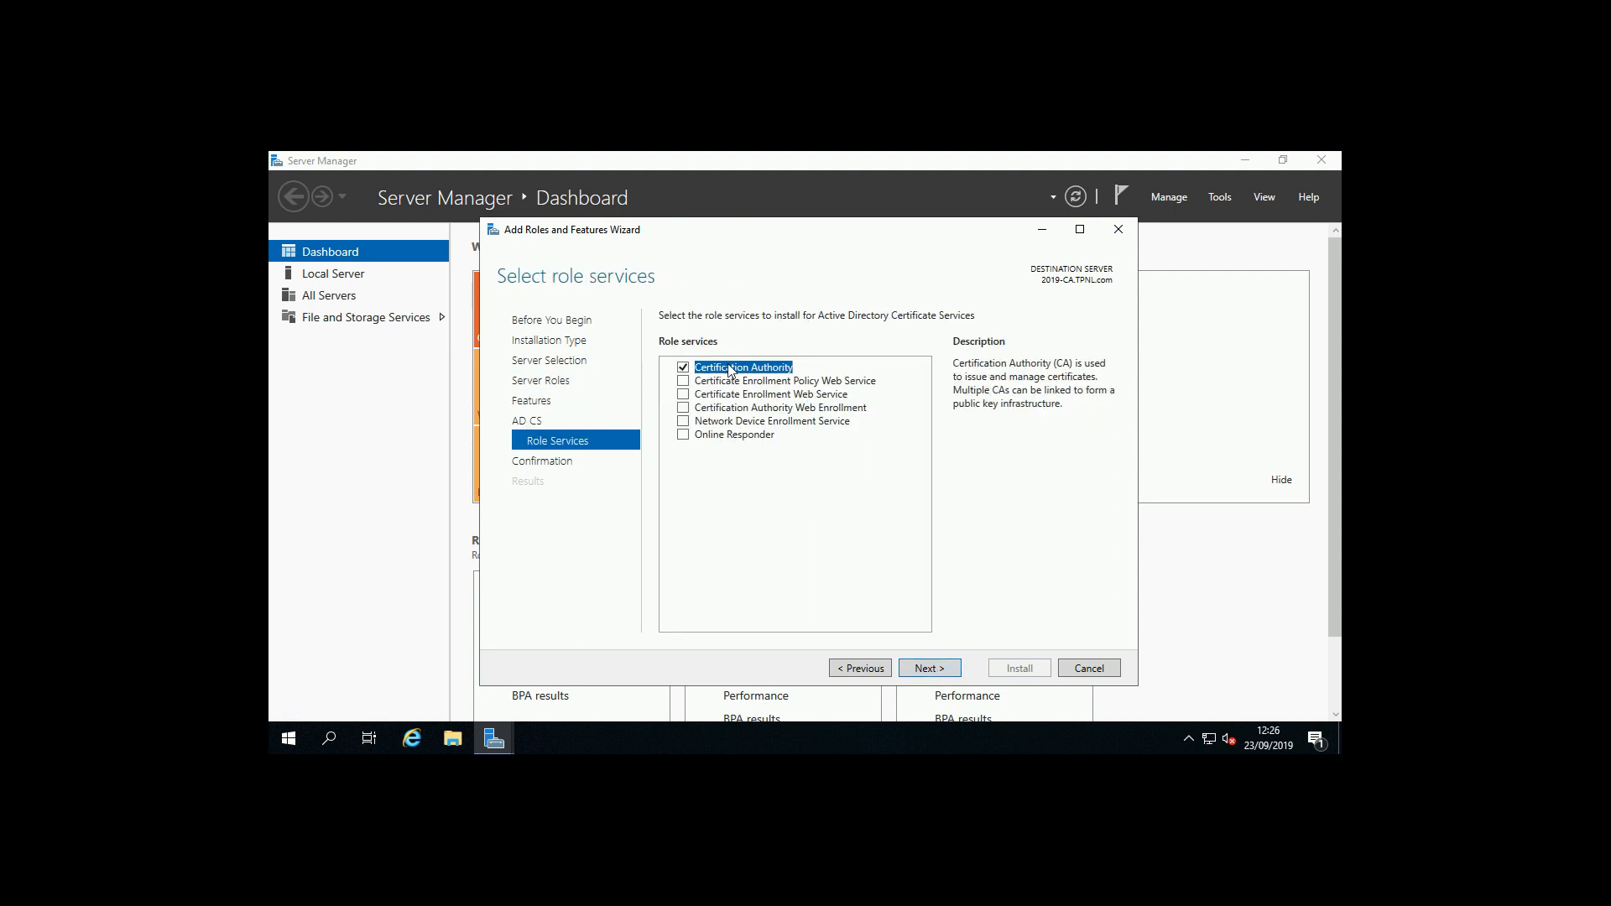
mouse_move(777, 416)
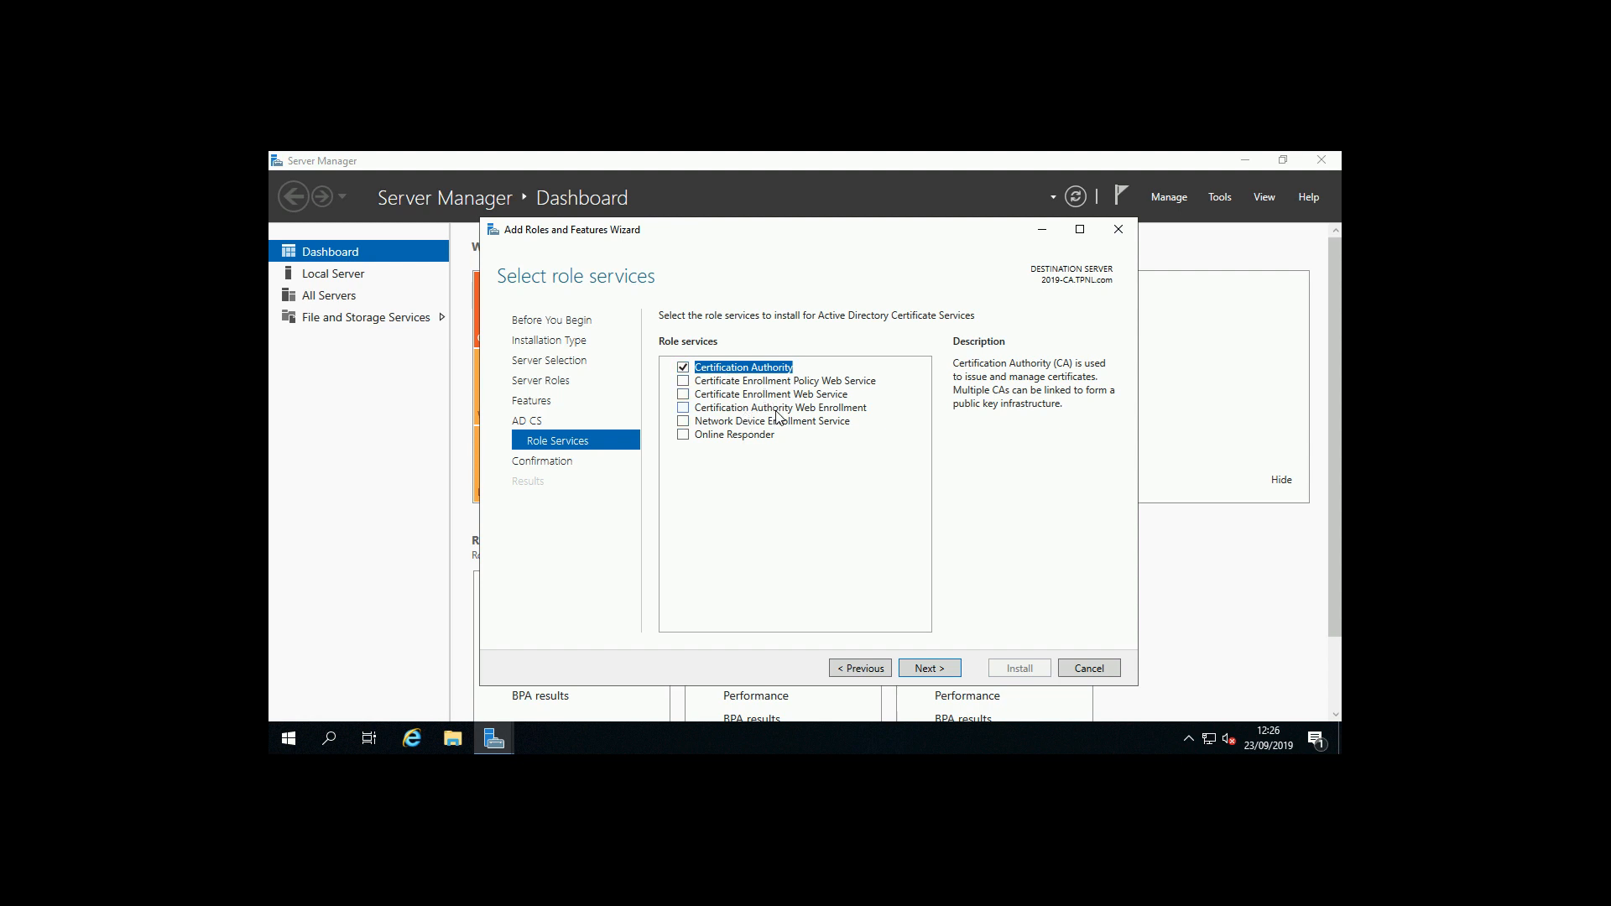
Step: Add Certification Authority Web Enrollment with required web features and Online Responder
left_click(683, 406)
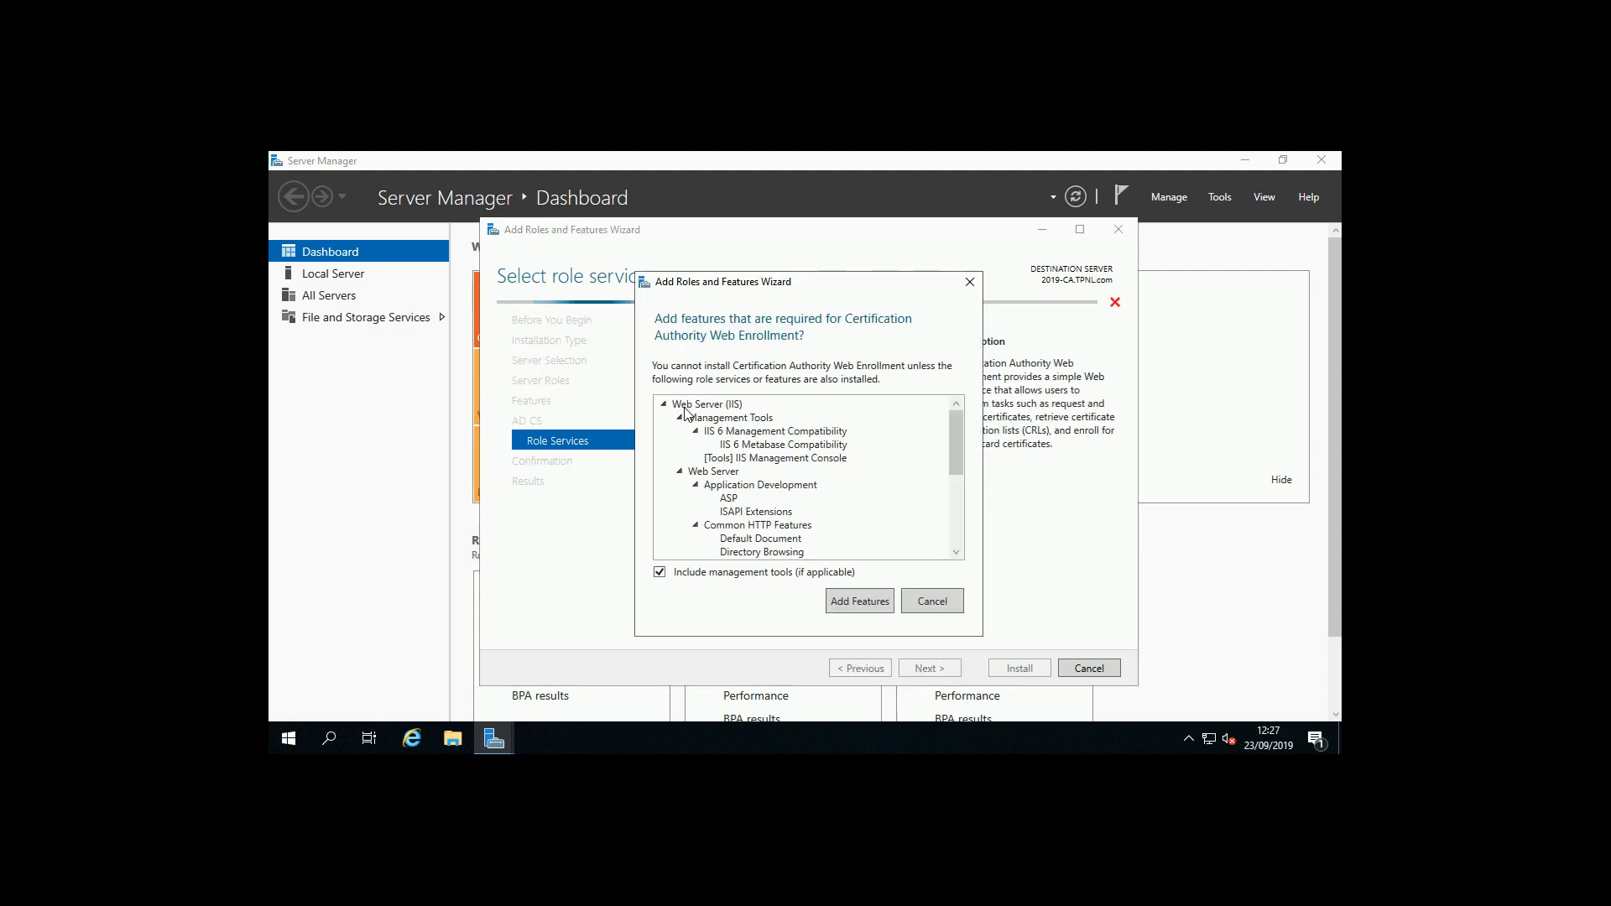
left_click(858, 600)
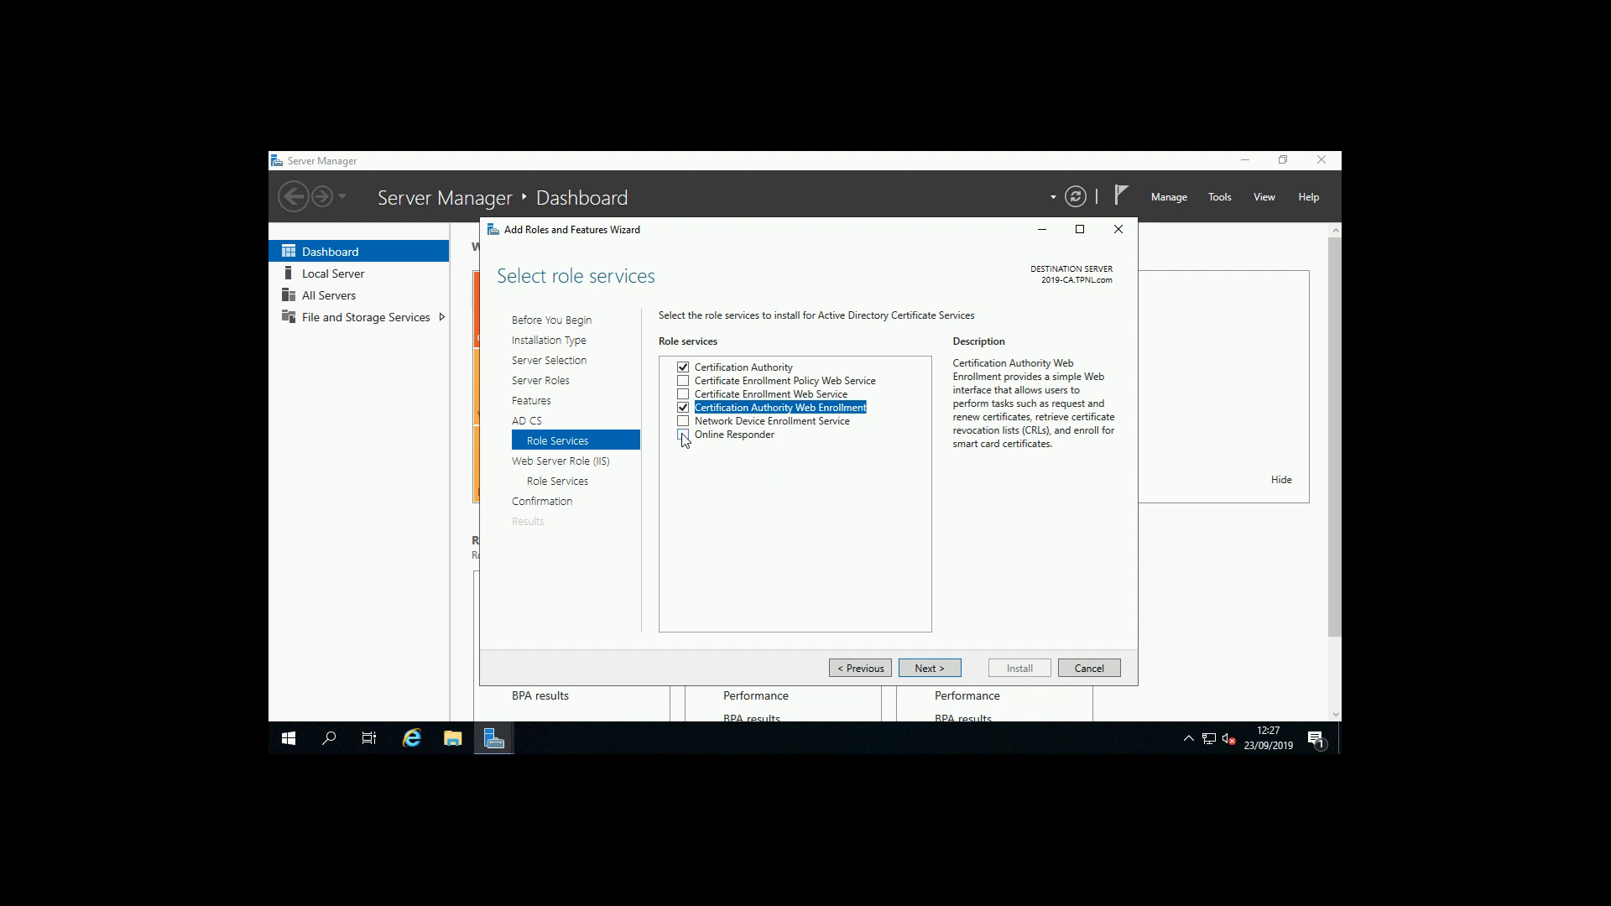
left_click(683, 435)
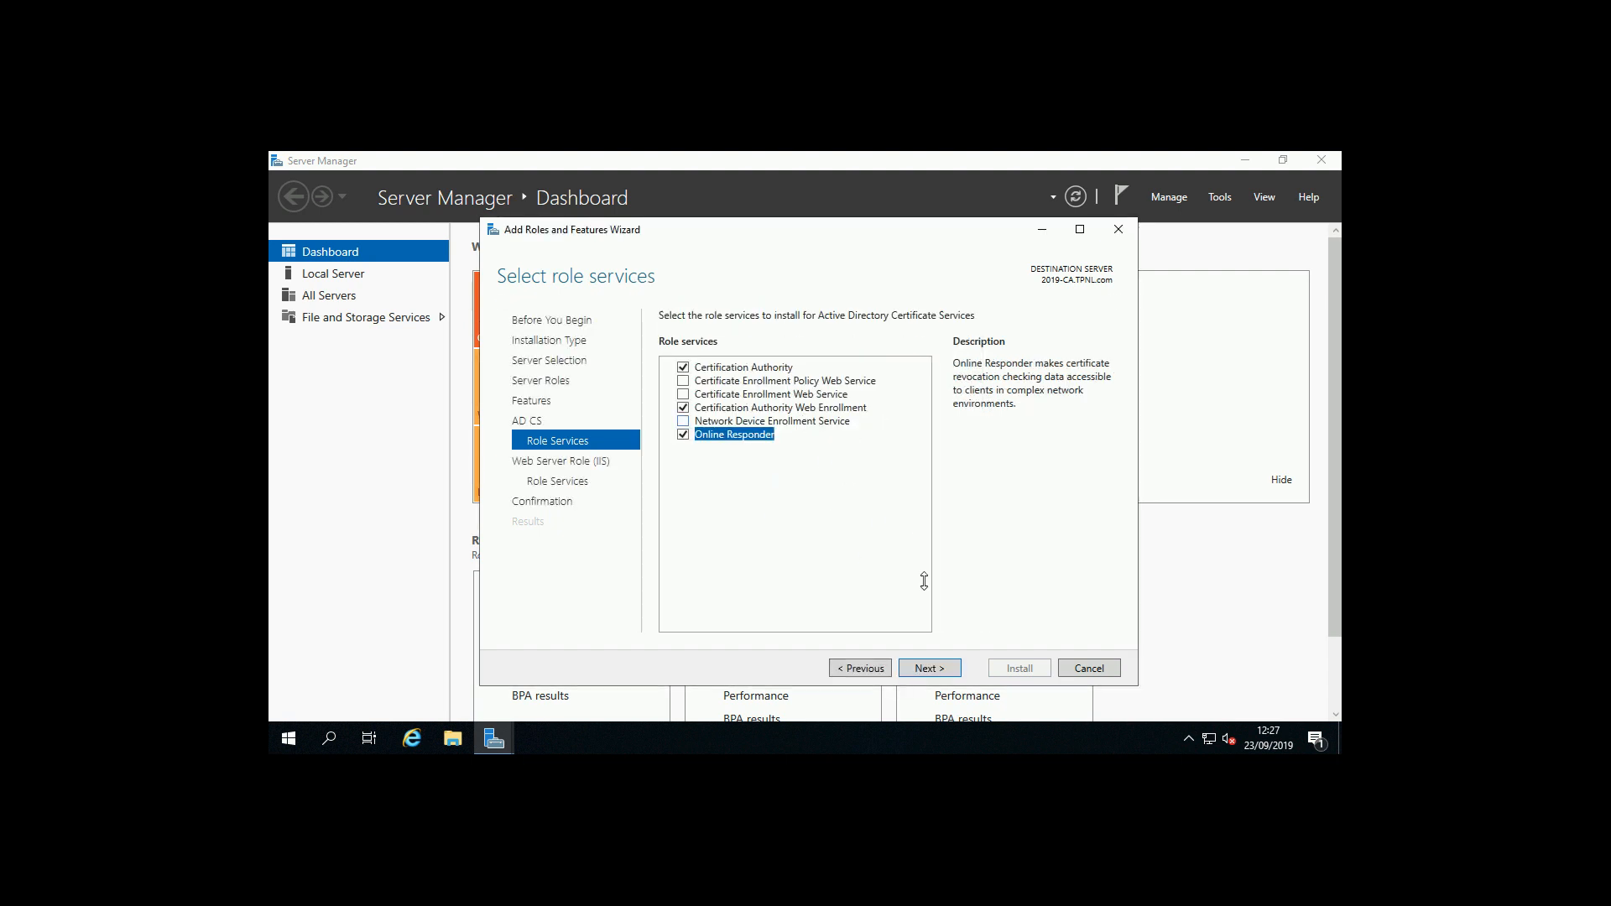
Step: Keep the default IIS components and begin installing the selected roles
left_click(927, 668)
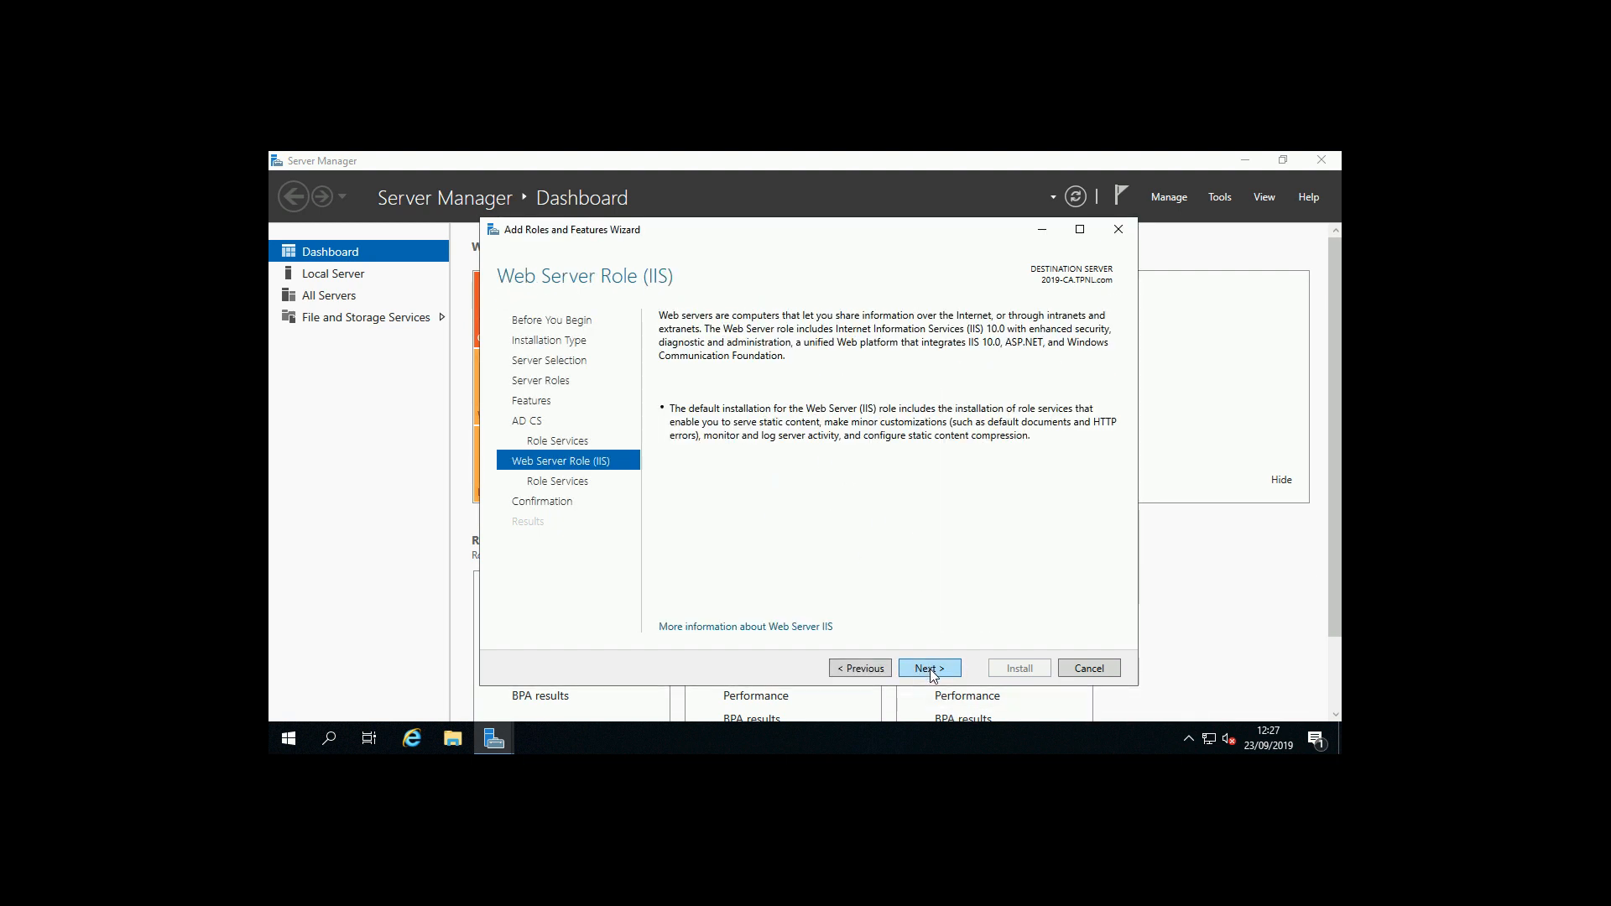
left_click(927, 668)
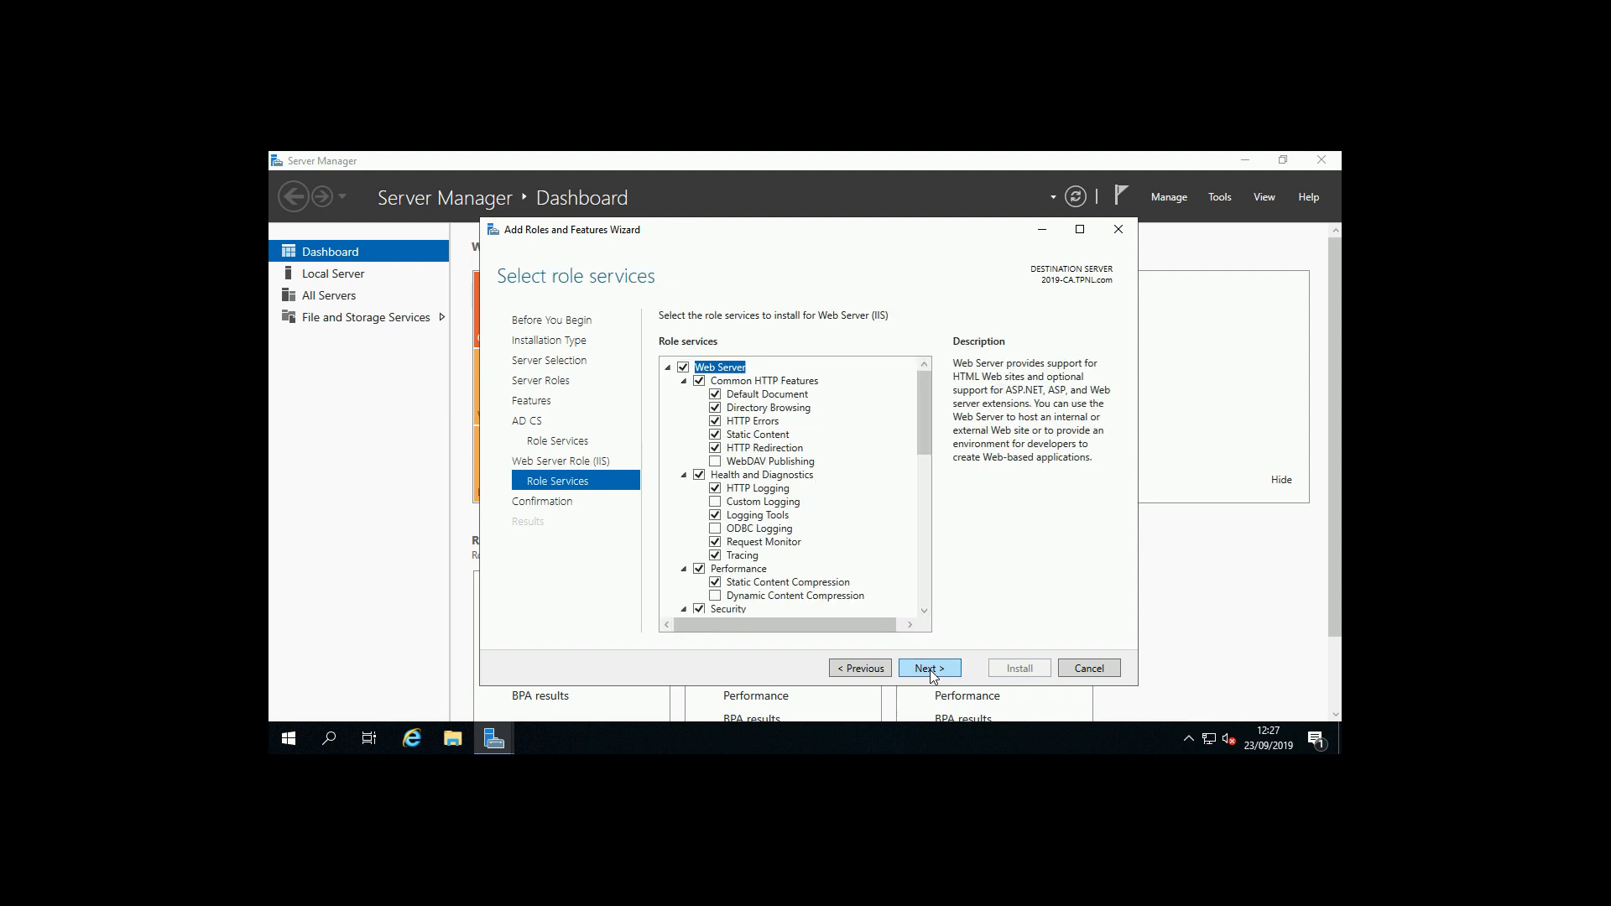
left_click(927, 668)
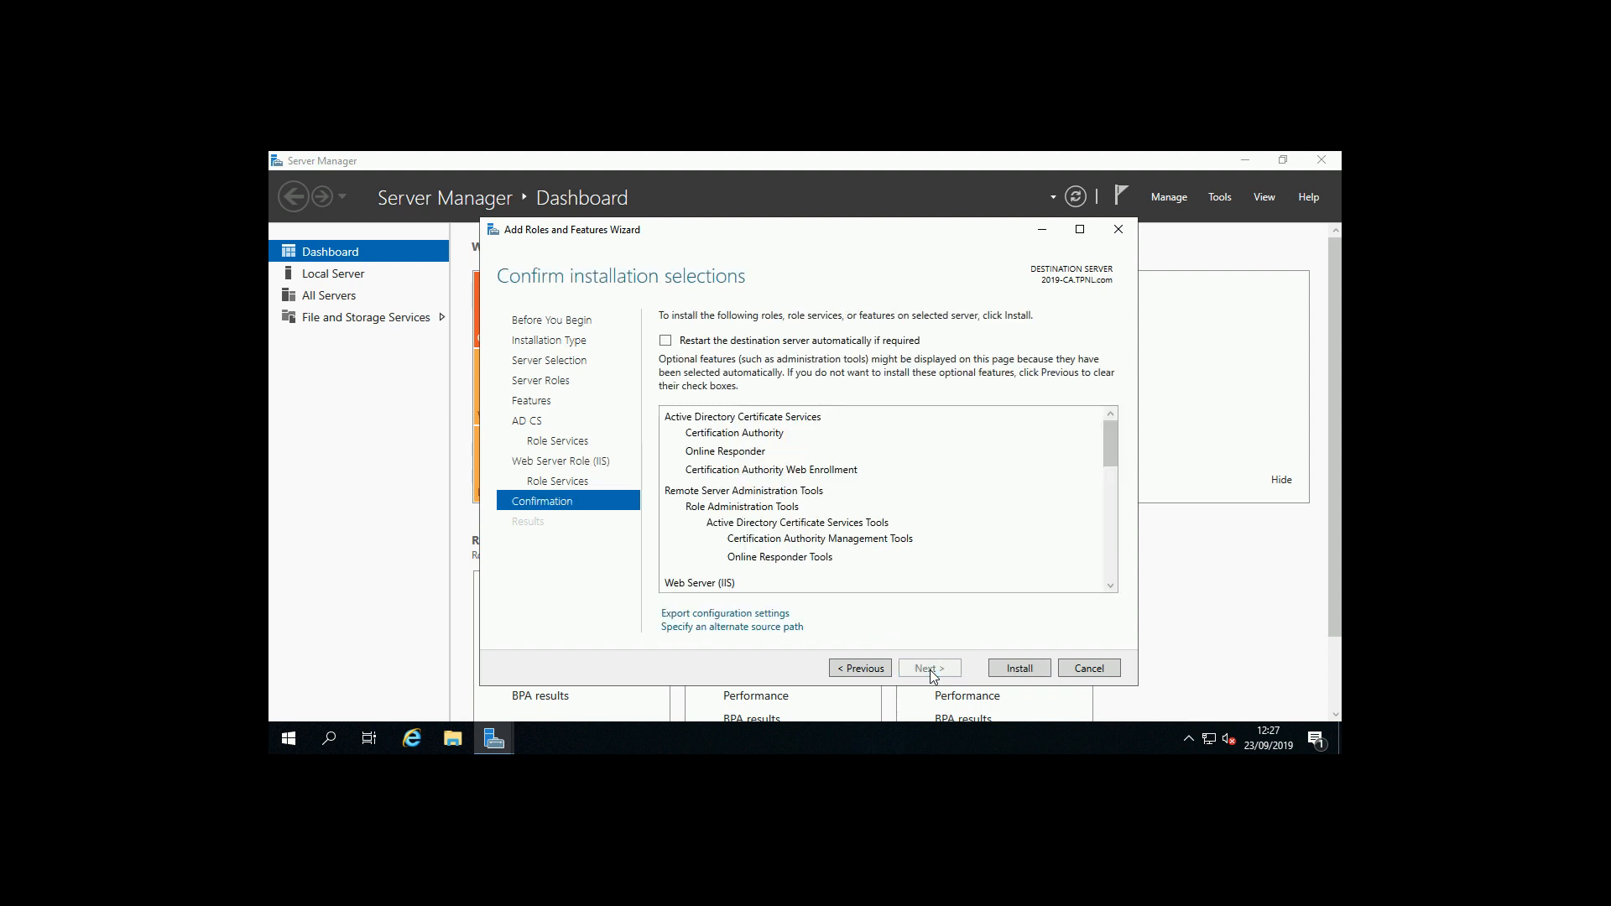
left_click(1017, 668)
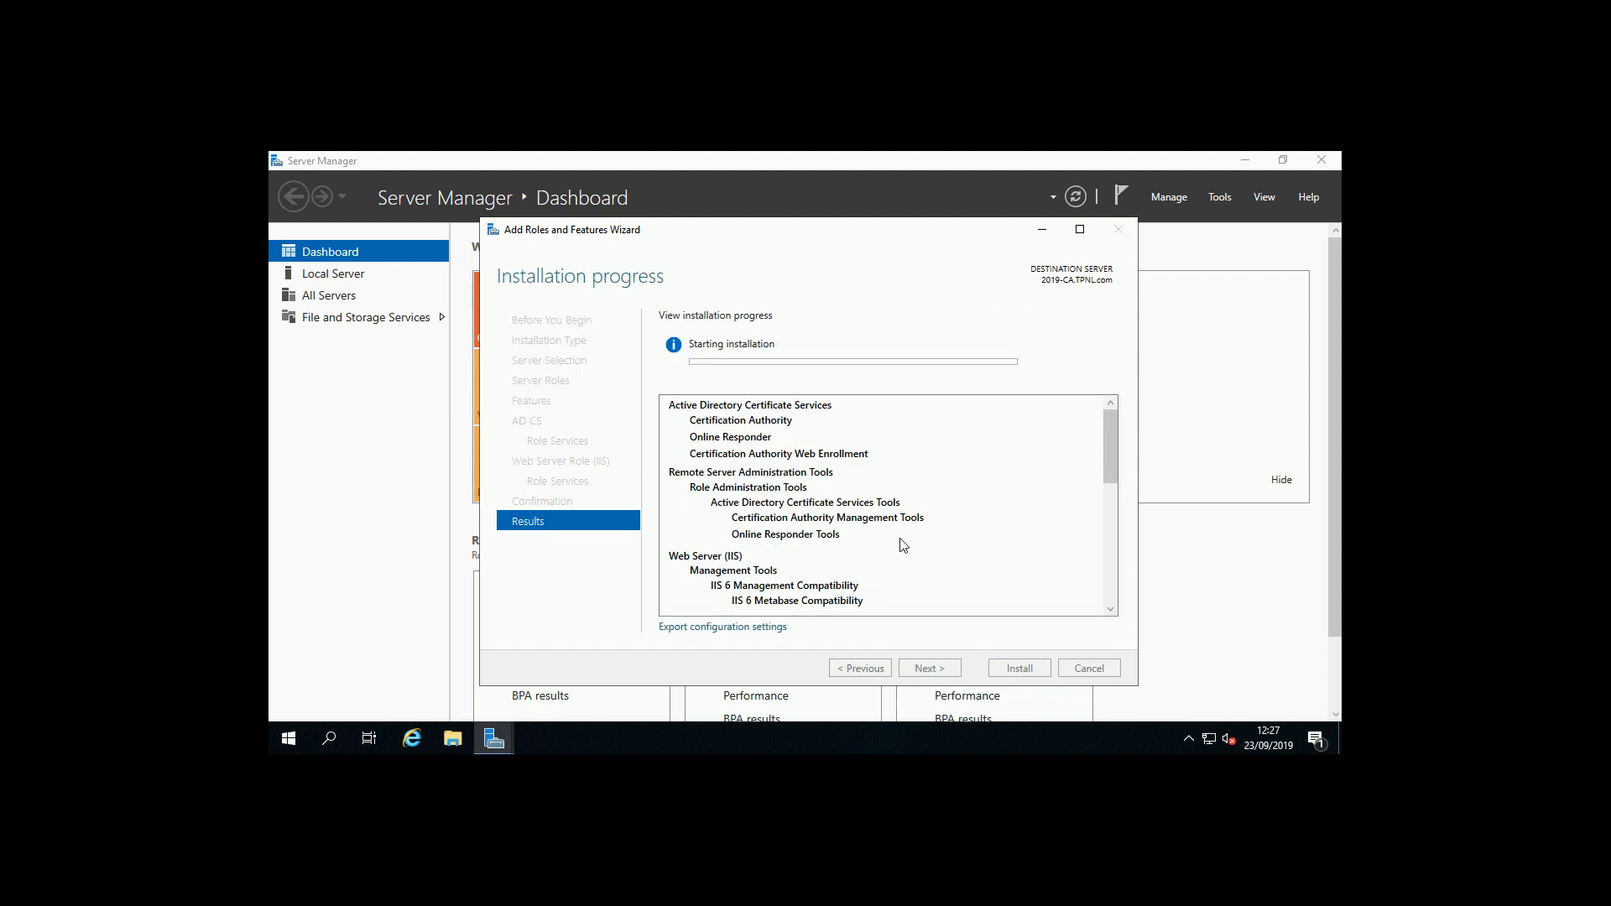
left_click(1018, 668)
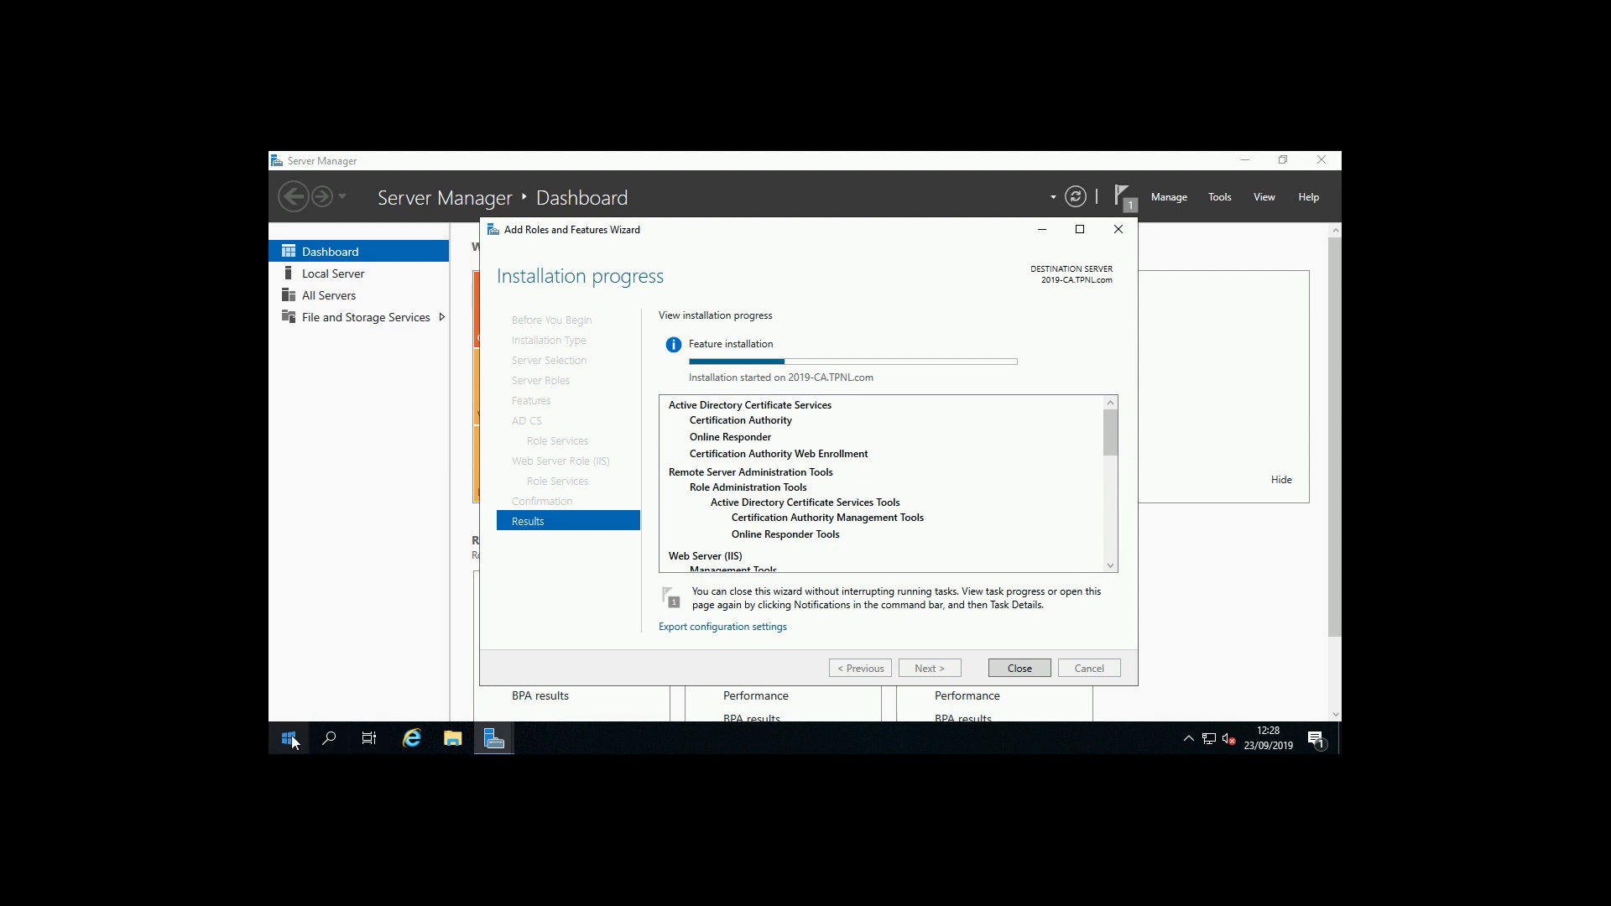
Step: Use Run to open the \\2008-CA\c$ network share
left_click(289, 738)
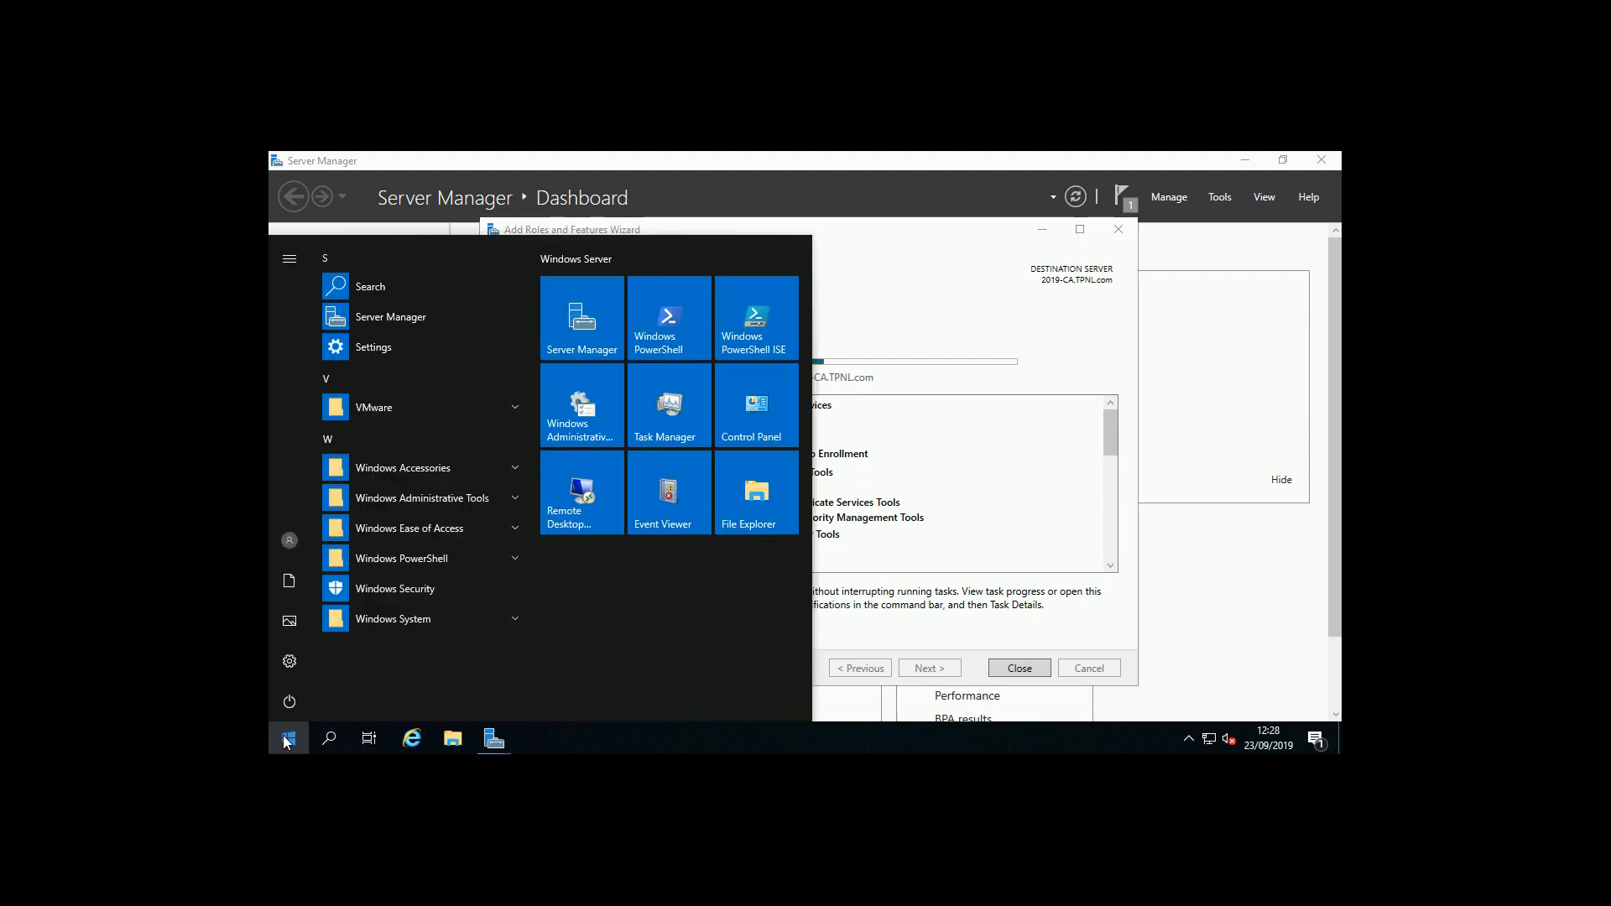
type("run")
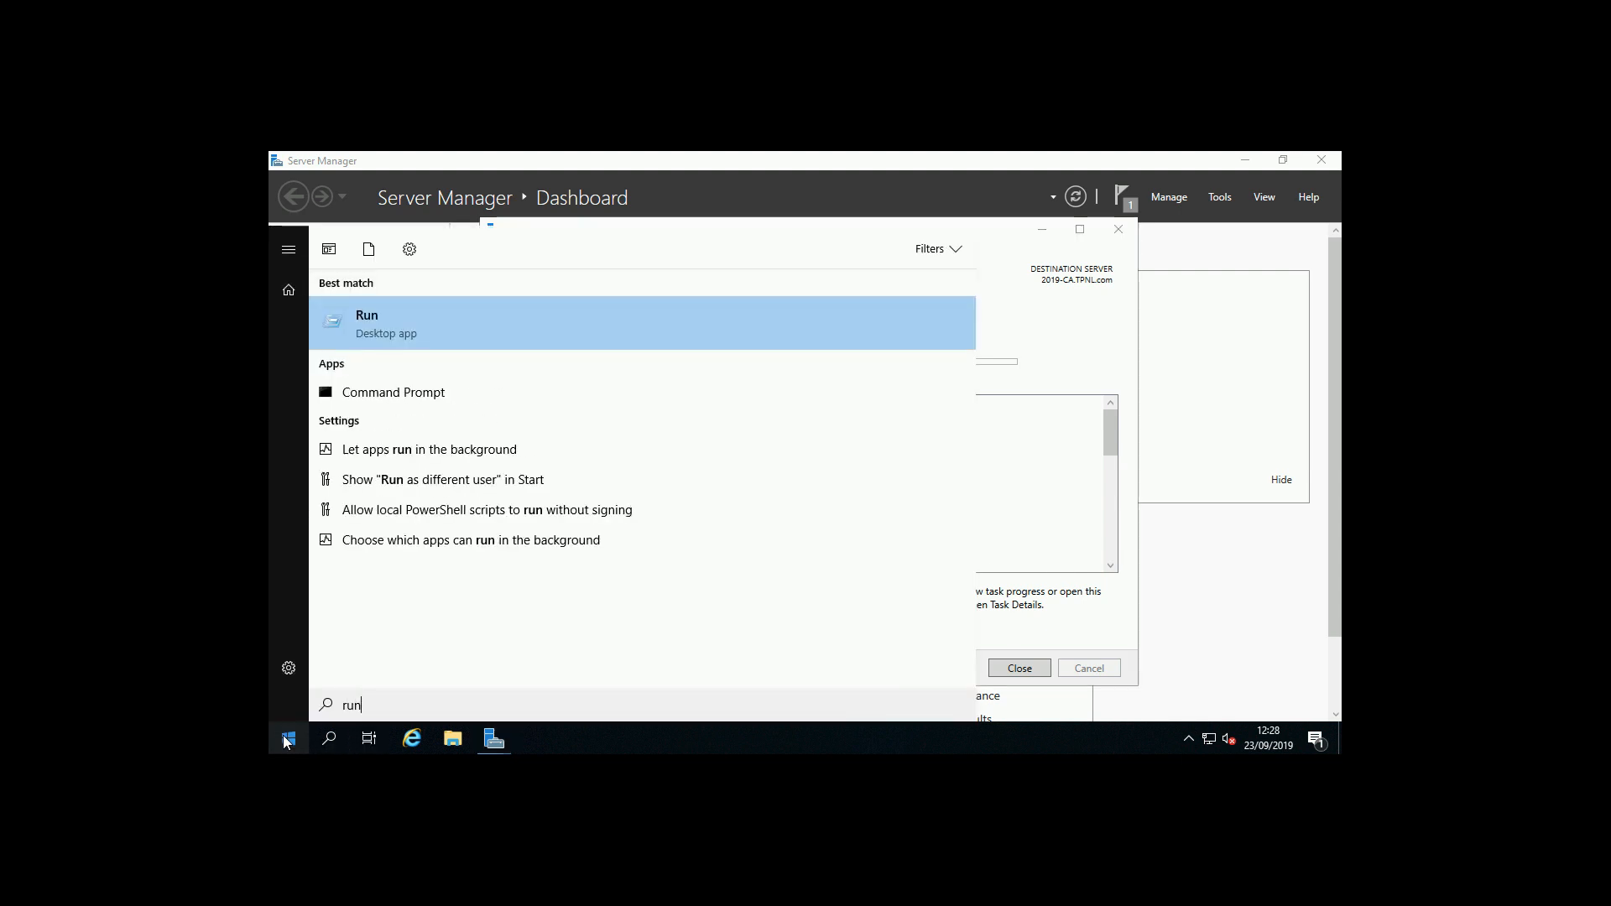
left_click(368, 322)
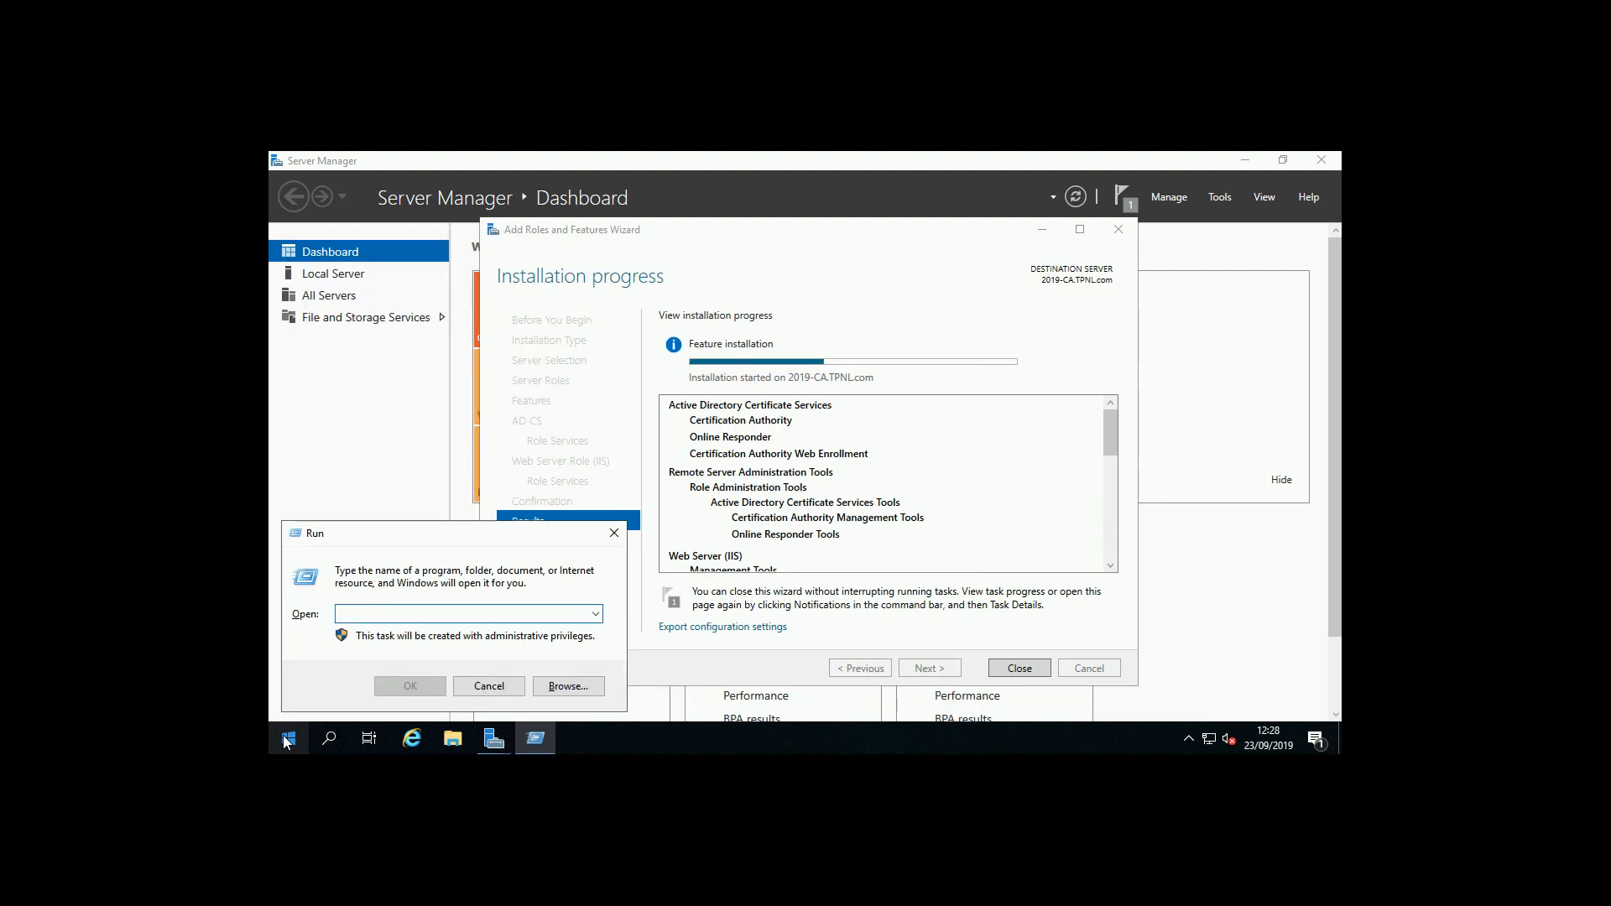
type("\\\\2008-CA")
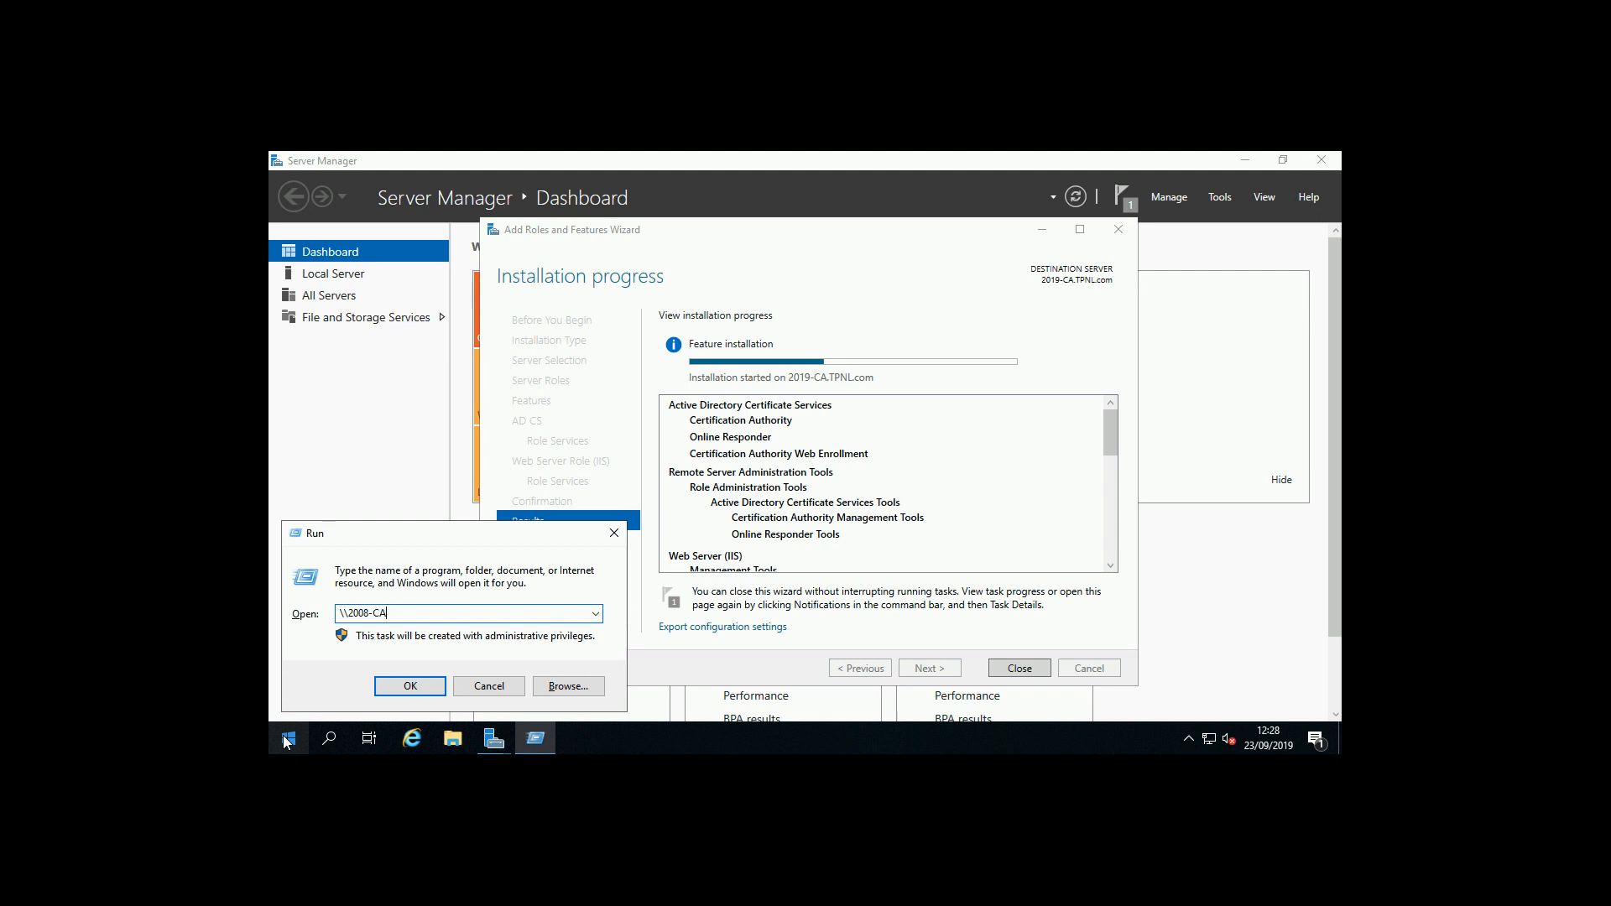
type("\\c")
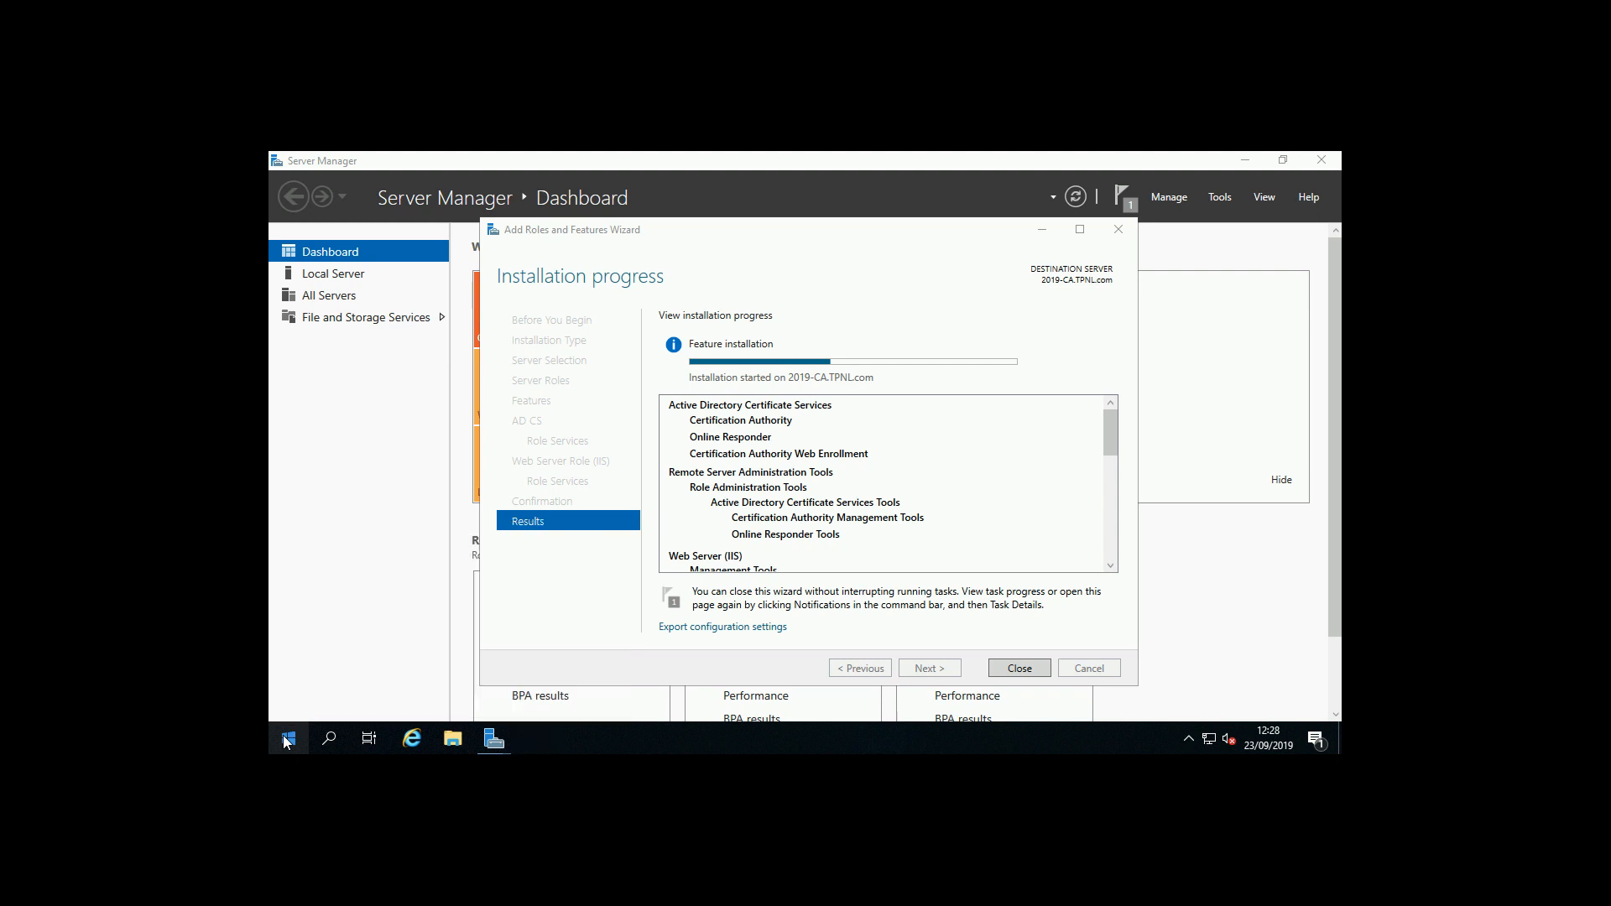
mouse_move(287, 738)
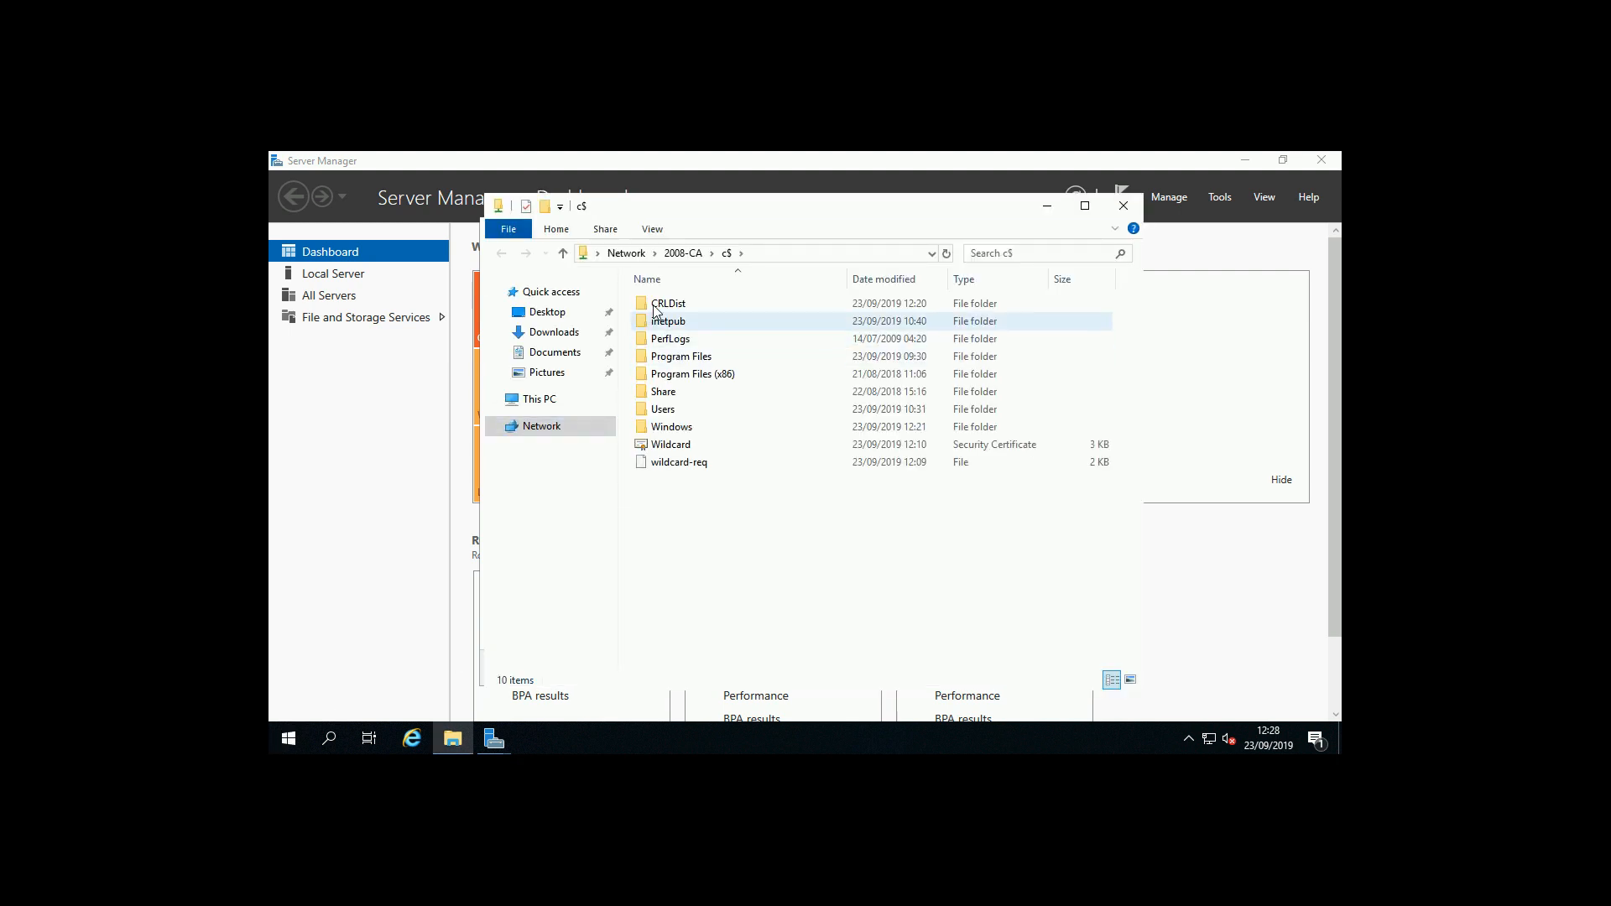
Step: Paste the copied CRLDist items into the root of Local Disk (C:)
right_click(668, 304)
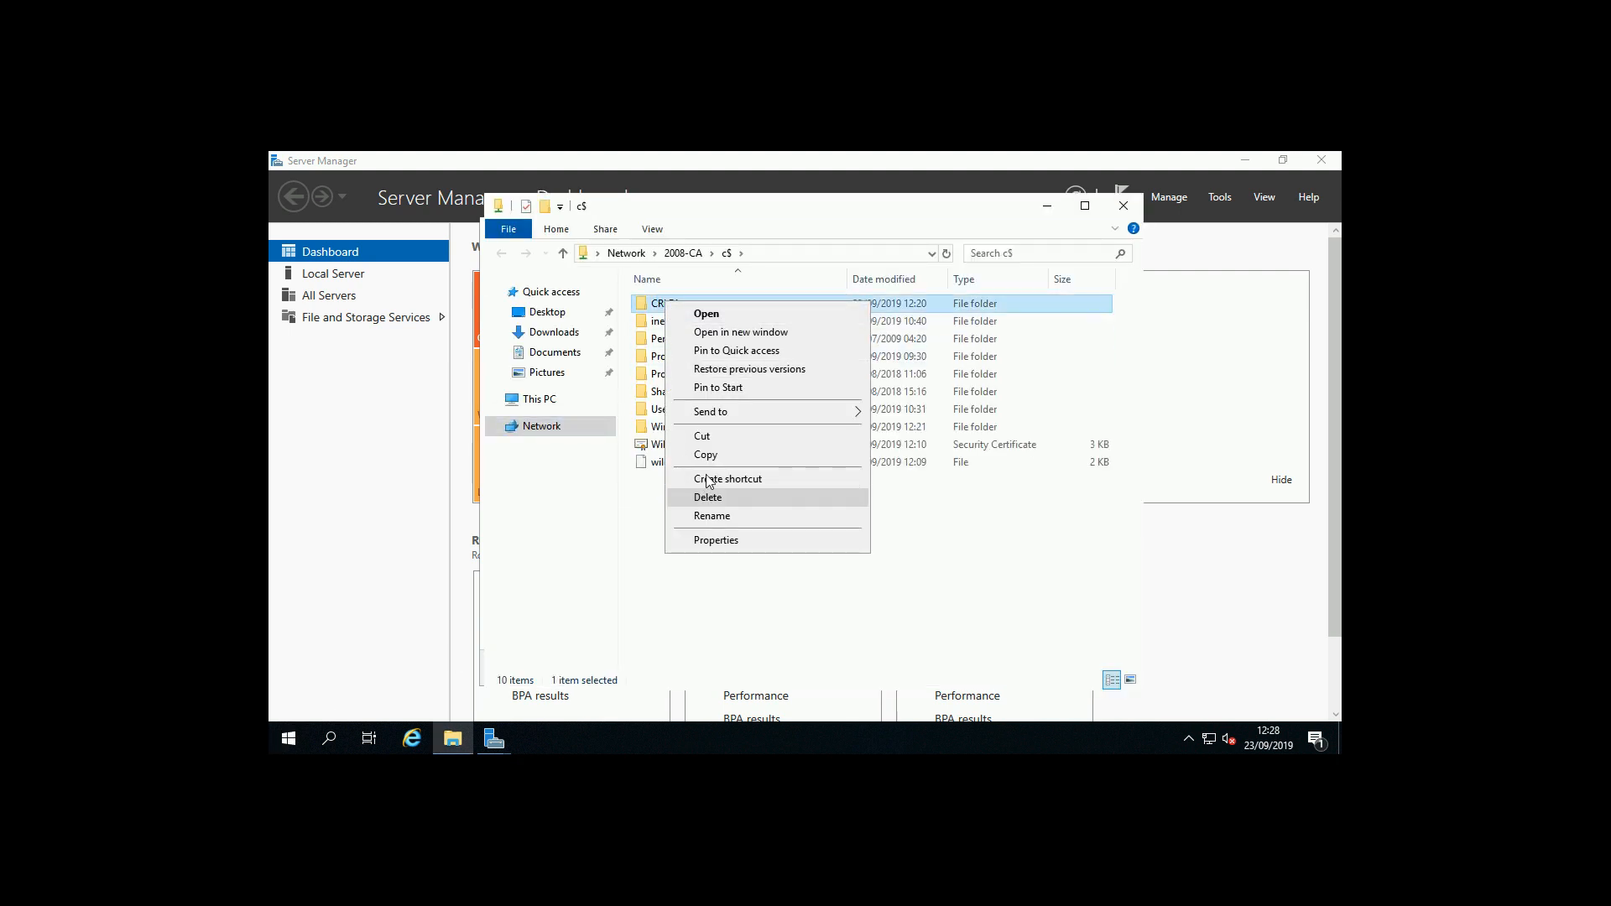
left_click(539, 399)
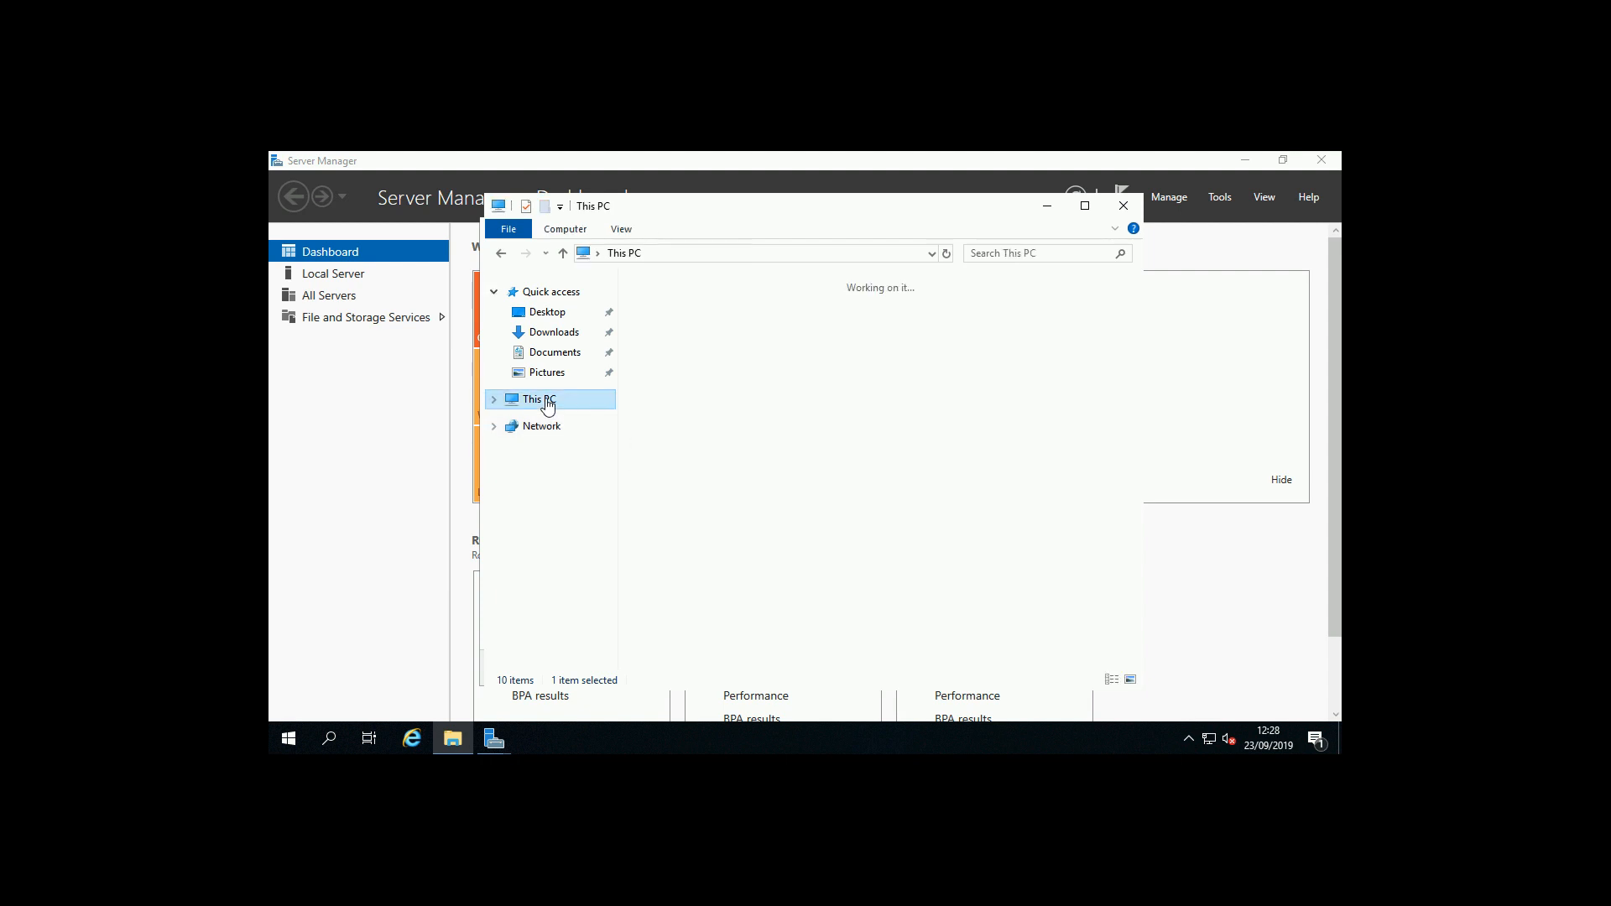
double_click(539, 399)
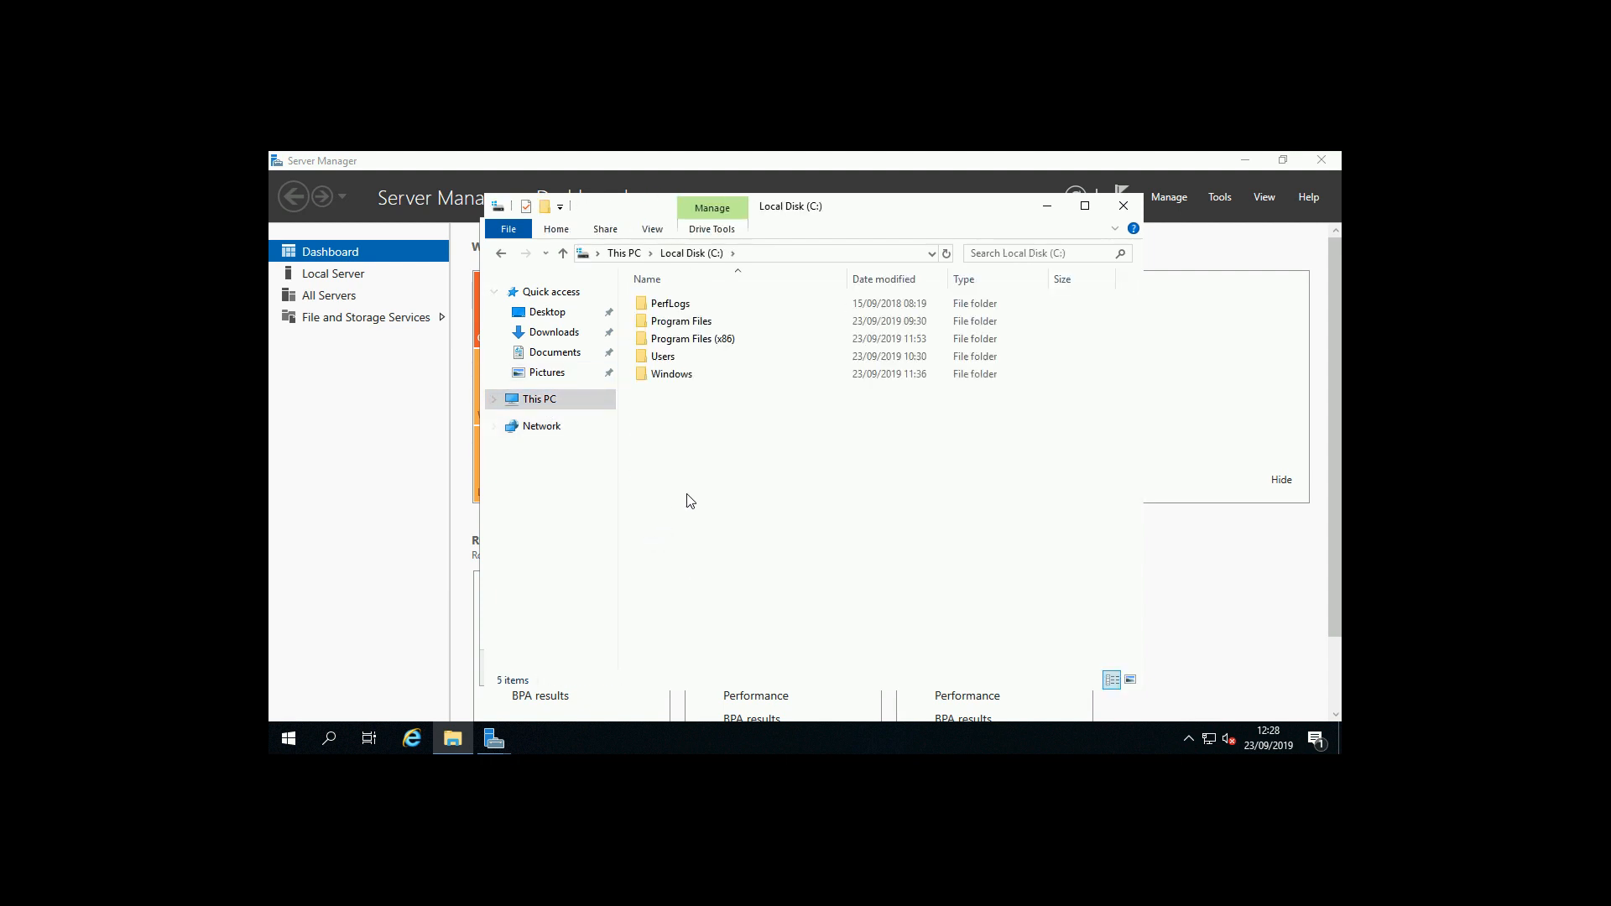
right_click(688, 502)
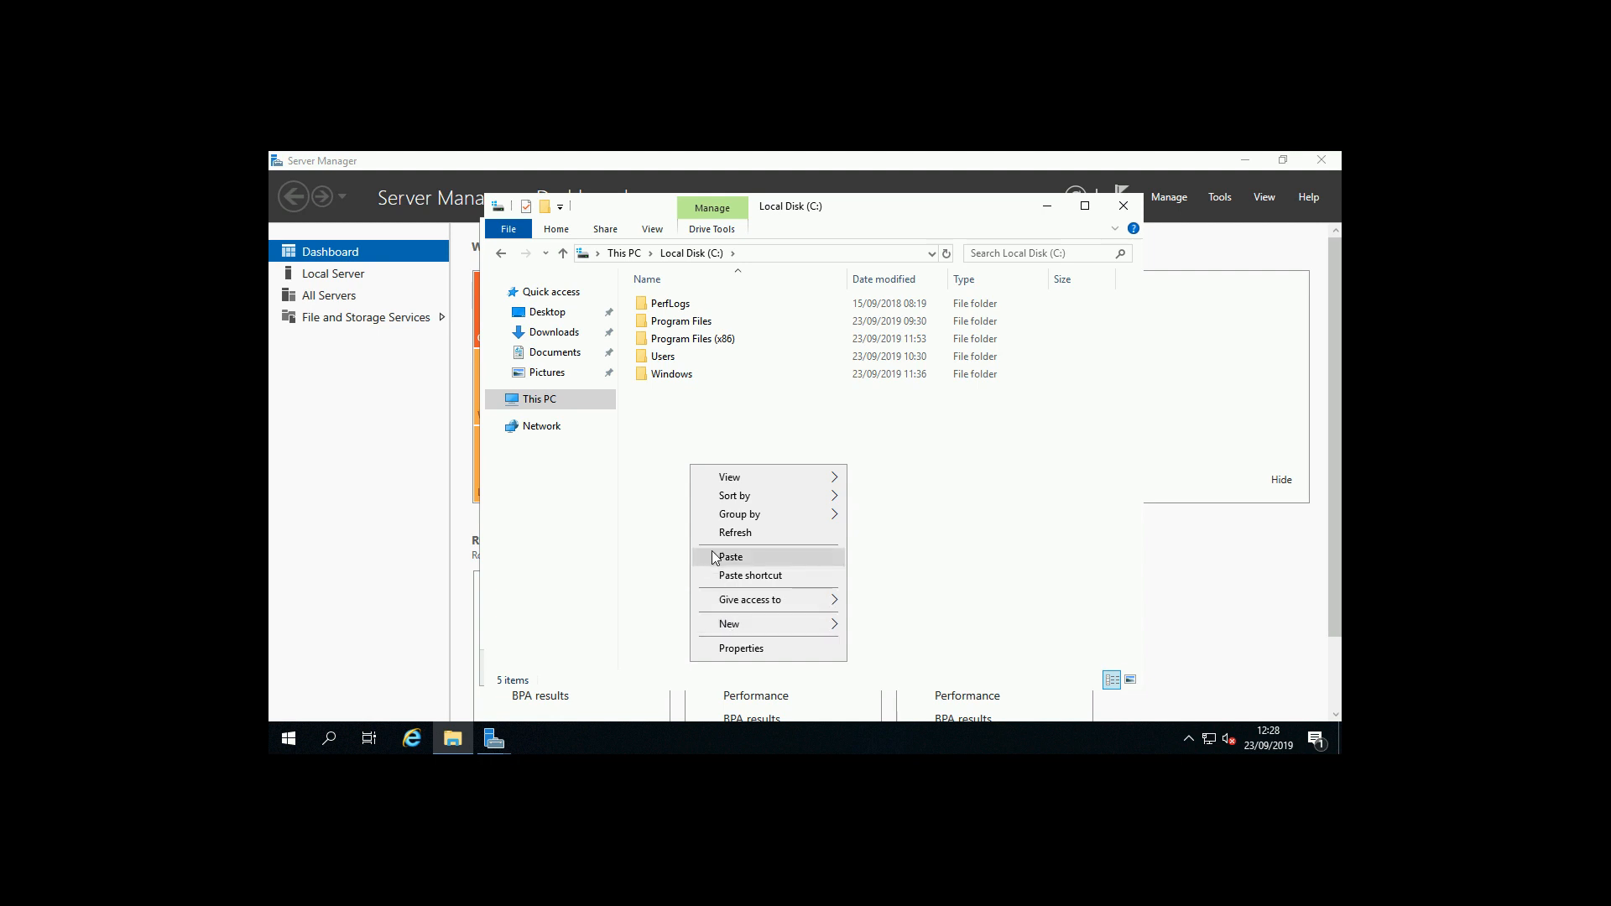
left_click(730, 555)
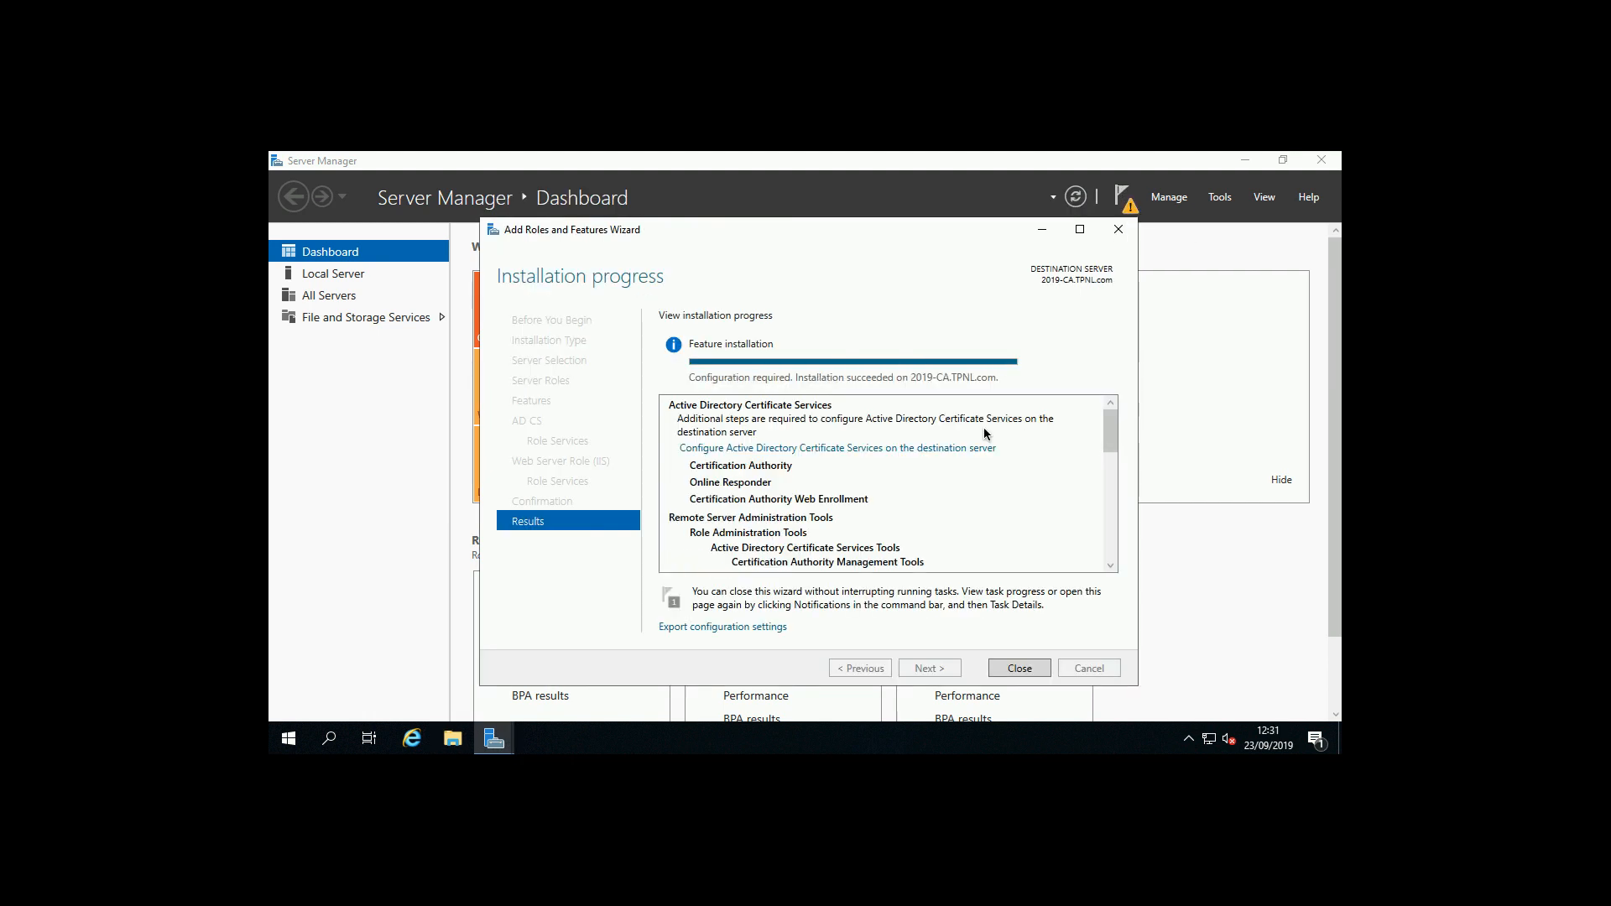
Step: Close the installation wizard and launch the AD CS configuration from the notifications flag
left_click(1017, 668)
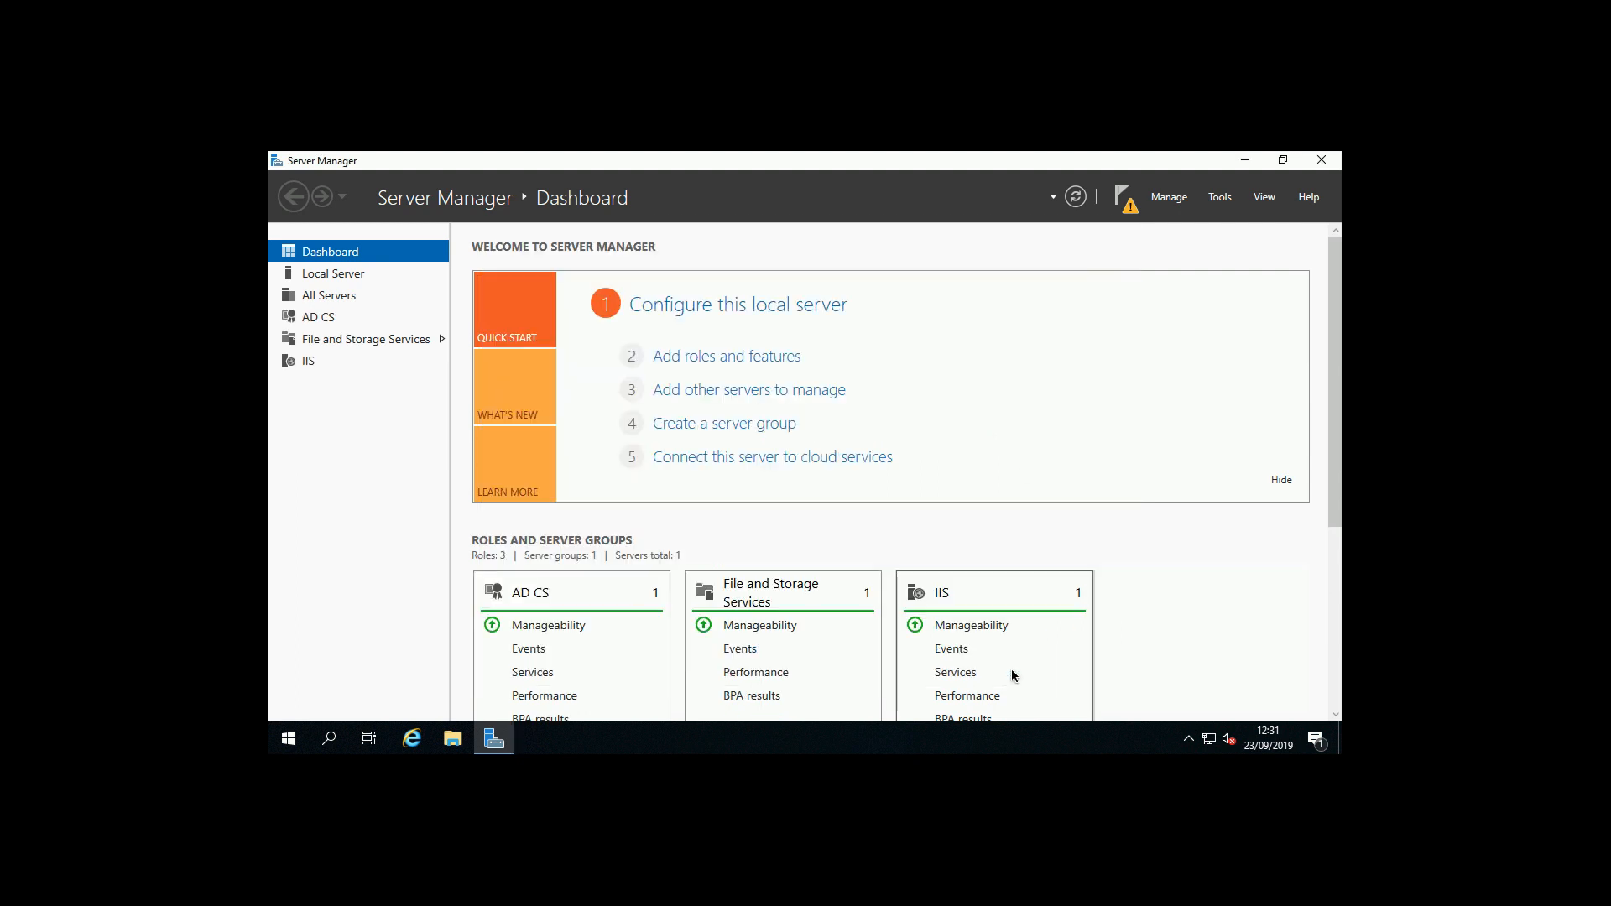
left_click(1124, 196)
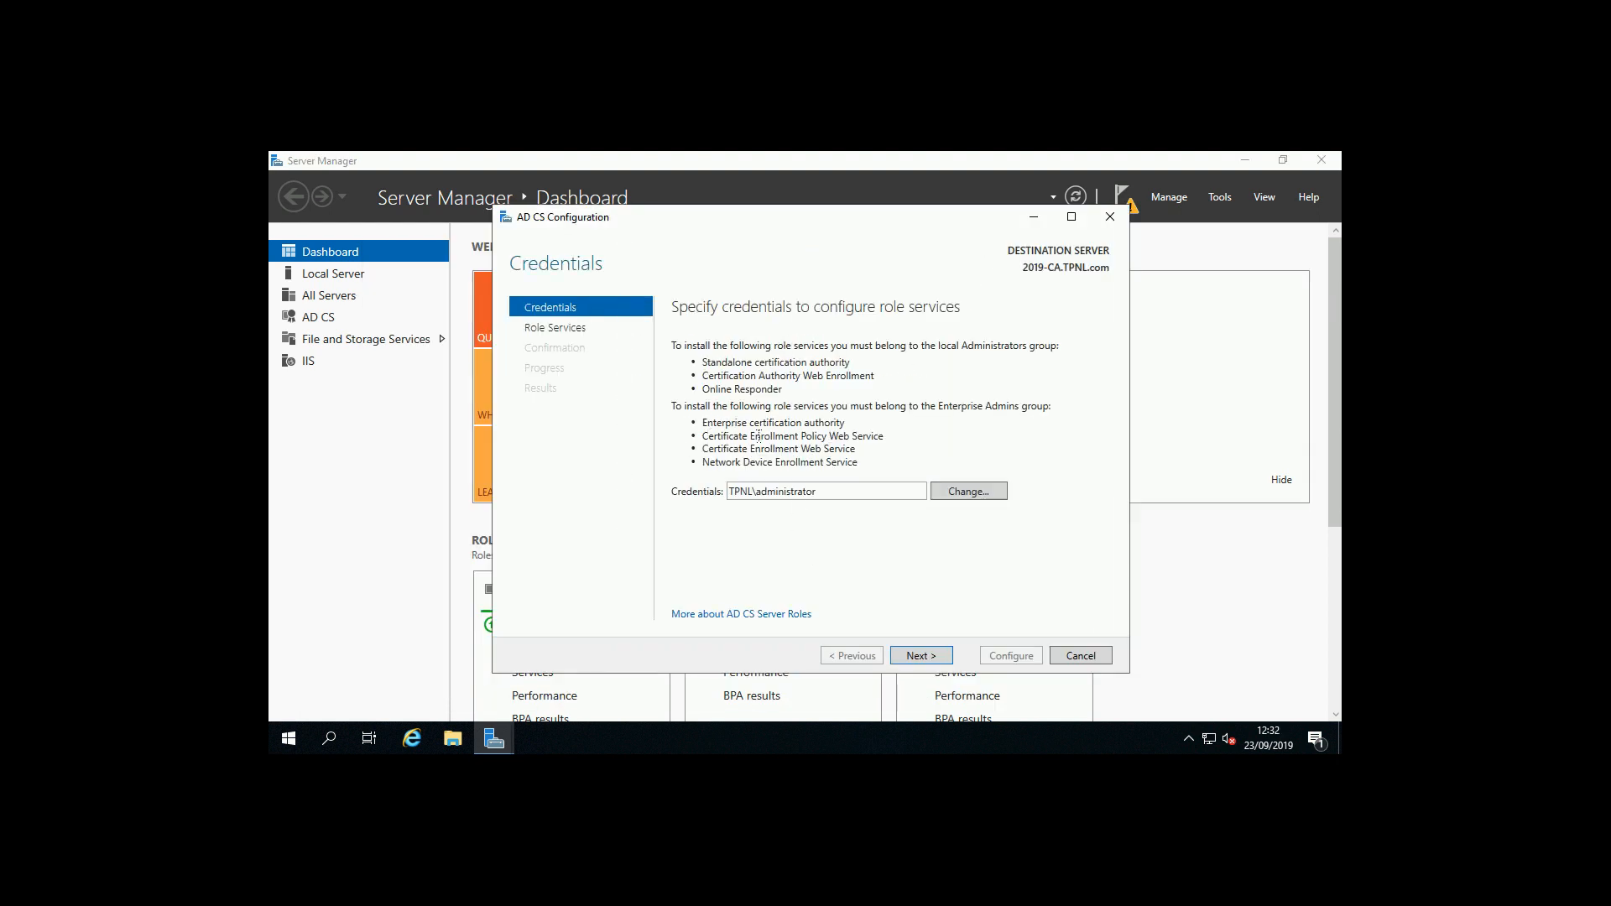
Step: Accept TPNL\administrator credentials and select Certification Authority, Web Enrollment and Online Responder role services
left_click(918, 656)
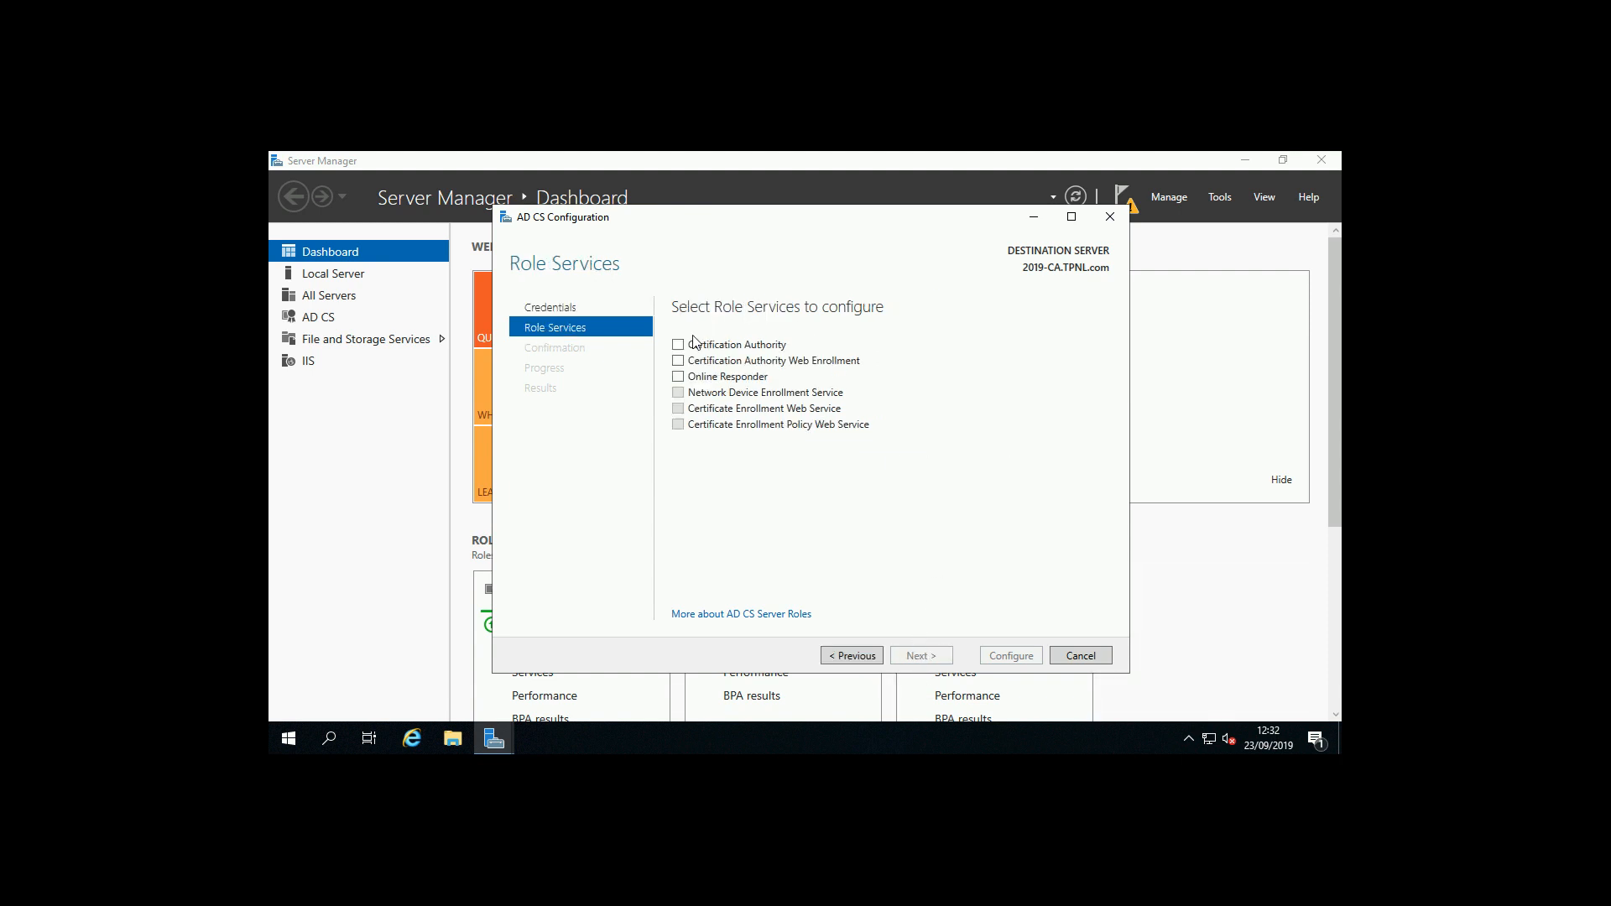
left_click(676, 344)
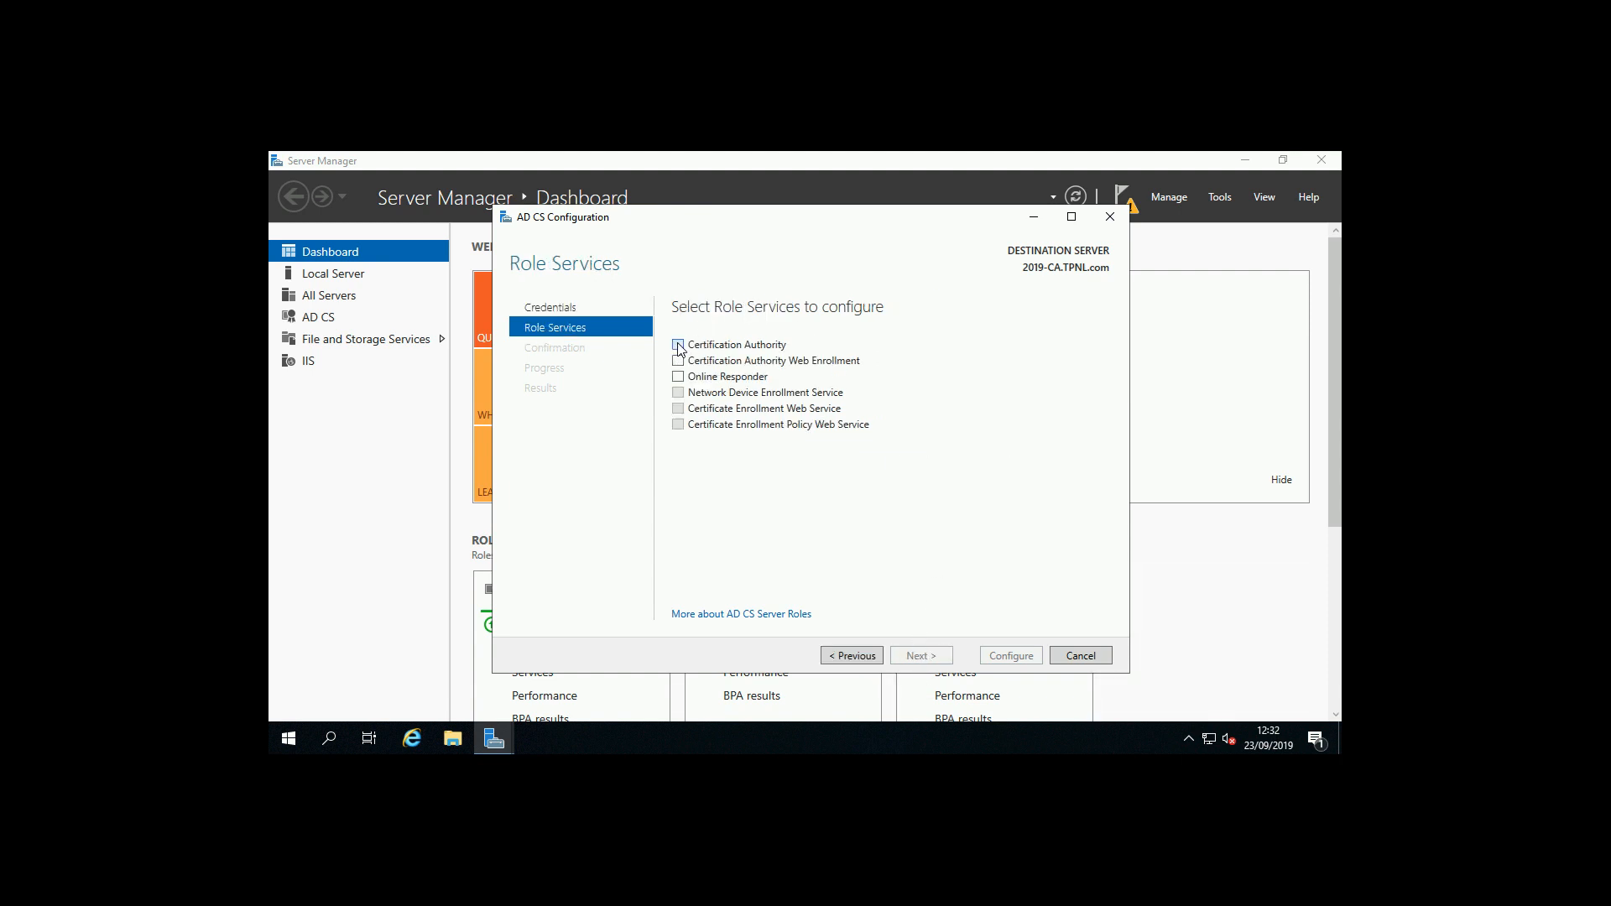
left_click(678, 344)
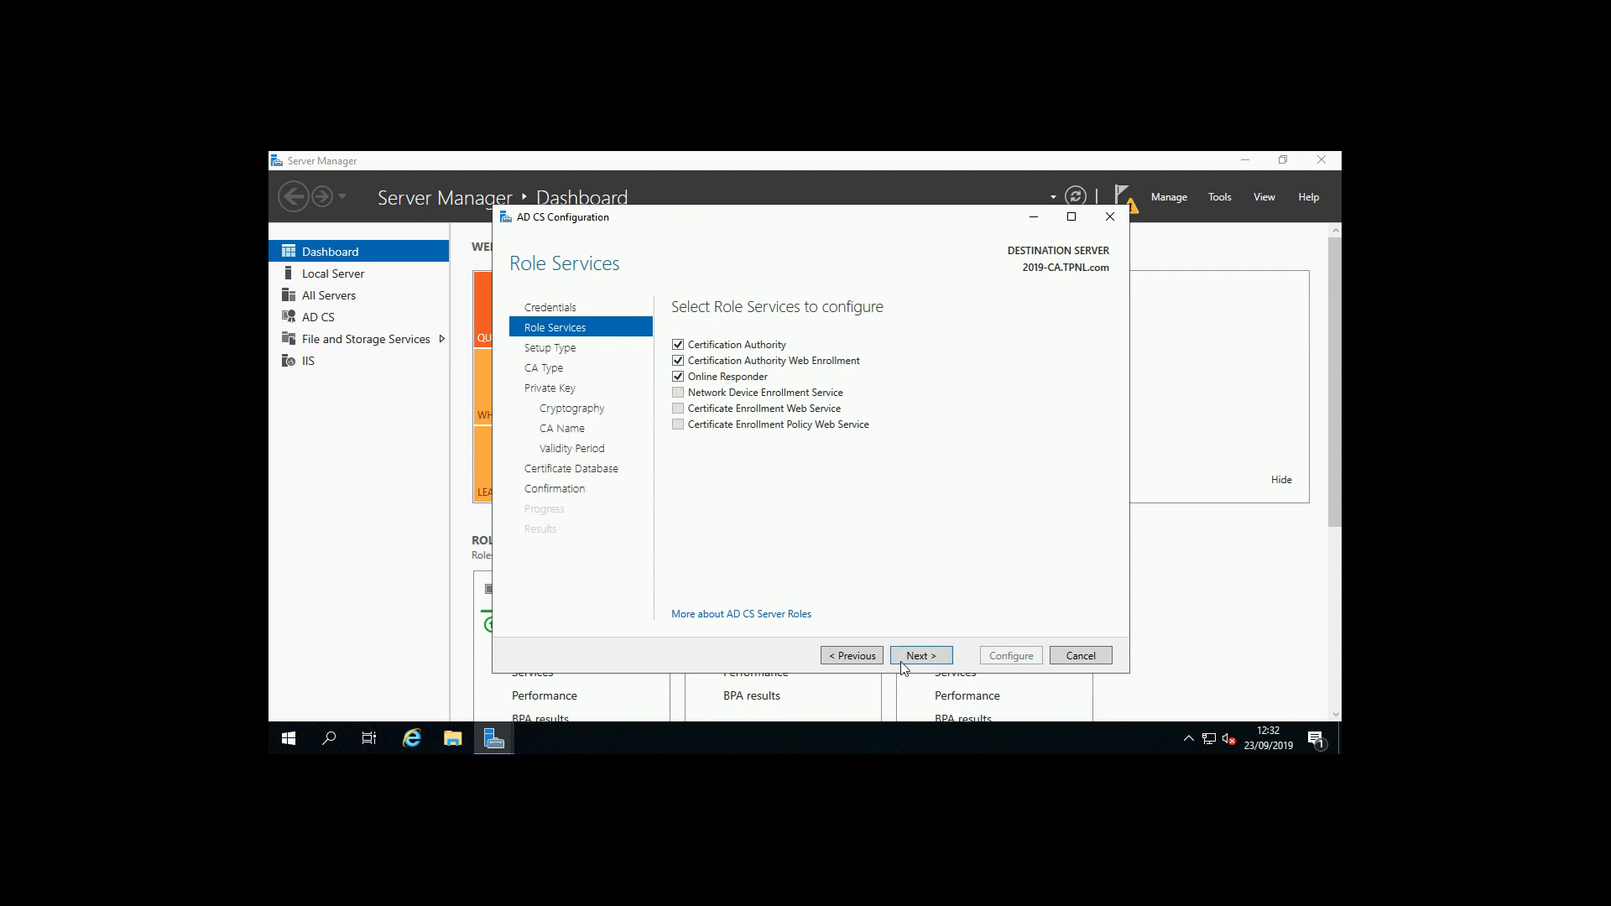
left_click(920, 656)
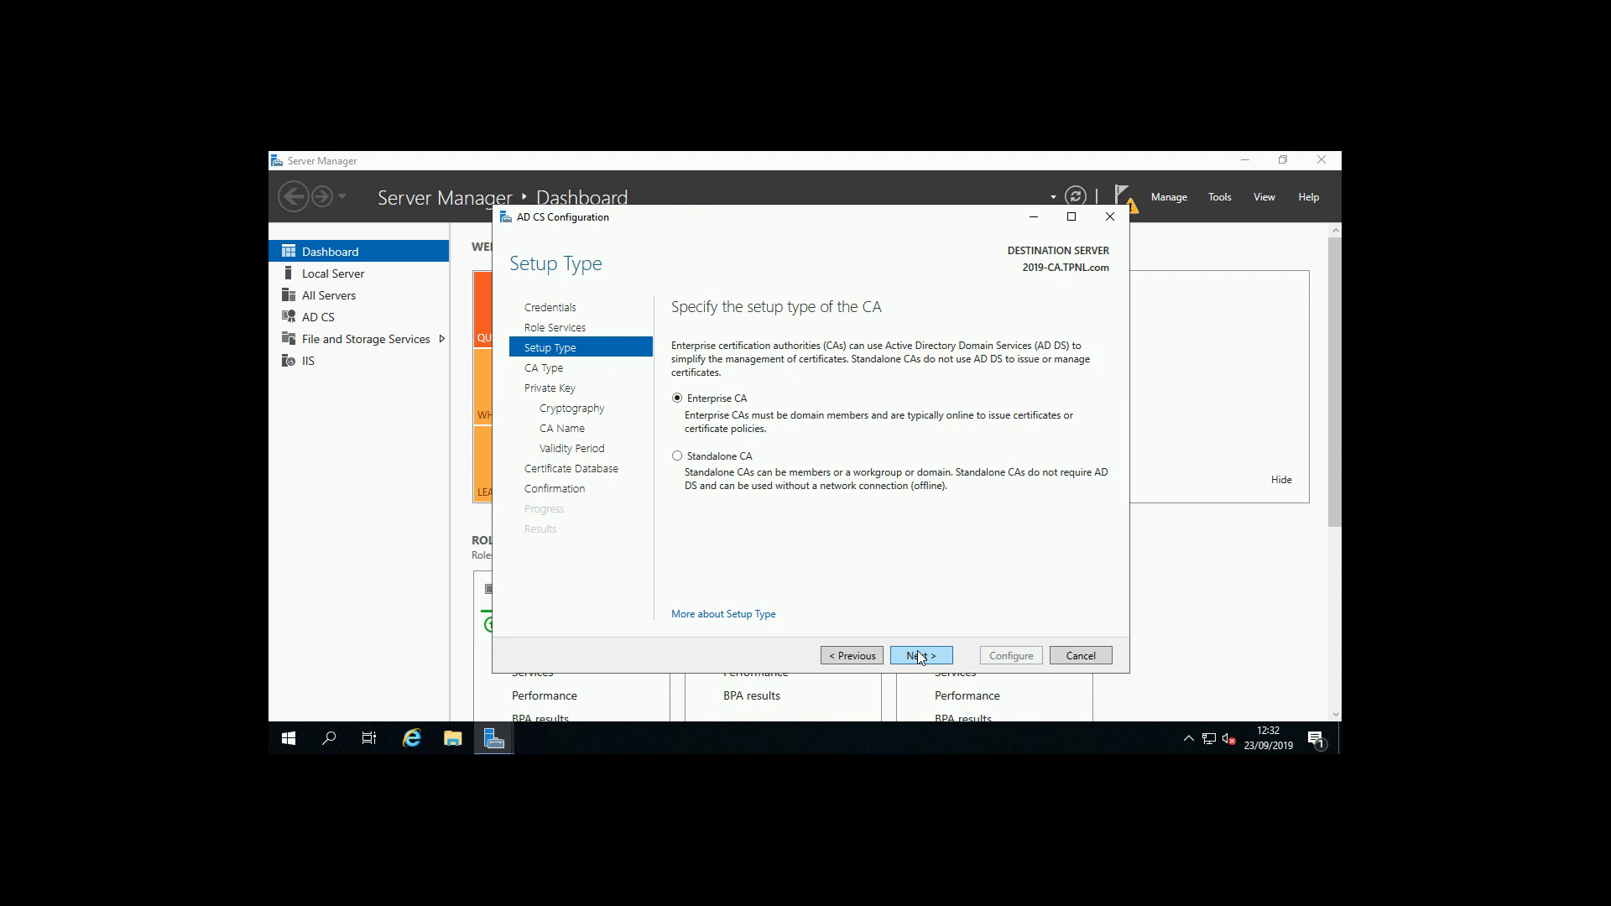
Step: Keep Enterprise CA and Root CA, choosing to reuse an existing private key
left_click(918, 656)
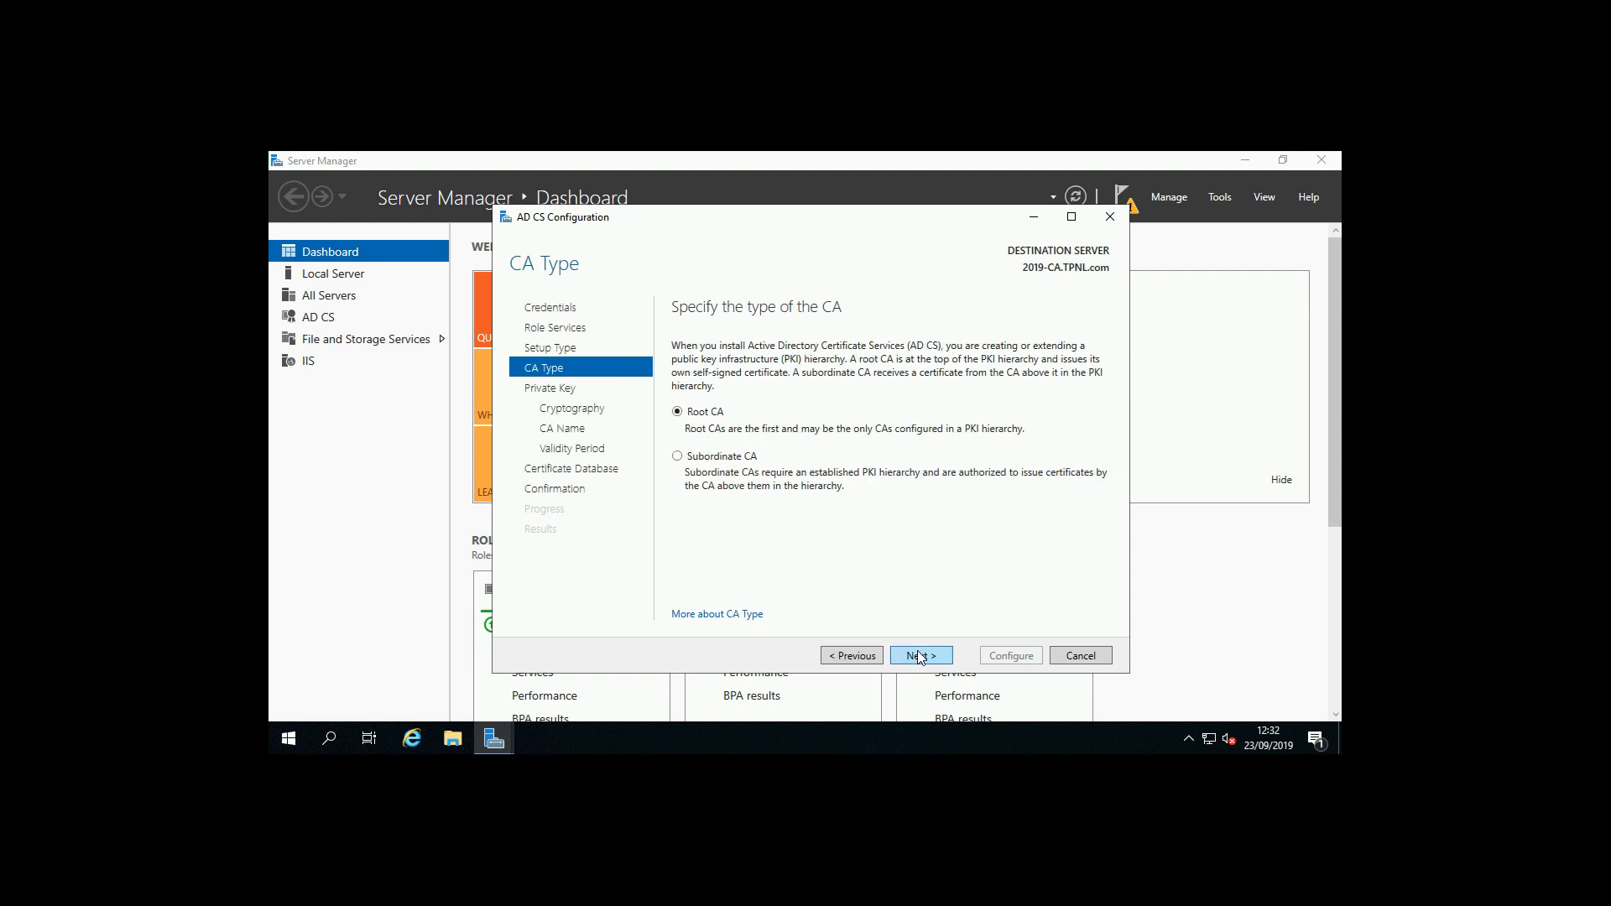
left_click(920, 656)
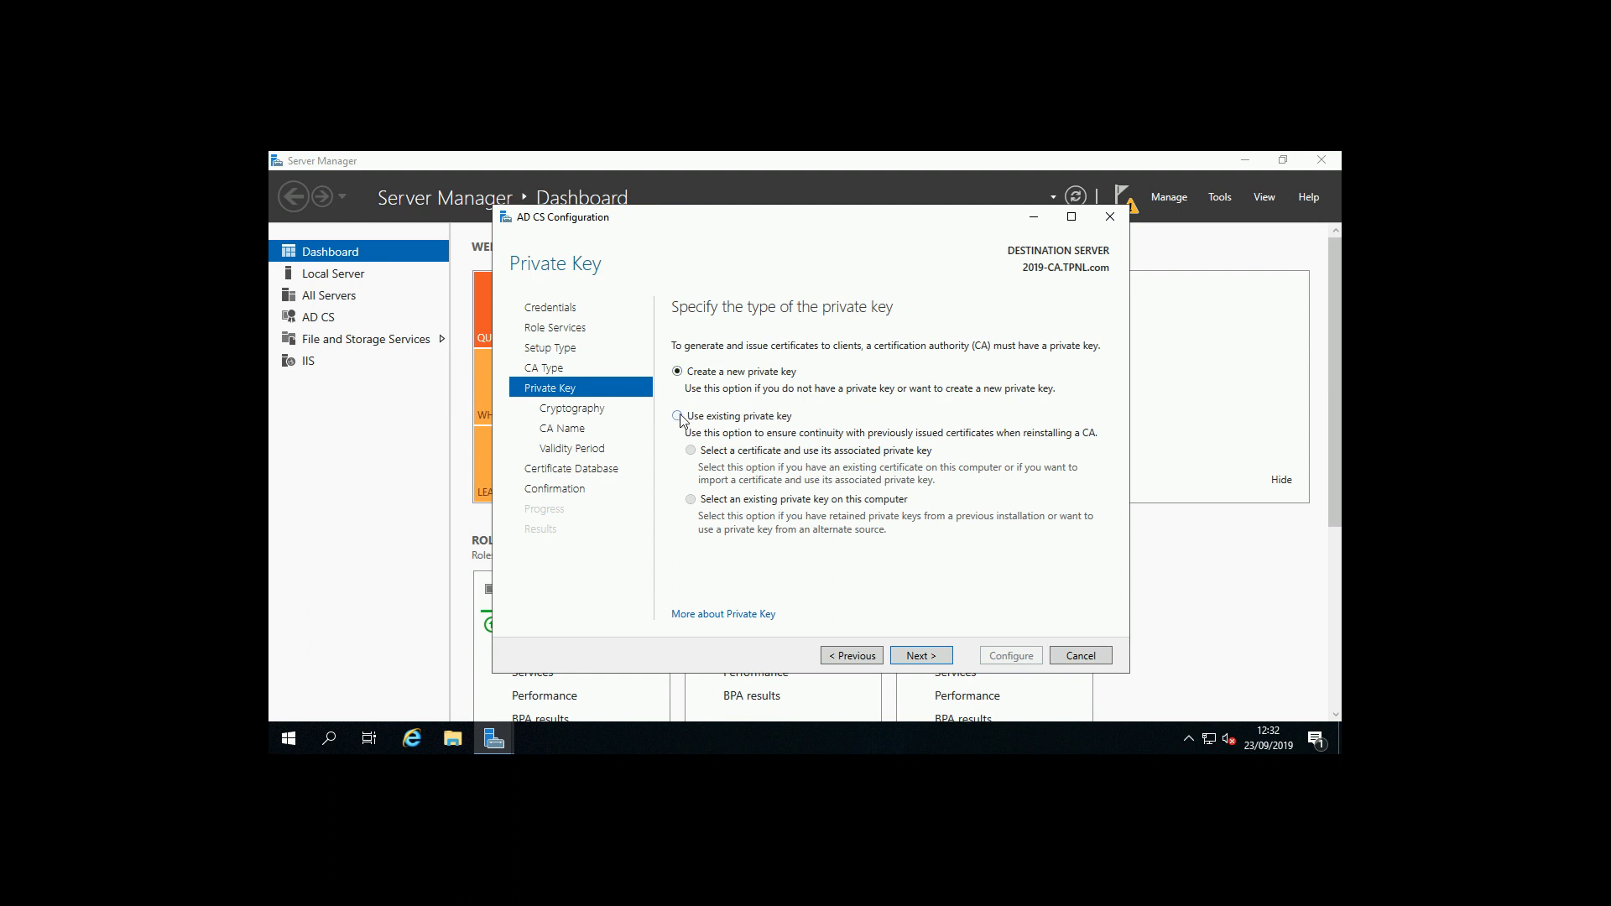
left_click(676, 416)
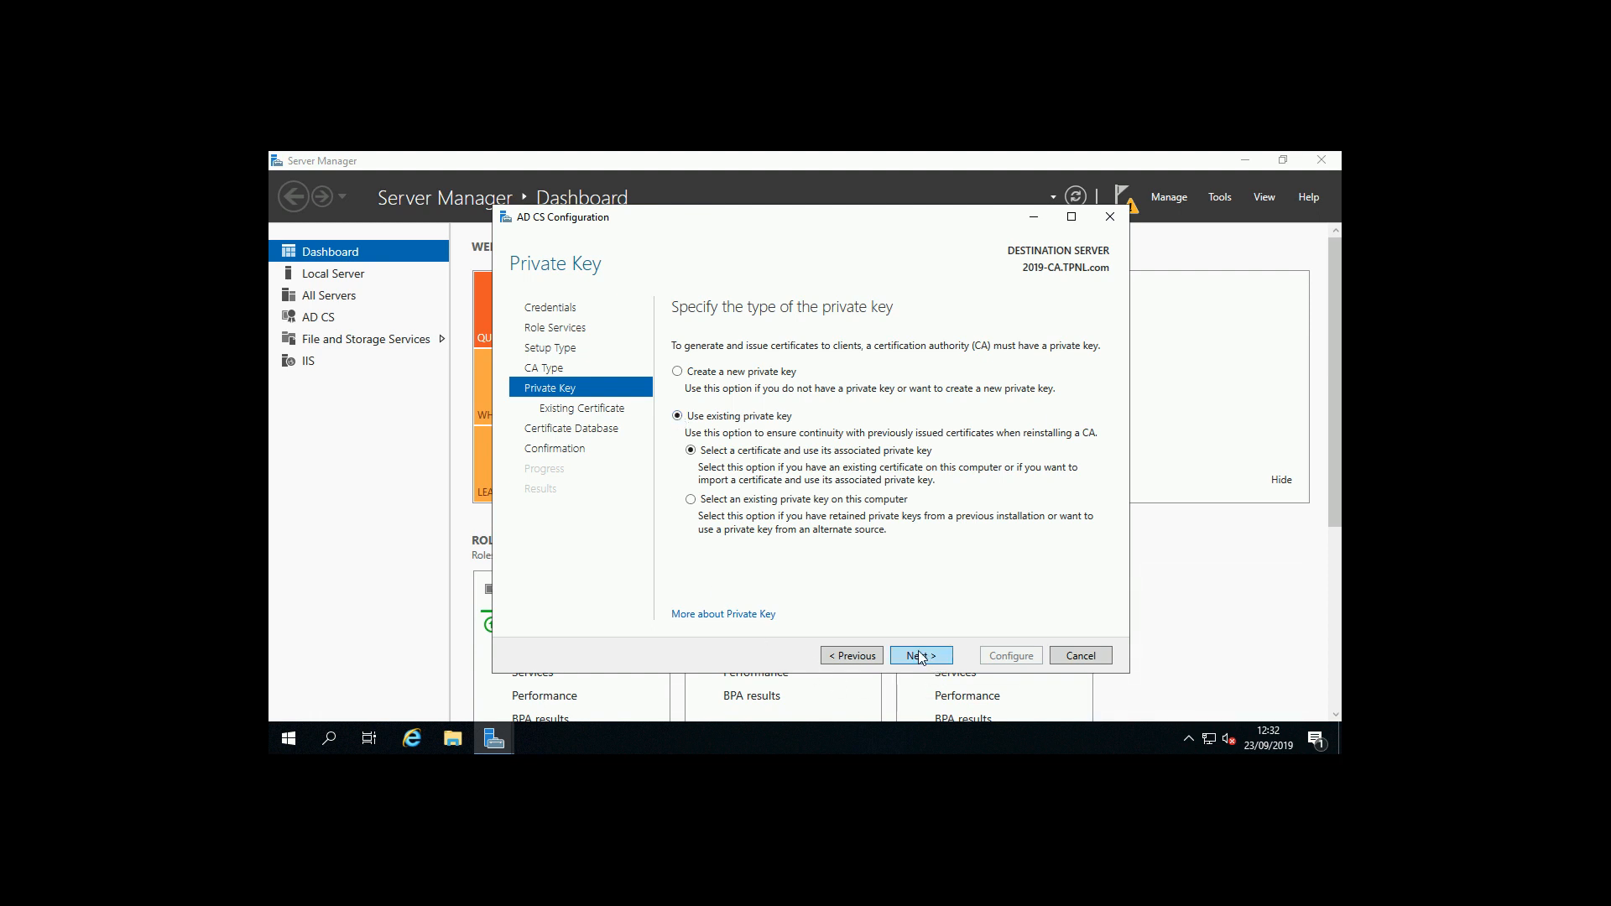
left_click(920, 657)
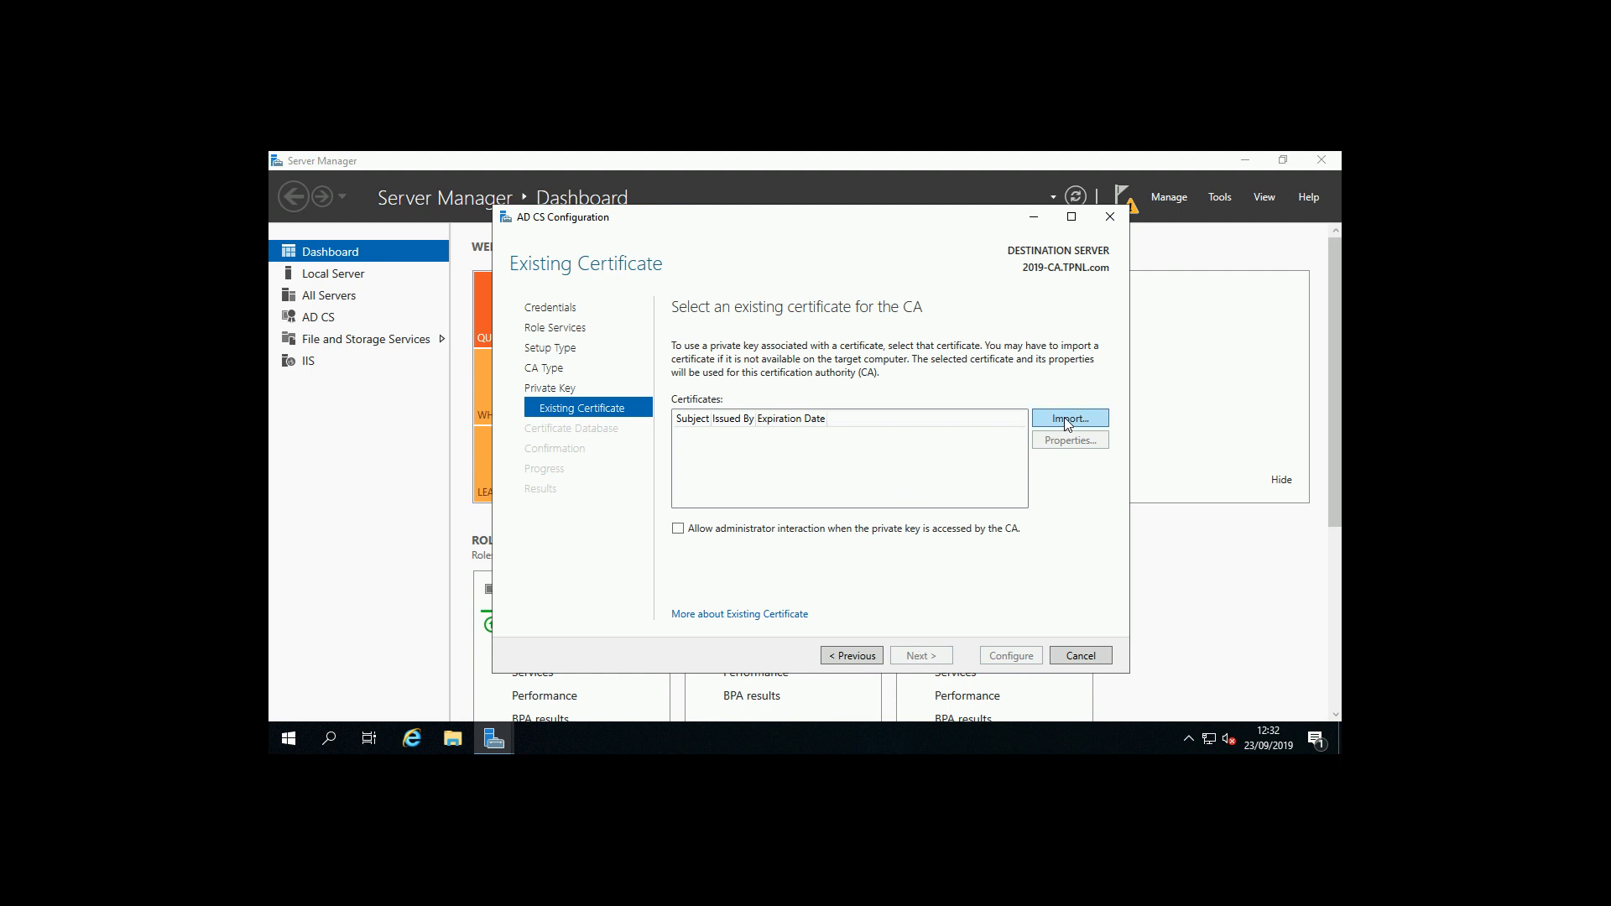
Step: Import C:\CRLDist\2008-CA.p12 with its password and select 2008-CA as the existing certificate
left_click(1069, 418)
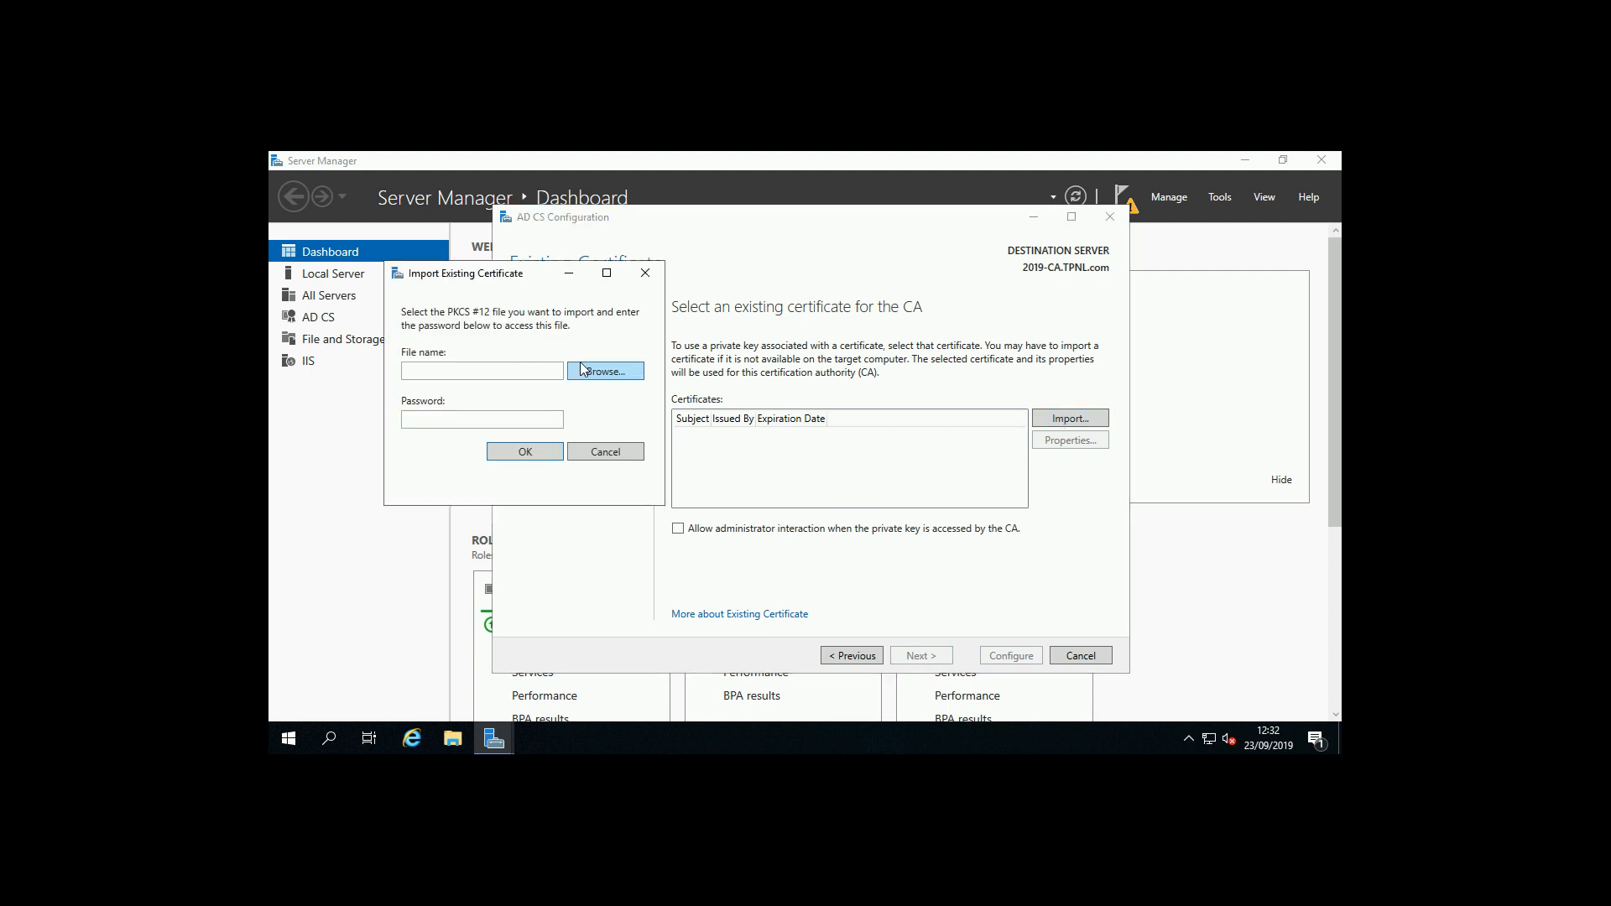
left_click(604, 371)
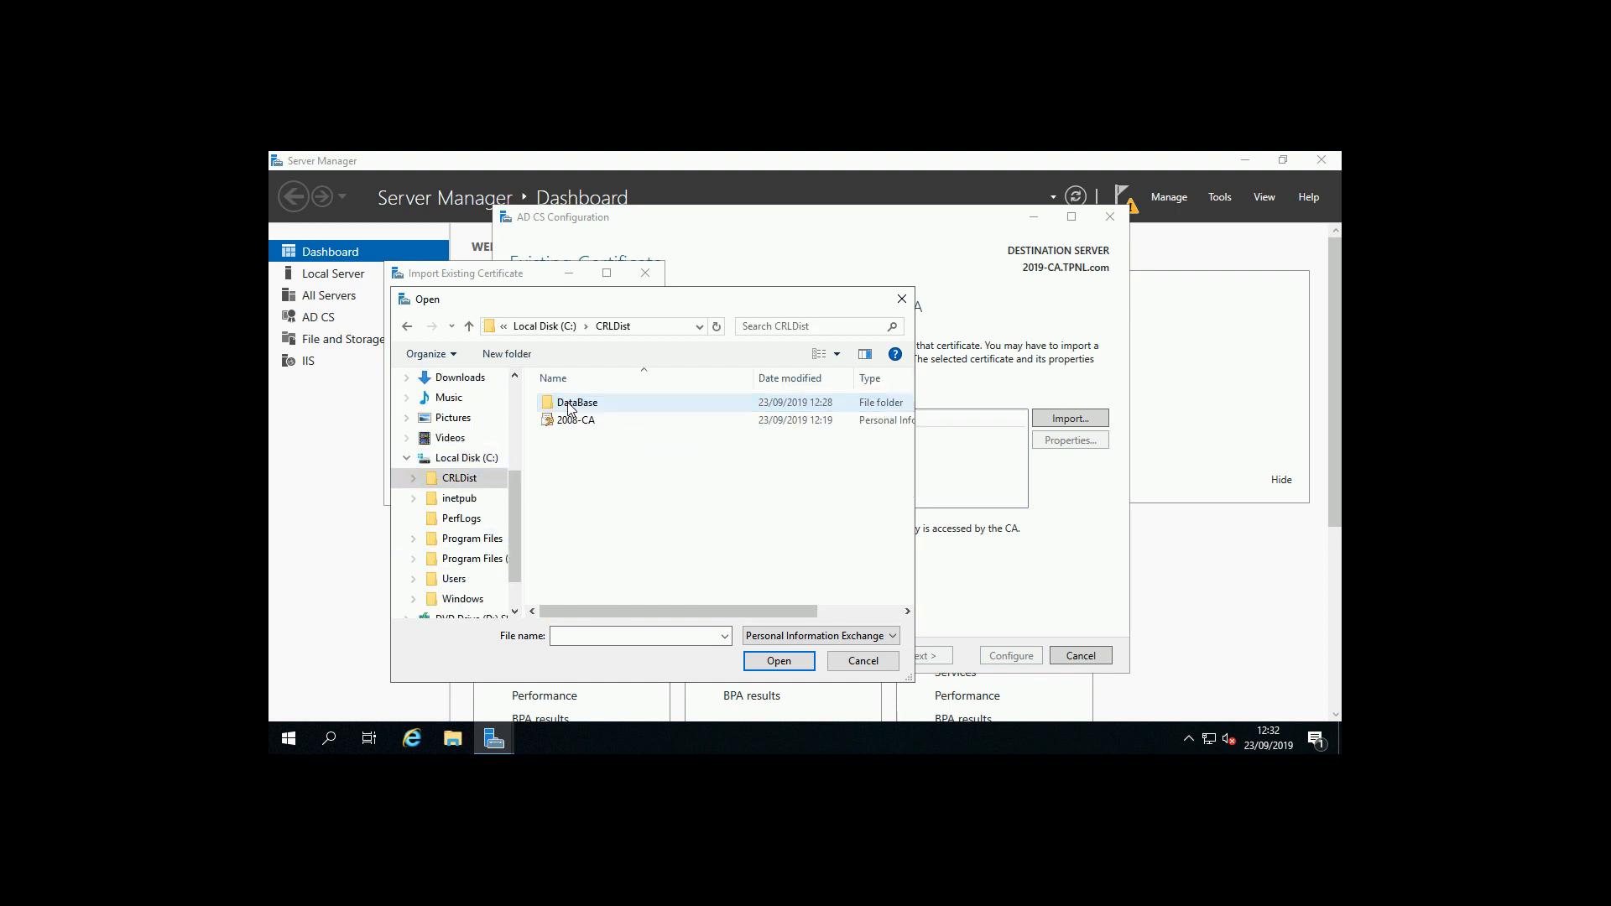
left_click(575, 419)
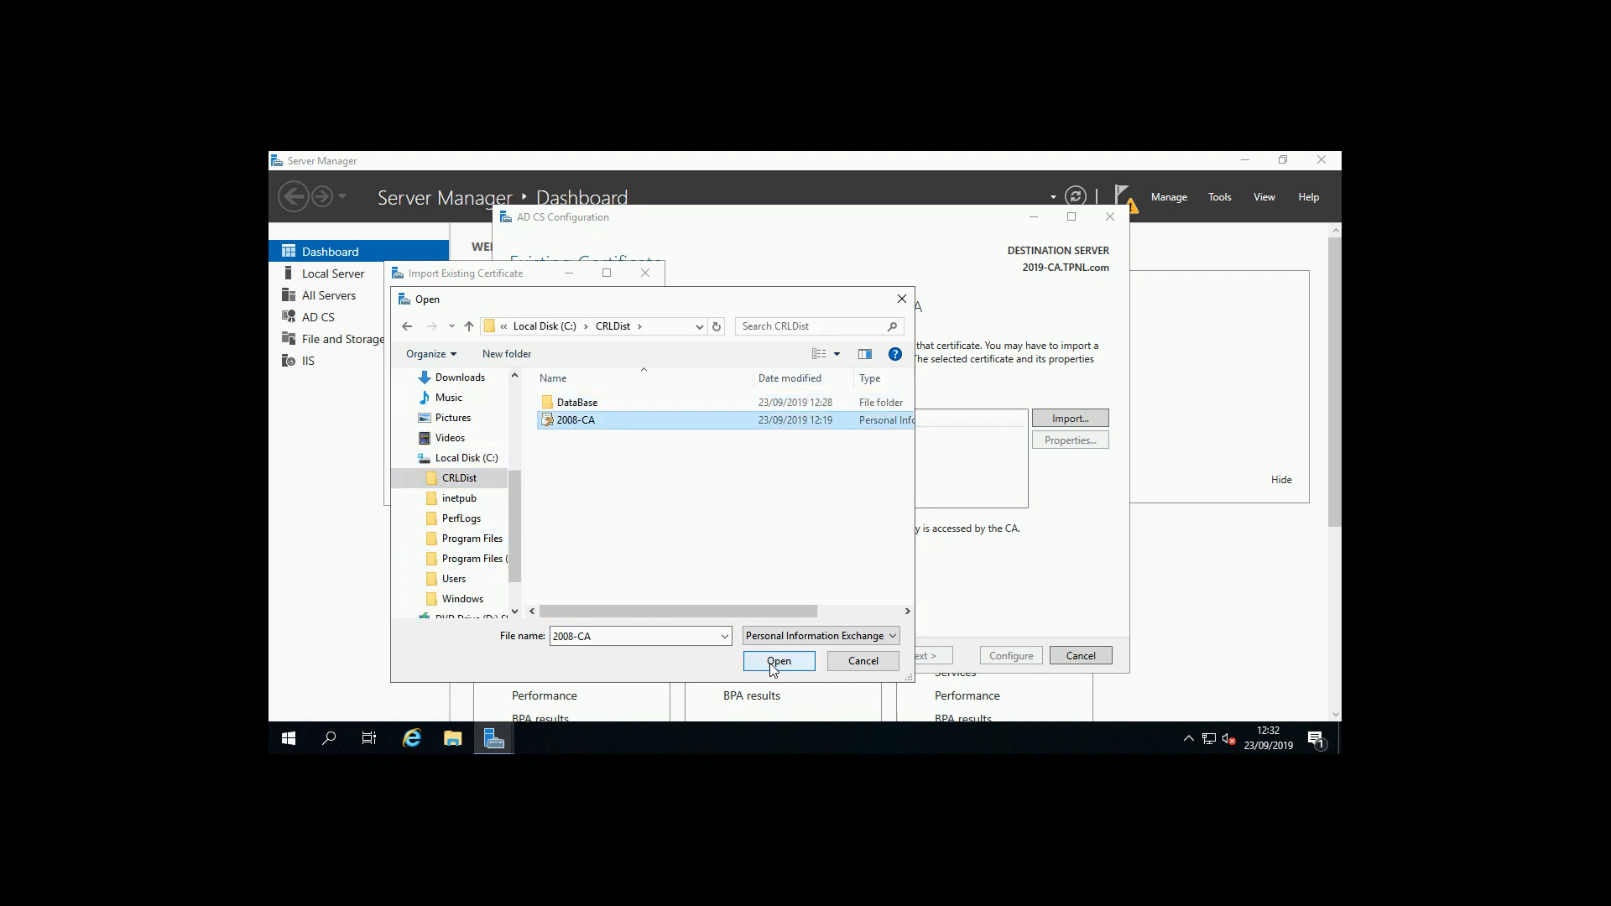
left_click(779, 661)
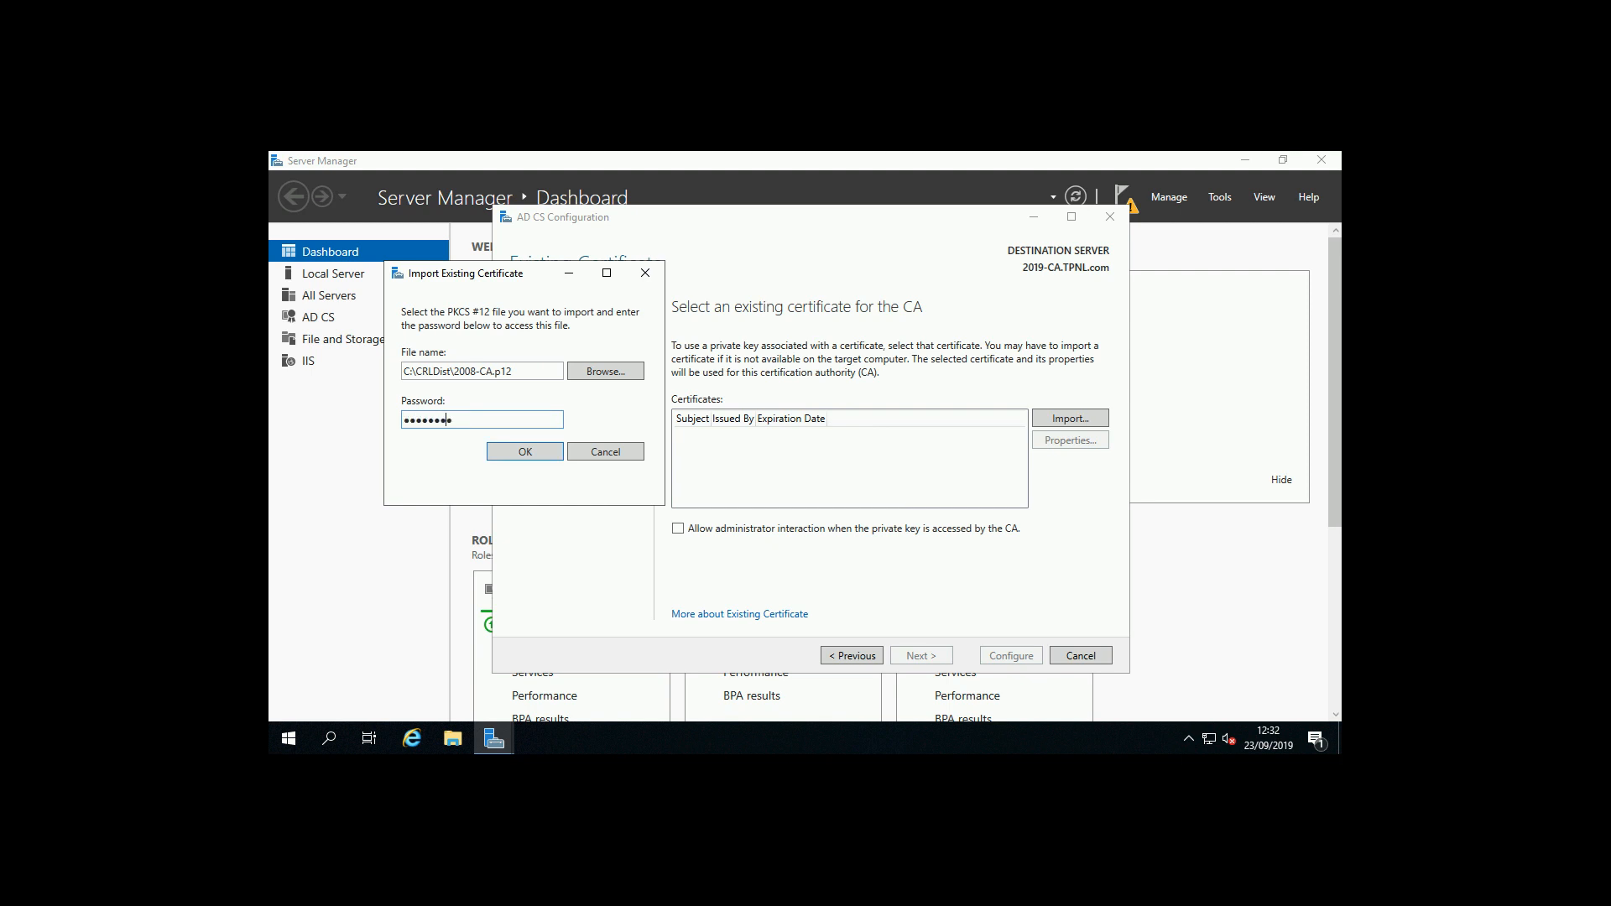
left_click(524, 452)
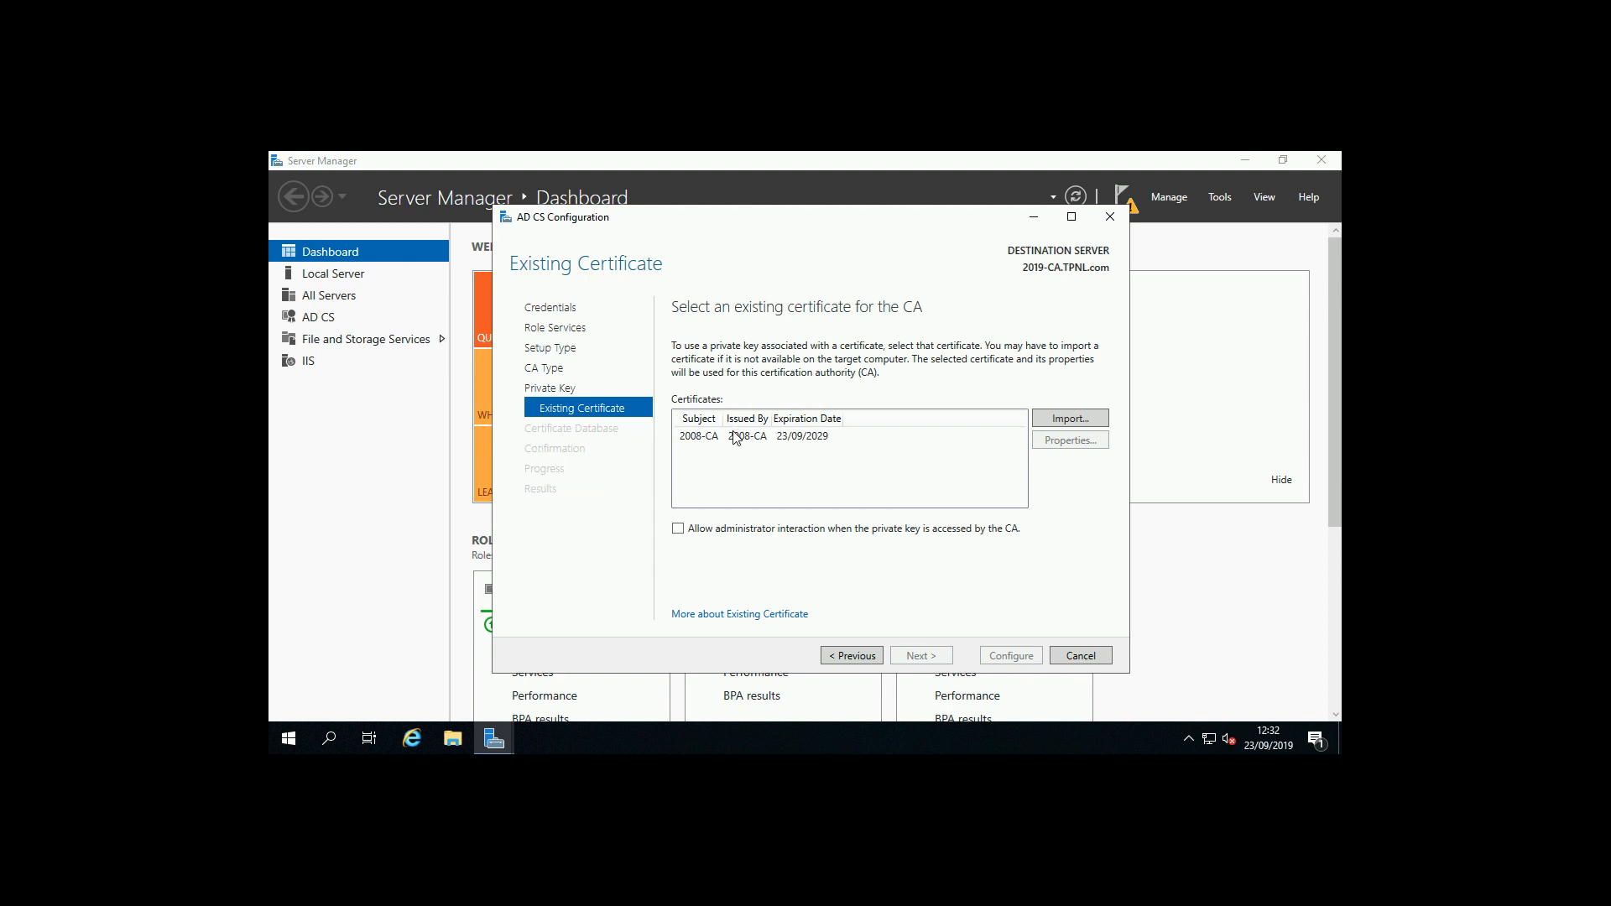
left_click(735, 437)
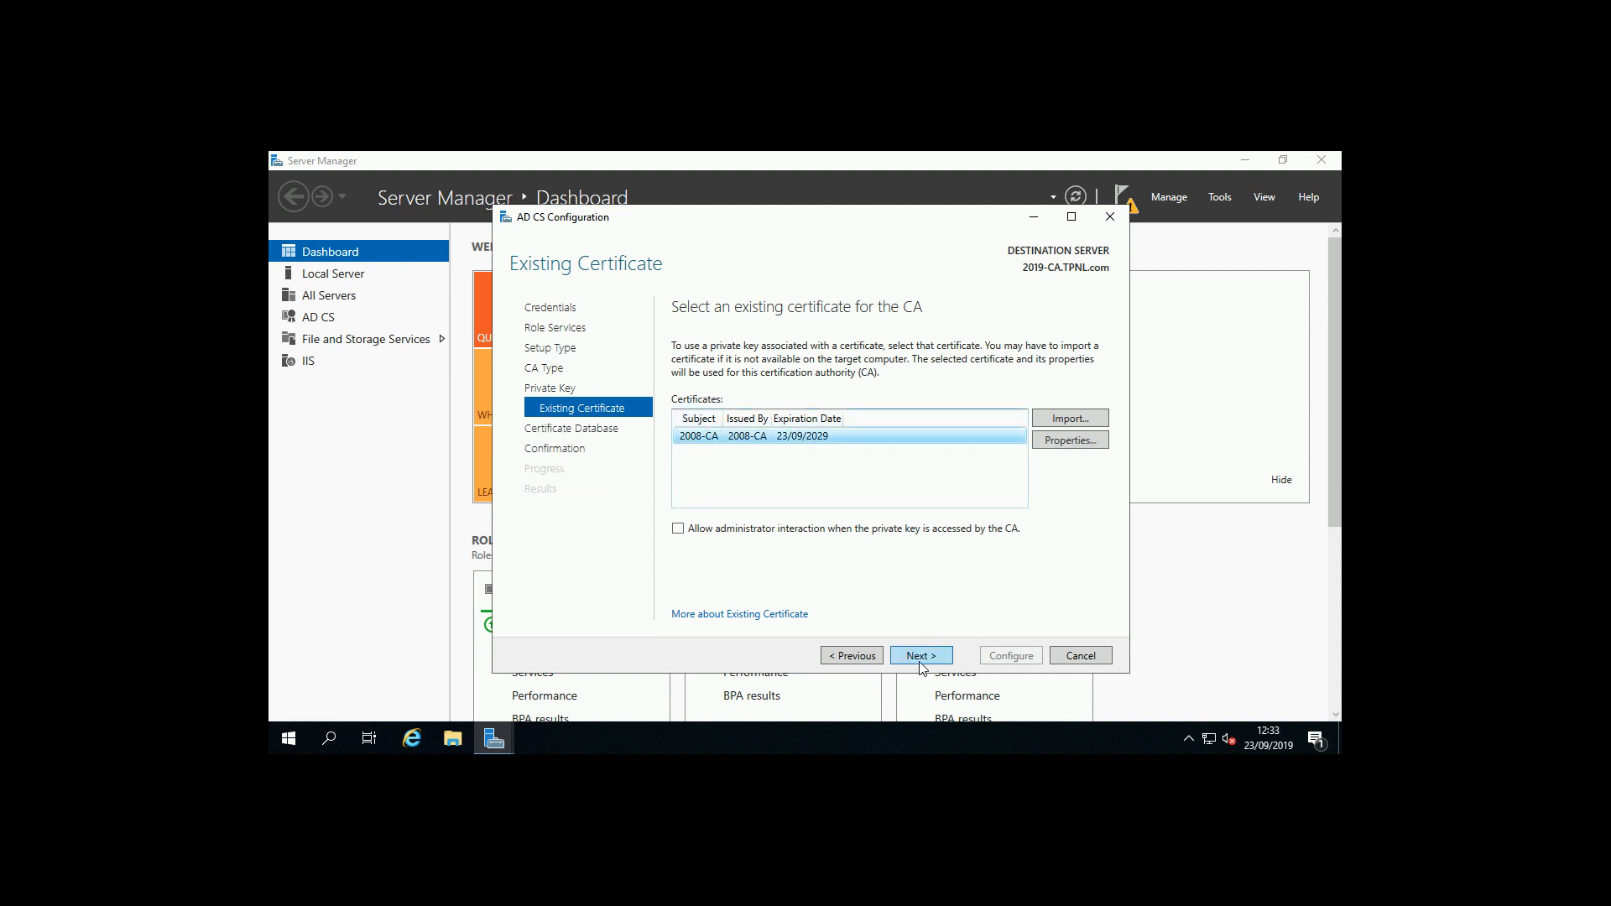
Step: Accept the default CertLog database paths, run Configure and close the successful results
left_click(920, 657)
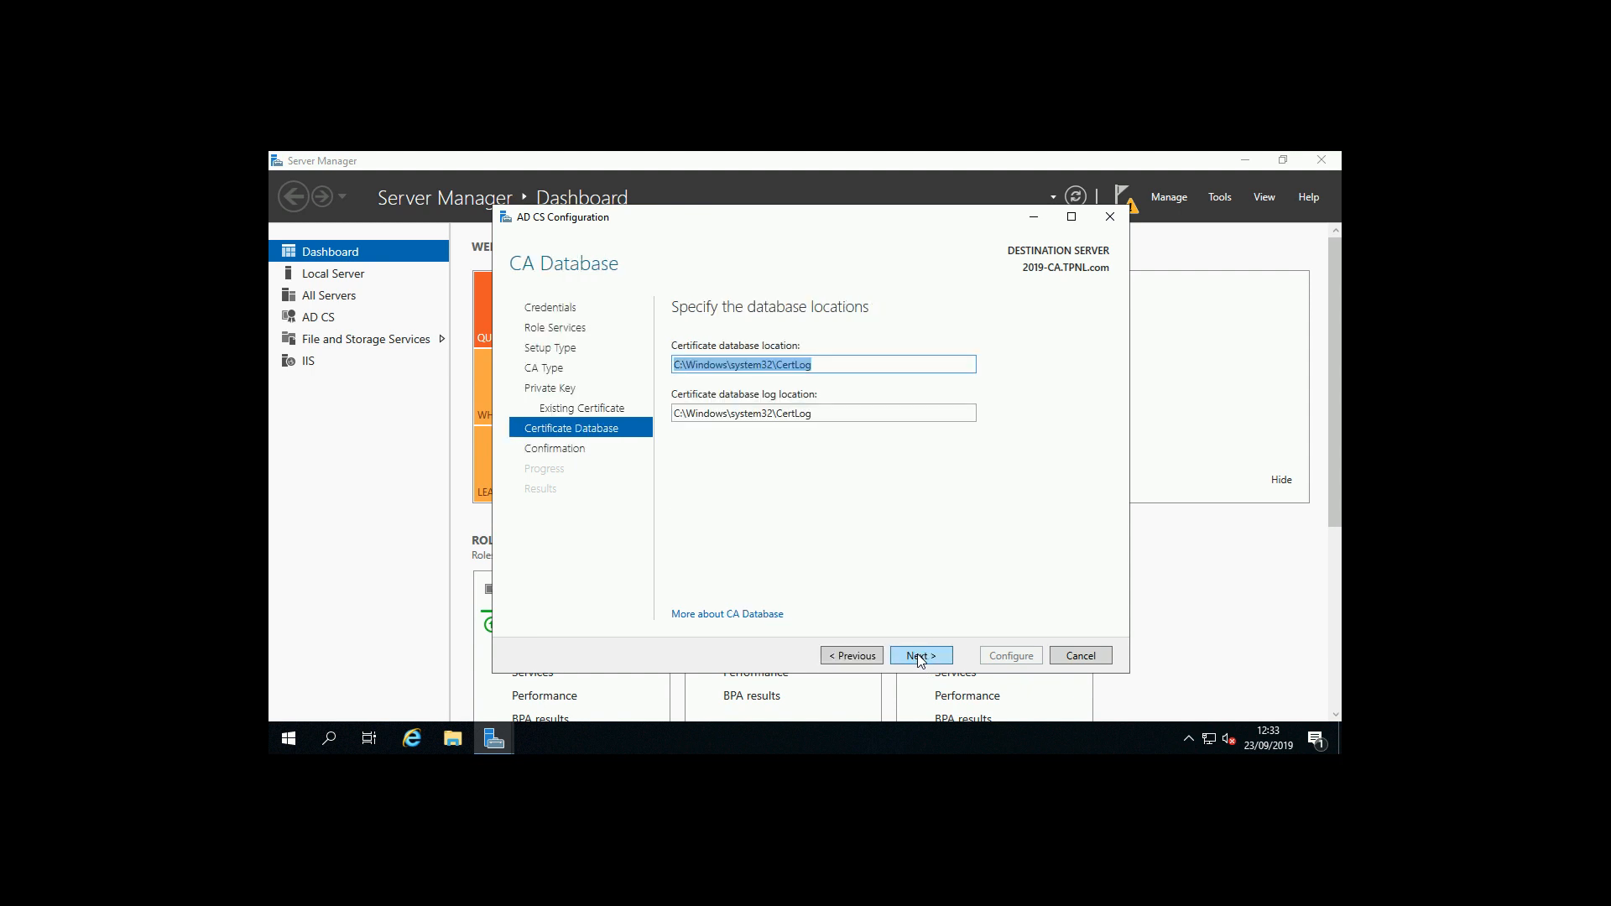
left_click(920, 656)
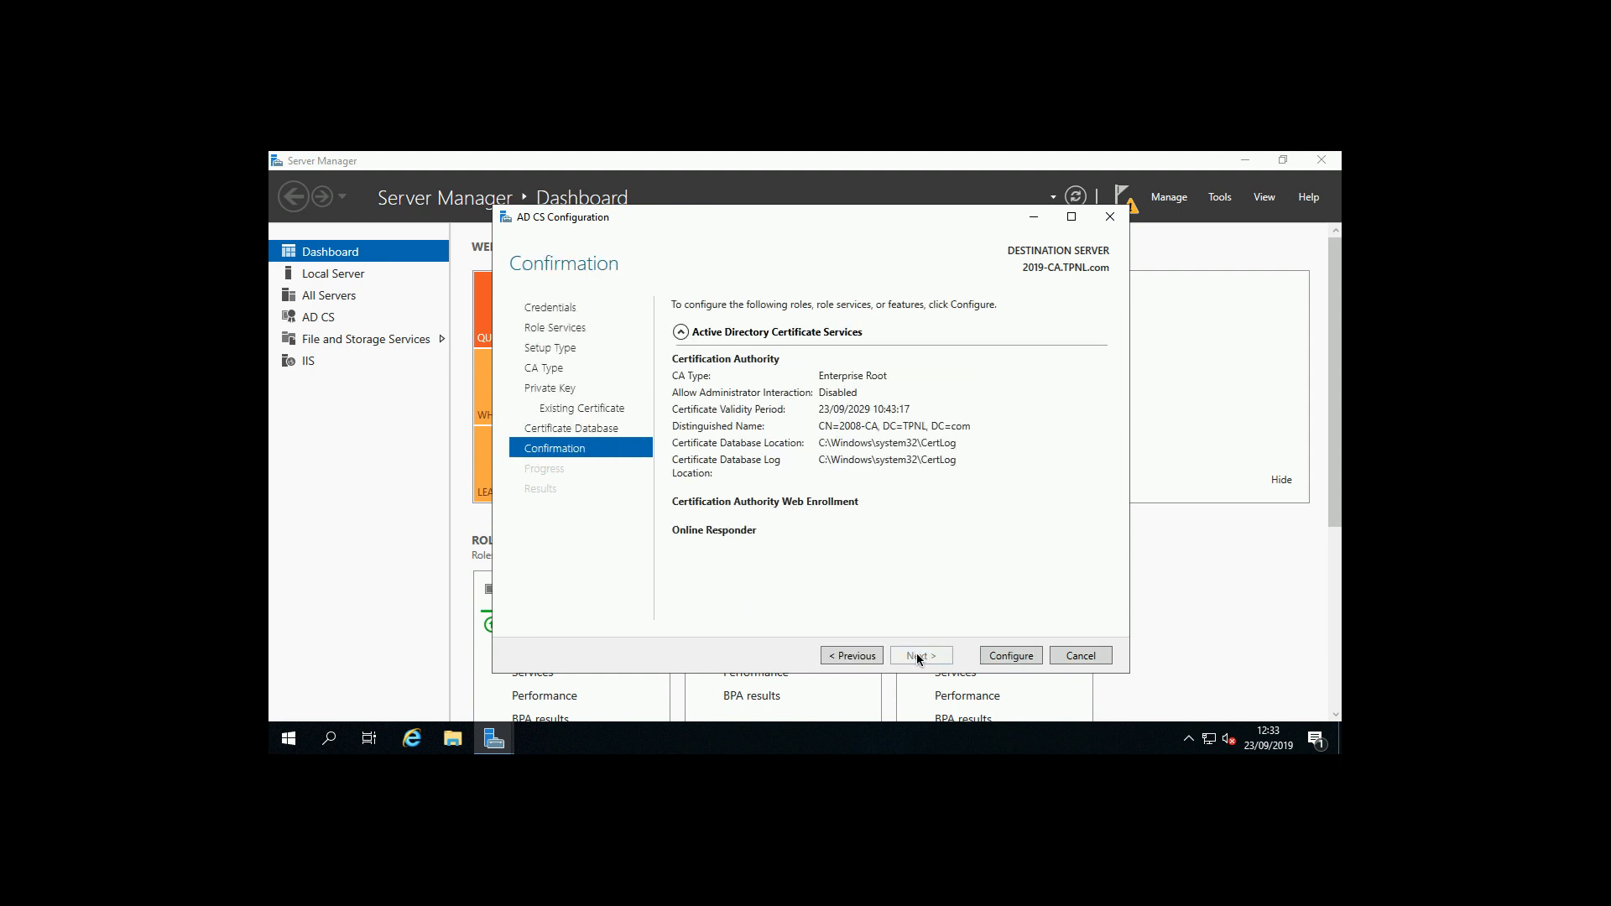
left_click(1009, 657)
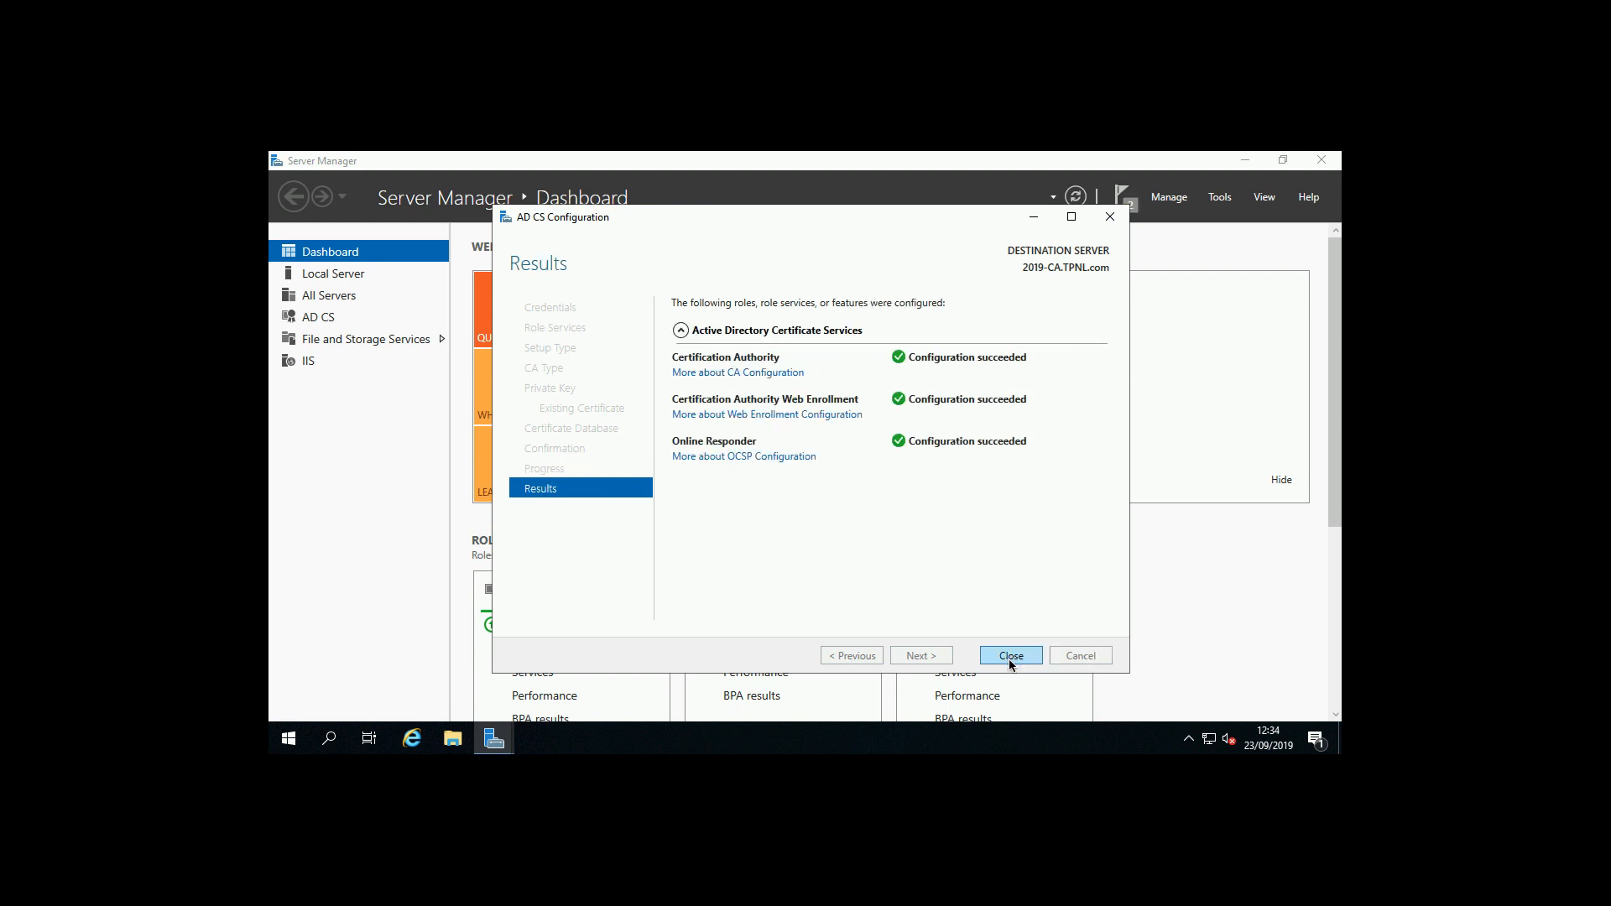
left_click(1010, 656)
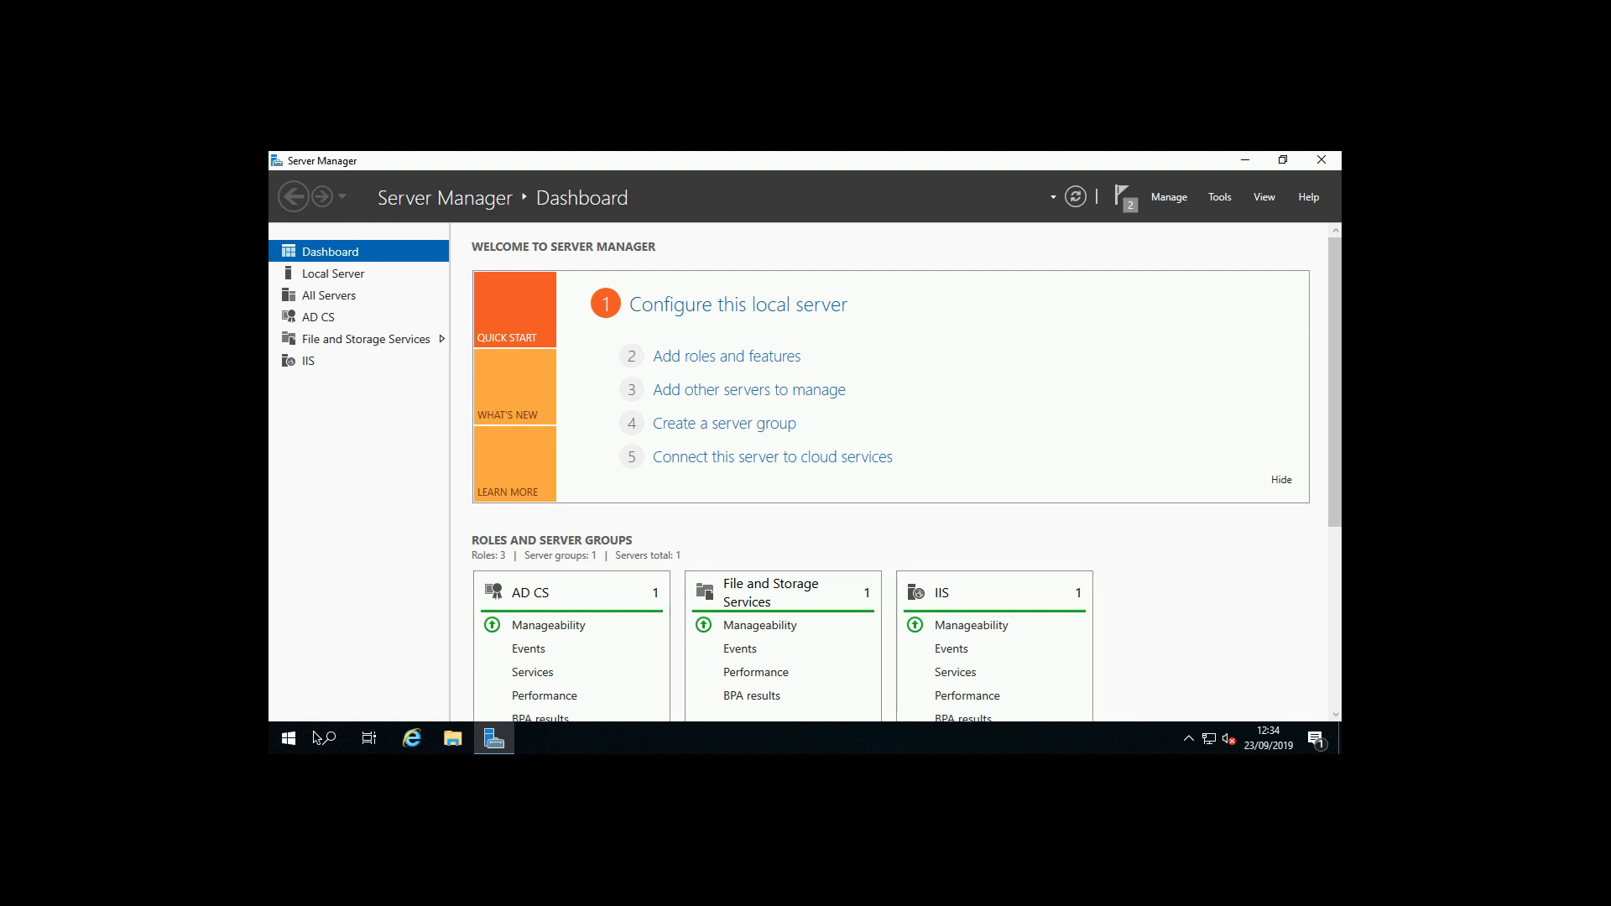
Step: Run net stop certsvc in an elevated Command Prompt, then bring up File Explorer
left_click(288, 738)
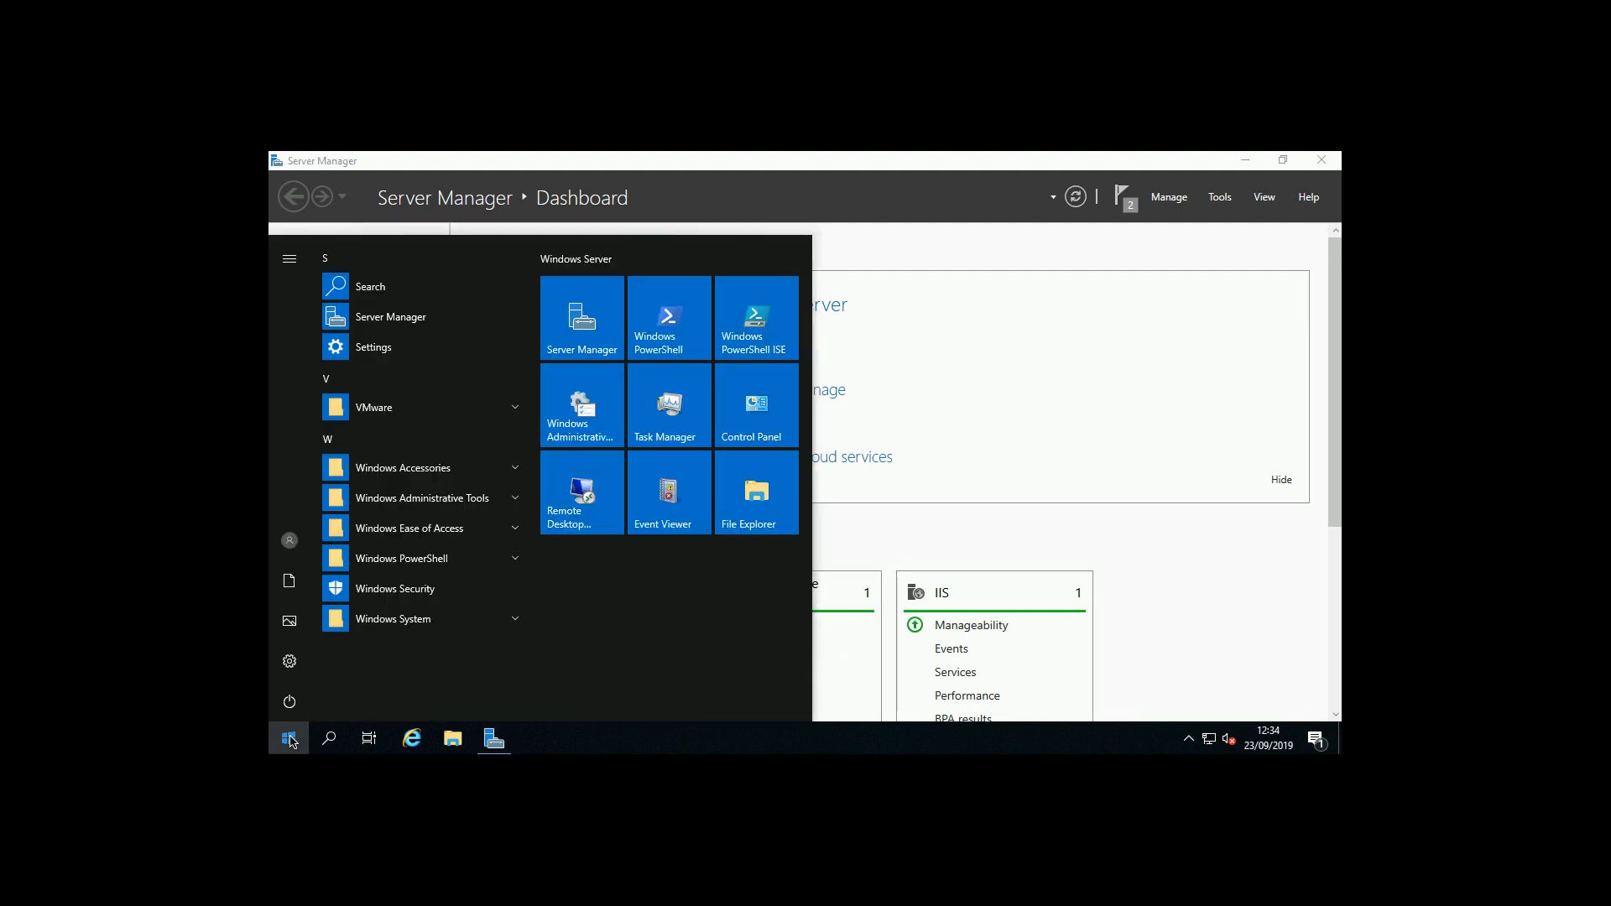
type("cmd")
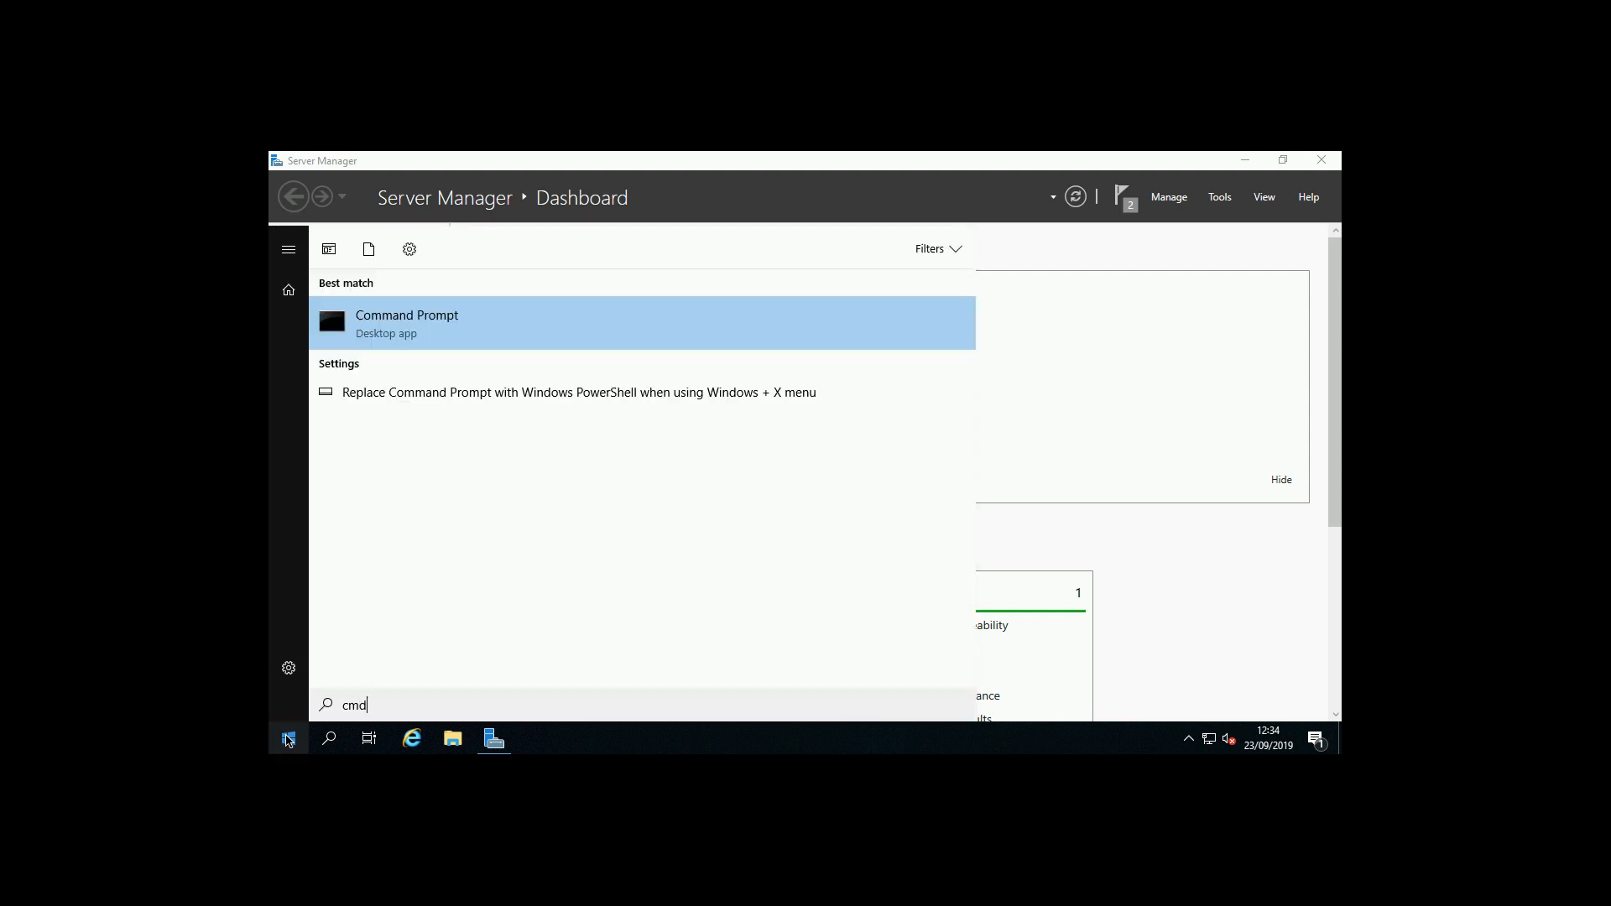
left_click(406, 323)
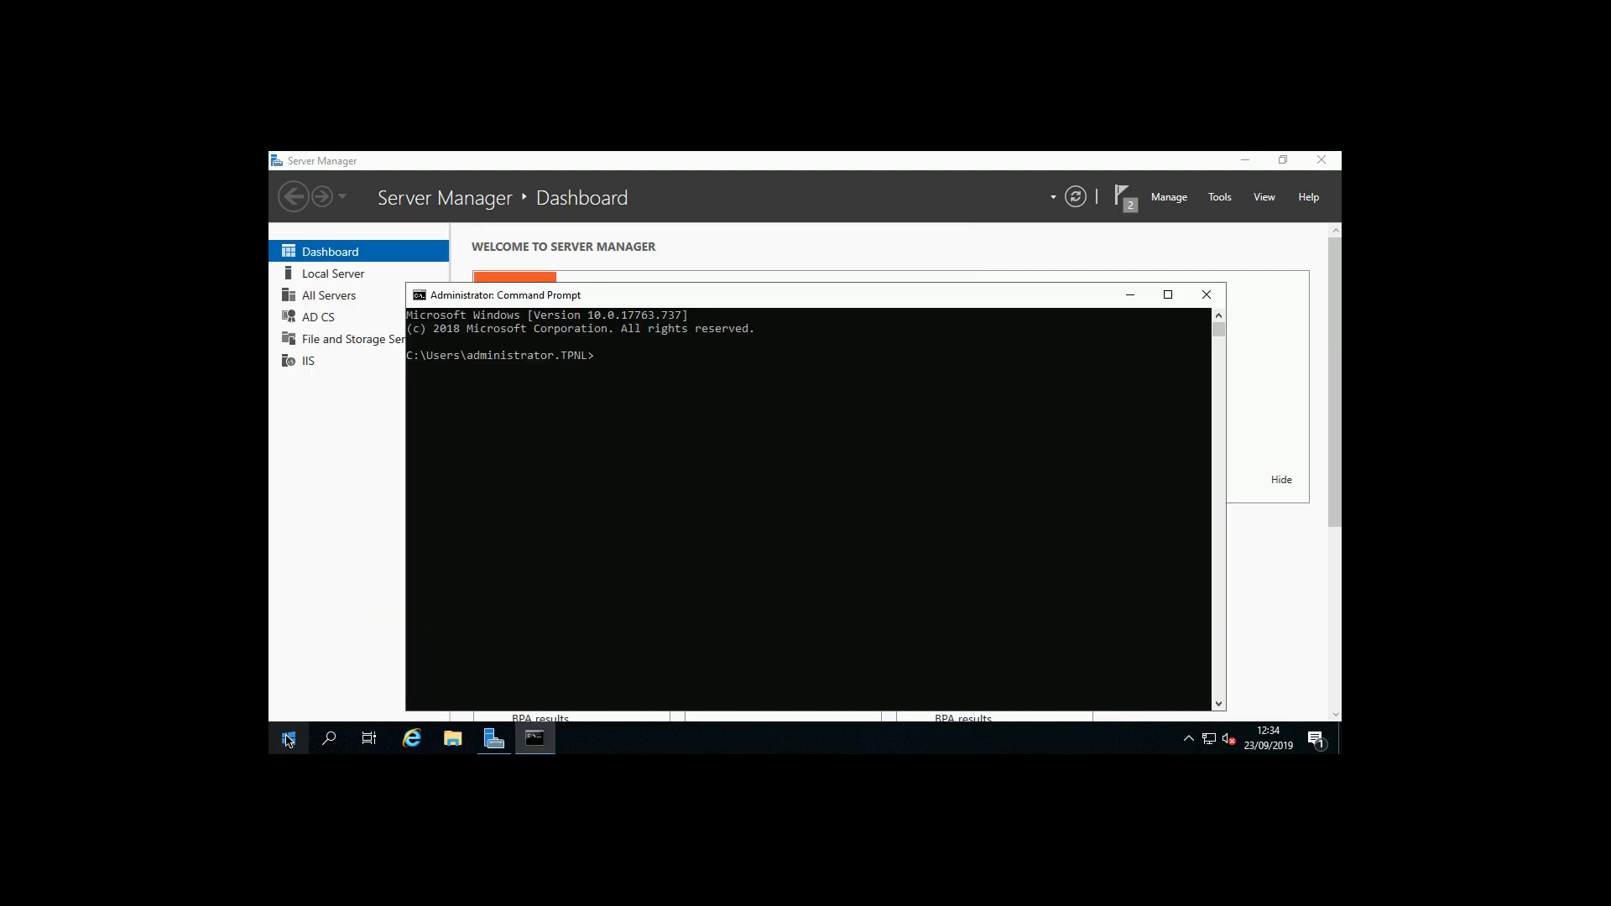
type("net stop c")
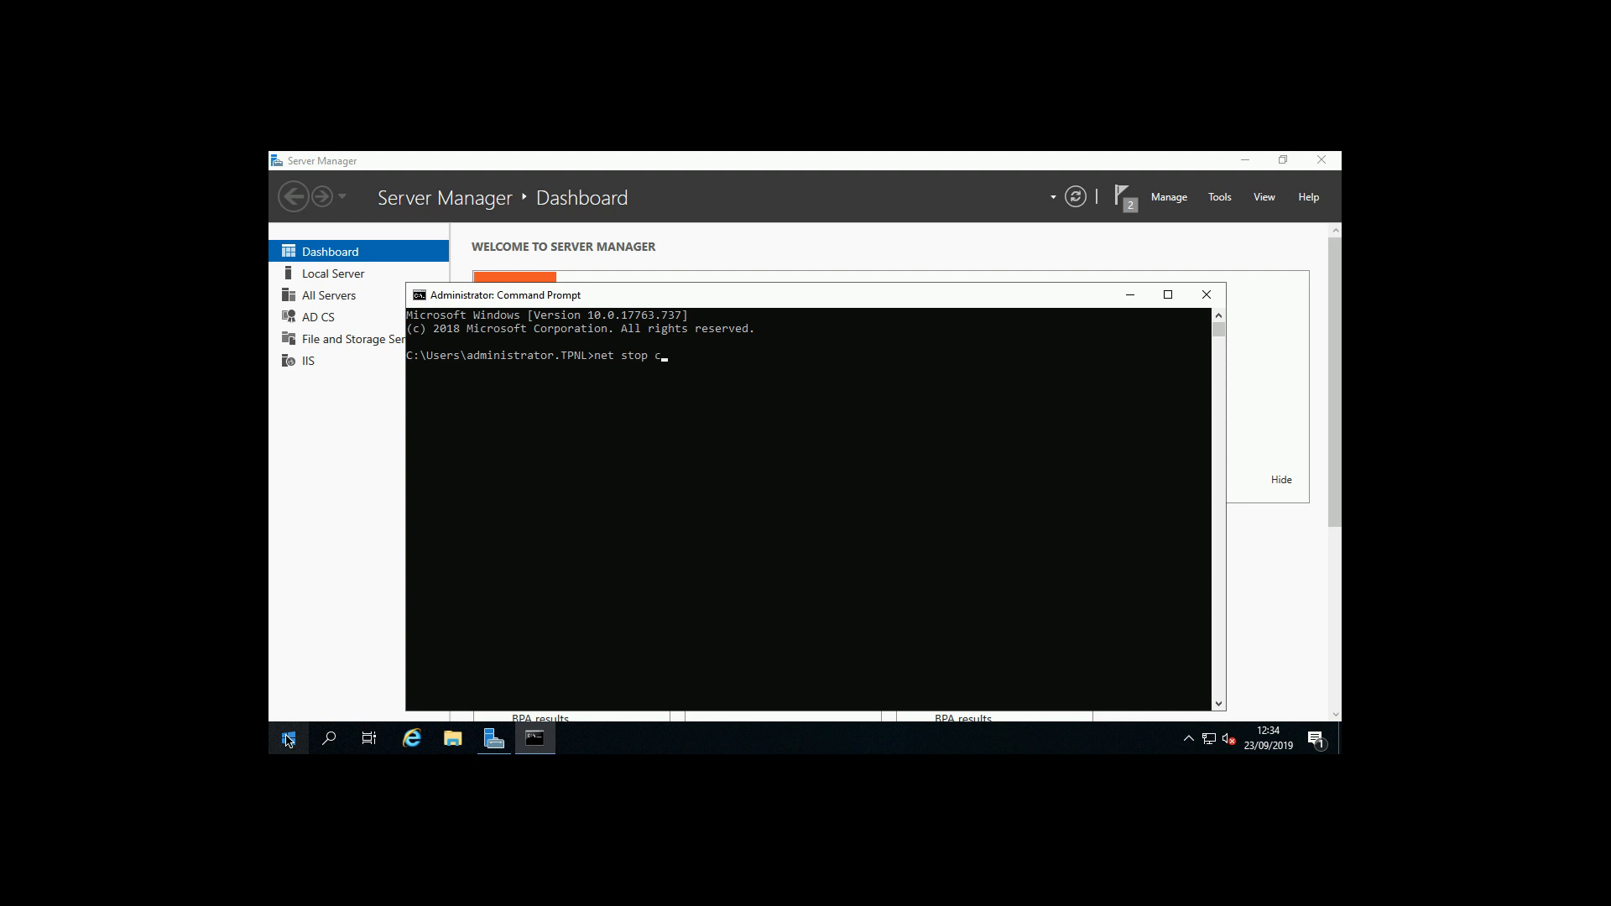
type("ertsv")
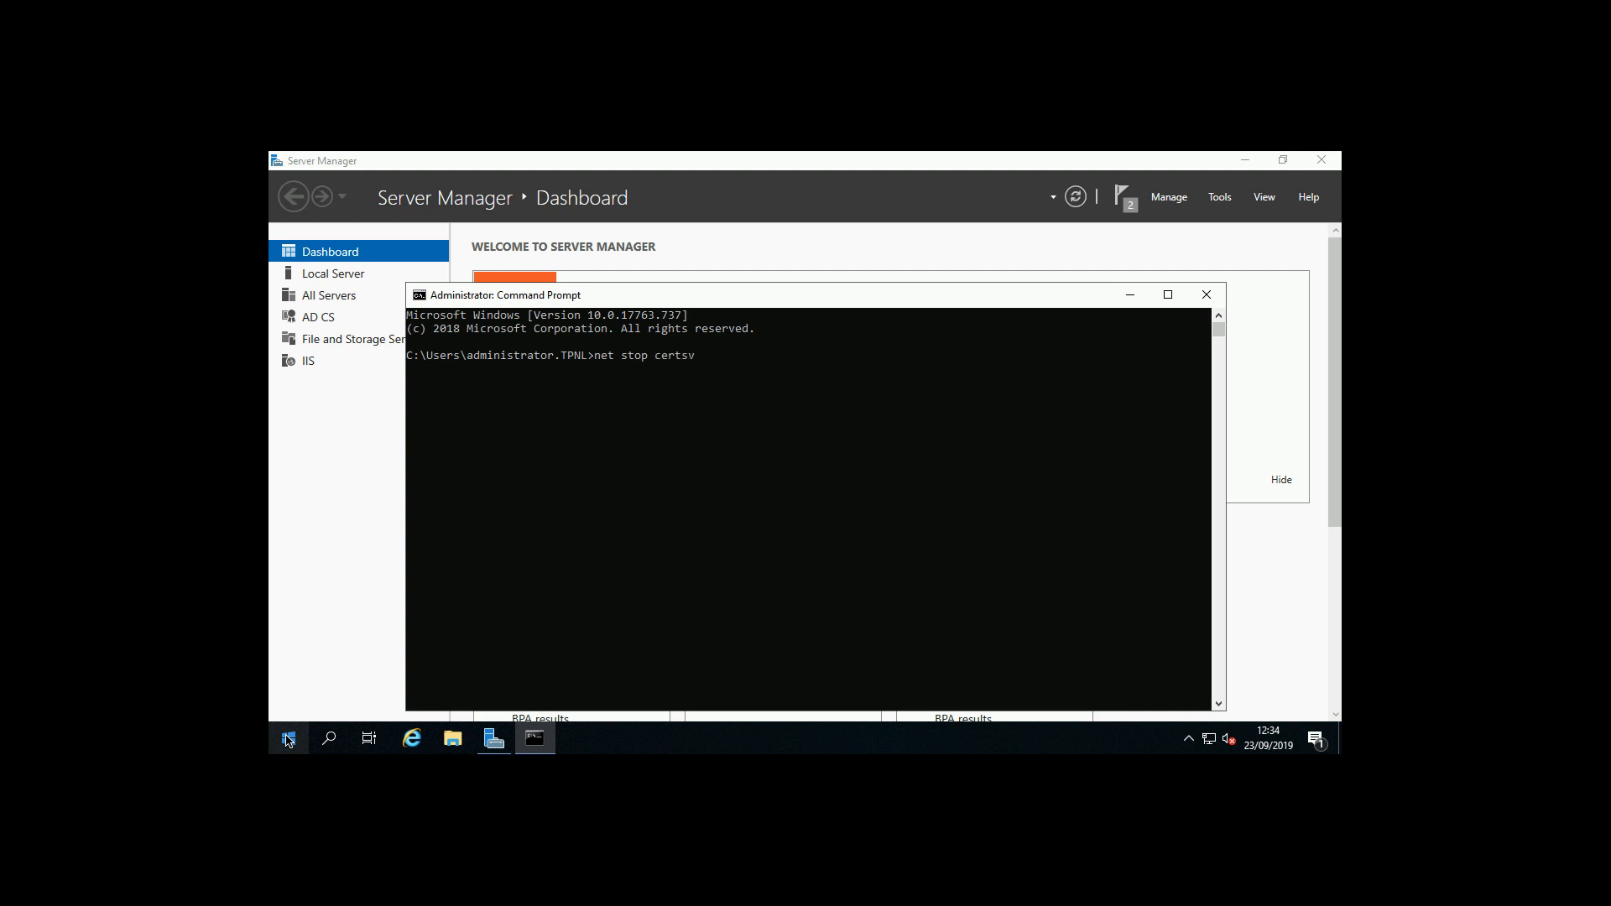
type("c")
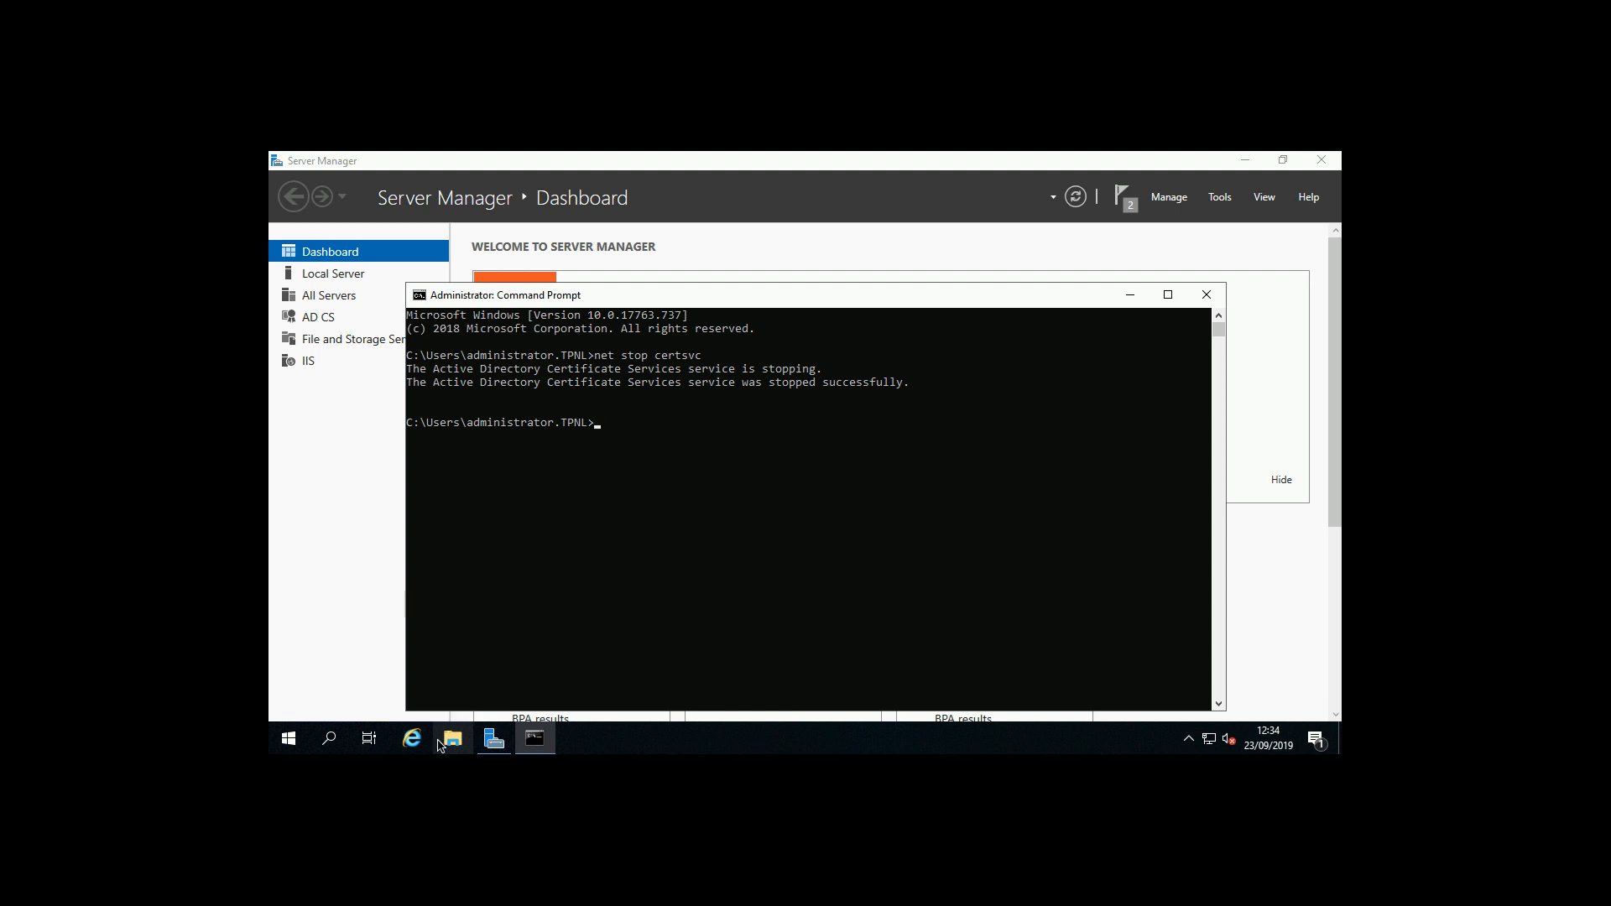
left_click(451, 739)
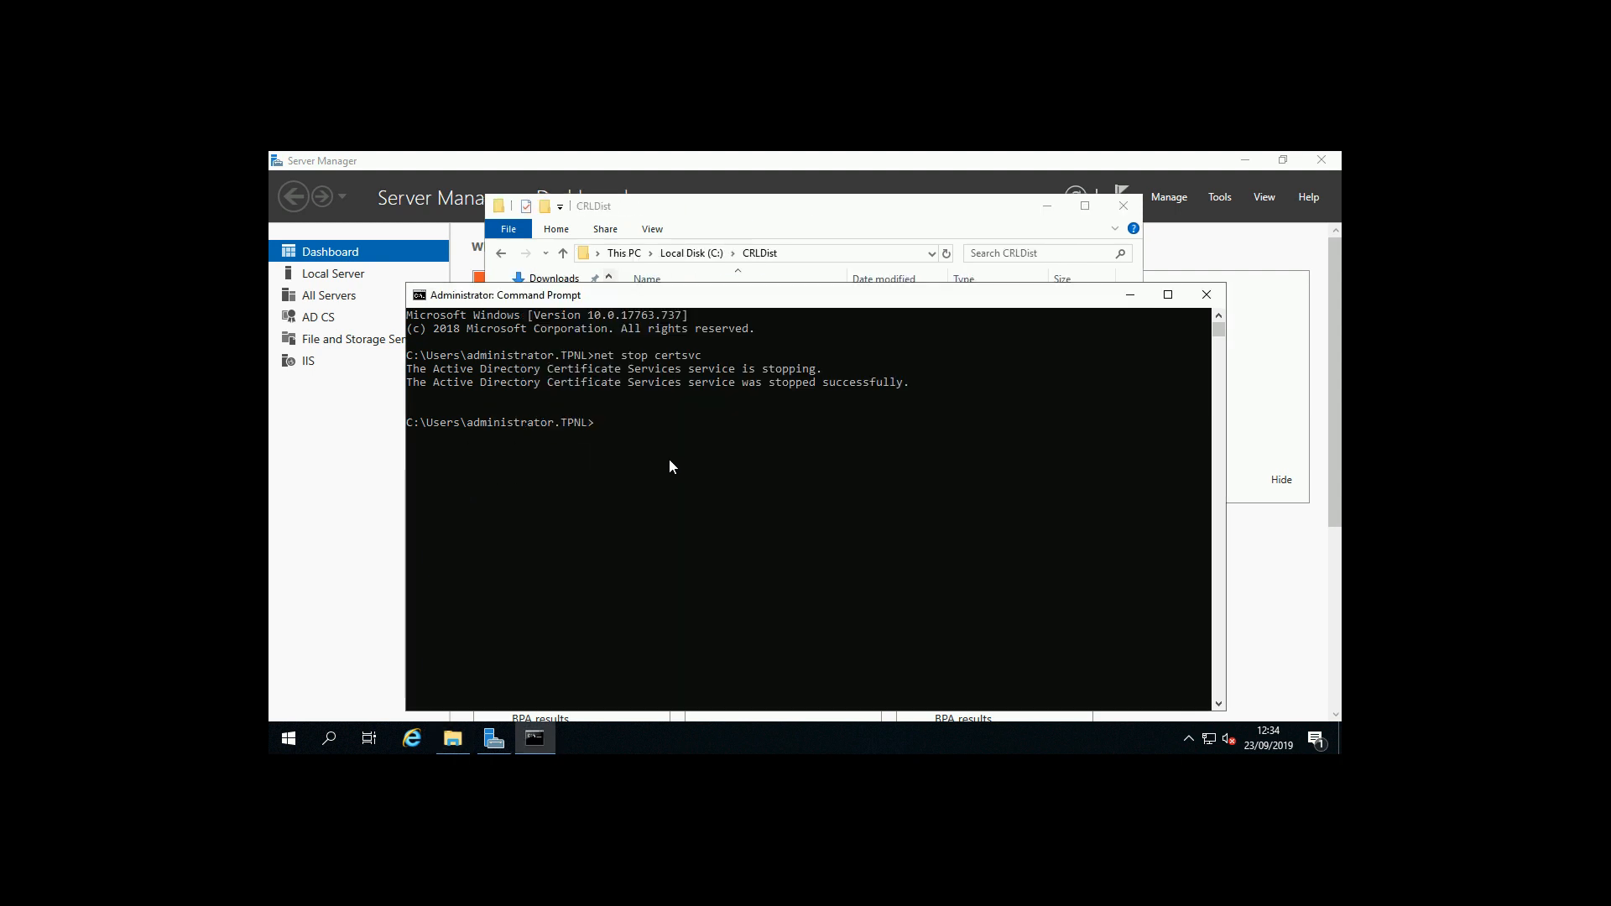
Step: Open the Reg-Backup file in C:\CRLDist for editing via its context menu
type("hostna")
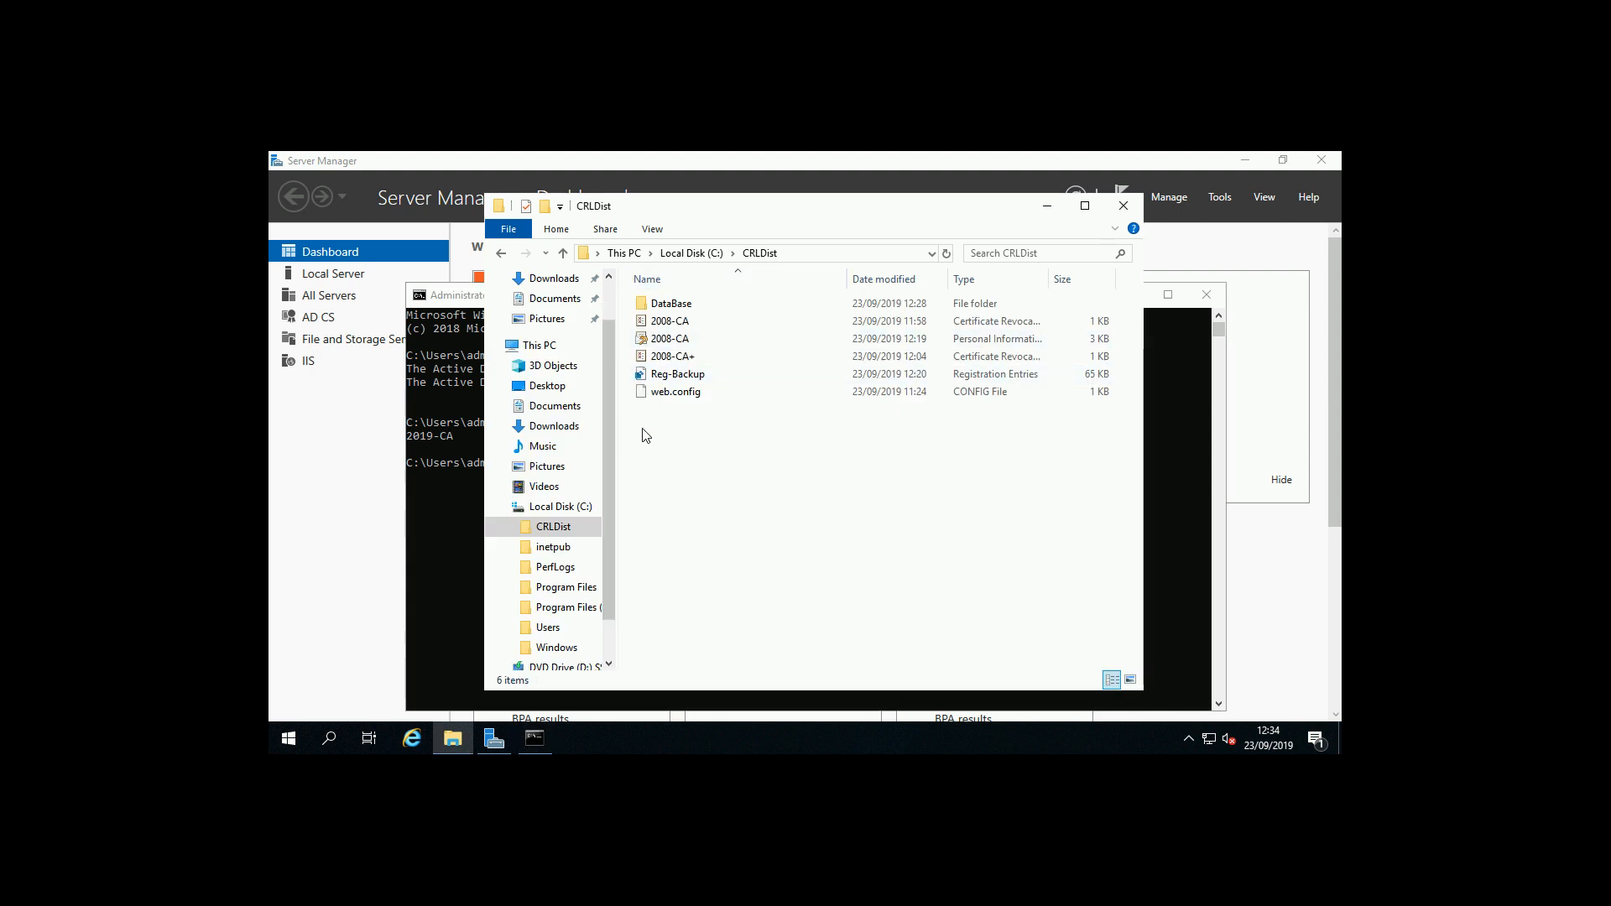
right_click(676, 374)
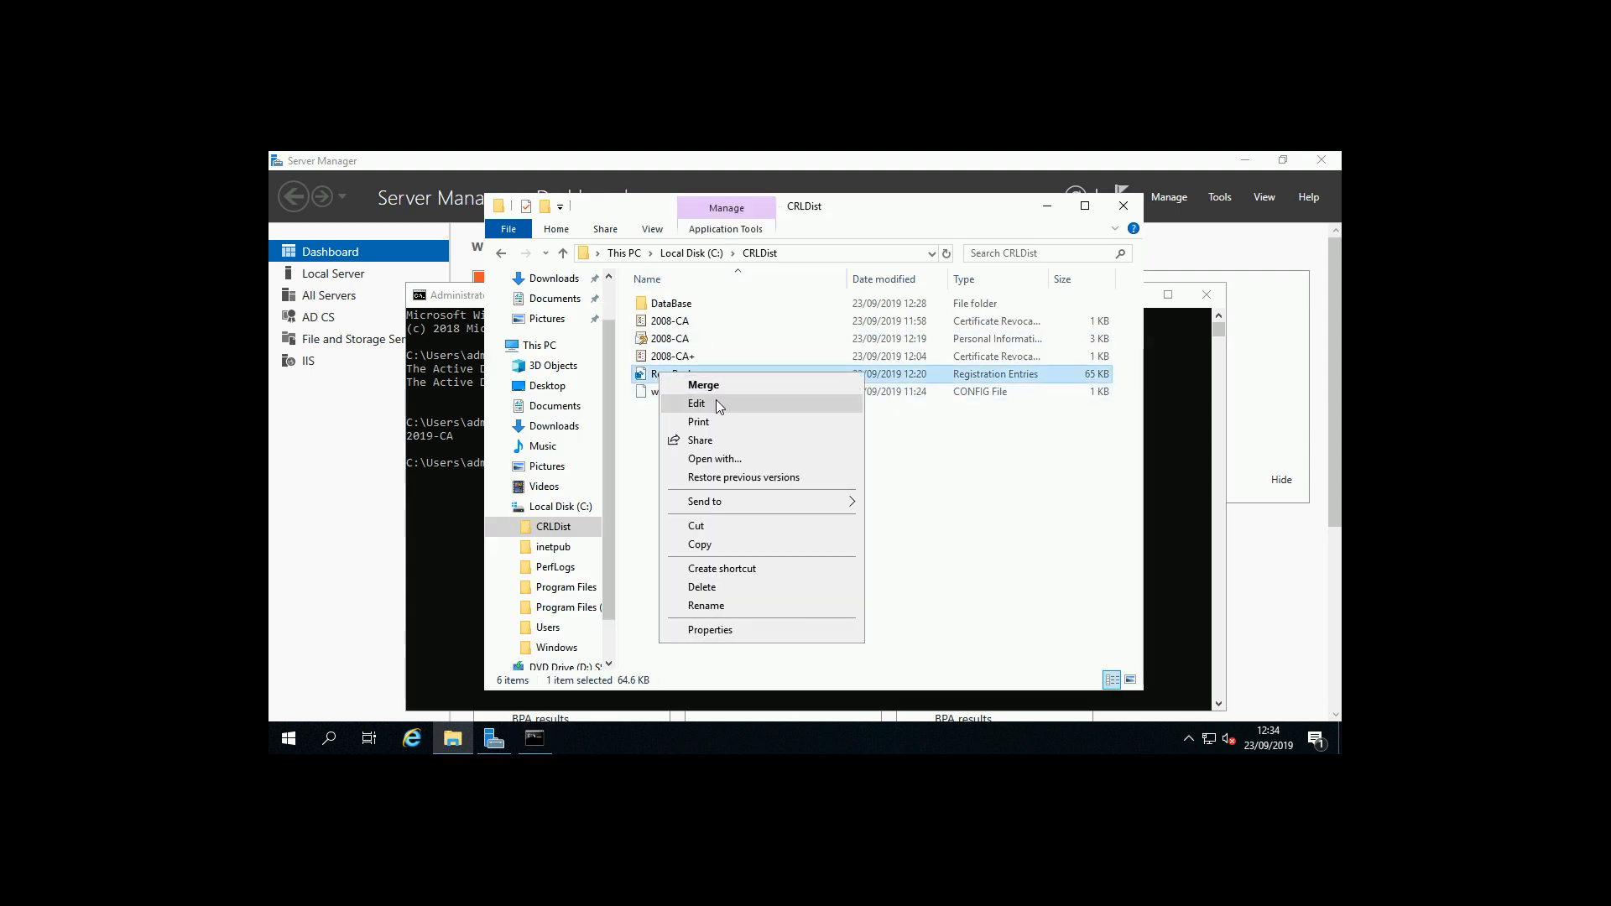
left_click(695, 403)
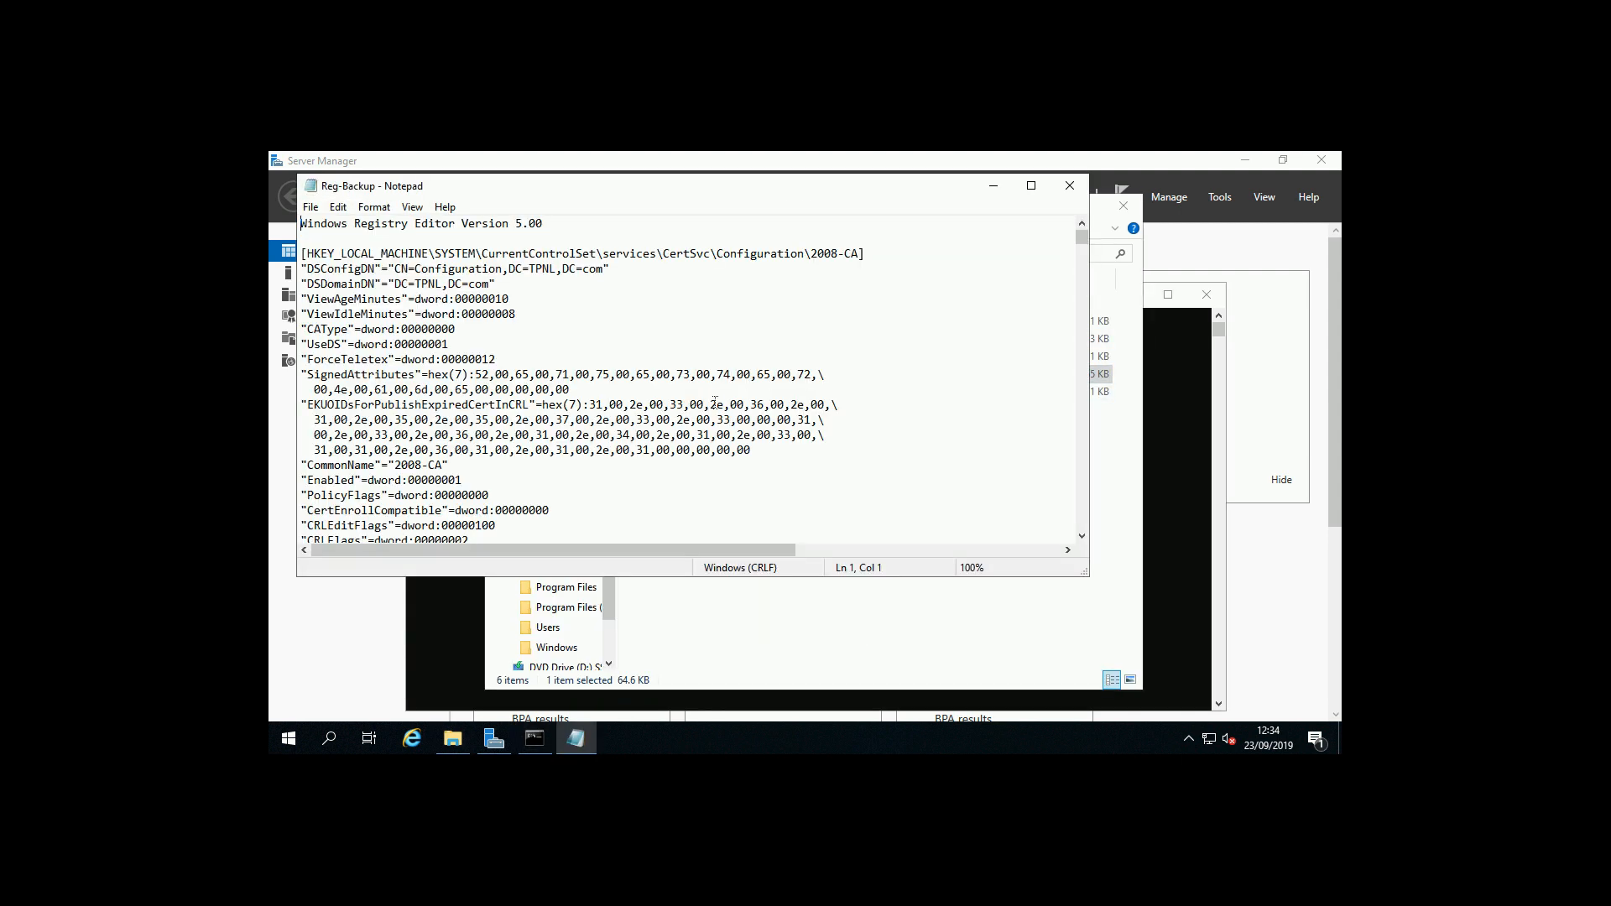
Step: Find the CAServerName entry and change 2008-CA.TPNL.com to 2019-CA.TPNL.com
left_click(337, 206)
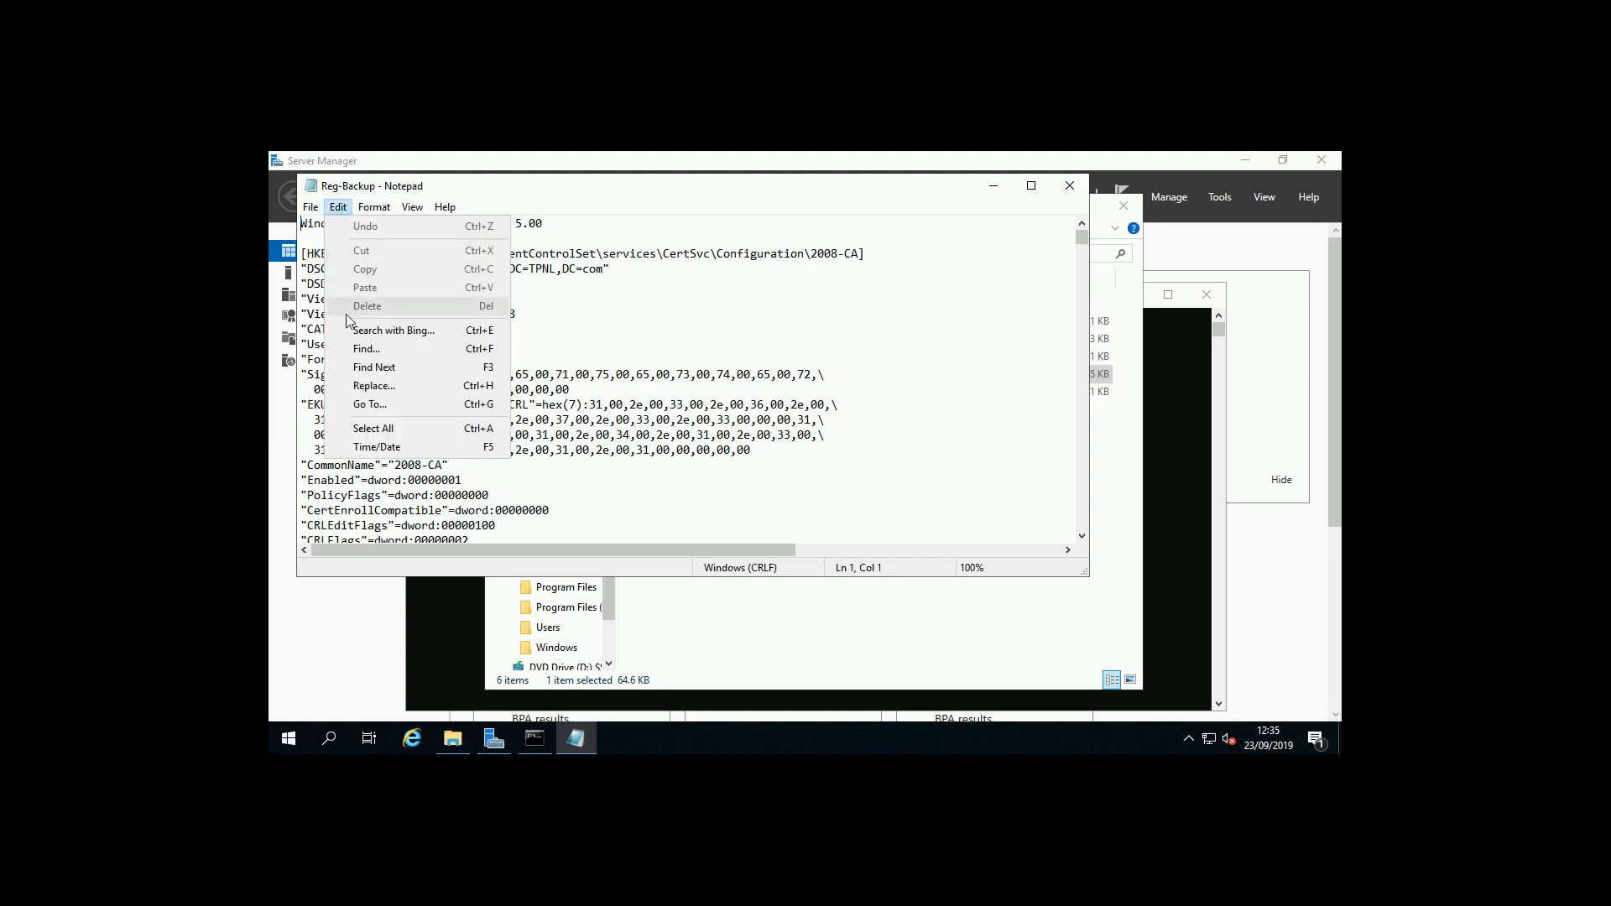
left_click(366, 349)
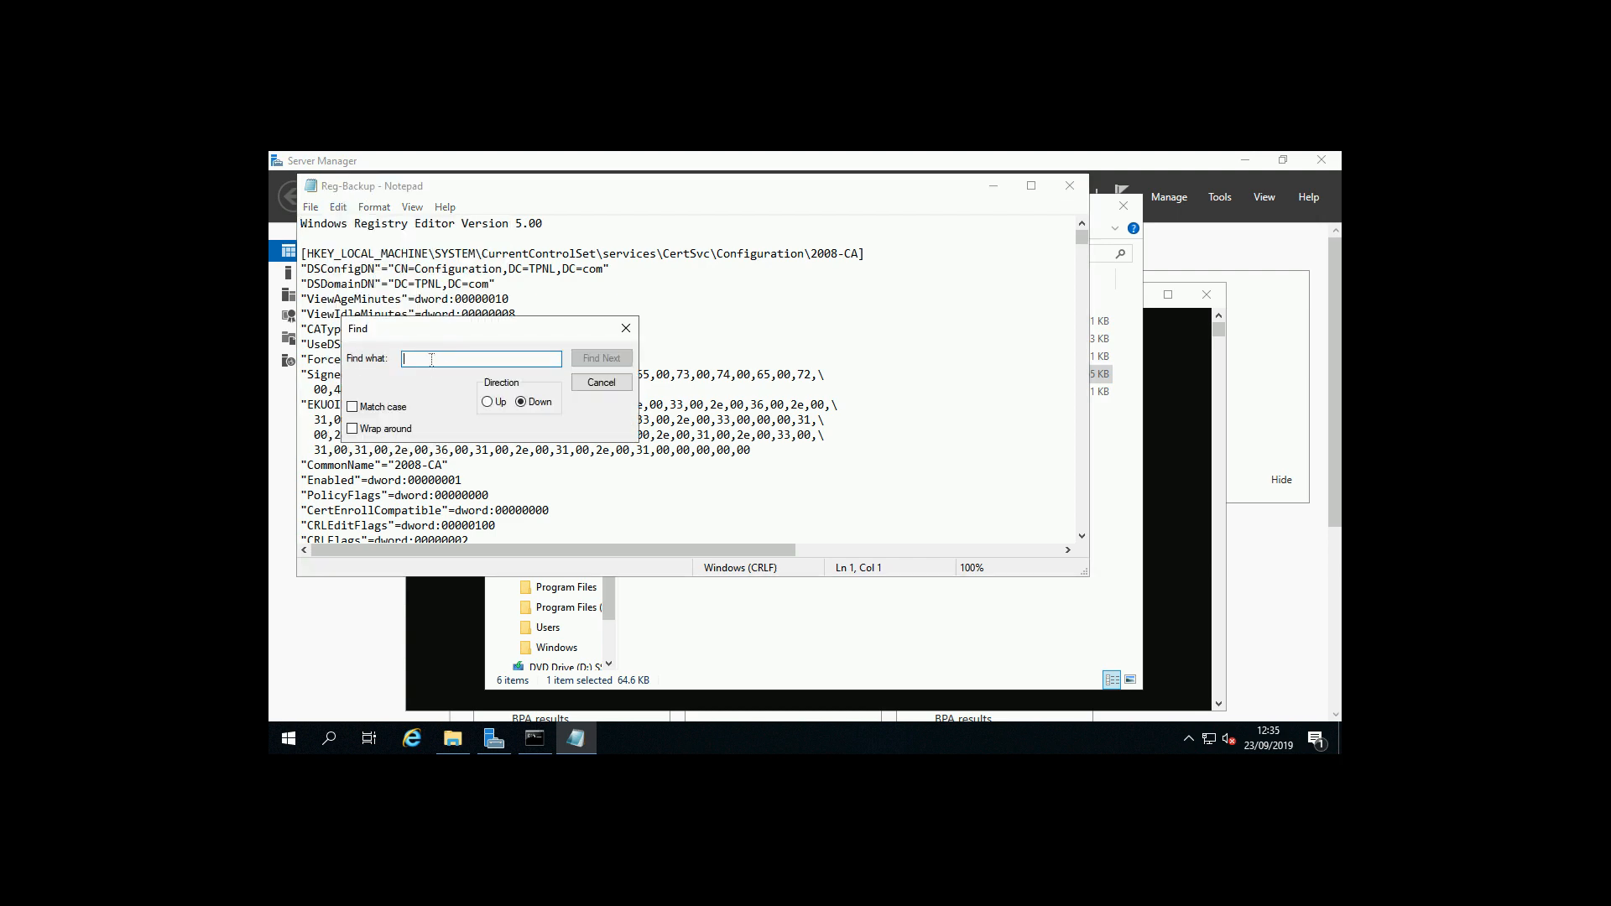
type("CAServerNam")
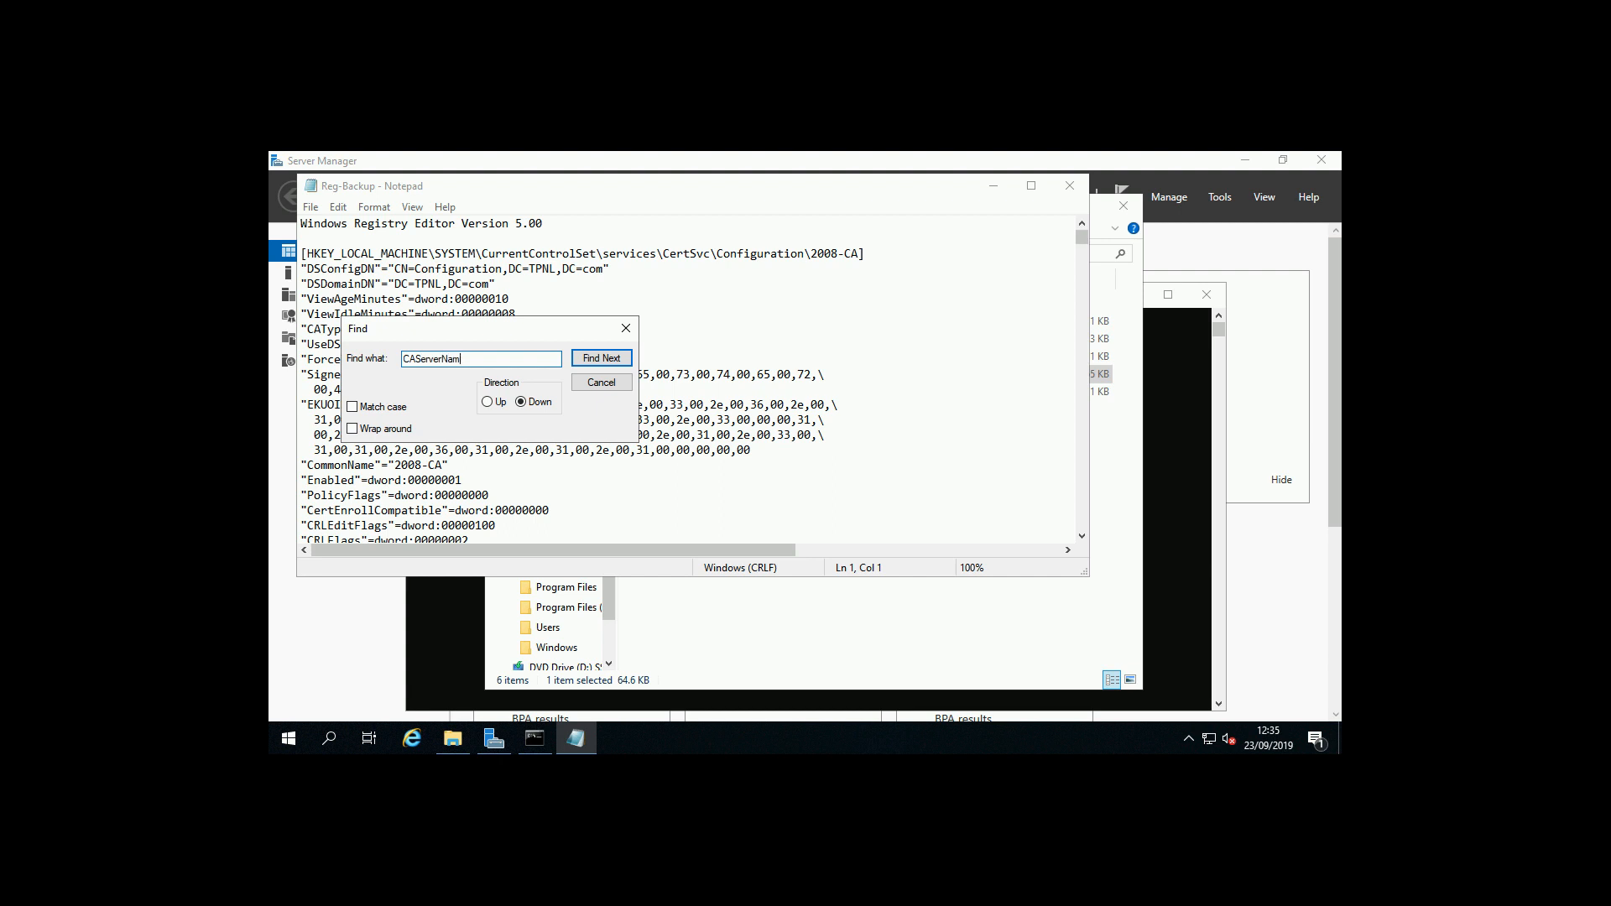
left_click(601, 357)
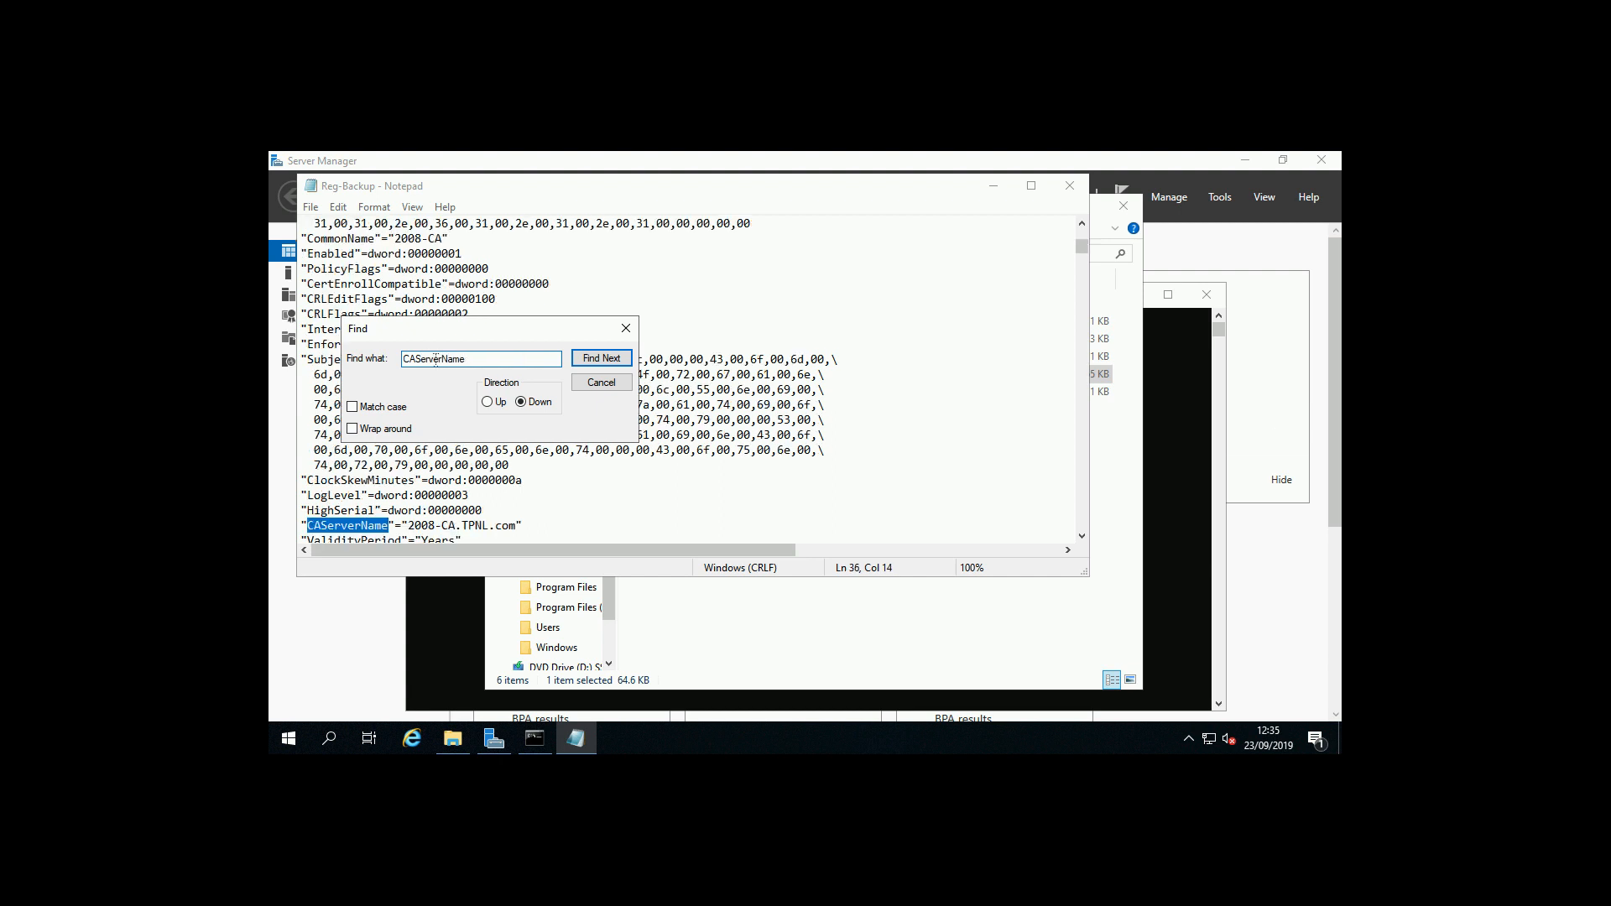
left_click(601, 381)
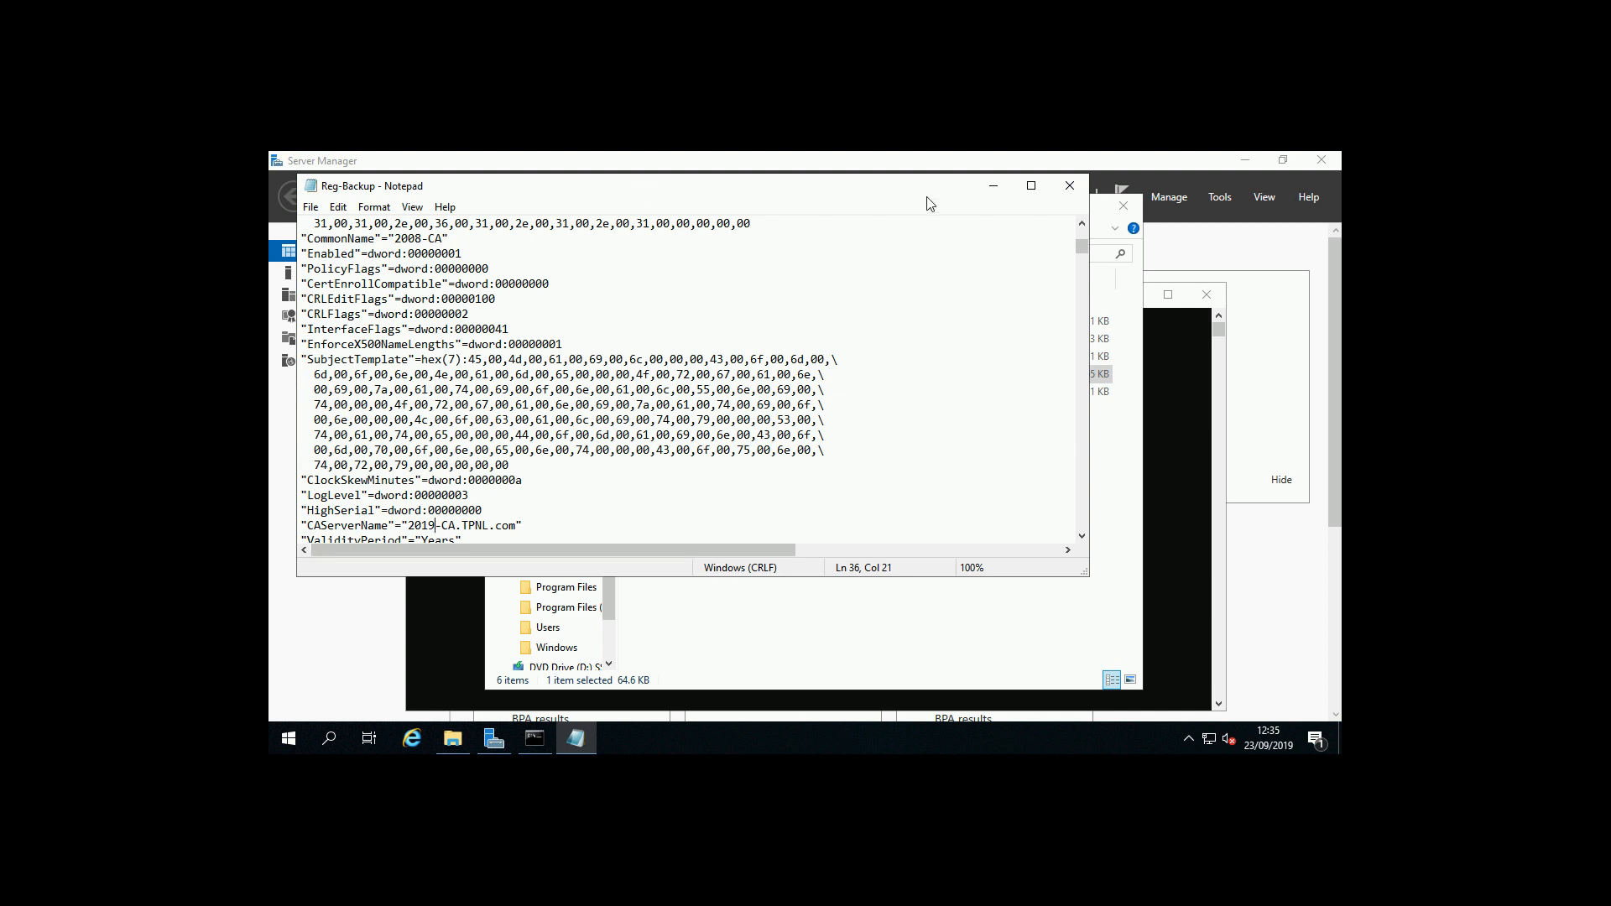
Step: Close Notepad, saving the edited Reg-Backup file
left_click(1069, 186)
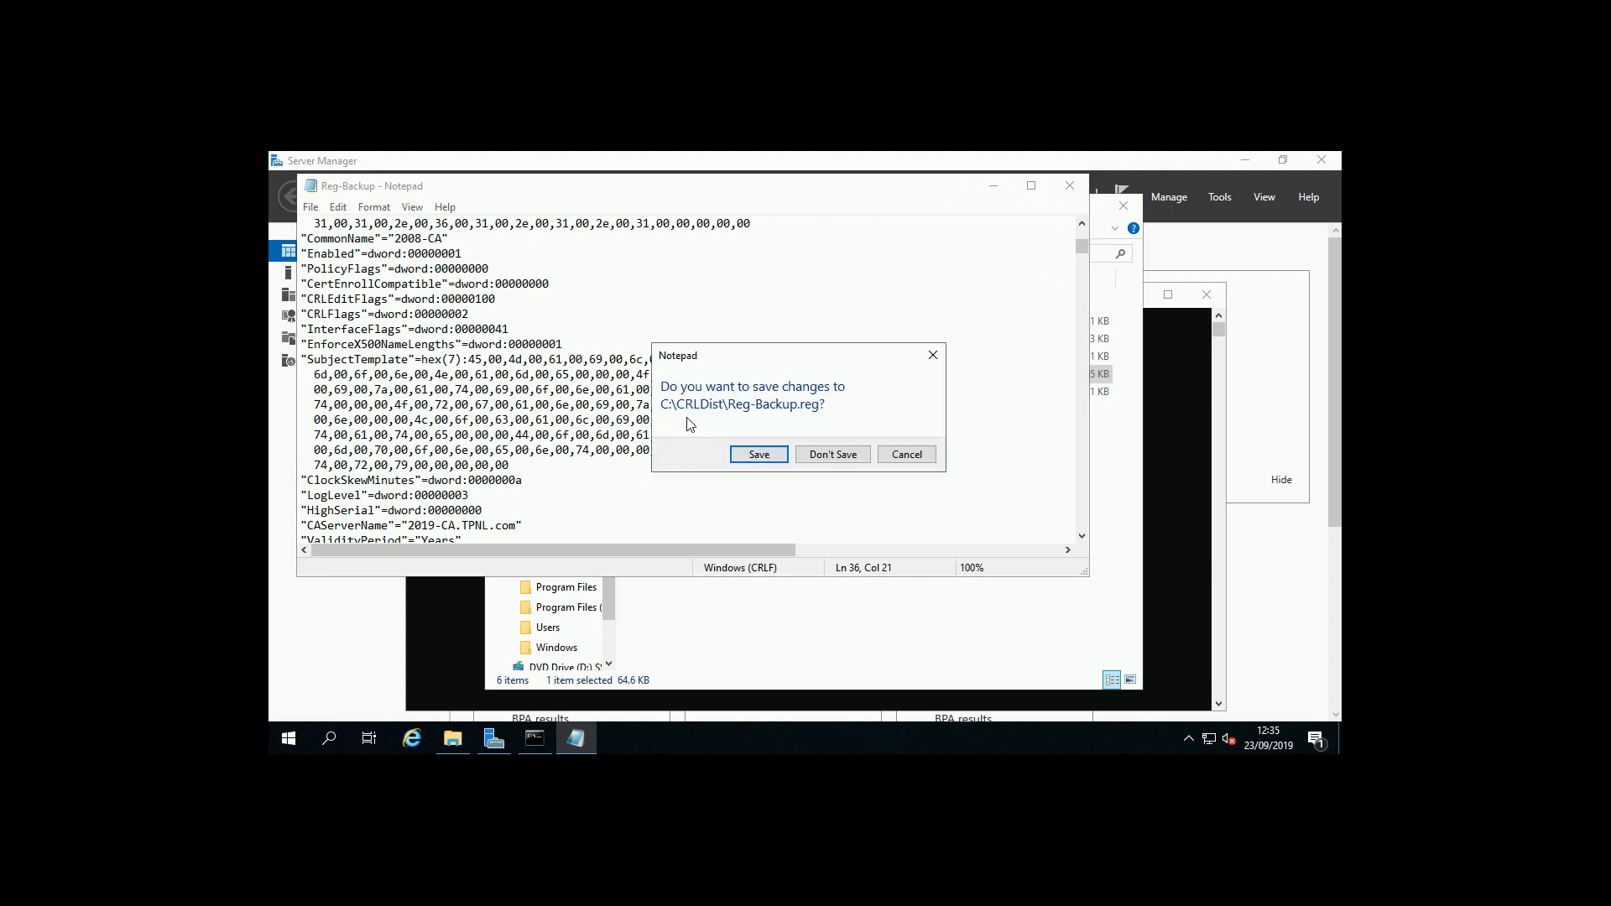
mouse_move(828, 421)
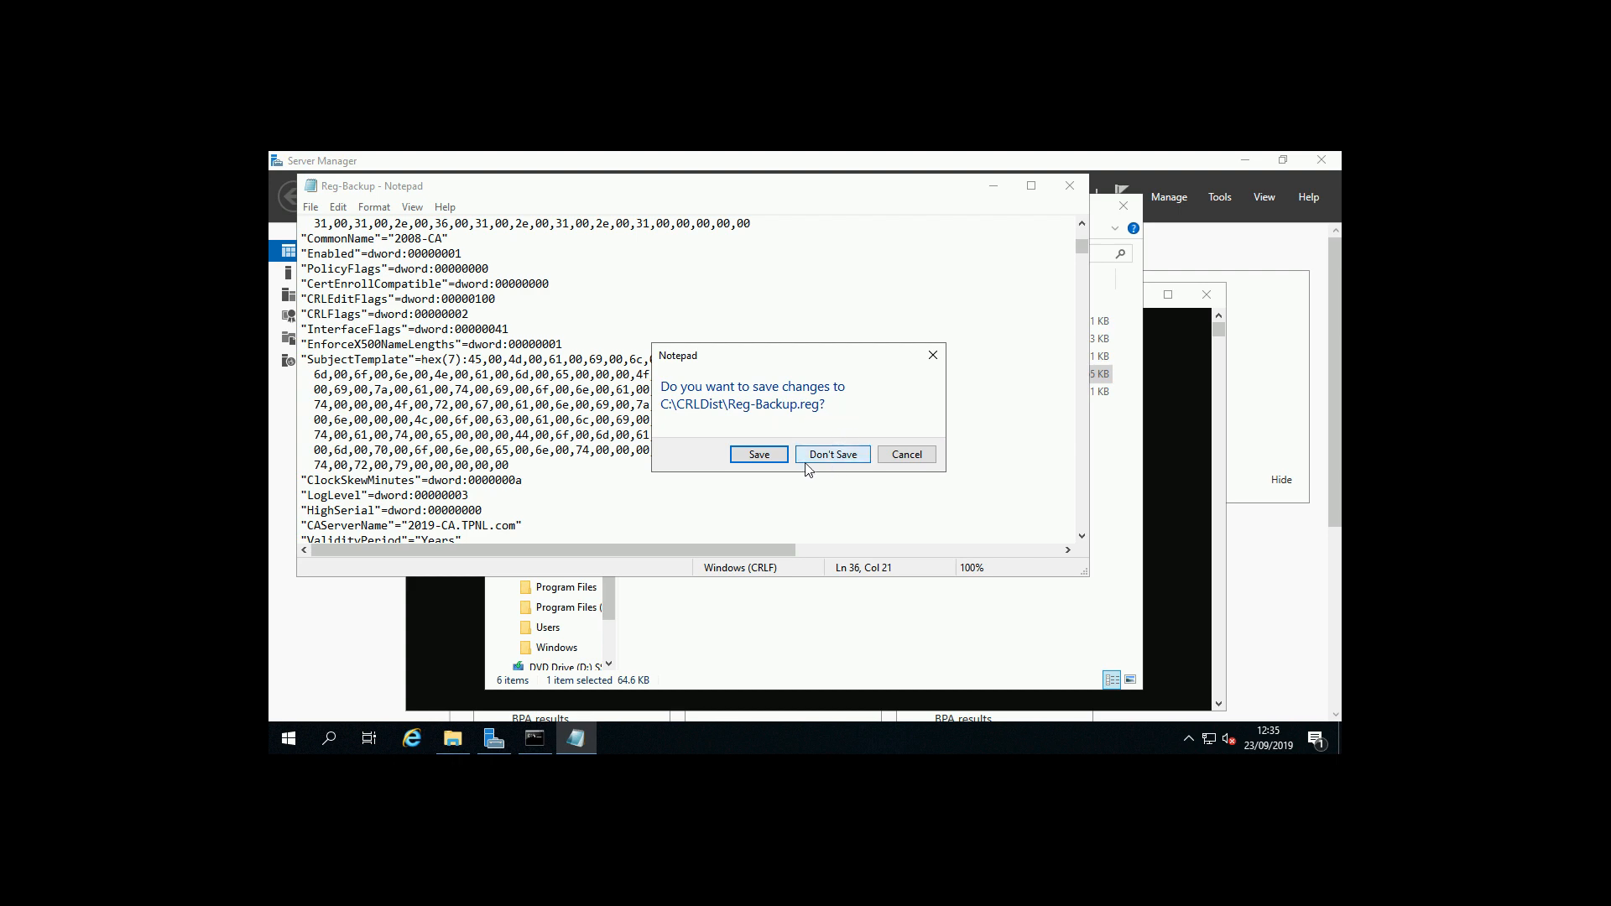
left_click(832, 455)
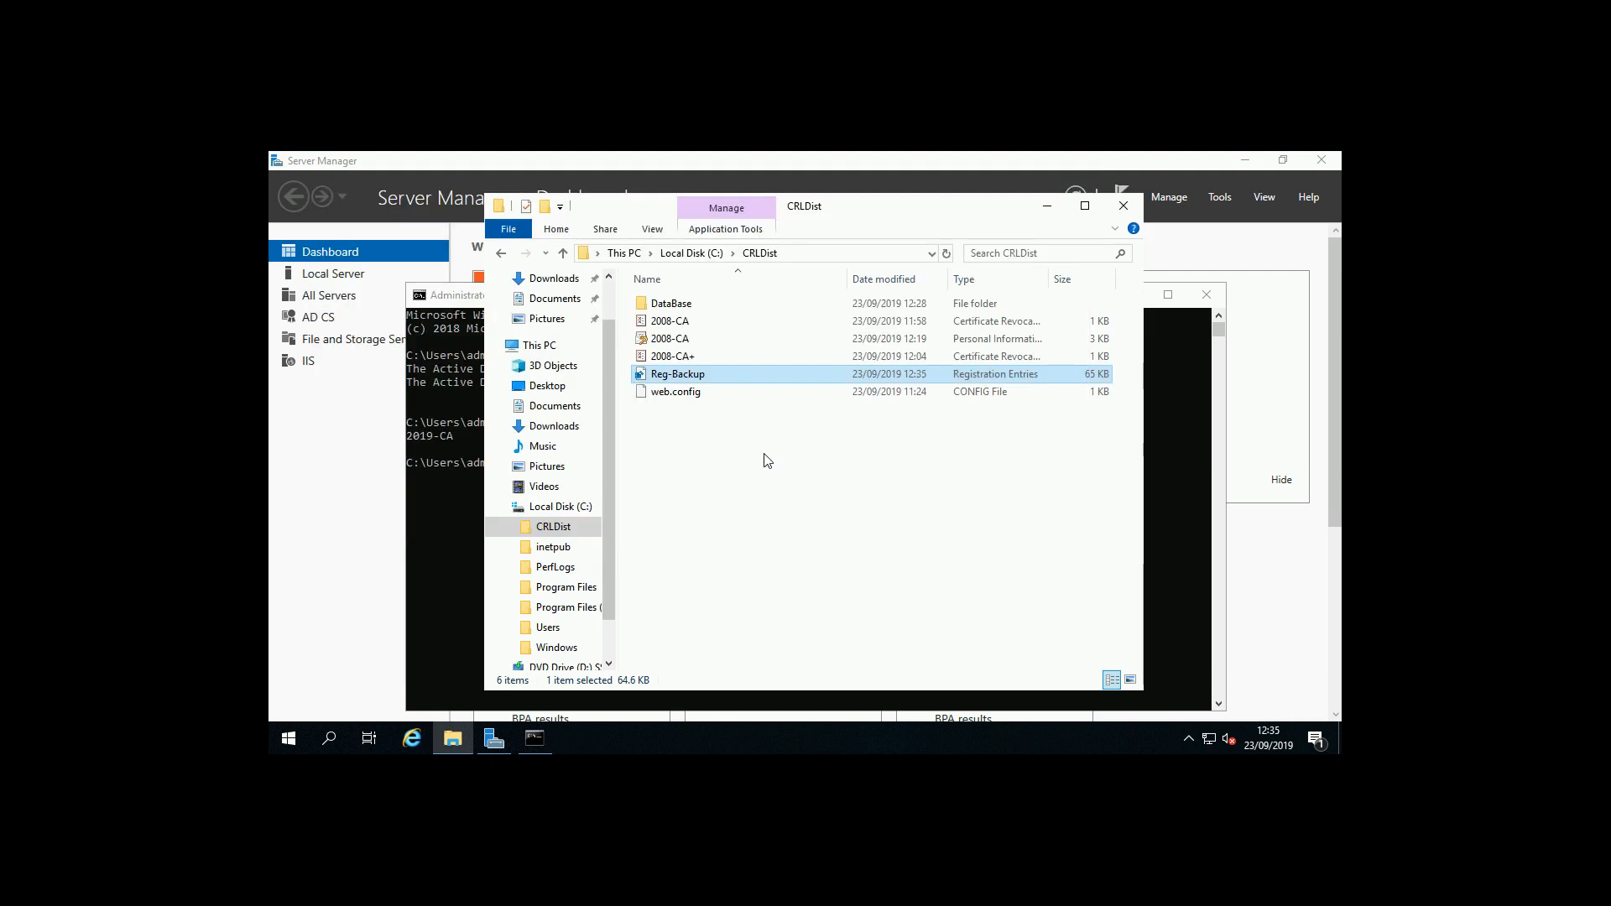
mouse_move(666, 381)
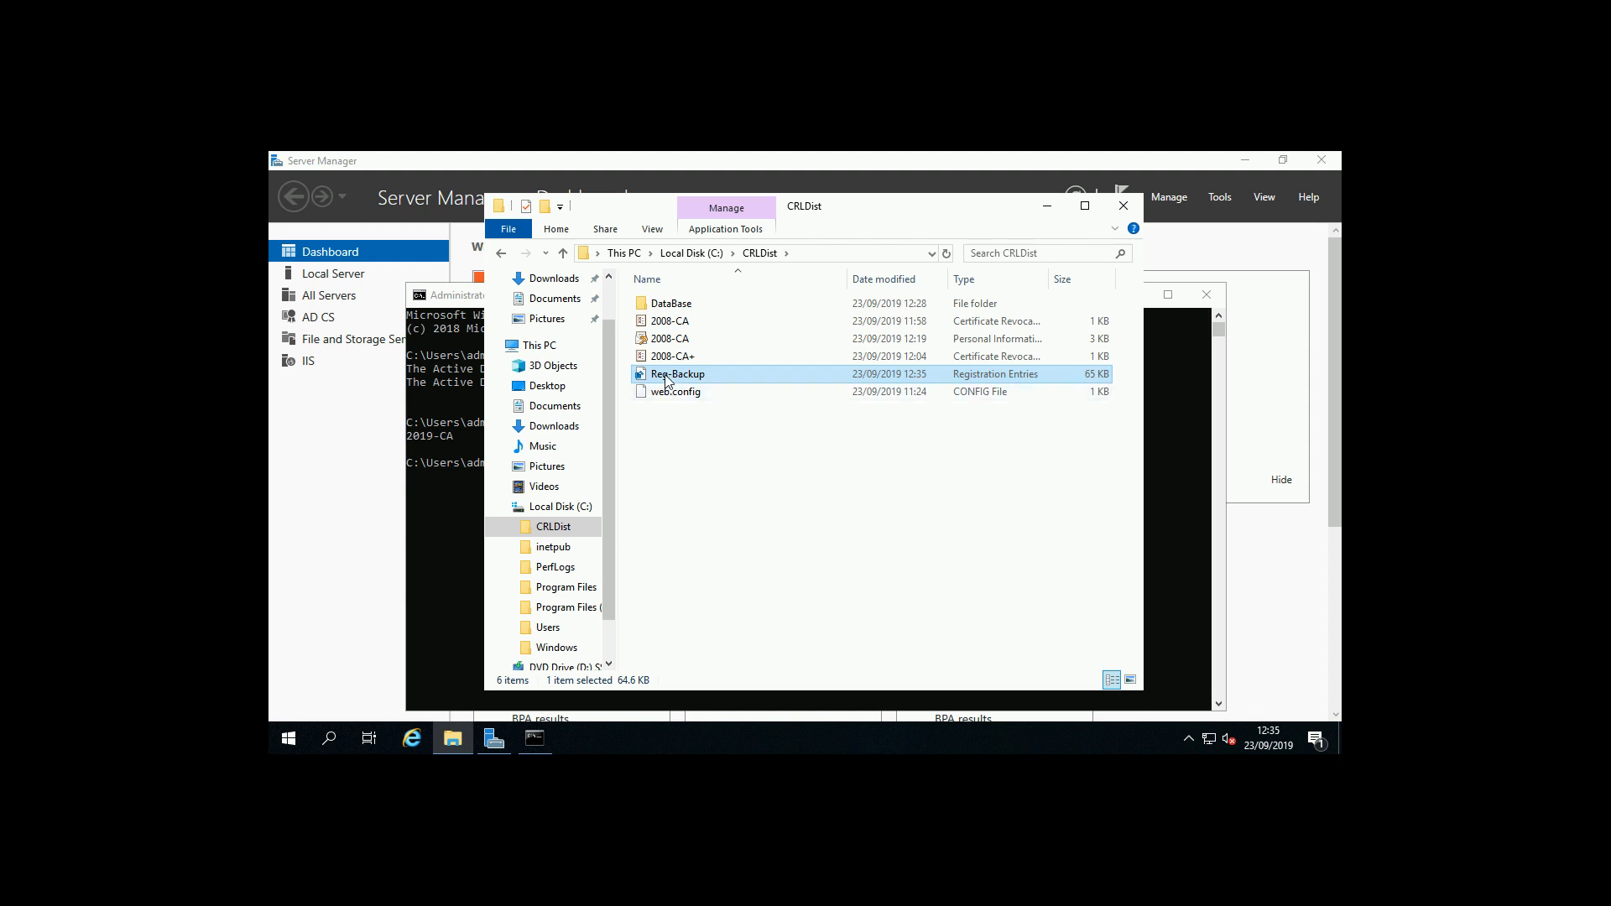
Step: Merge Reg-Backup.reg into the registry, confirm success and close the CRLDist window
double_click(677, 373)
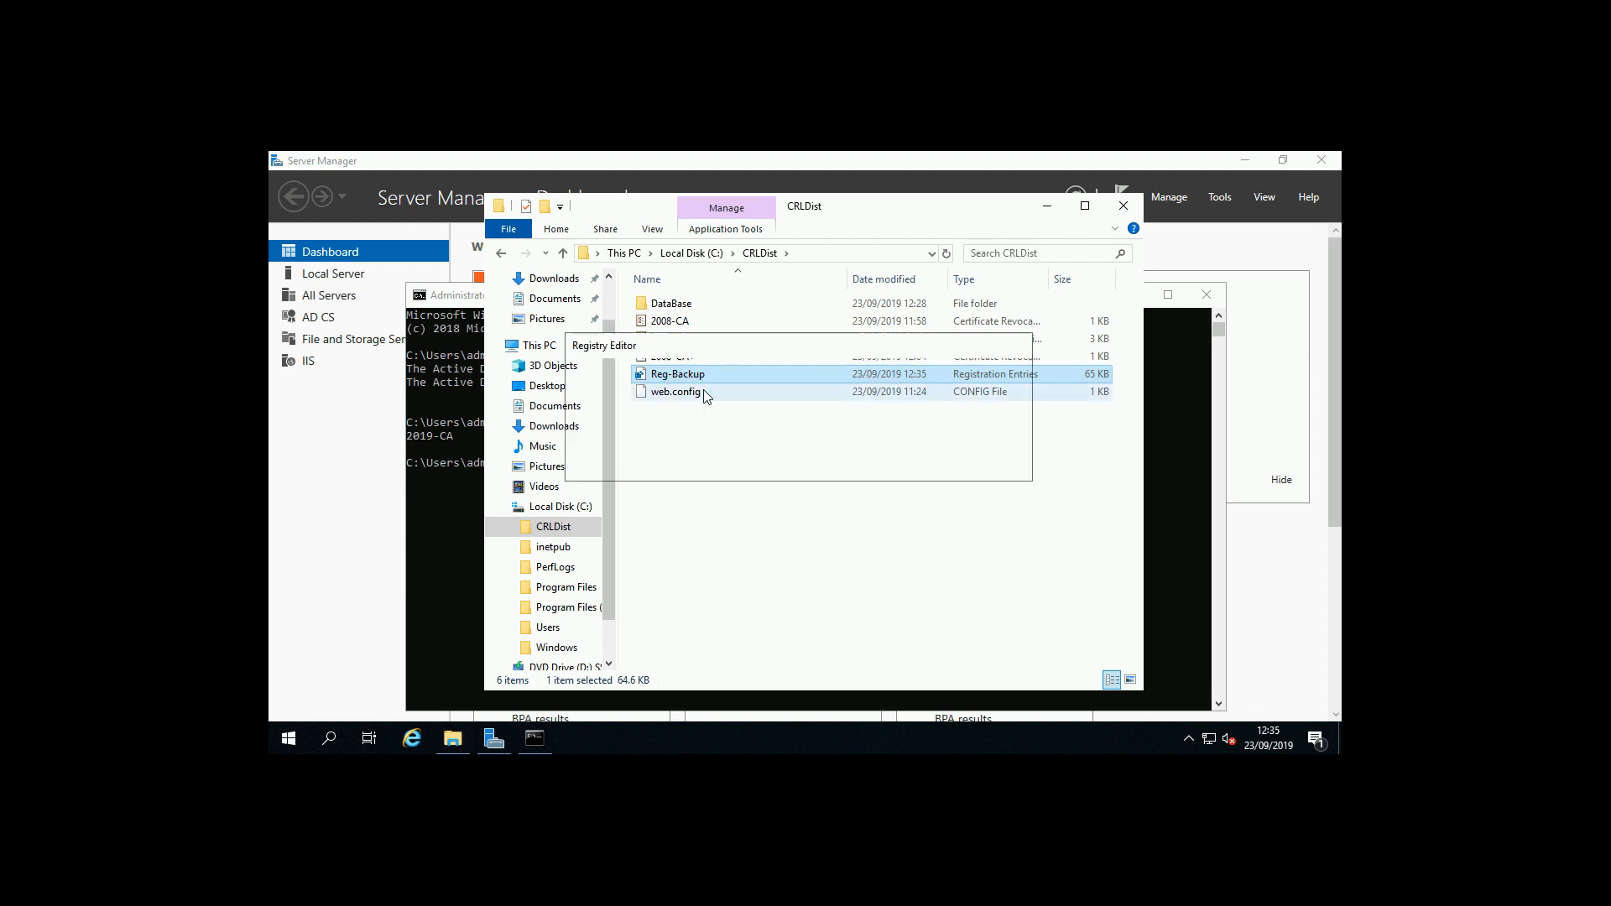
double_click(676, 373)
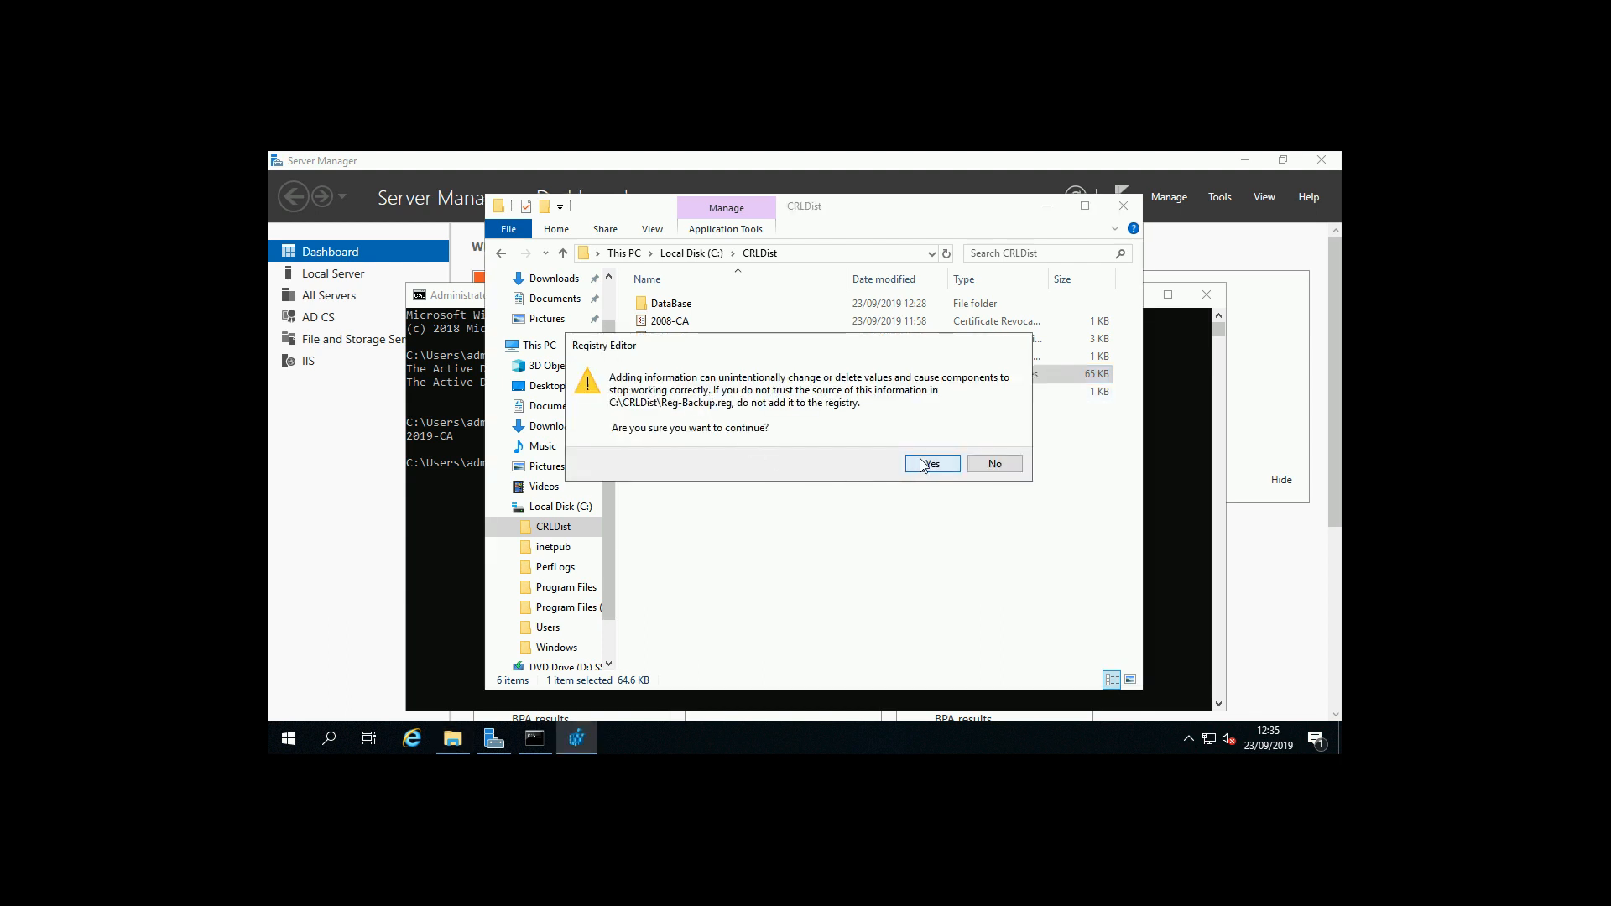
left_click(931, 463)
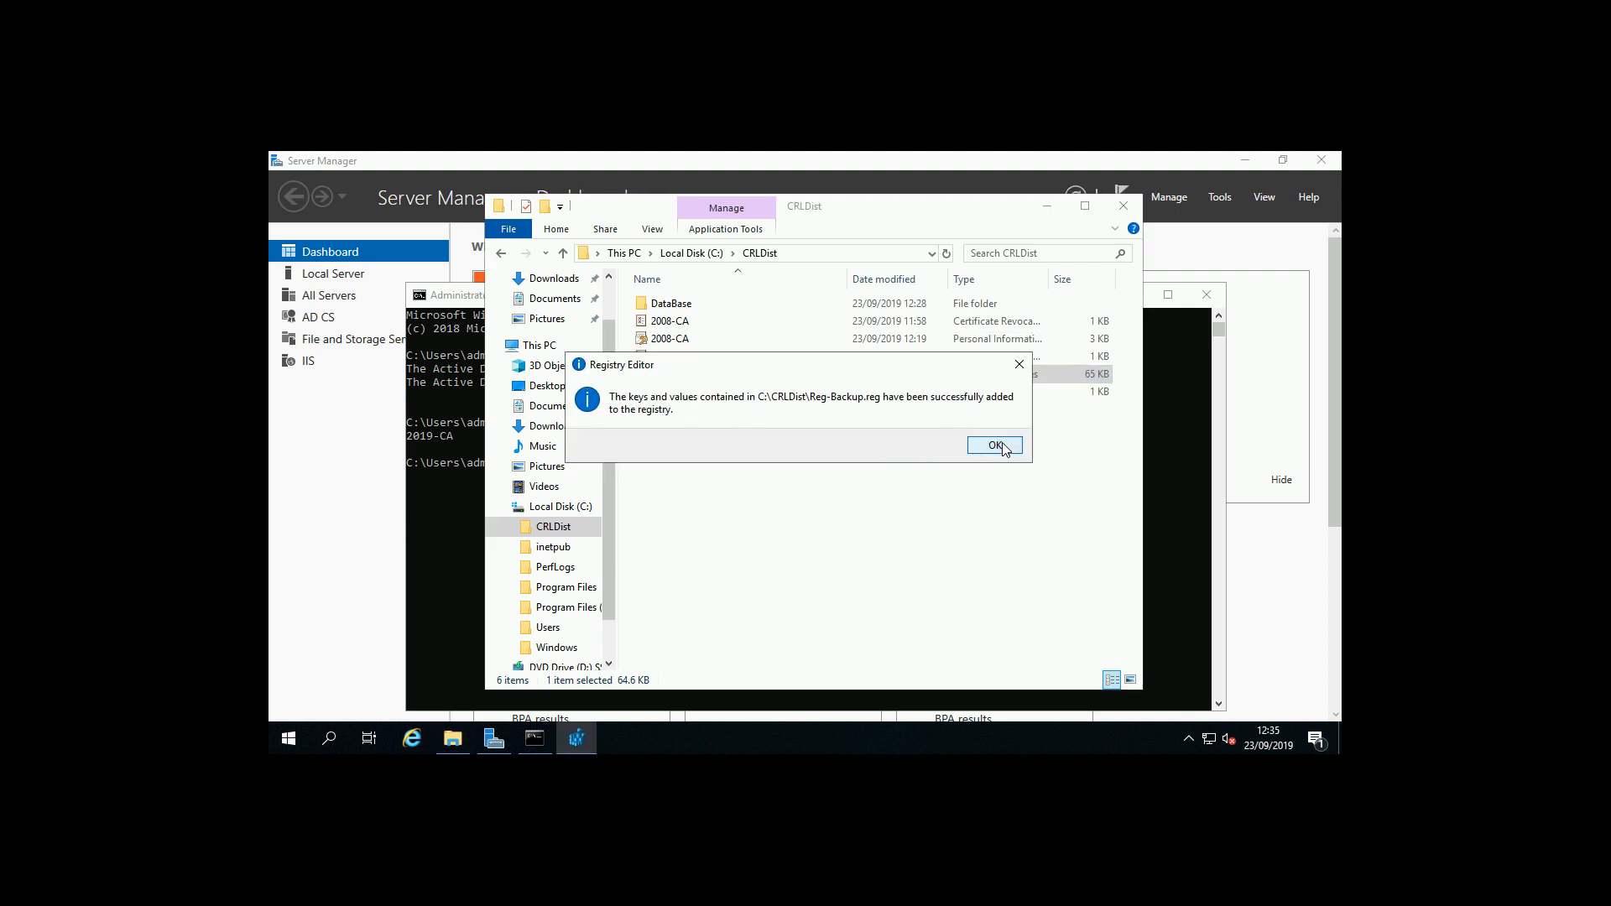
left_click(991, 445)
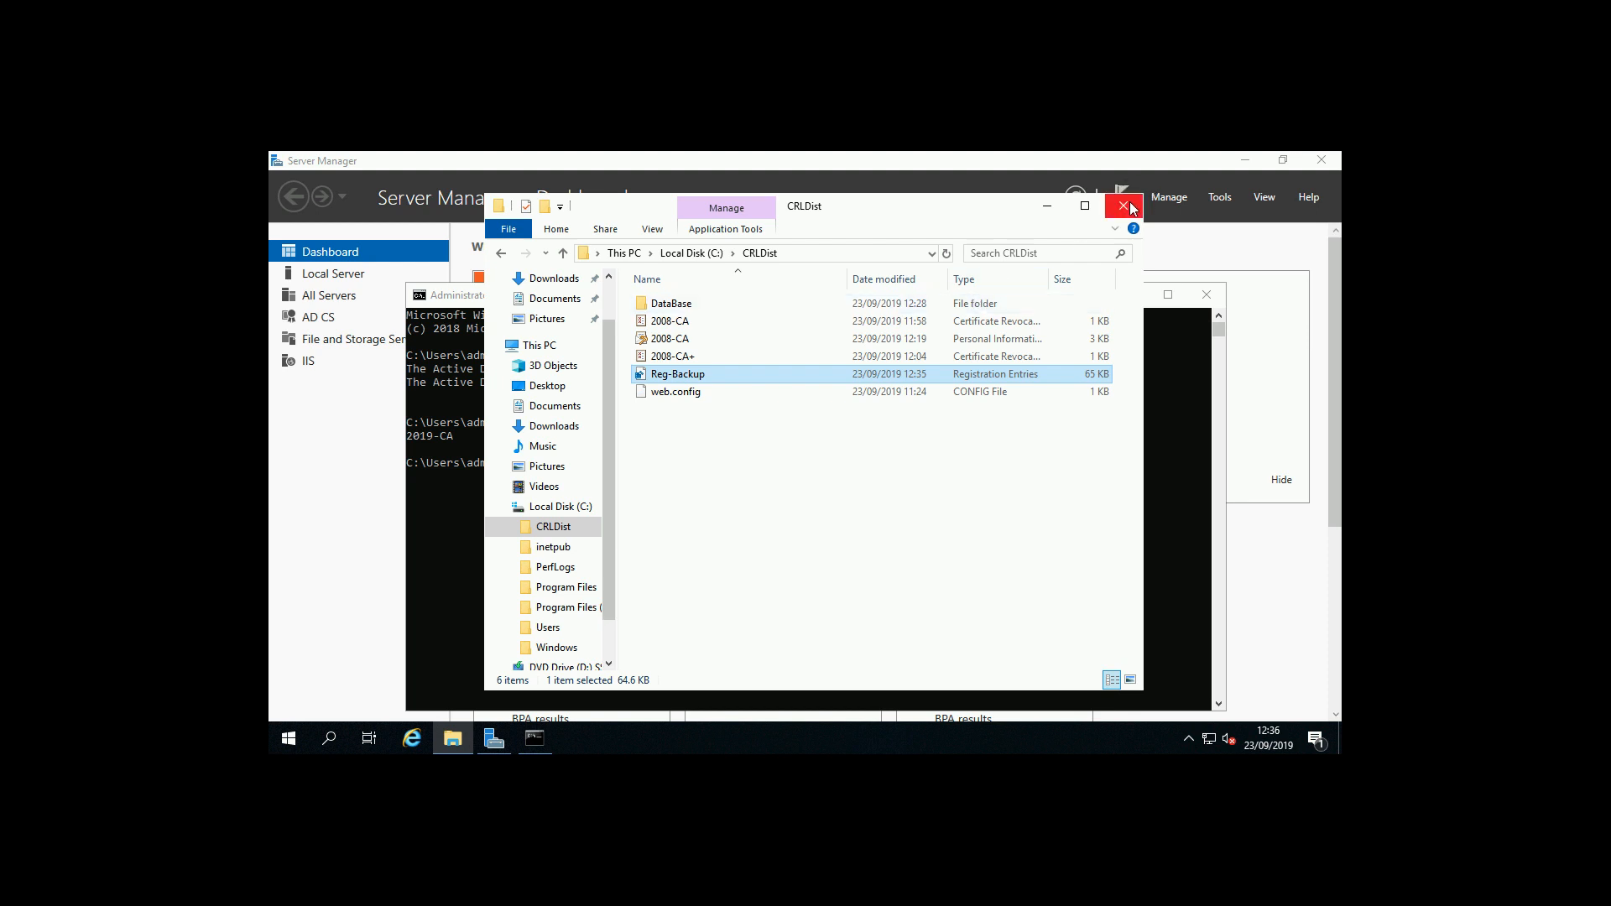
left_click(1123, 205)
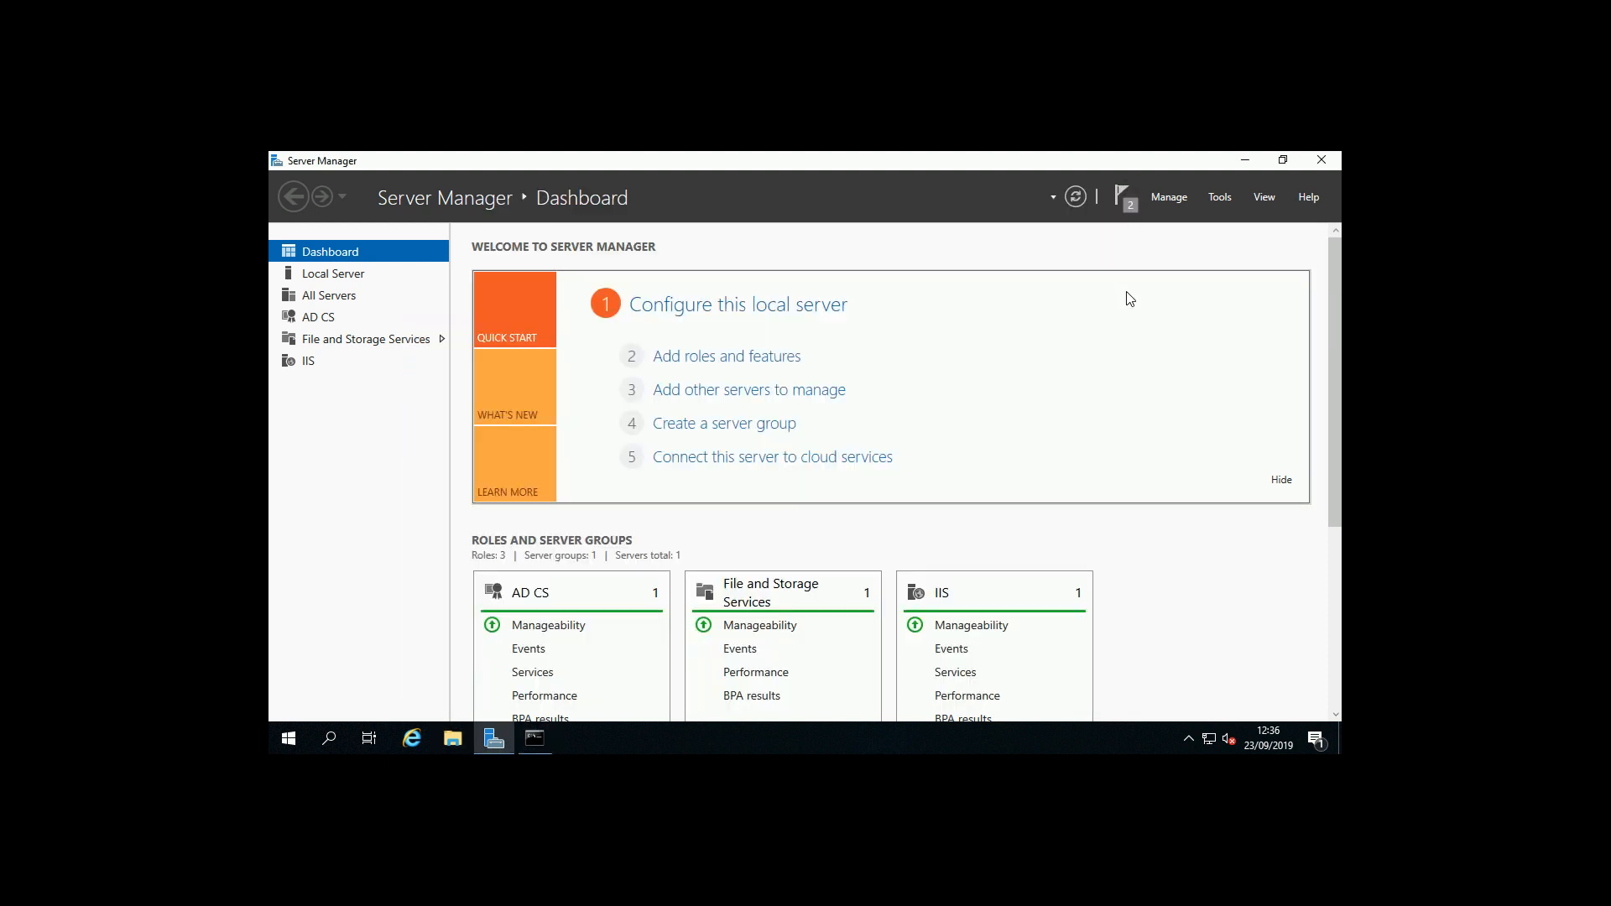
Step: Launch the Certification Authority console from Tools and bring up 2008-CA's All Tasks menu
left_click(1220, 196)
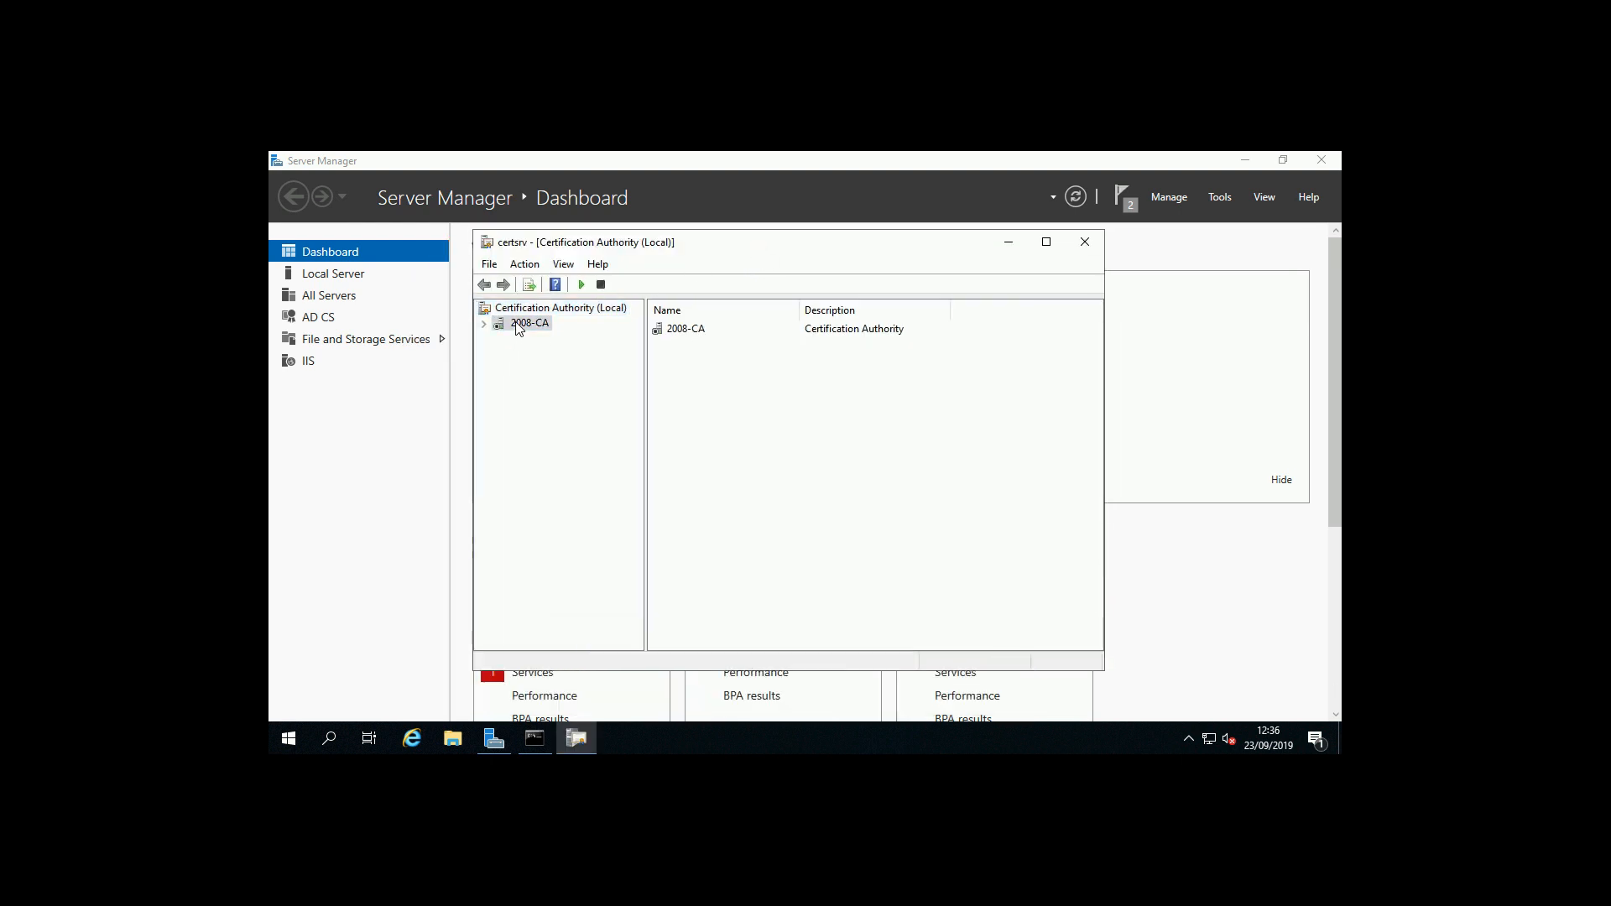
right_click(529, 322)
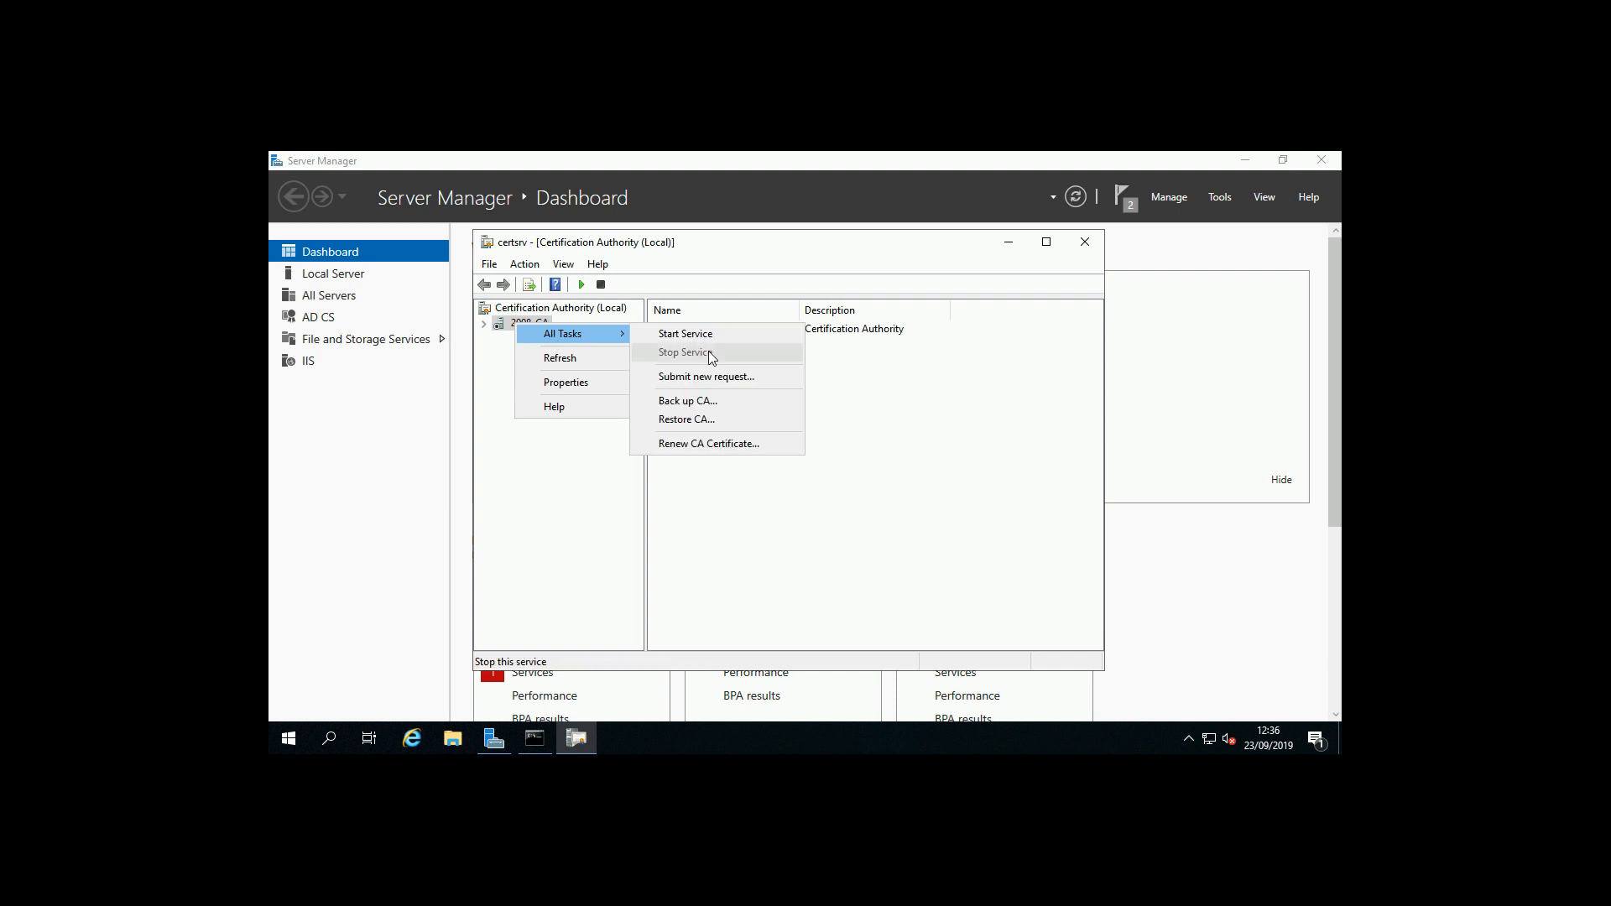
Step: Start Restore CA, include the private key and CA certificate, and choose C:\CRLDist as backup source
left_click(685, 418)
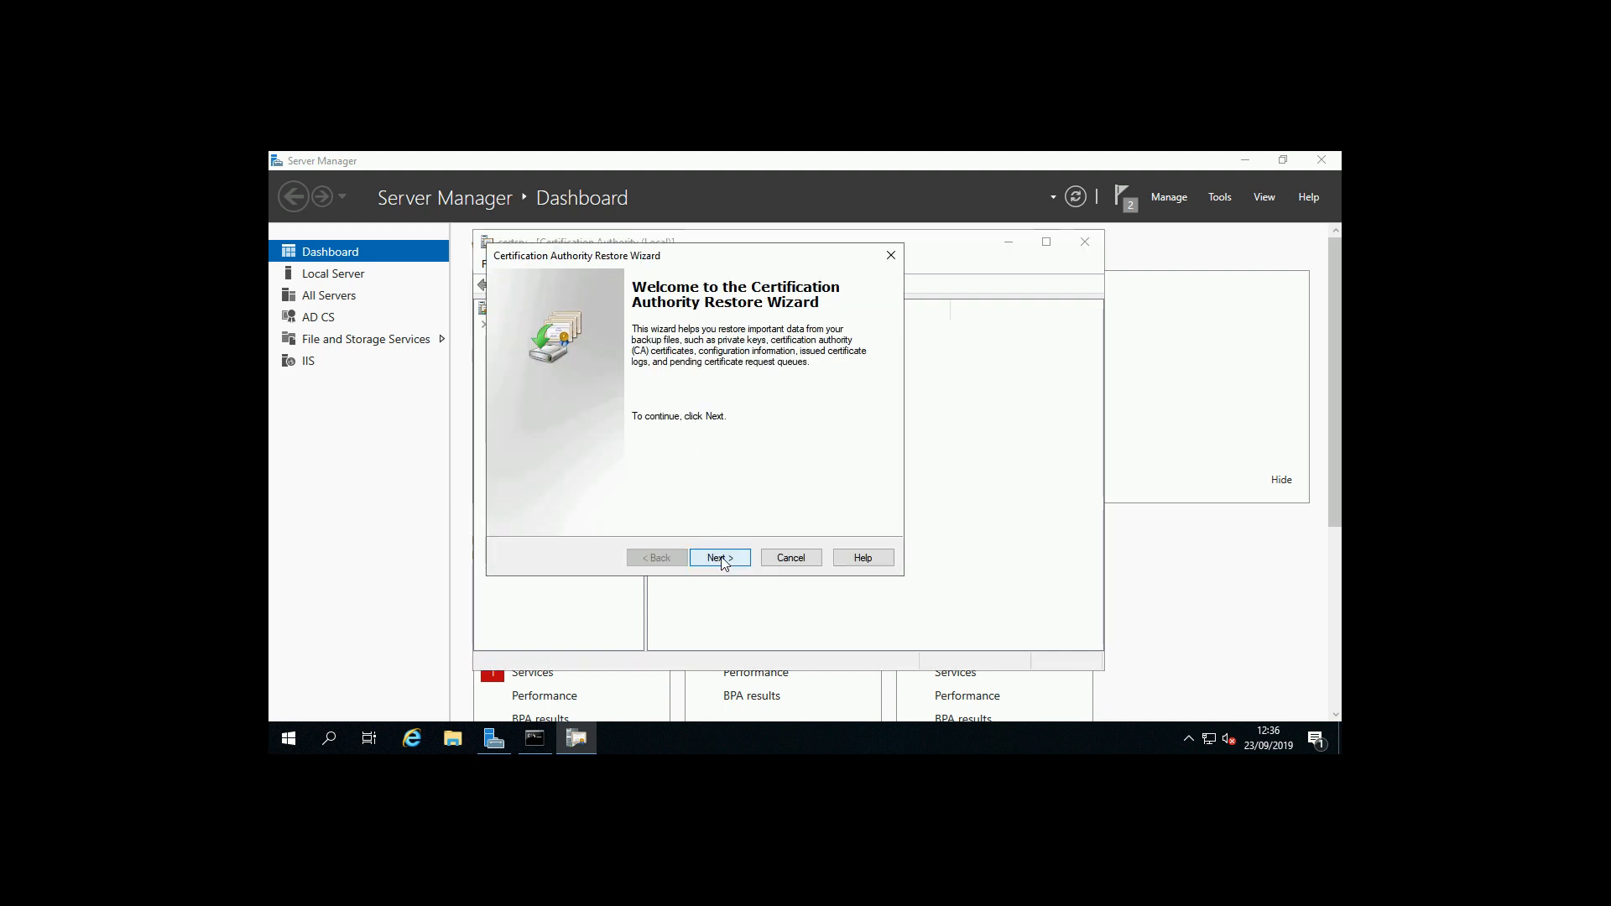
left_click(716, 557)
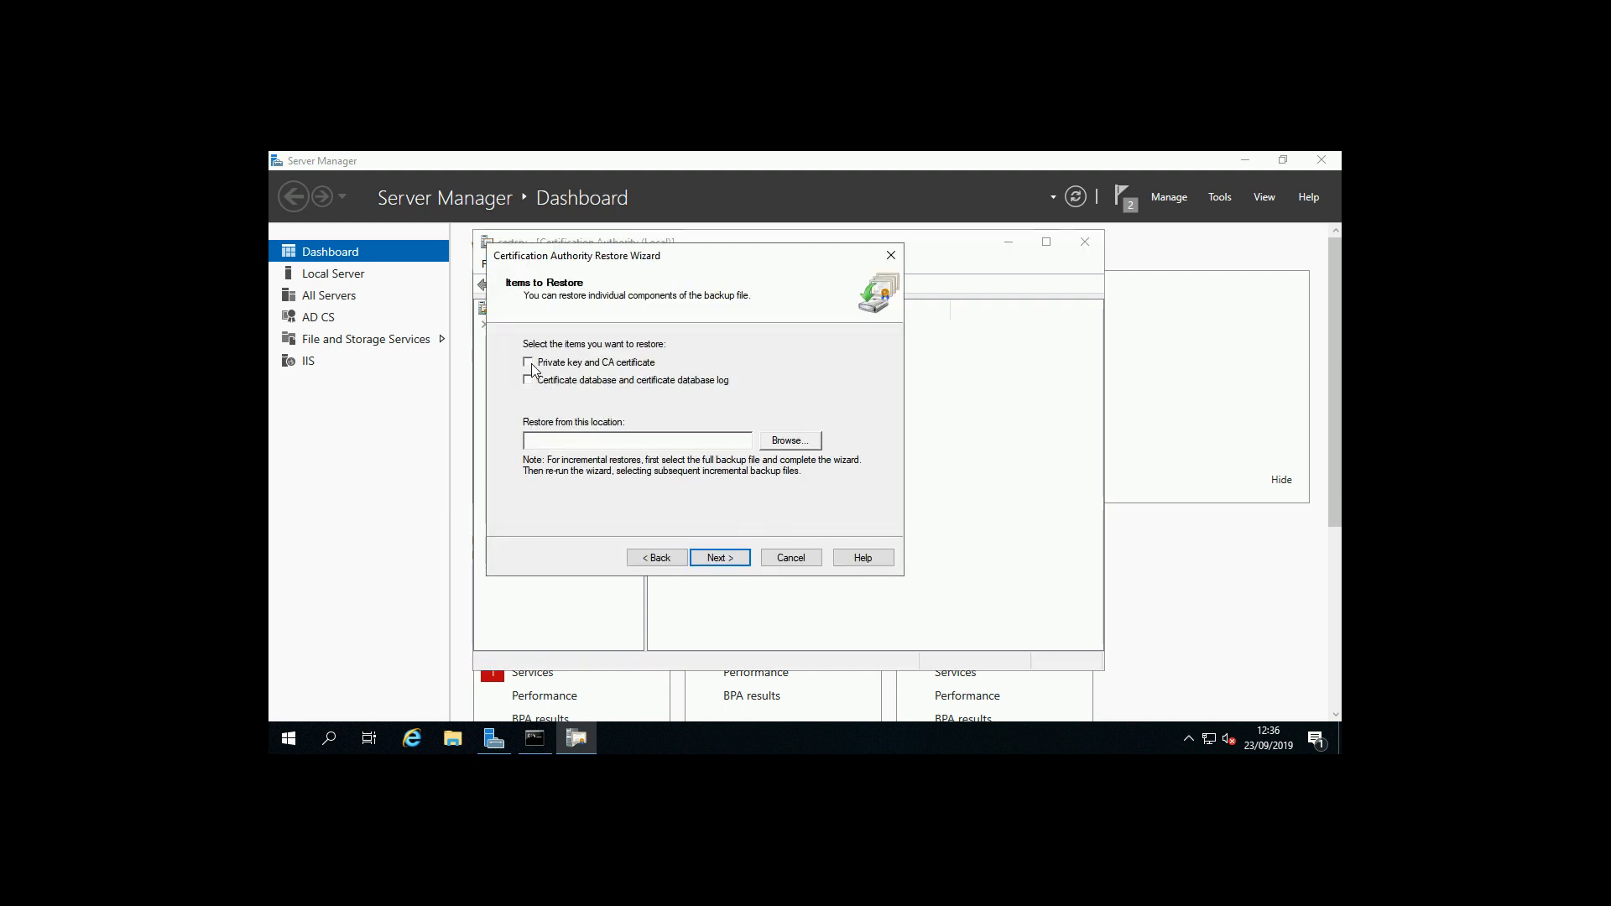
left_click(528, 363)
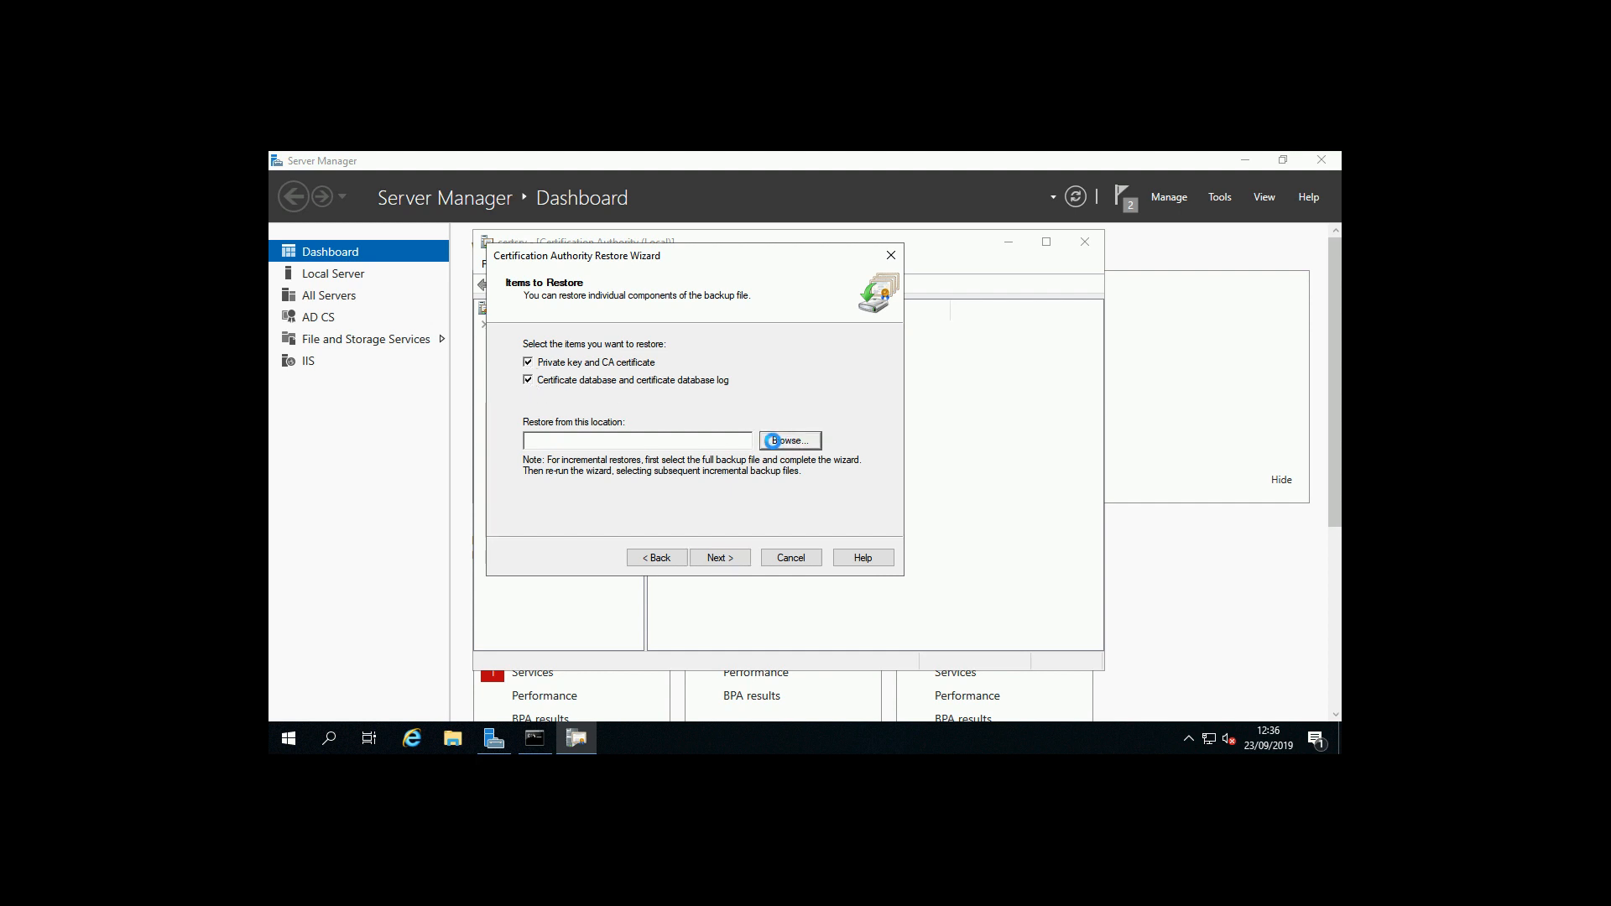
left_click(788, 440)
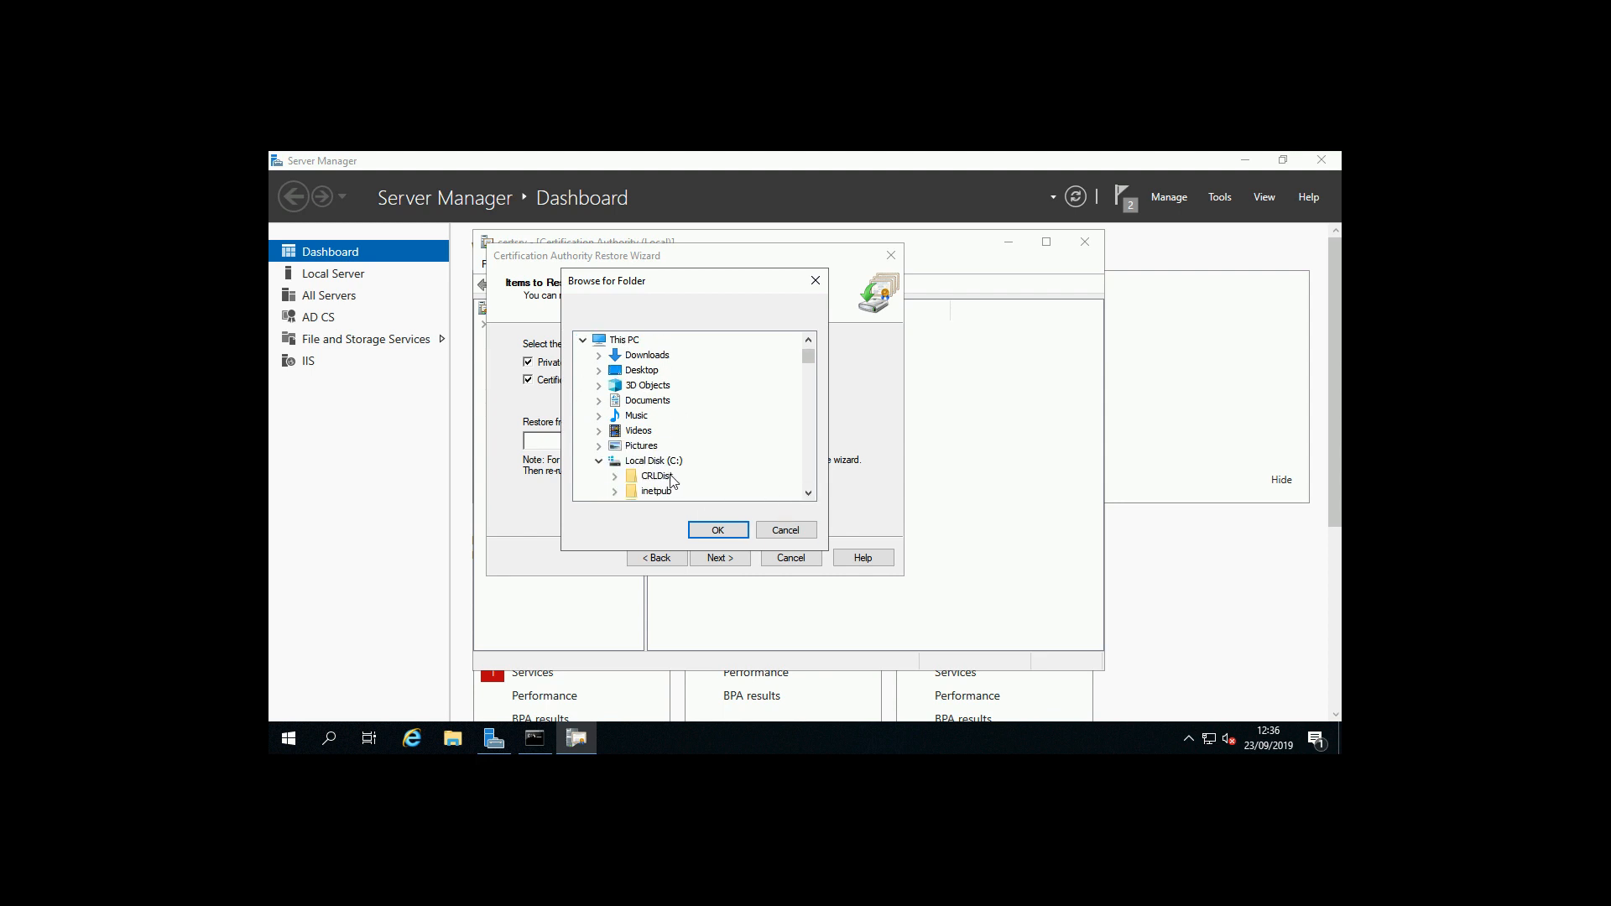
left_click(615, 475)
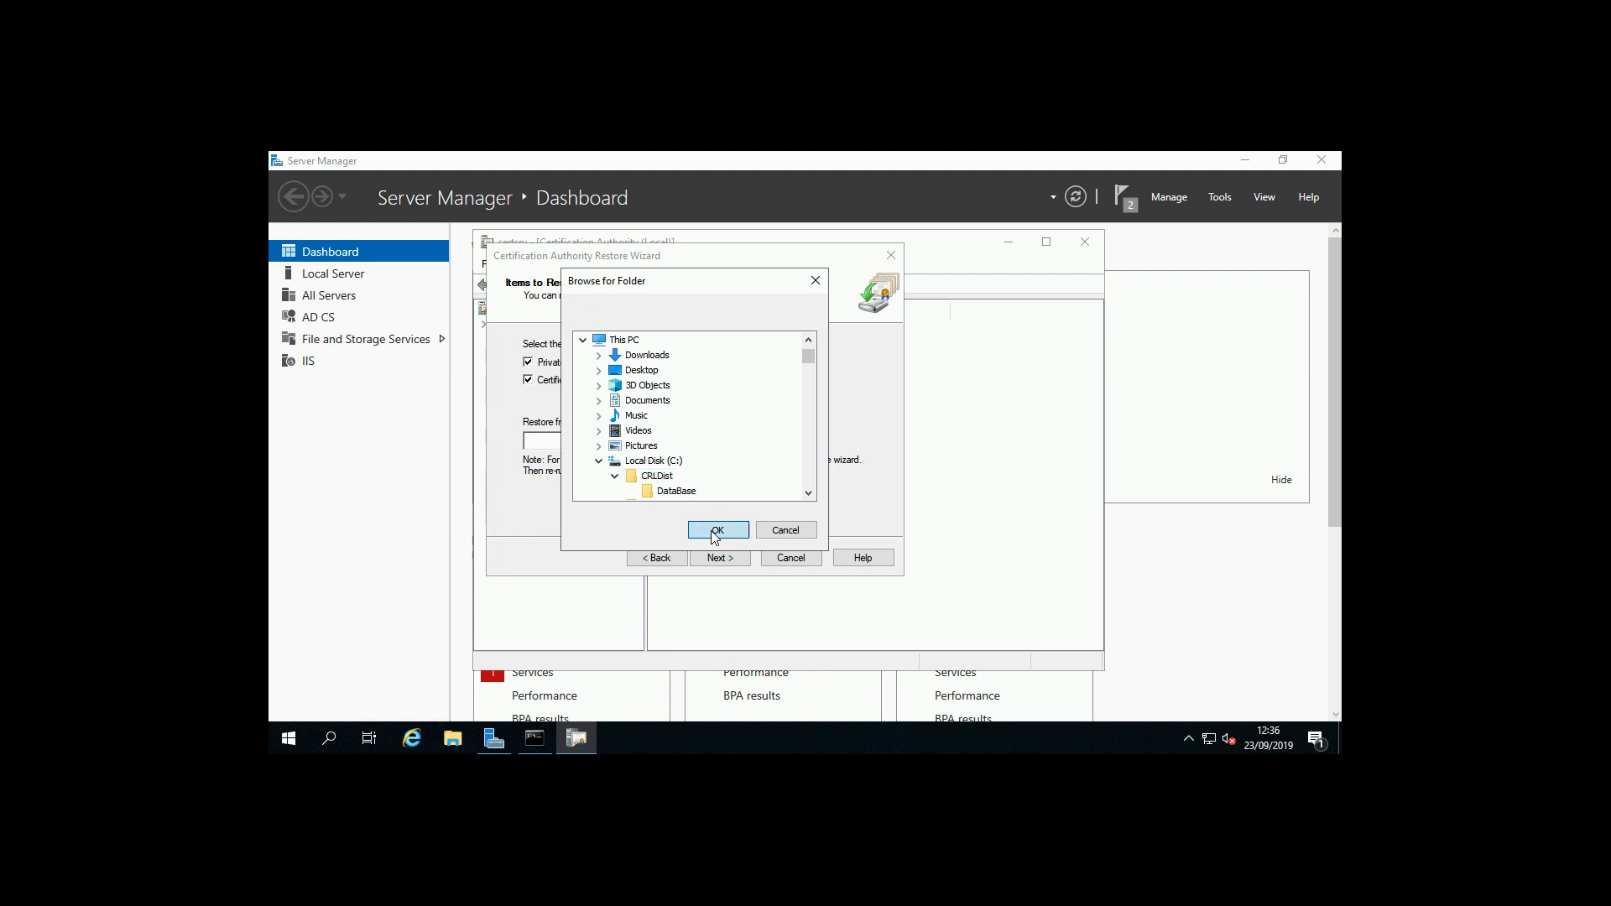
left_click(716, 530)
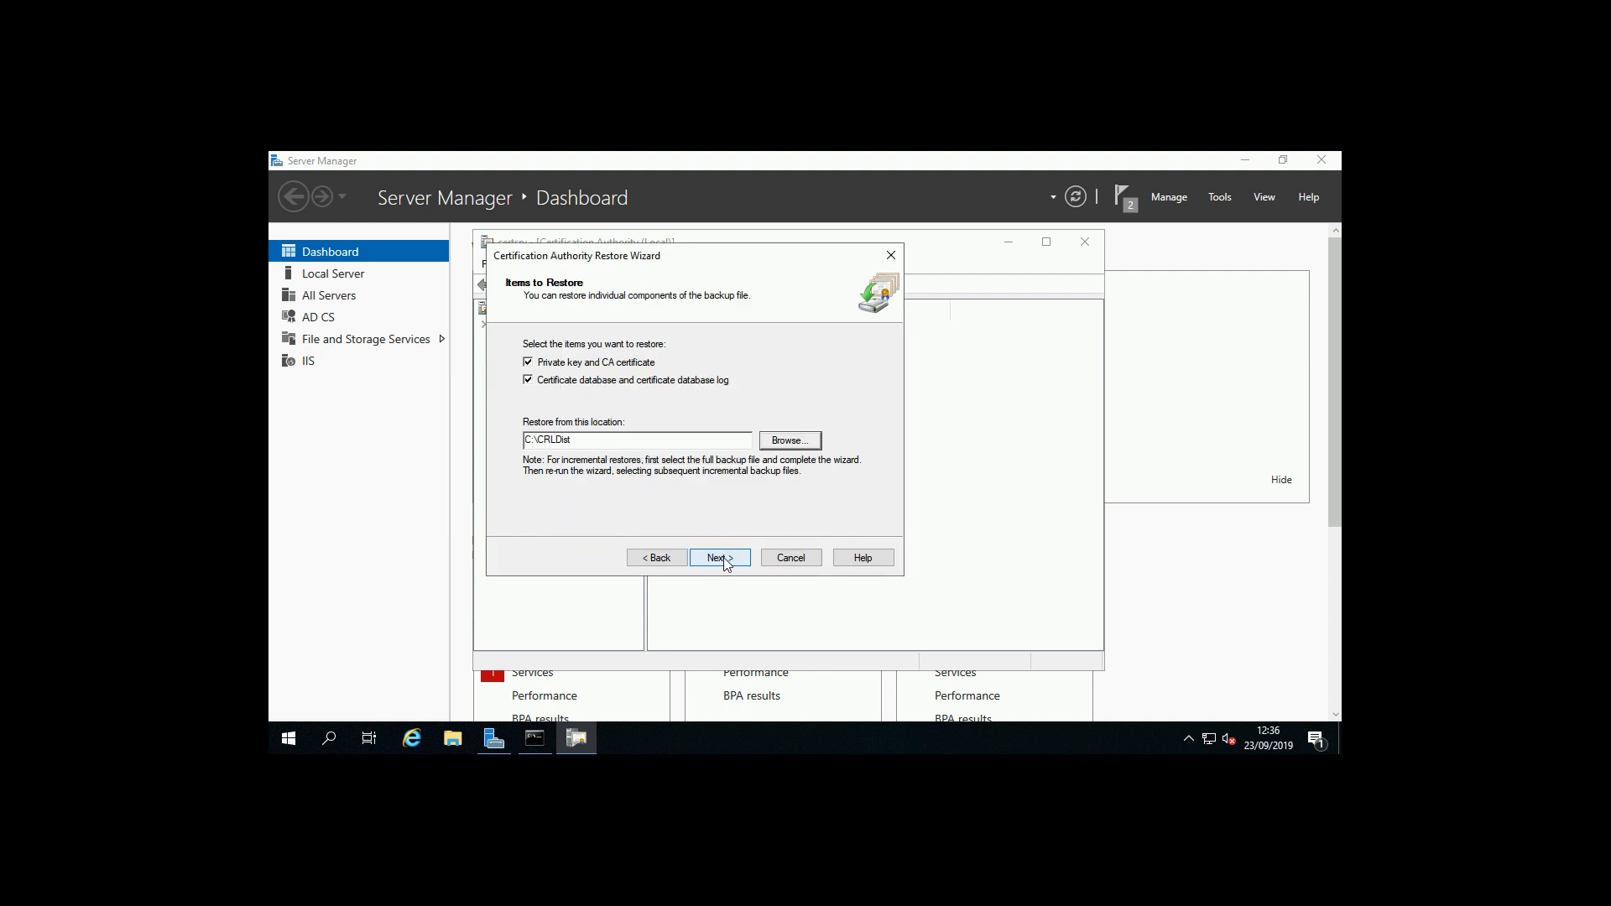
Step: Submit the private key password and finish the restore
left_click(717, 557)
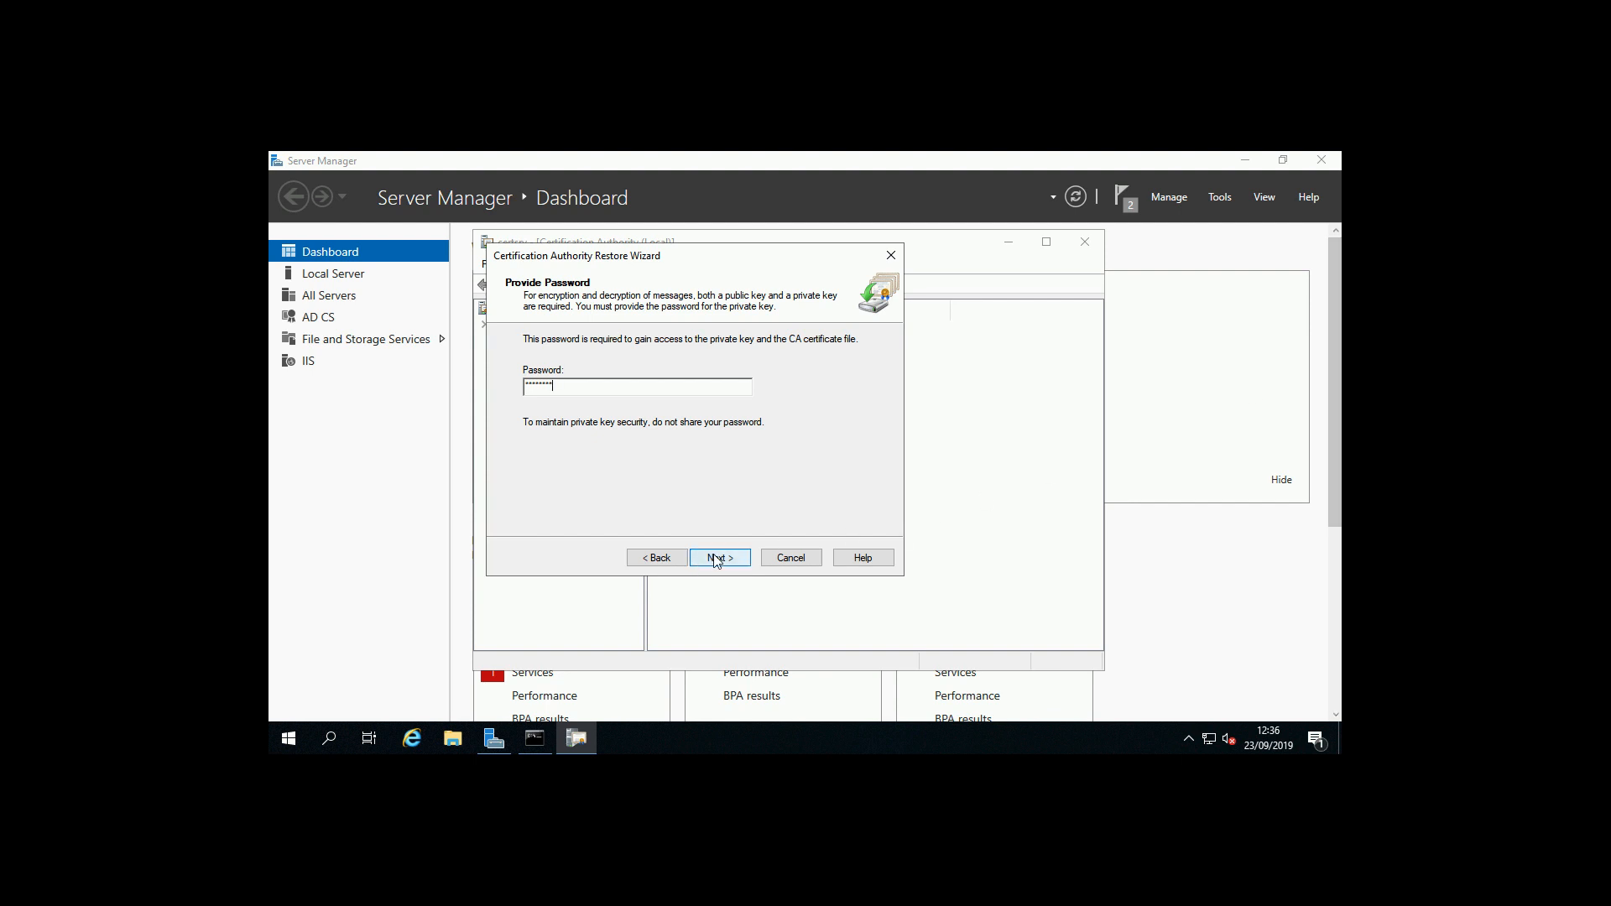
left_click(718, 557)
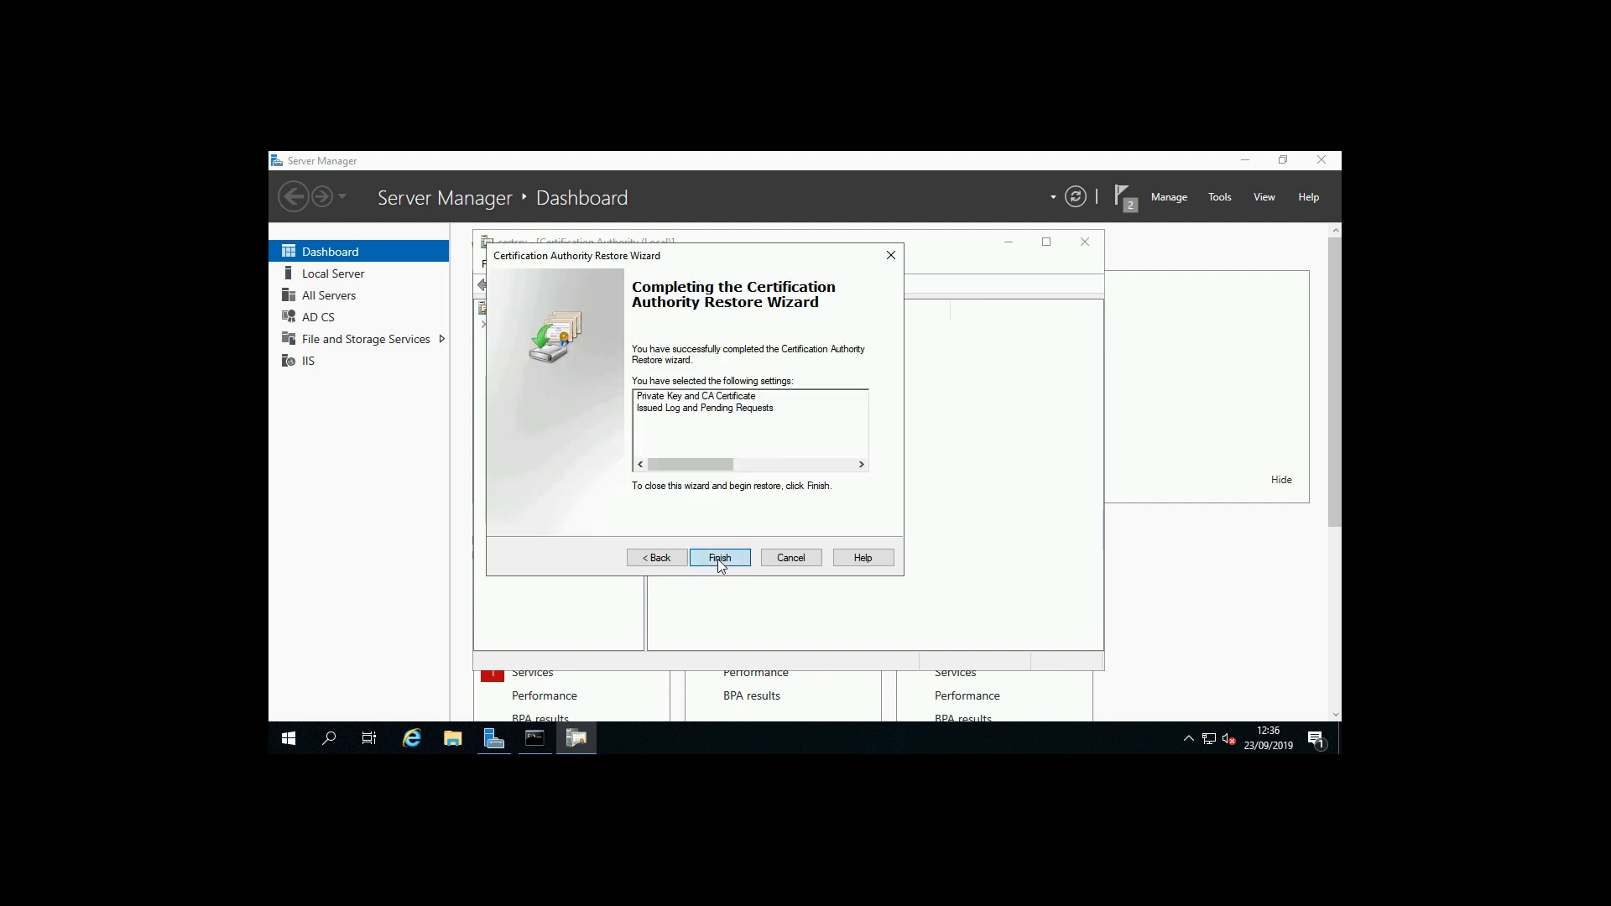
left_click(719, 557)
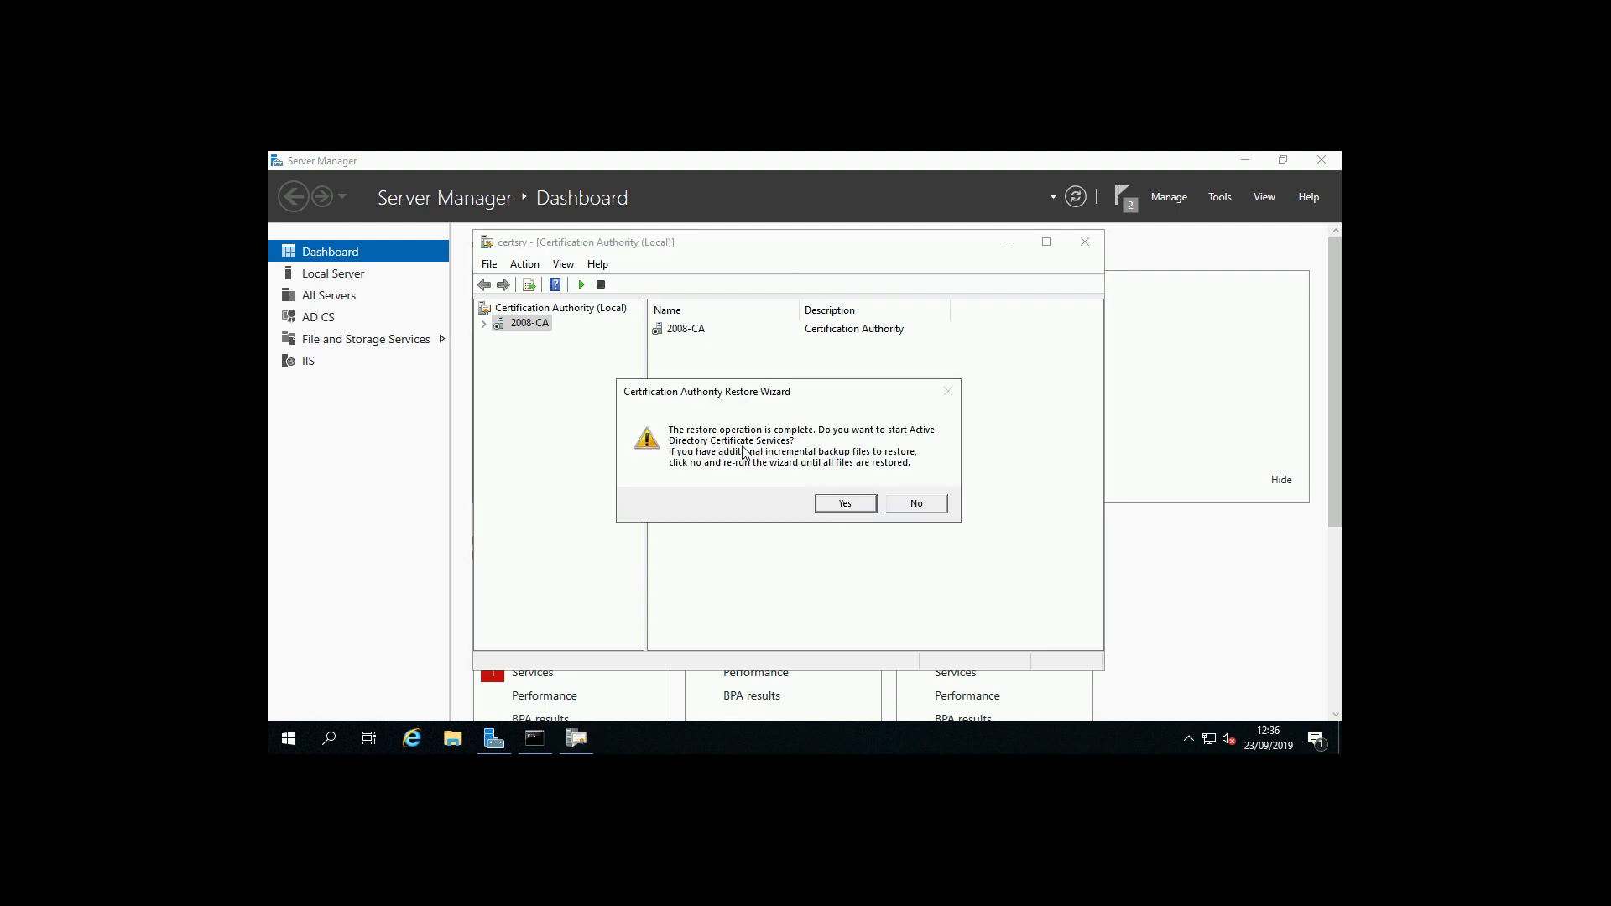
Step: Start the 2008-CA service, check Issued Certificates lists requests 2 and 3, then close certsrv
left_click(844, 501)
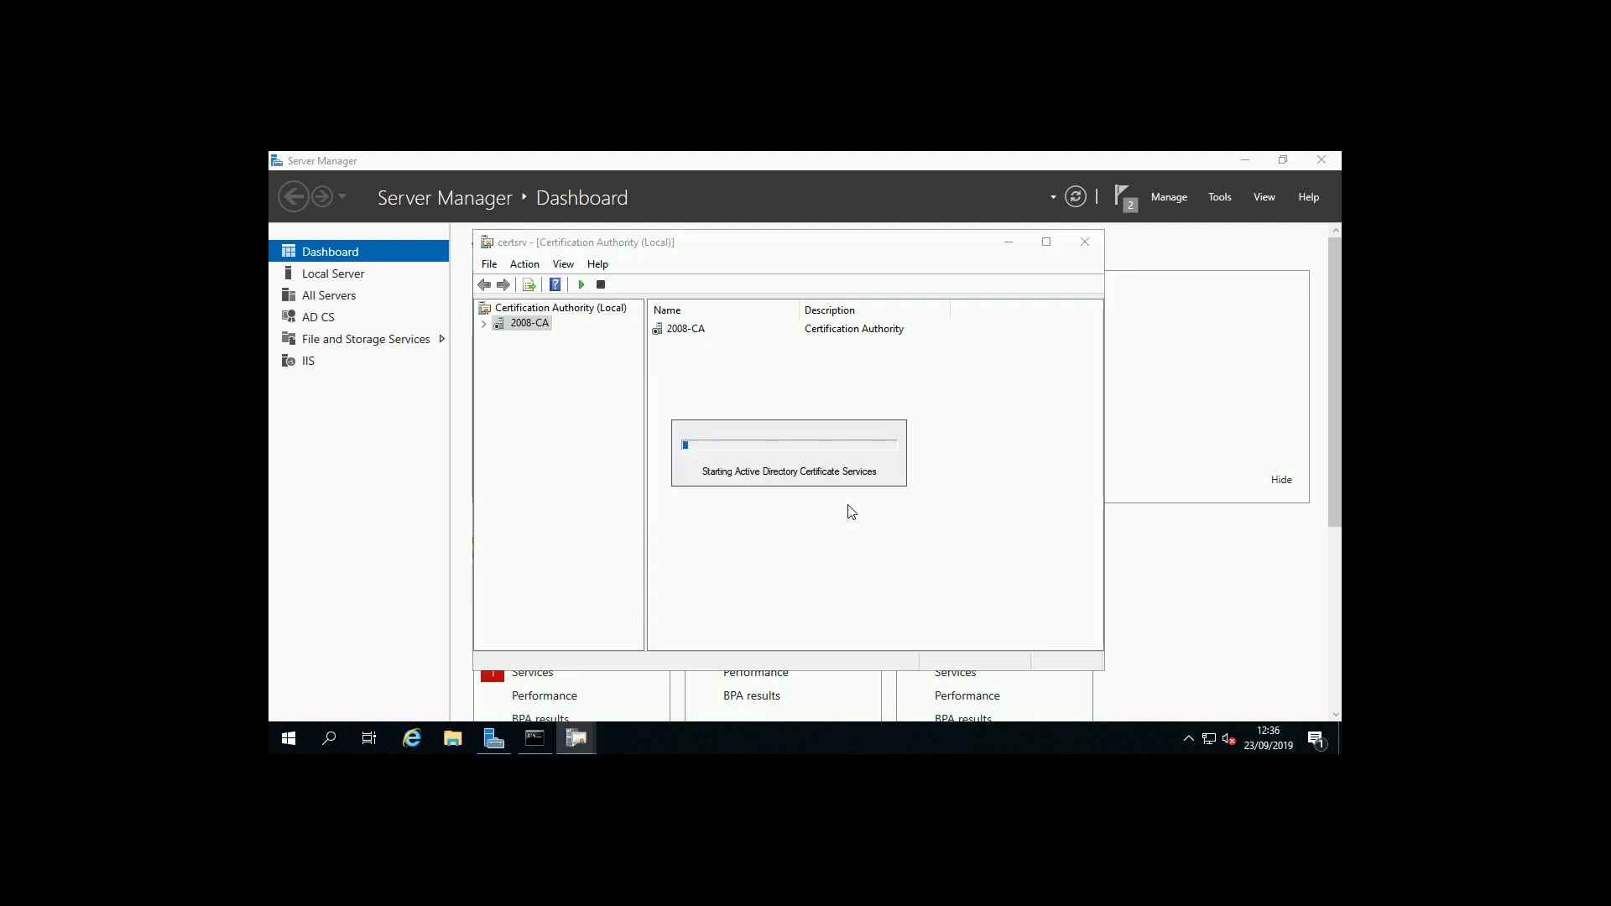
mouse_move(775, 579)
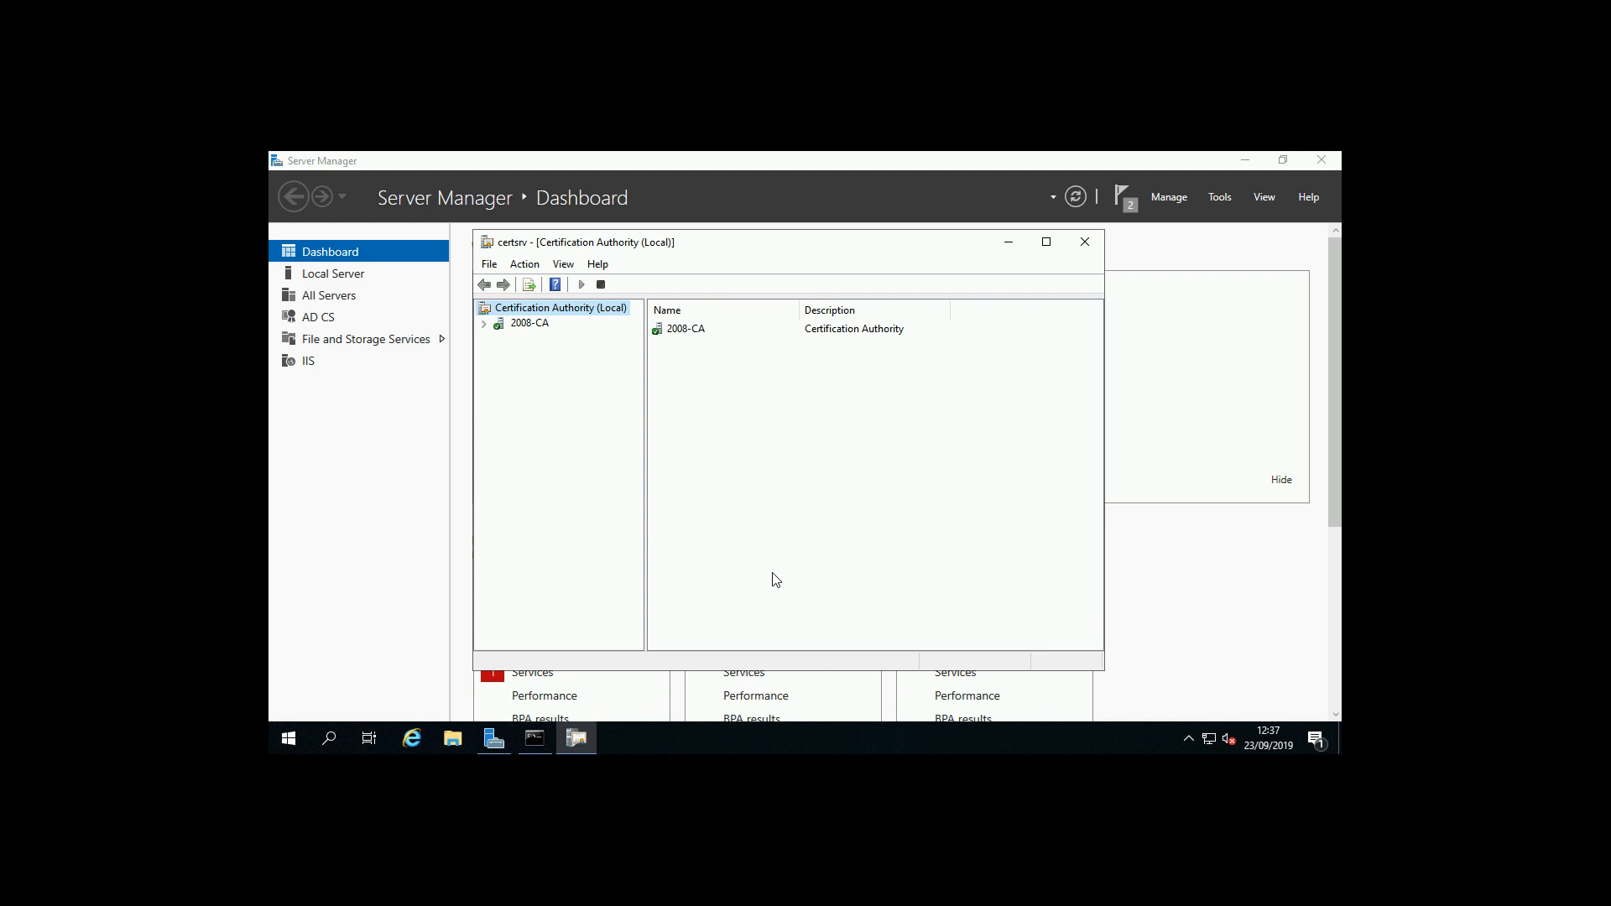
left_click(484, 322)
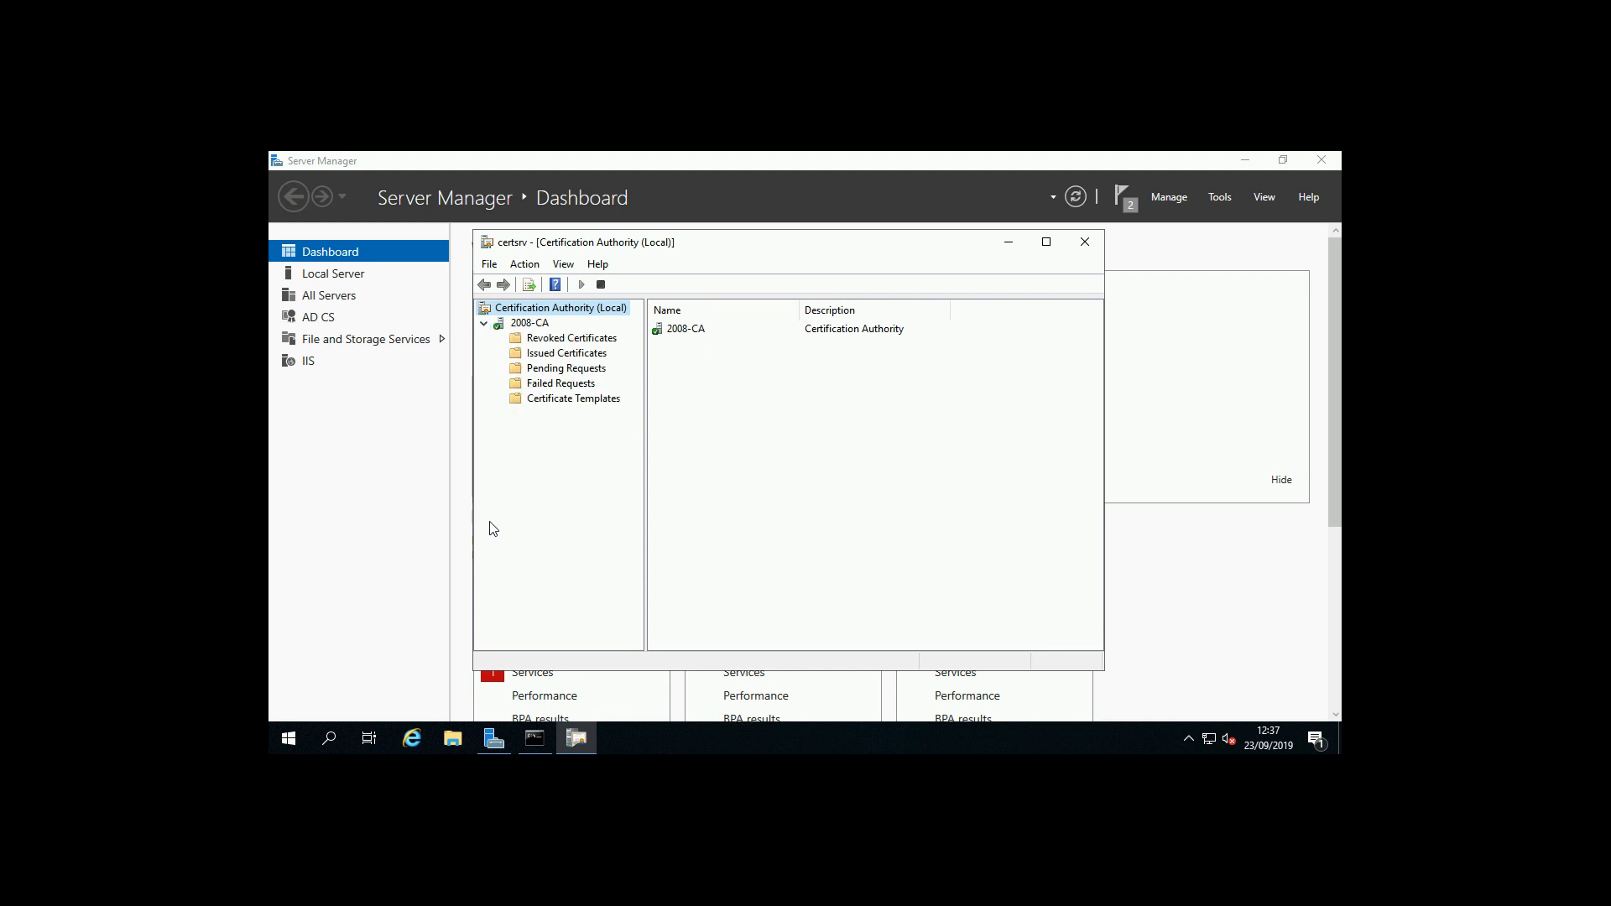
left_click(568, 352)
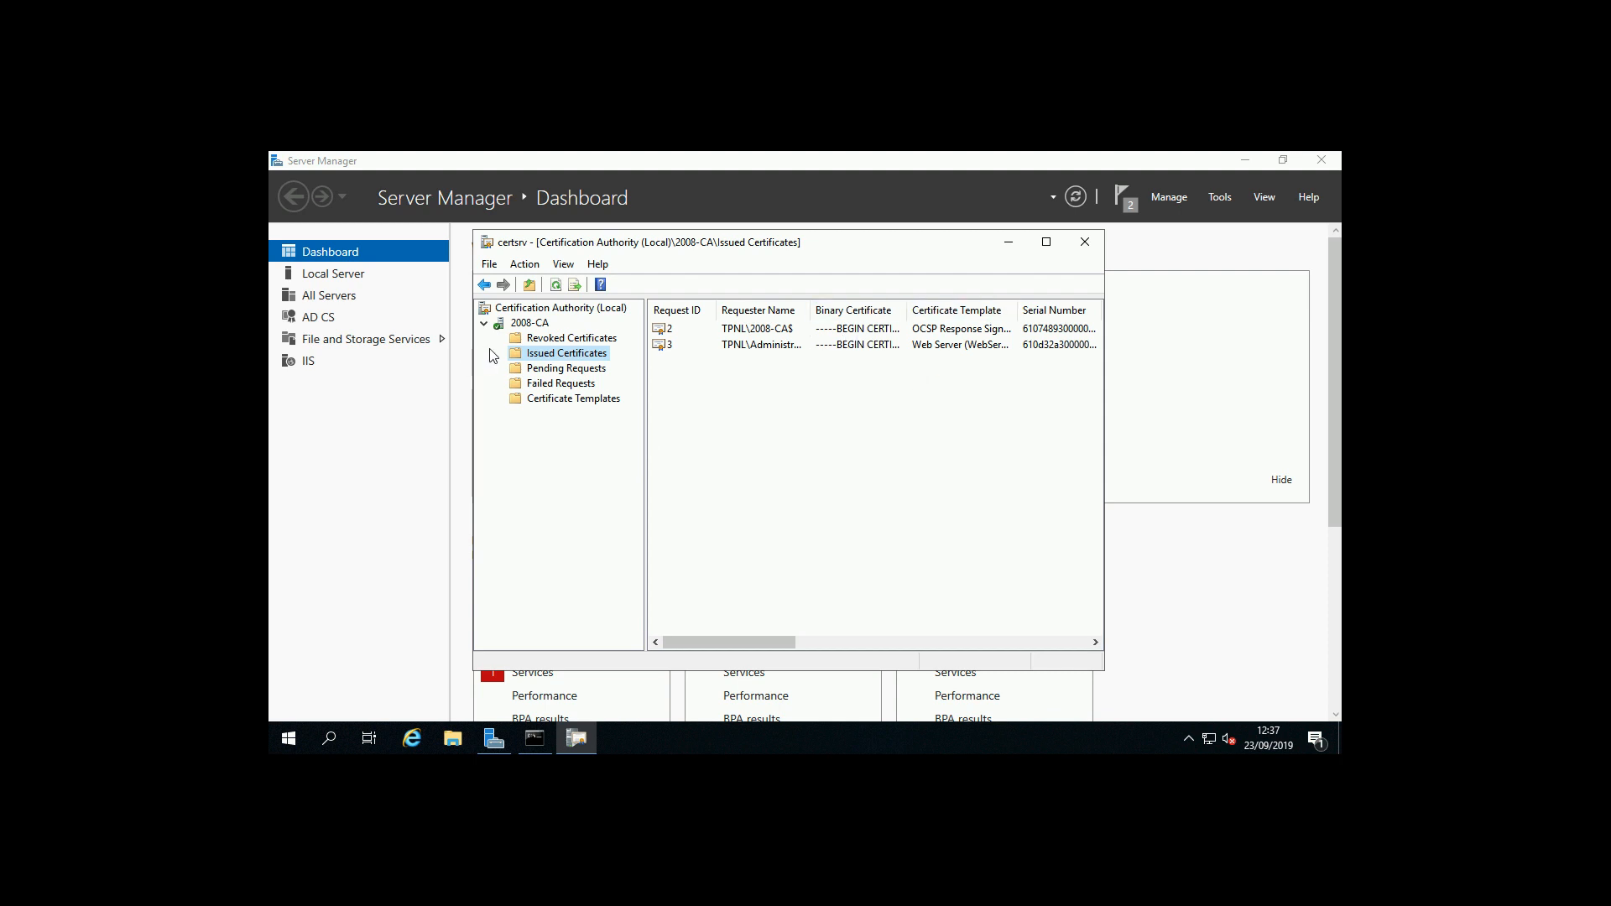
left_click(571, 337)
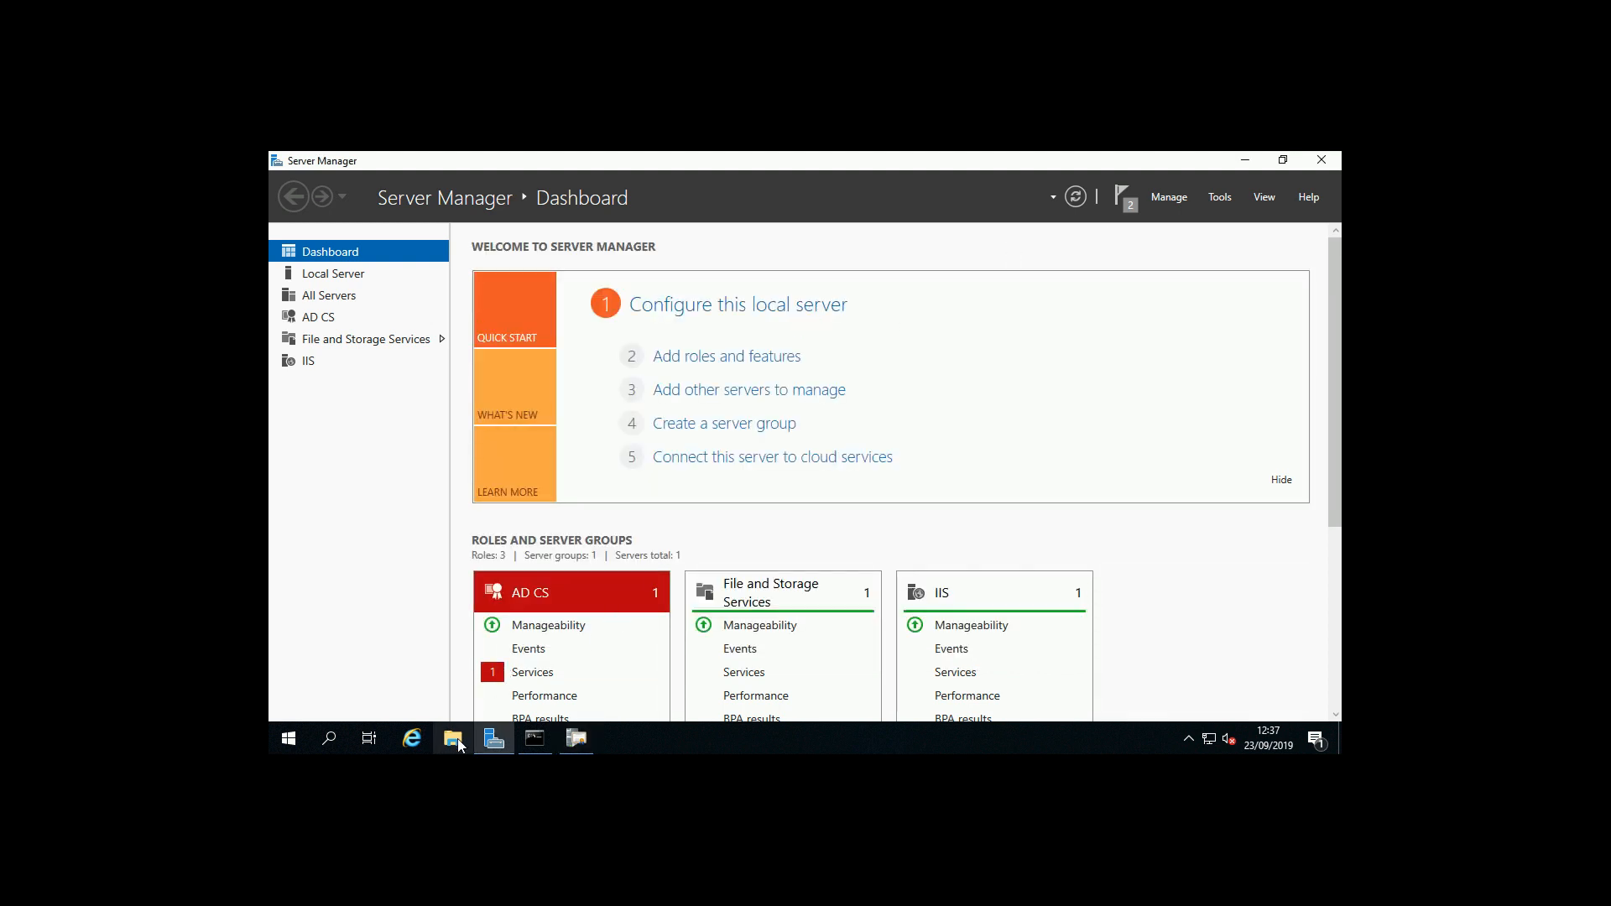
Step: Reach the share permissions of C:\CRLDist via Advanced Sharing of the CRLDist$ share
left_click(452, 738)
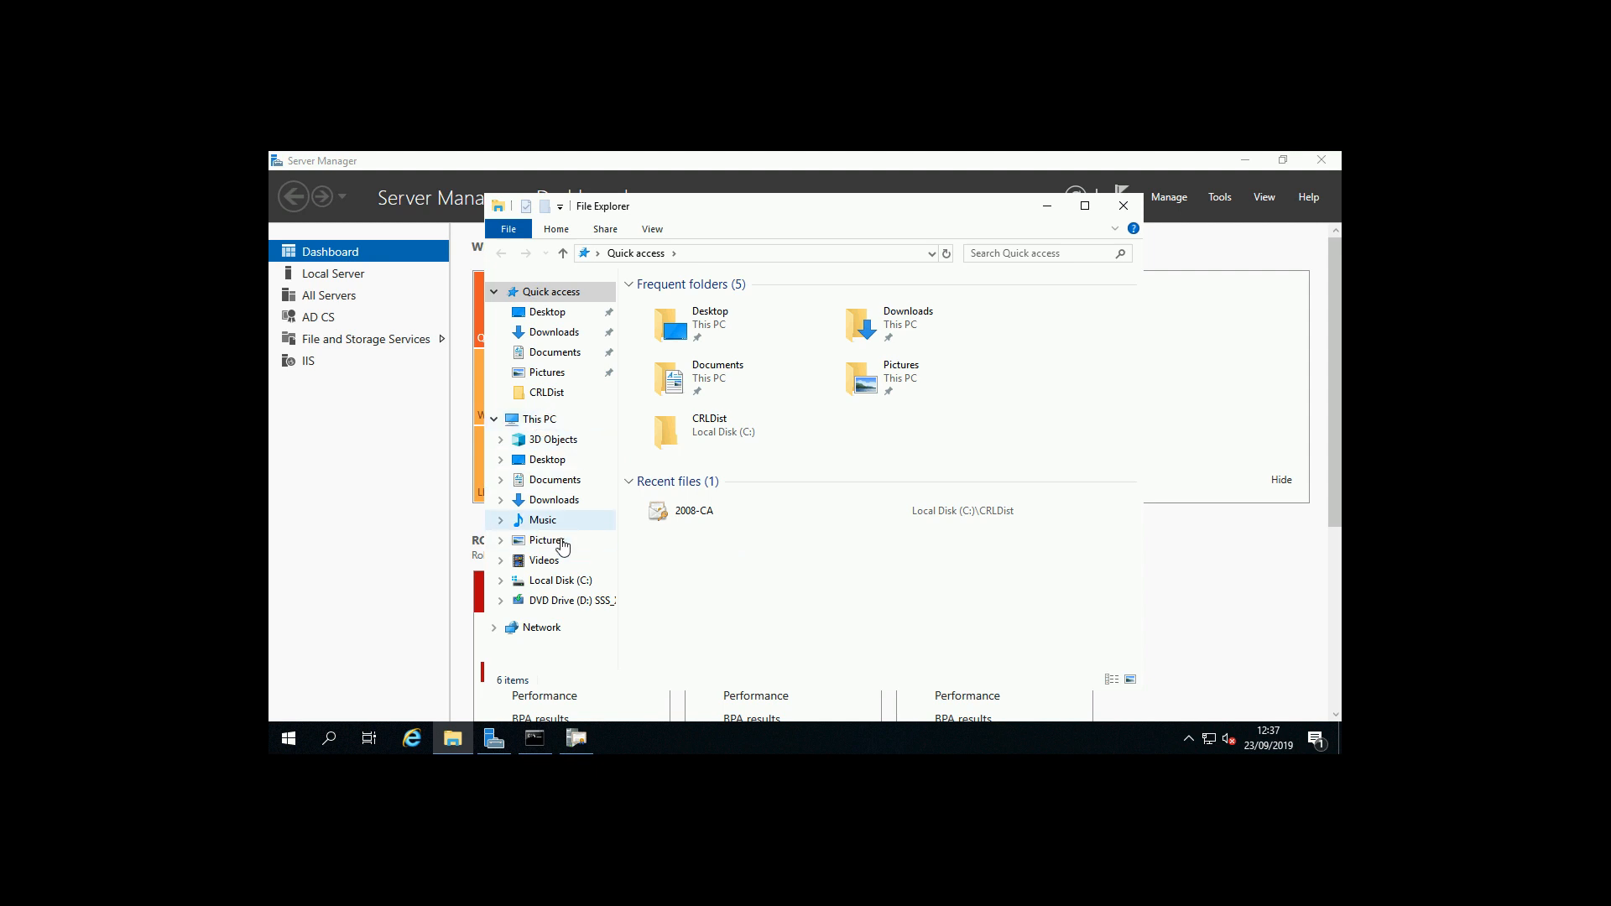
left_click(564, 579)
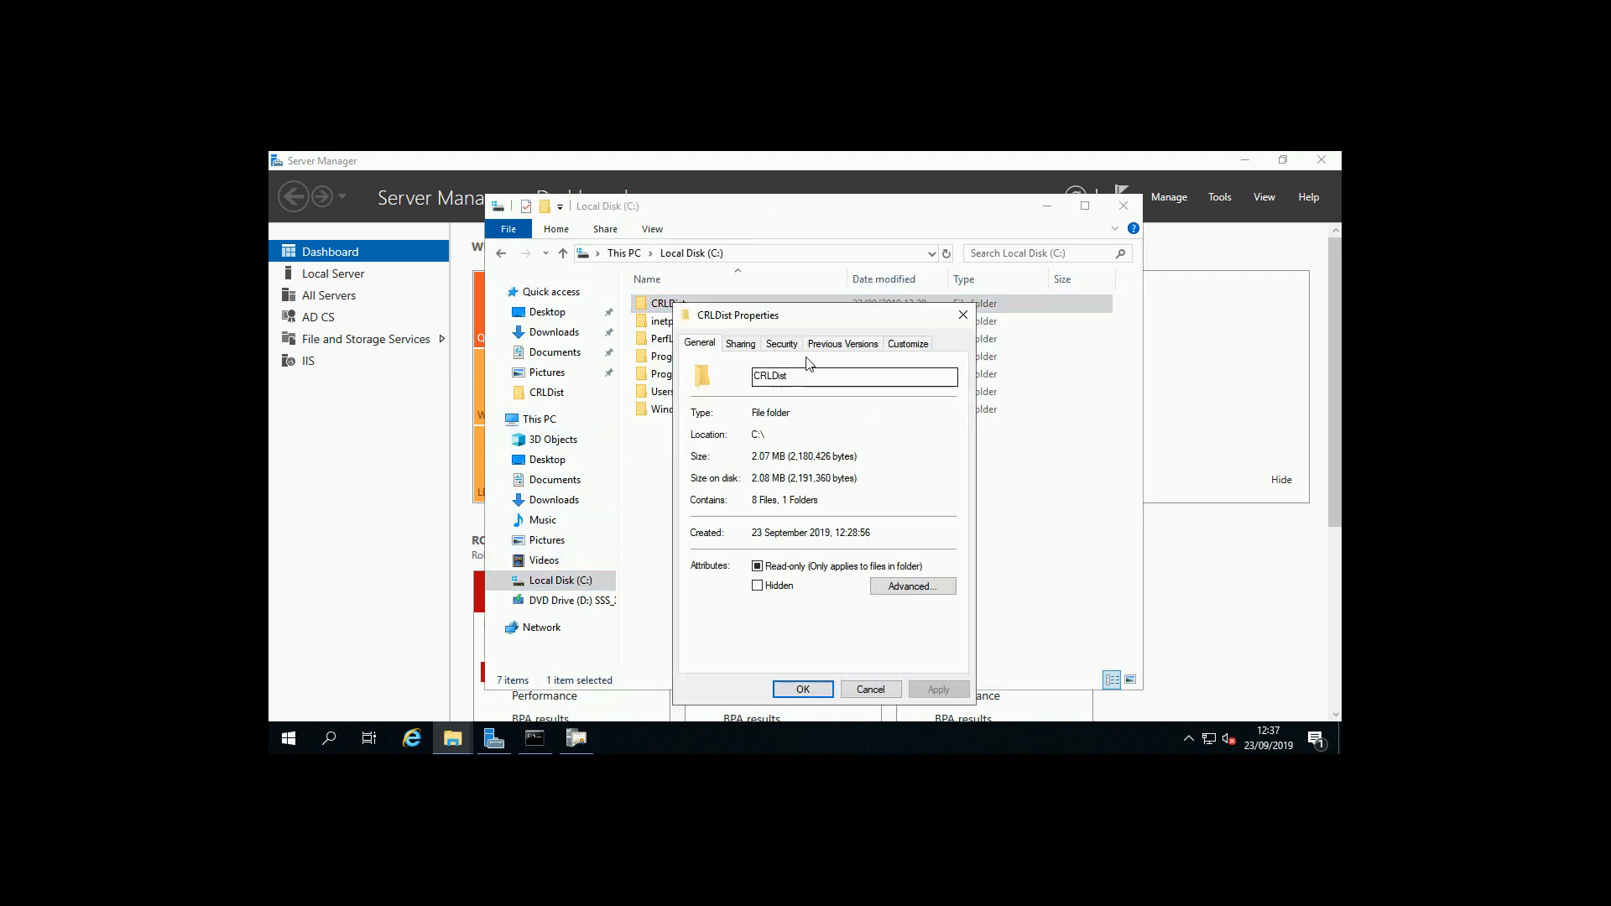
left_click(741, 343)
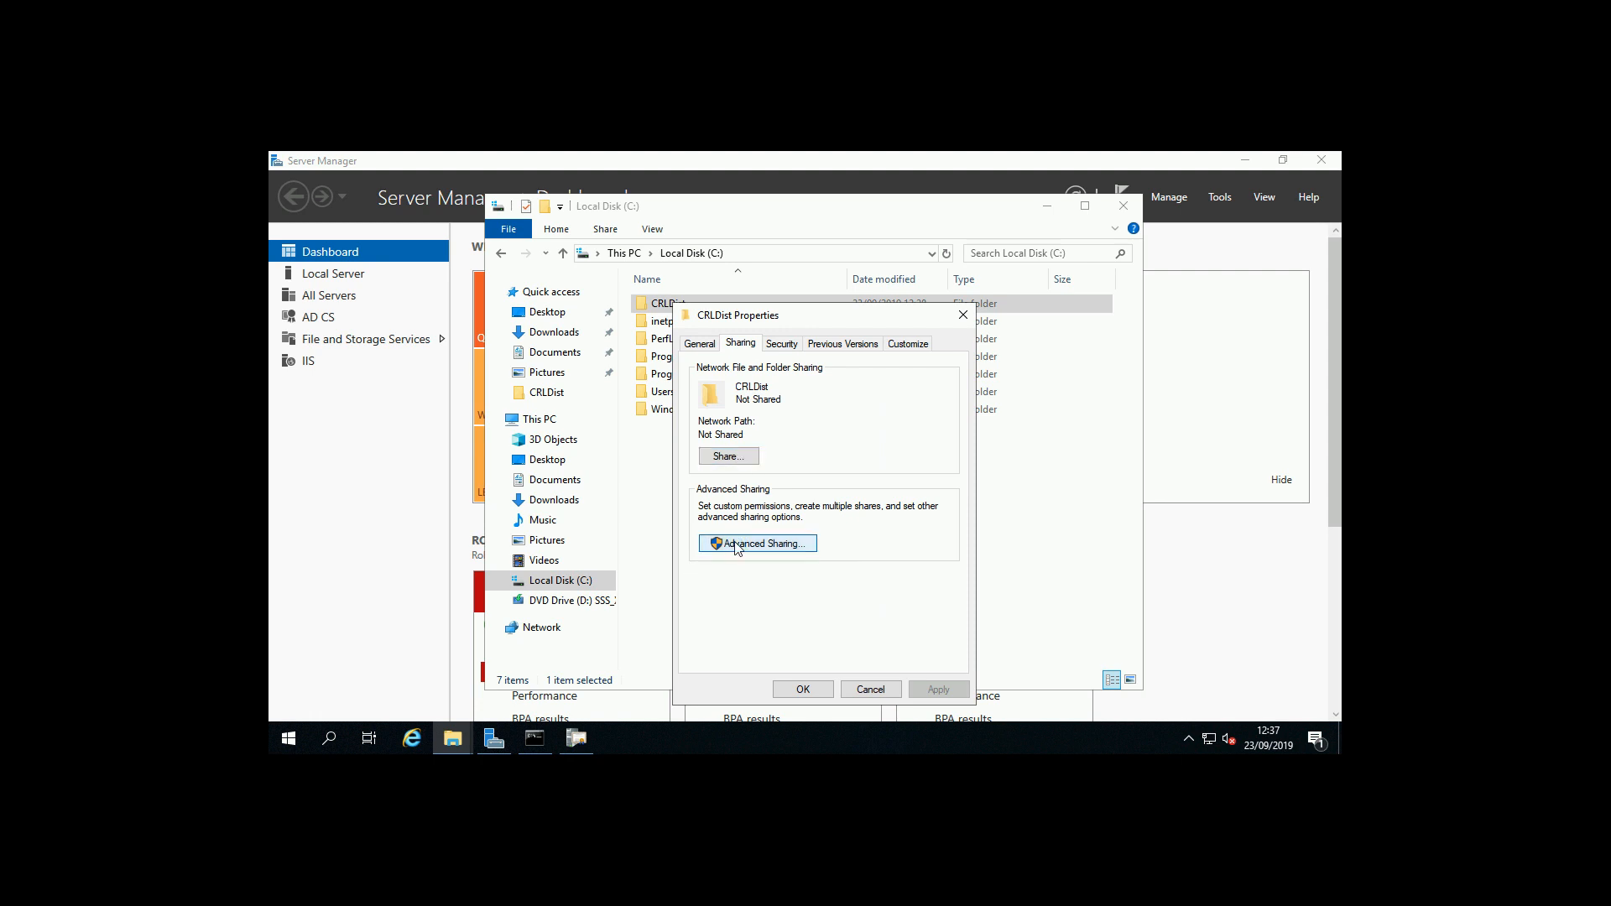
left_click(756, 542)
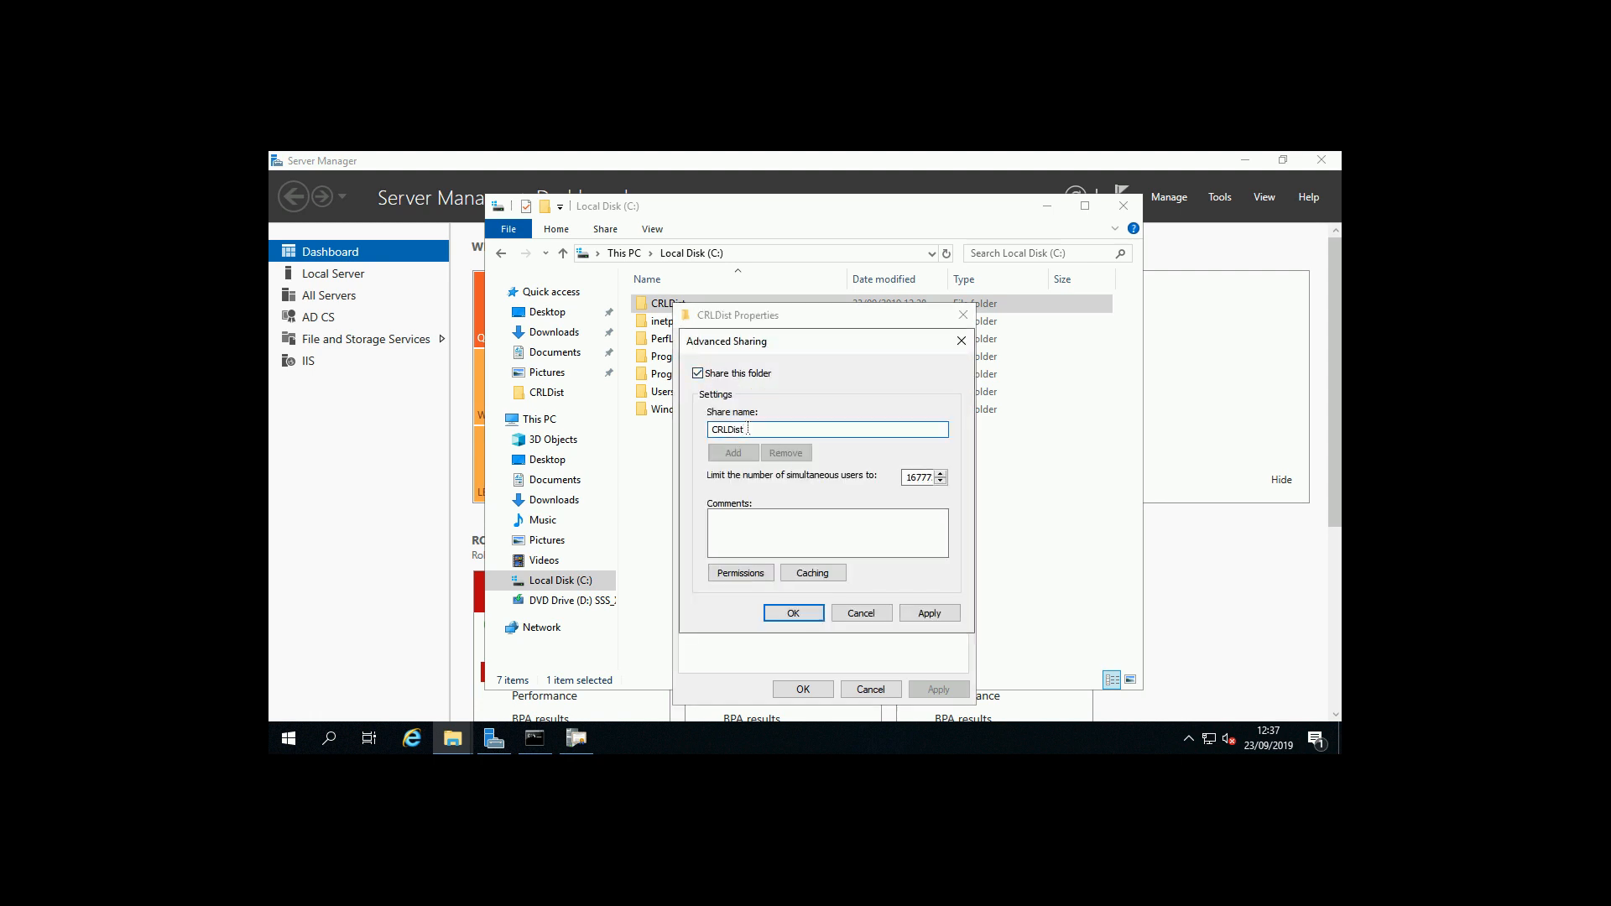
left_click(740, 572)
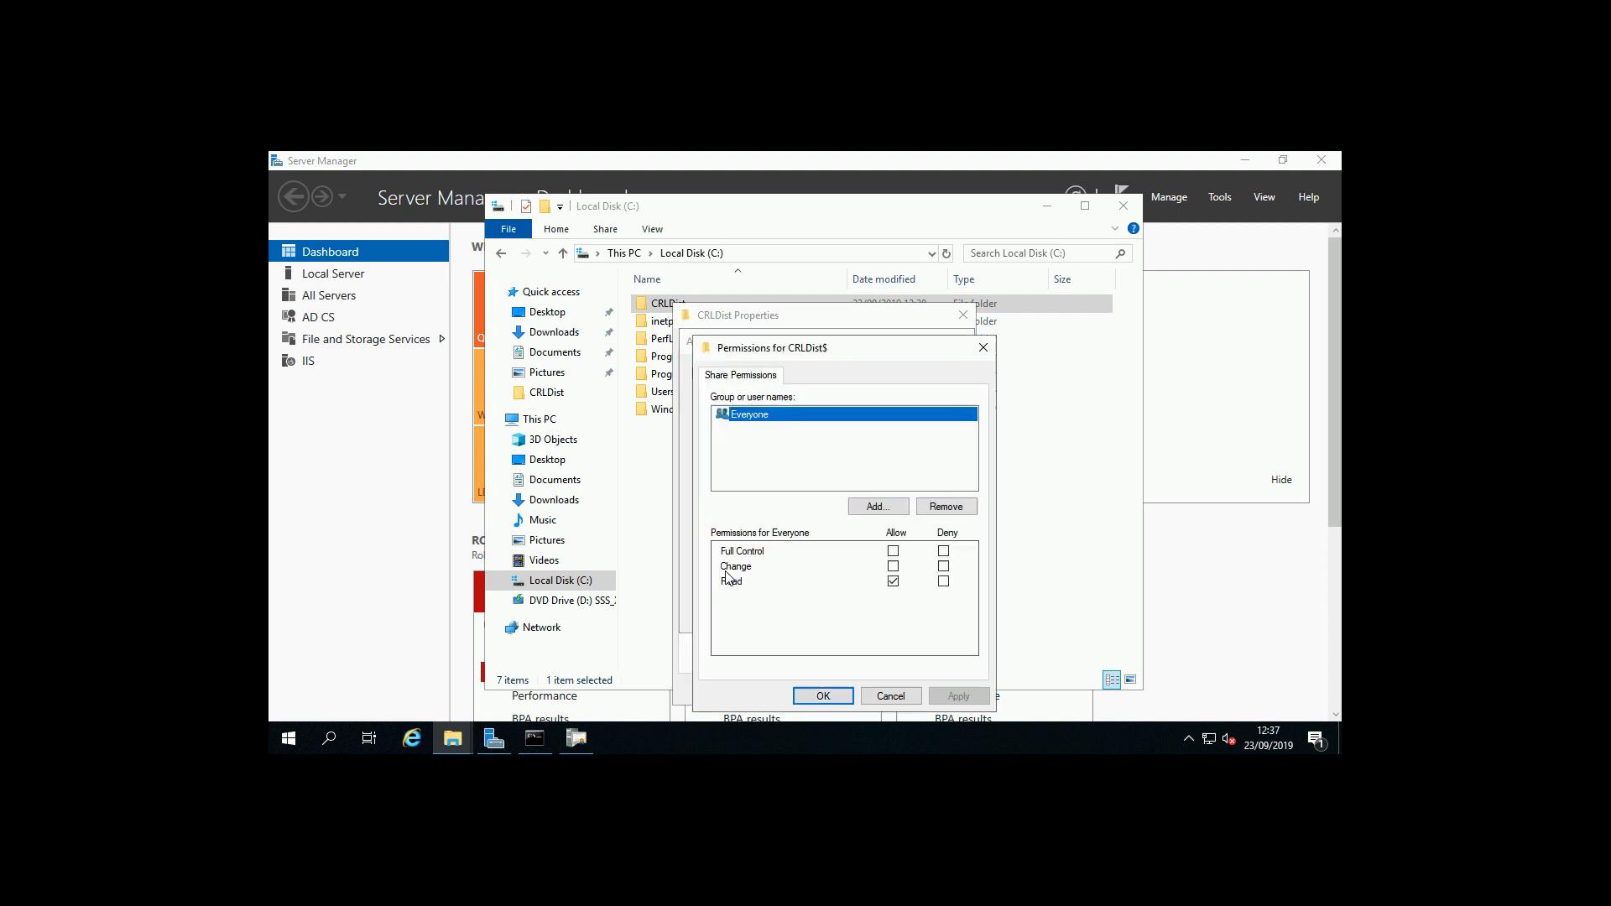
Step: Add the 2019-CA computer account with Full Control share permission and apply it
left_click(876, 506)
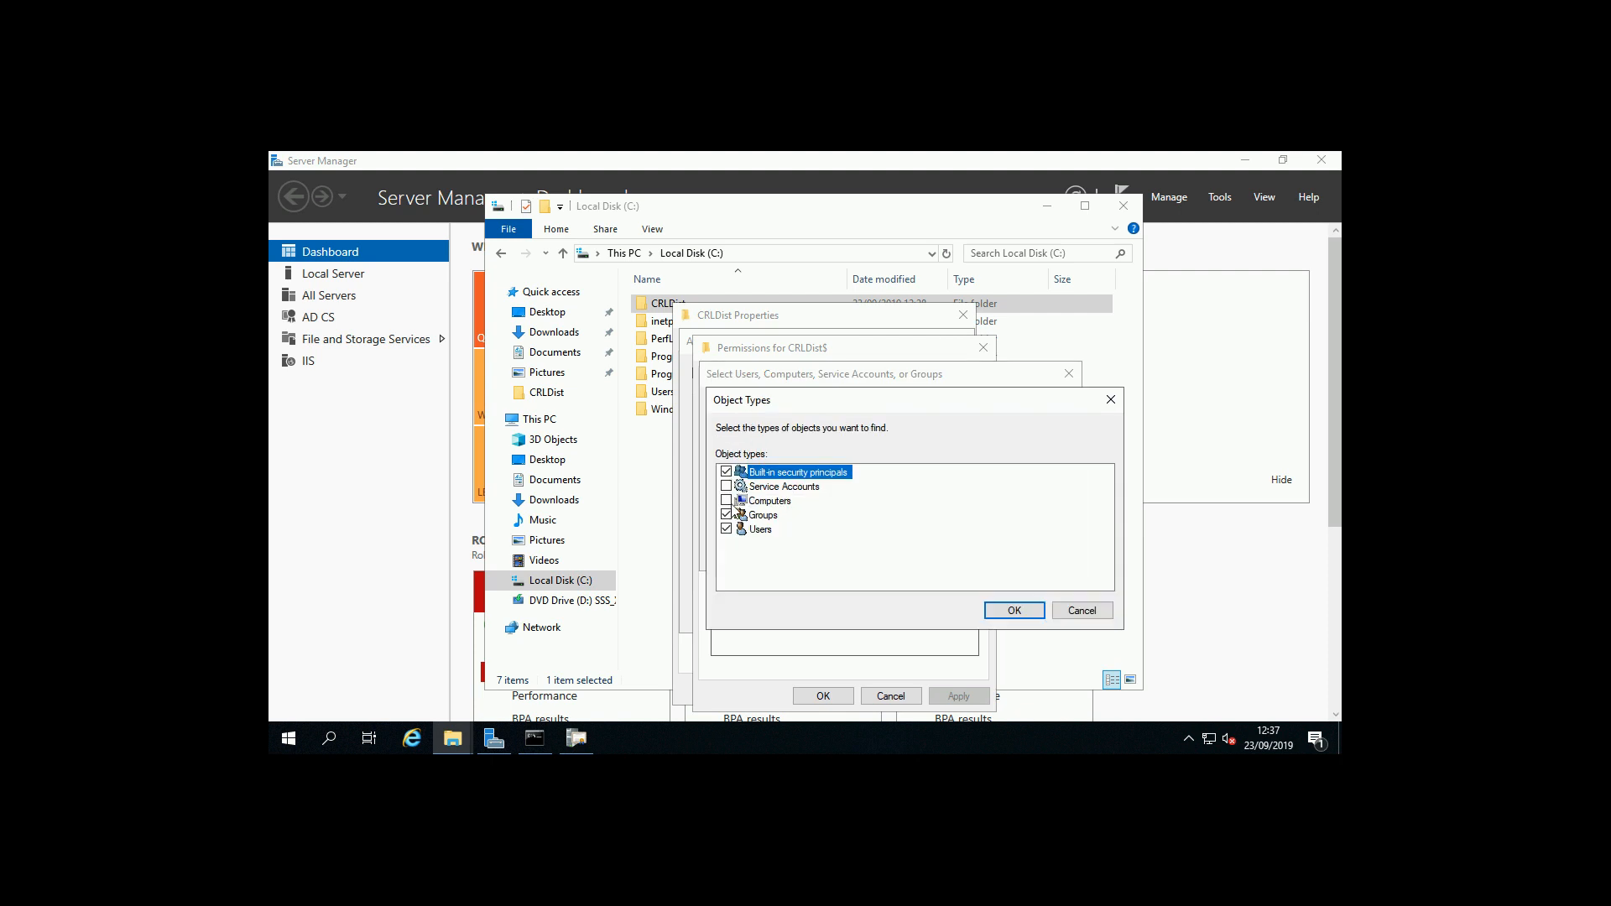
left_click(1012, 609)
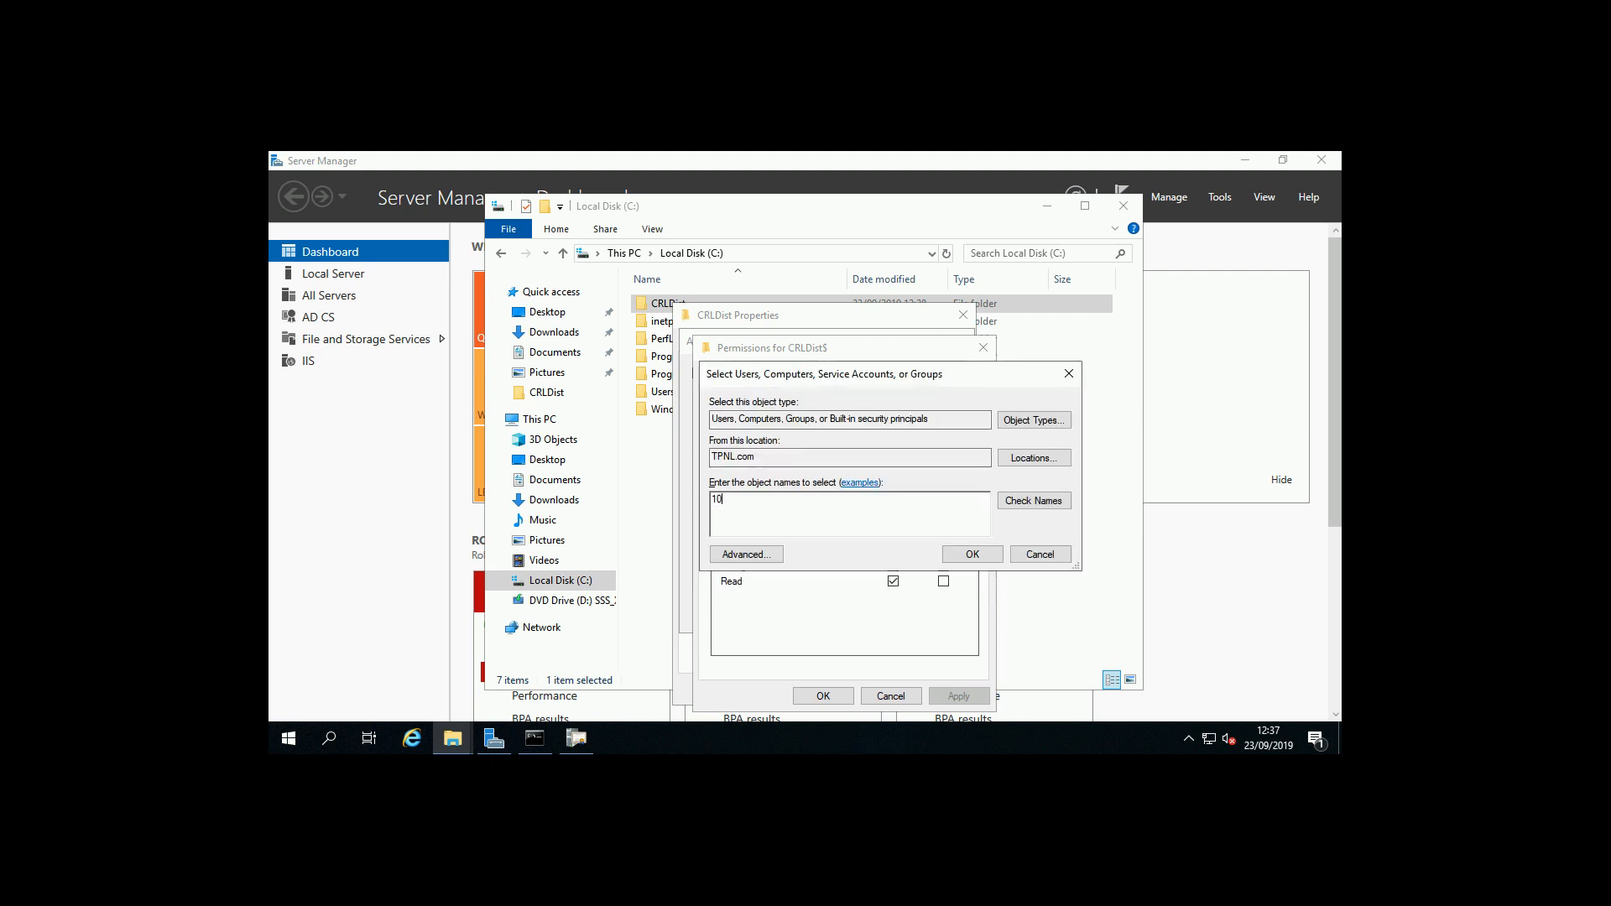
type("2019-CA")
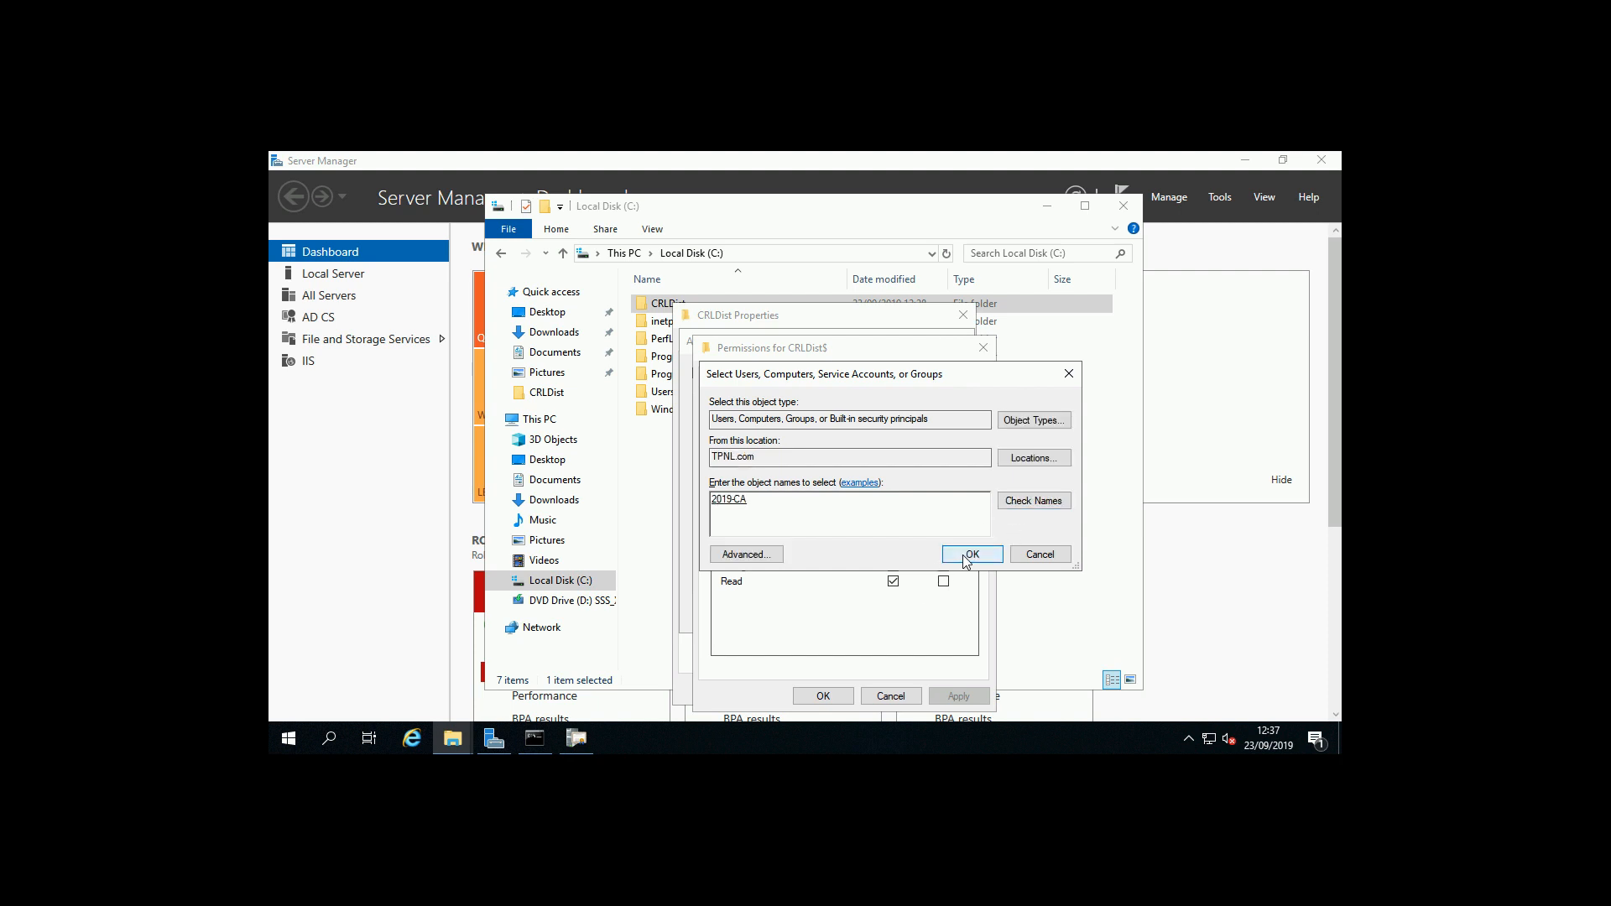
left_click(970, 555)
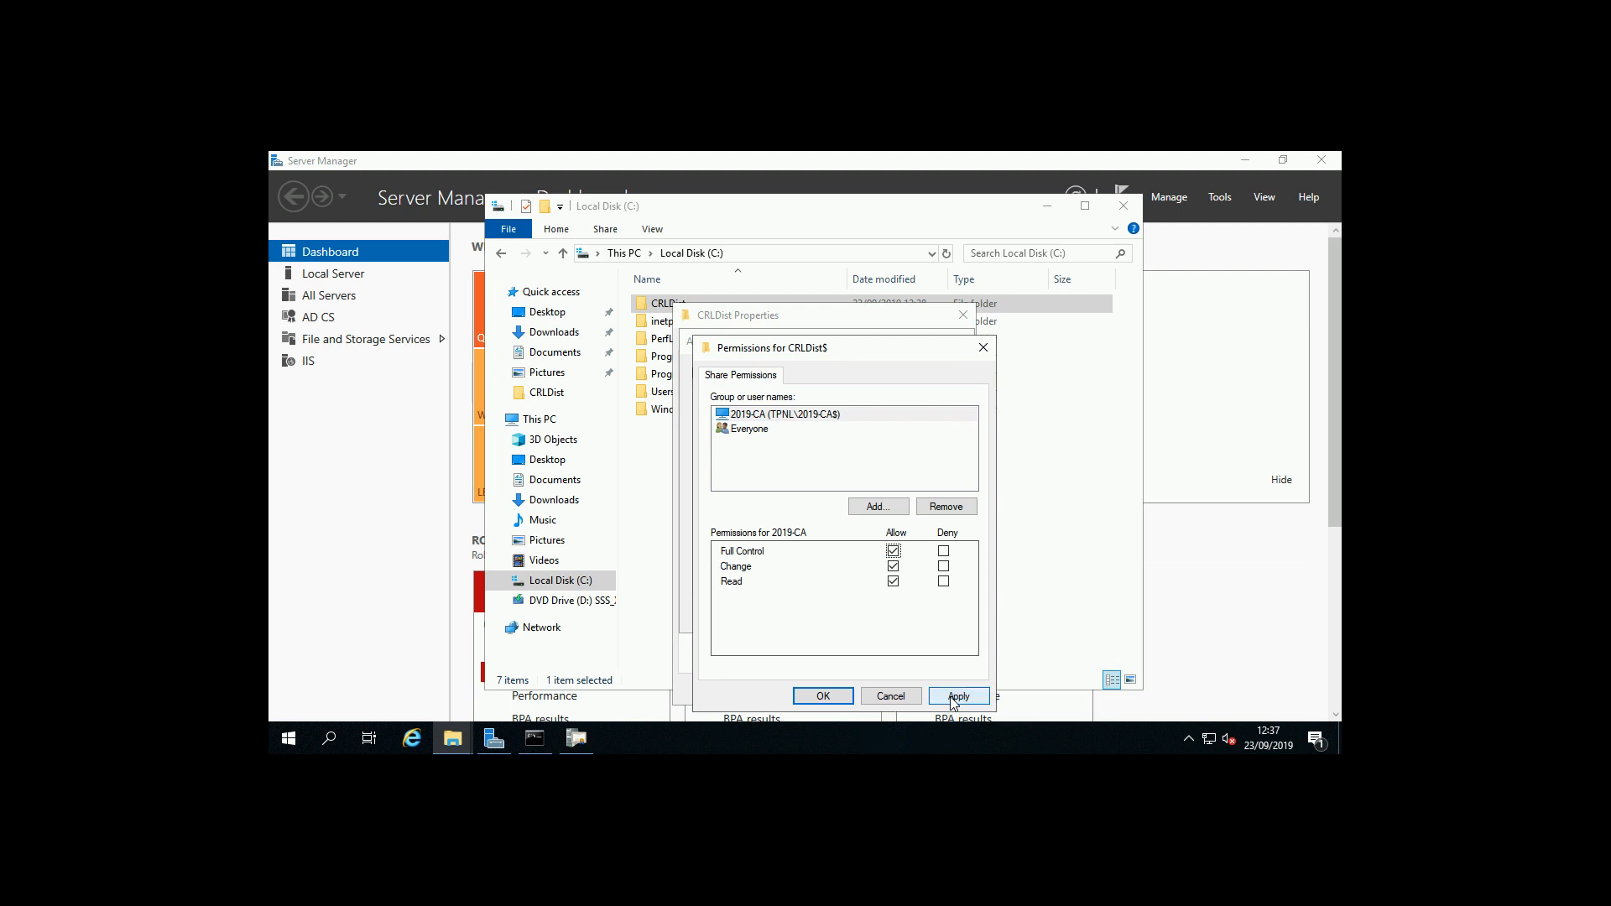
left_click(956, 695)
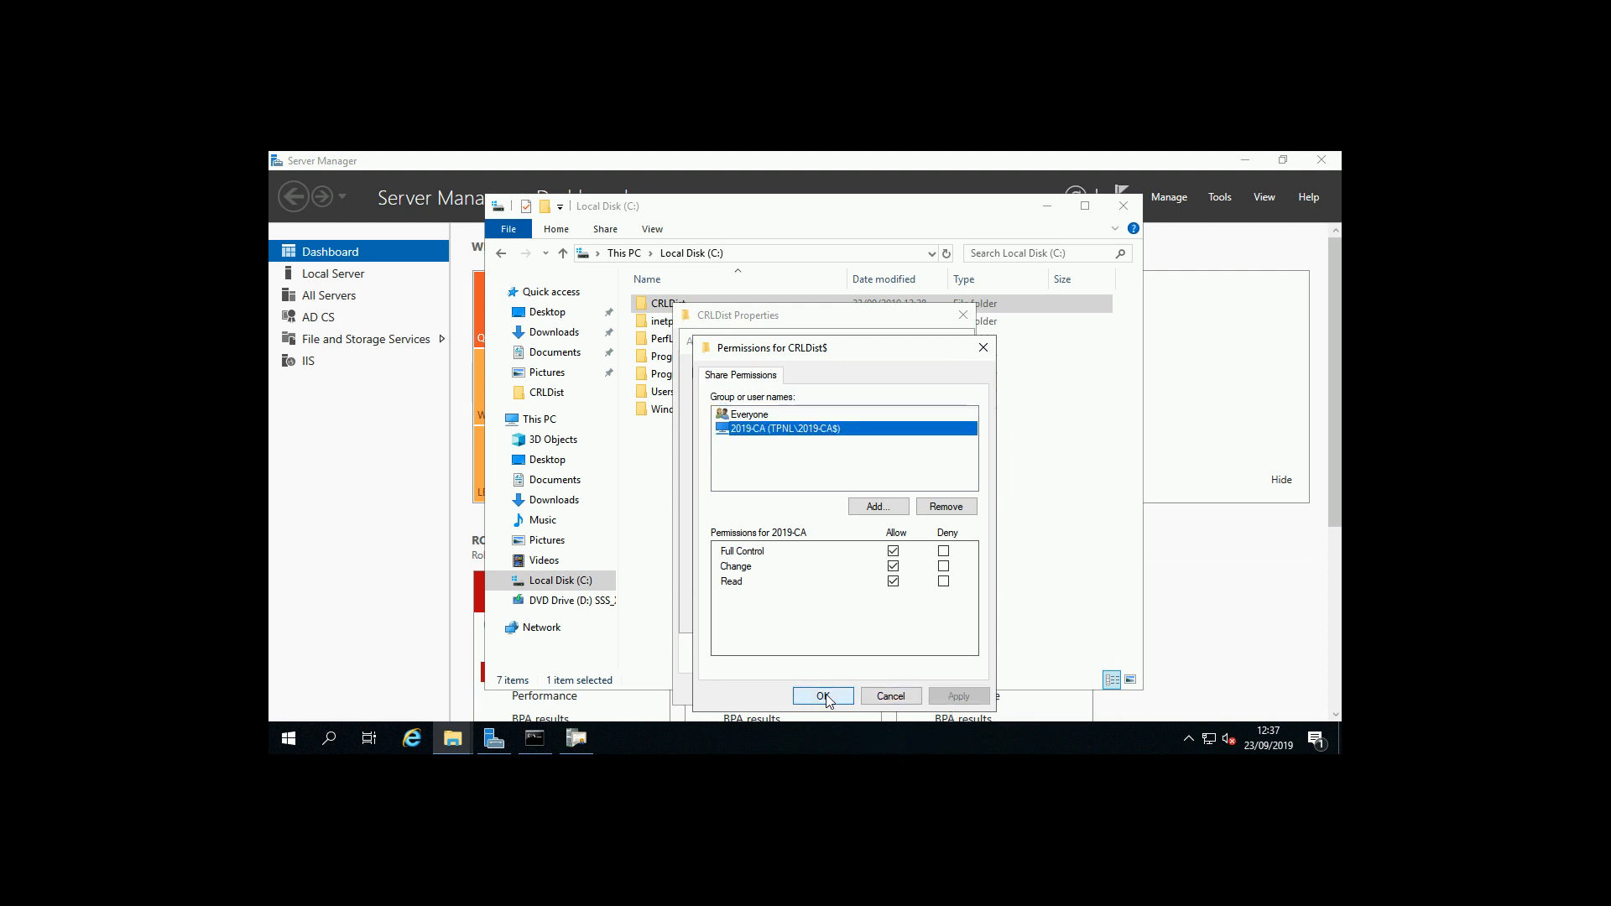
left_click(822, 695)
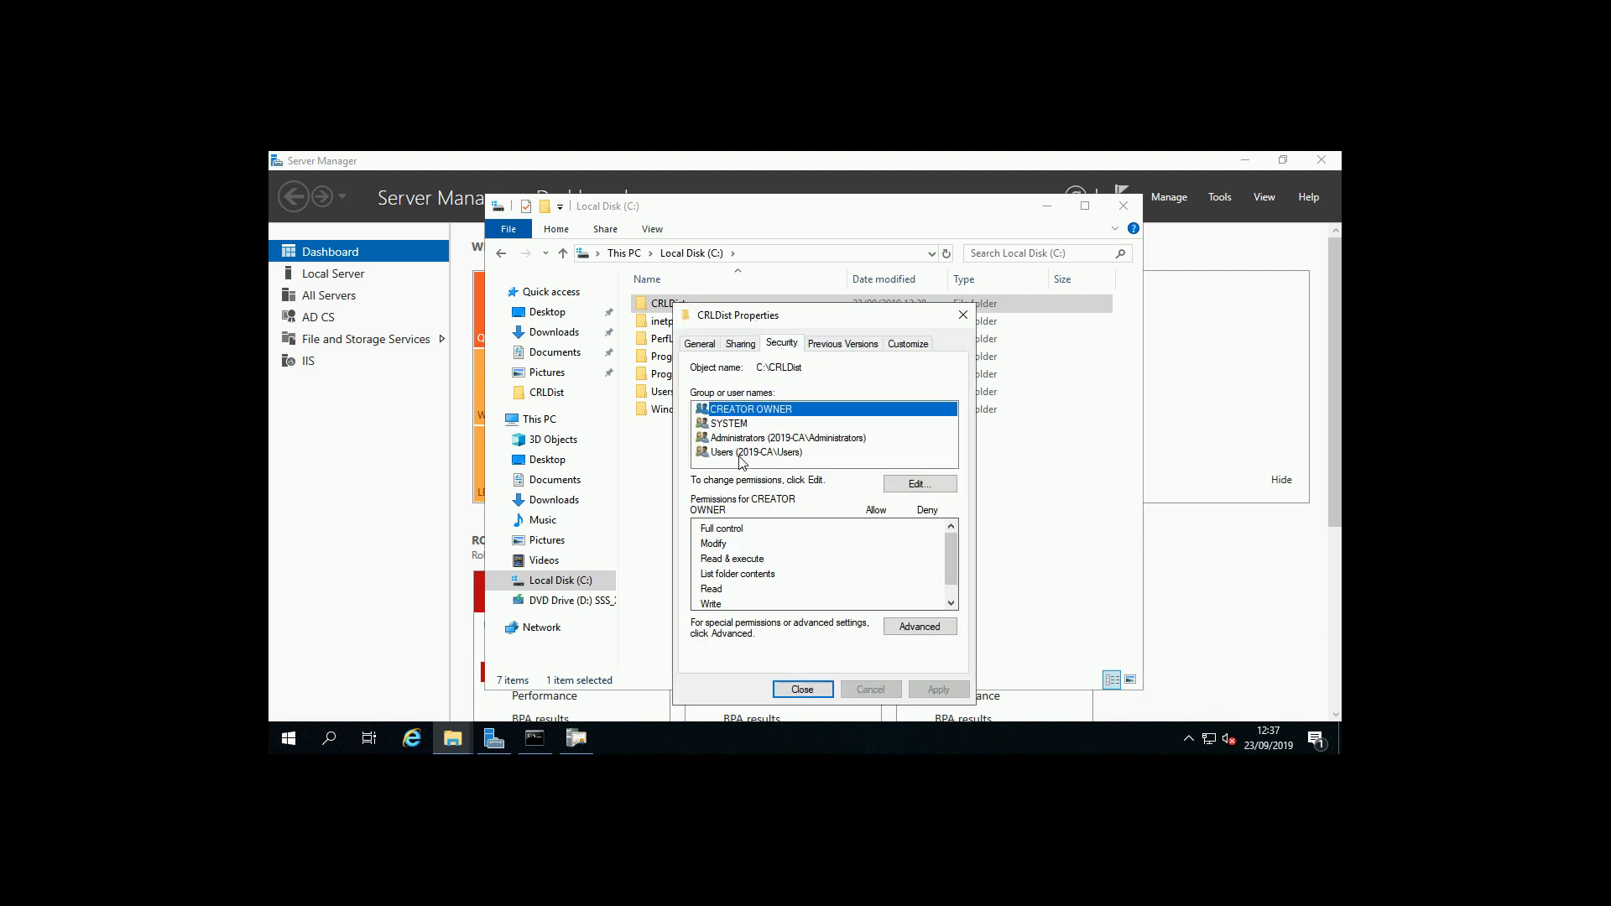
Step: Add the 2019-CA computer account with Full Control to CRLDist's security permissions
left_click(918, 483)
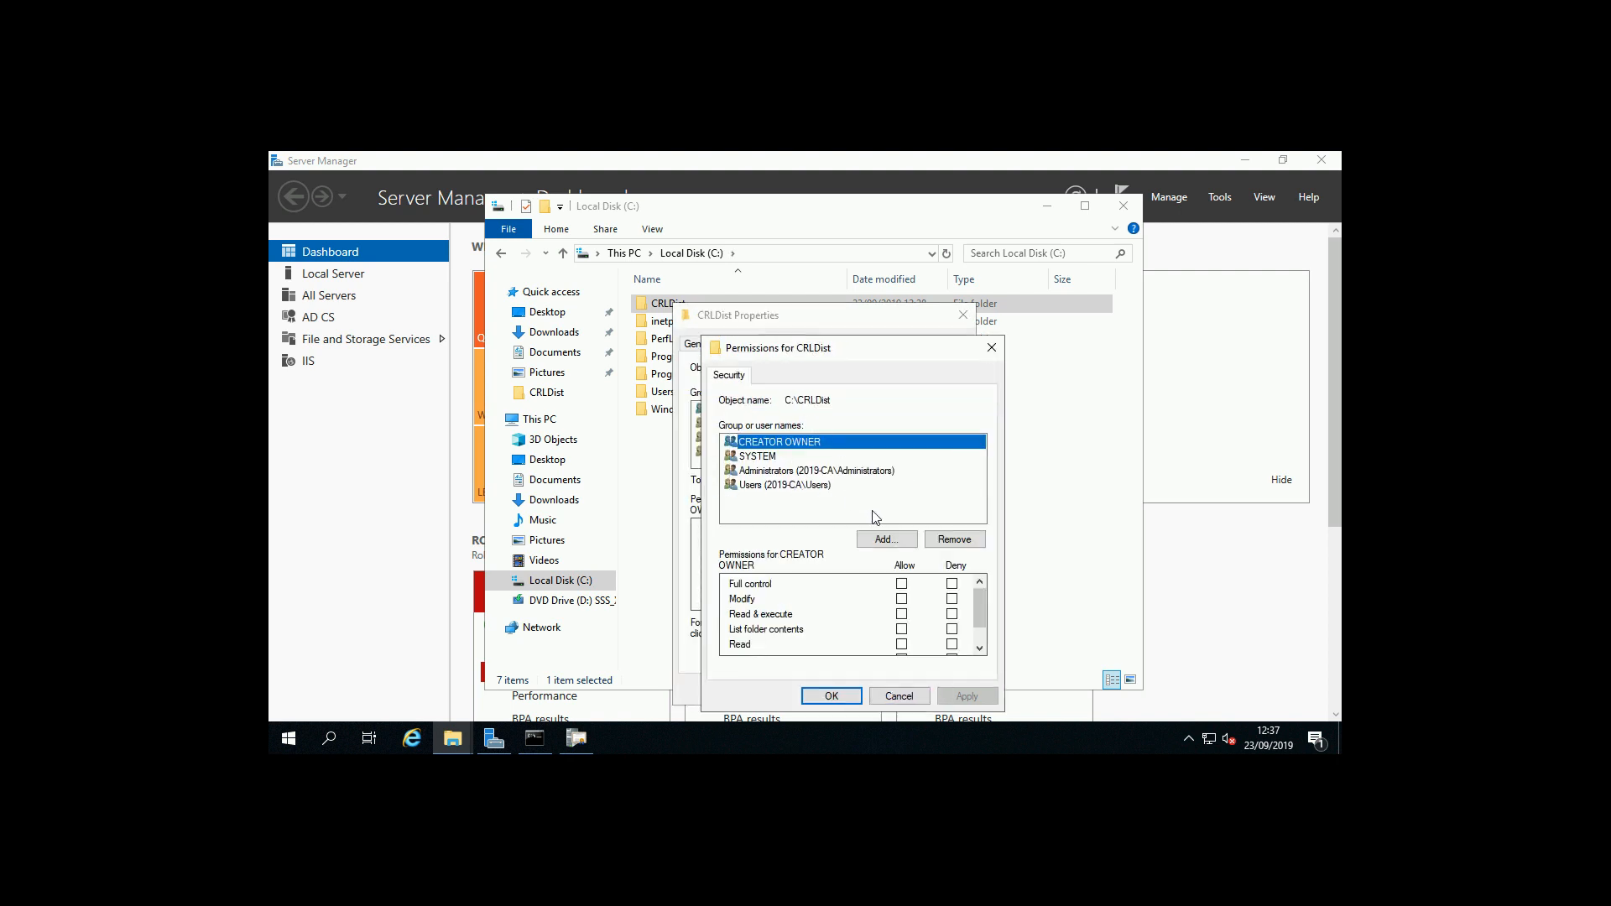
left_click(884, 538)
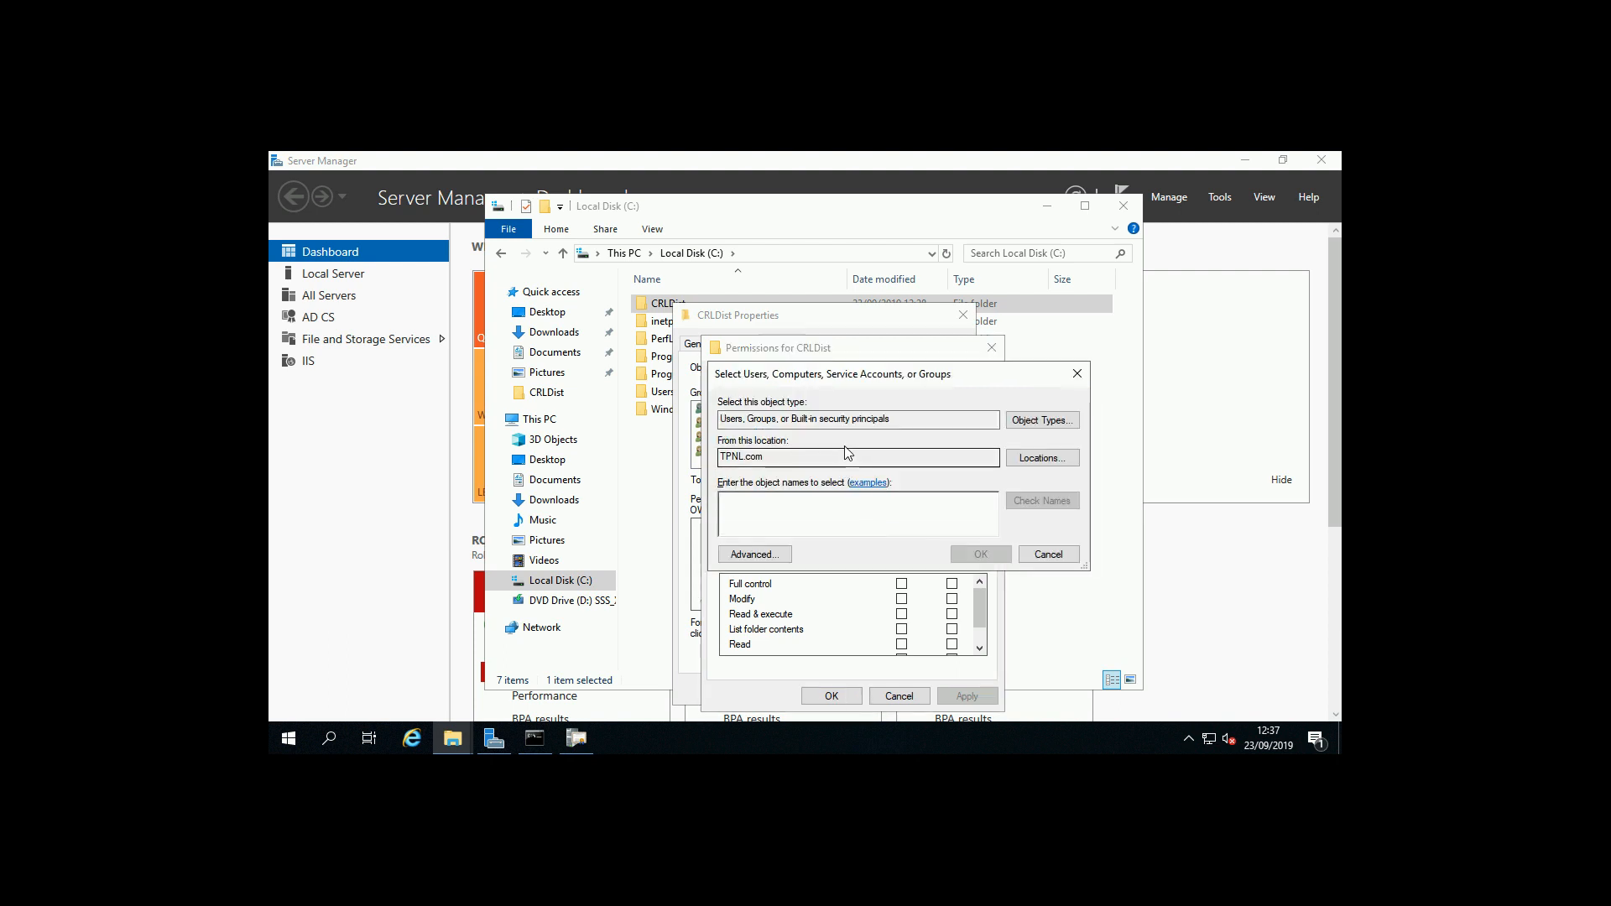
left_click(1040, 419)
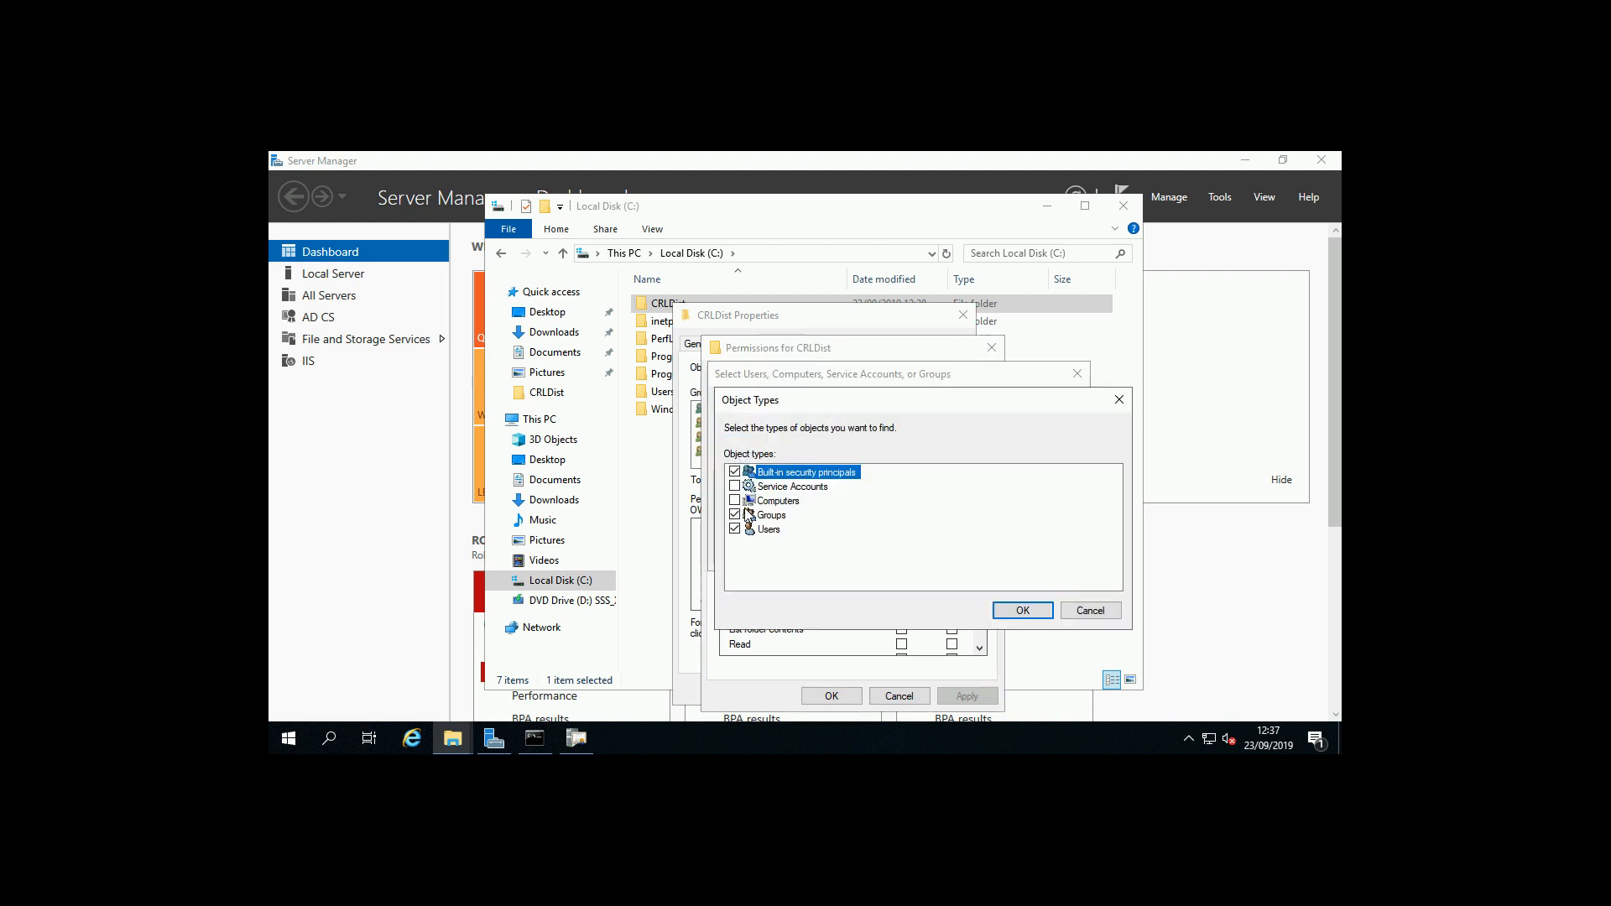
left_click(1020, 609)
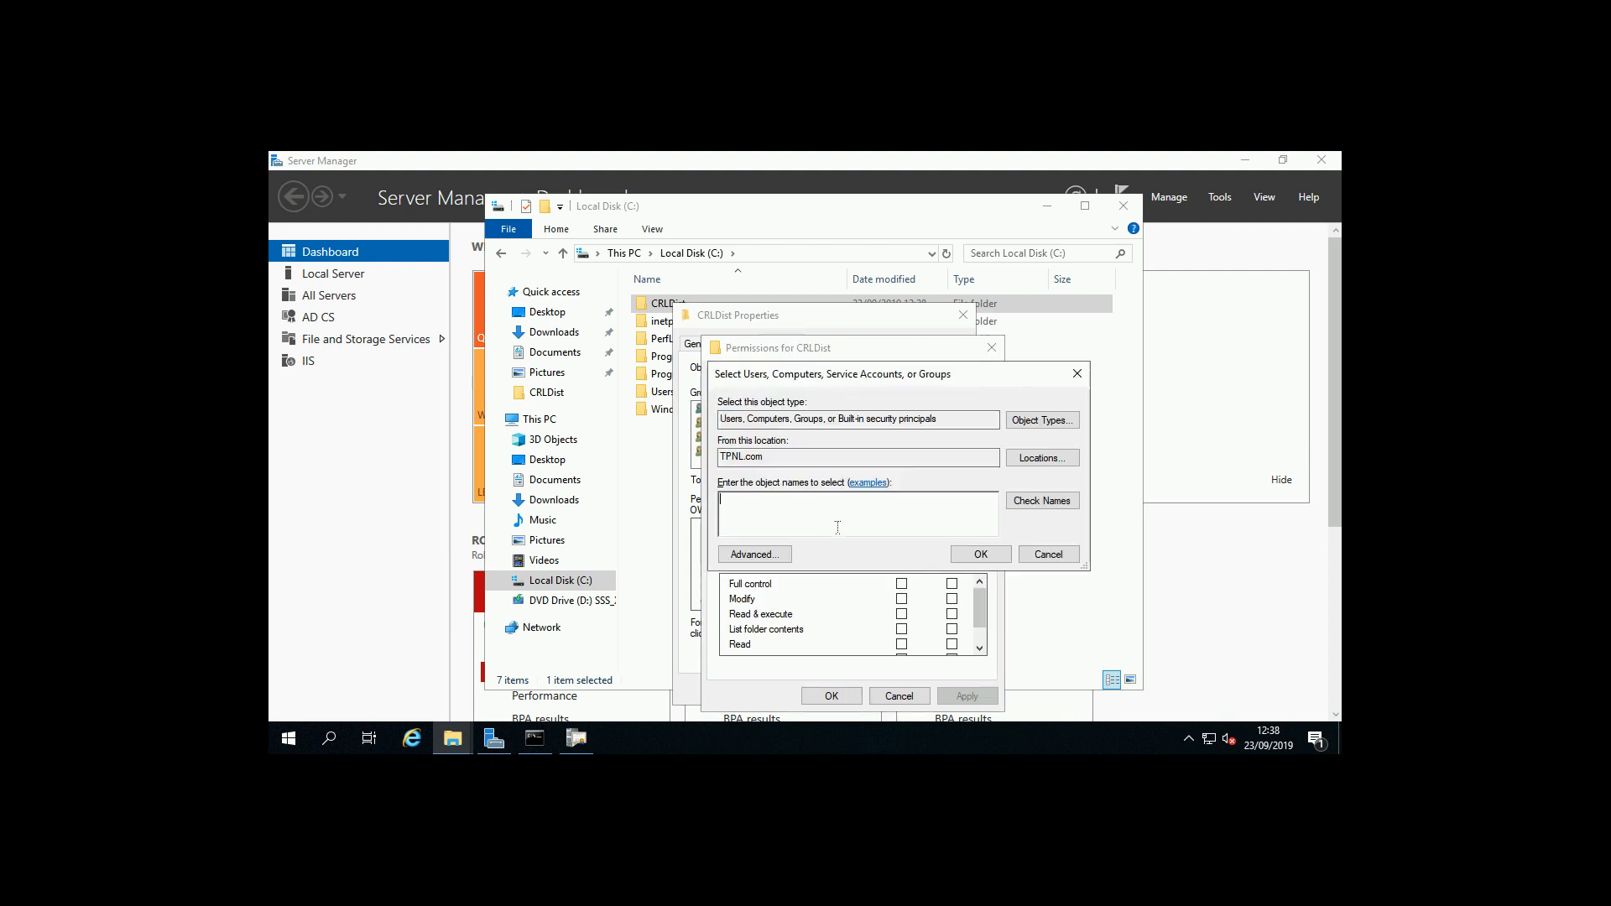
type("2019")
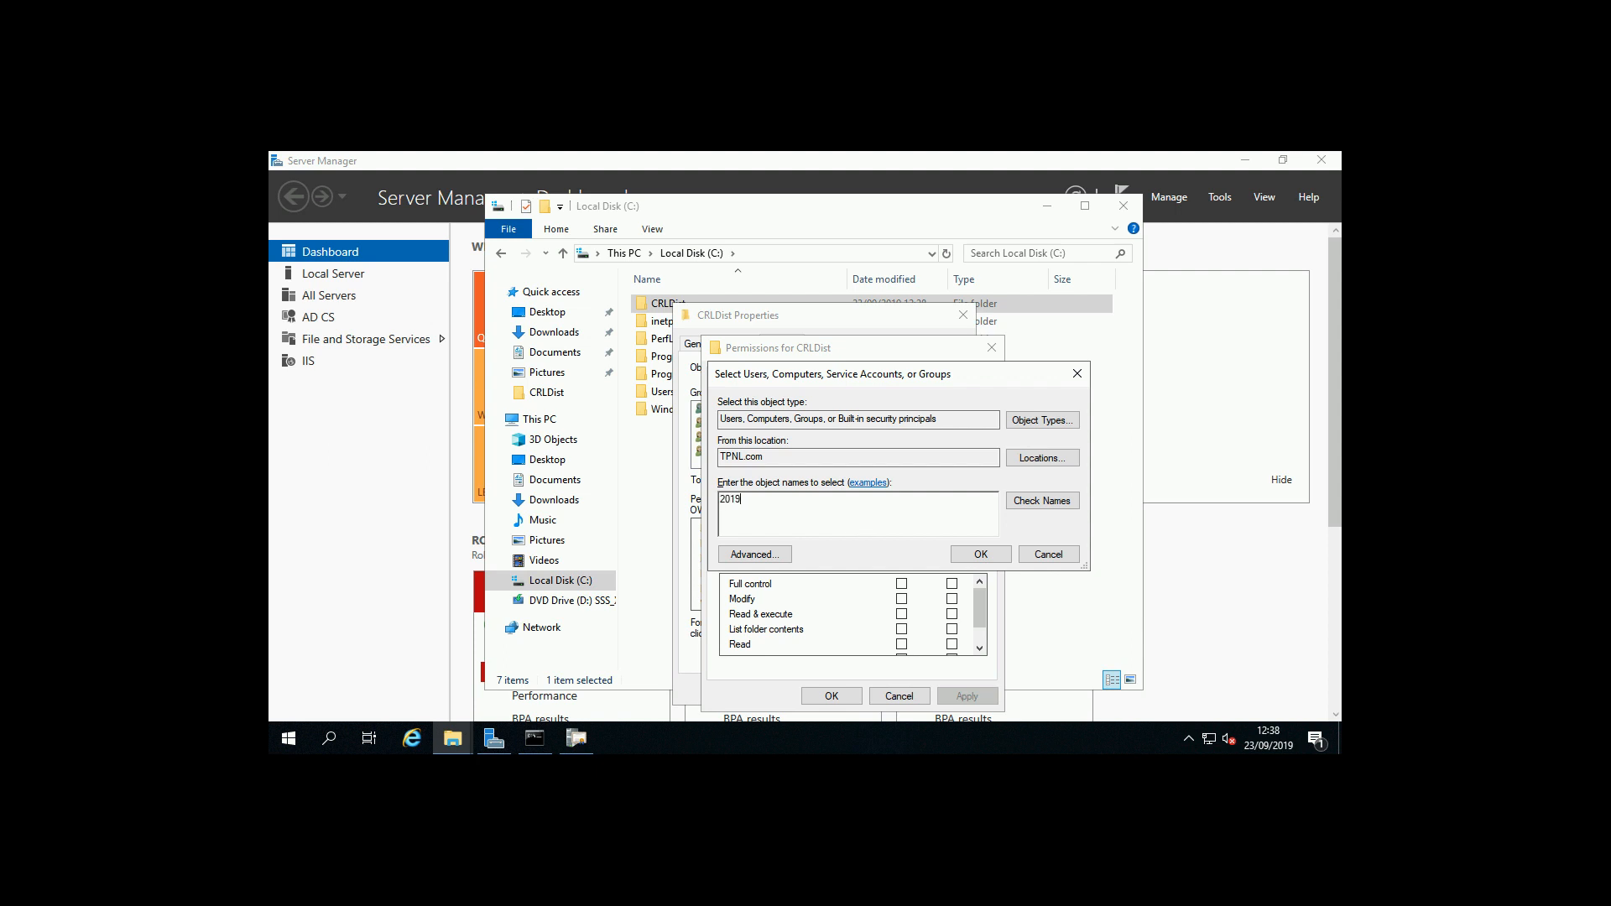
type("-CA")
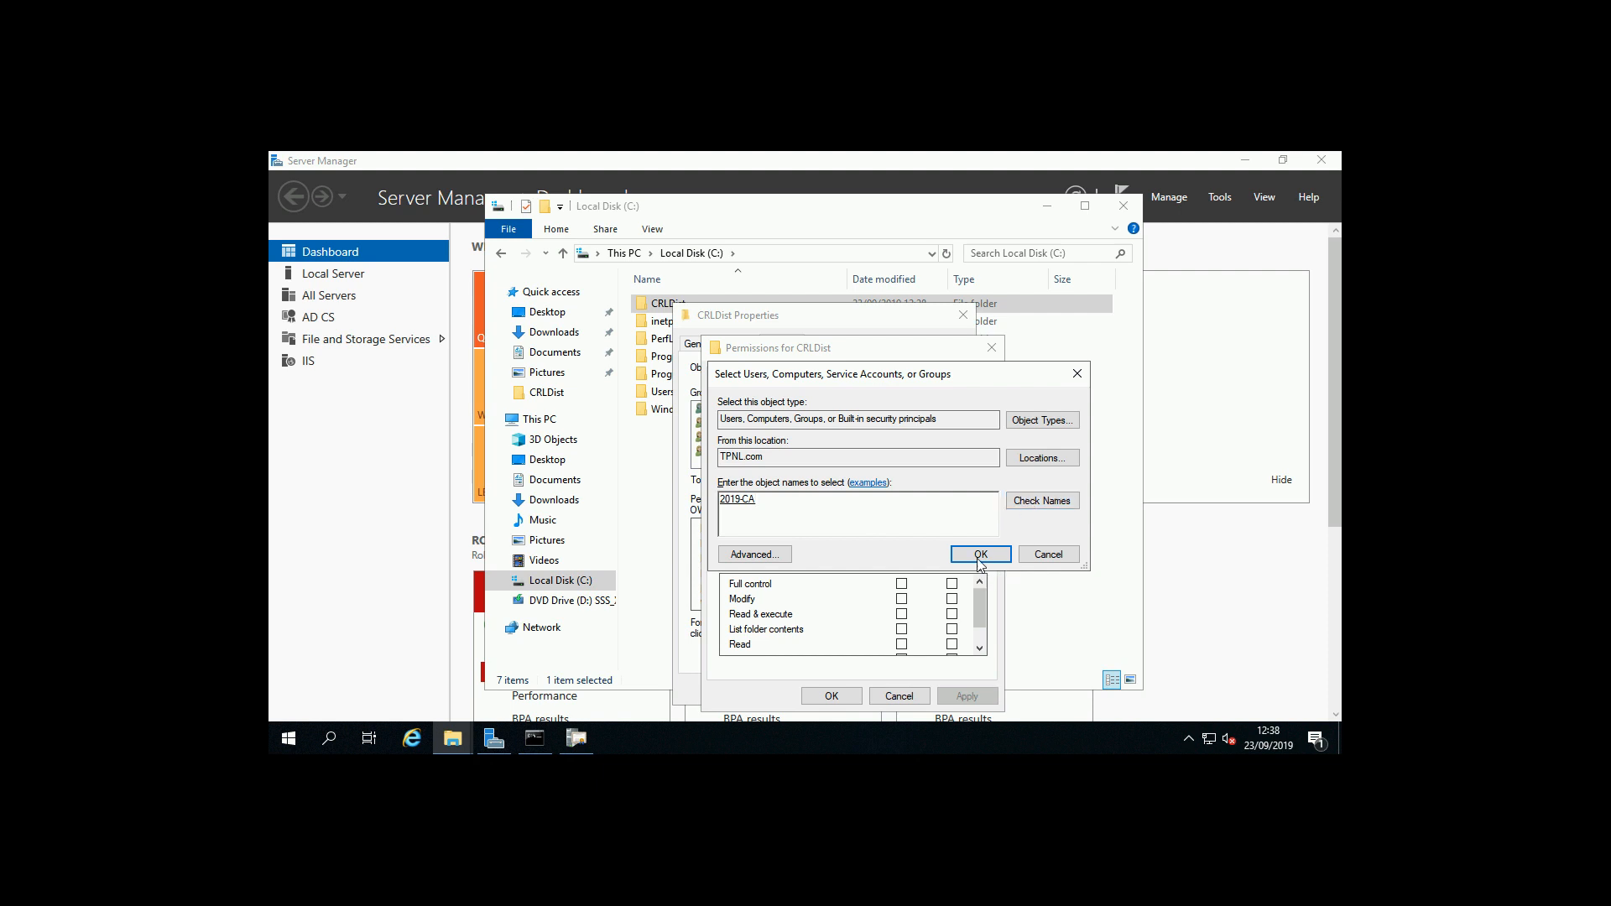
left_click(978, 554)
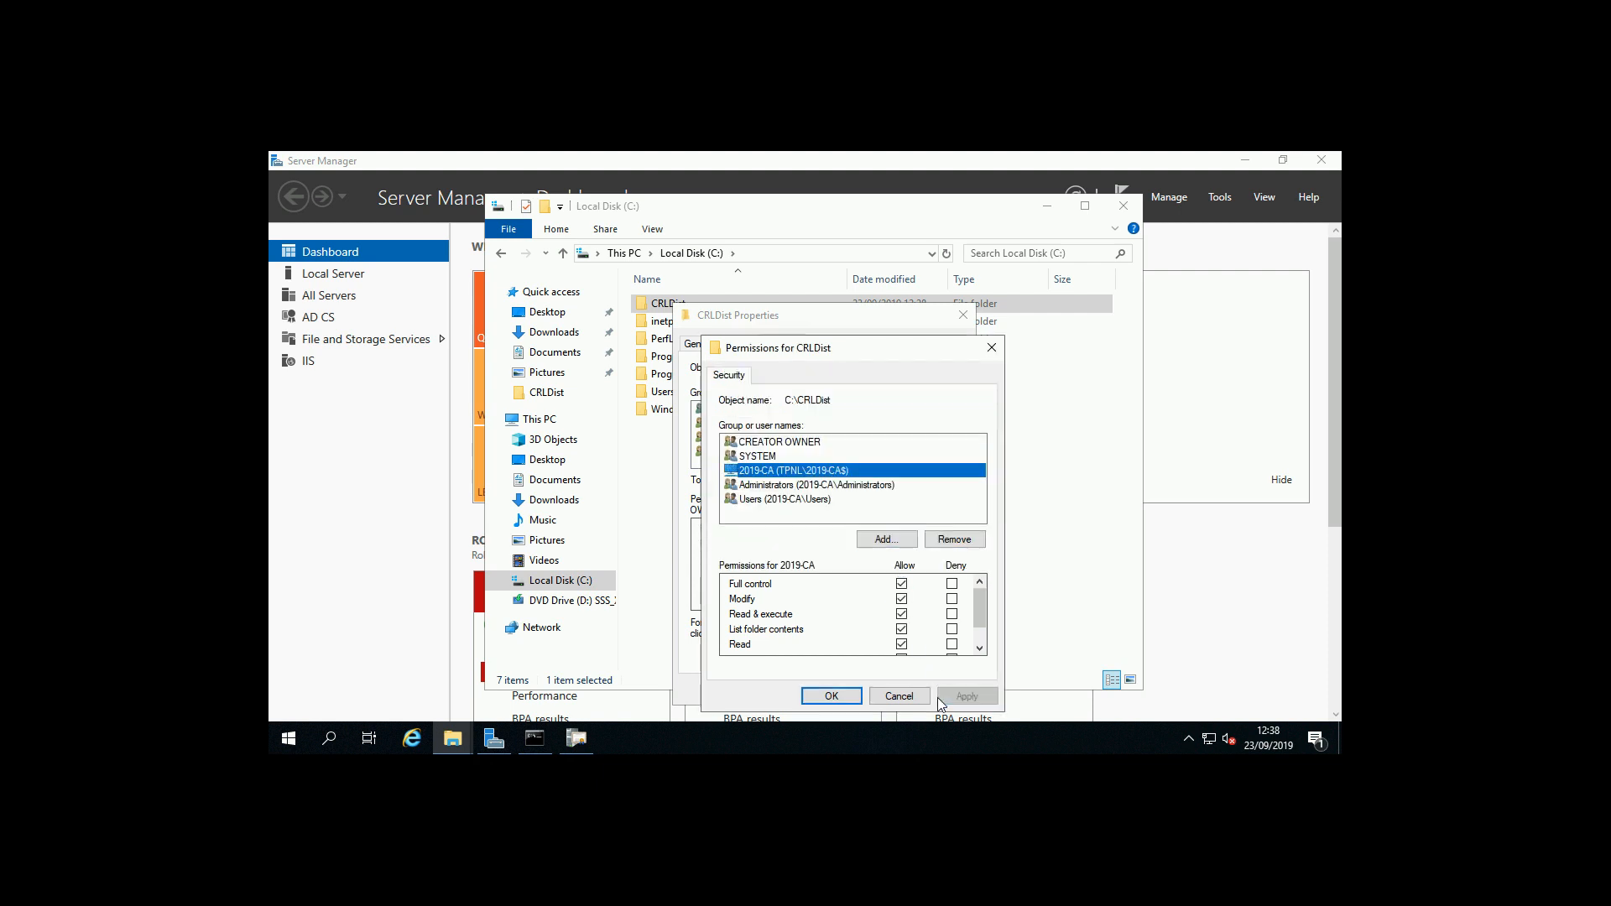
left_click(830, 695)
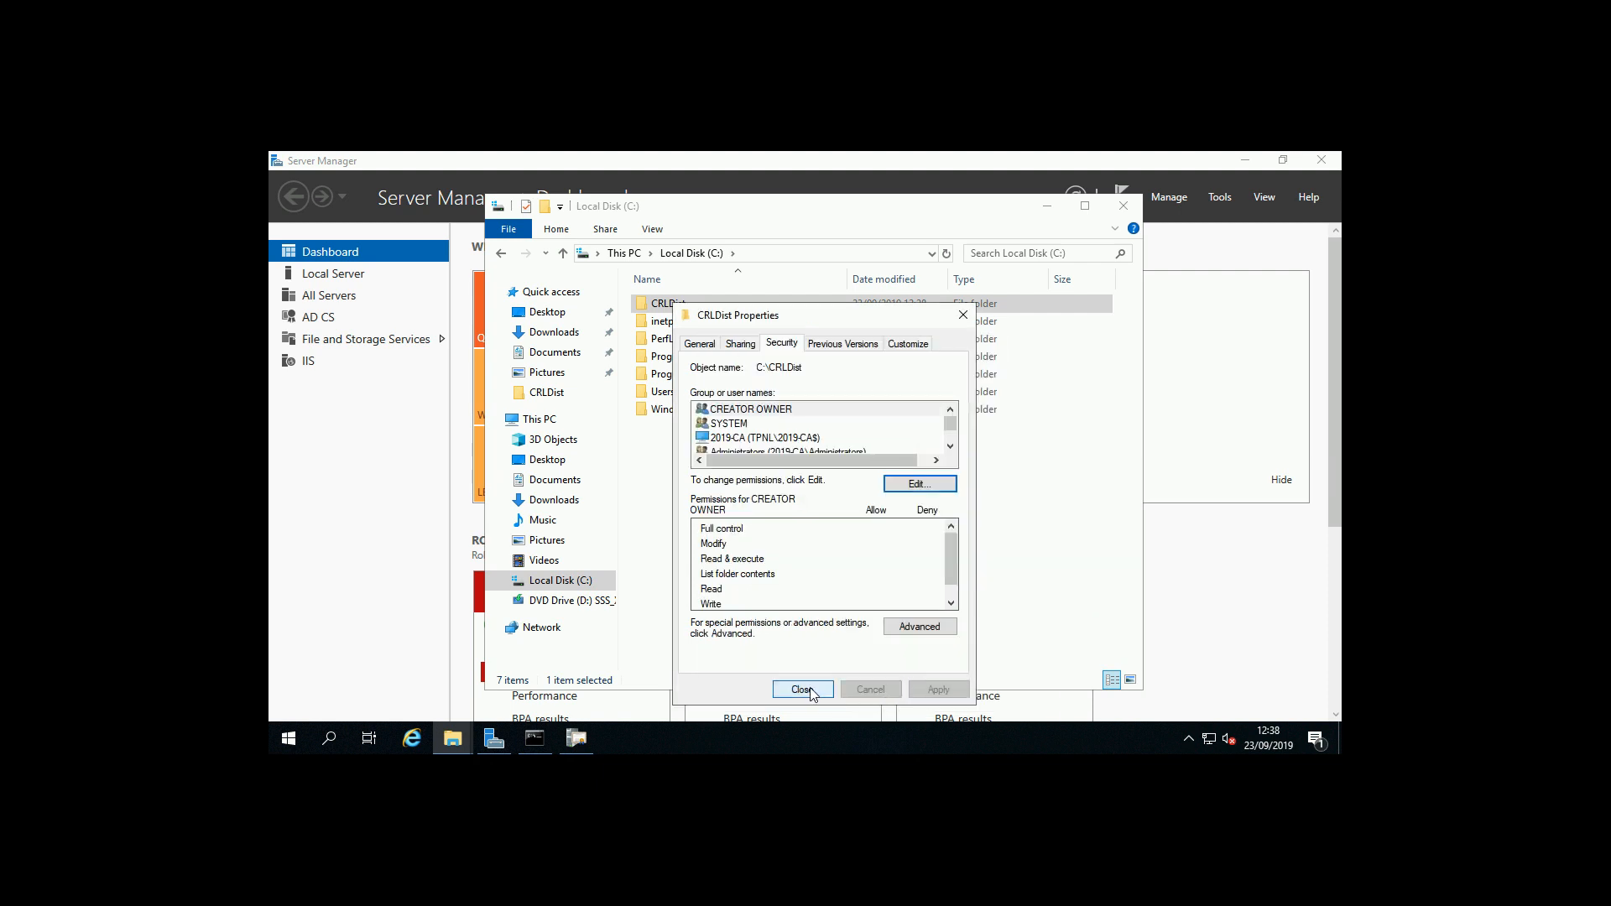
left_click(804, 690)
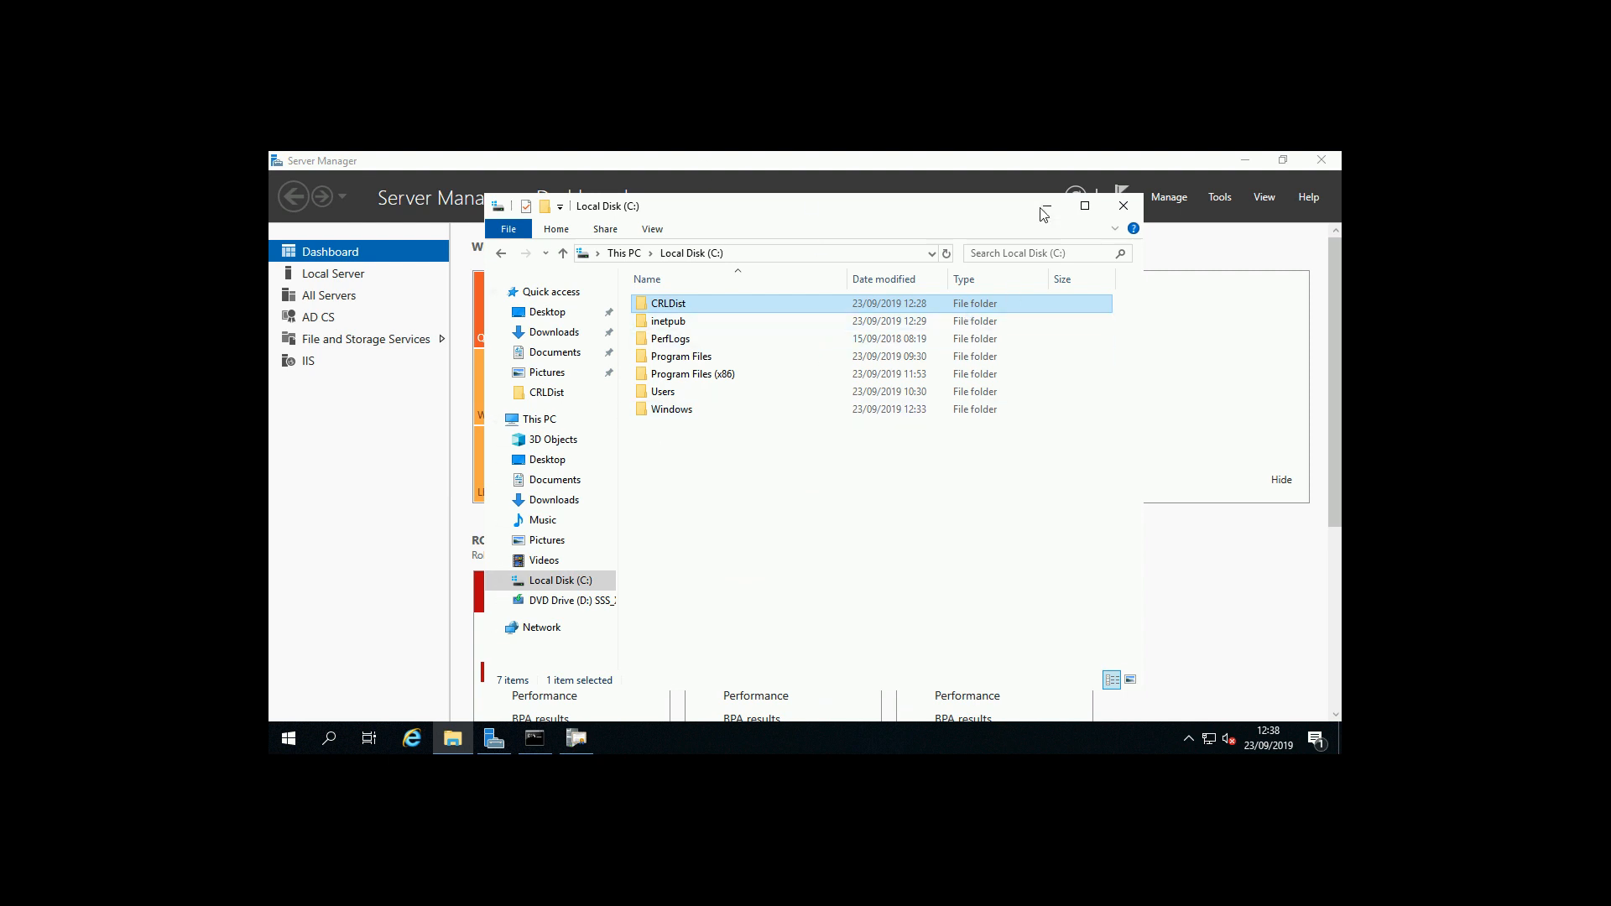
mouse_move(1044, 208)
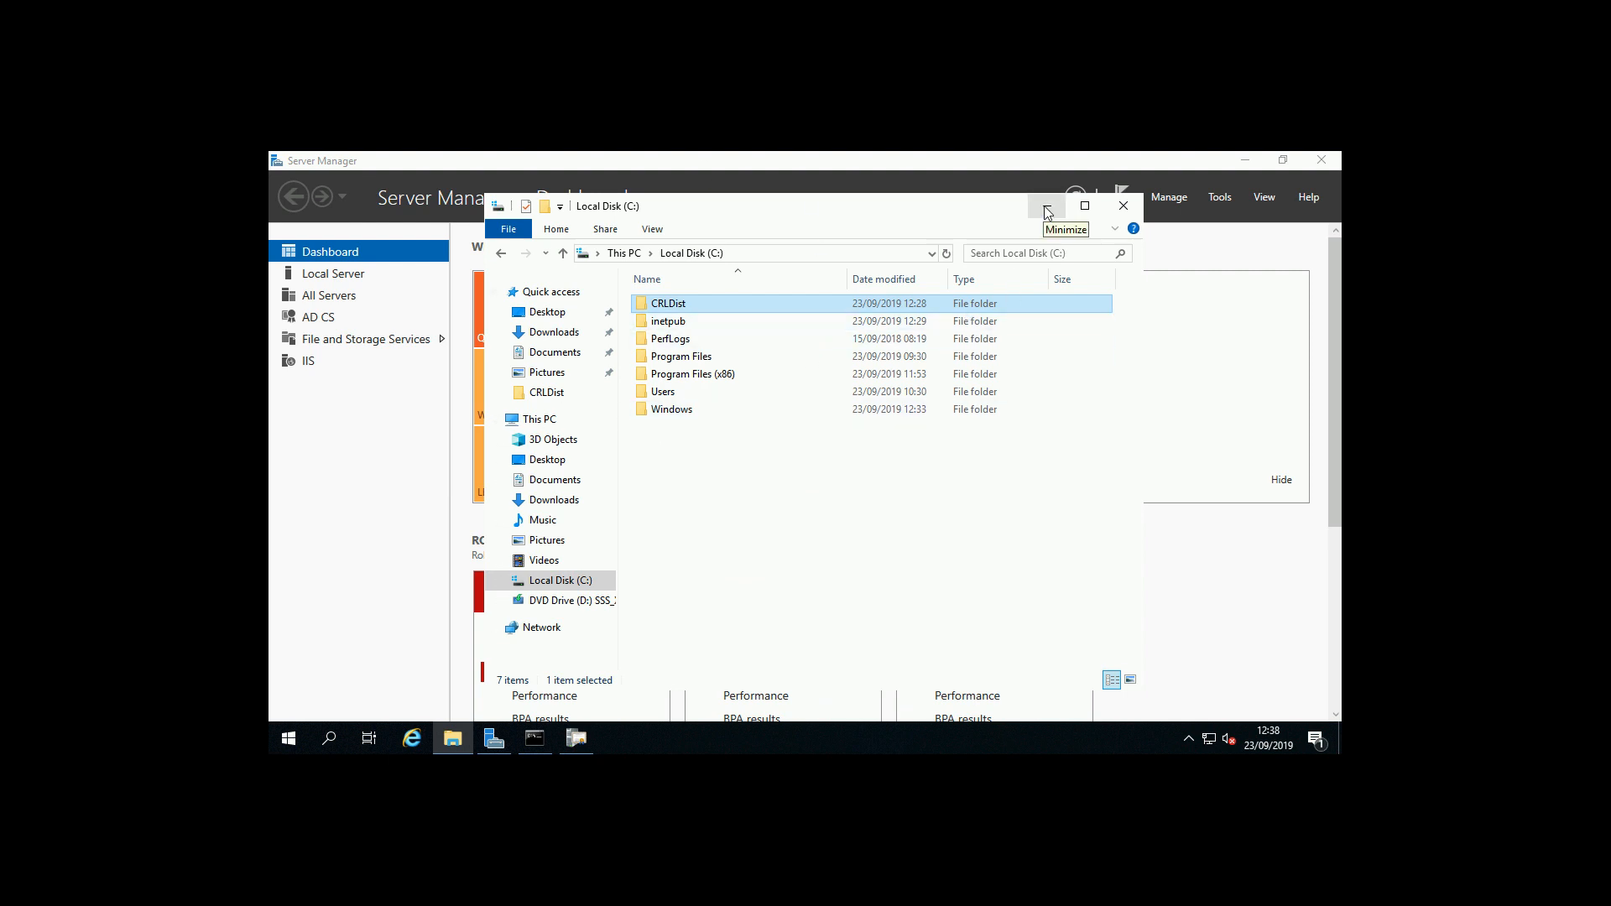
Step: Minimise File Explorer and view the IIS servers page in Server Manager
left_click(1045, 205)
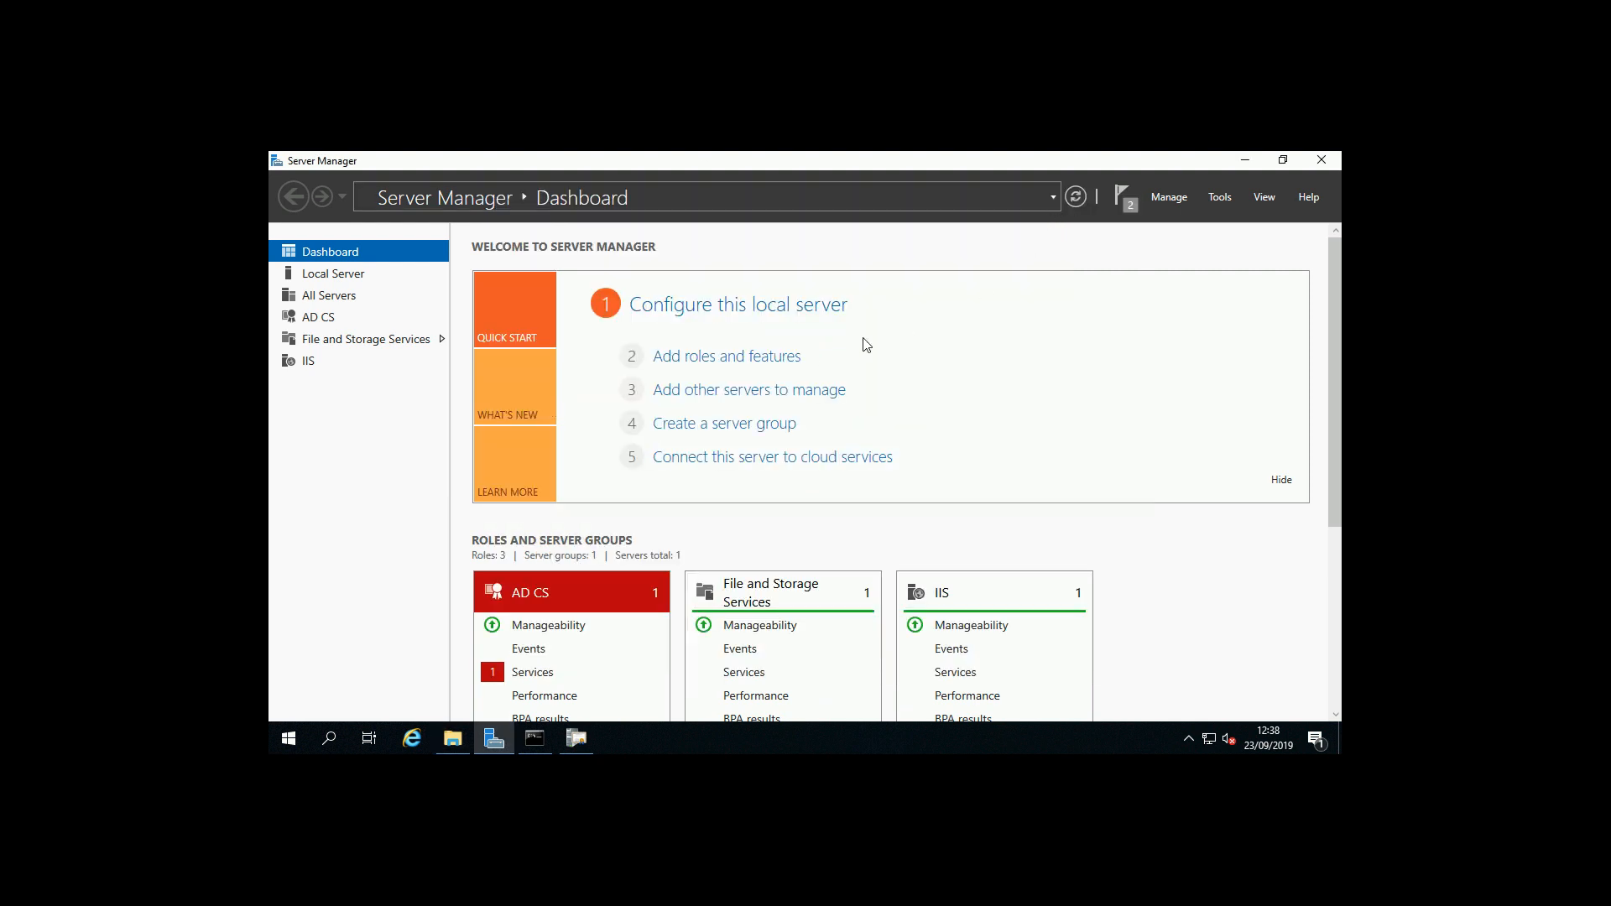
left_click(307, 361)
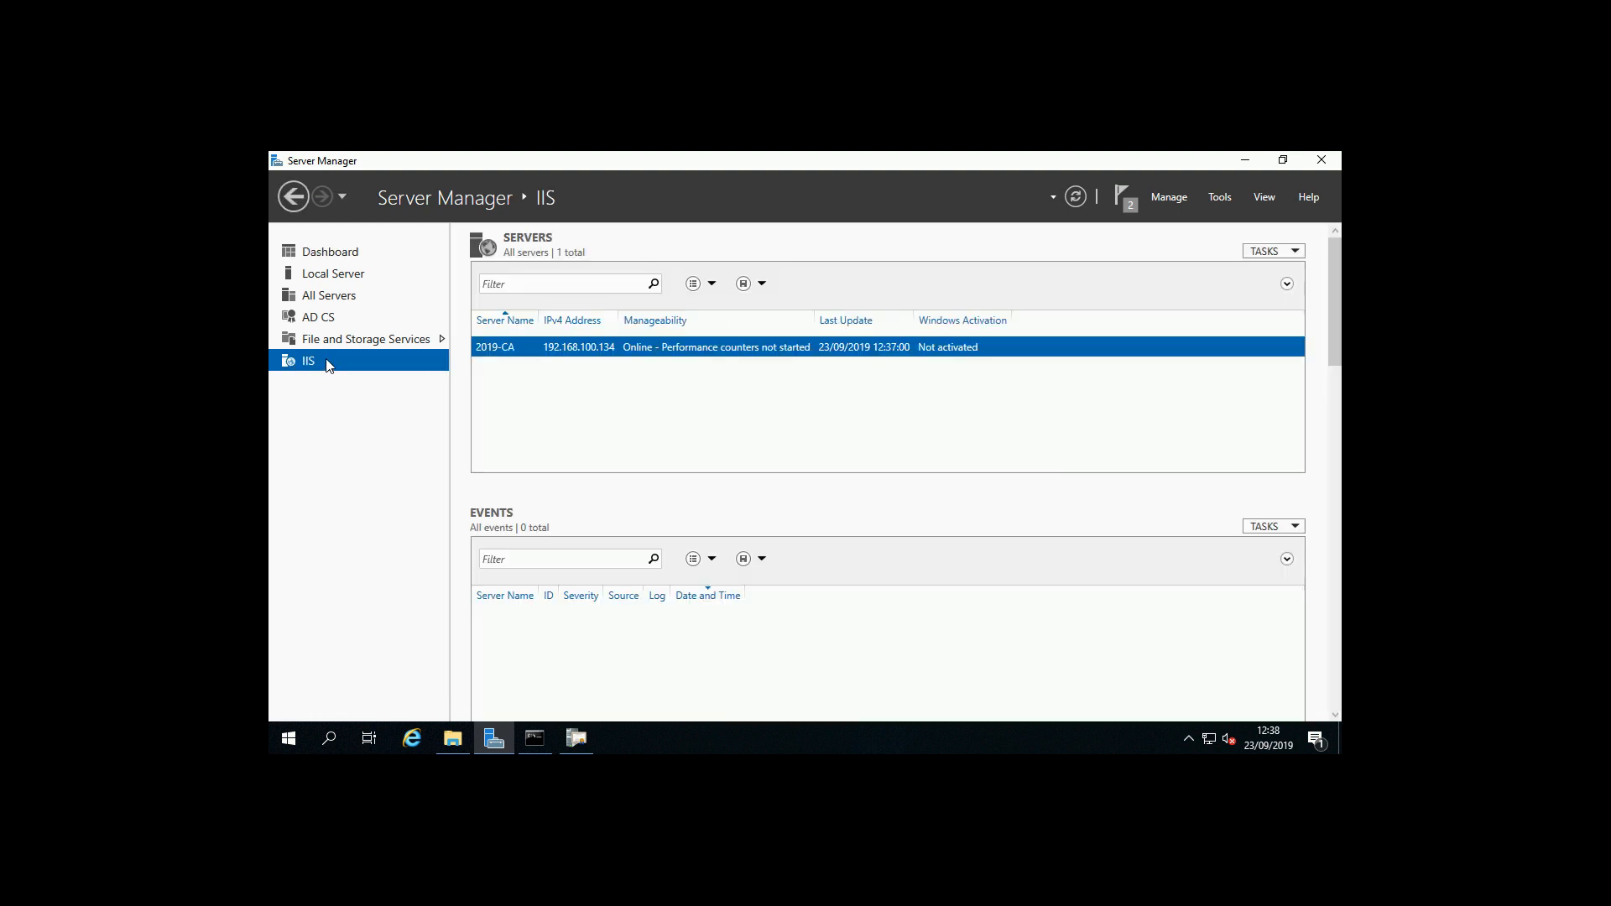
mouse_move(313, 368)
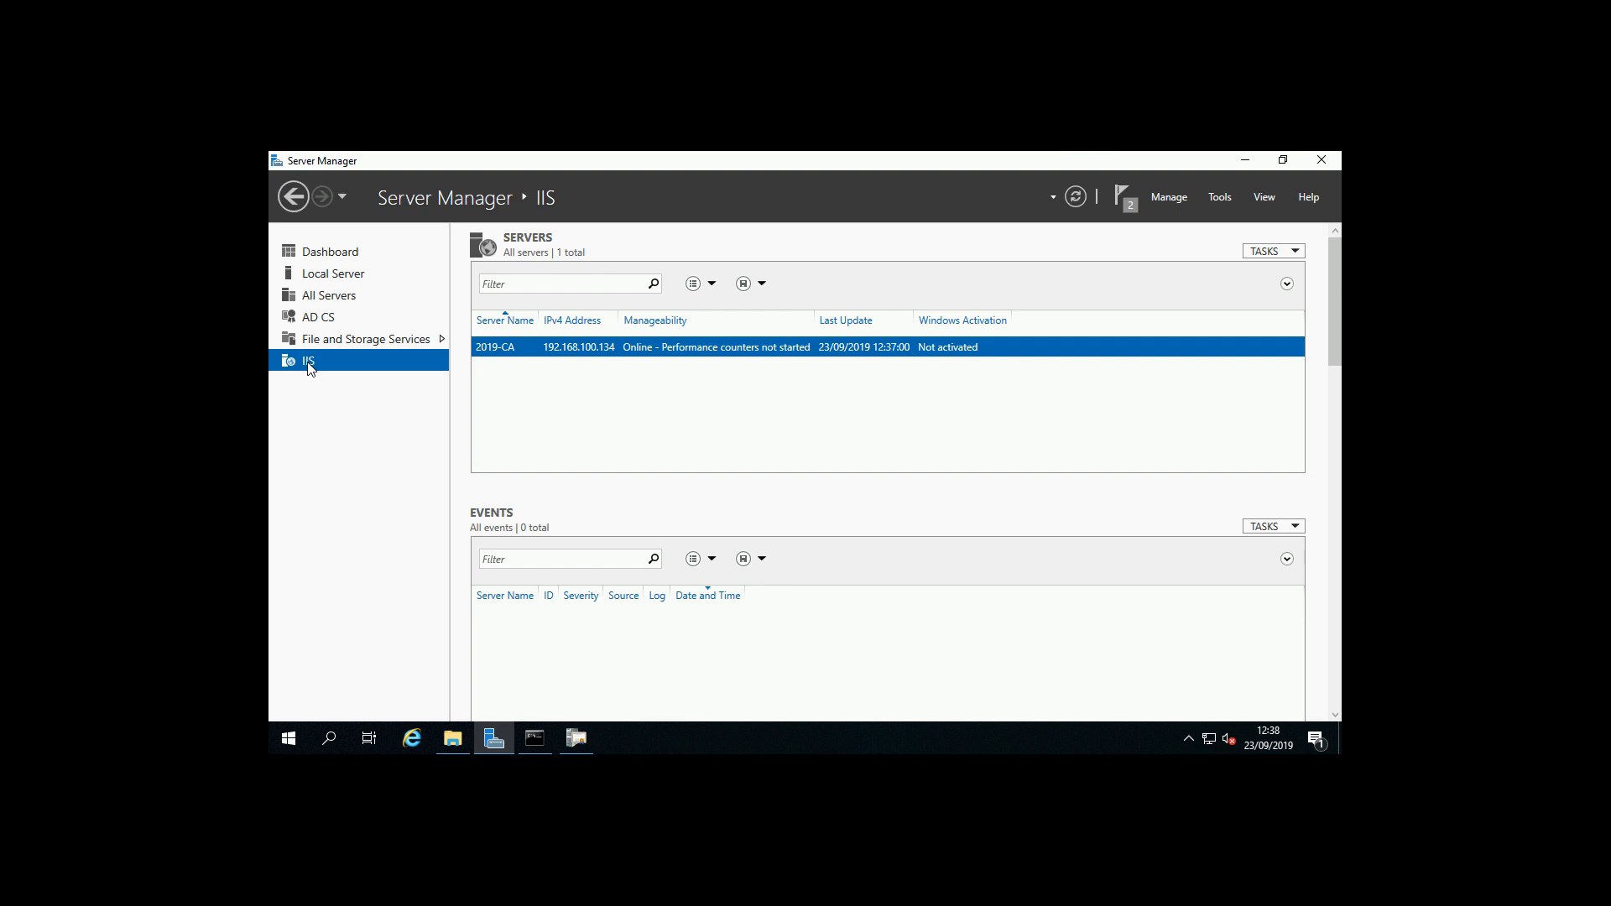
Step: Launch IIS Manager from the Server Manager Tools menu
left_click(1220, 196)
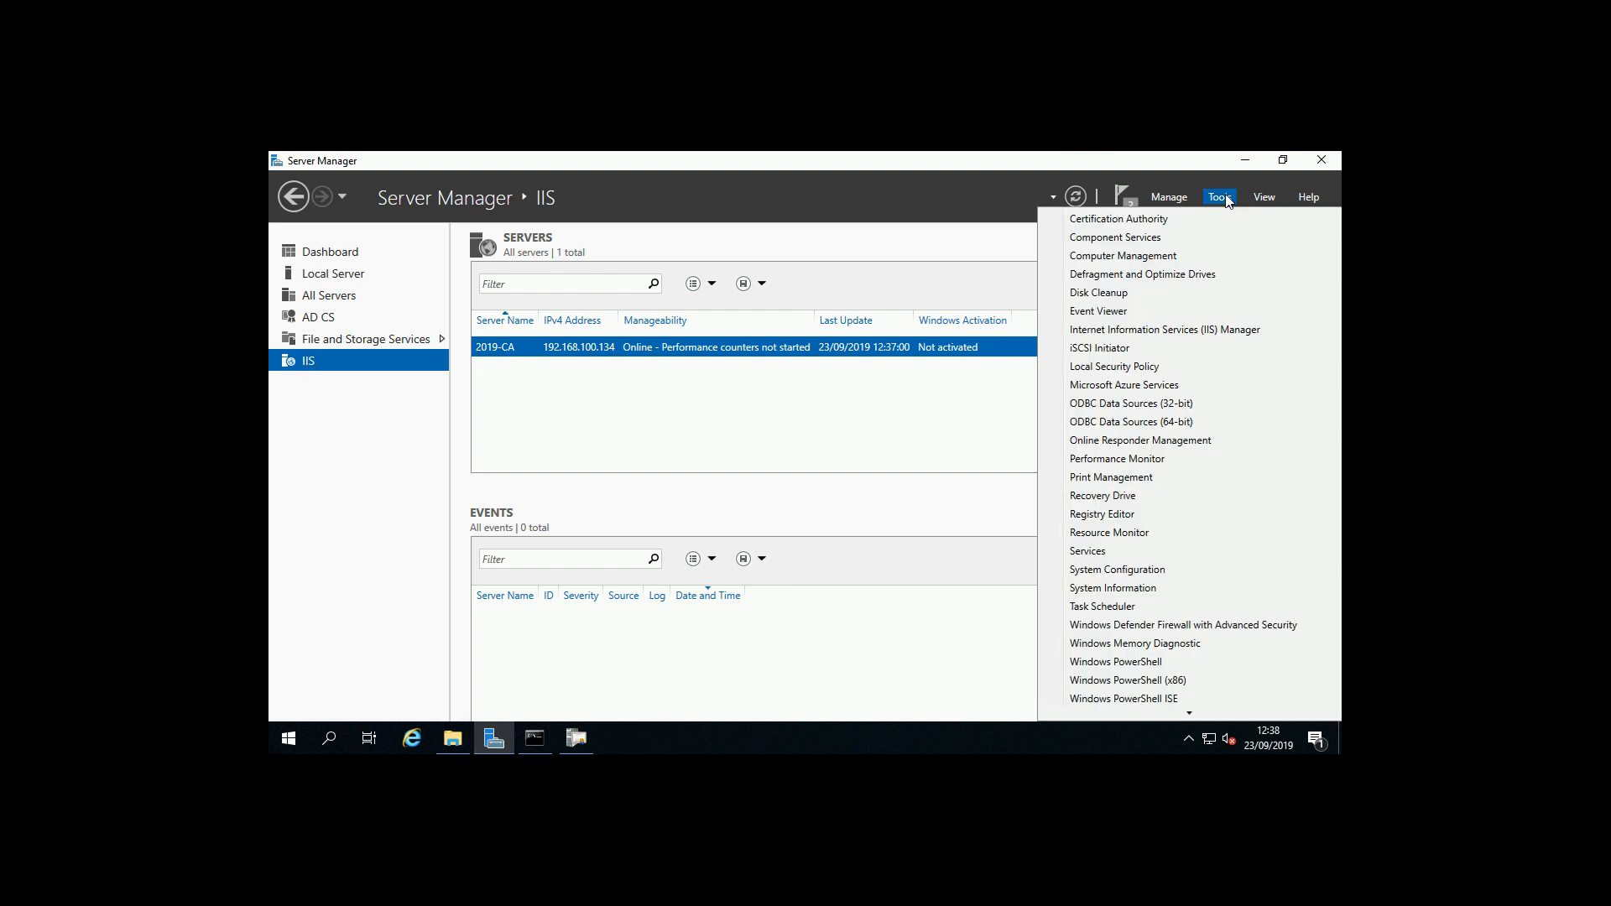
mouse_move(1165, 331)
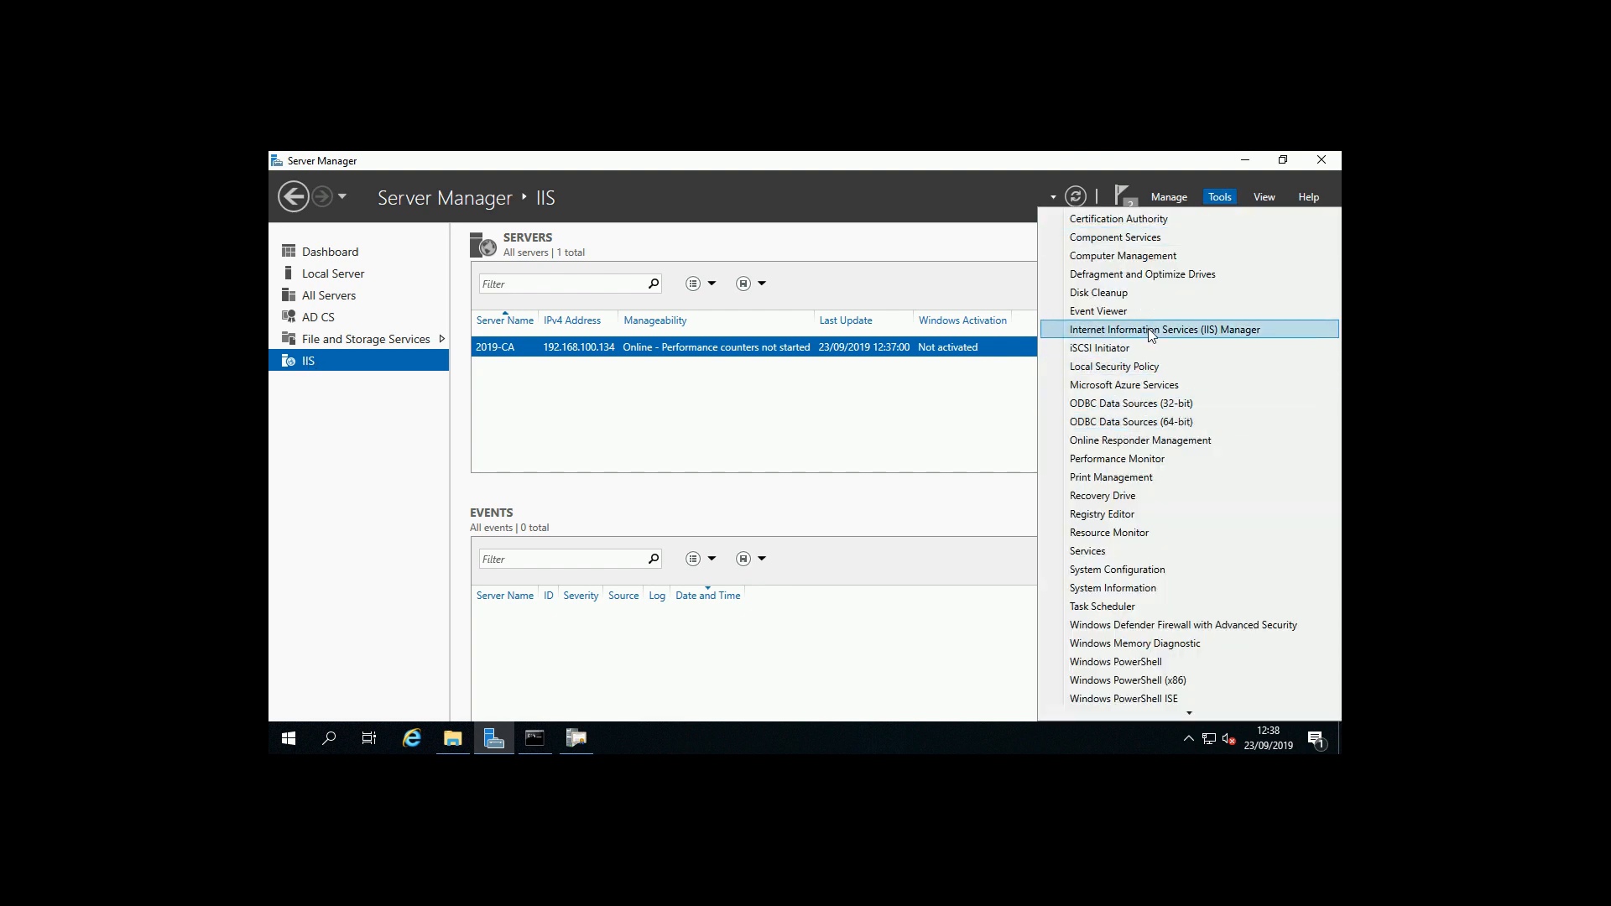
left_click(1166, 329)
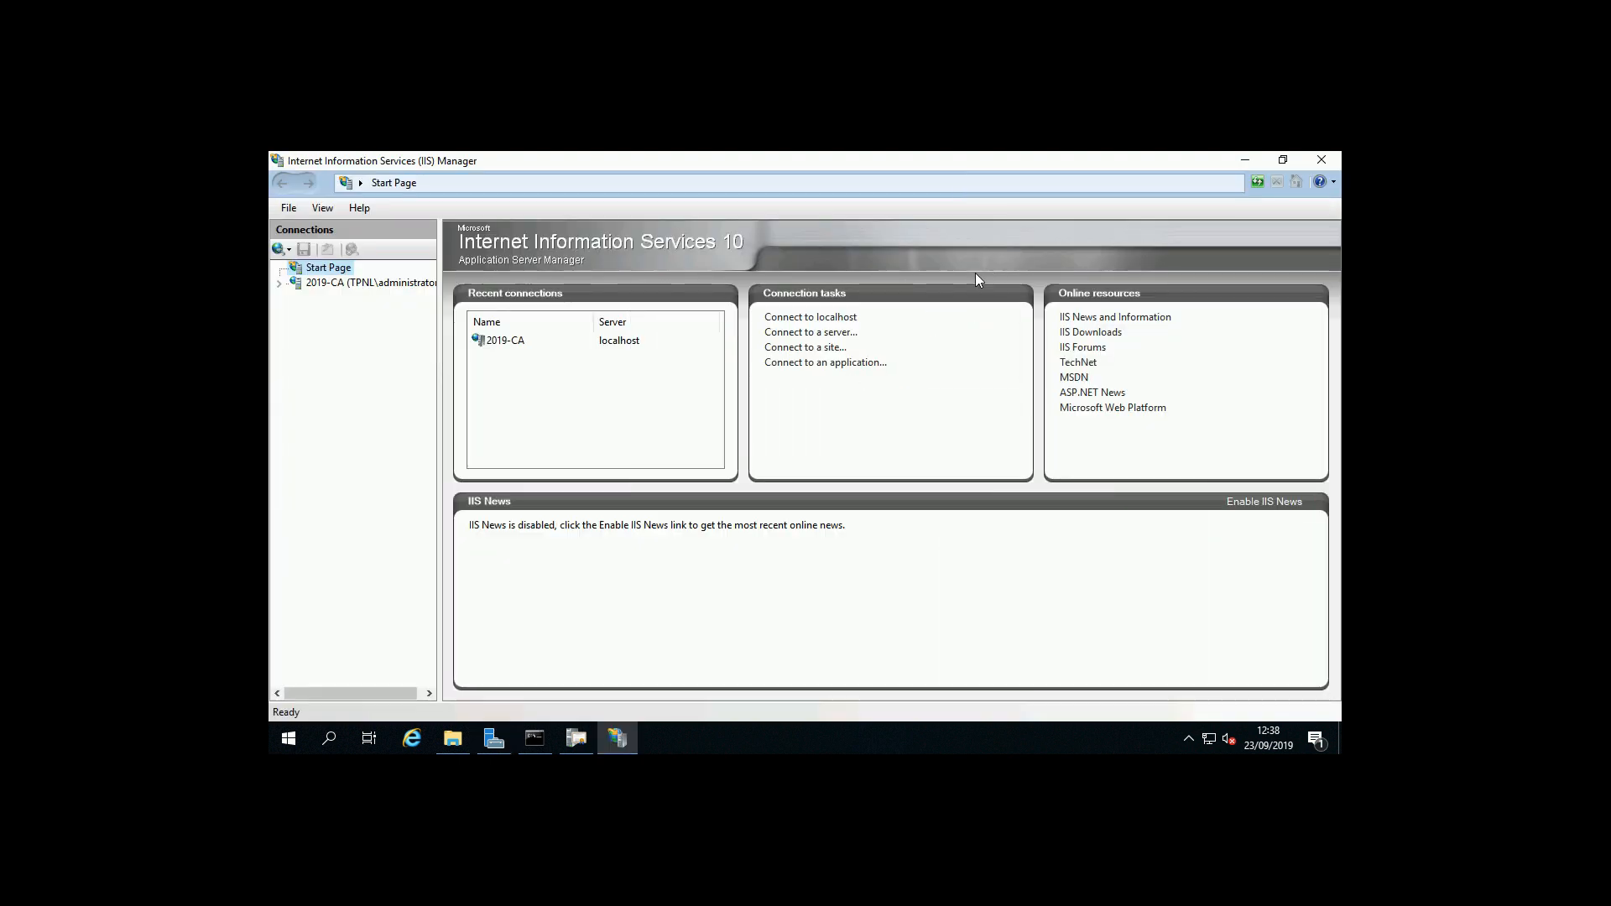
Step: Enable Directory Browsing on the 2019-CA server and bring up Default Web Site actions
left_click(279, 282)
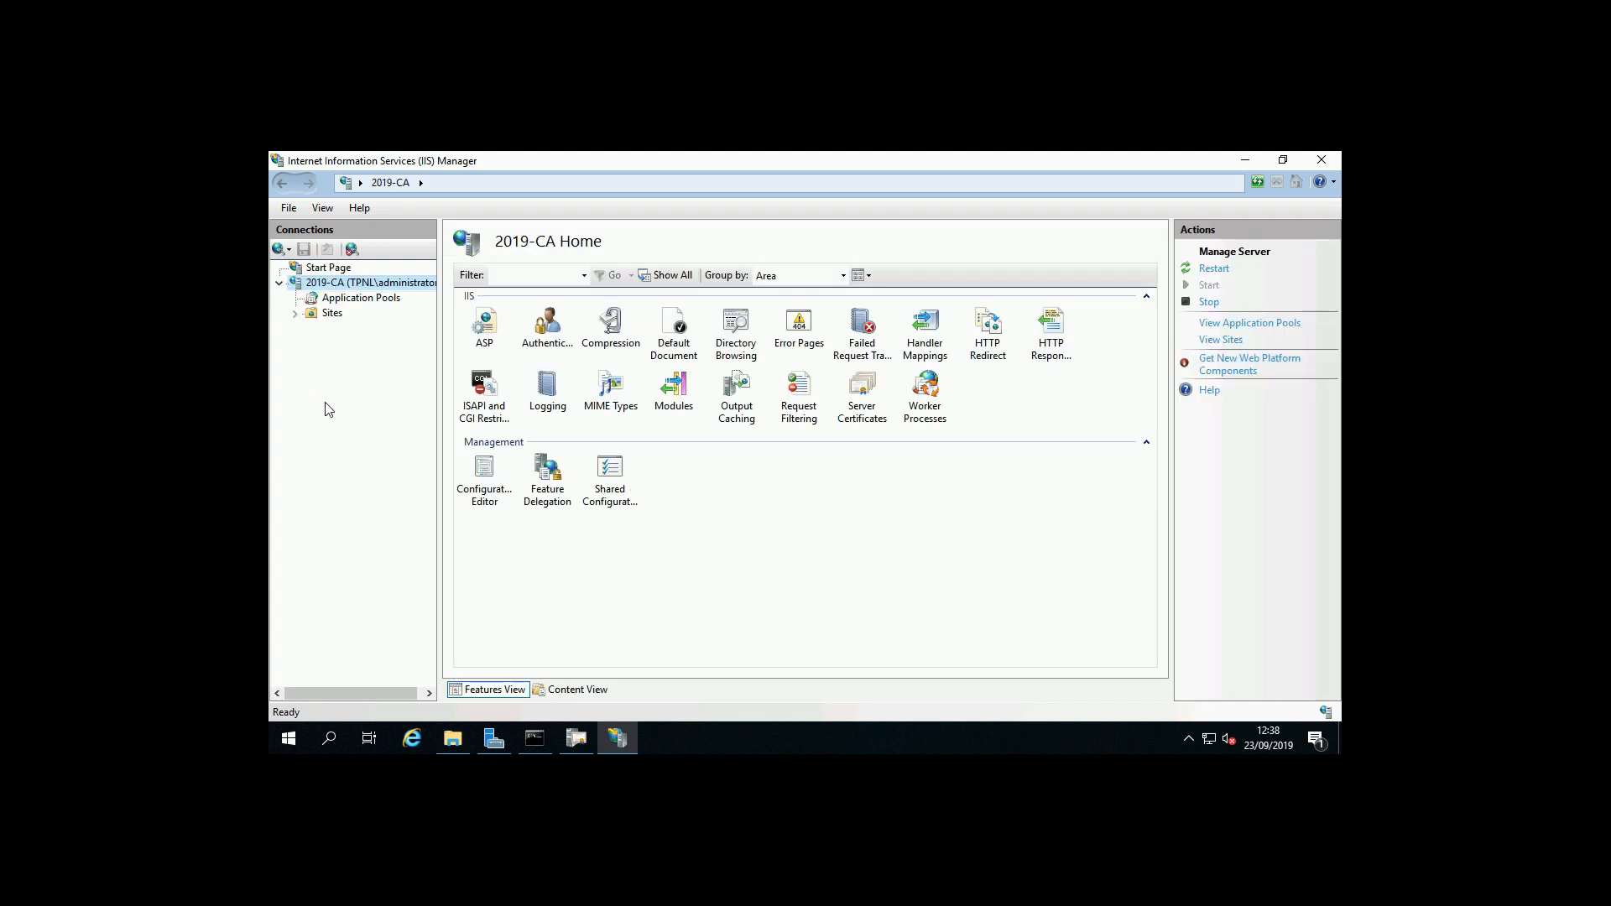
mouse_move(295, 322)
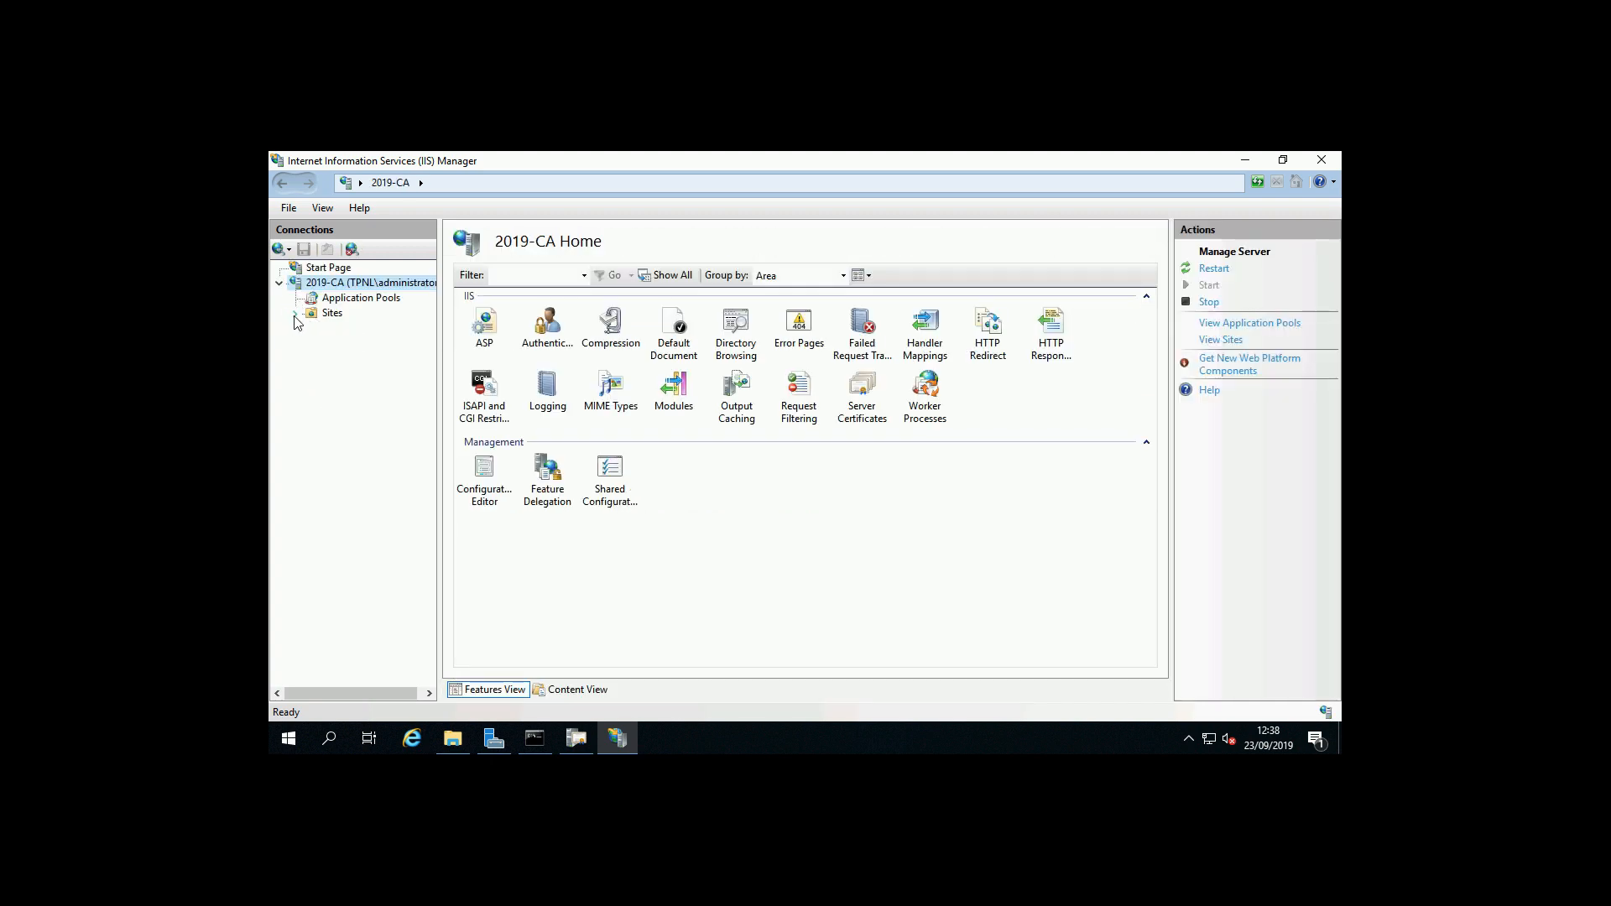
left_click(296, 312)
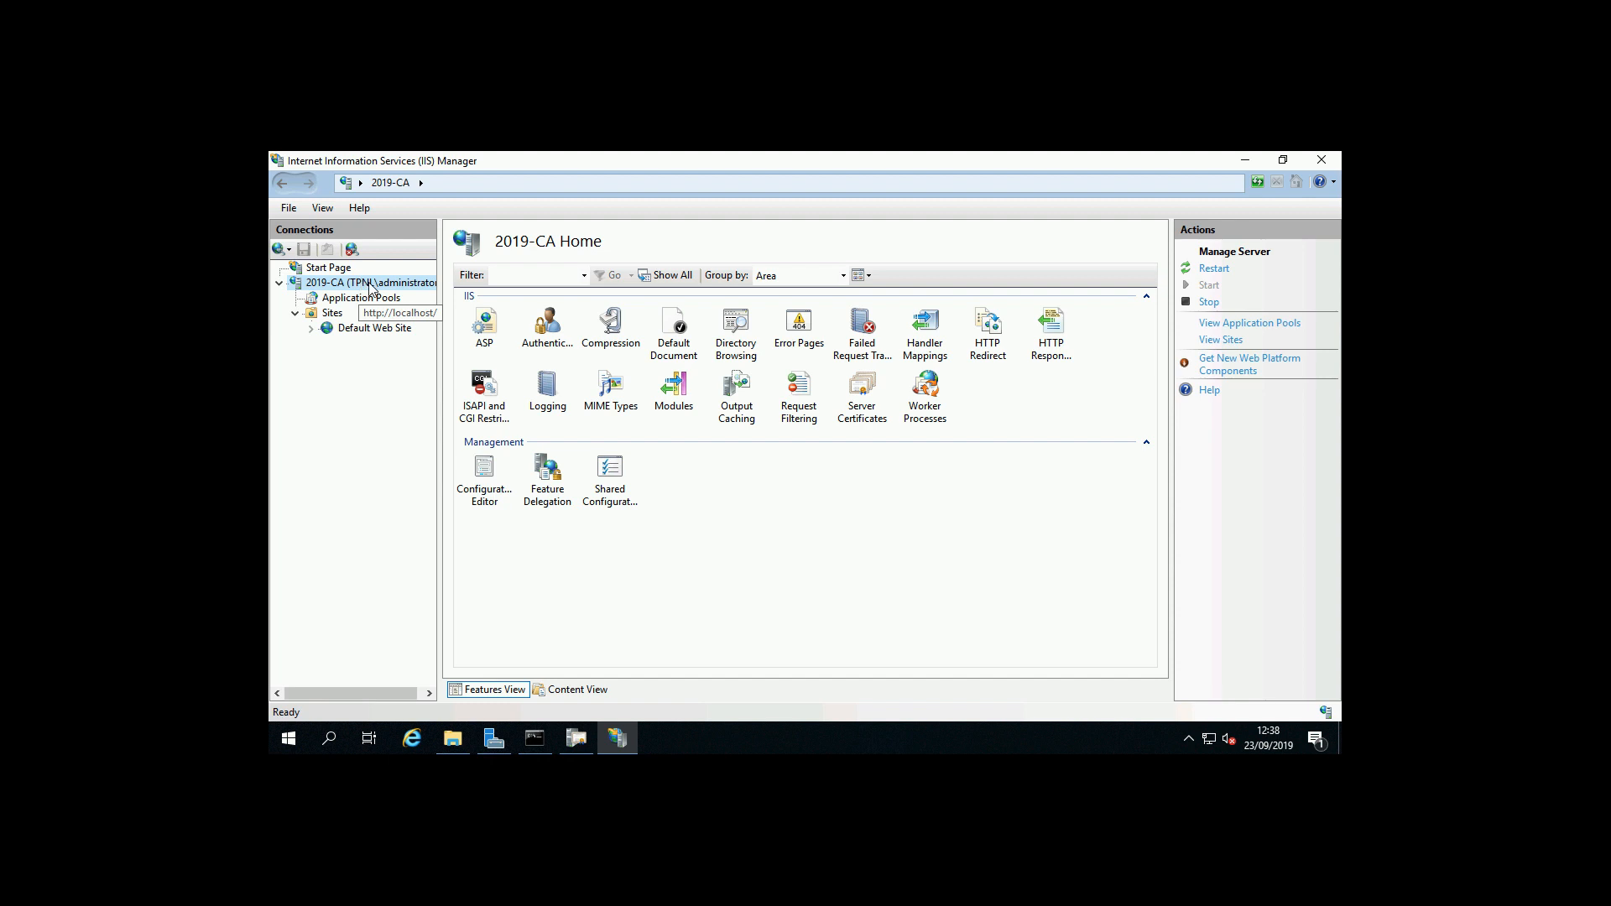
left_click(735, 324)
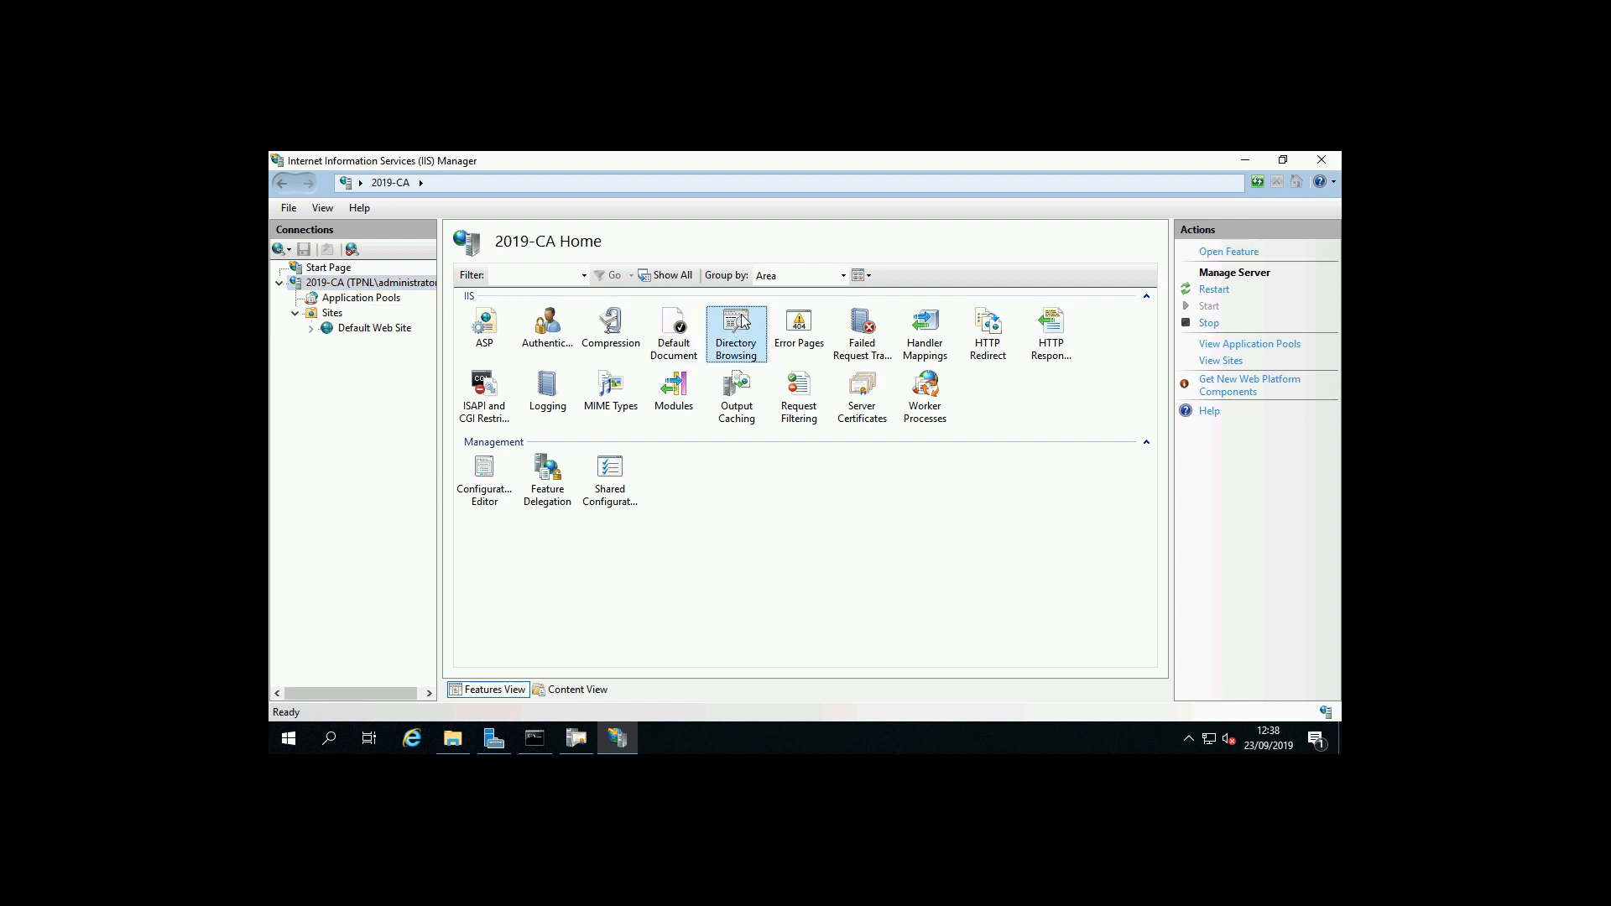
double_click(735, 327)
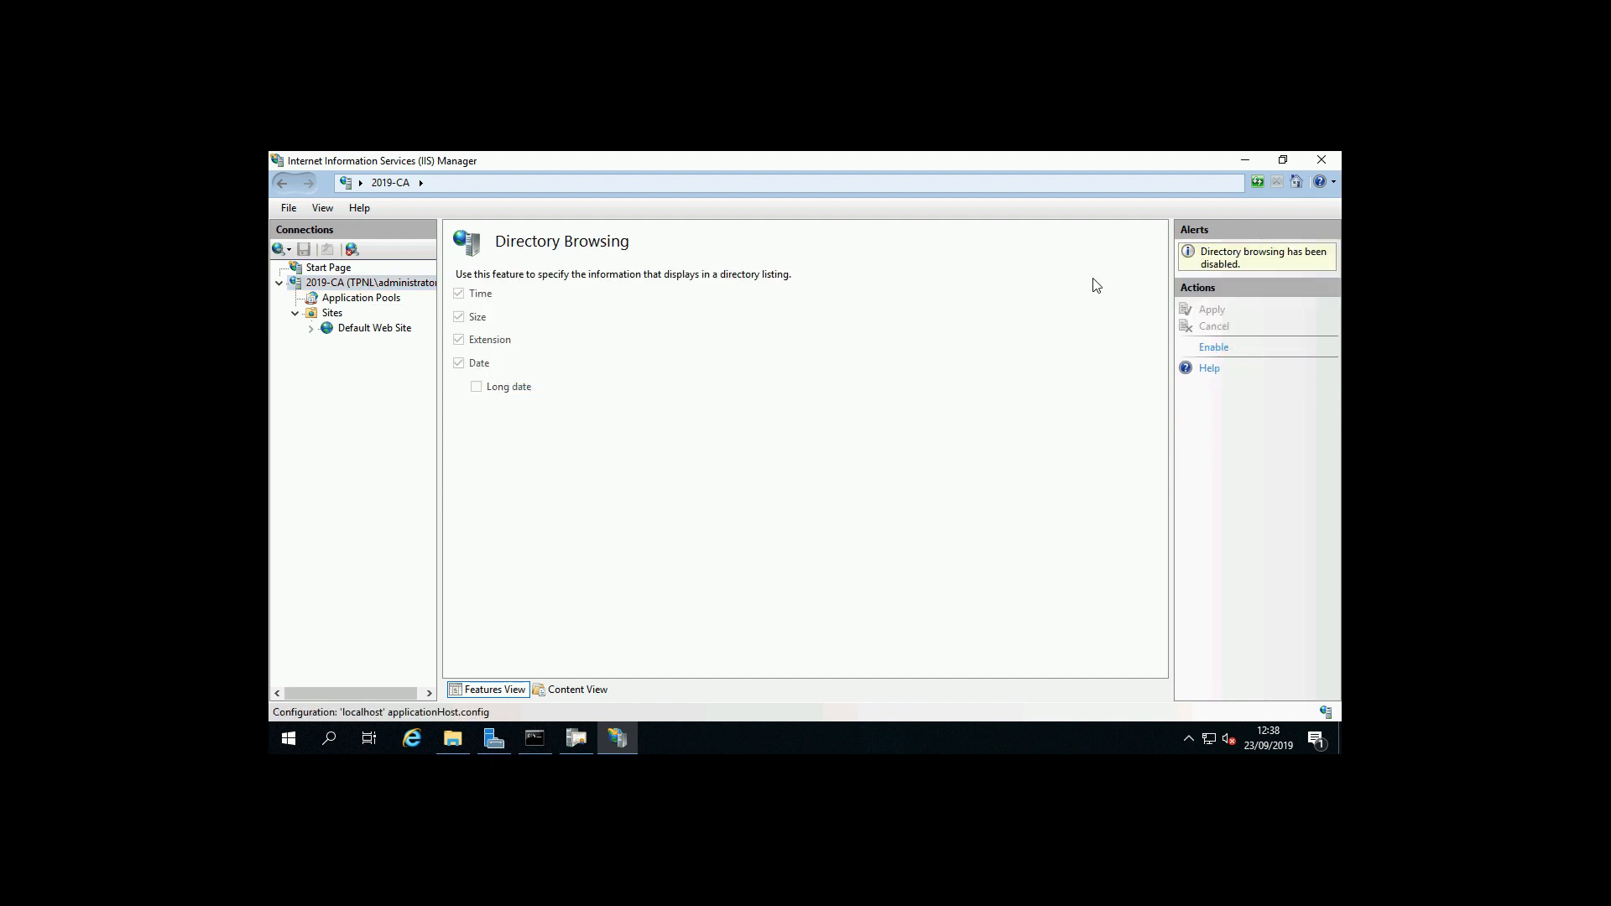
left_click(1213, 347)
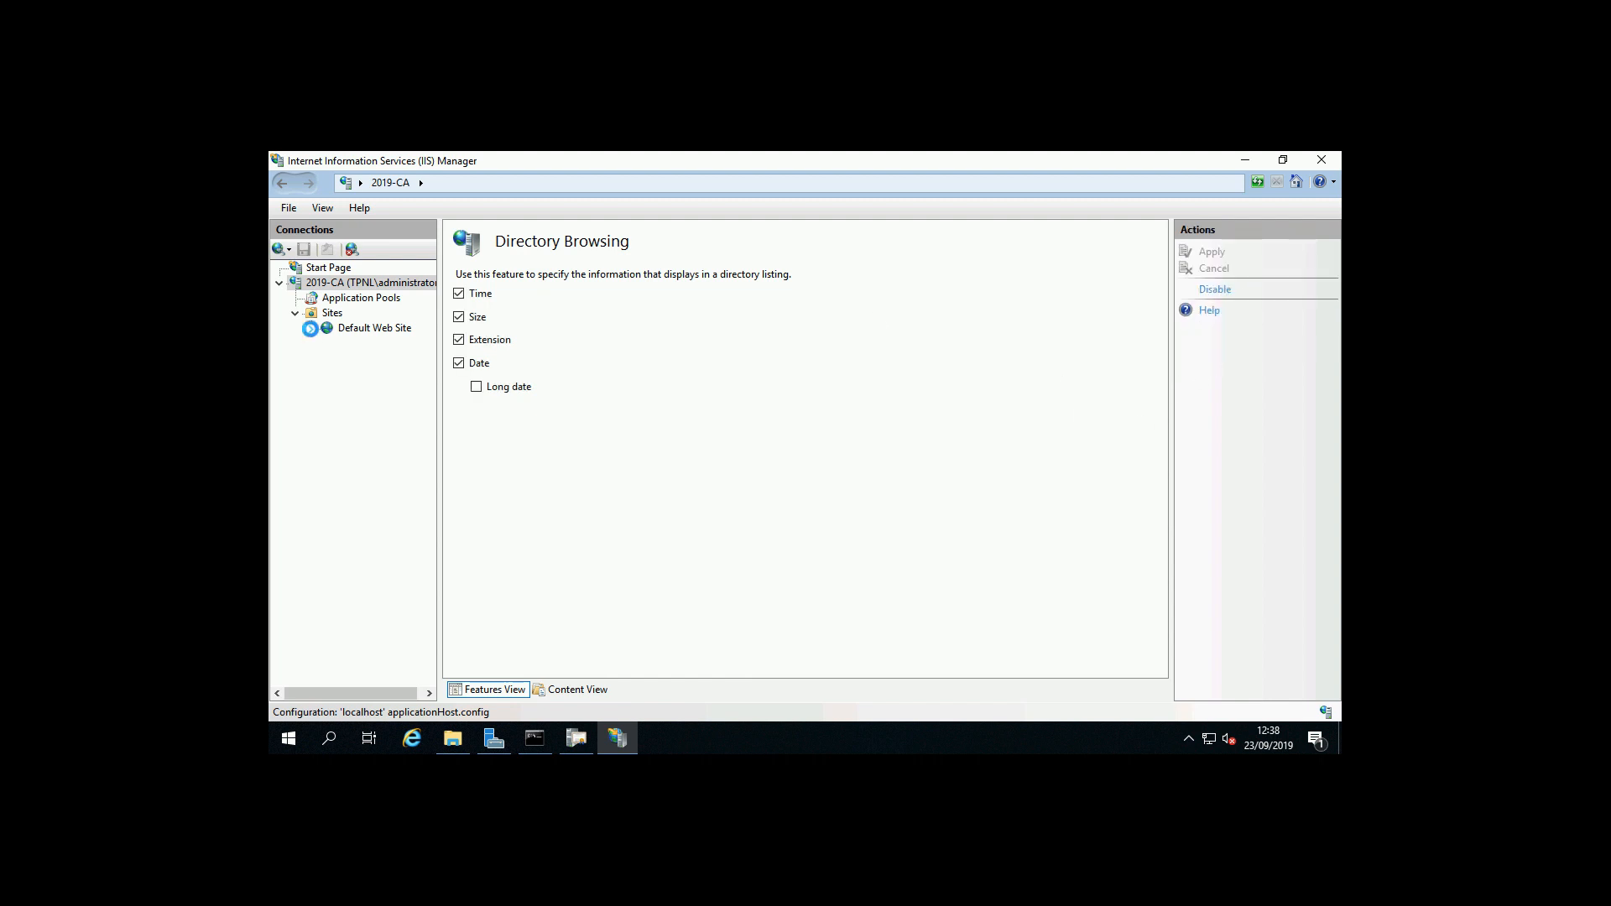
right_click(372, 328)
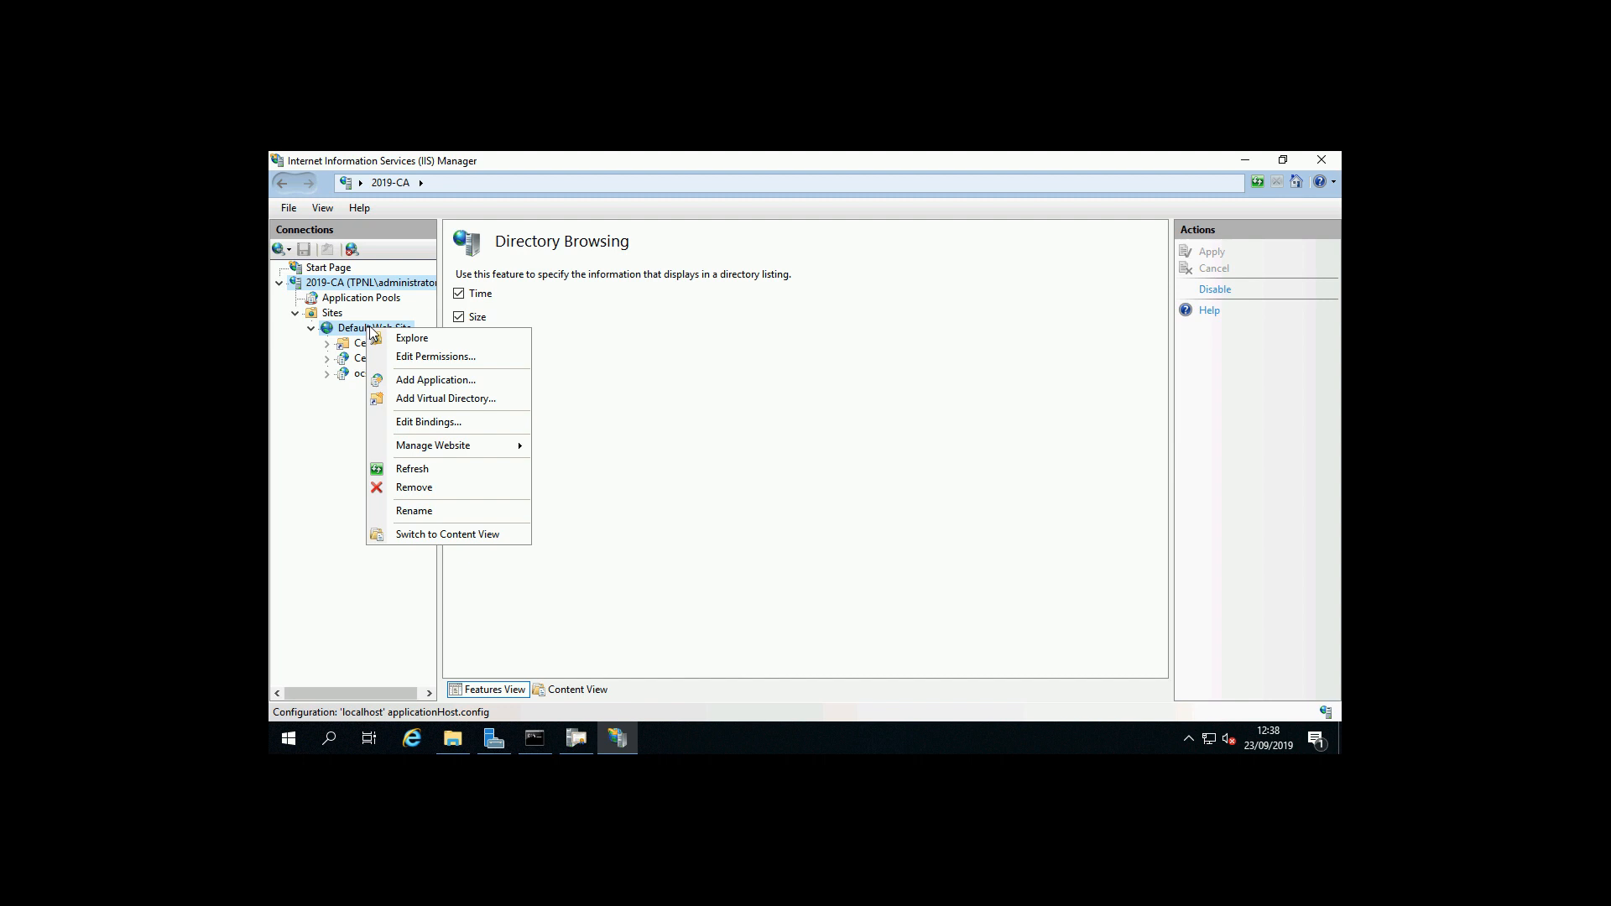
Step: Create virtual directory crld on Default Web Site pointing to C:\CRLDist
left_click(445, 398)
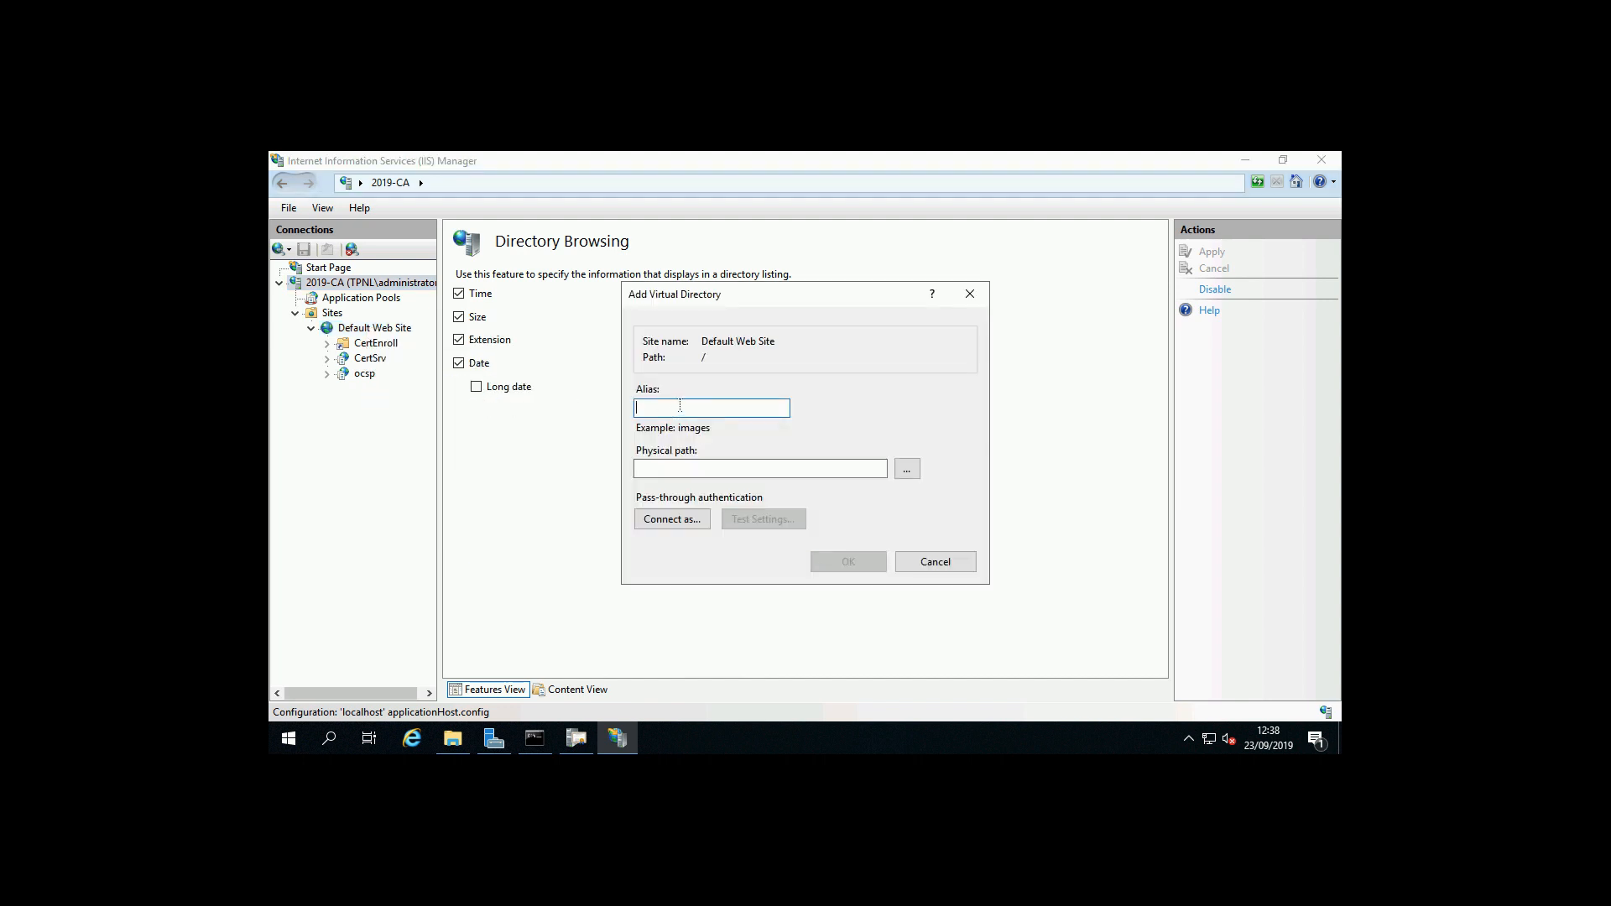
type("crld")
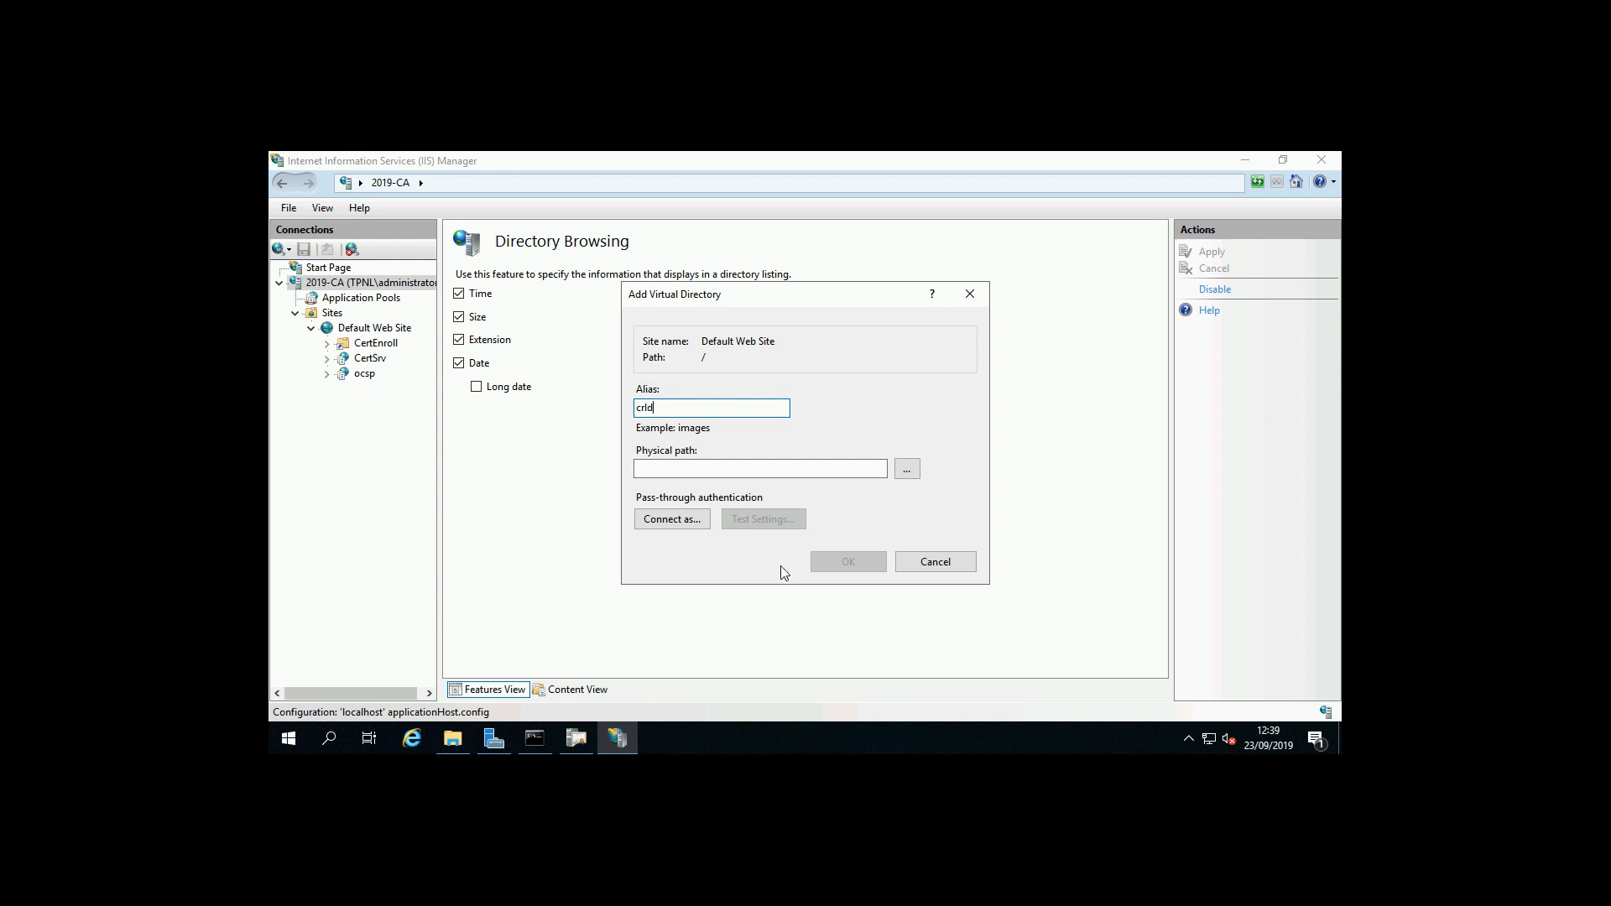
left_click(905, 468)
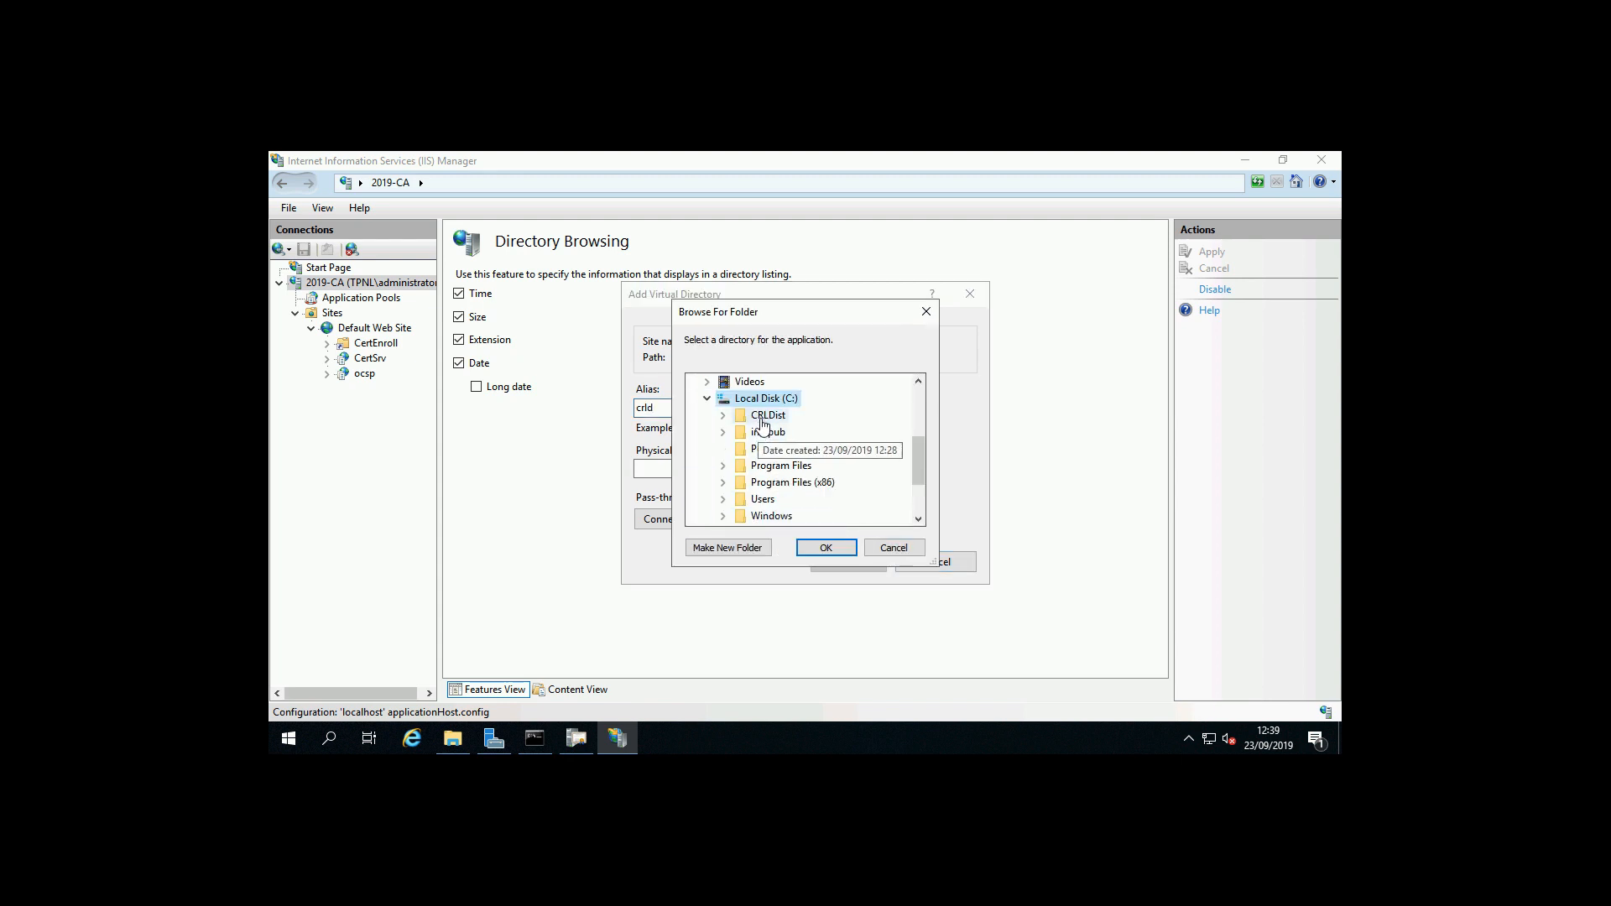
left_click(825, 547)
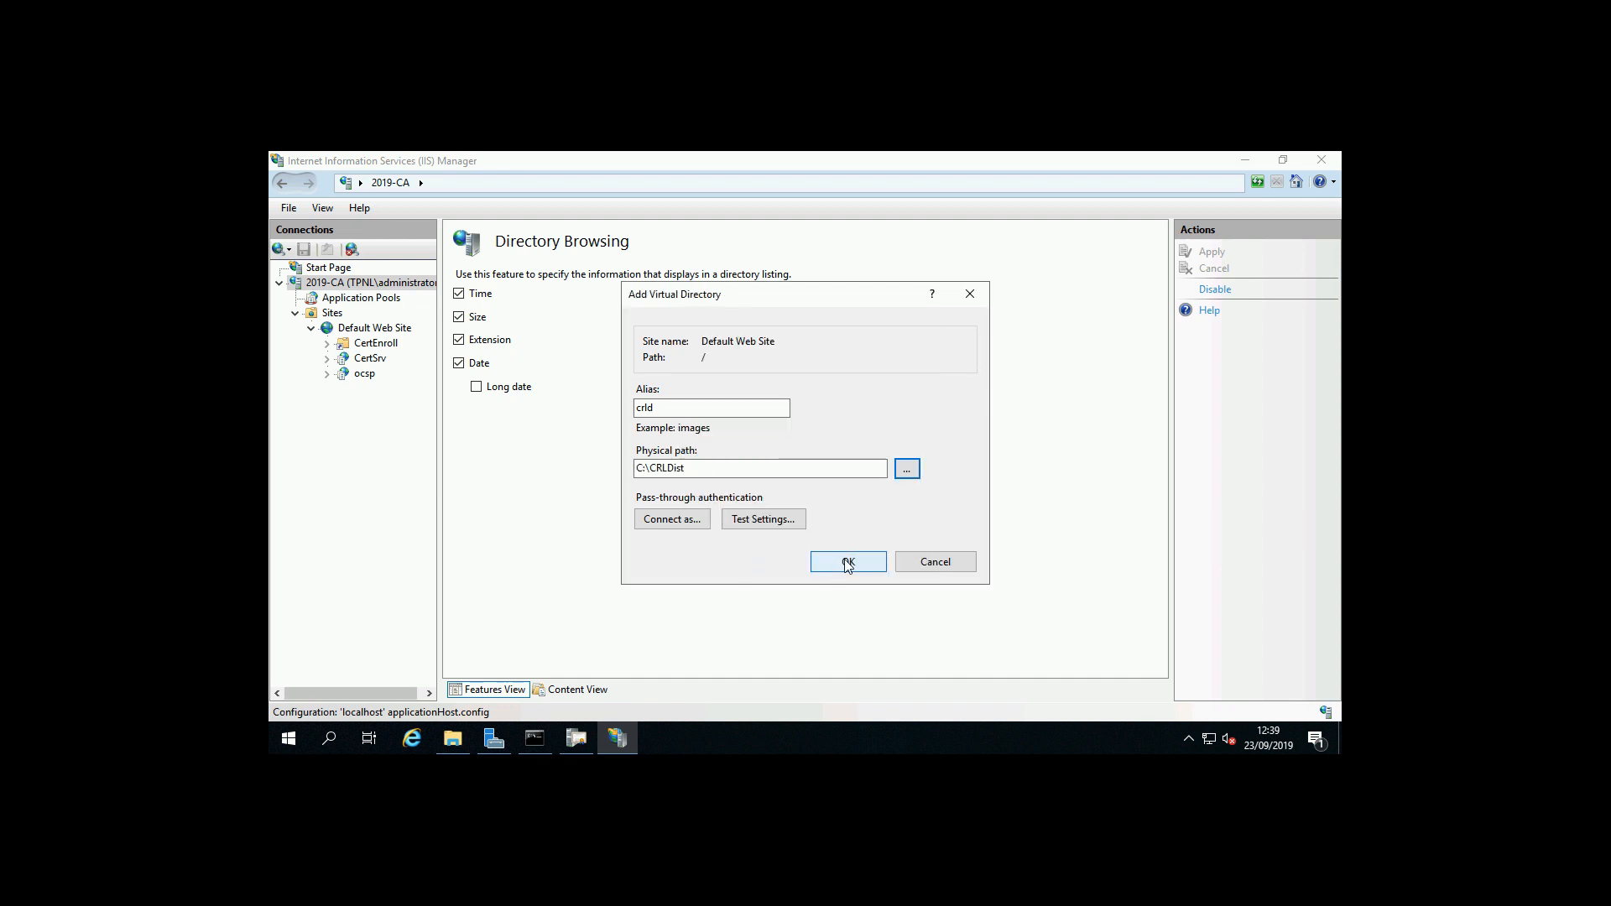
left_click(846, 562)
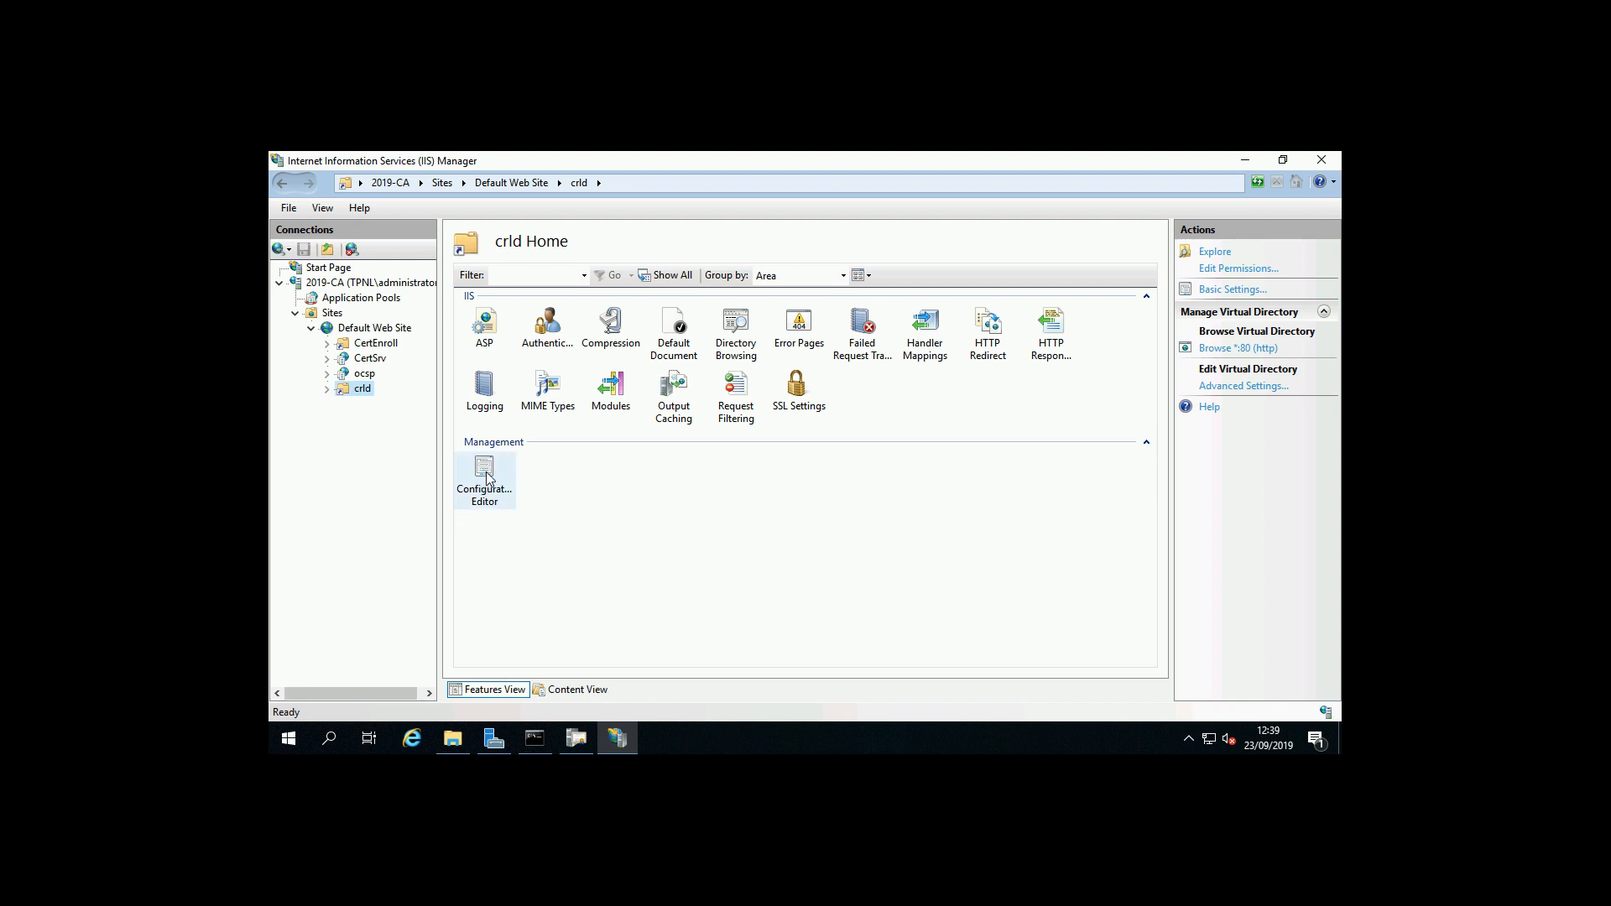
Step: Browse crld's Configuration Editor to system.webServer/security, then close IIS Manager
double_click(484, 475)
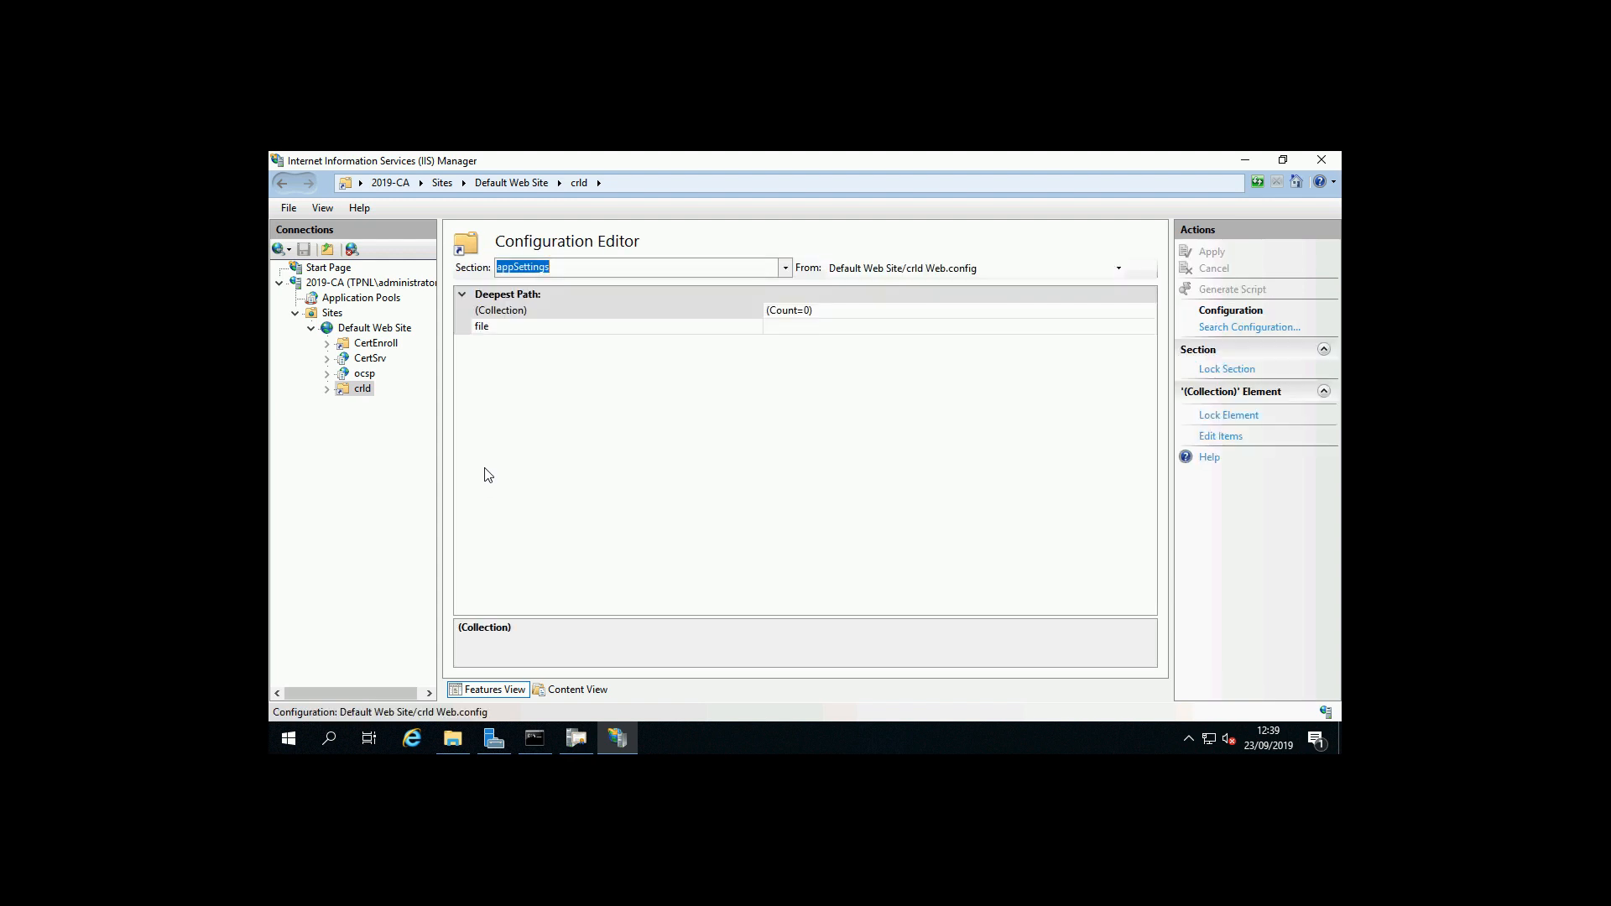
left_click(784, 269)
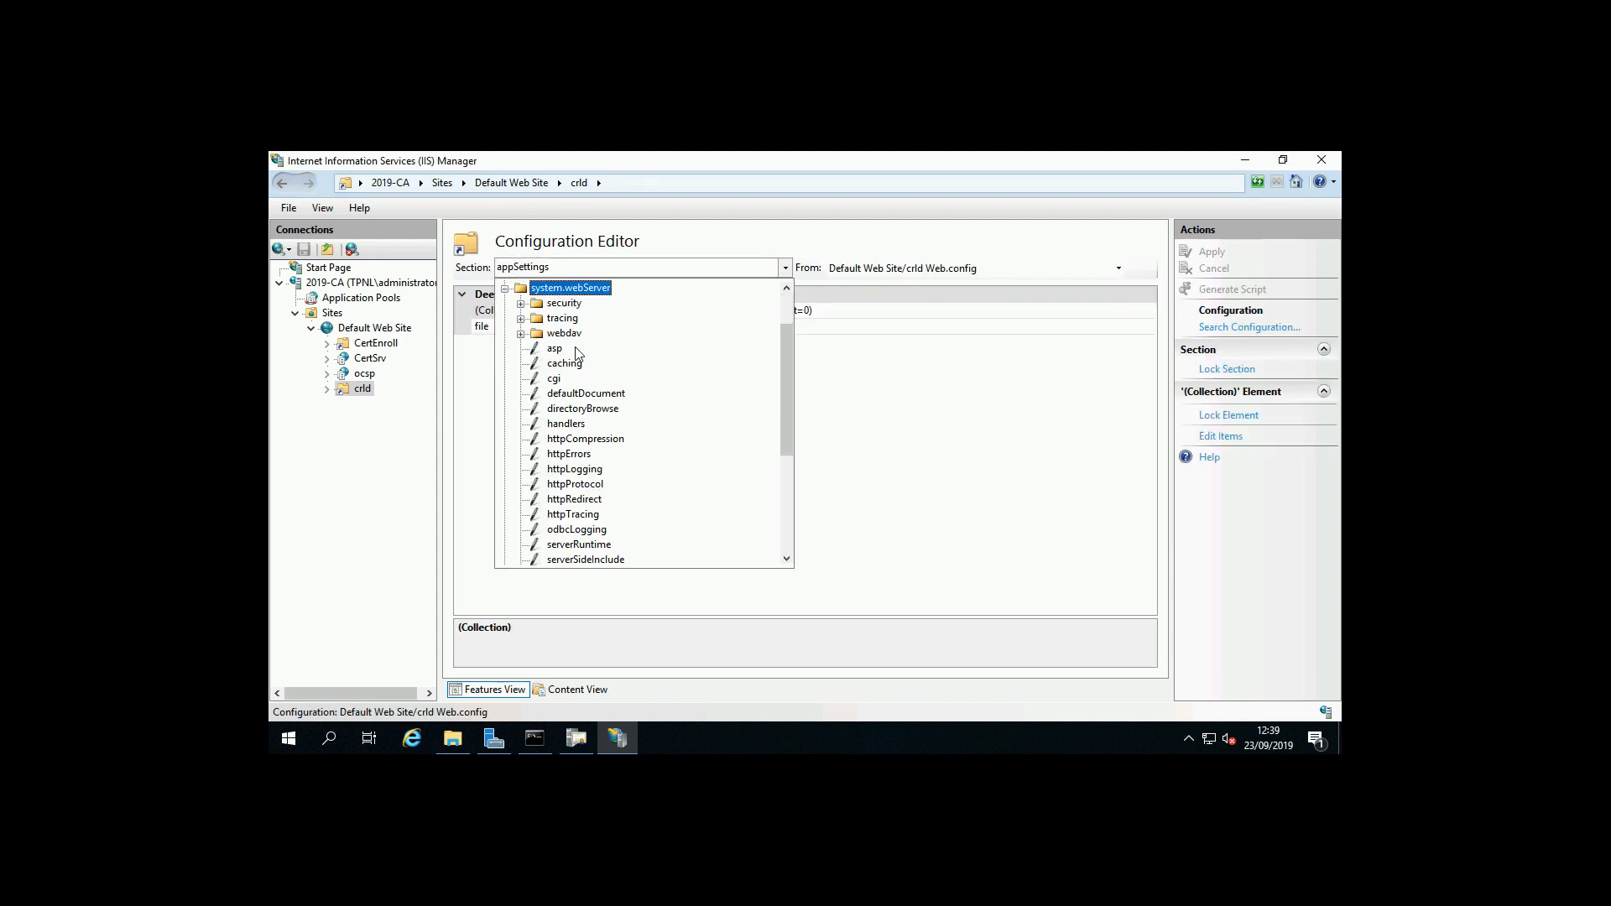
left_click(564, 304)
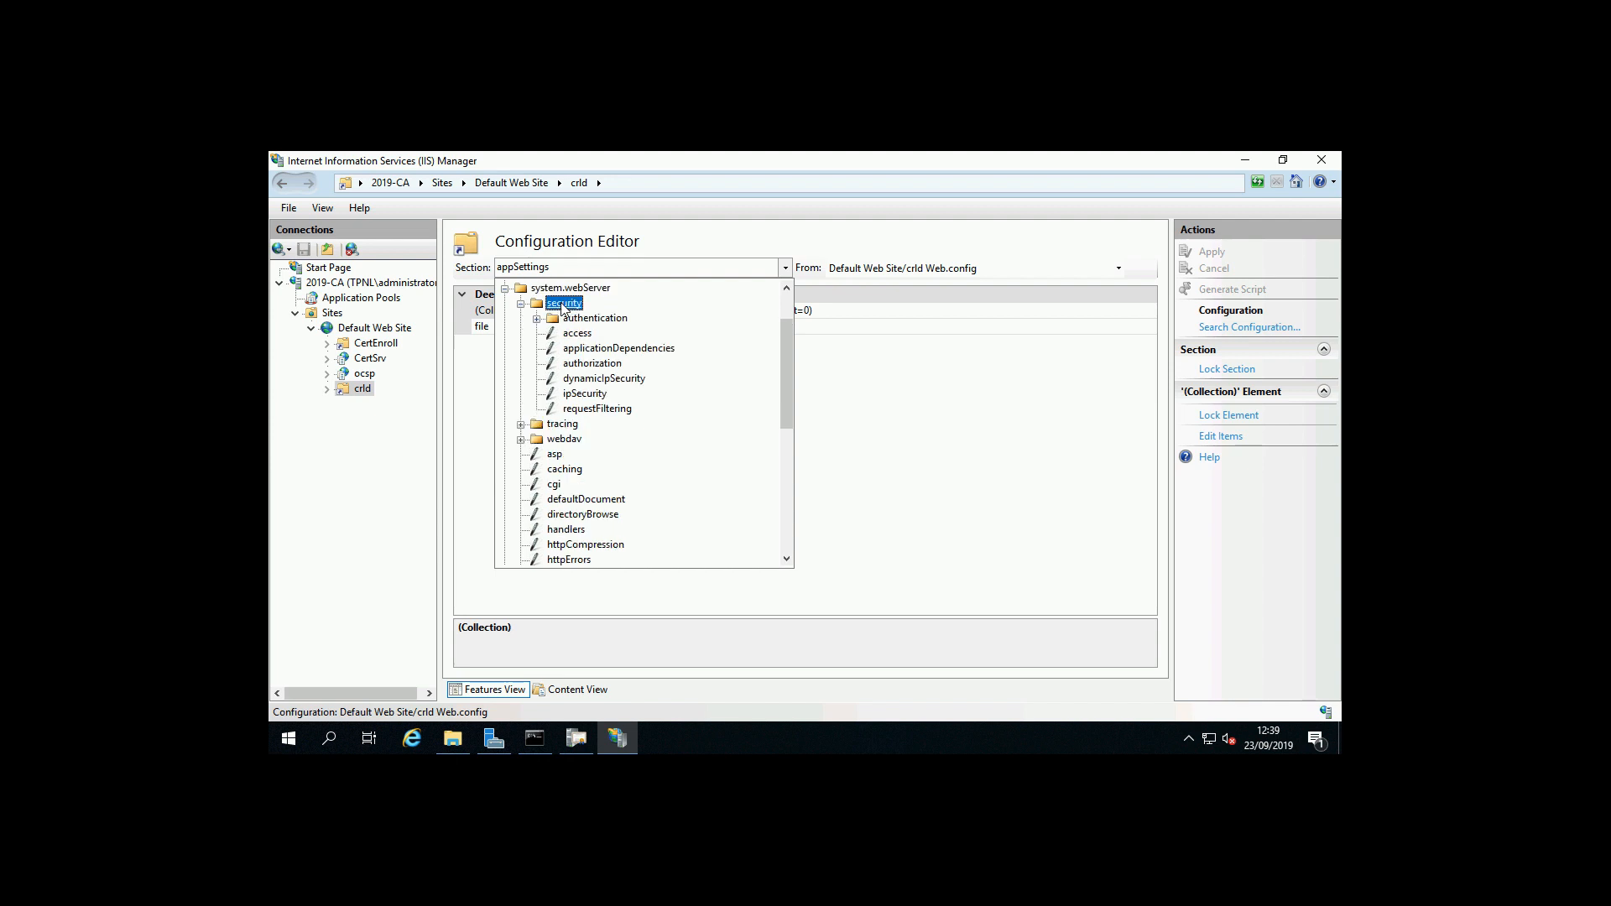
left_click(597, 408)
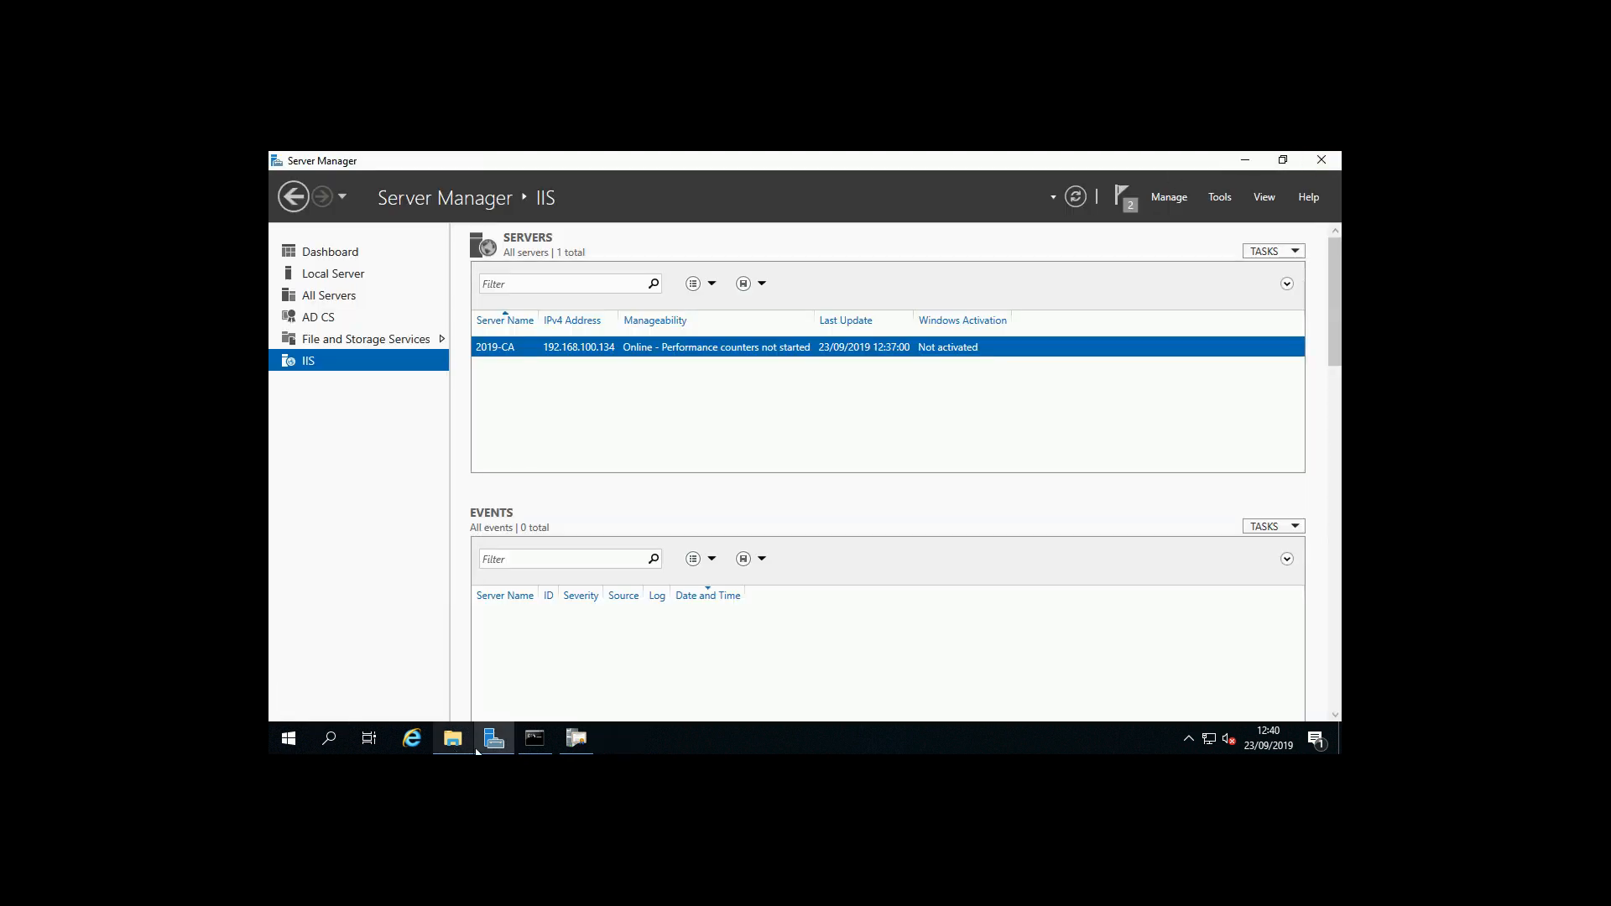
Step: In 2008-CA Extensions, select the \\2008-CA\CRLDIST$ CRL entry and begin adding a location
left_click(576, 738)
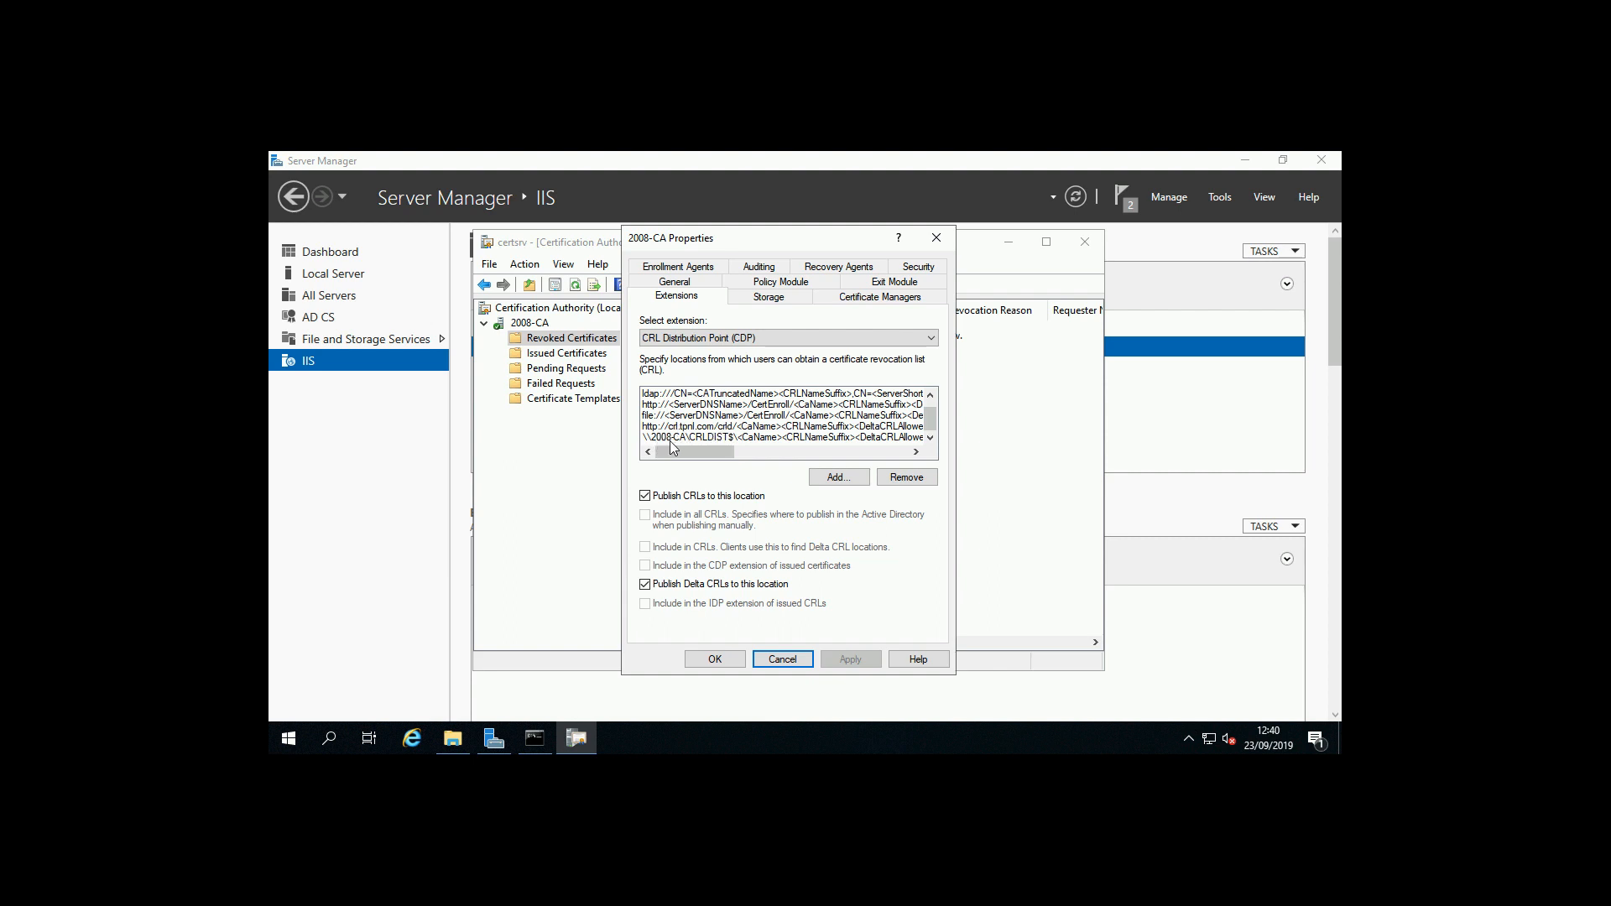
mouse_move(696, 446)
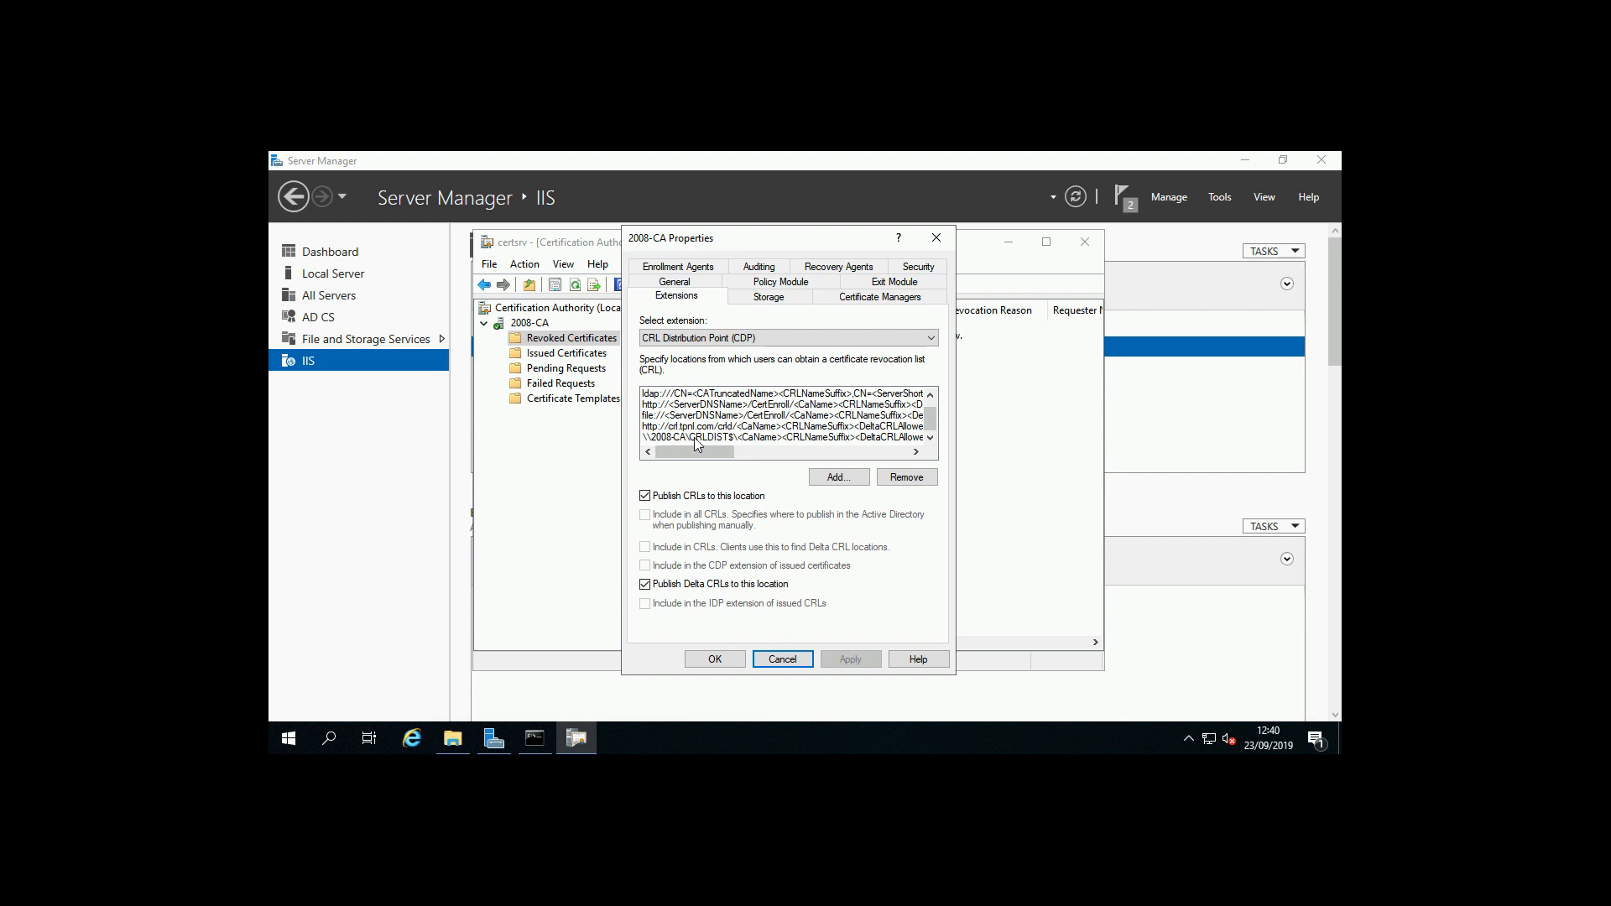
left_click(783, 436)
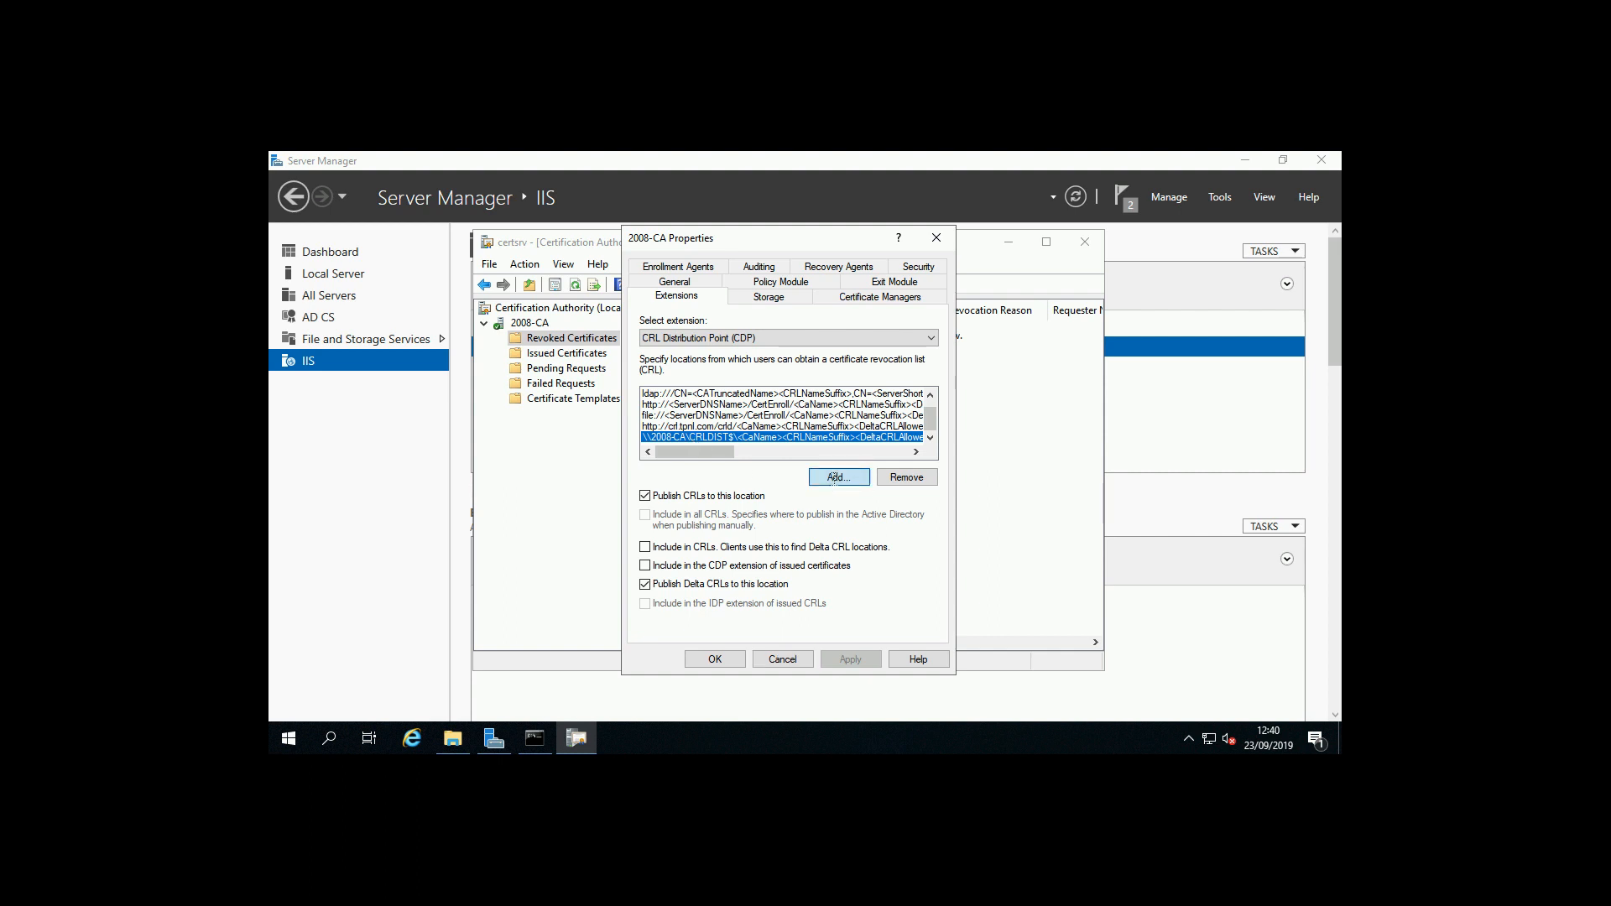
left_click(837, 475)
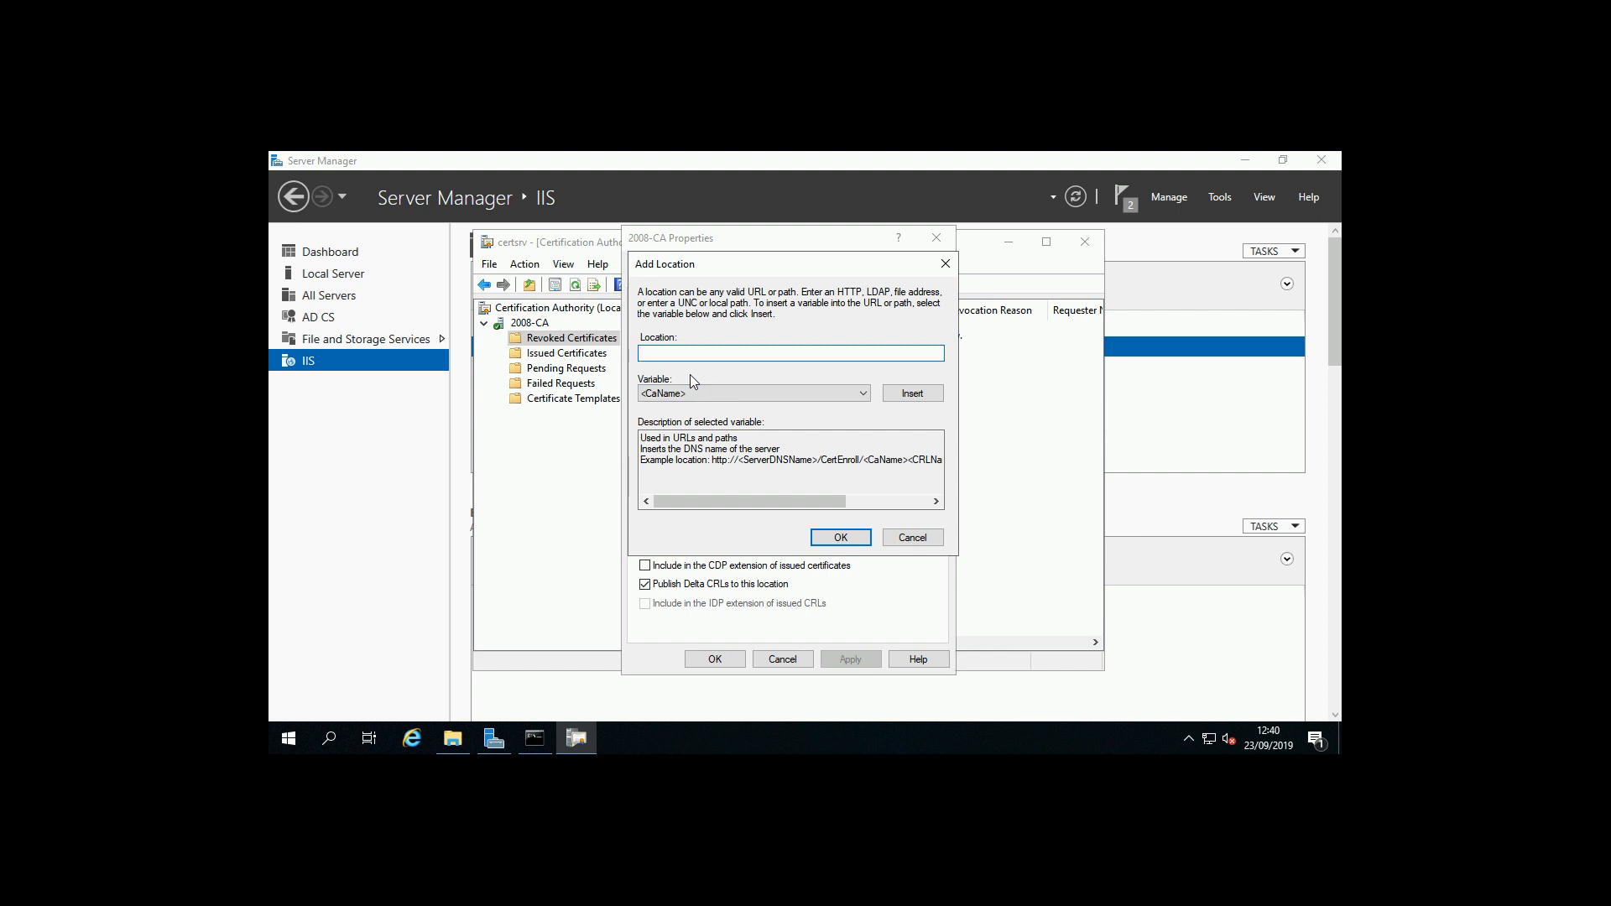
Step: Enter location \\2019-CA\CRLDIST$\<CaName><CRLNameSuffix><DeltaCRLAllowed>.crl and add it
type("\\\\2019-CA\\CRLDISTS")
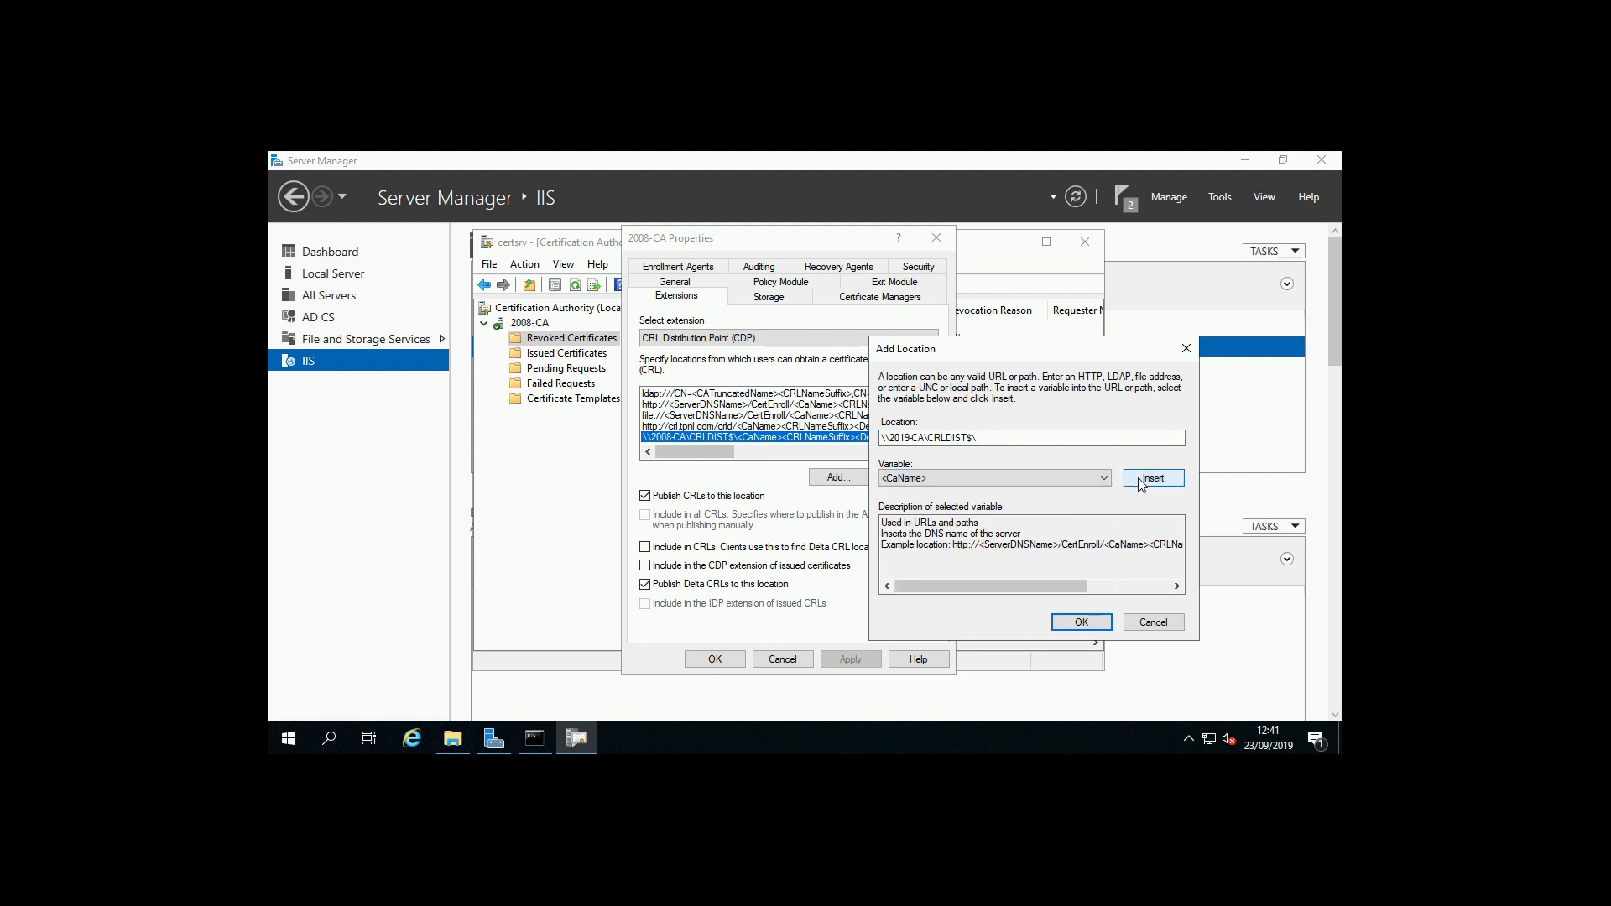
left_click(1101, 478)
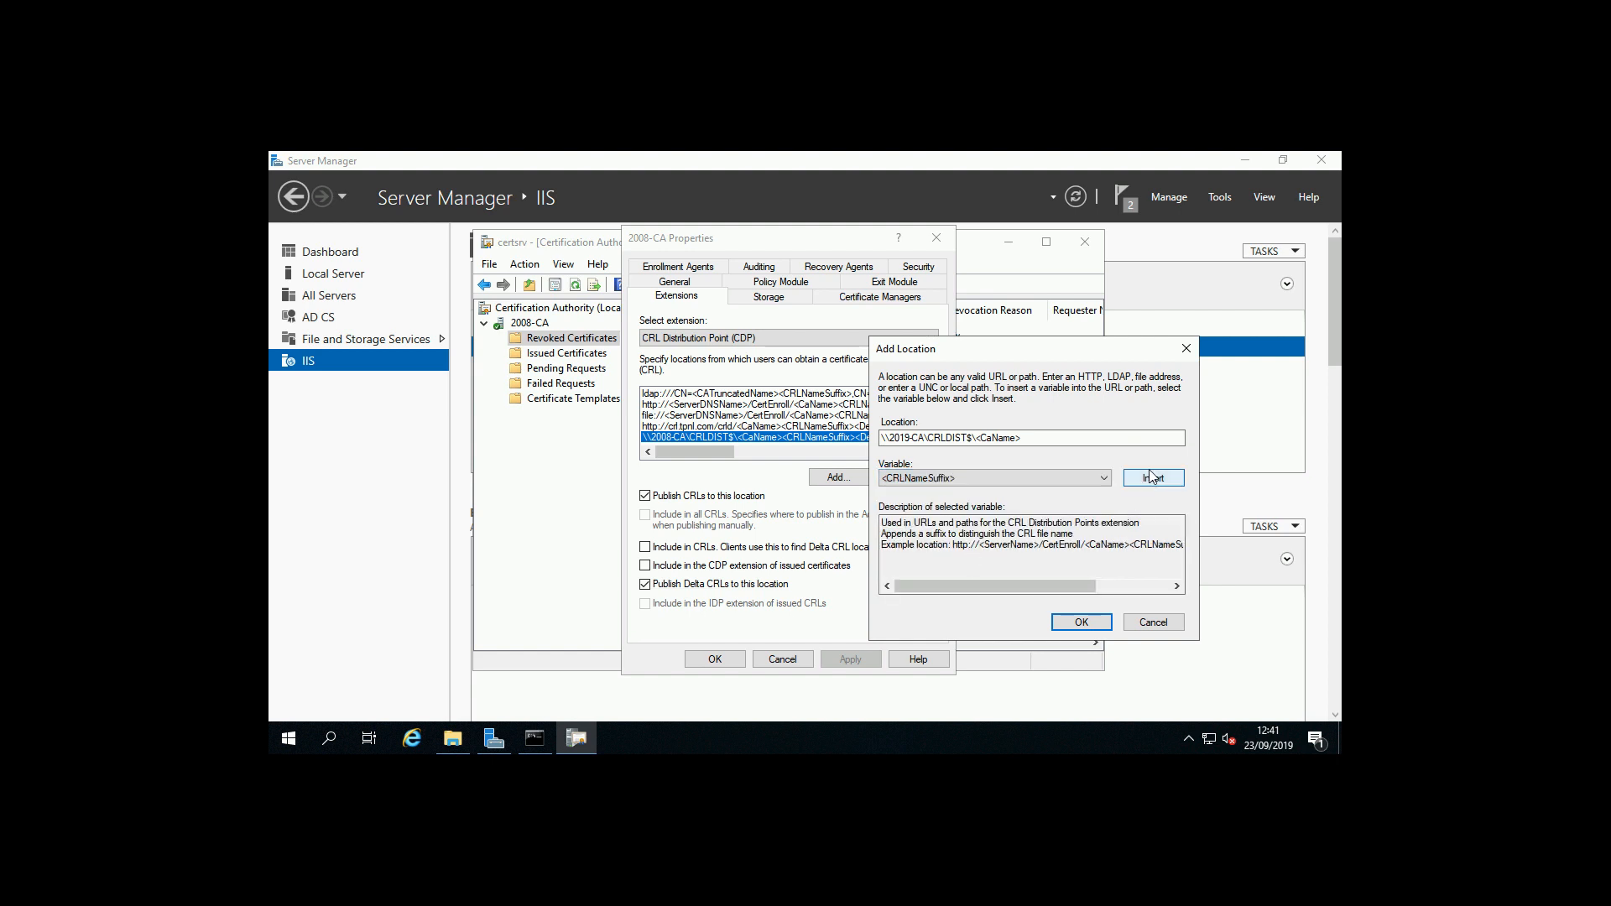
left_click(1104, 478)
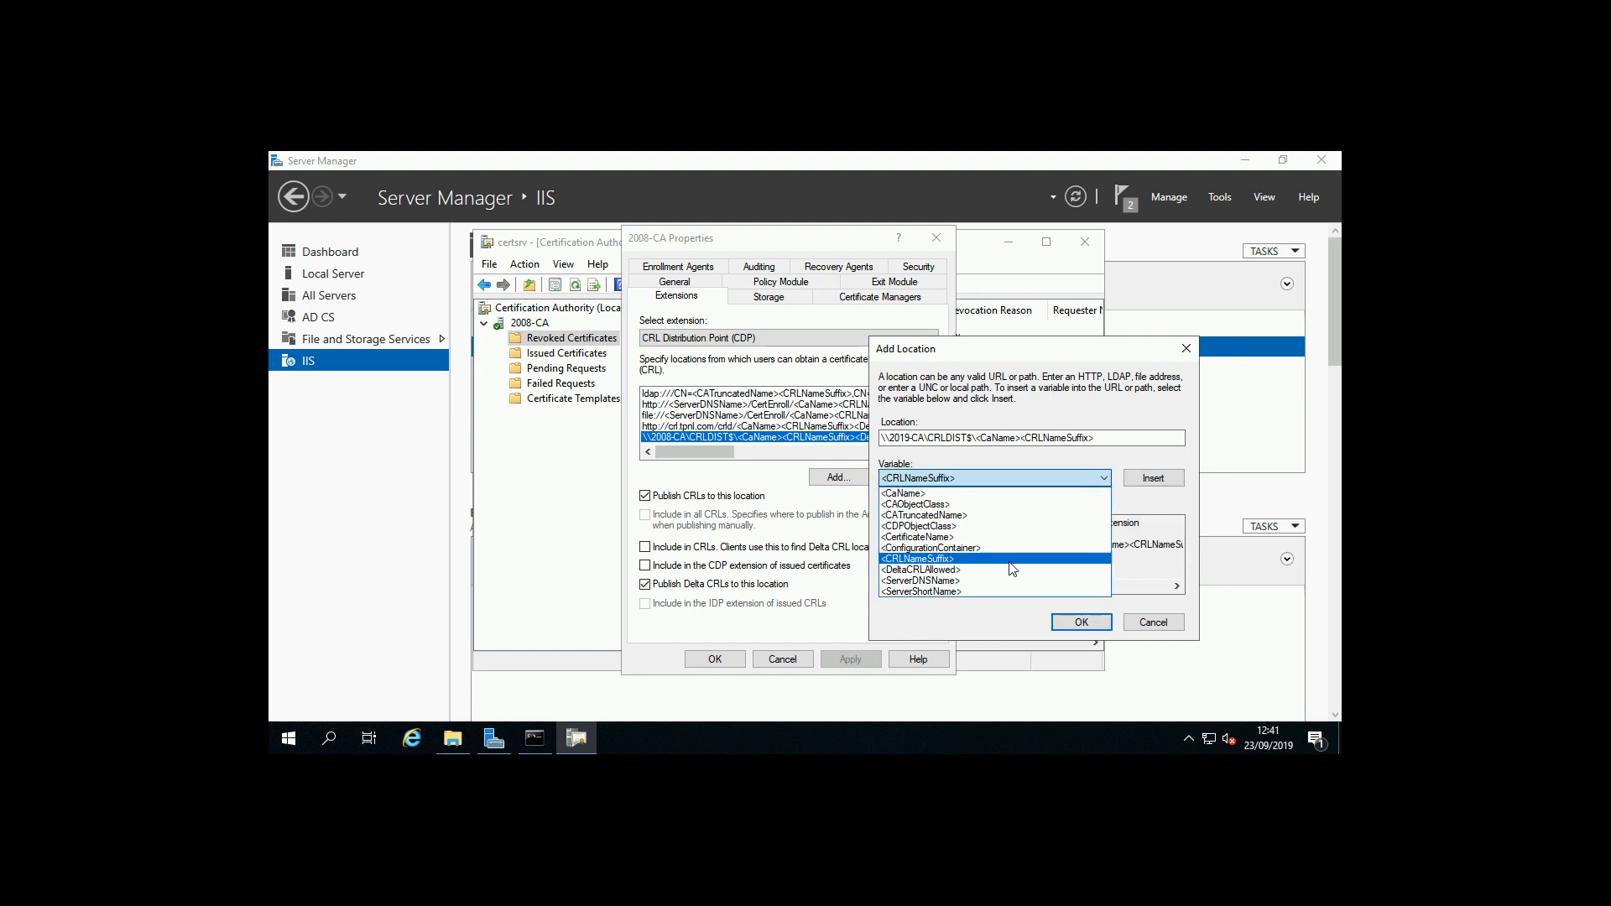
left_click(923, 571)
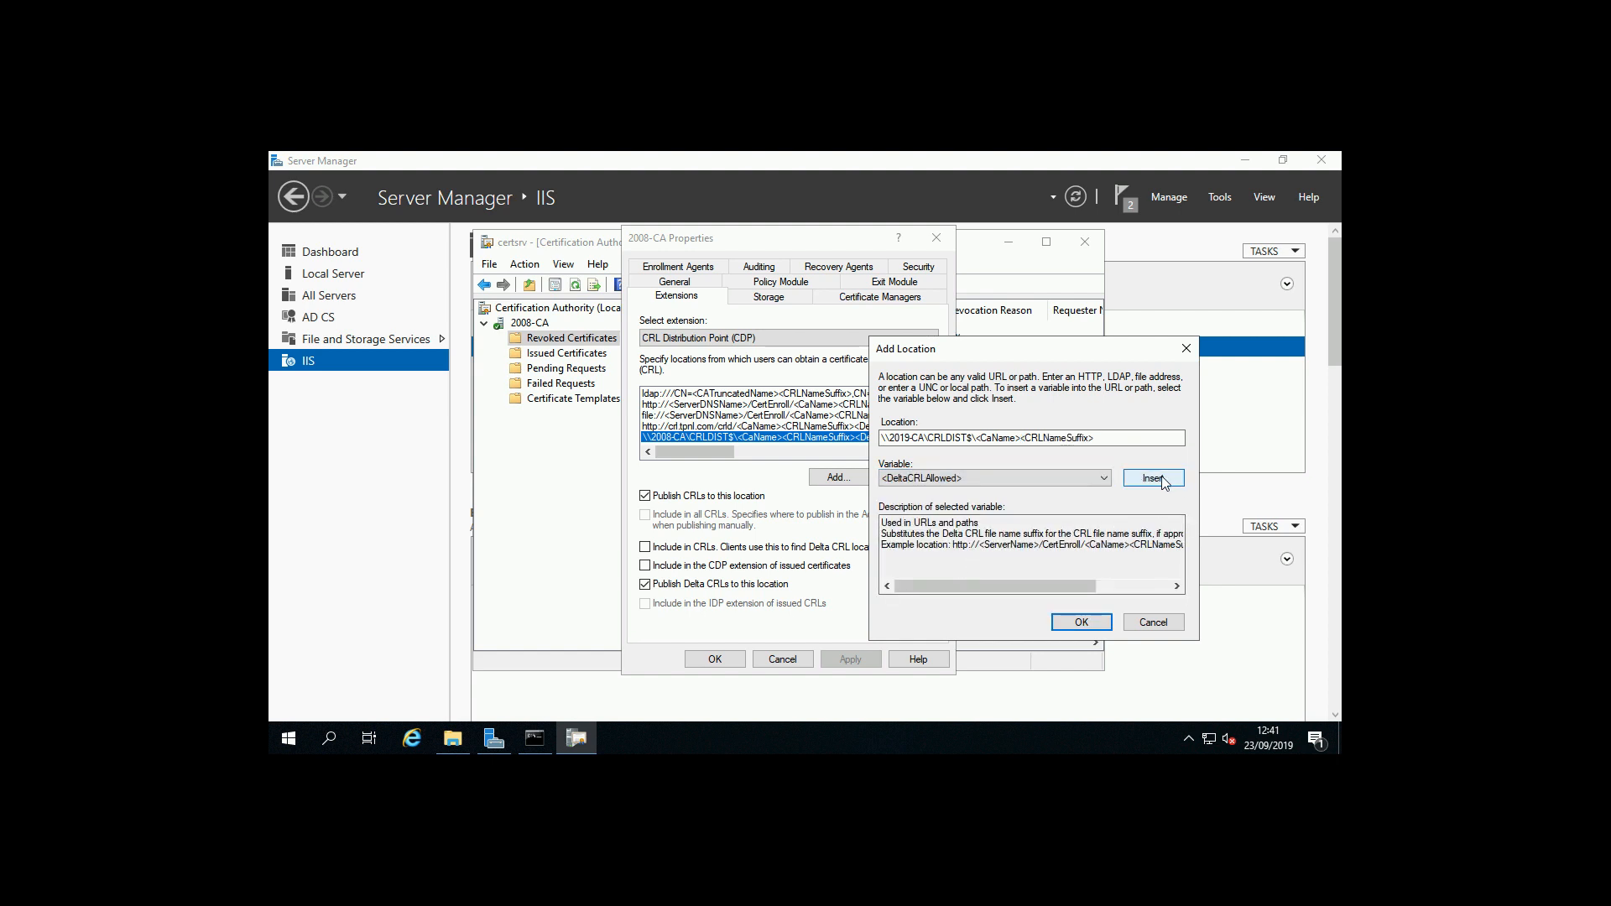
left_click(1153, 479)
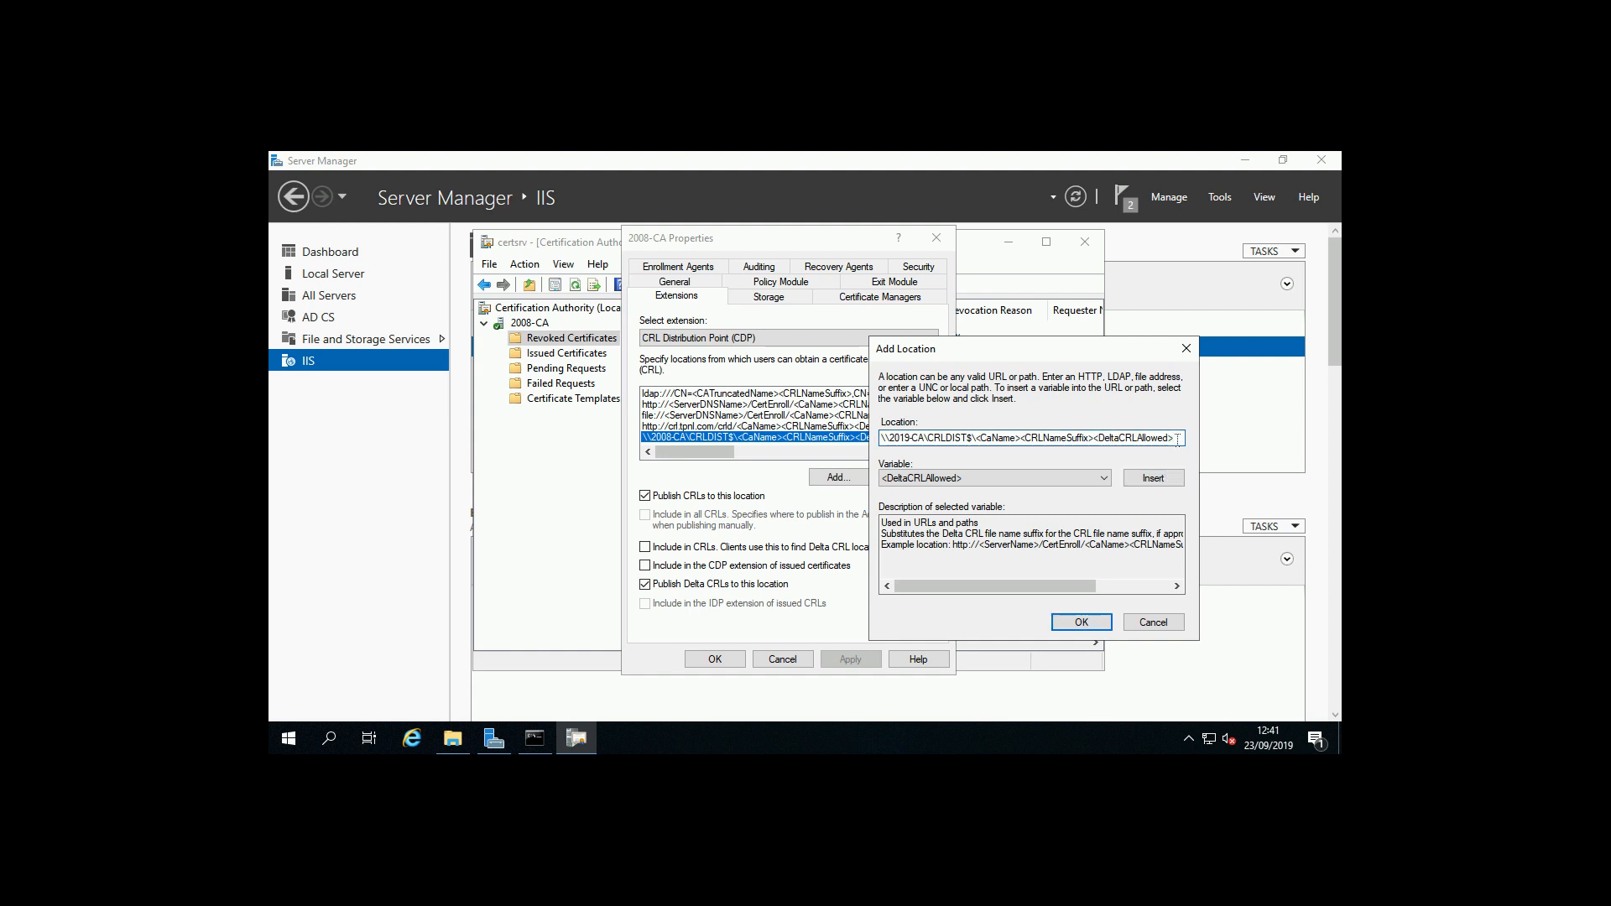
type(".crl")
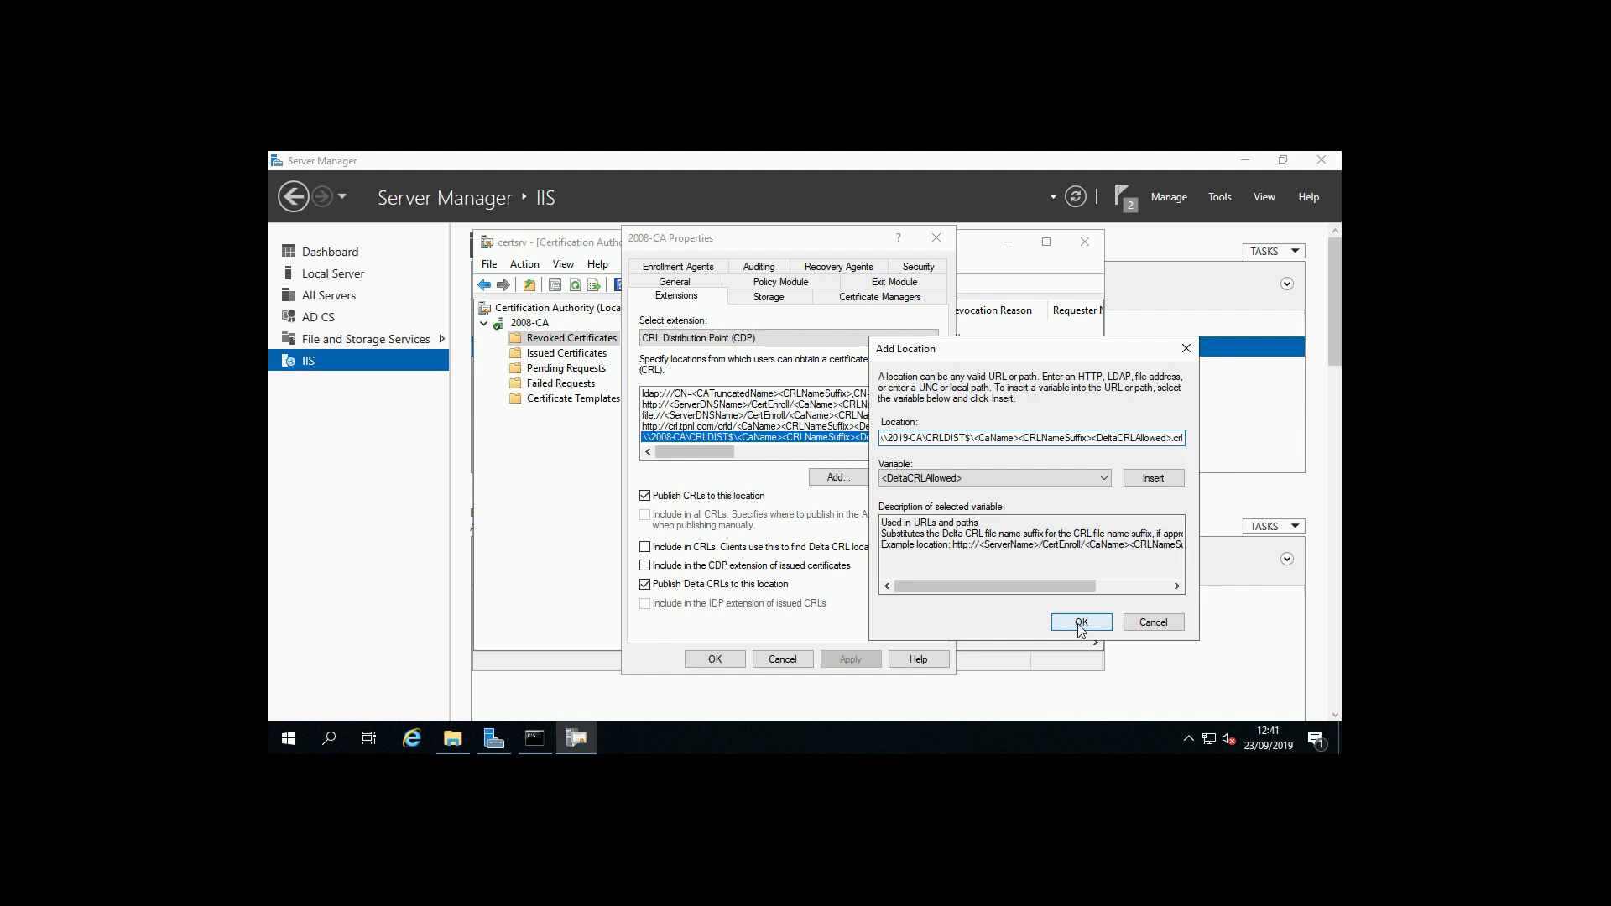
left_click(1079, 621)
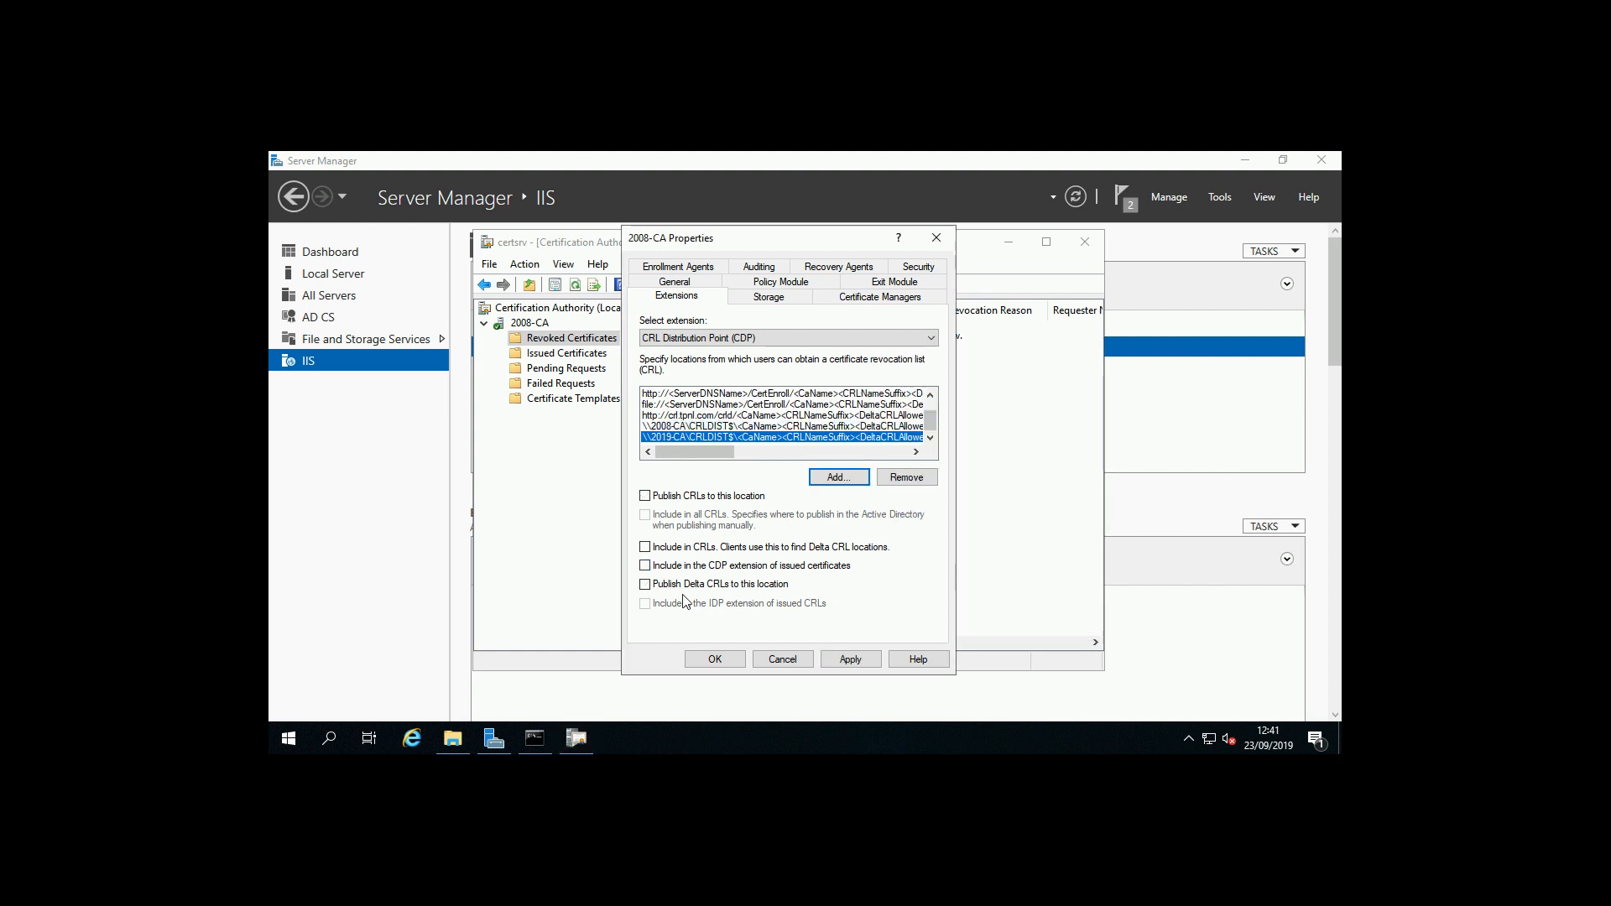
Step: Publish CRLs and delta CRLs to the \\2019-CA share and restart certificate services
left_click(645, 495)
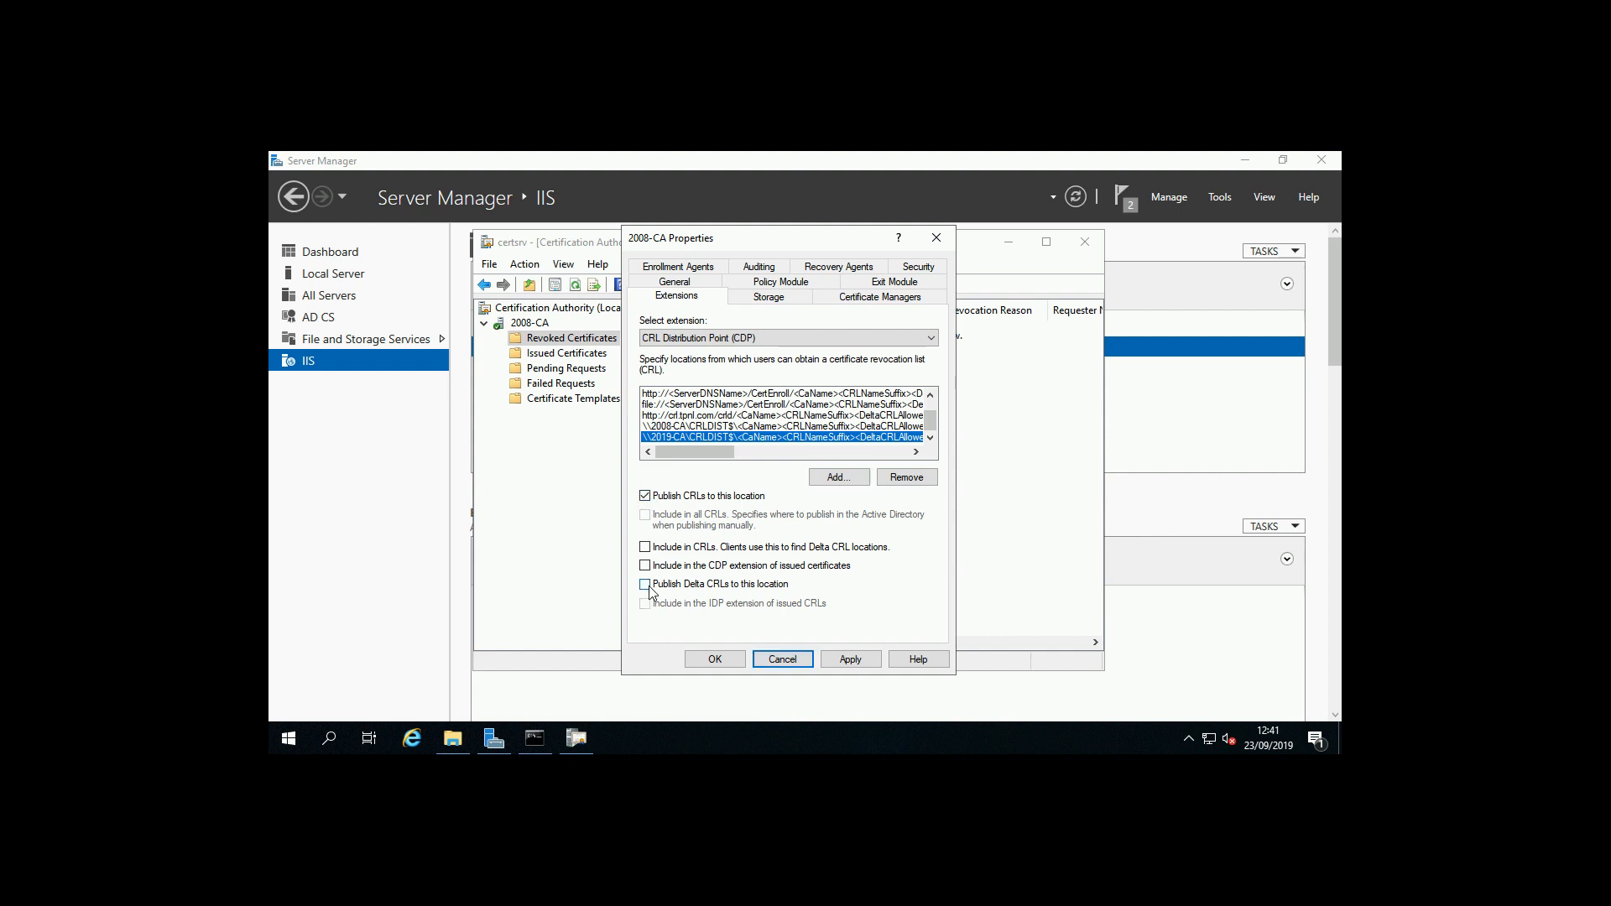
left_click(850, 658)
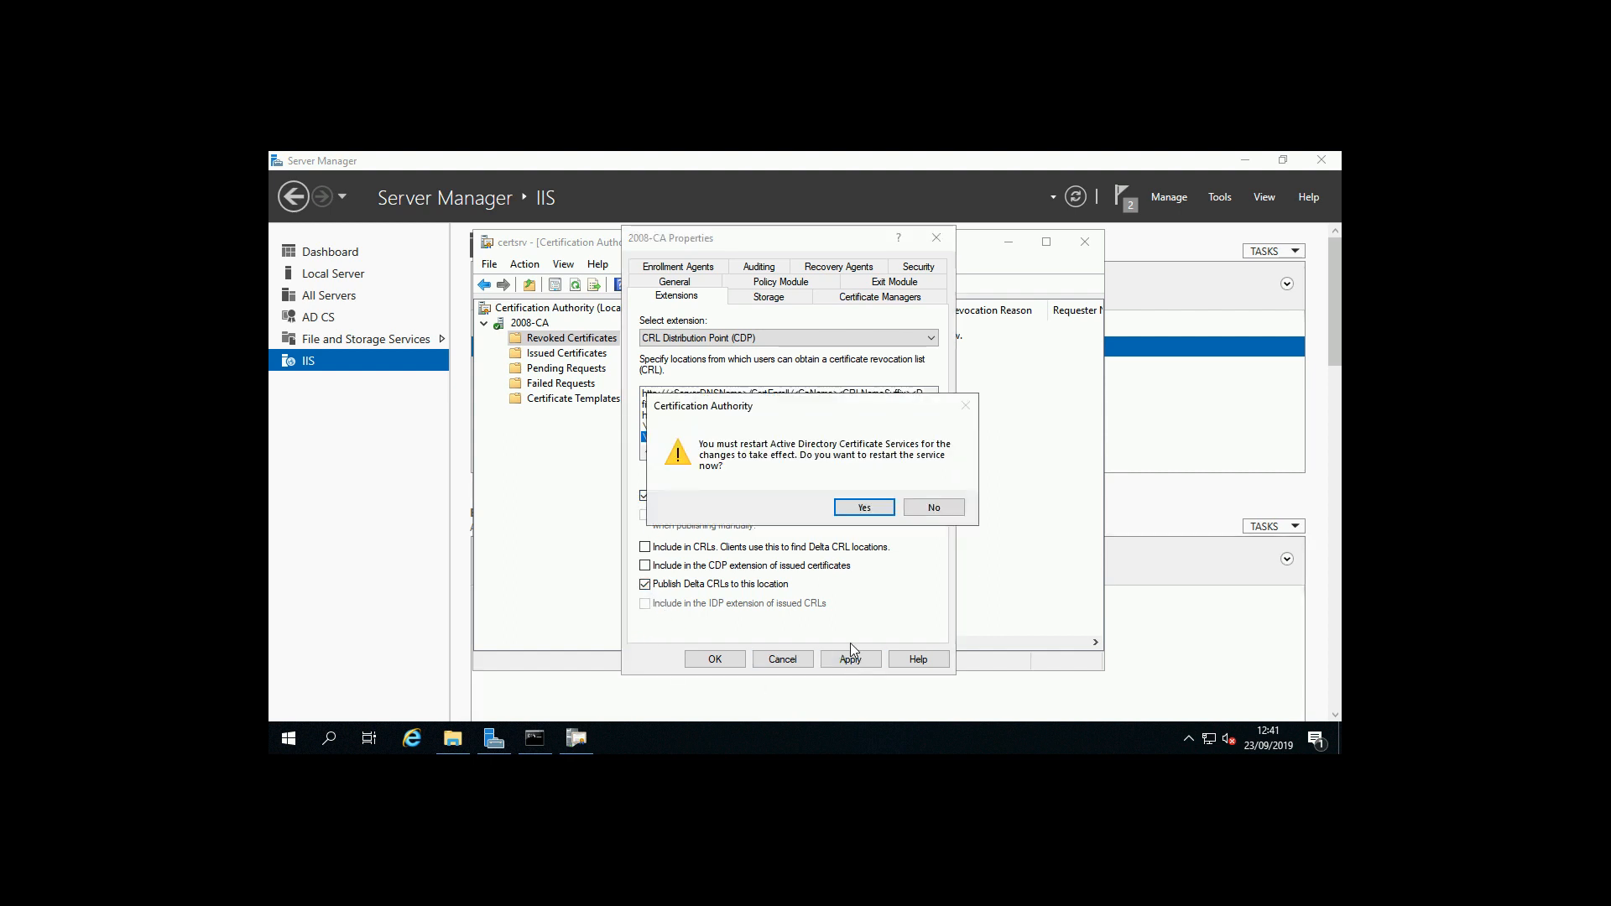
left_click(862, 507)
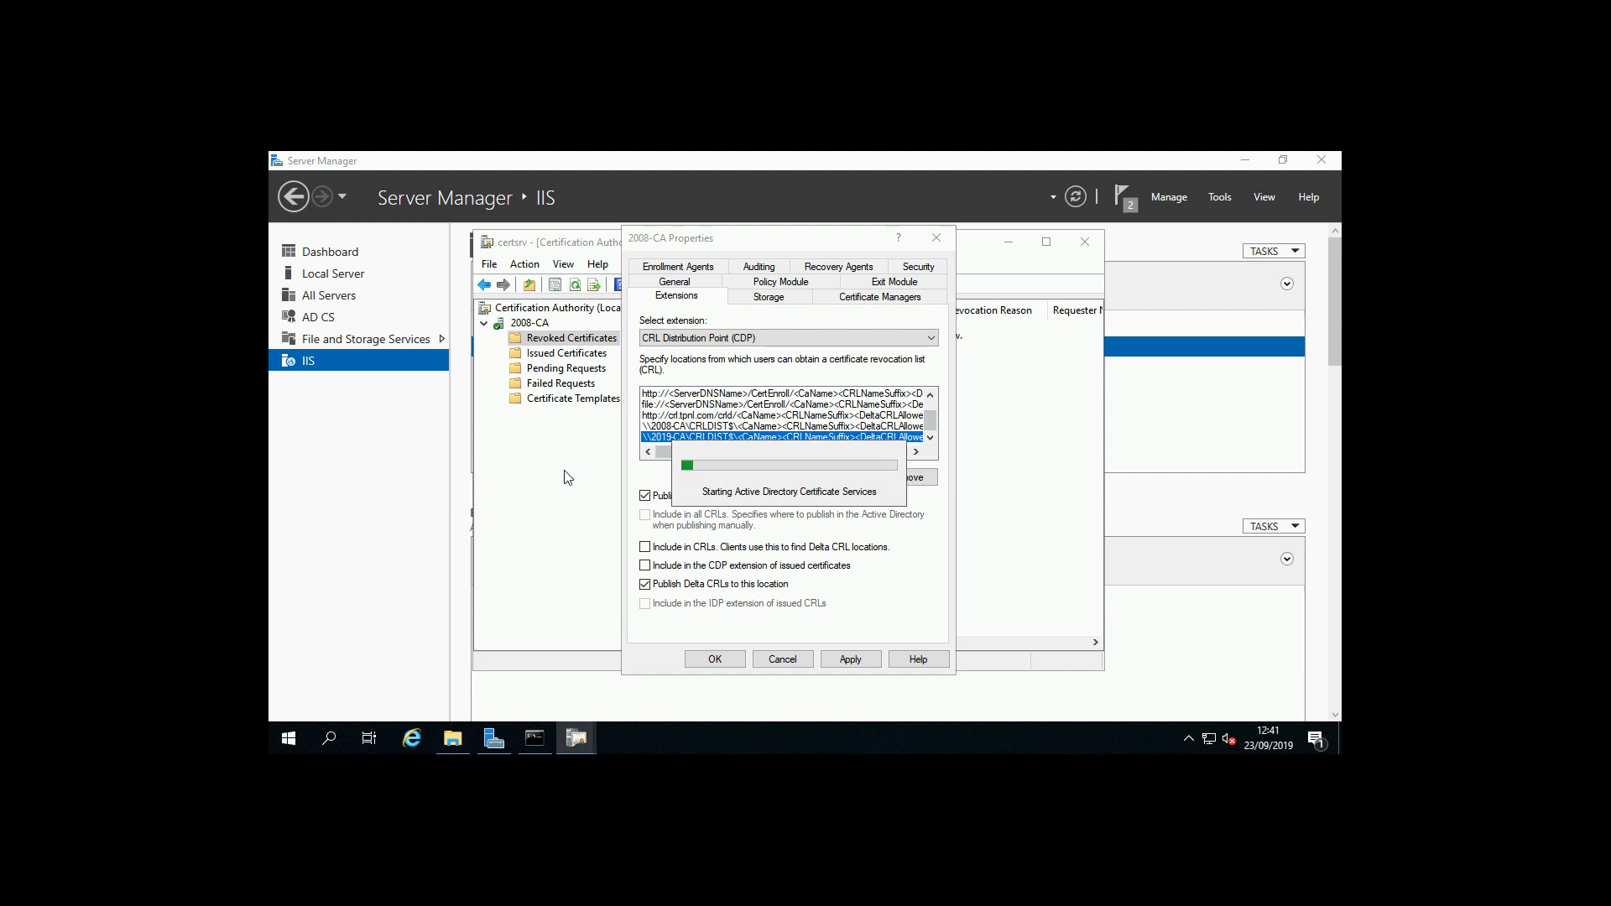
Step: Remove the old \\2008-CA share location, apply, and restart certificate services
left_click(849, 657)
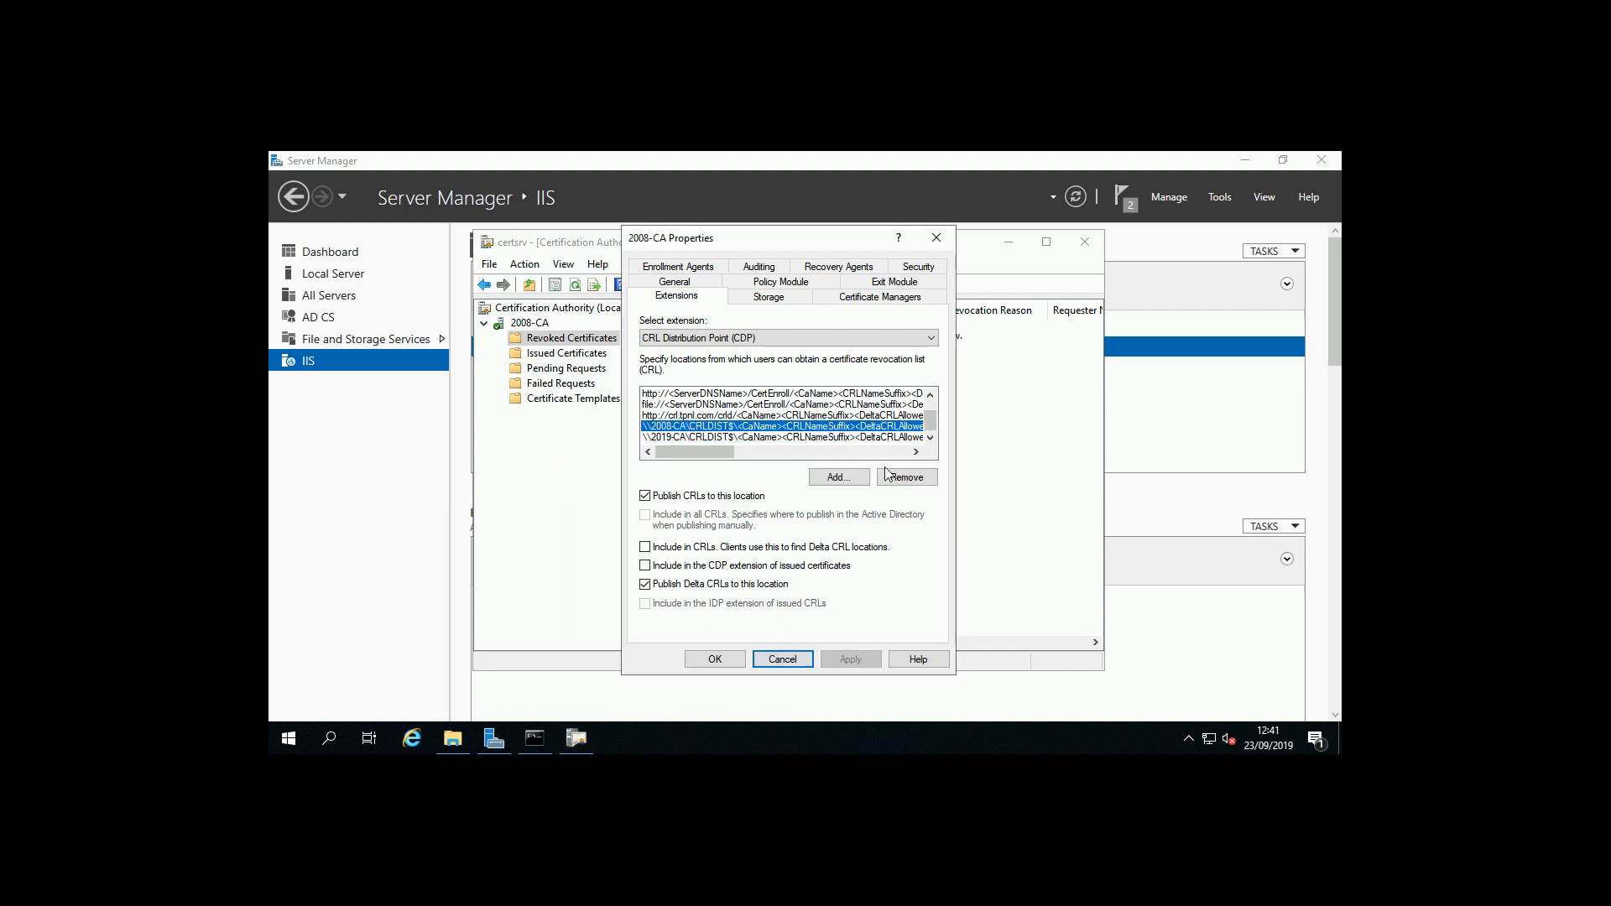
left_click(904, 475)
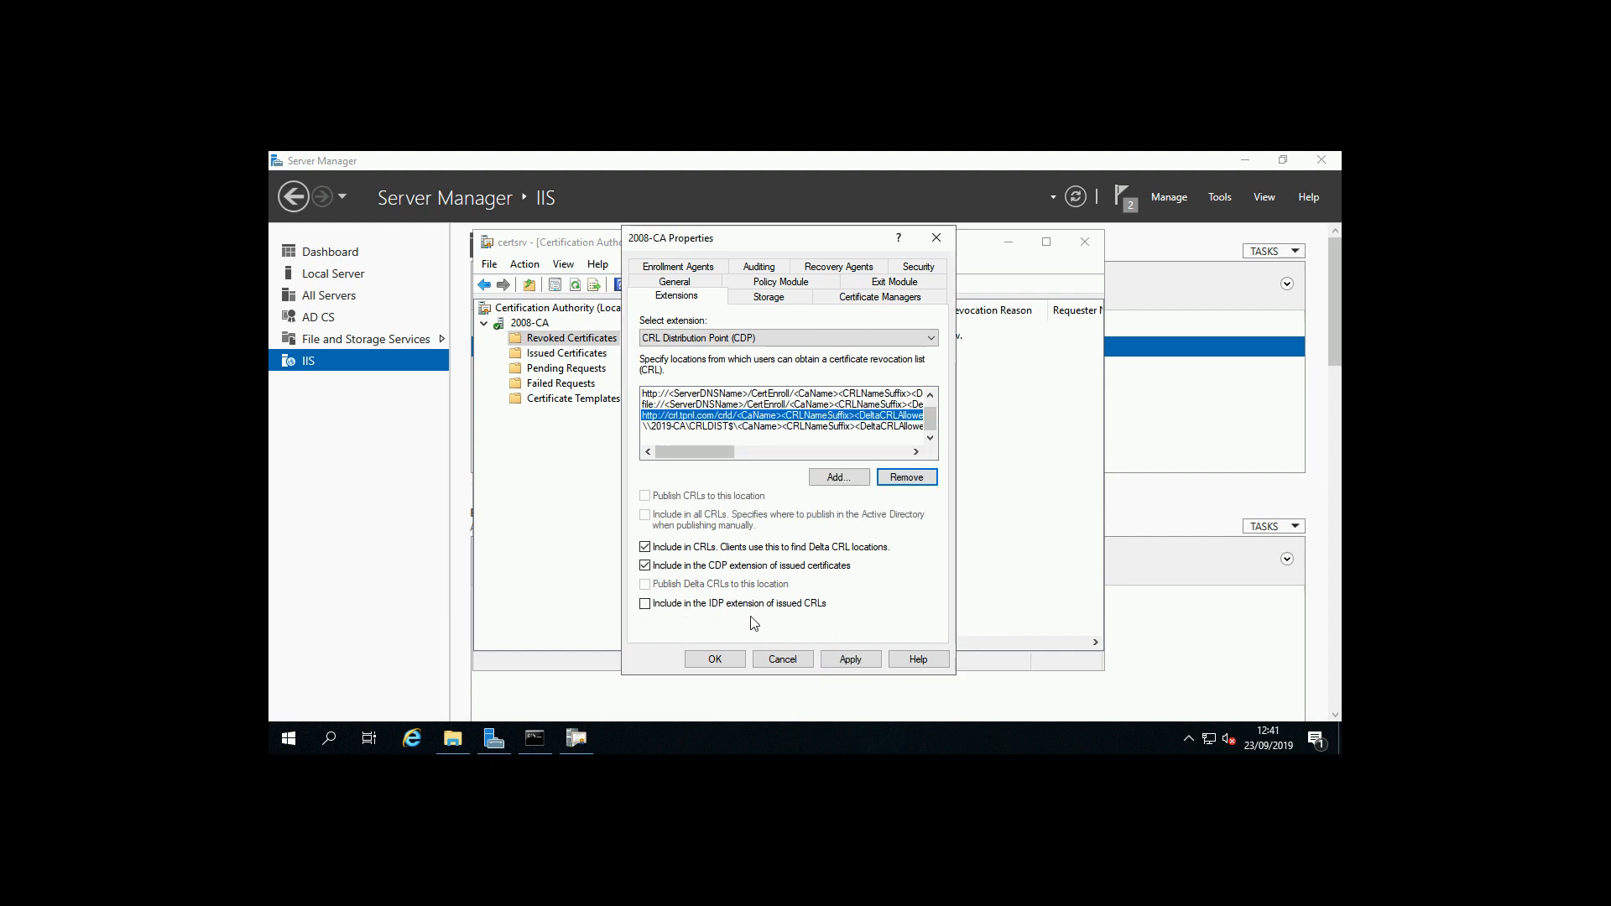
left_click(849, 658)
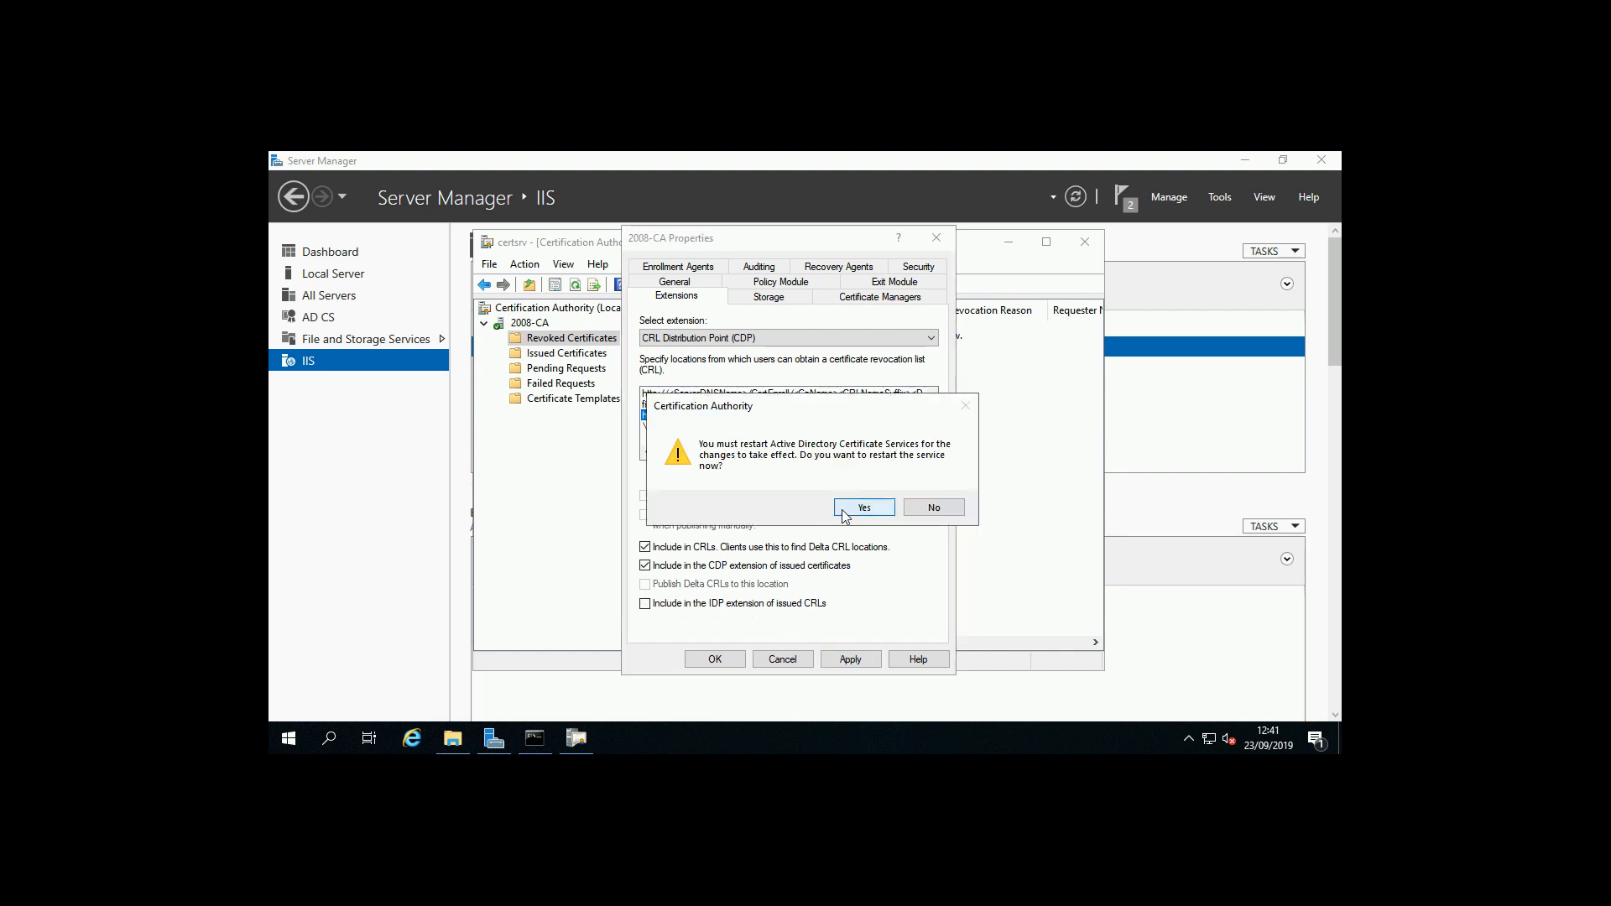
left_click(862, 506)
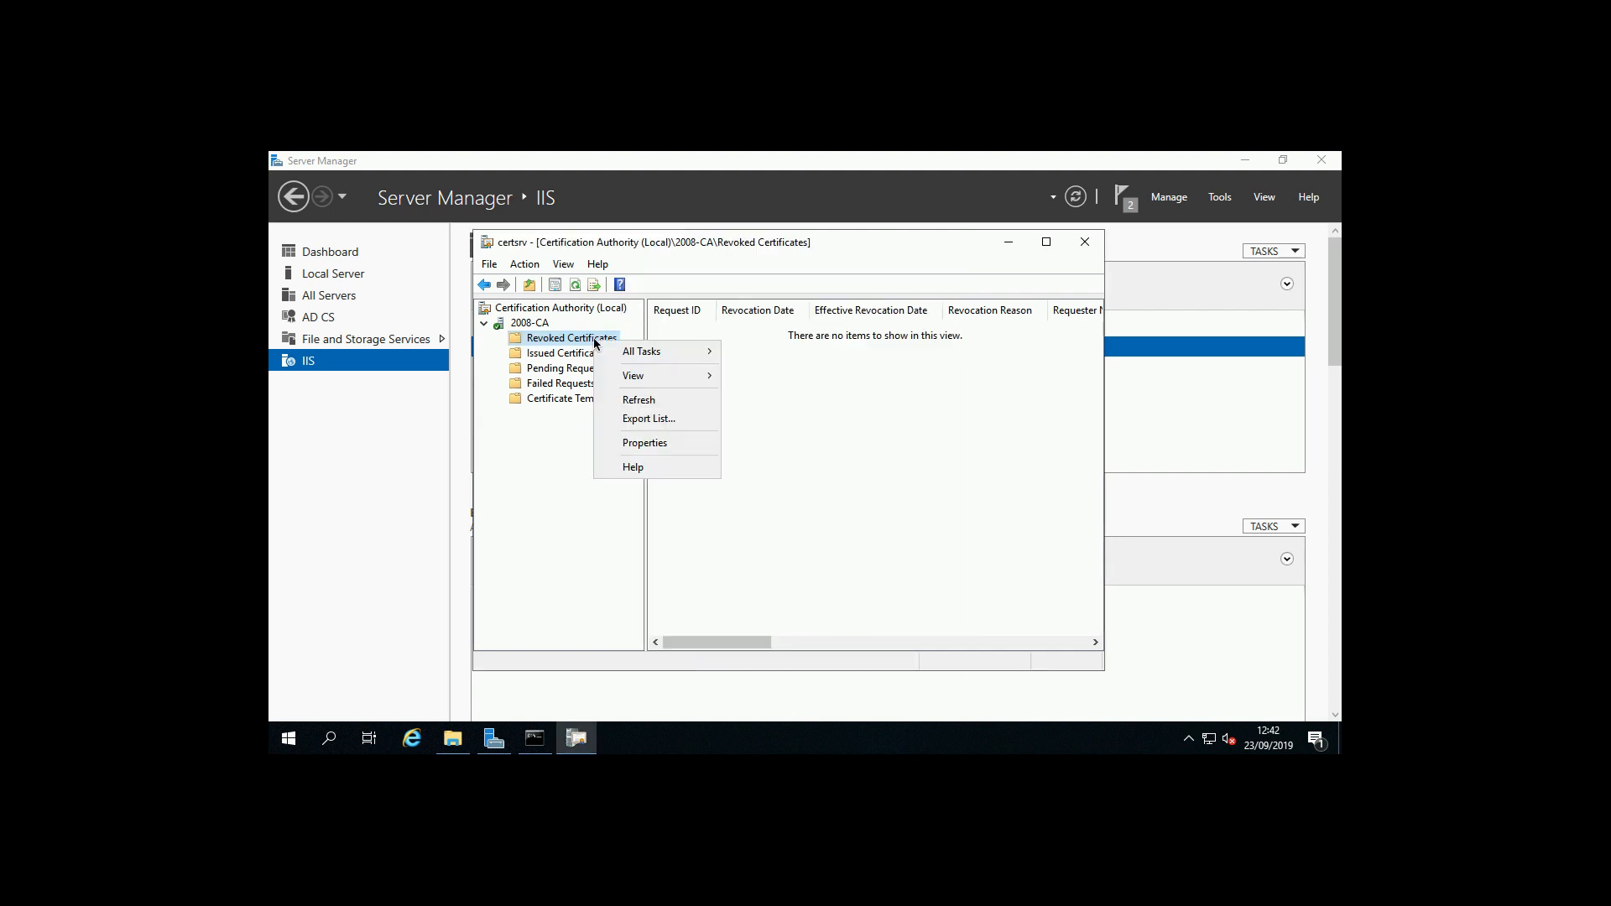
mouse_move(641, 351)
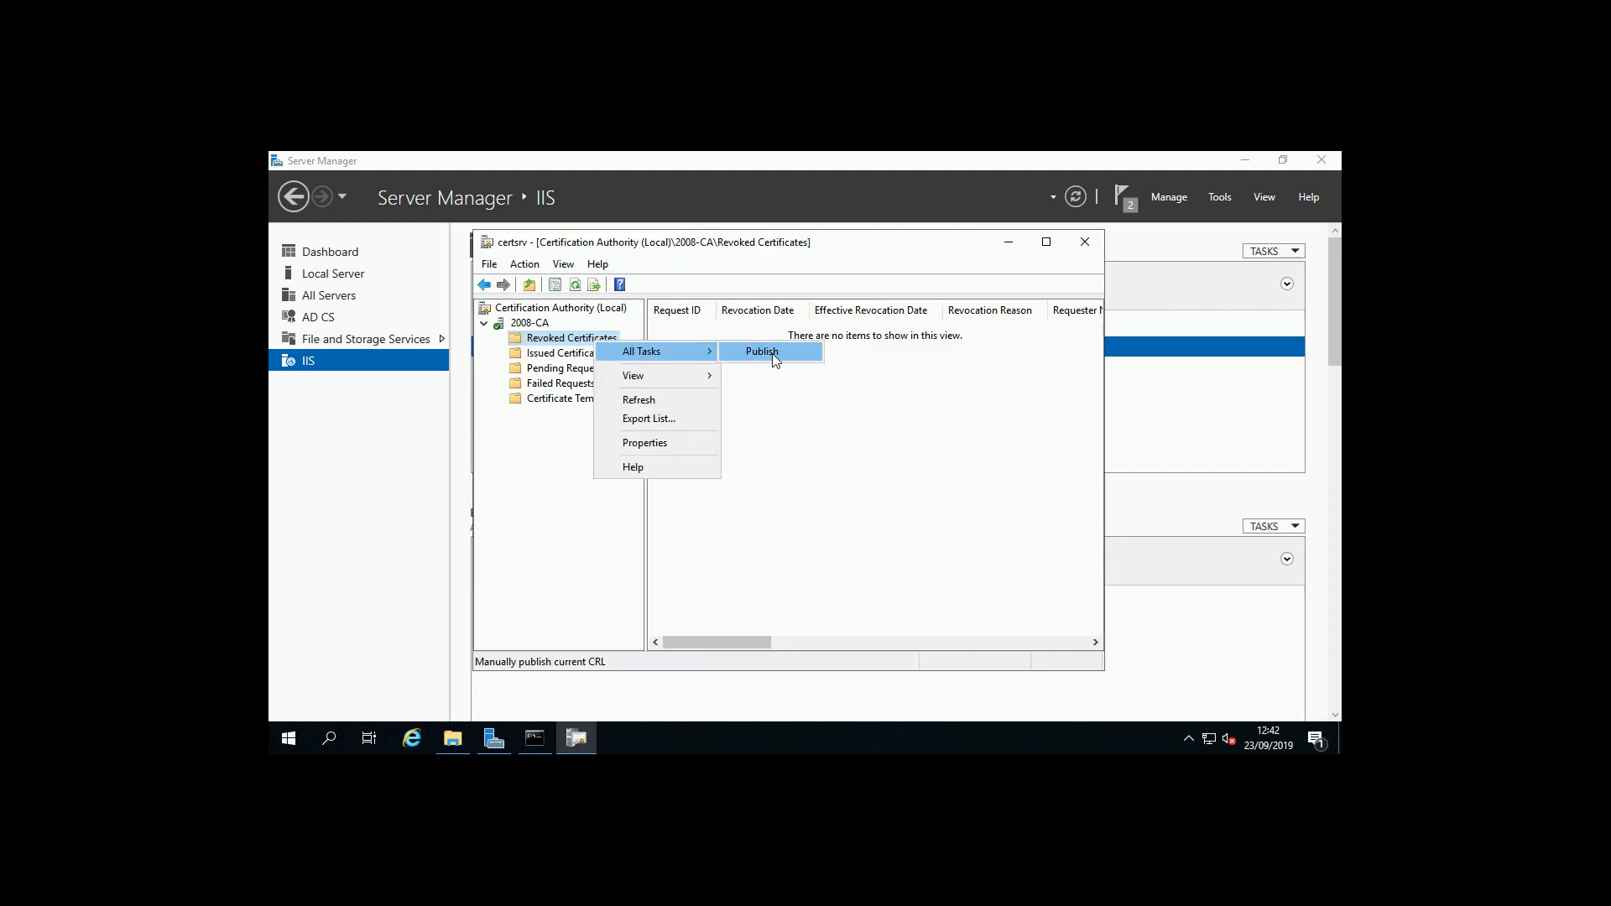
Step: Publish a new CRL for 2008-CA from Revoked Certificates
left_click(762, 350)
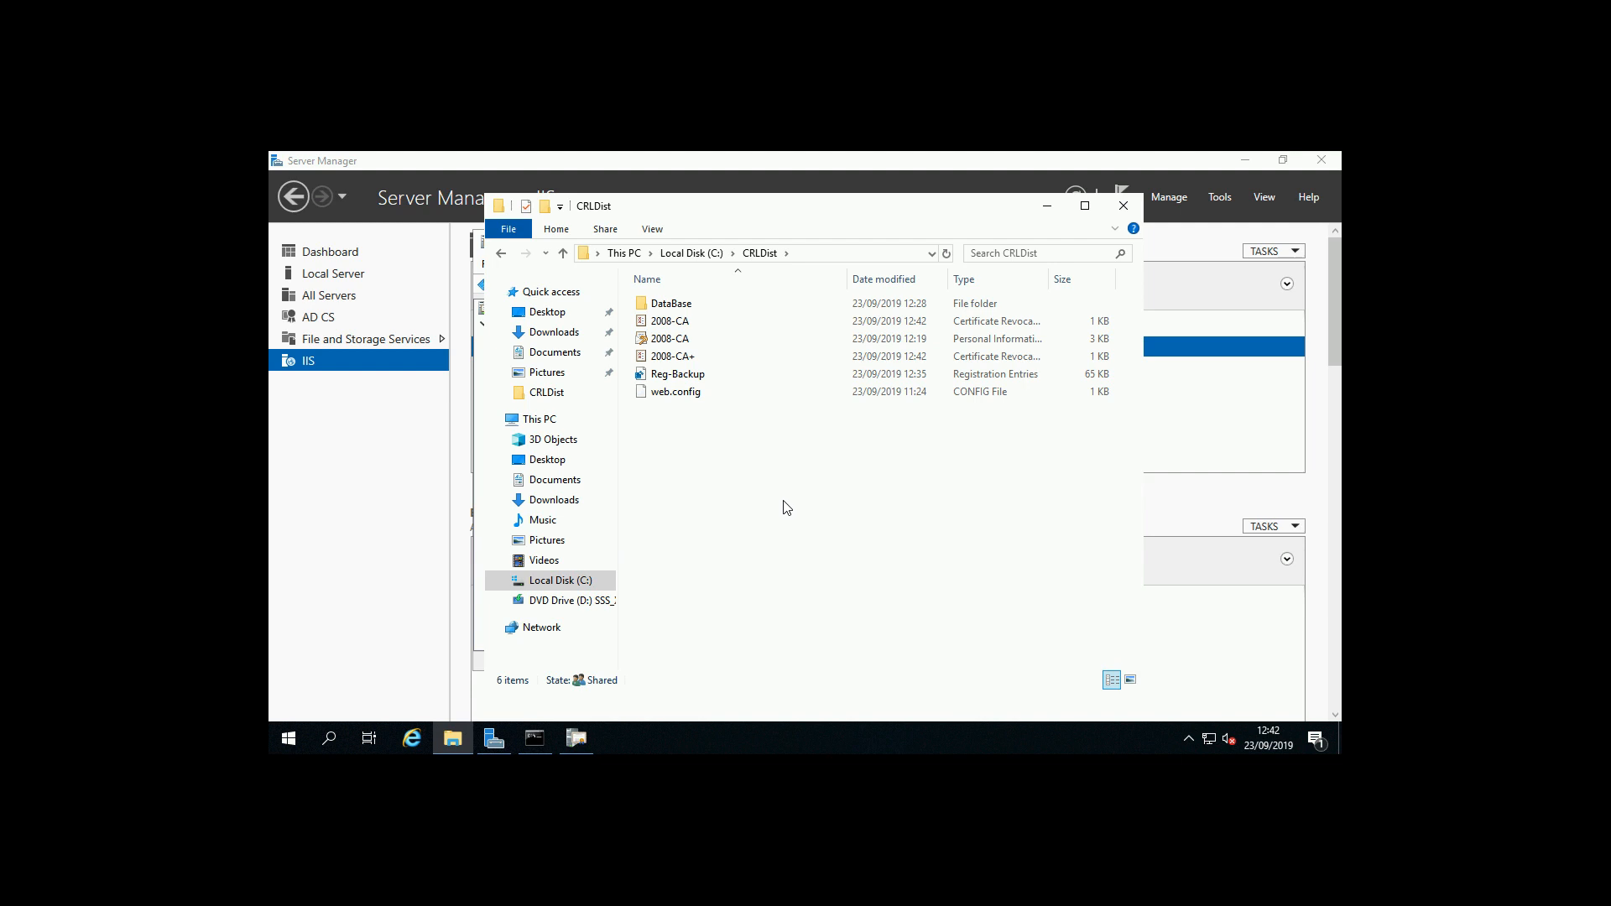
Step: Check the new 2008-CA CRL file in C:\CRLDist, then close Explorer, Certification Authority and Server Manager
left_click(670, 321)
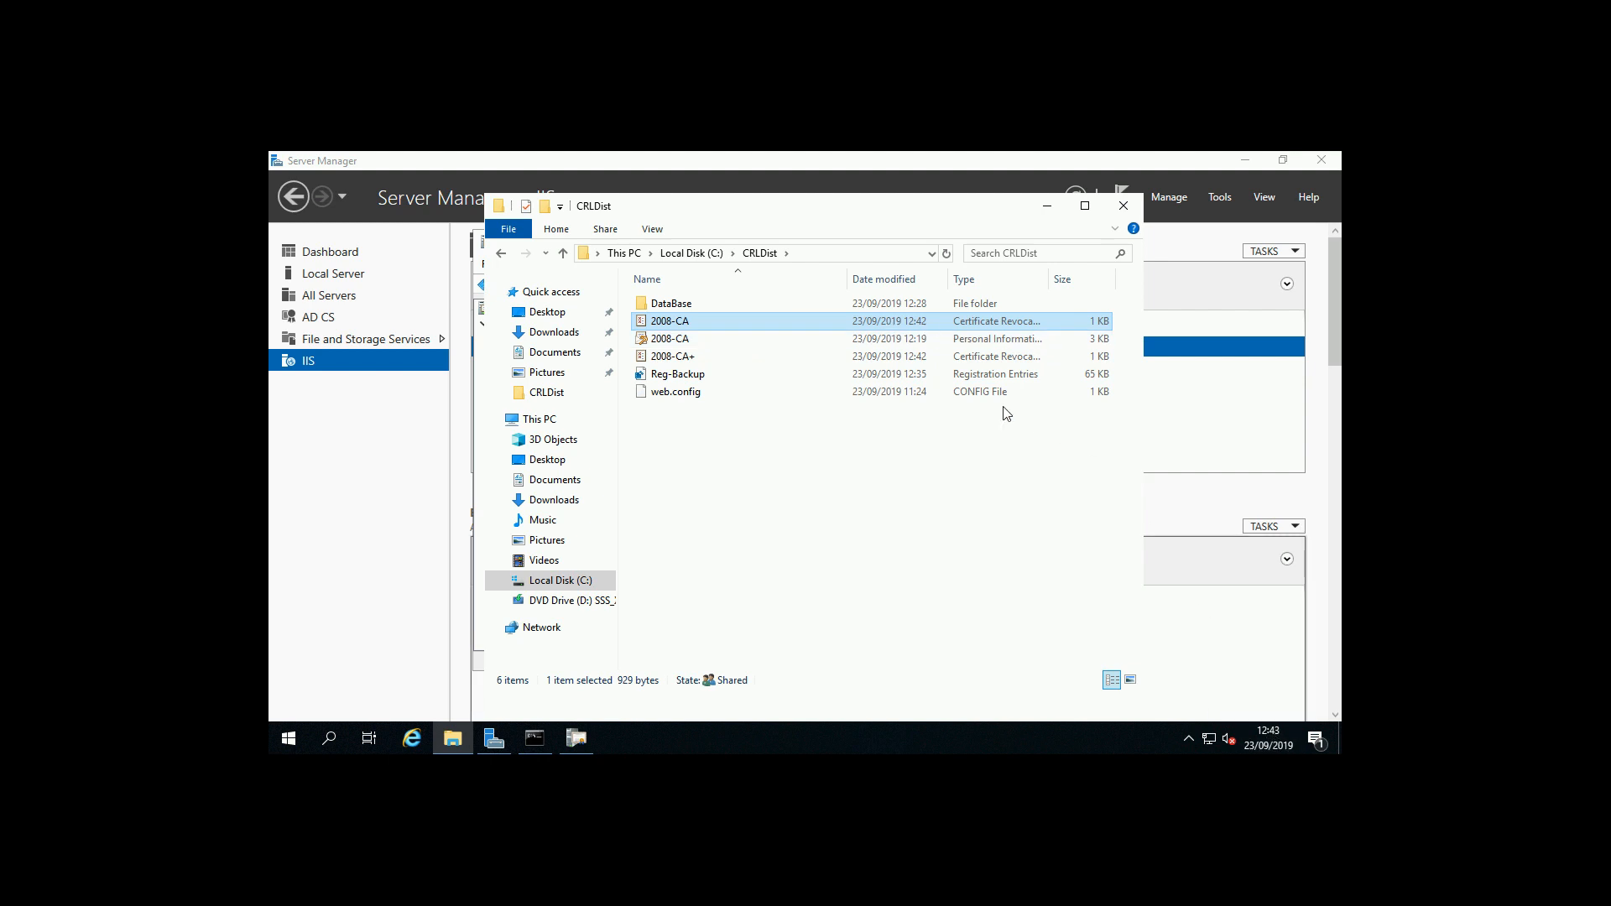
mouse_move(852, 470)
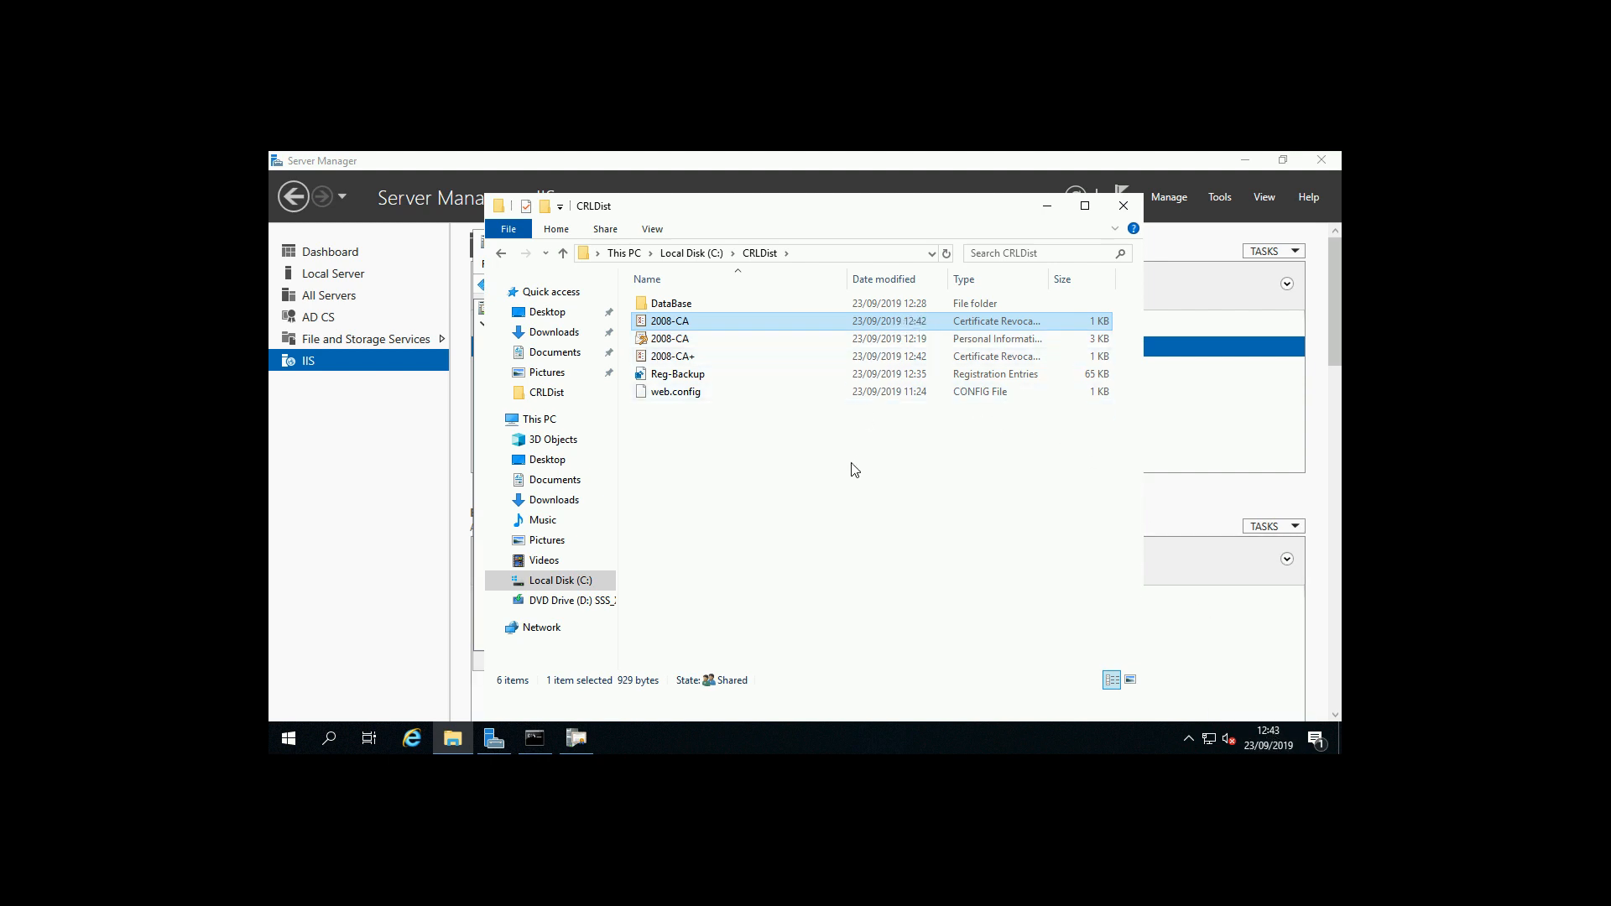
mouse_move(750, 385)
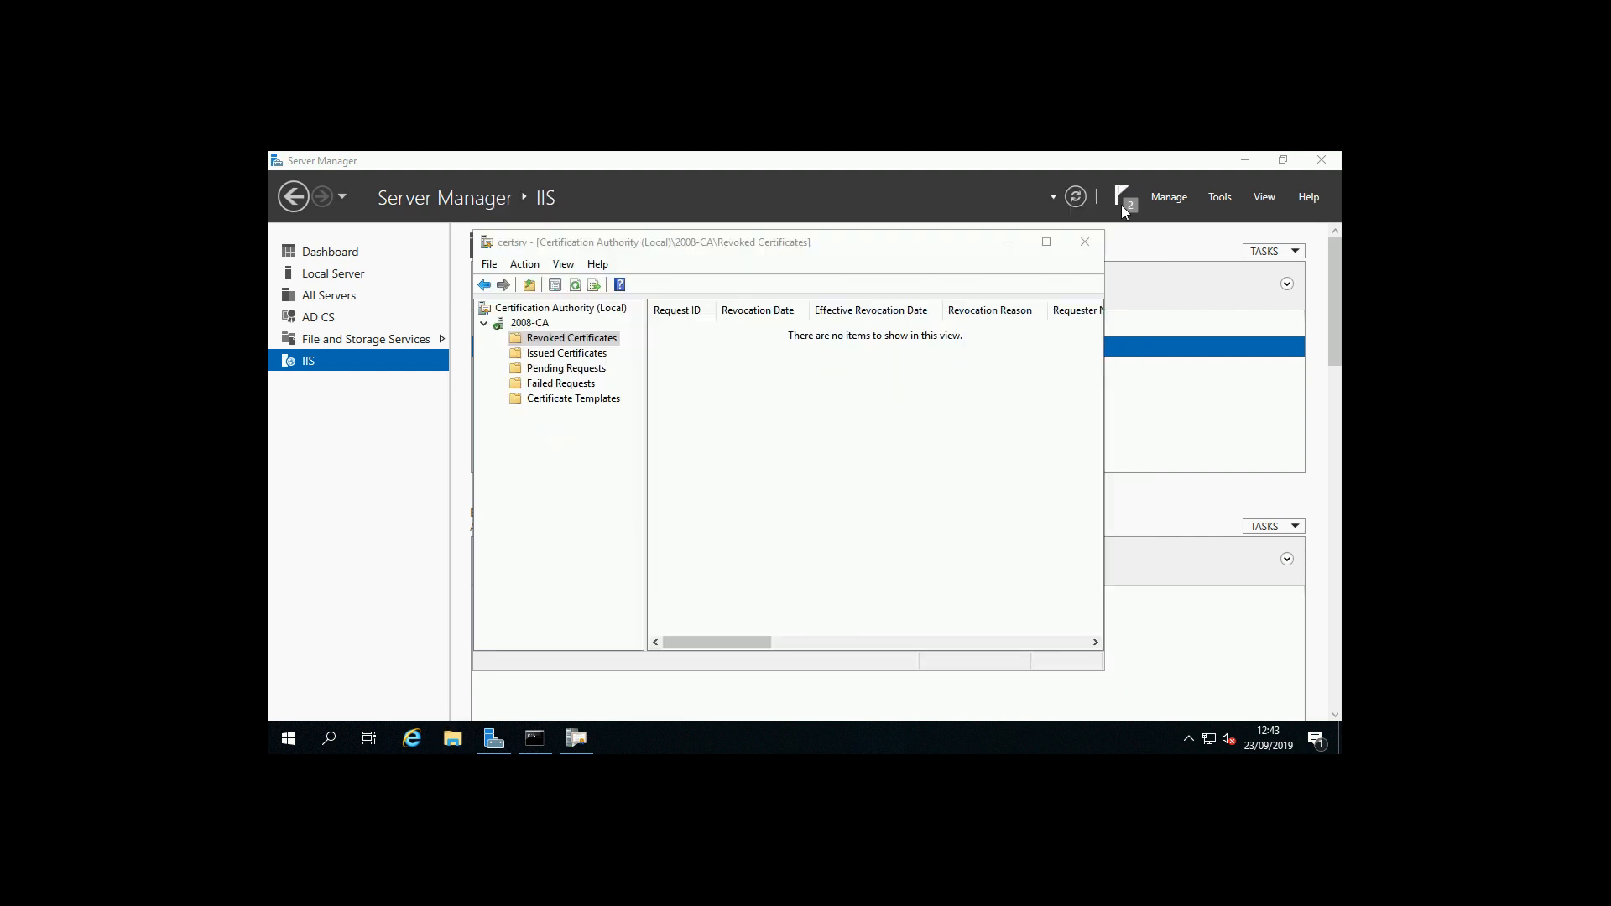
mouse_move(638, 532)
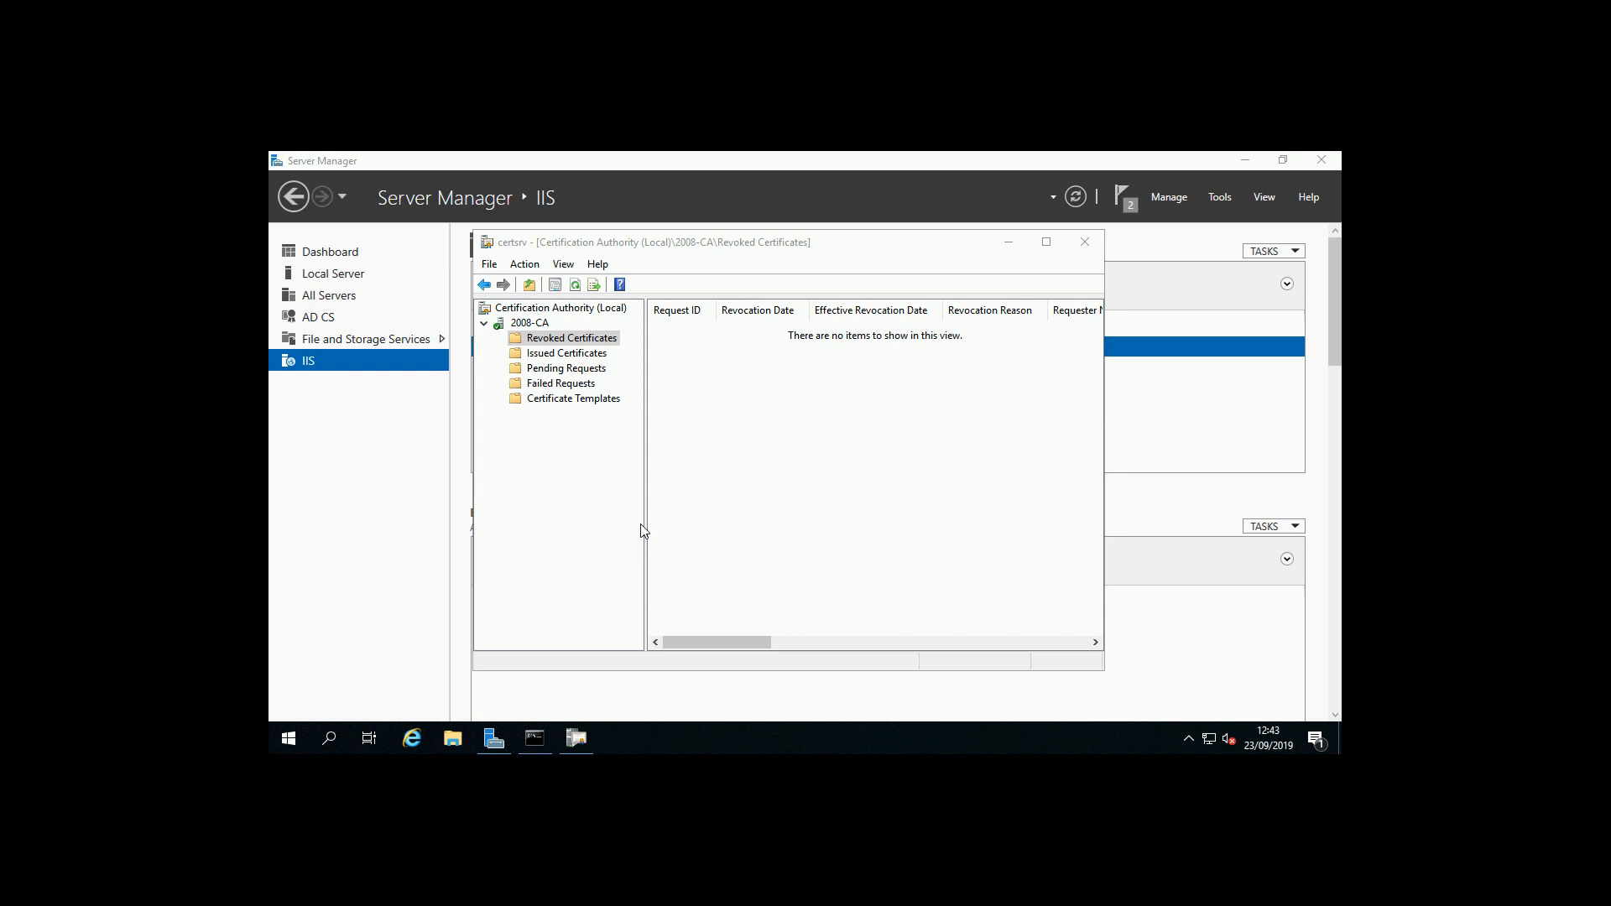
left_click(1082, 241)
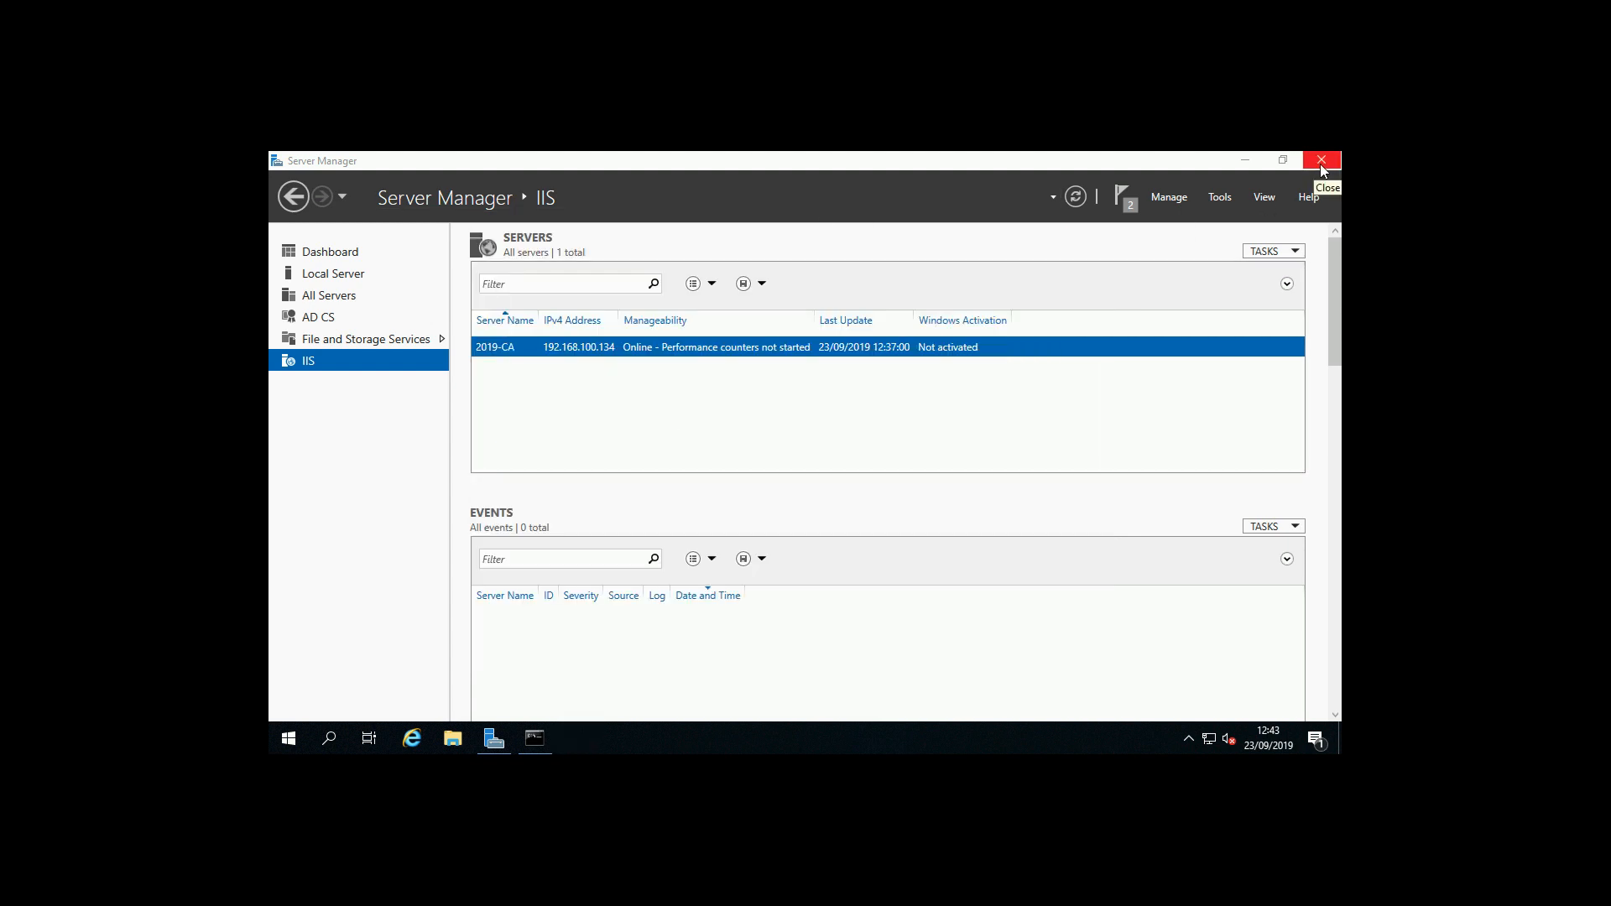
left_click(1320, 161)
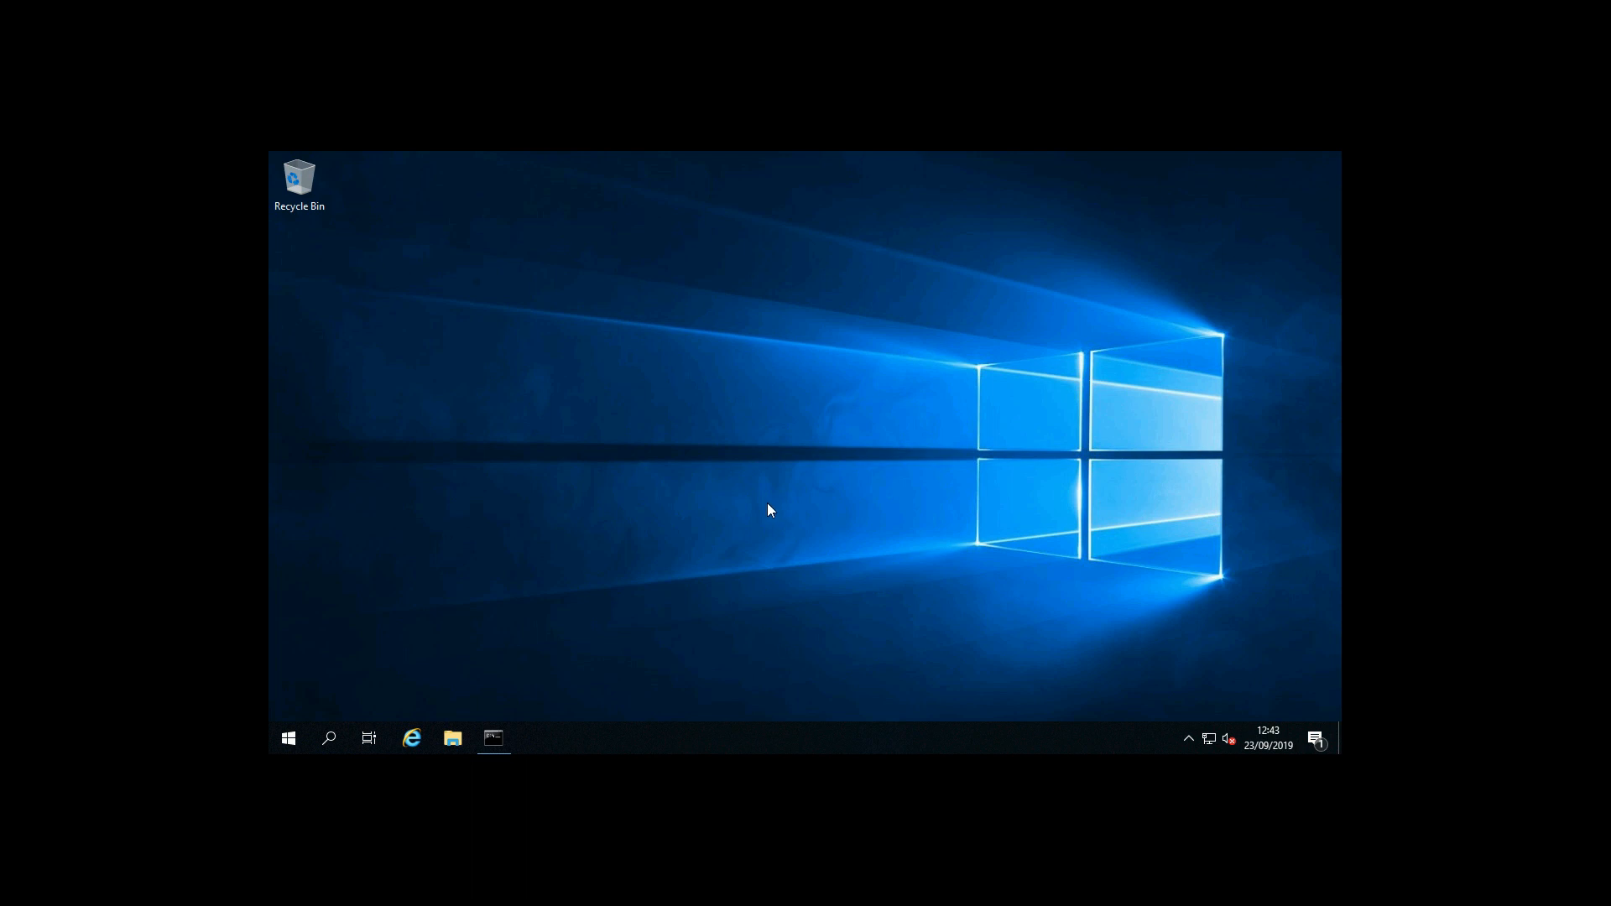
Step: Launch the Certification Authority console from Administrative Tools
left_click(288, 738)
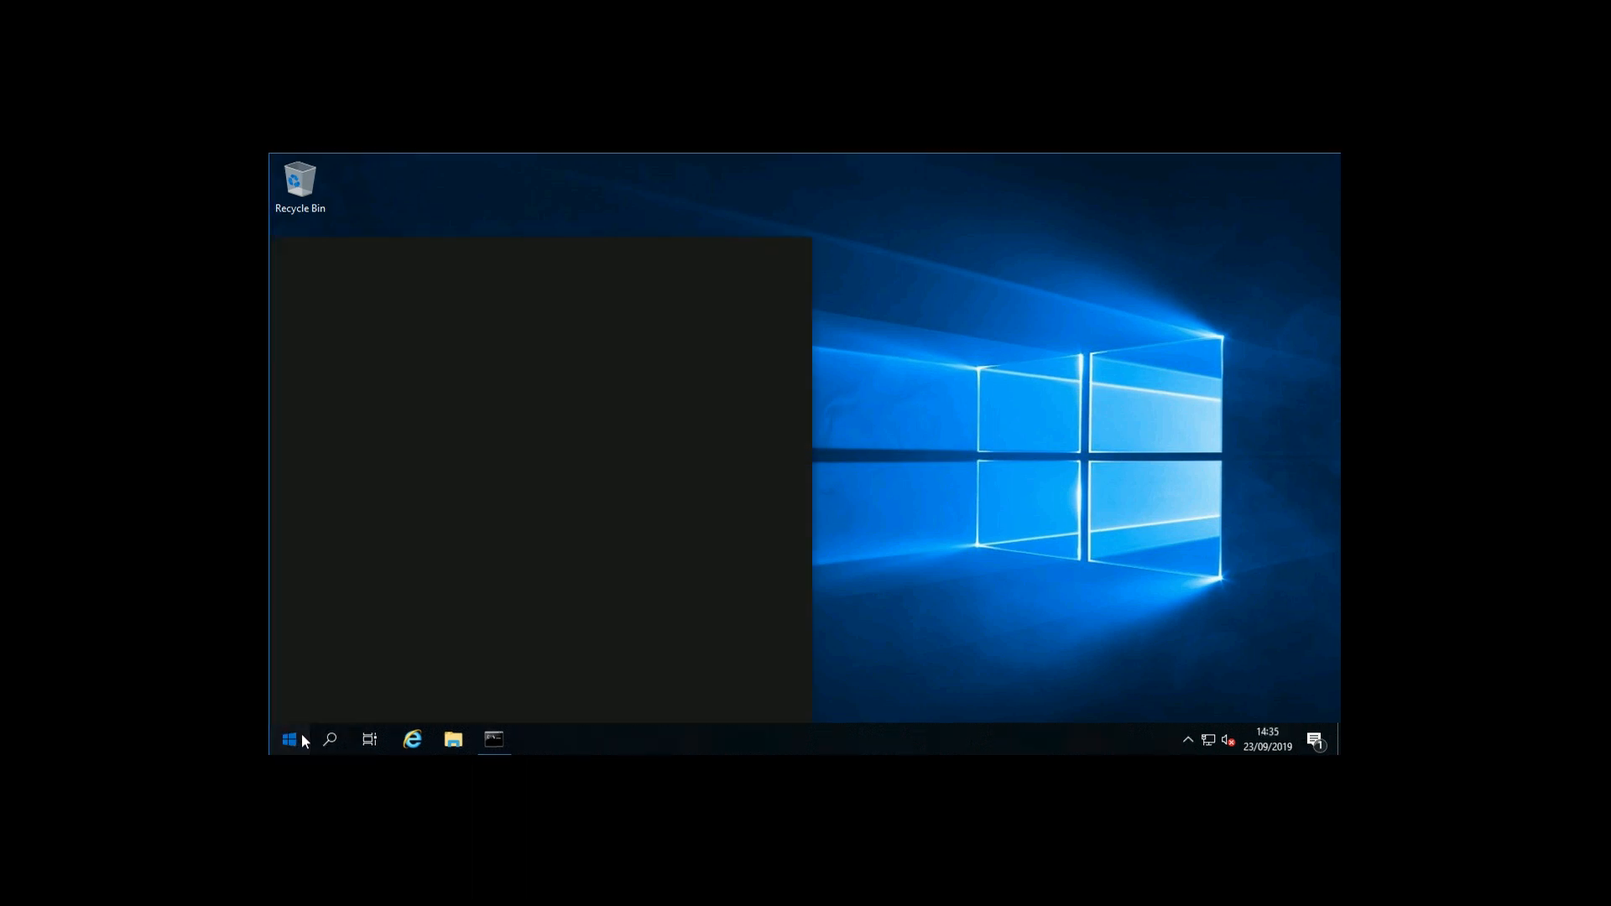
left_click(289, 738)
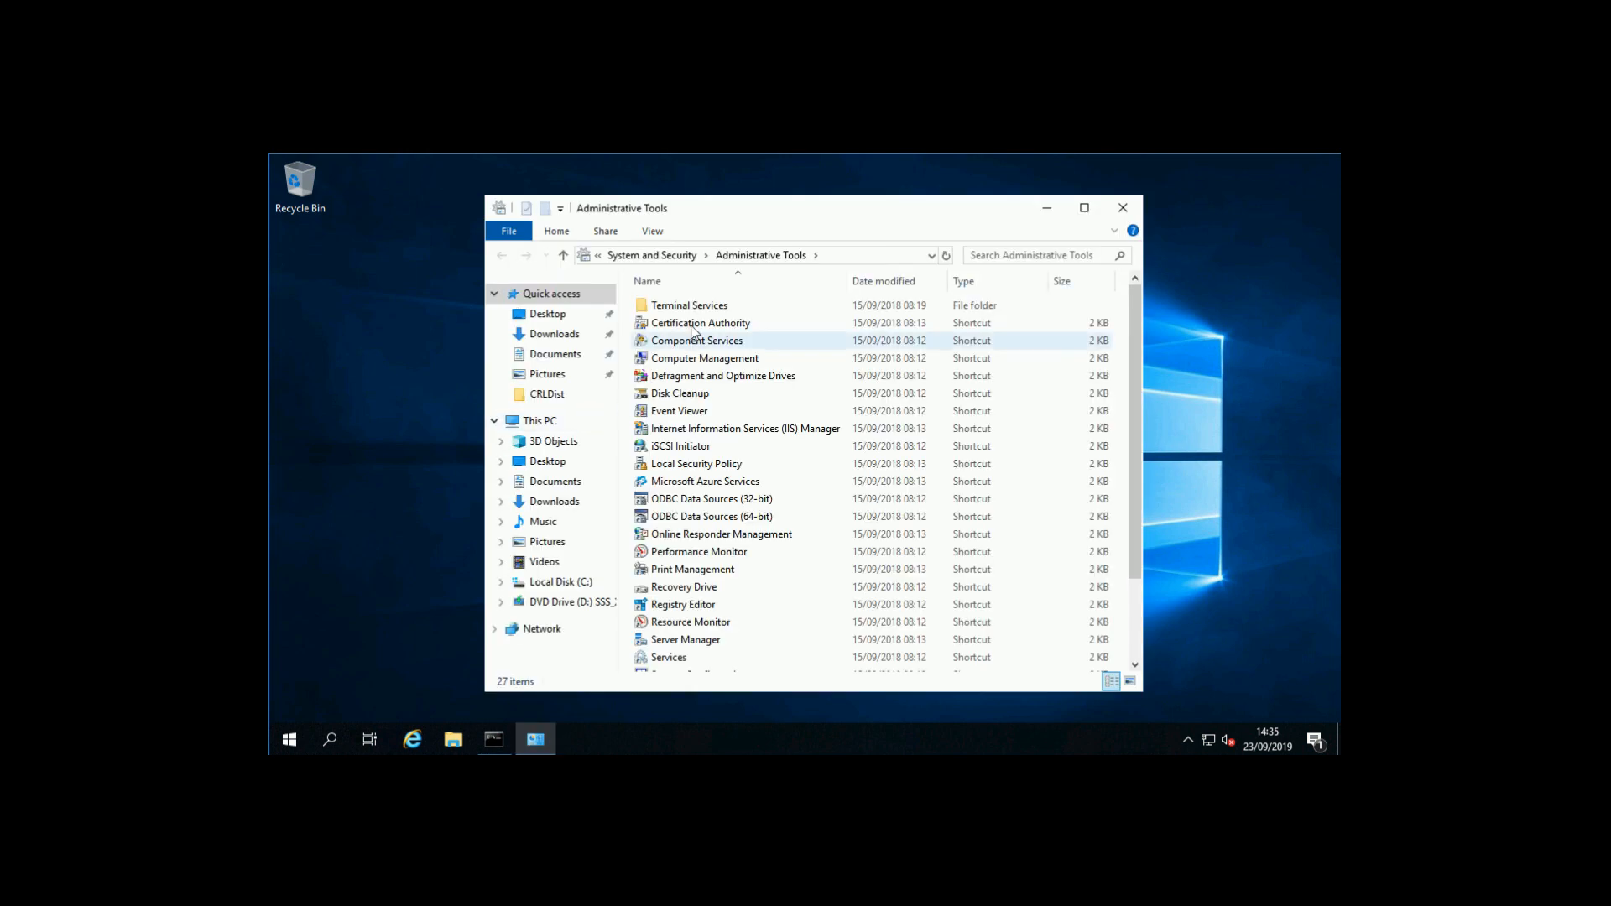
double_click(700, 322)
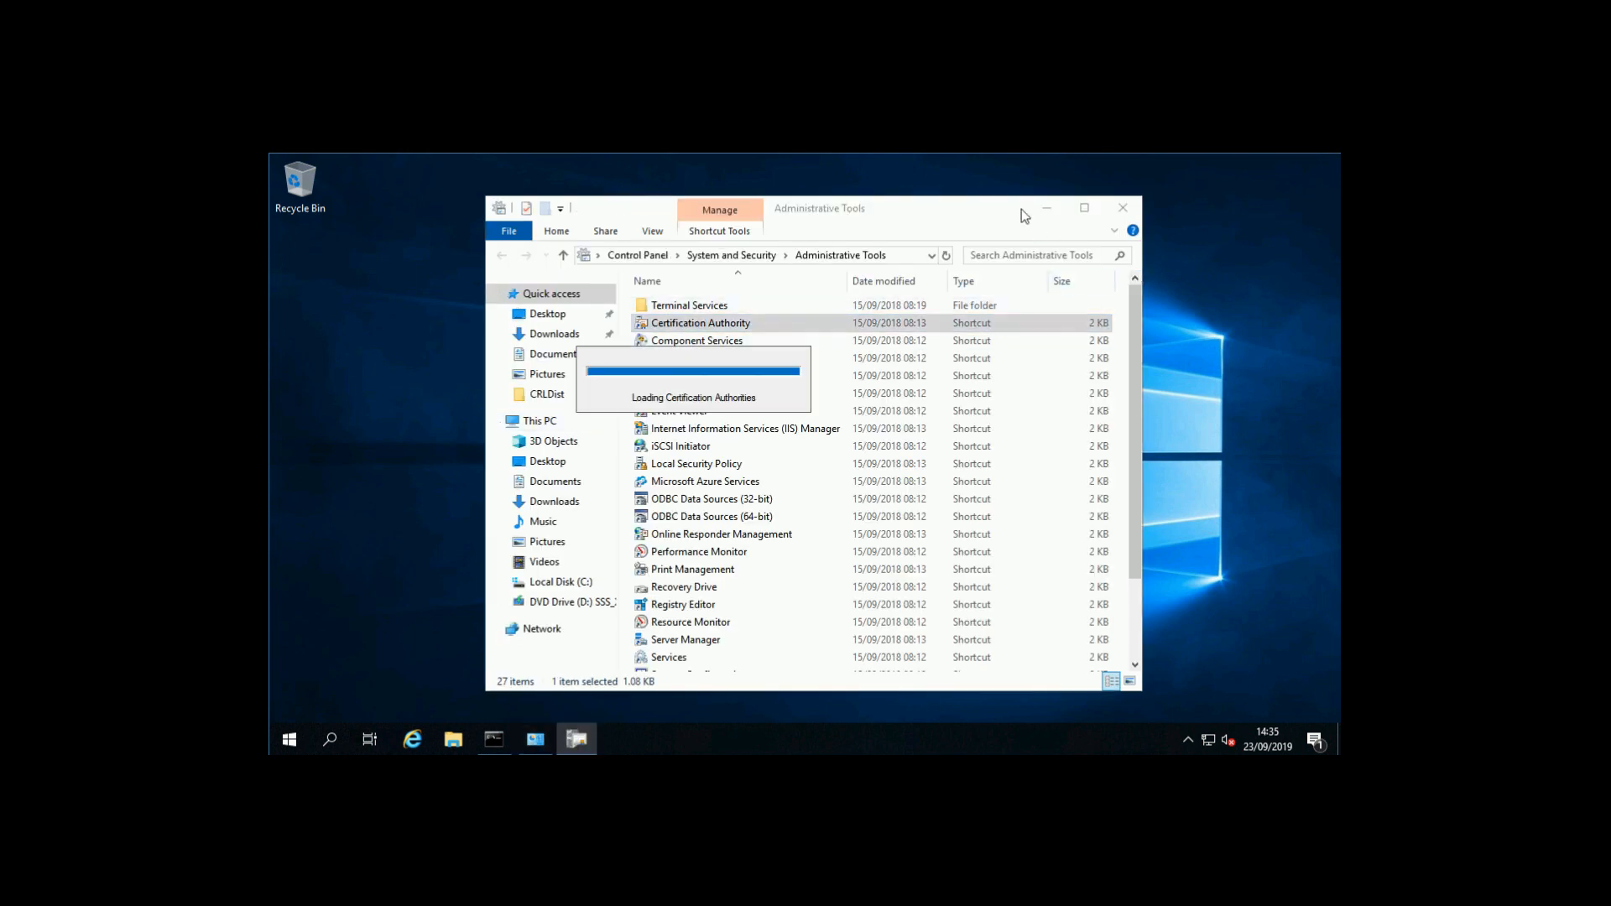
double_click(700, 323)
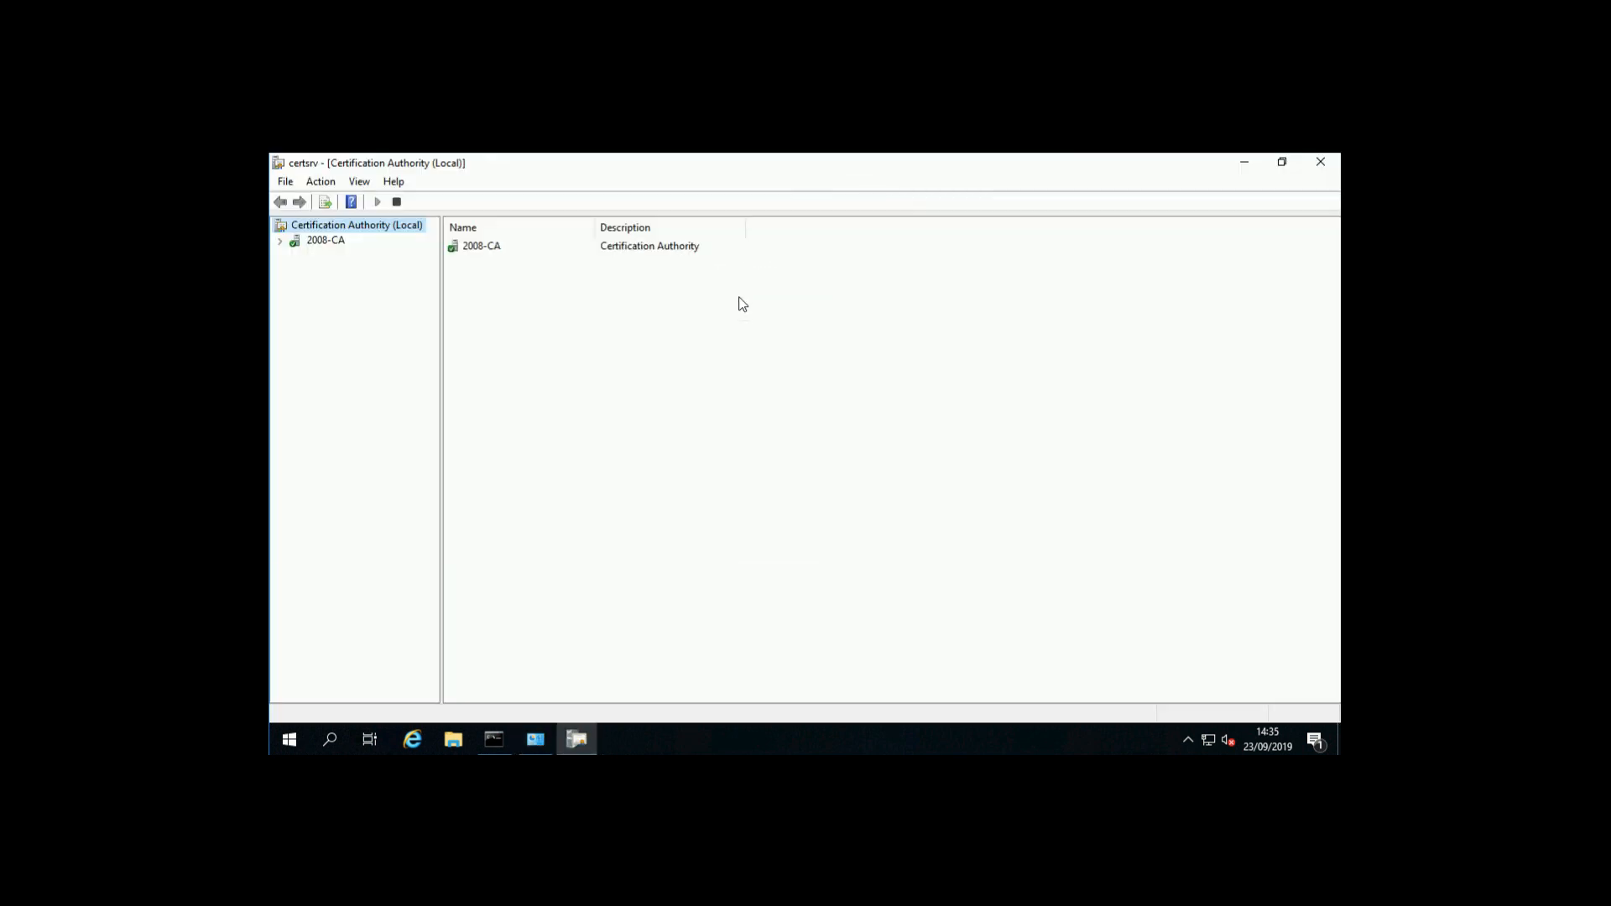
Step: Expand 2008-CA and manage its Certificate Templates to list the domain templates
left_click(281, 240)
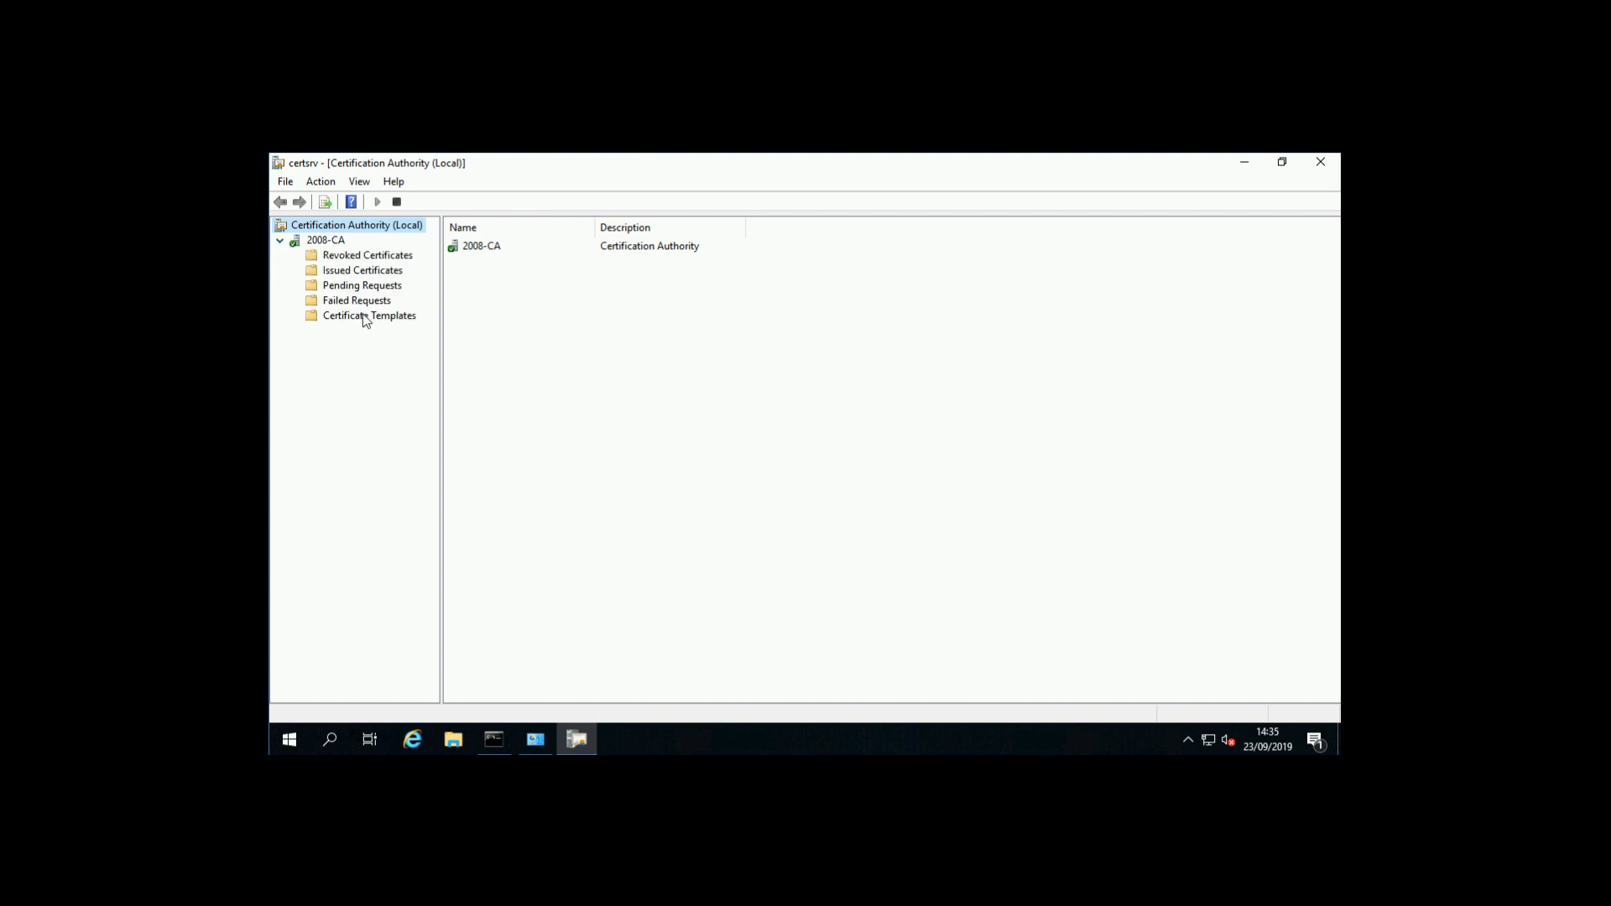
left_click(367, 315)
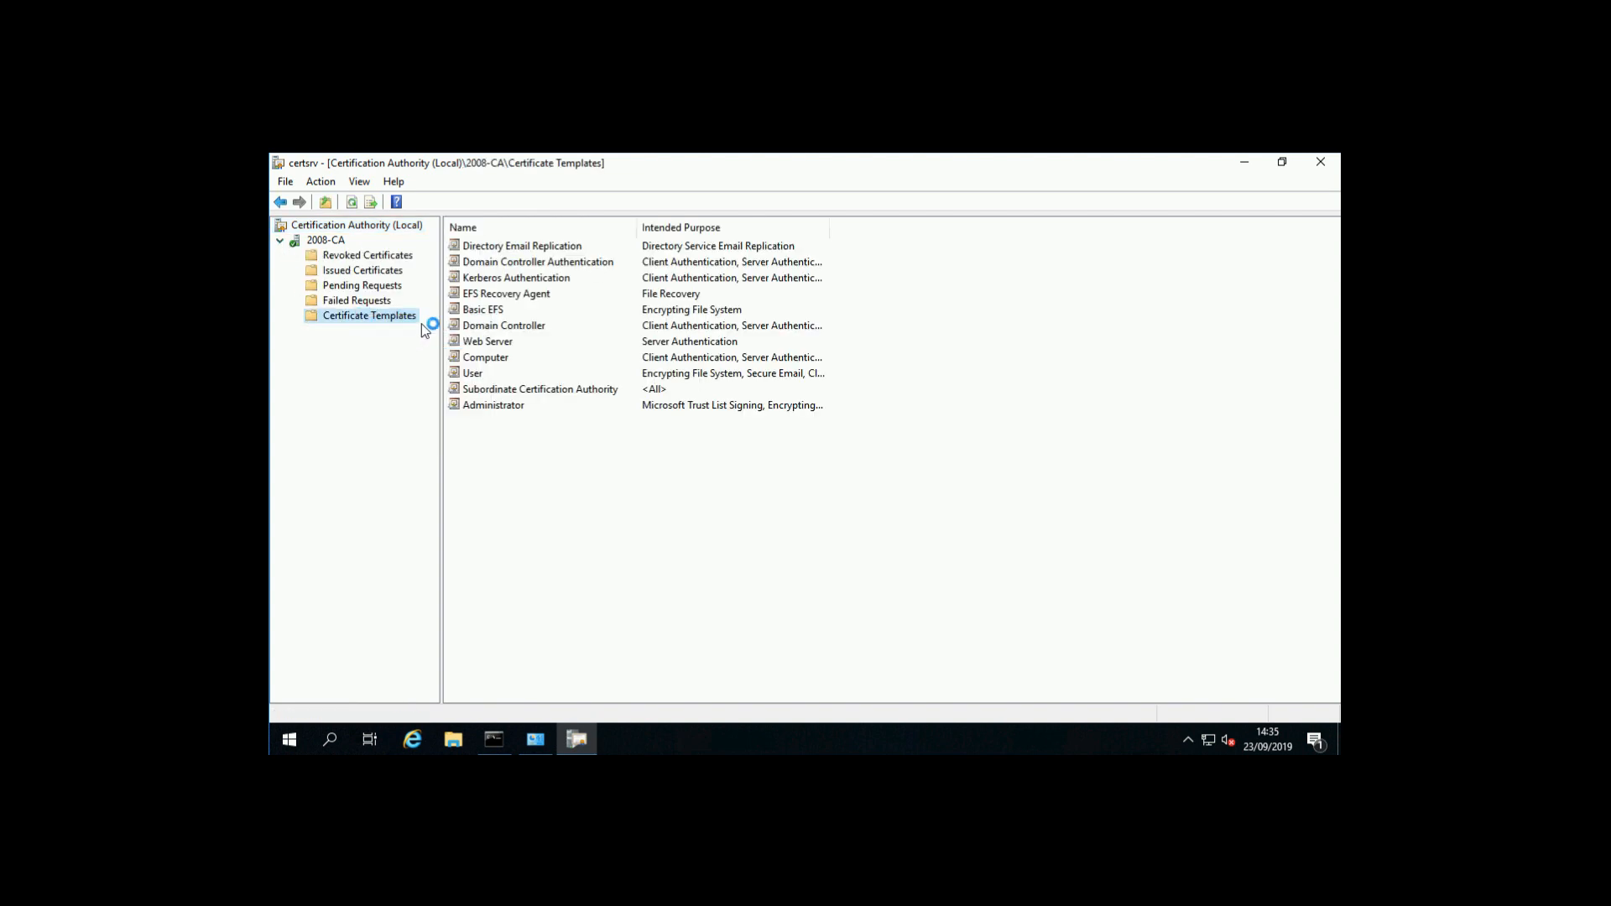
double_click(369, 316)
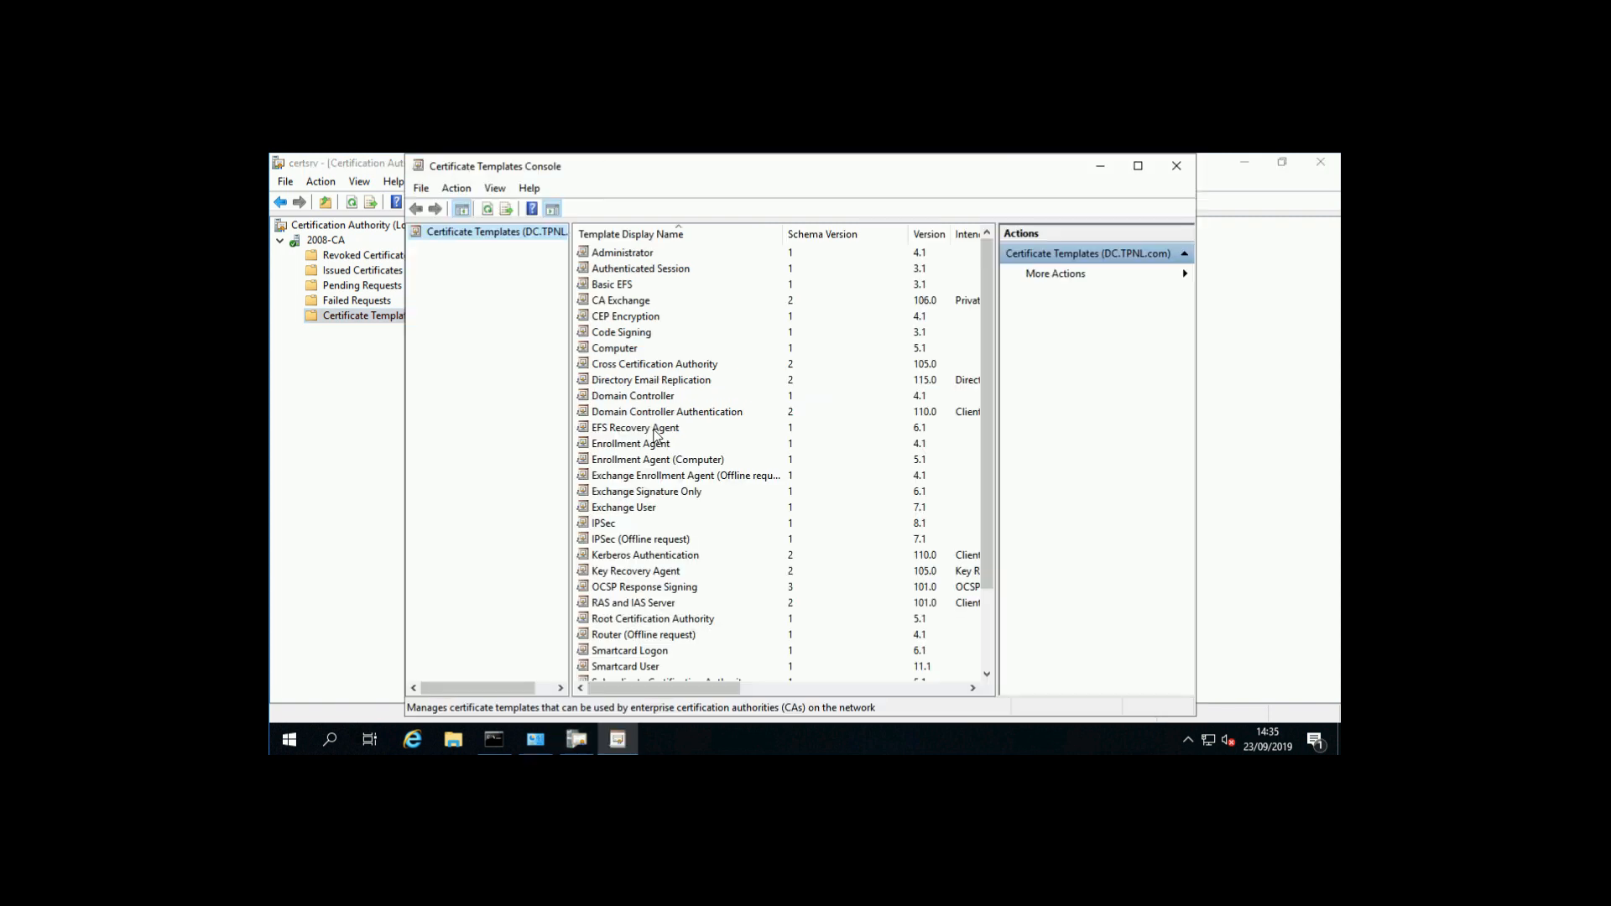
Step: Grant the 2019-CA computer Read and Enroll on the OCSP Response Signing template, then close the console
left_click(644, 588)
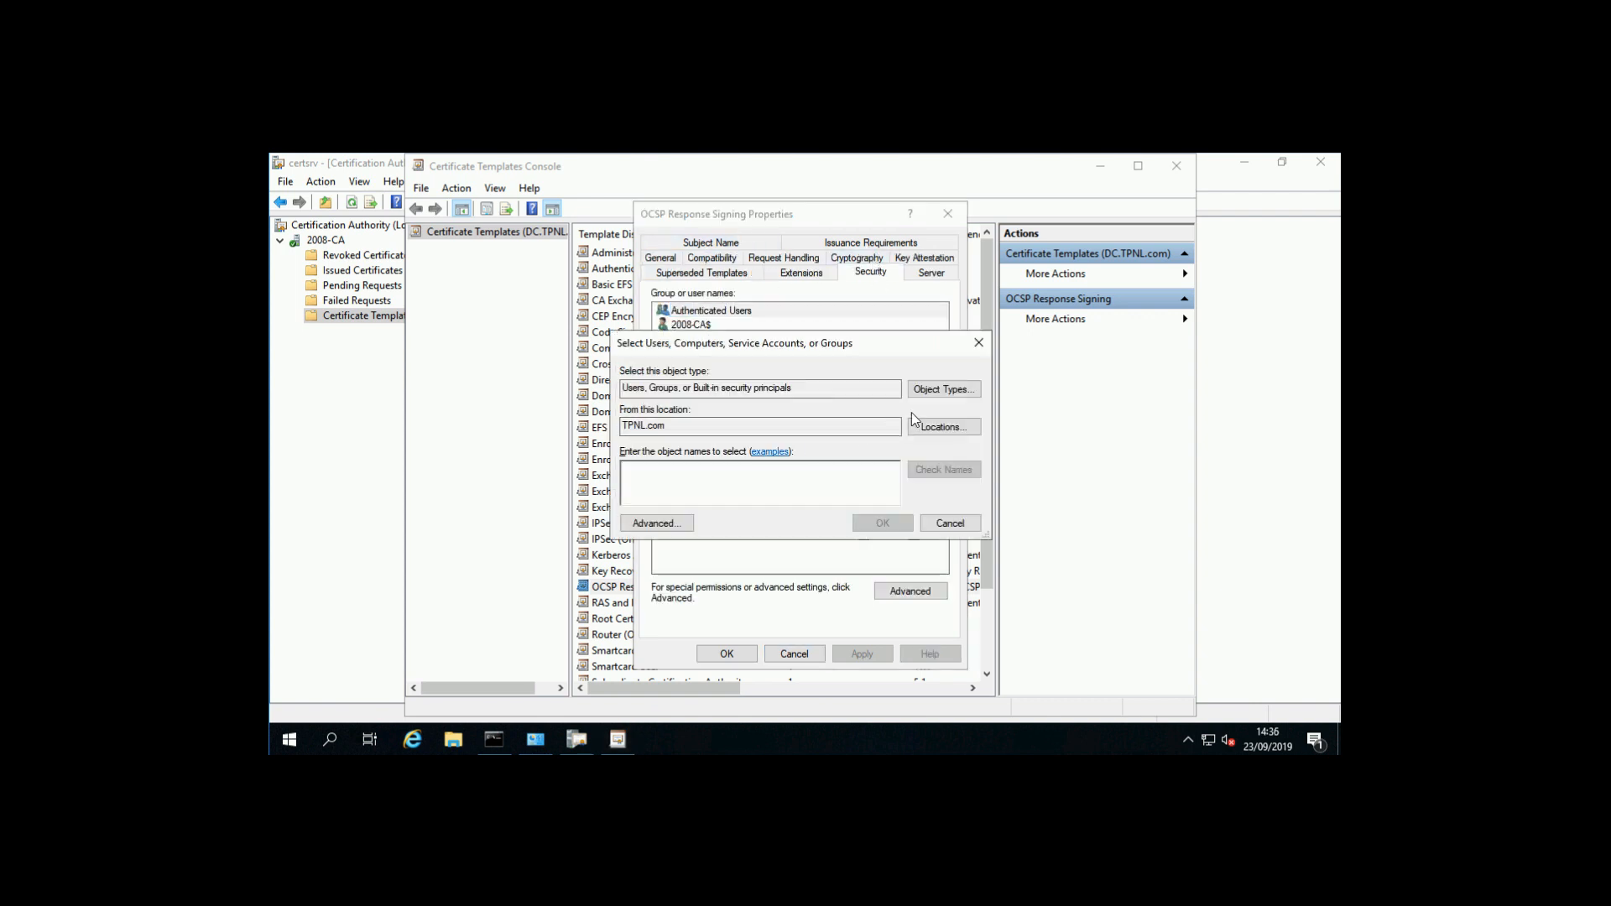
left_click(941, 387)
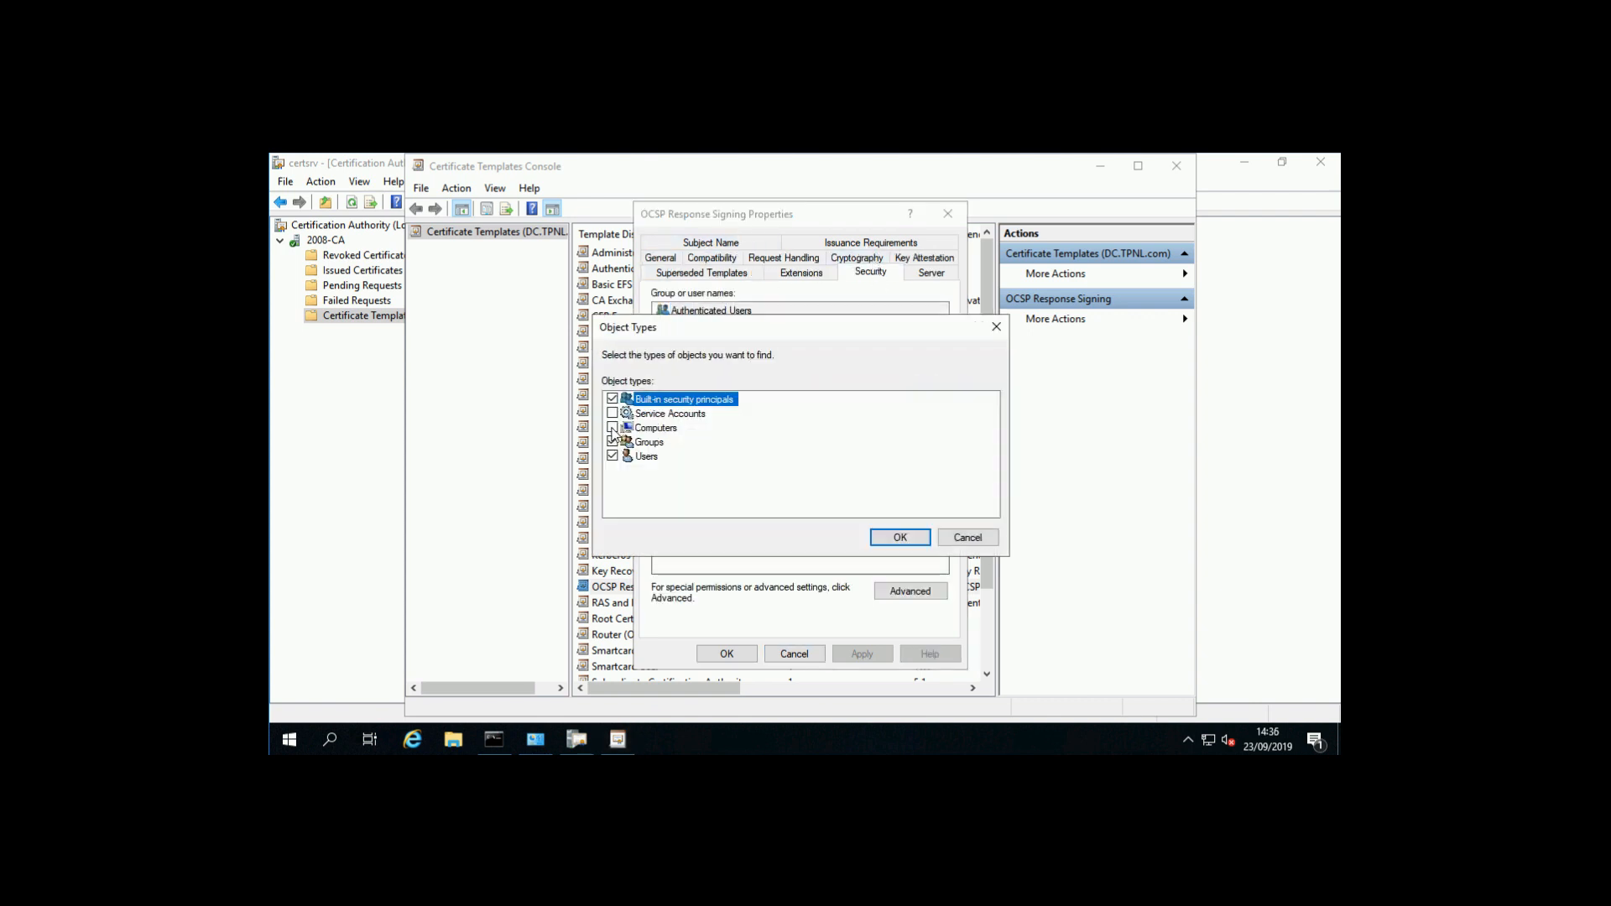
left_click(899, 537)
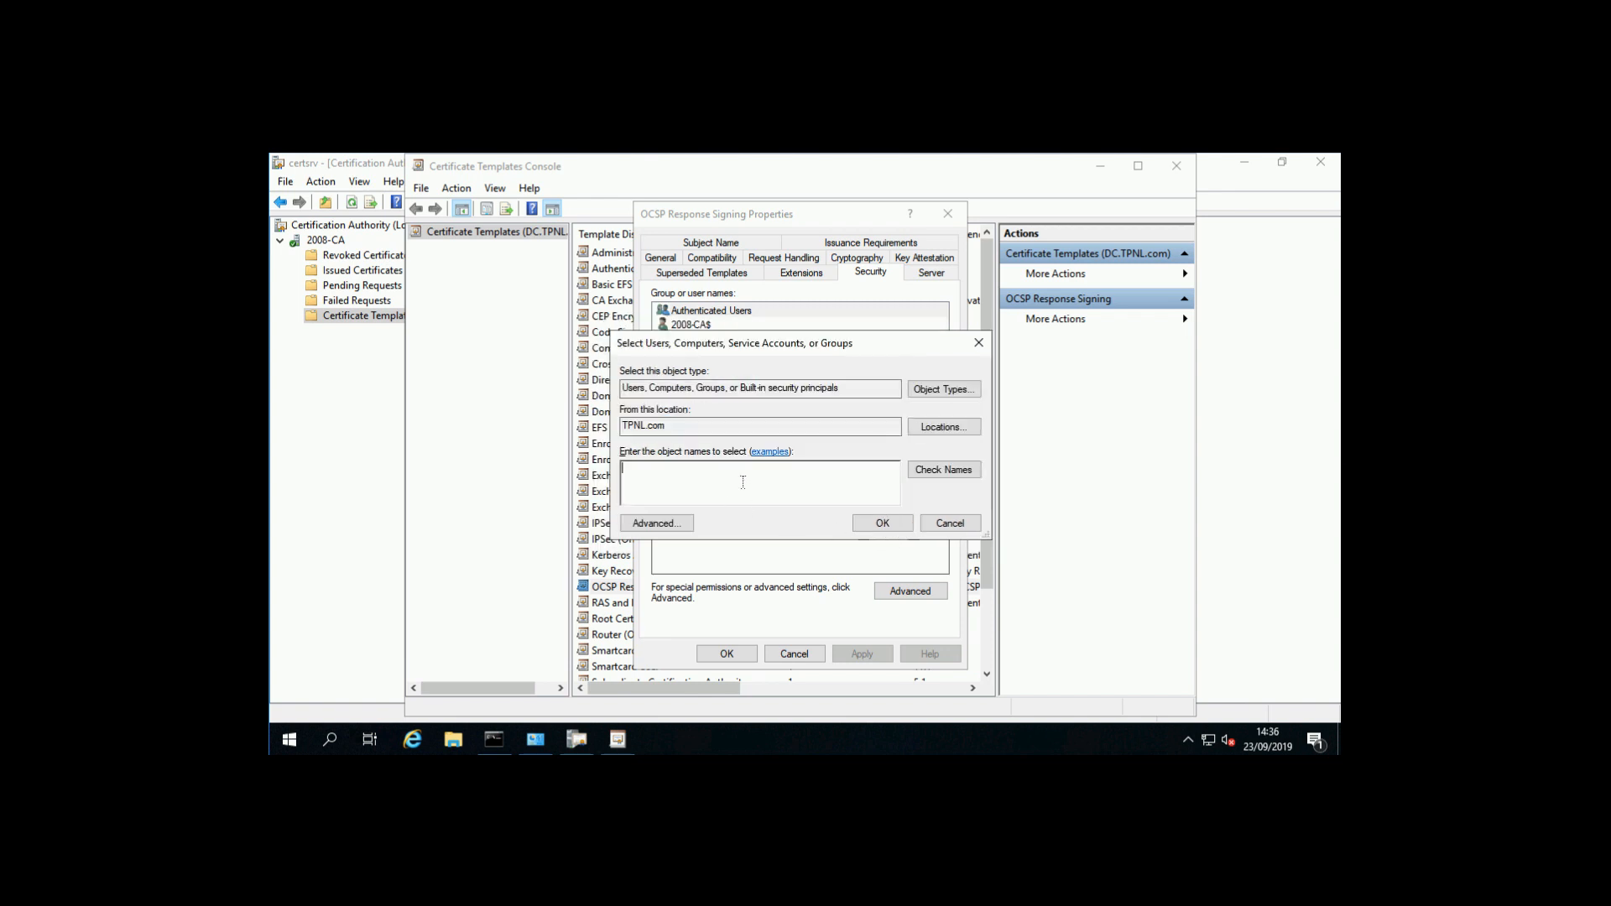
type("2019-CA")
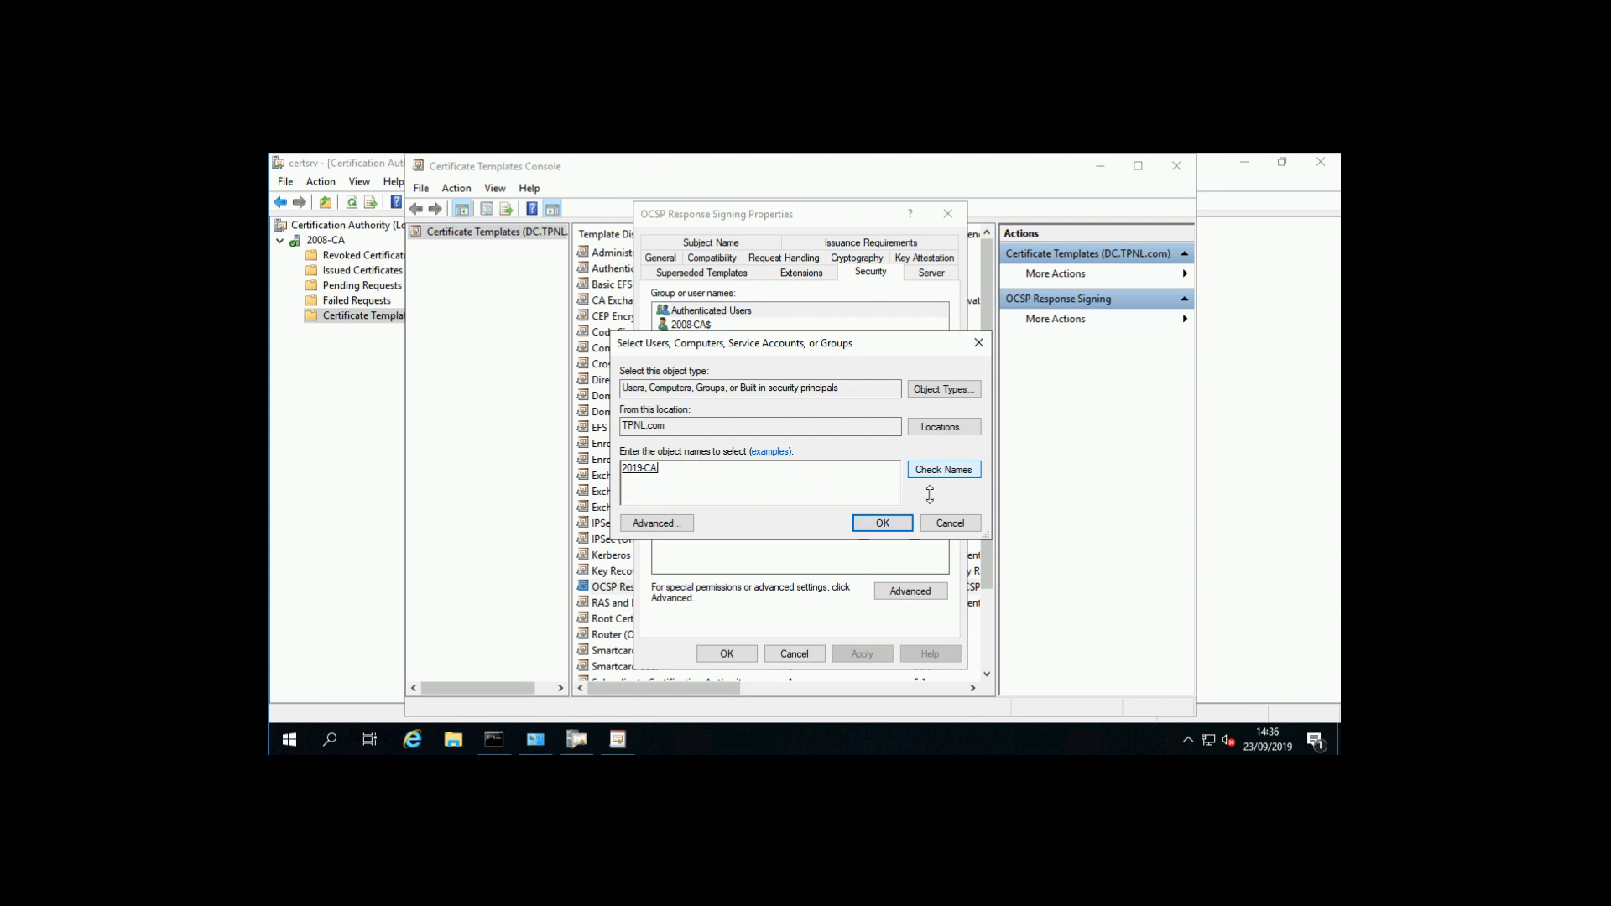
left_click(881, 522)
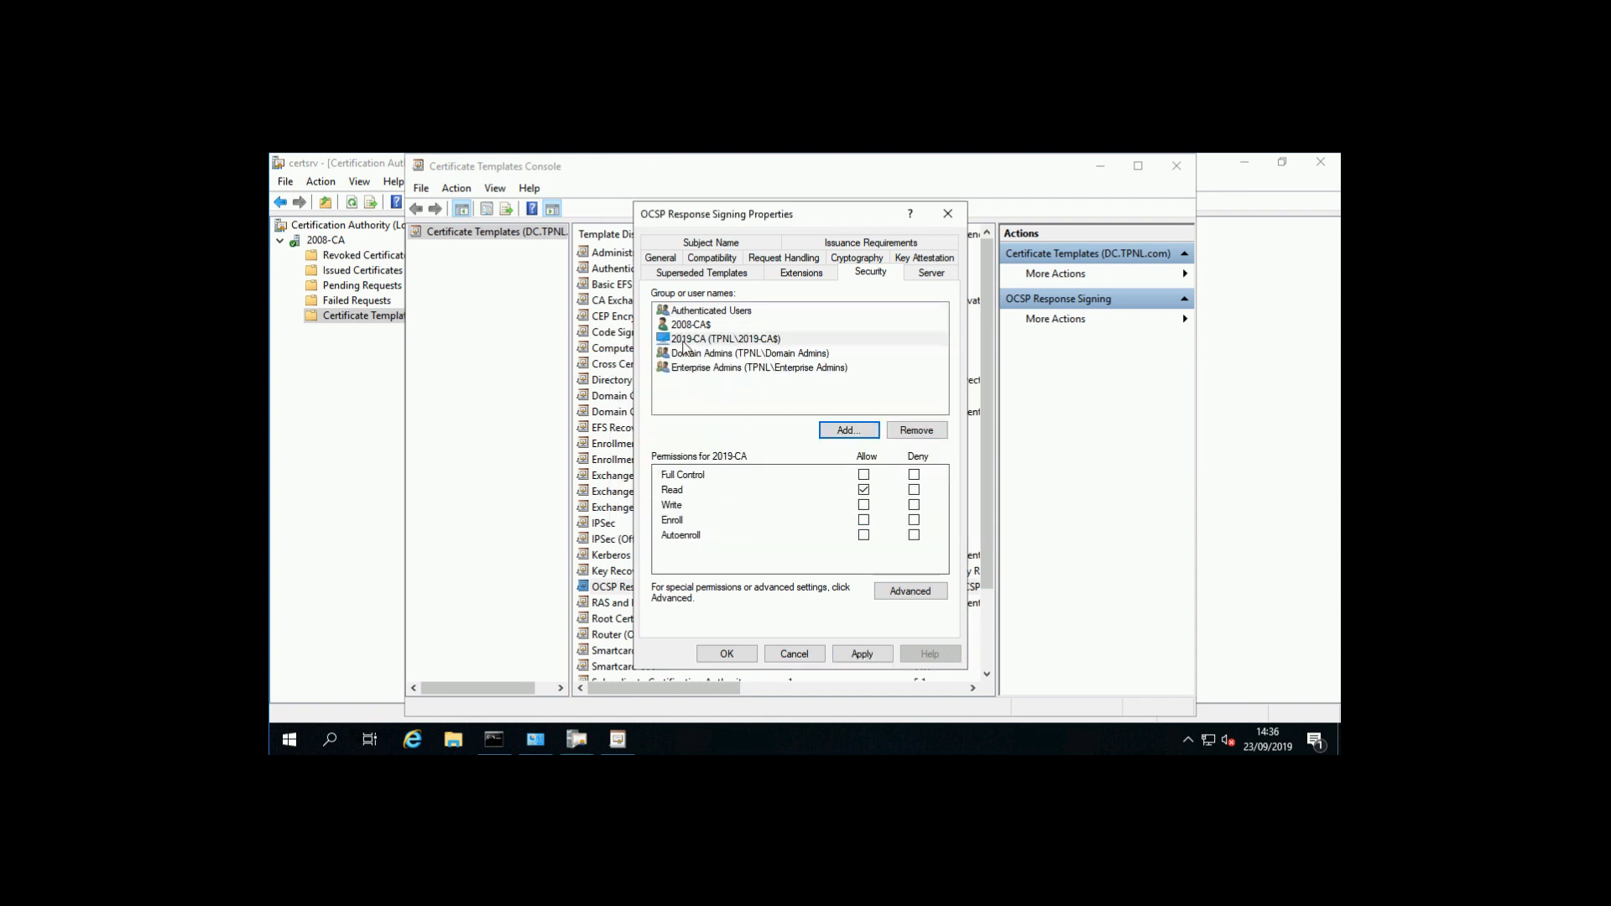
left_click(863, 521)
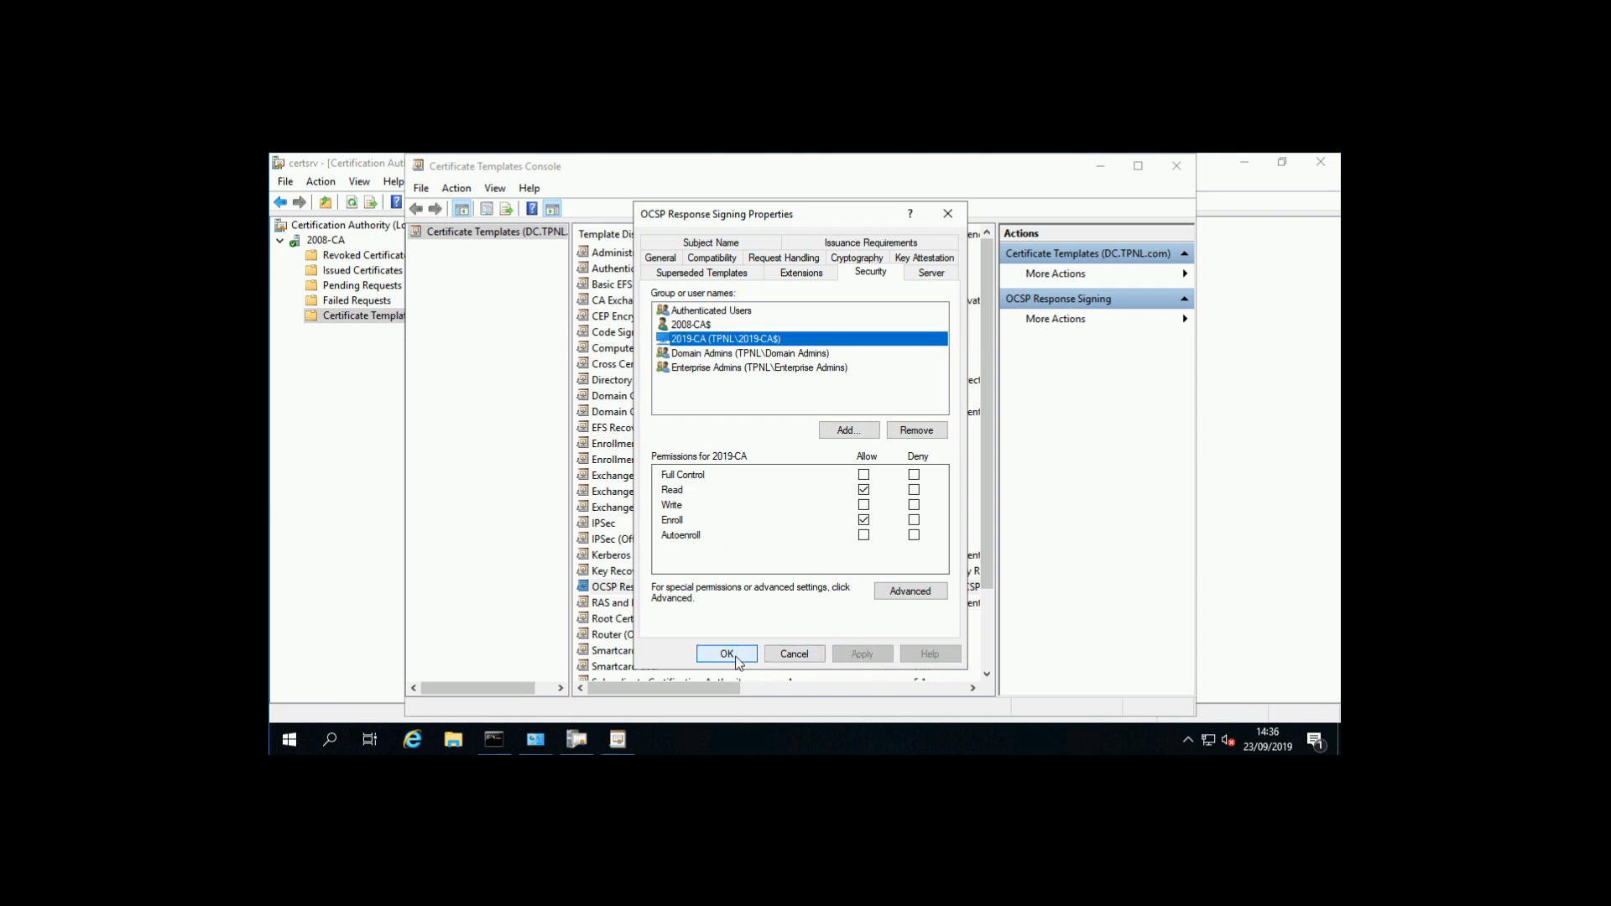
left_click(727, 653)
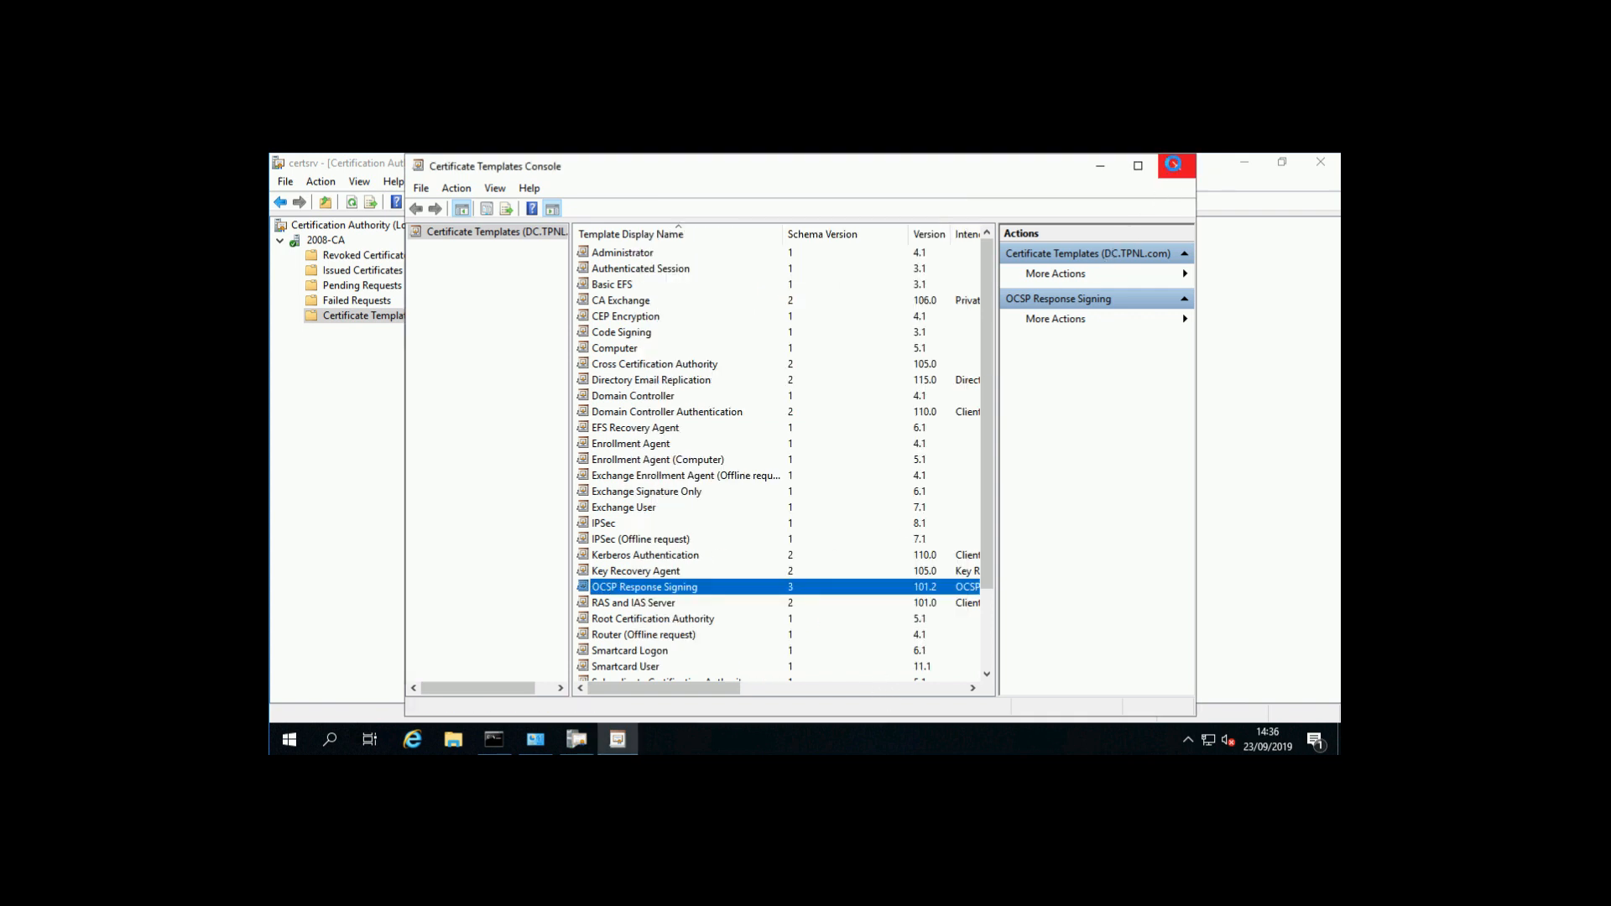
Step: Enable OCSP Response Signing as a certificate template for 2008-CA to issue
right_click(363, 316)
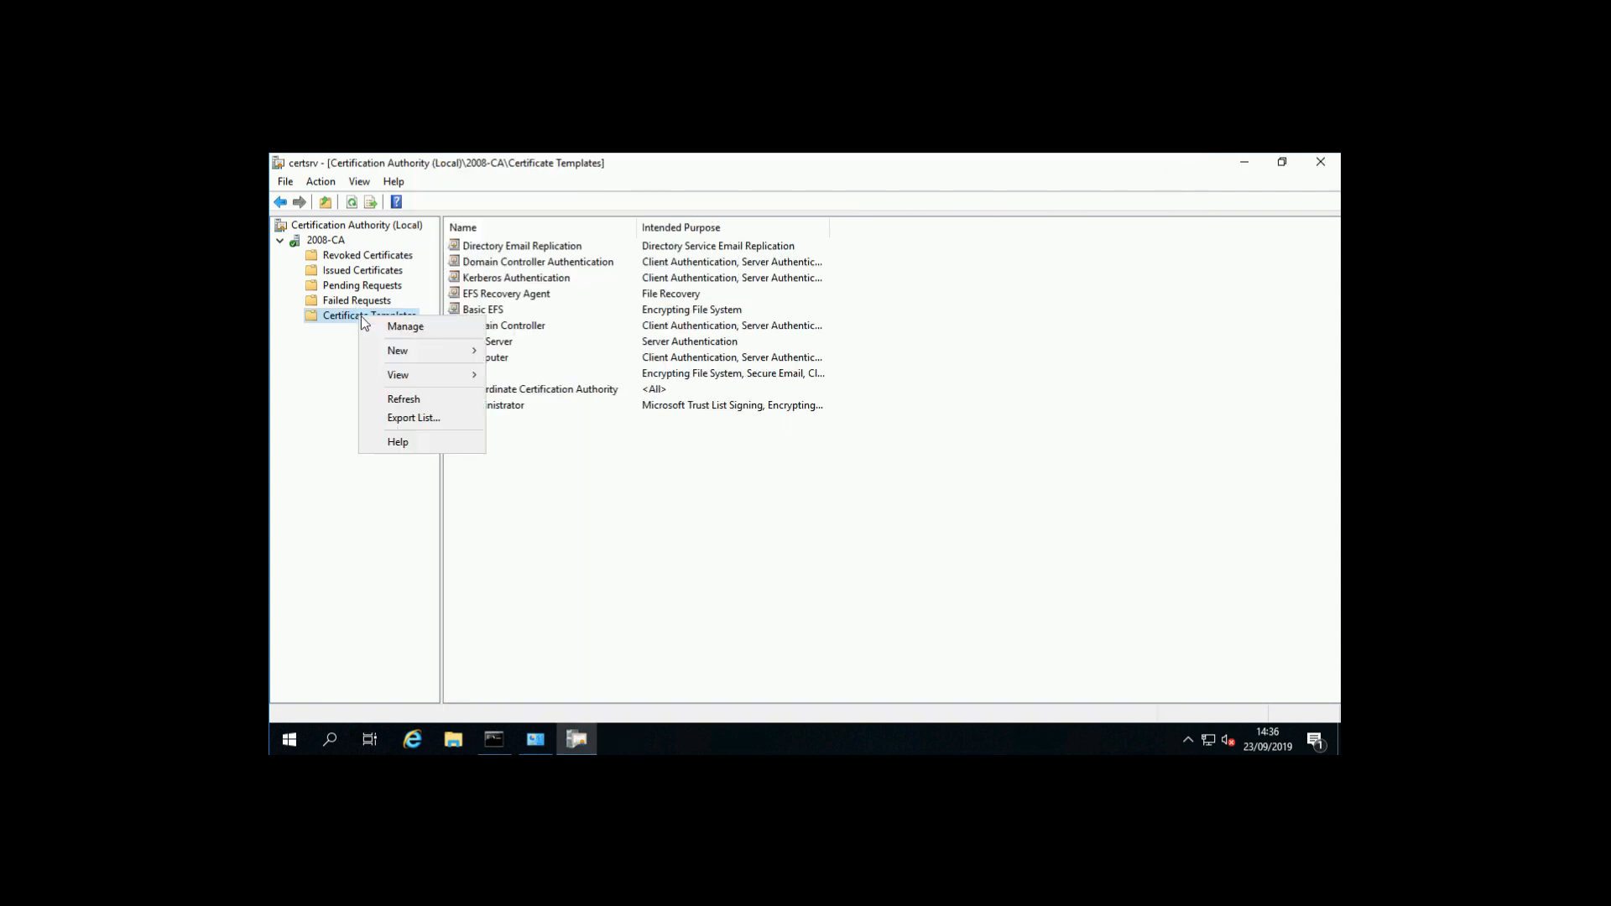
mouse_move(398, 350)
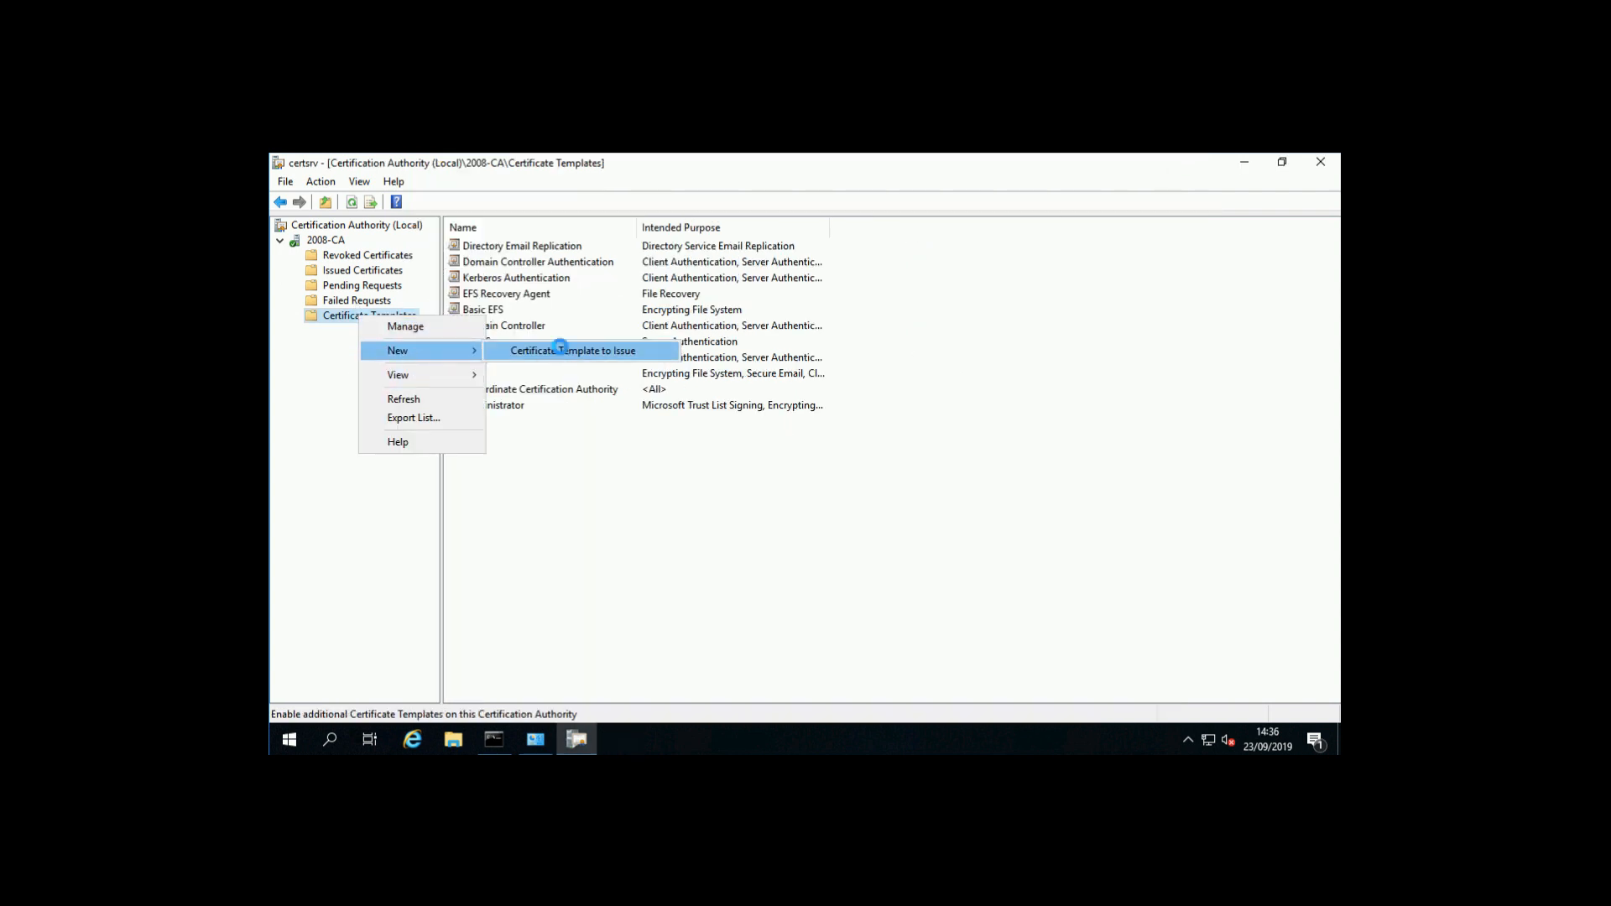
left_click(572, 351)
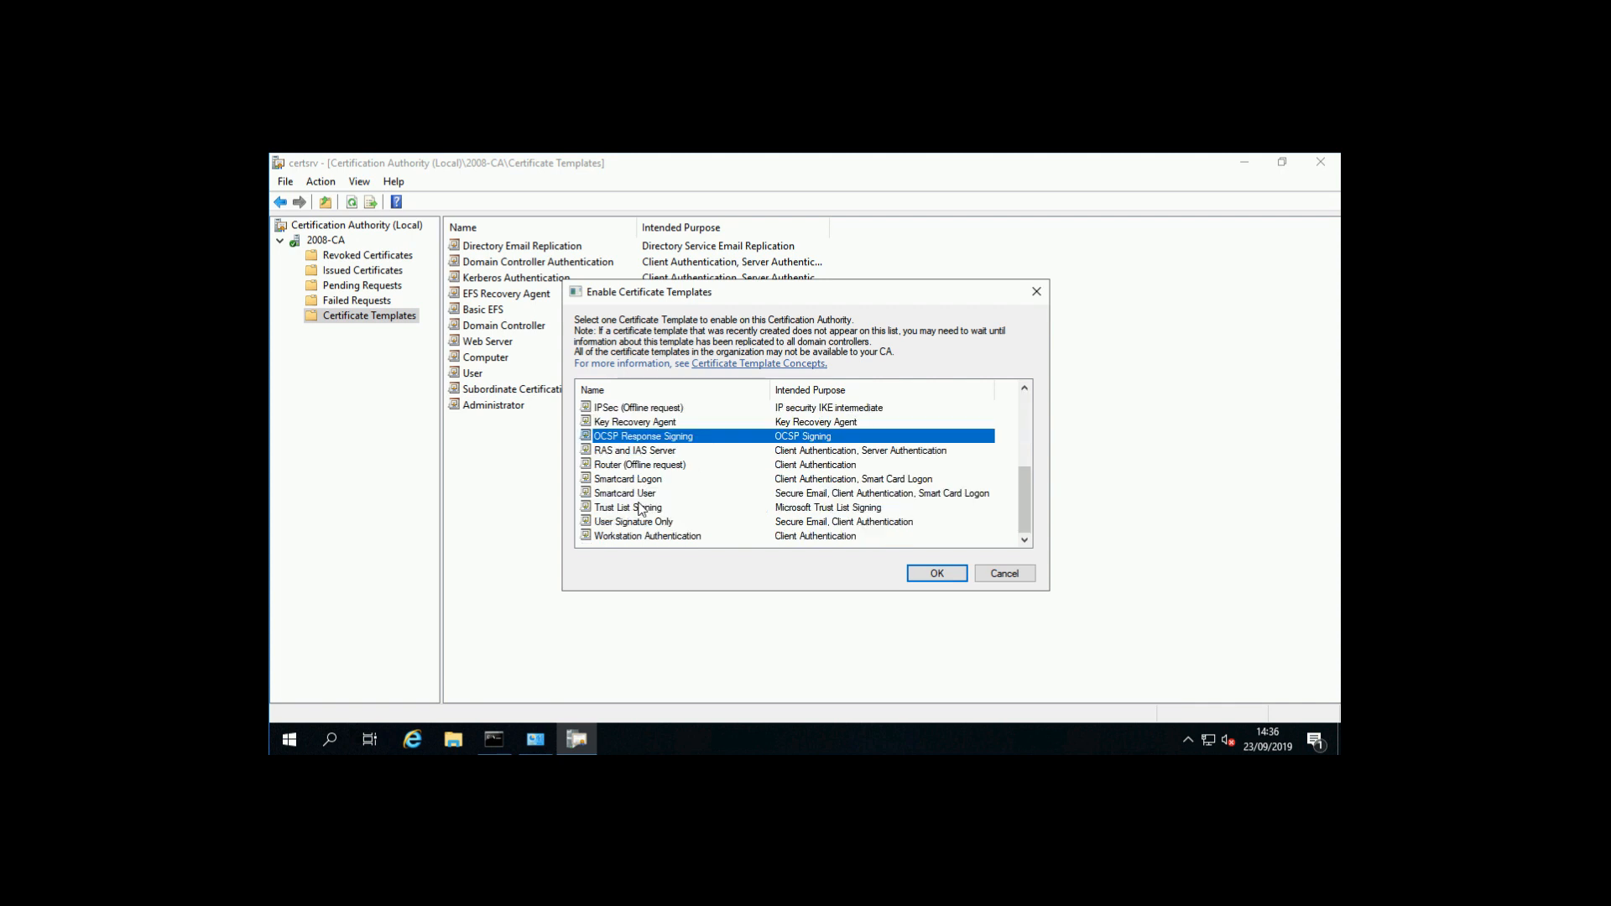
left_click(934, 572)
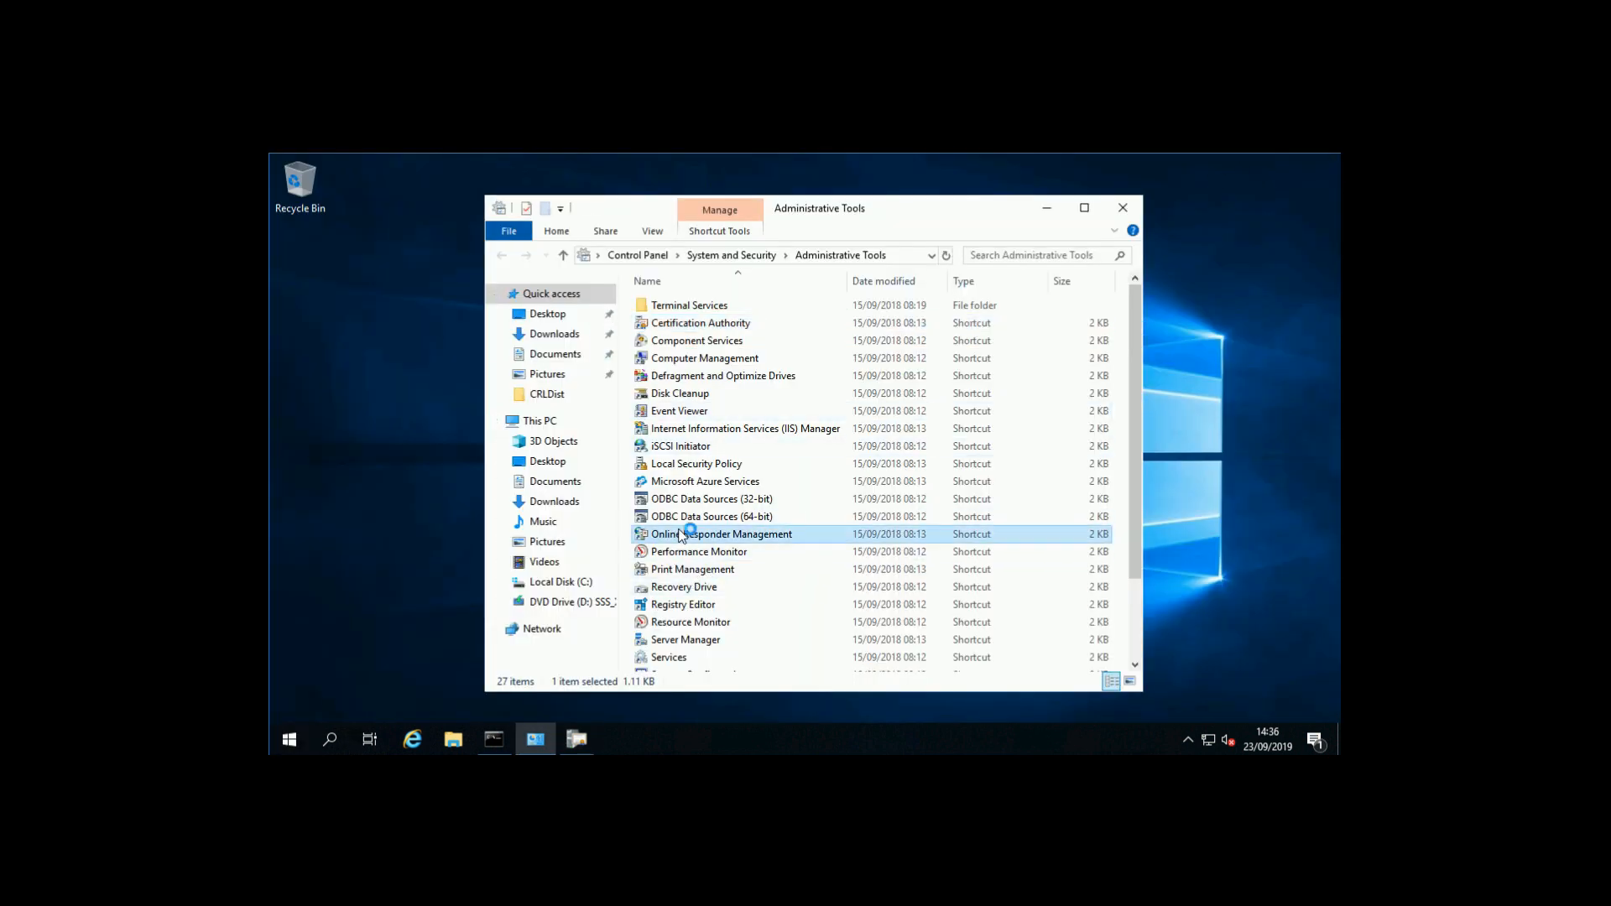
Step: Start a new revocation configuration in Online Responder Management named 2019-CA
double_click(720, 534)
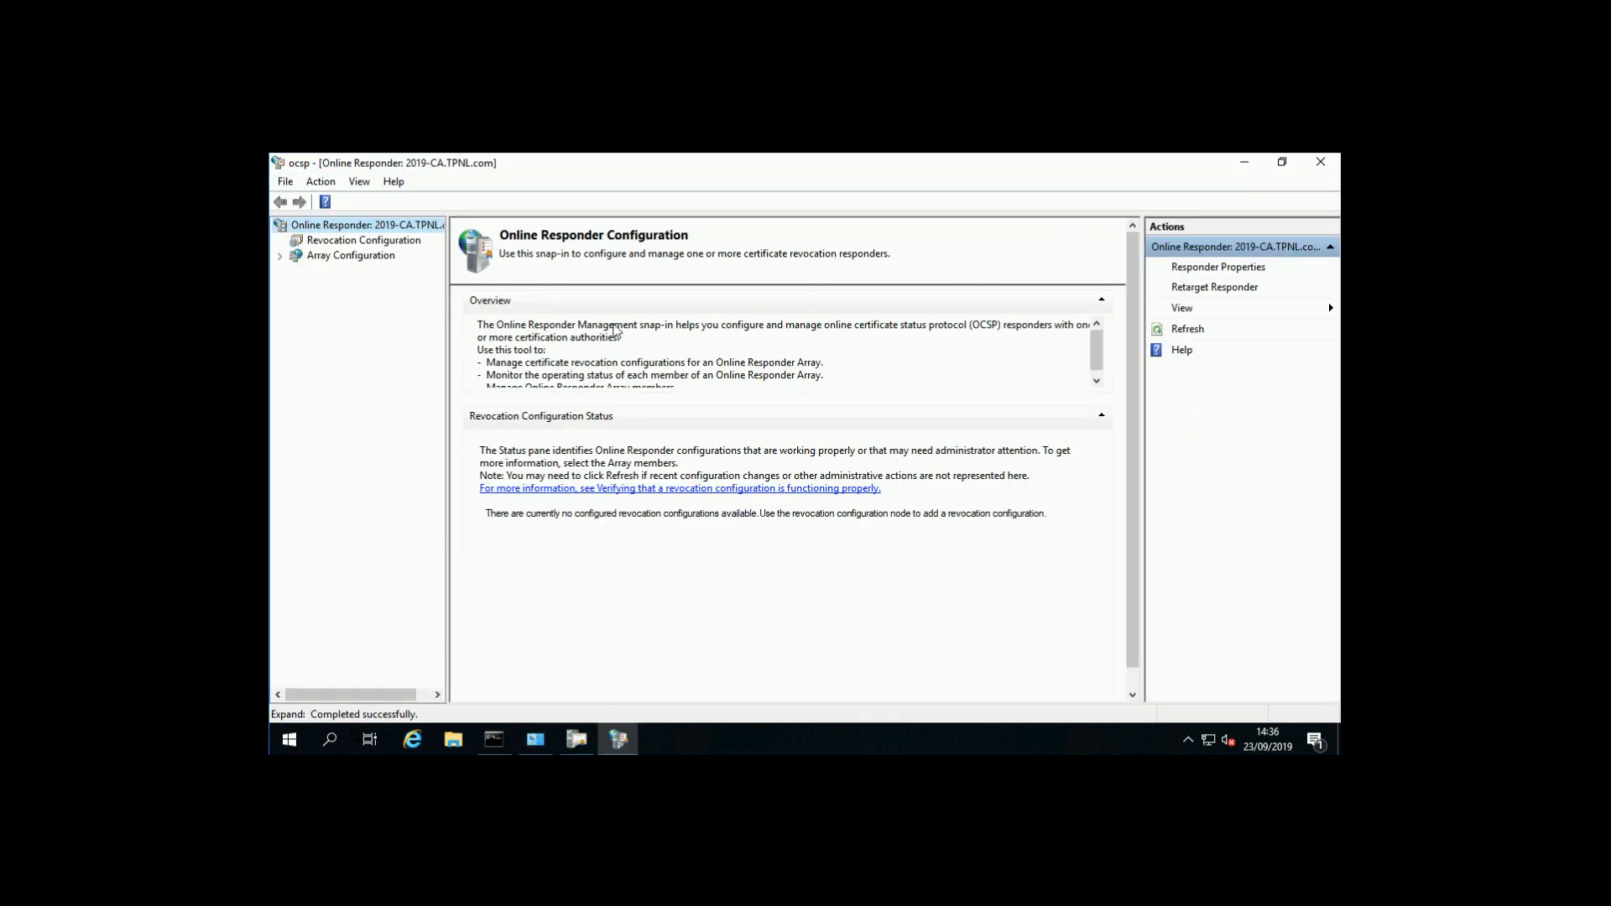
right_click(362, 240)
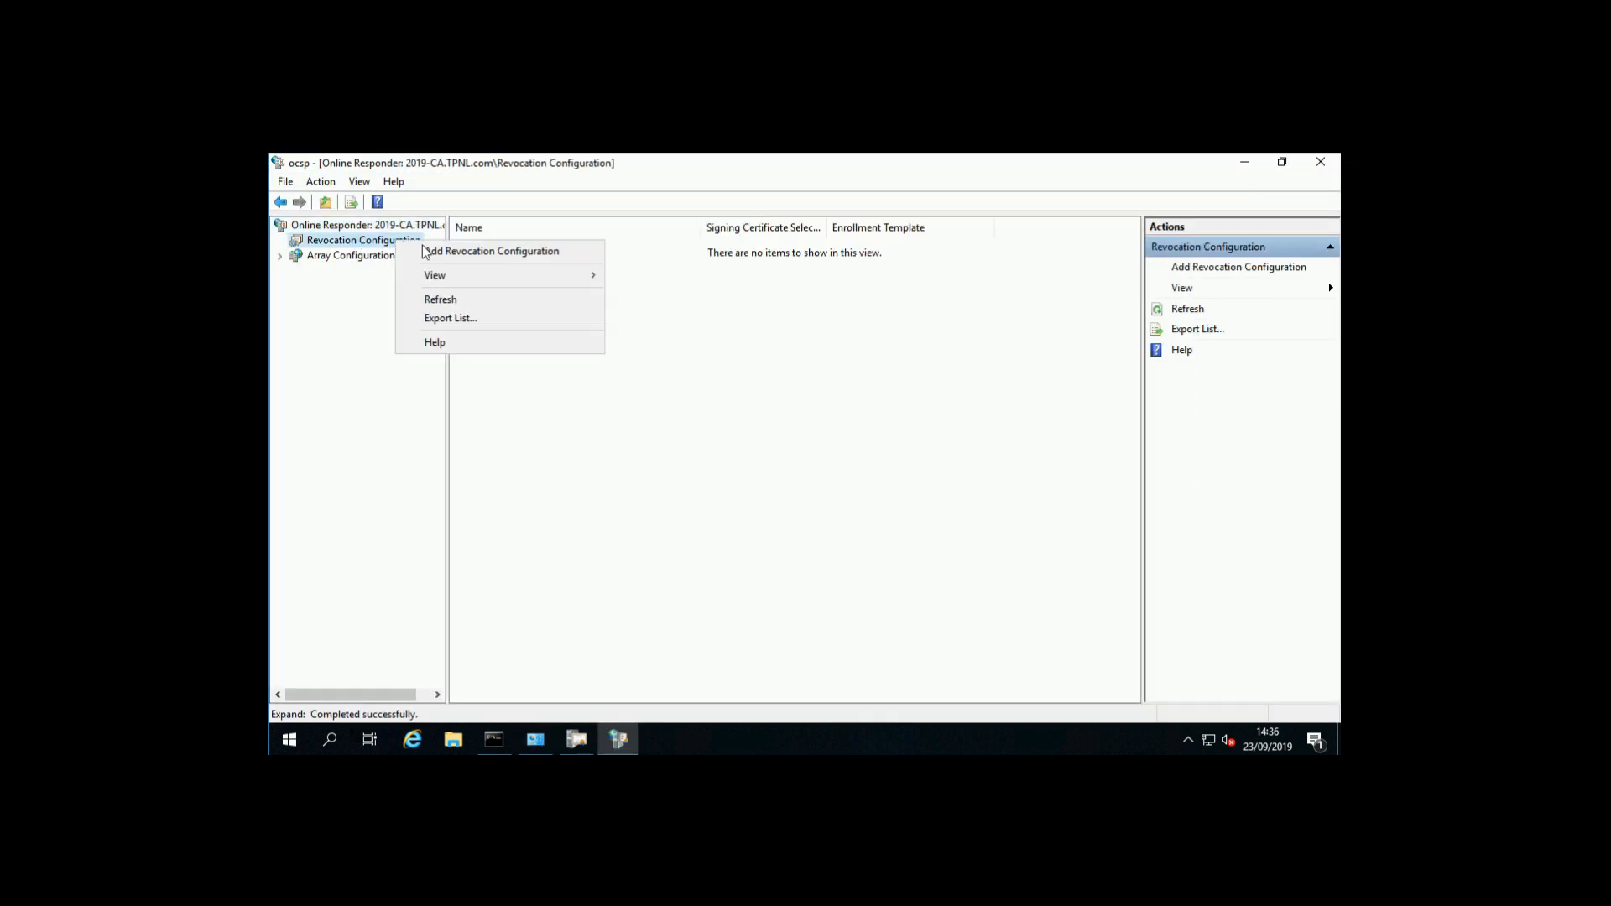
left_click(494, 250)
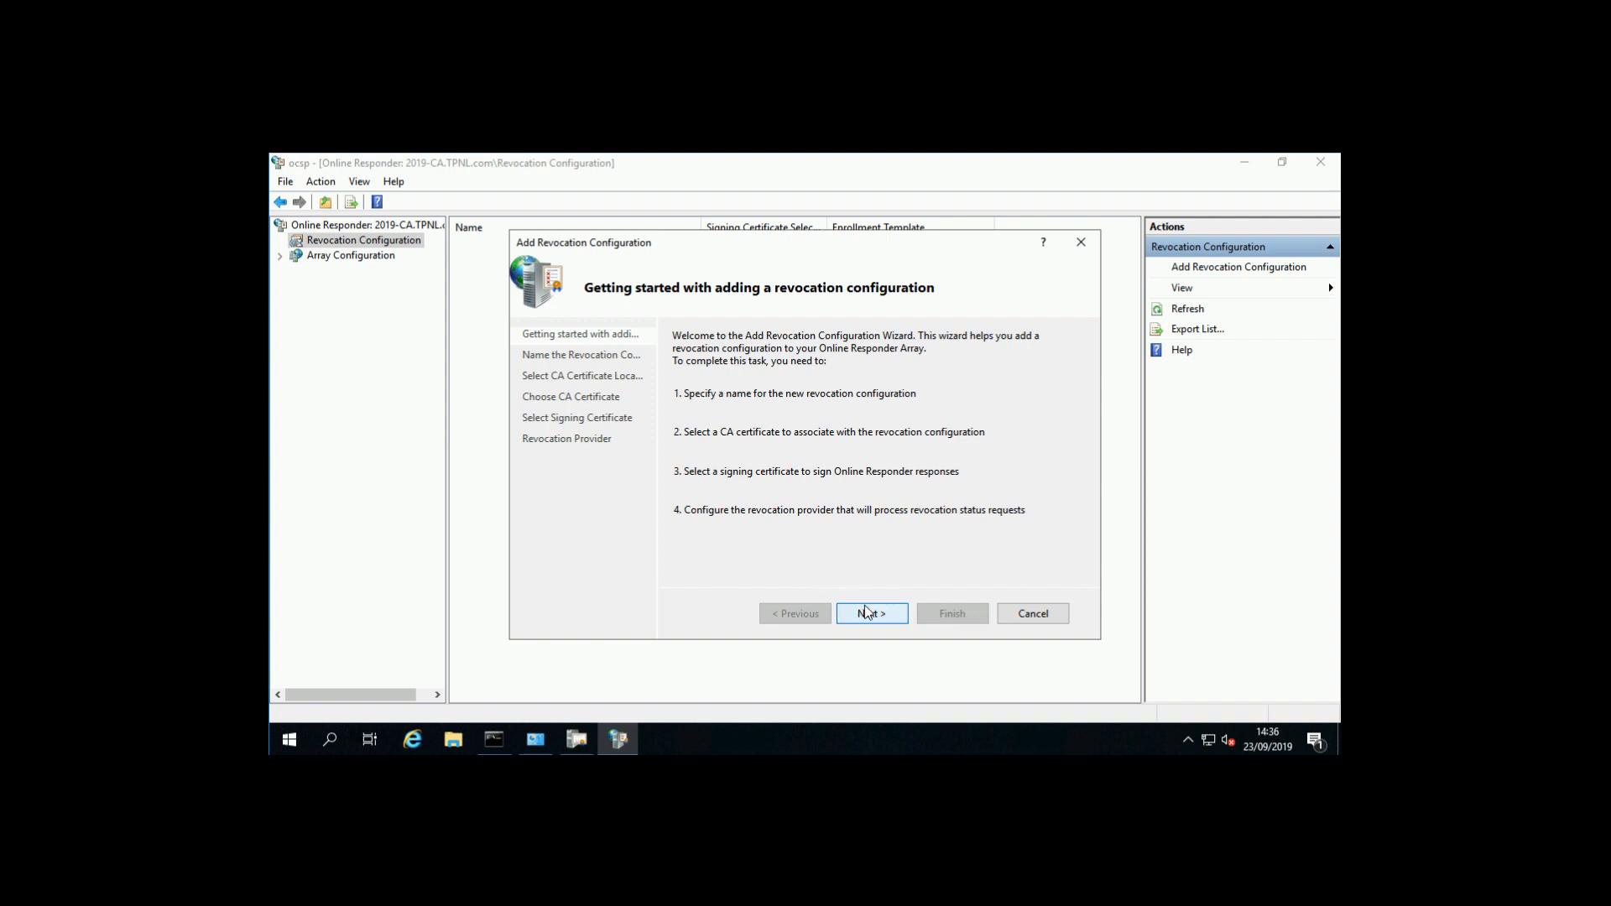
left_click(871, 614)
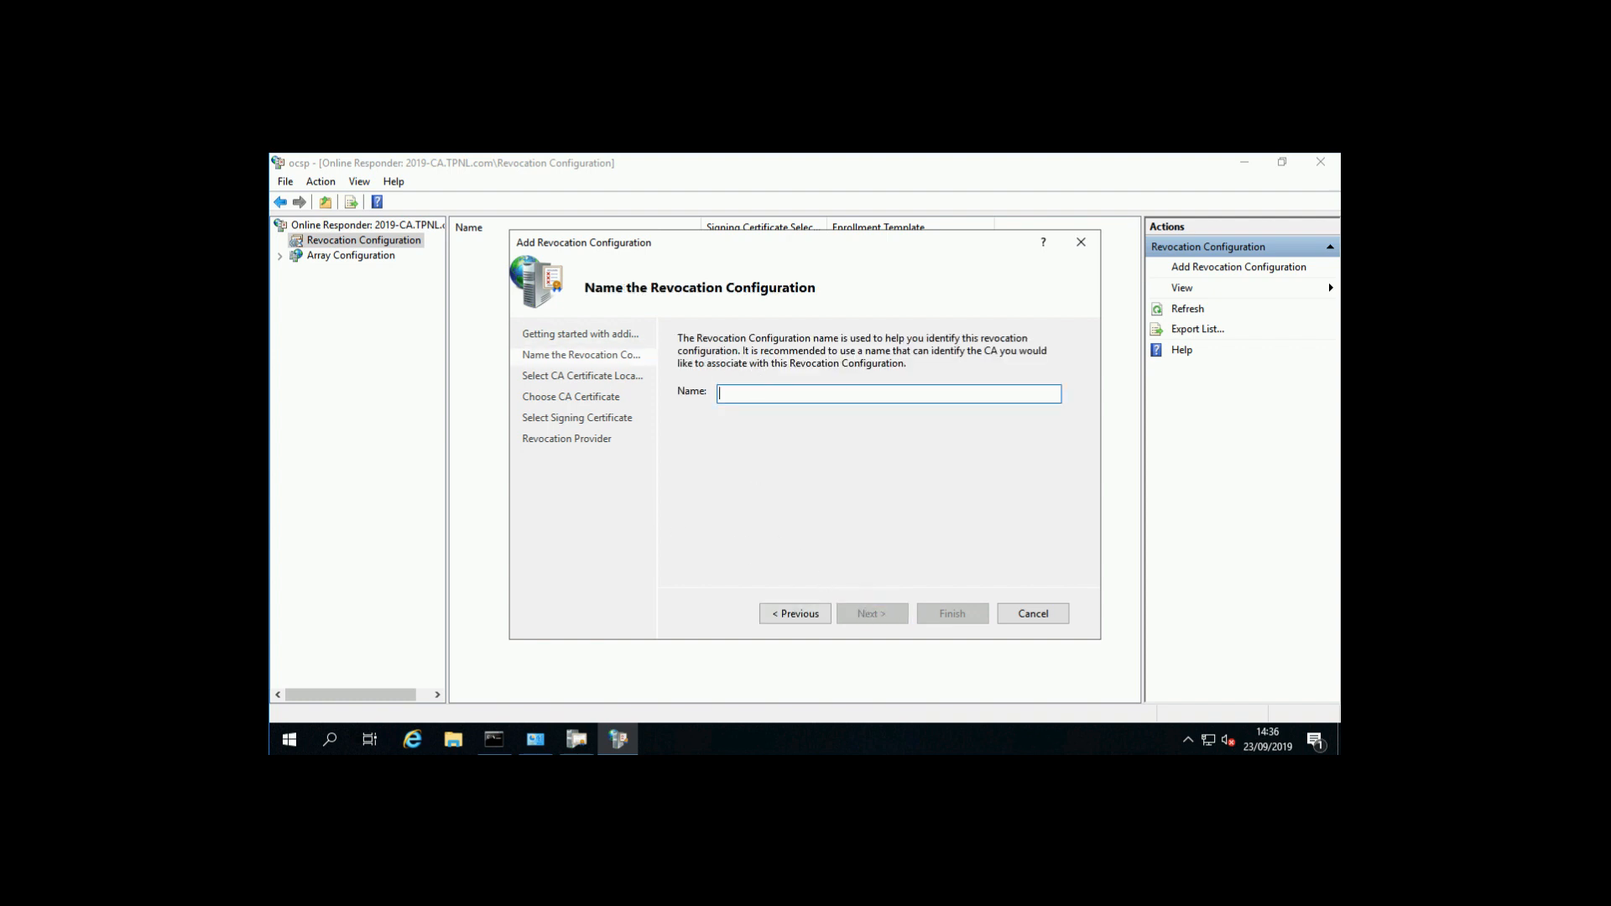
type("2019-CA")
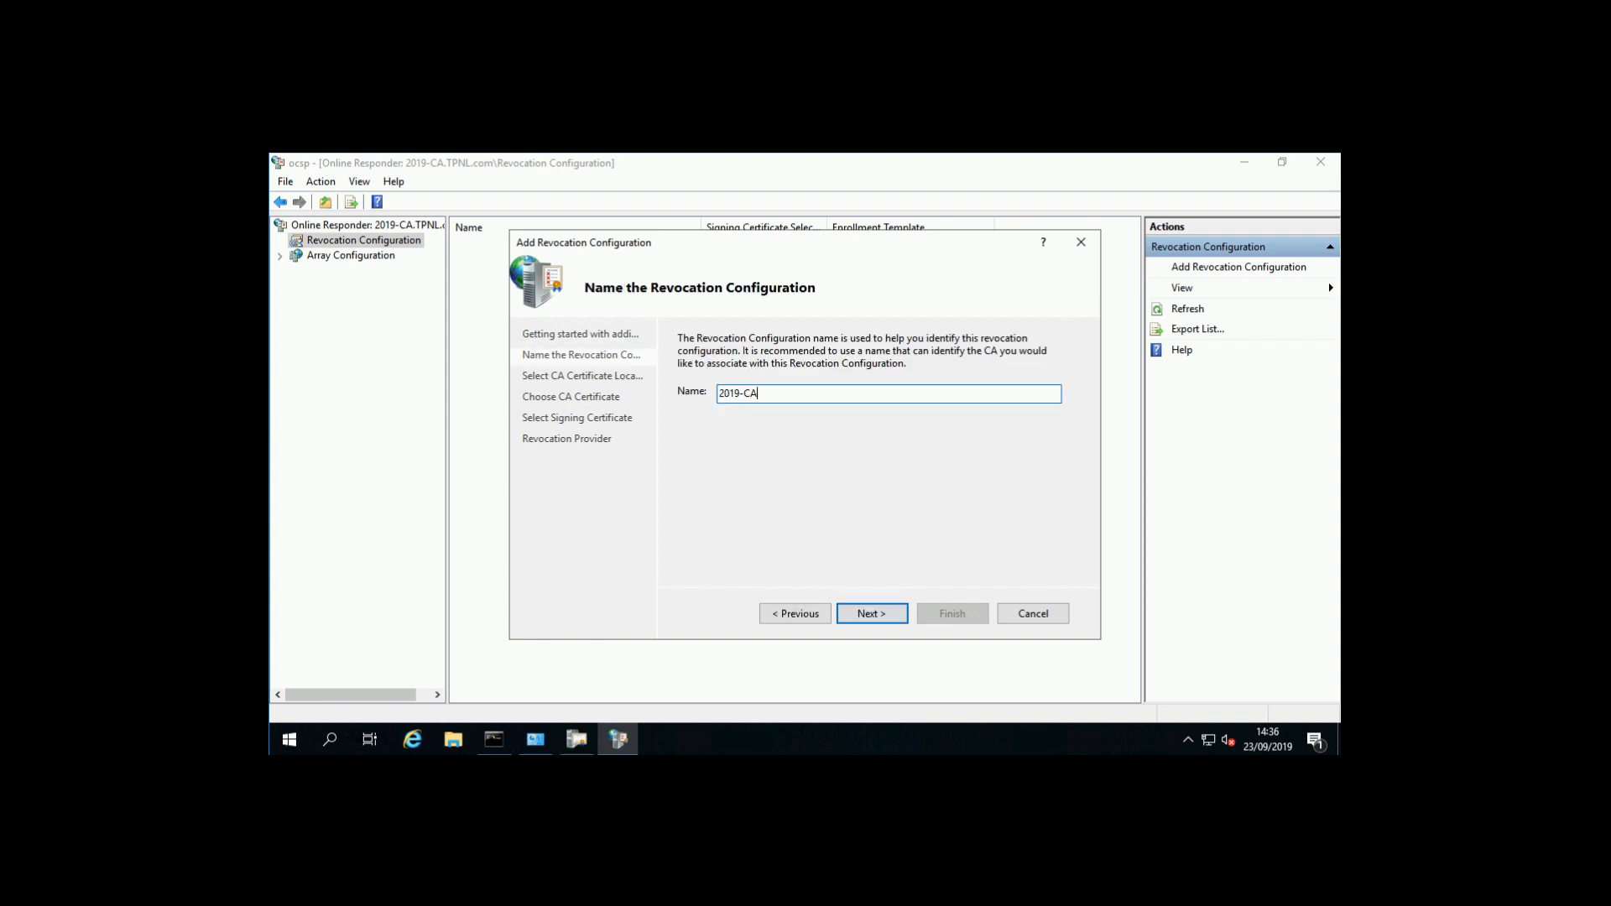
left_click(871, 614)
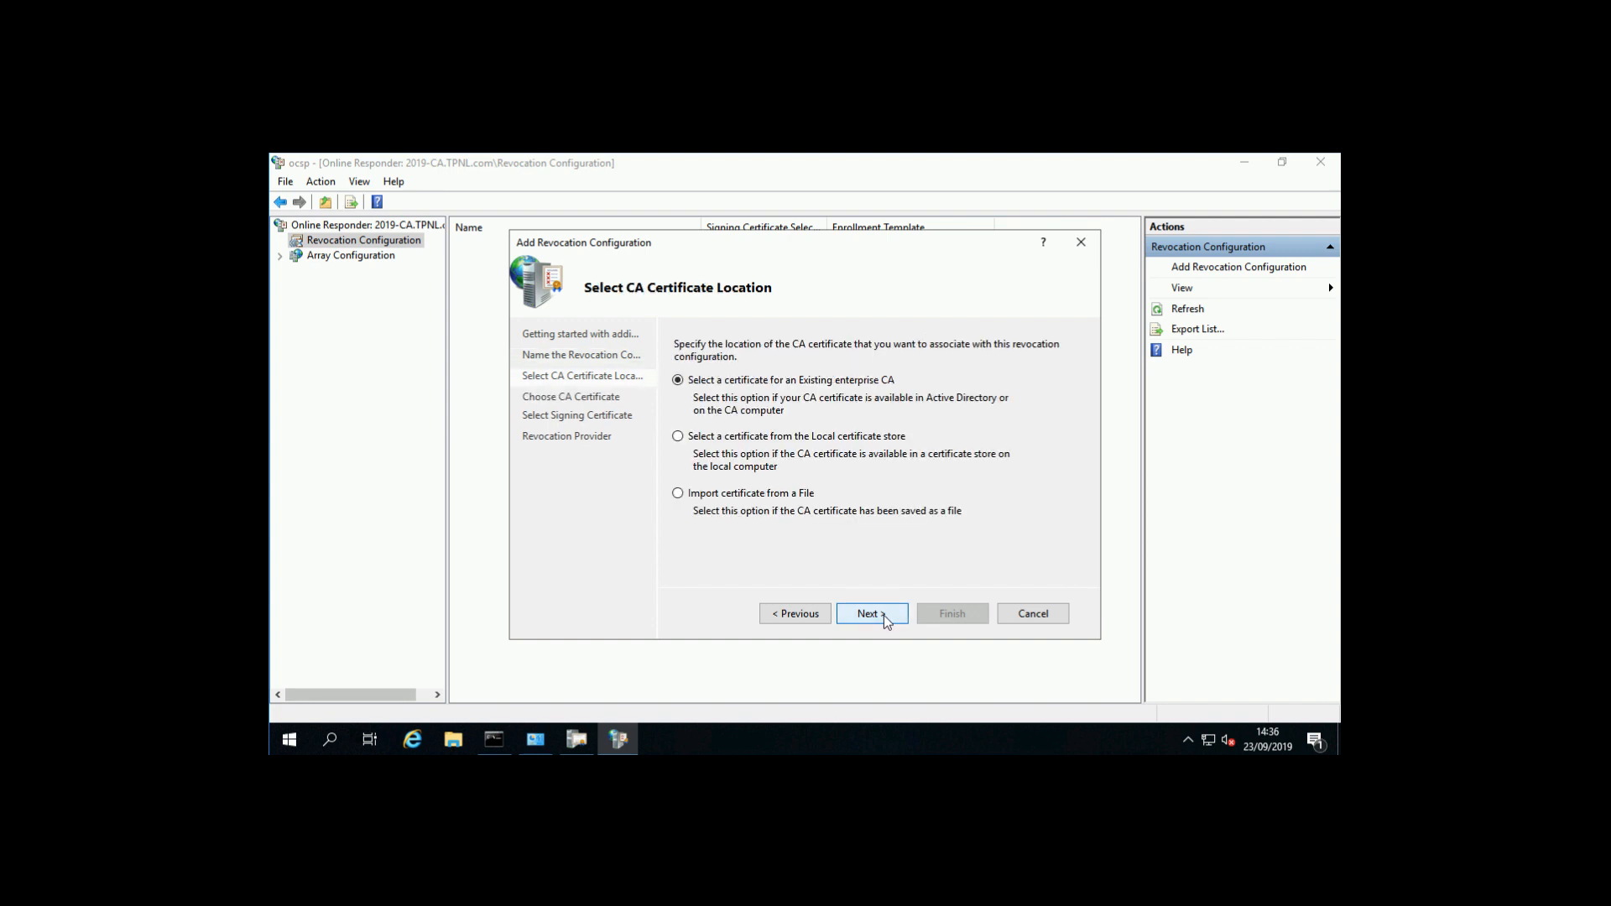
Step: Bind it to the 2008-CA certificate from Active Directory with auto-enrolled OCSP signing, then finish
left_click(871, 614)
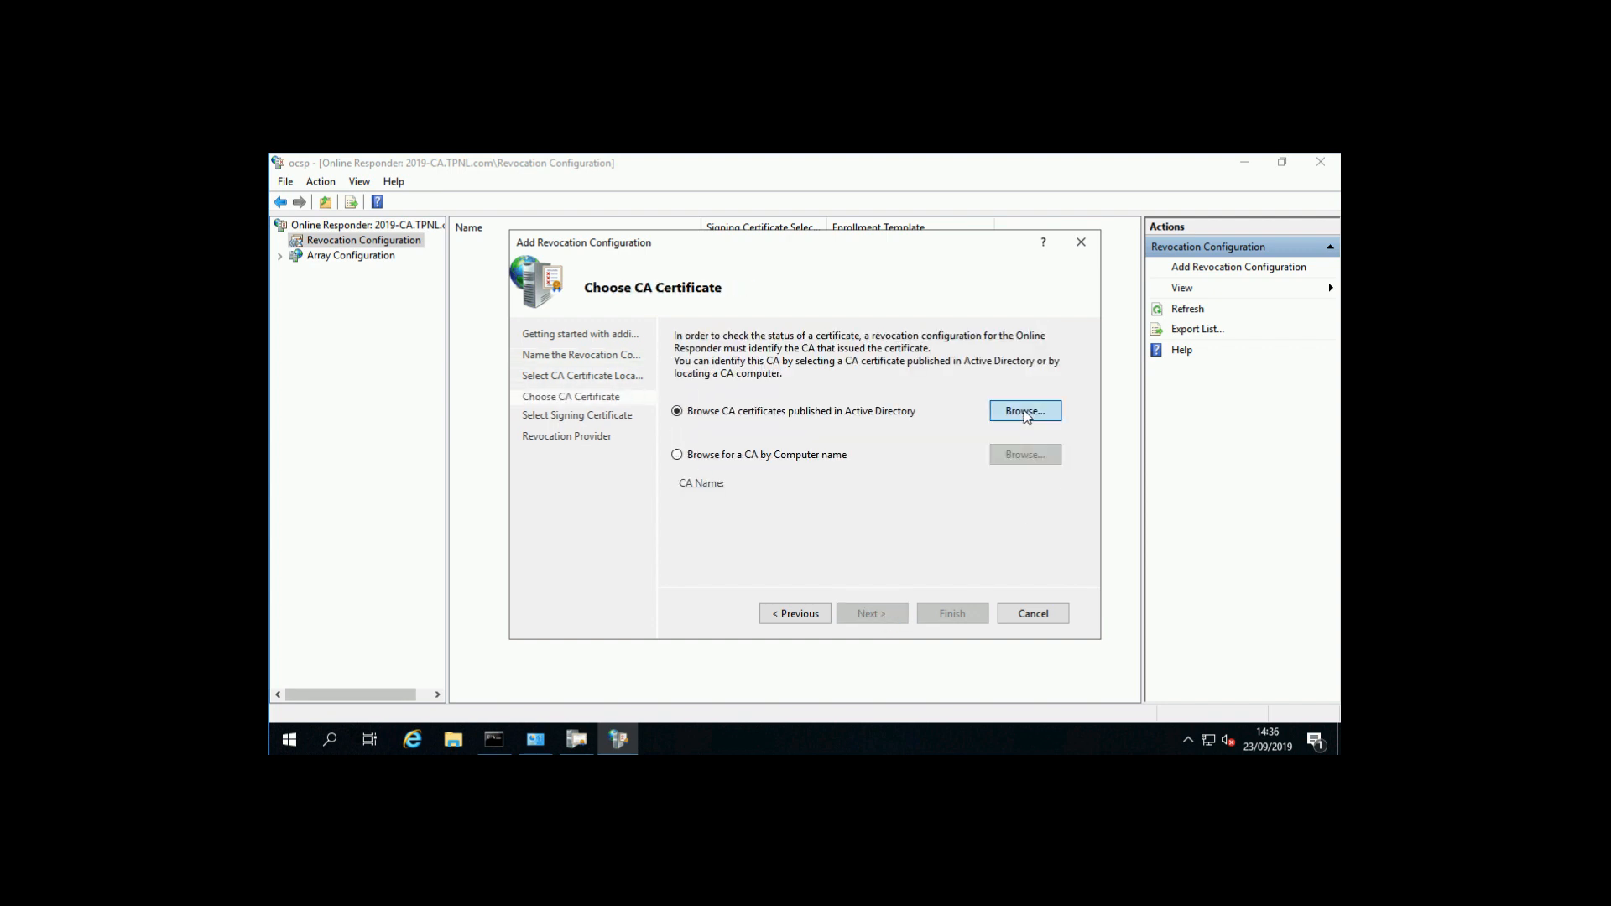
left_click(1024, 412)
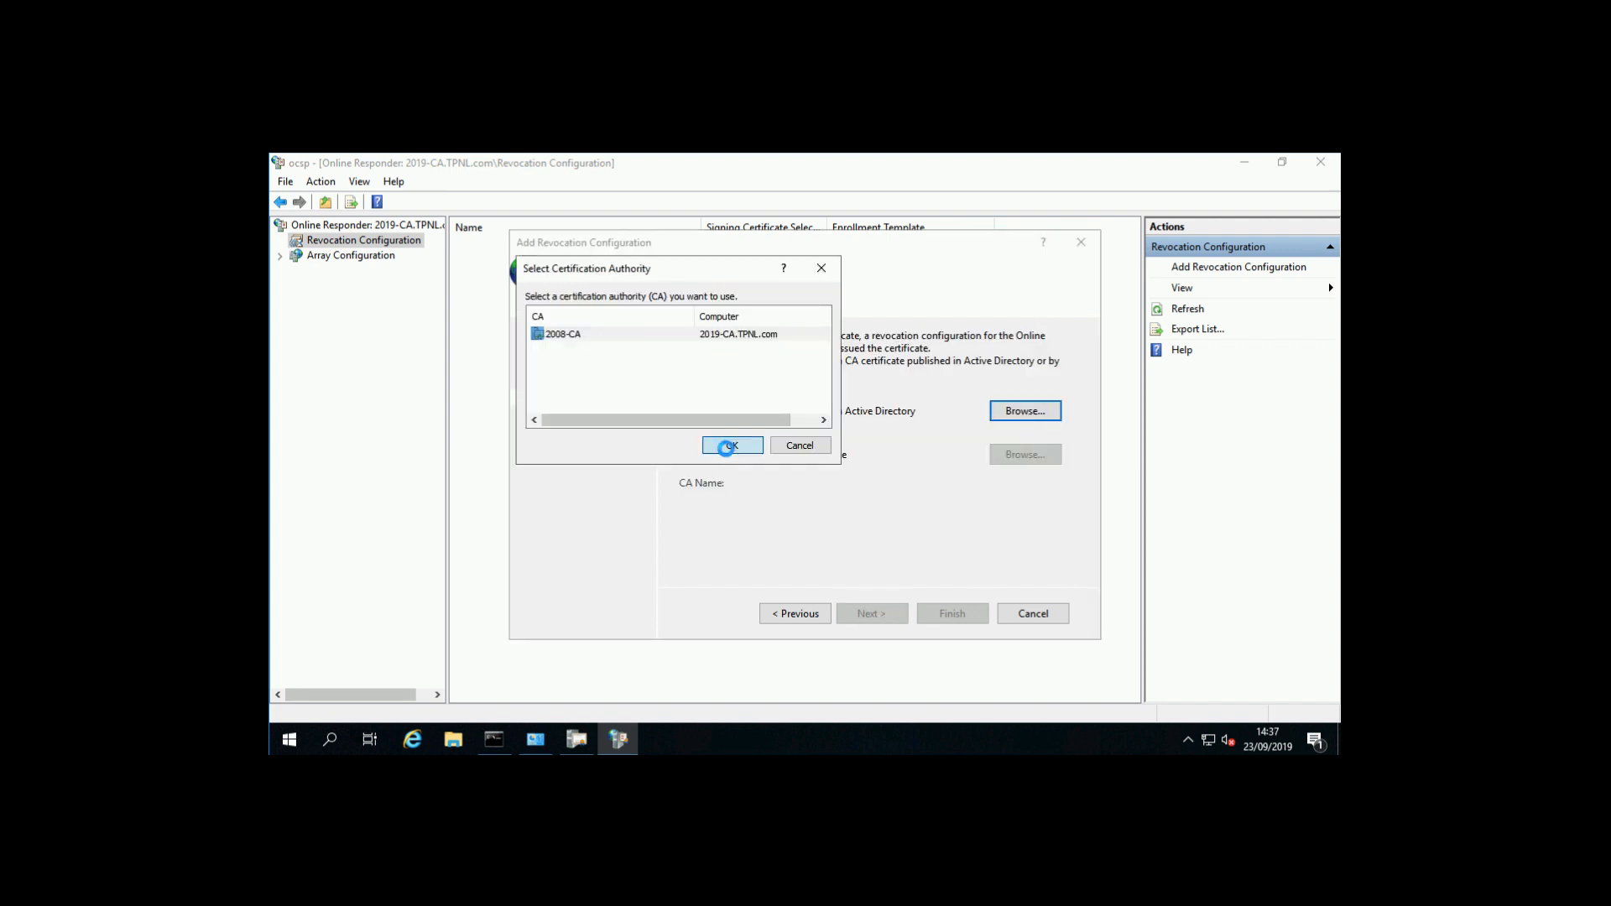
left_click(730, 444)
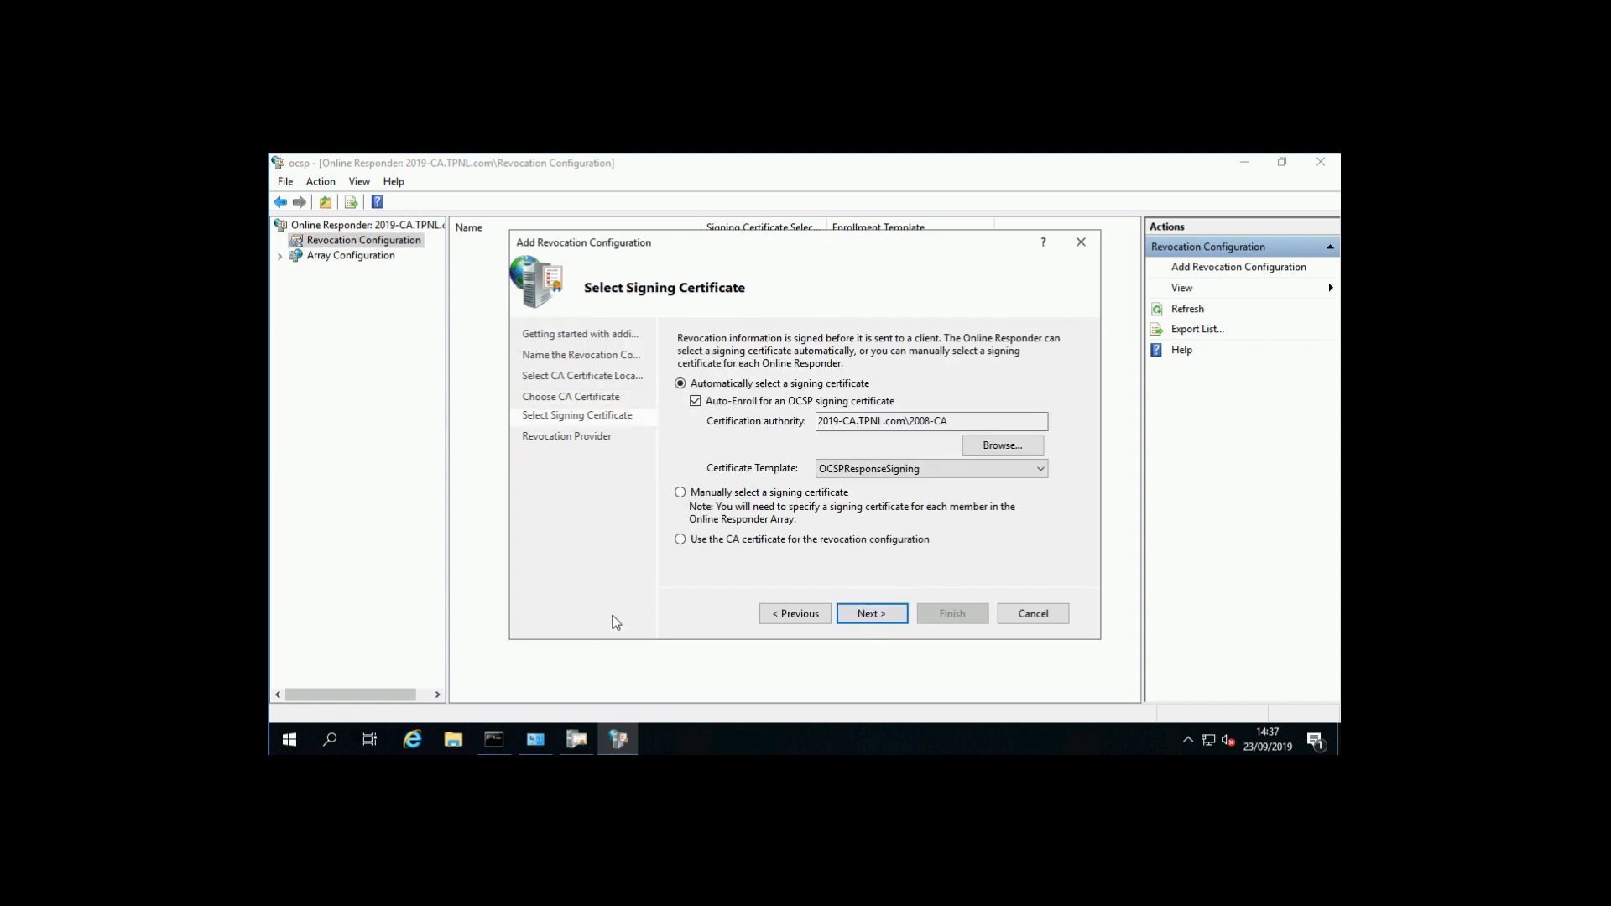
left_click(930, 422)
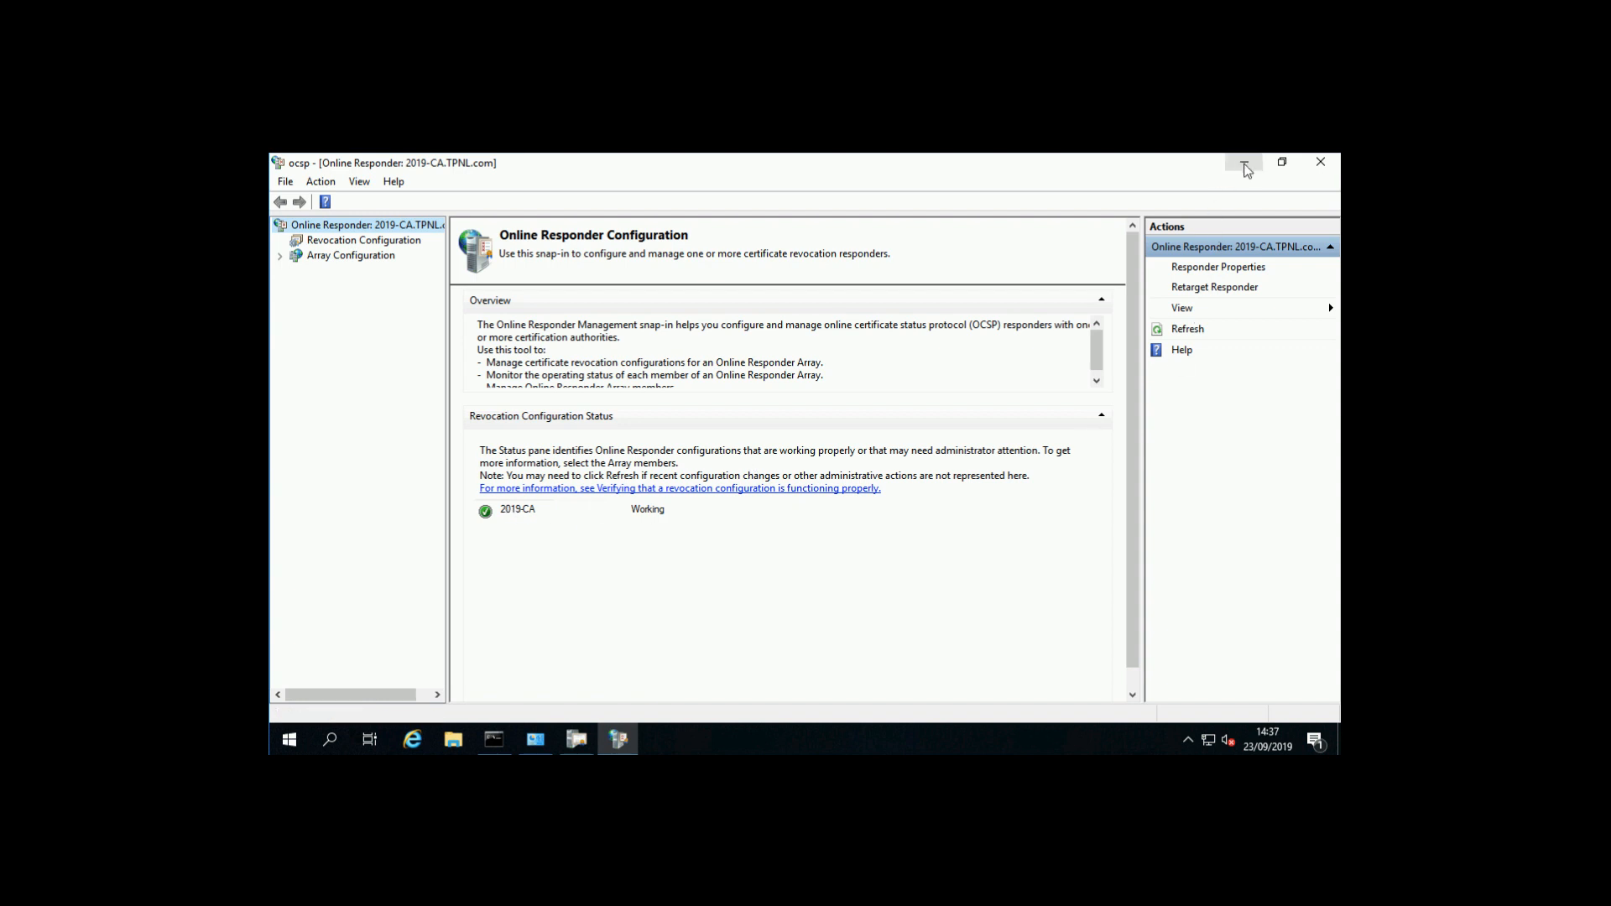
left_click(1321, 163)
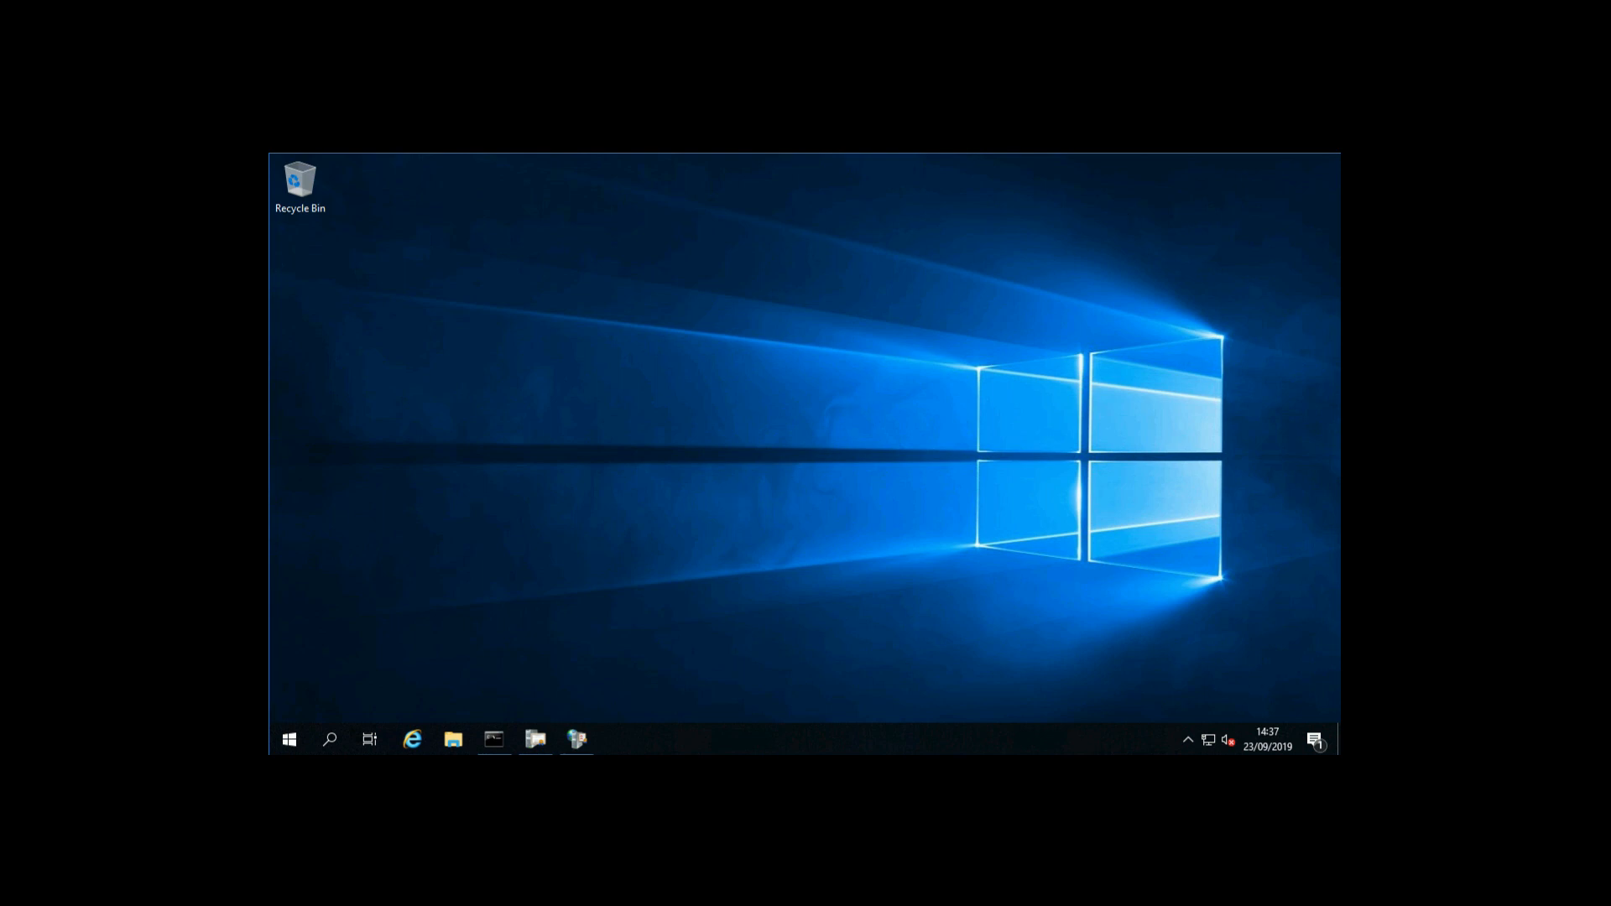
mouse_move(889, 317)
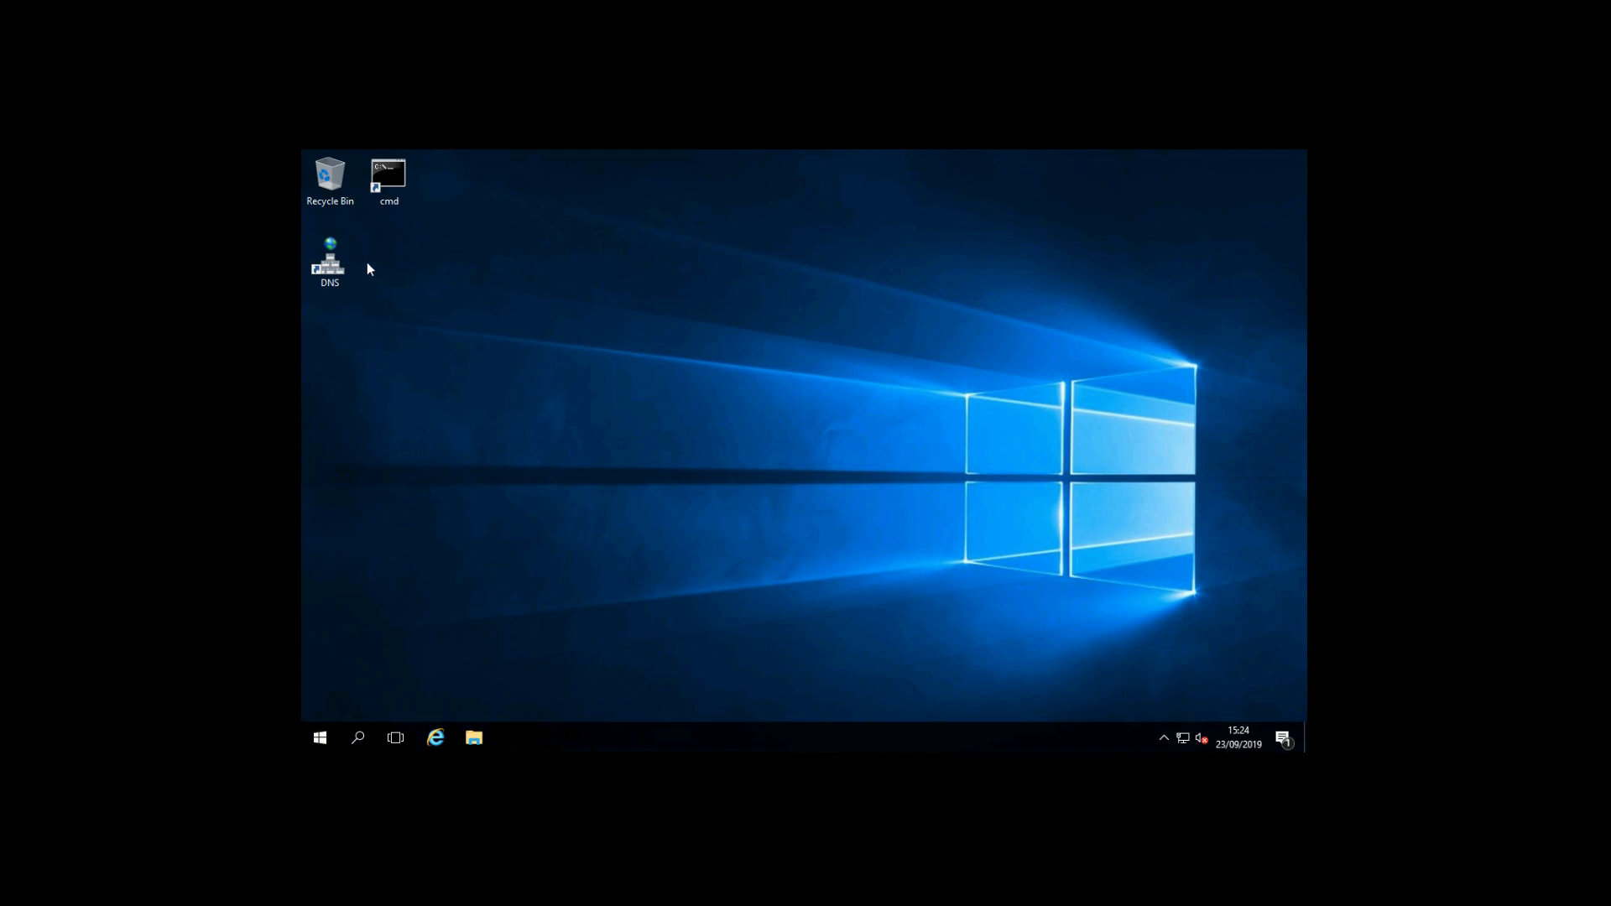
Step: Show the TPNL.com forward lookup zone records in a maximized DNS Manager
left_click(329, 262)
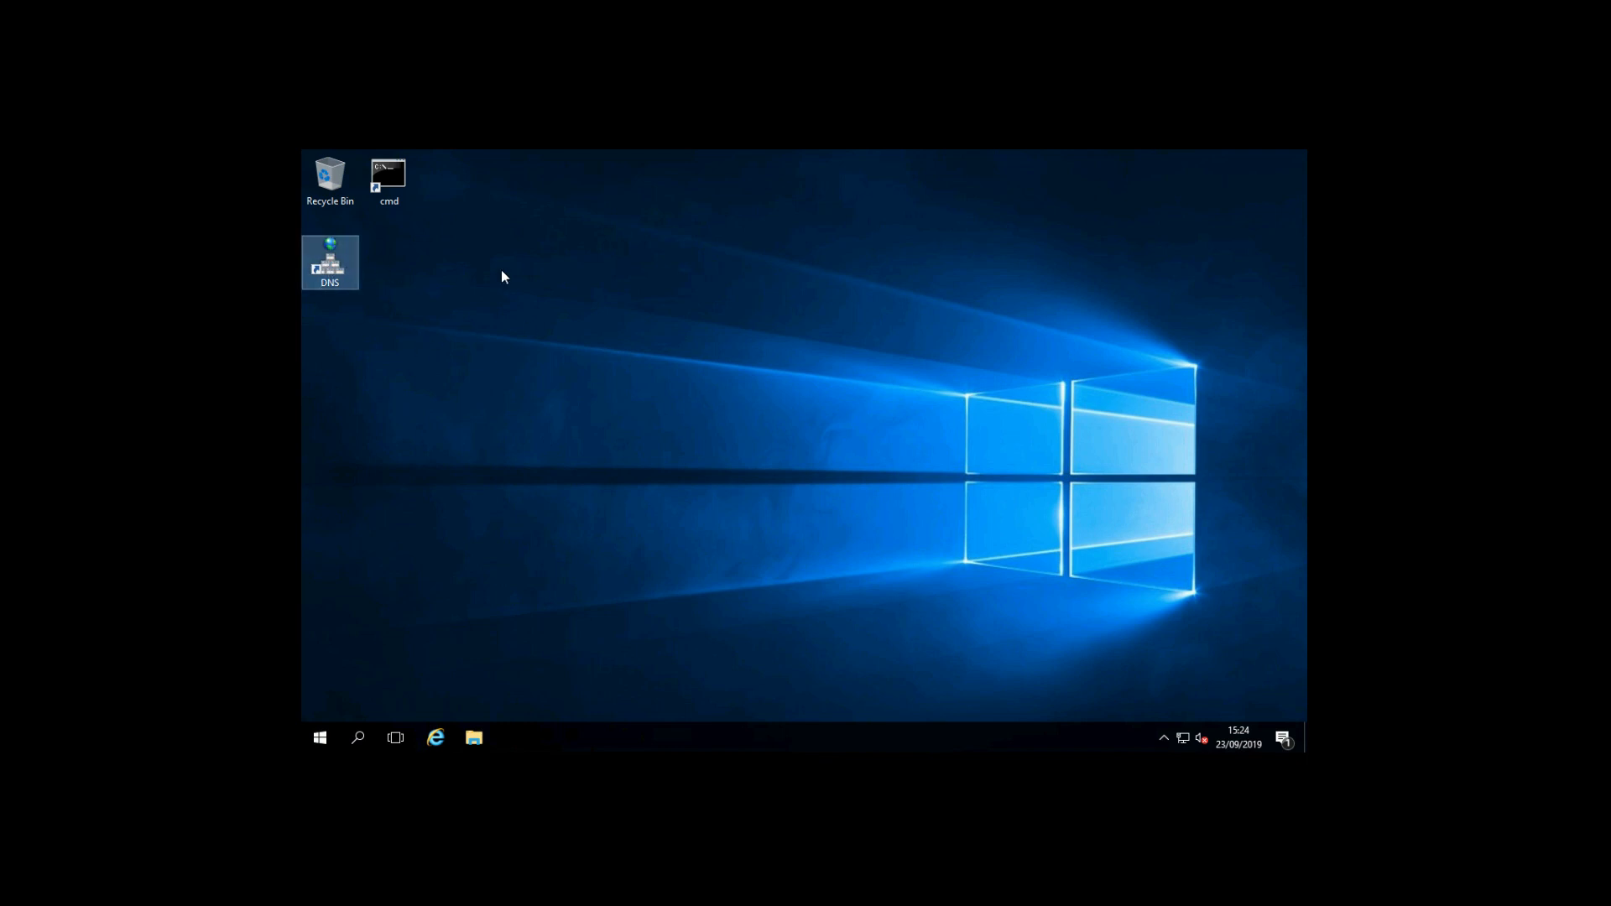
double_click(331, 260)
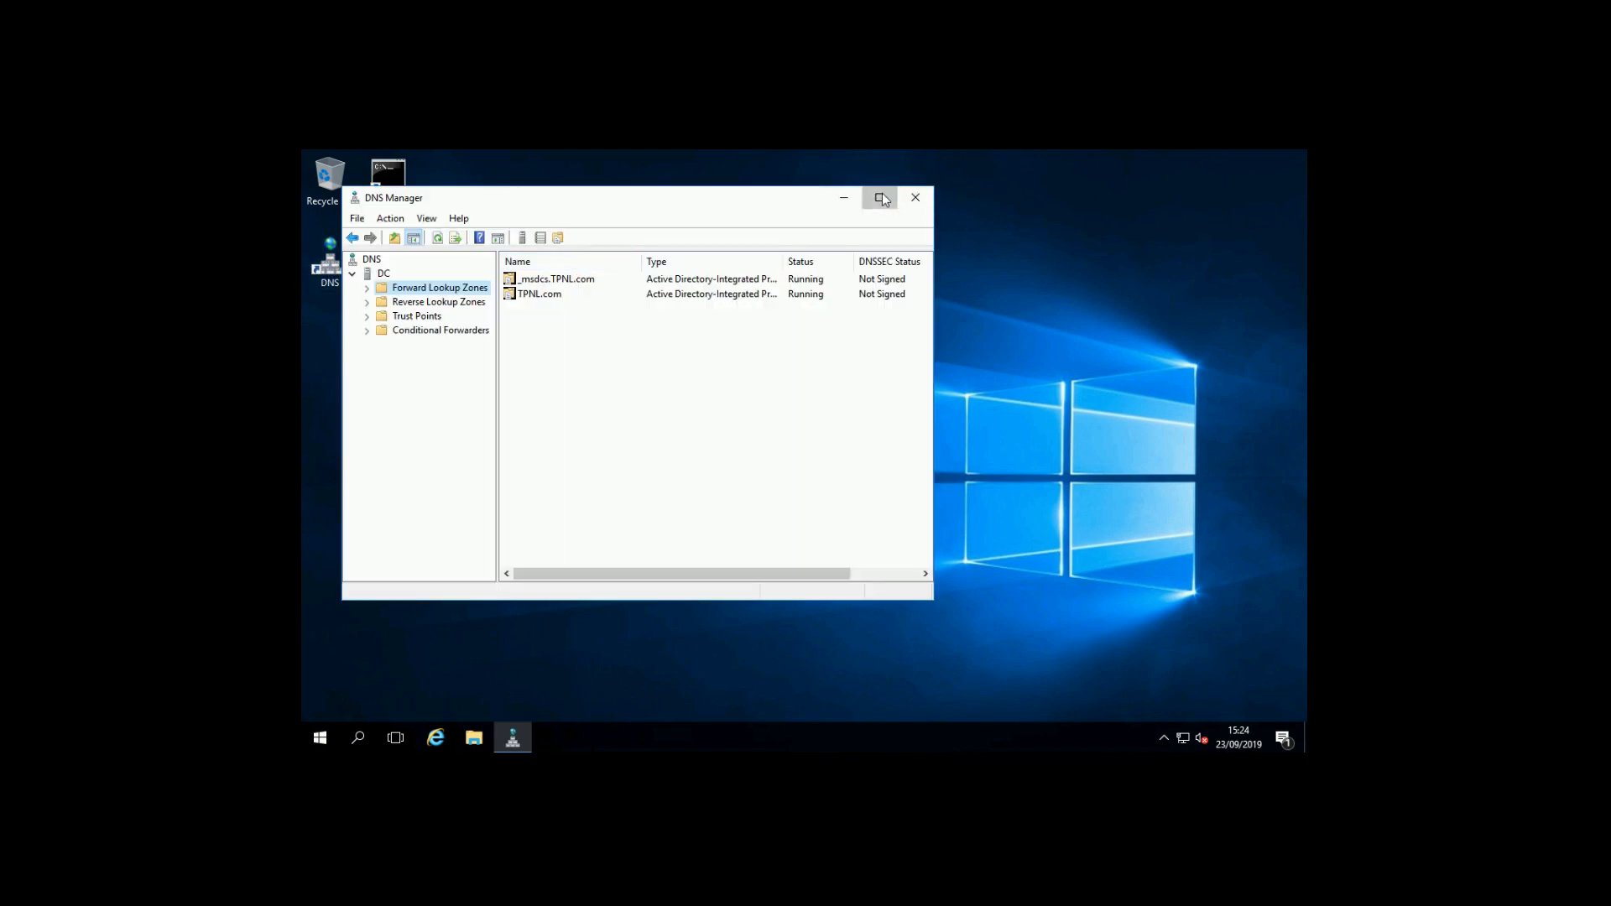
left_click(881, 198)
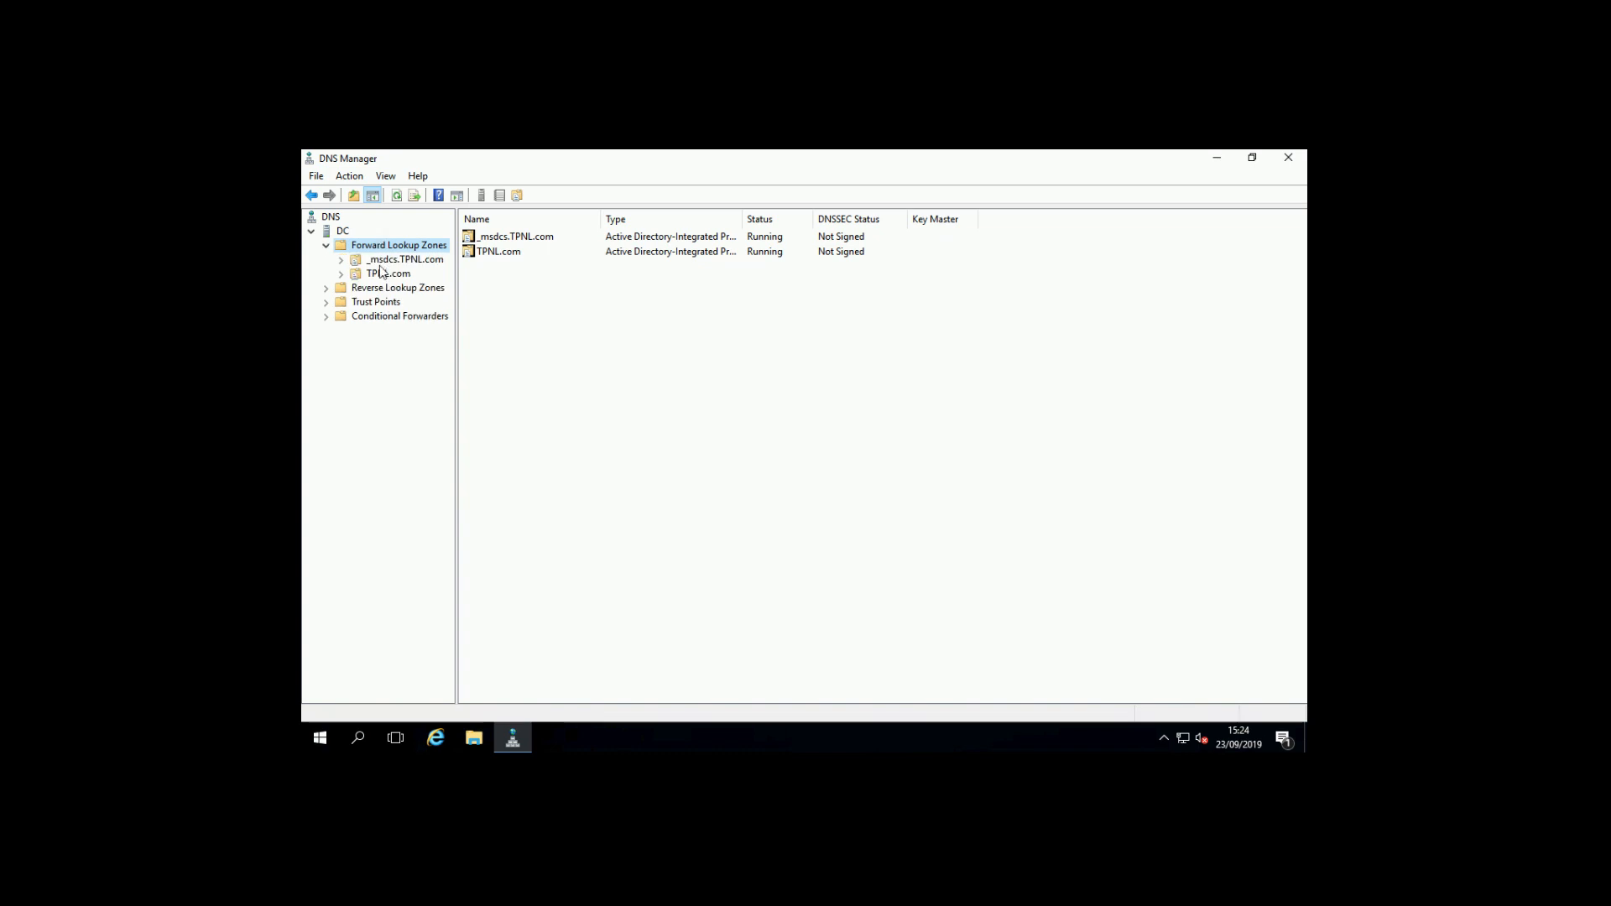
left_click(388, 274)
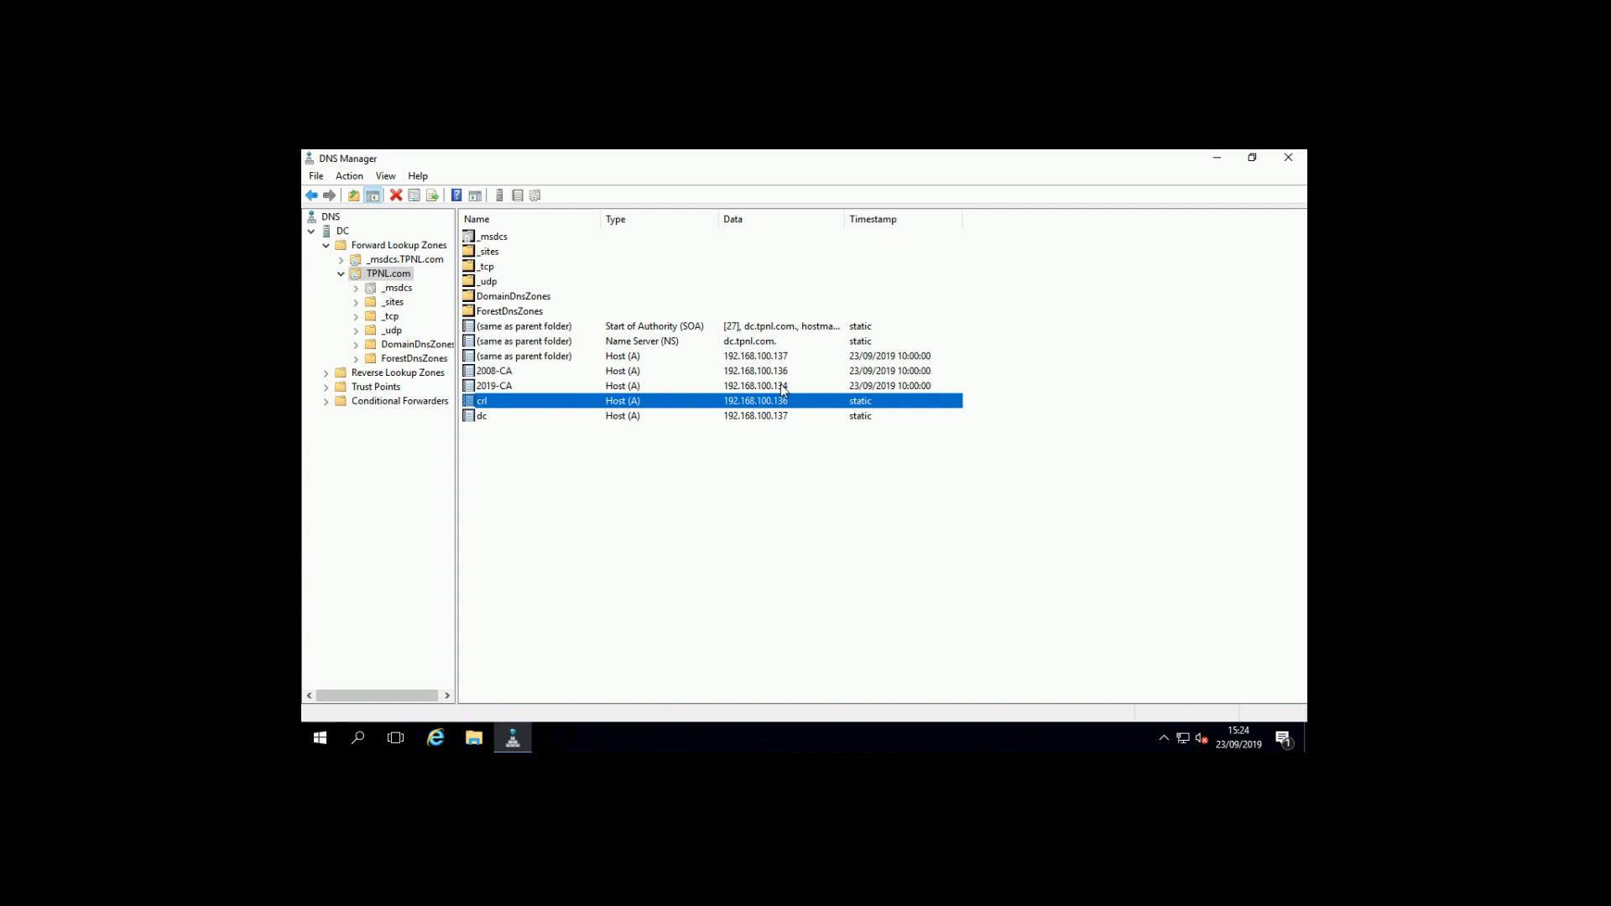
Step: Change the crl host record to 192.168.100.134, restart the DC DNS server and close DNS Manager
double_click(482, 401)
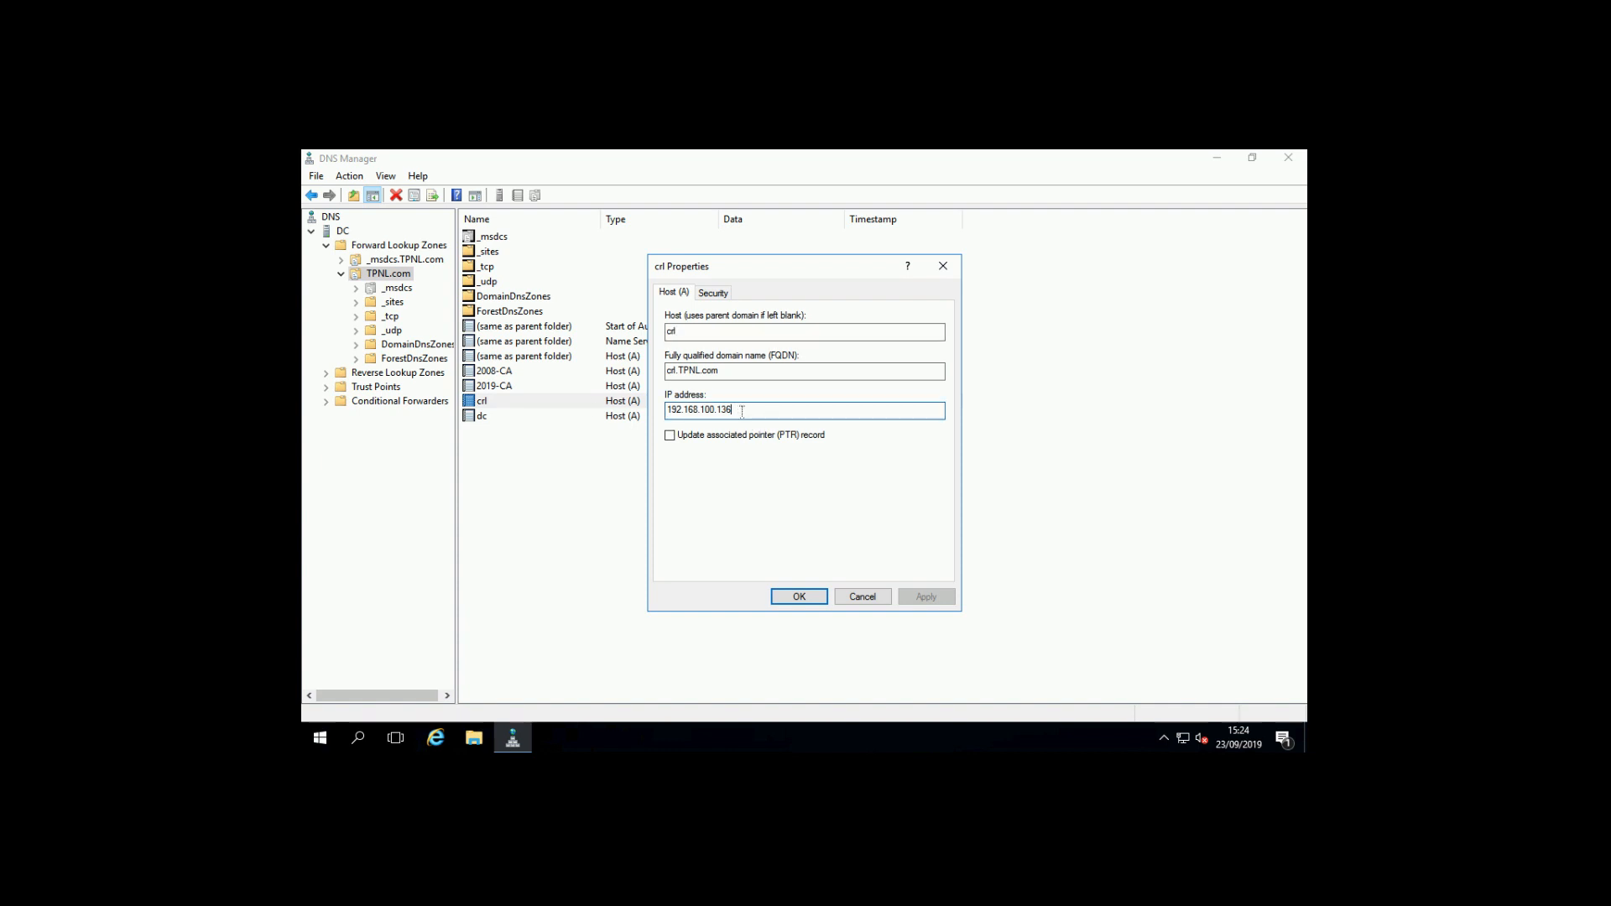
left_click(925, 595)
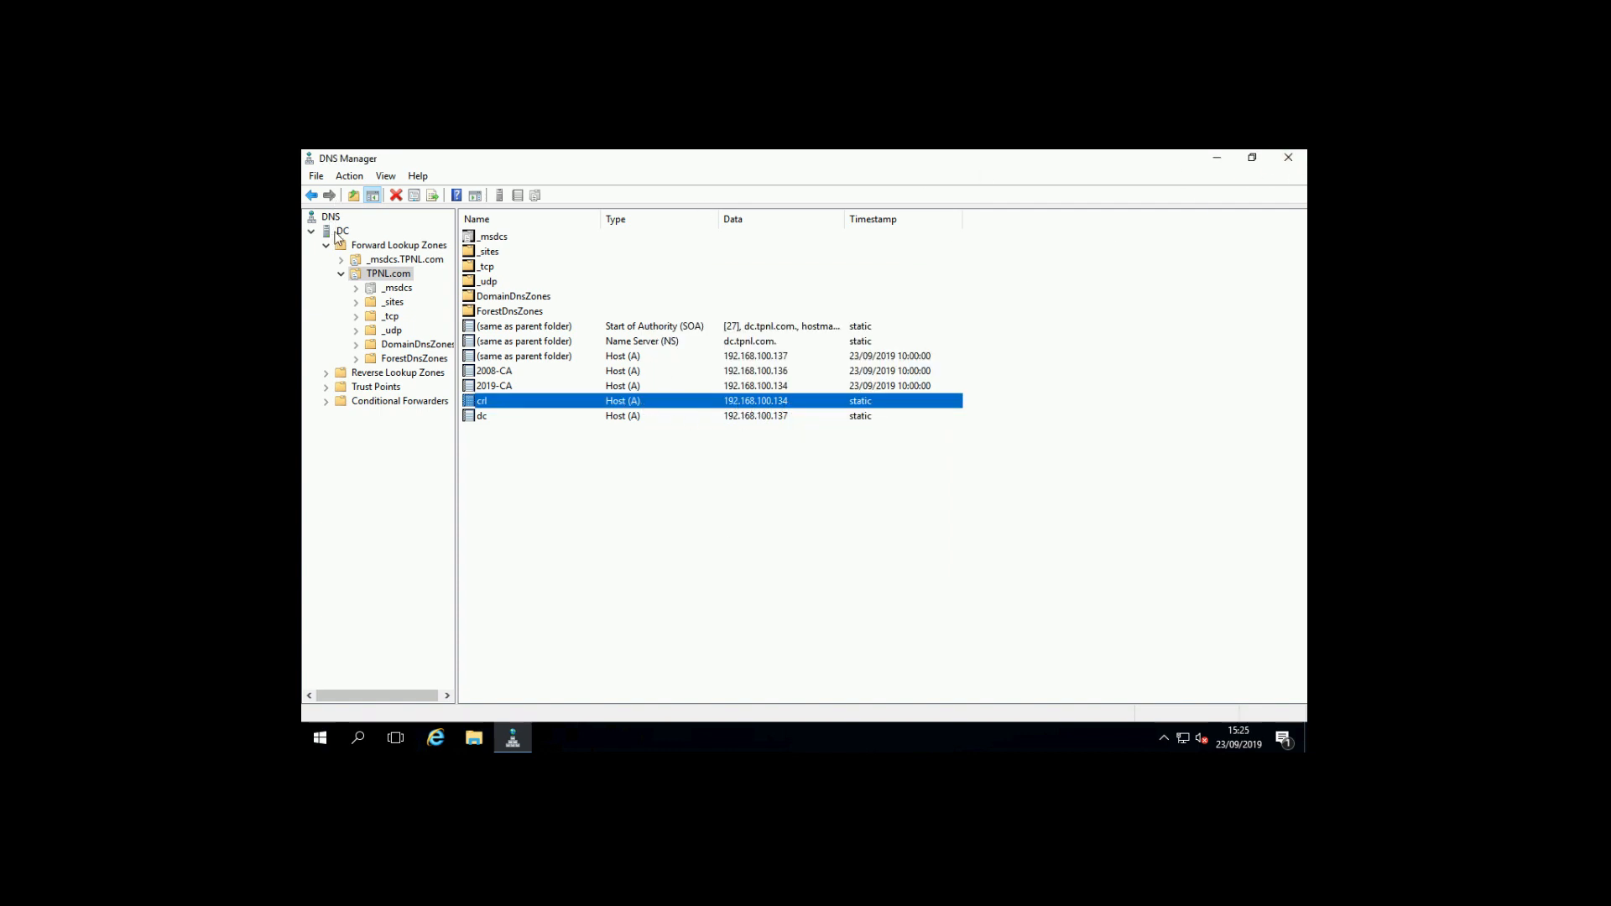
right_click(342, 230)
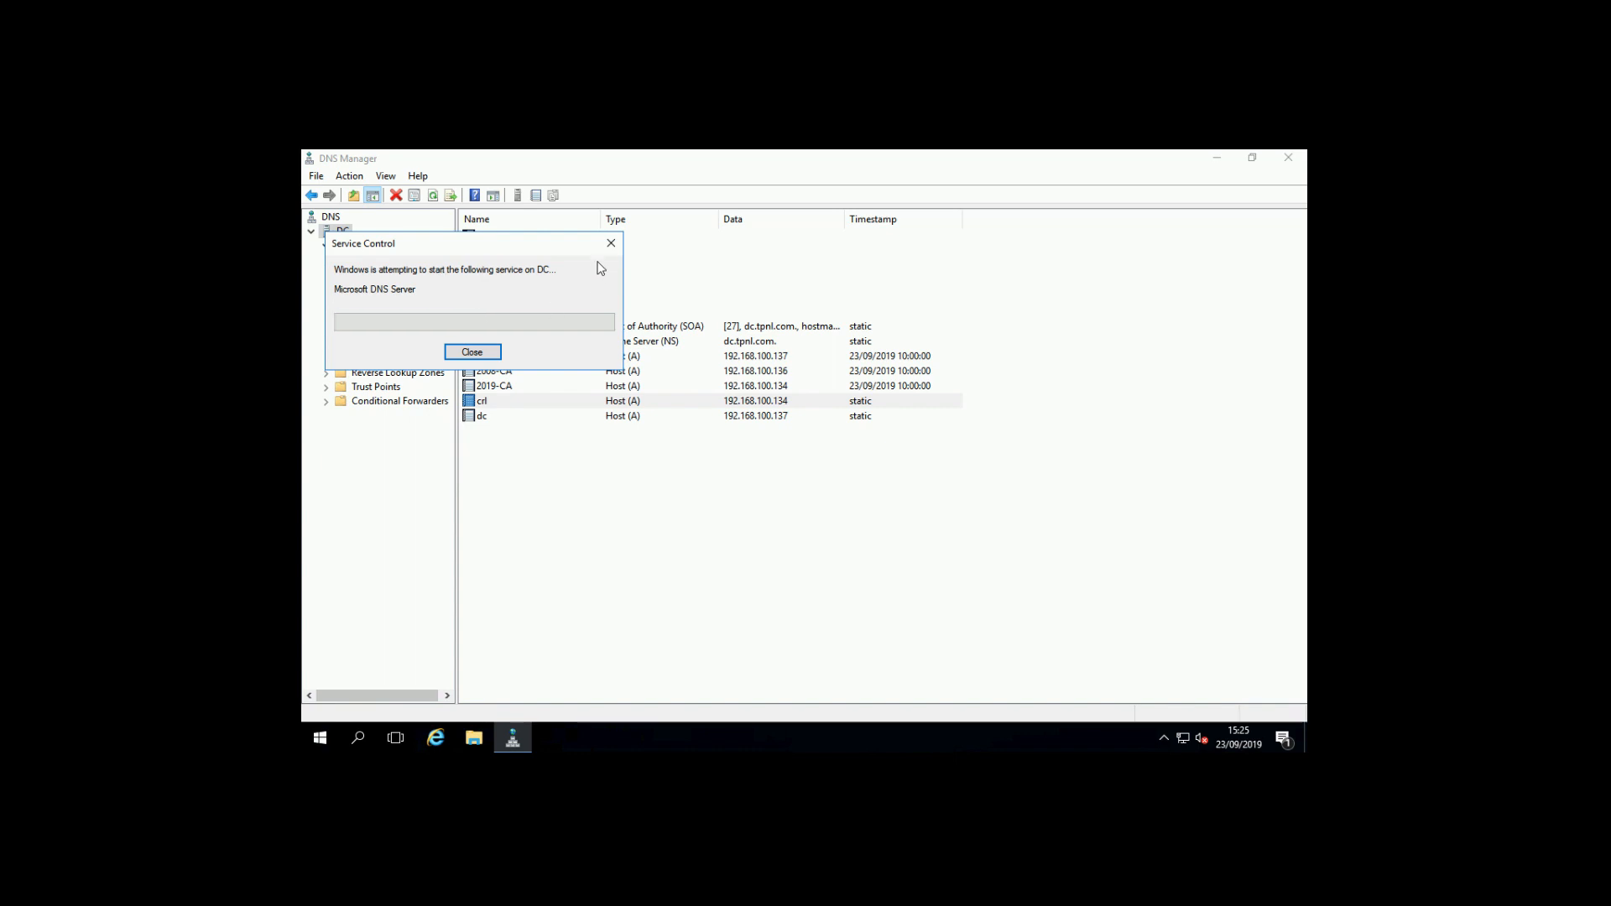
left_click(470, 351)
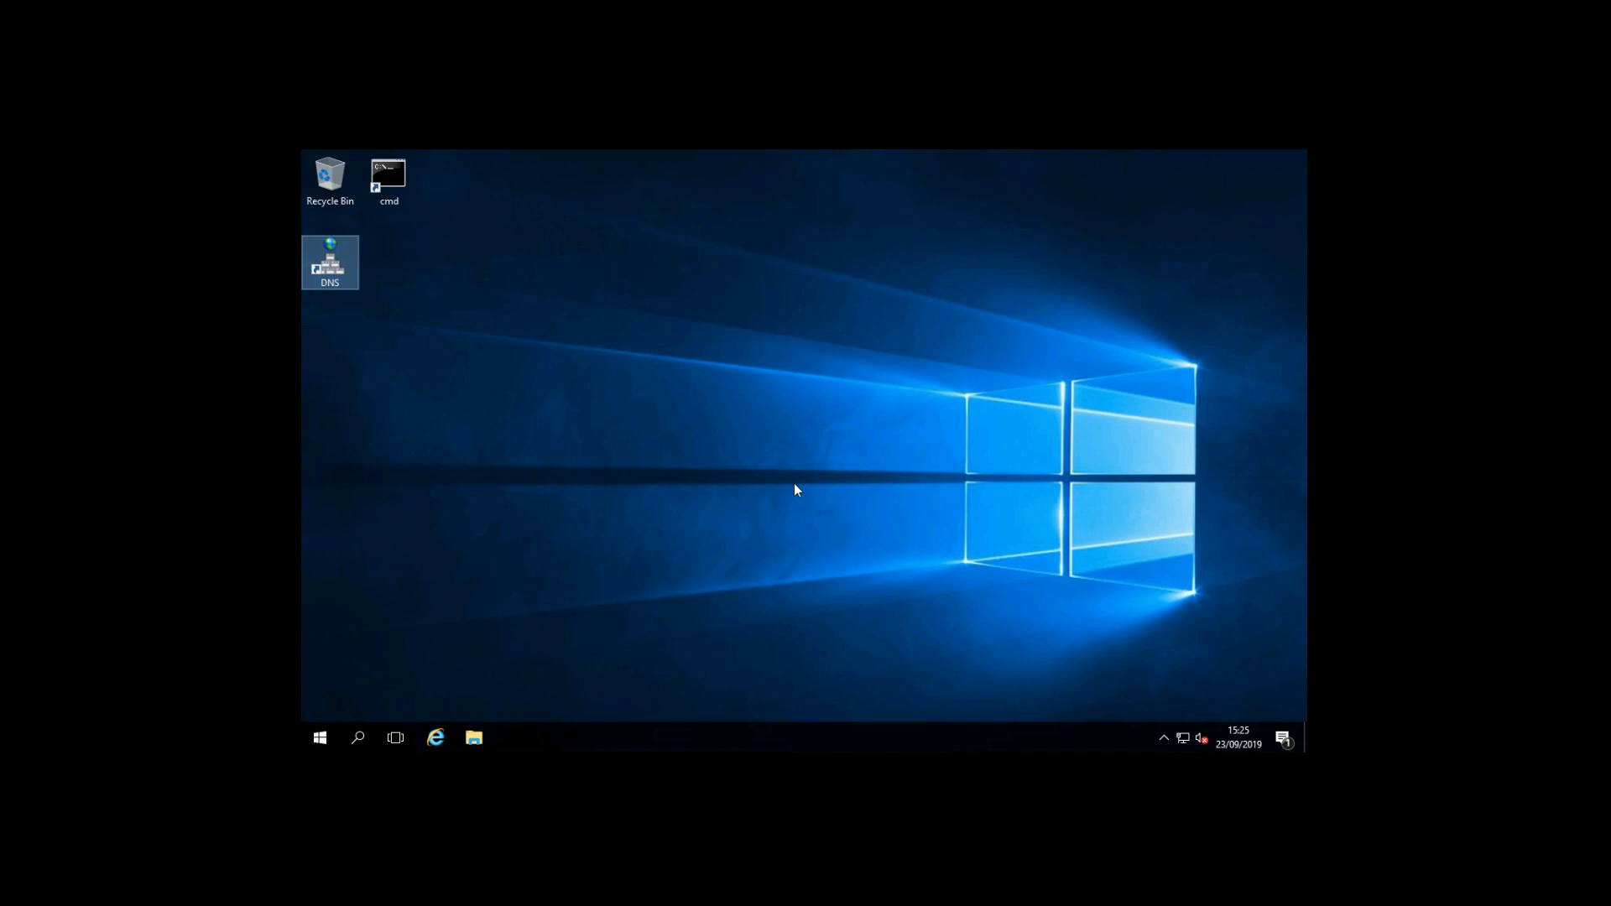
mouse_move(800, 492)
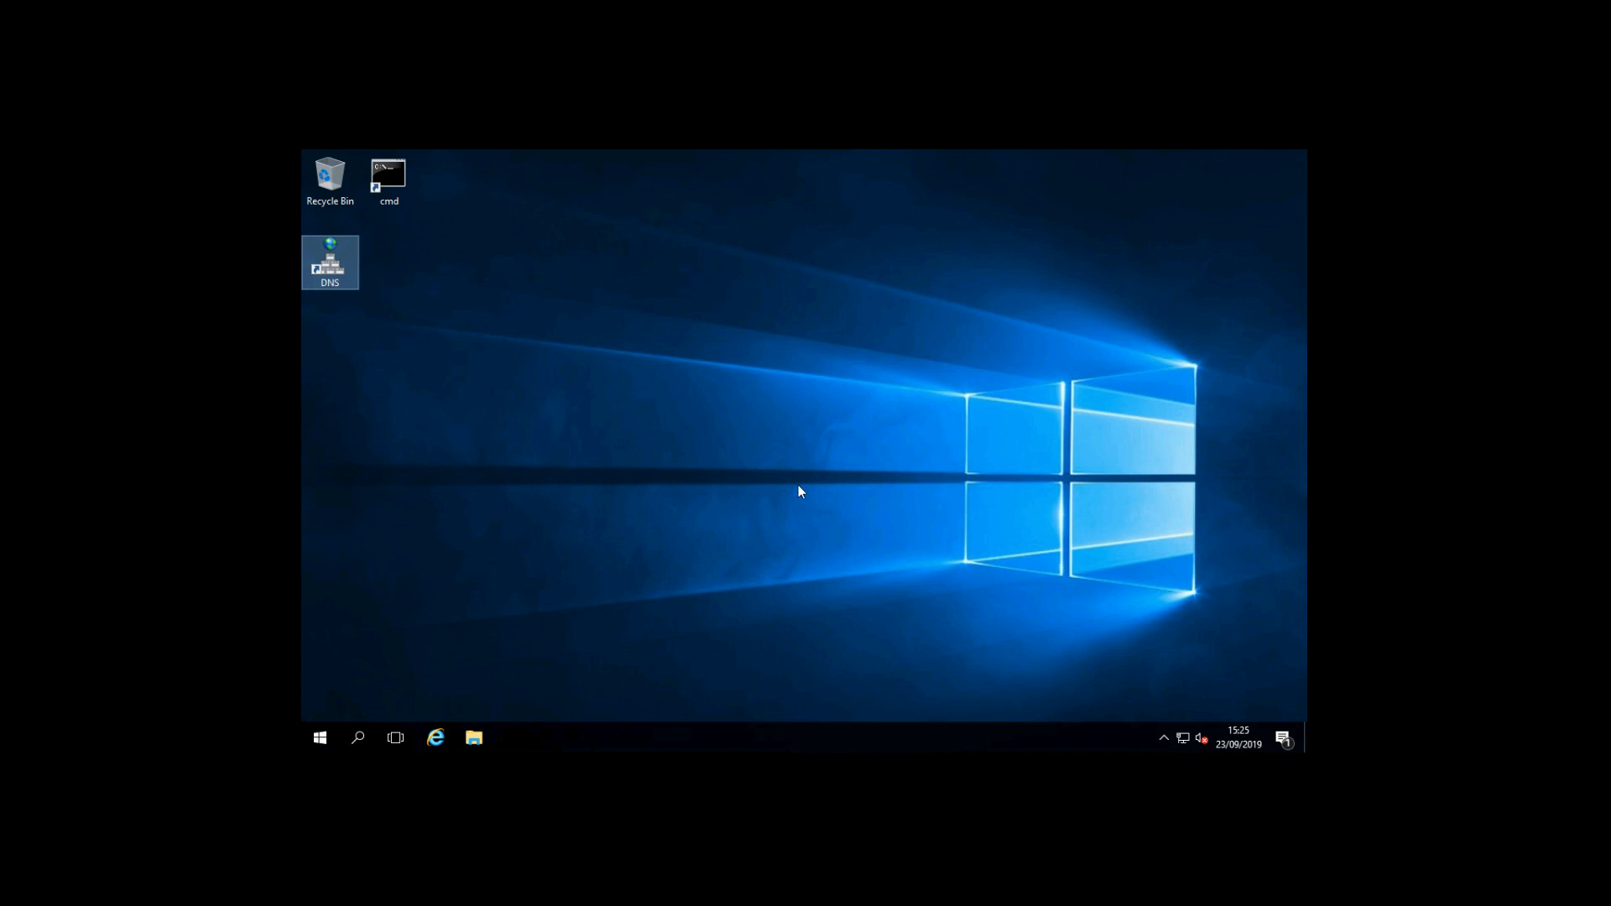